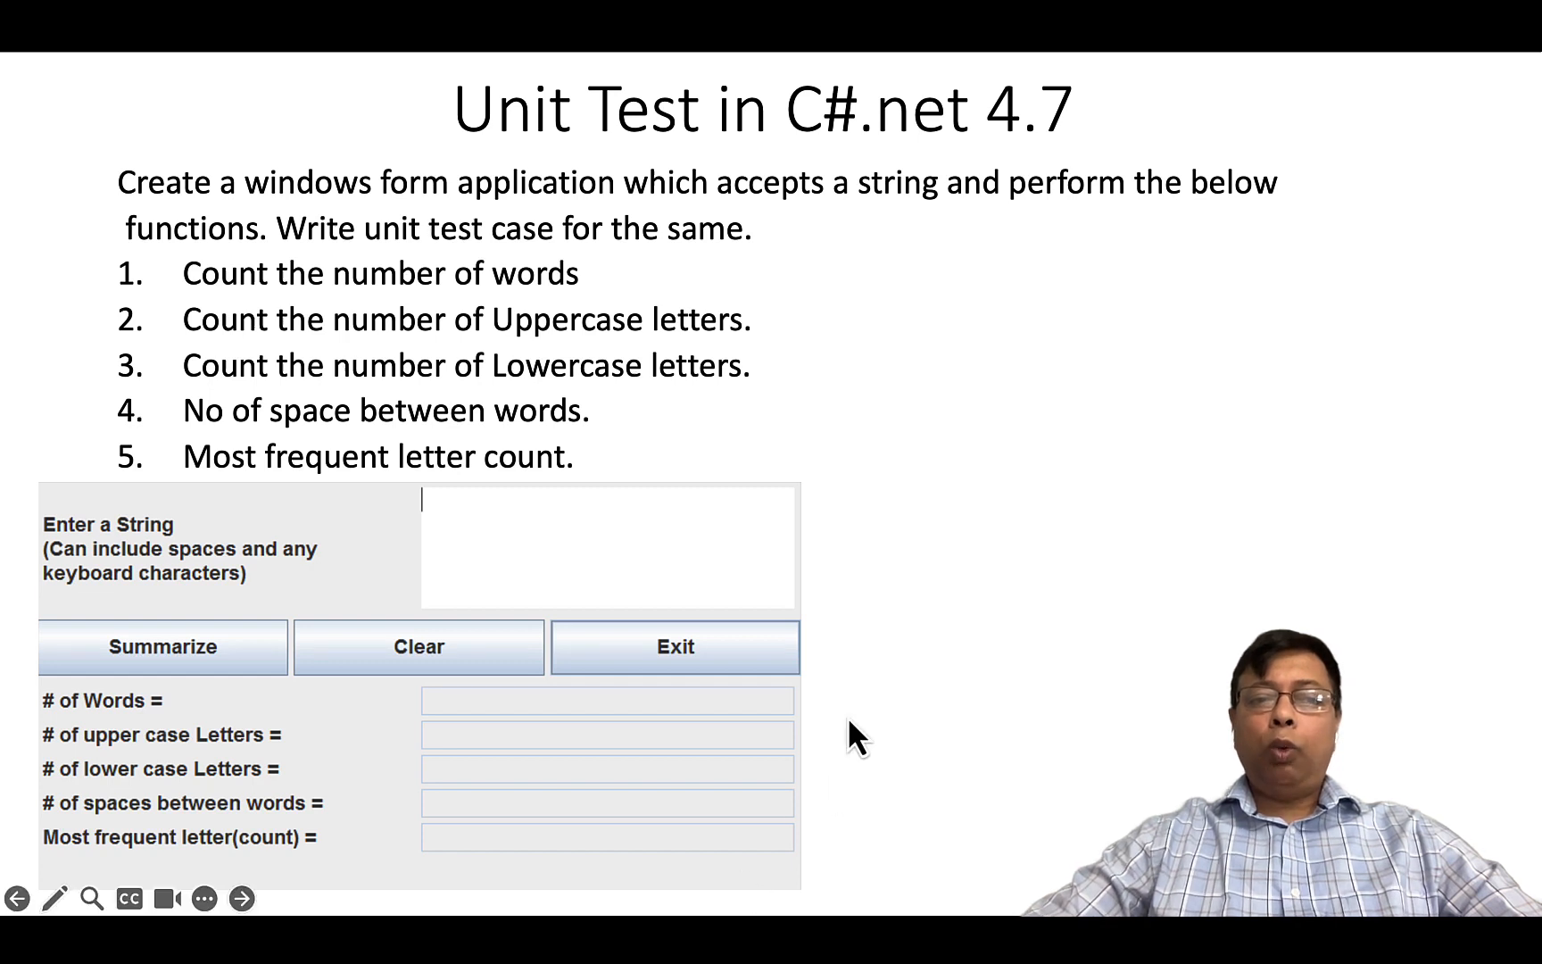
mouse_move(757, 821)
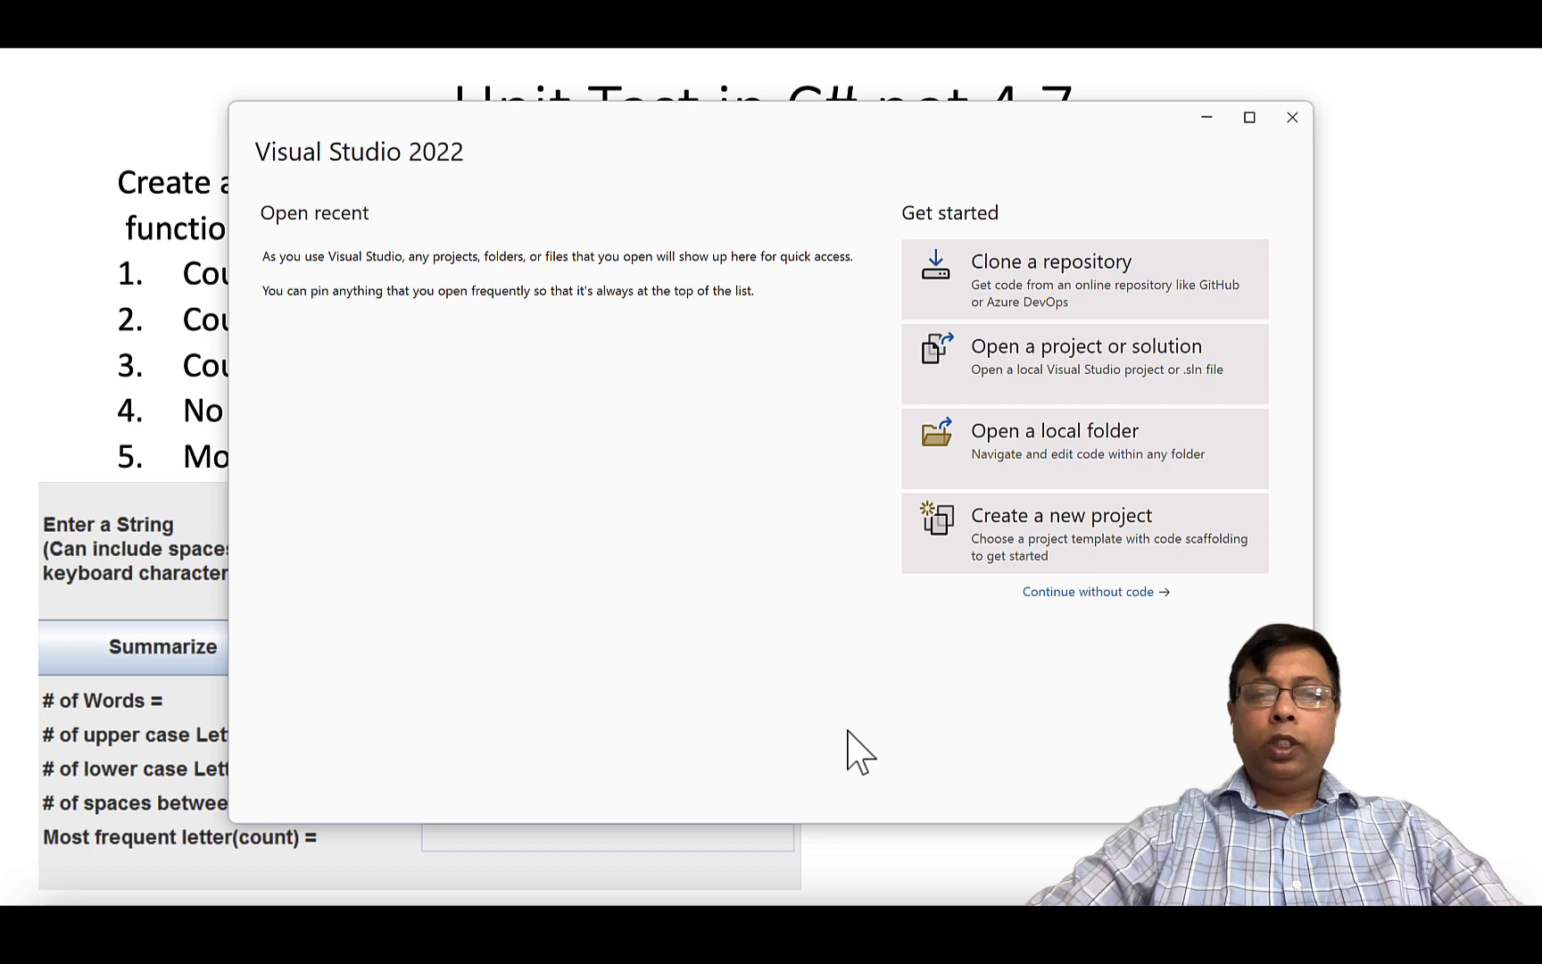
mouse_move(1220, 296)
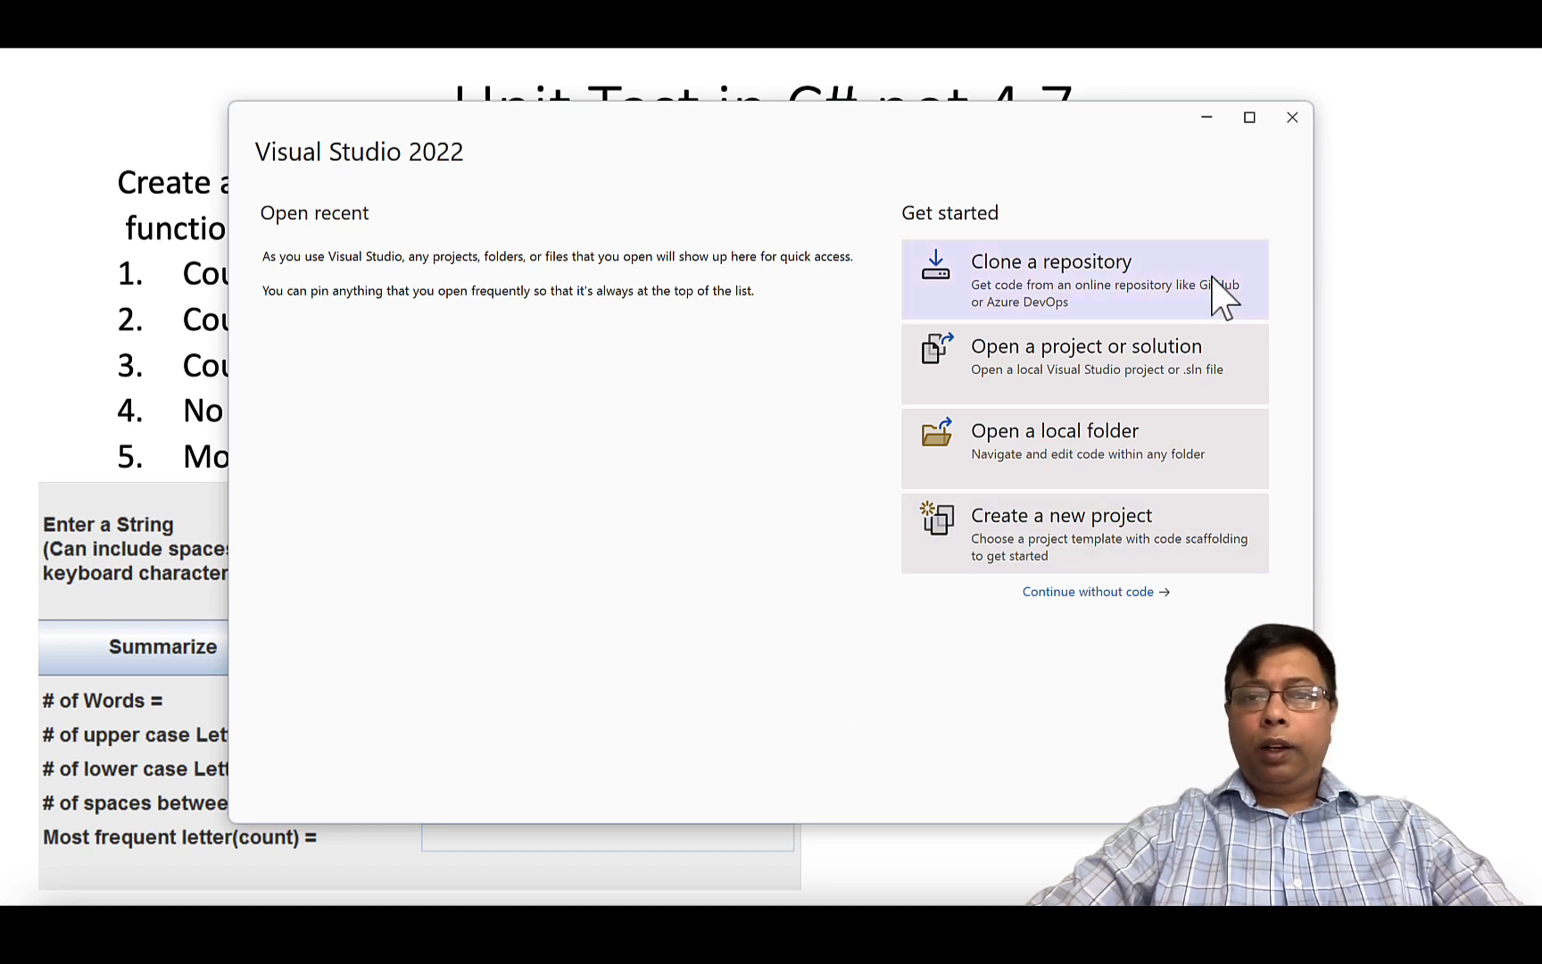
mouse_move(1077, 551)
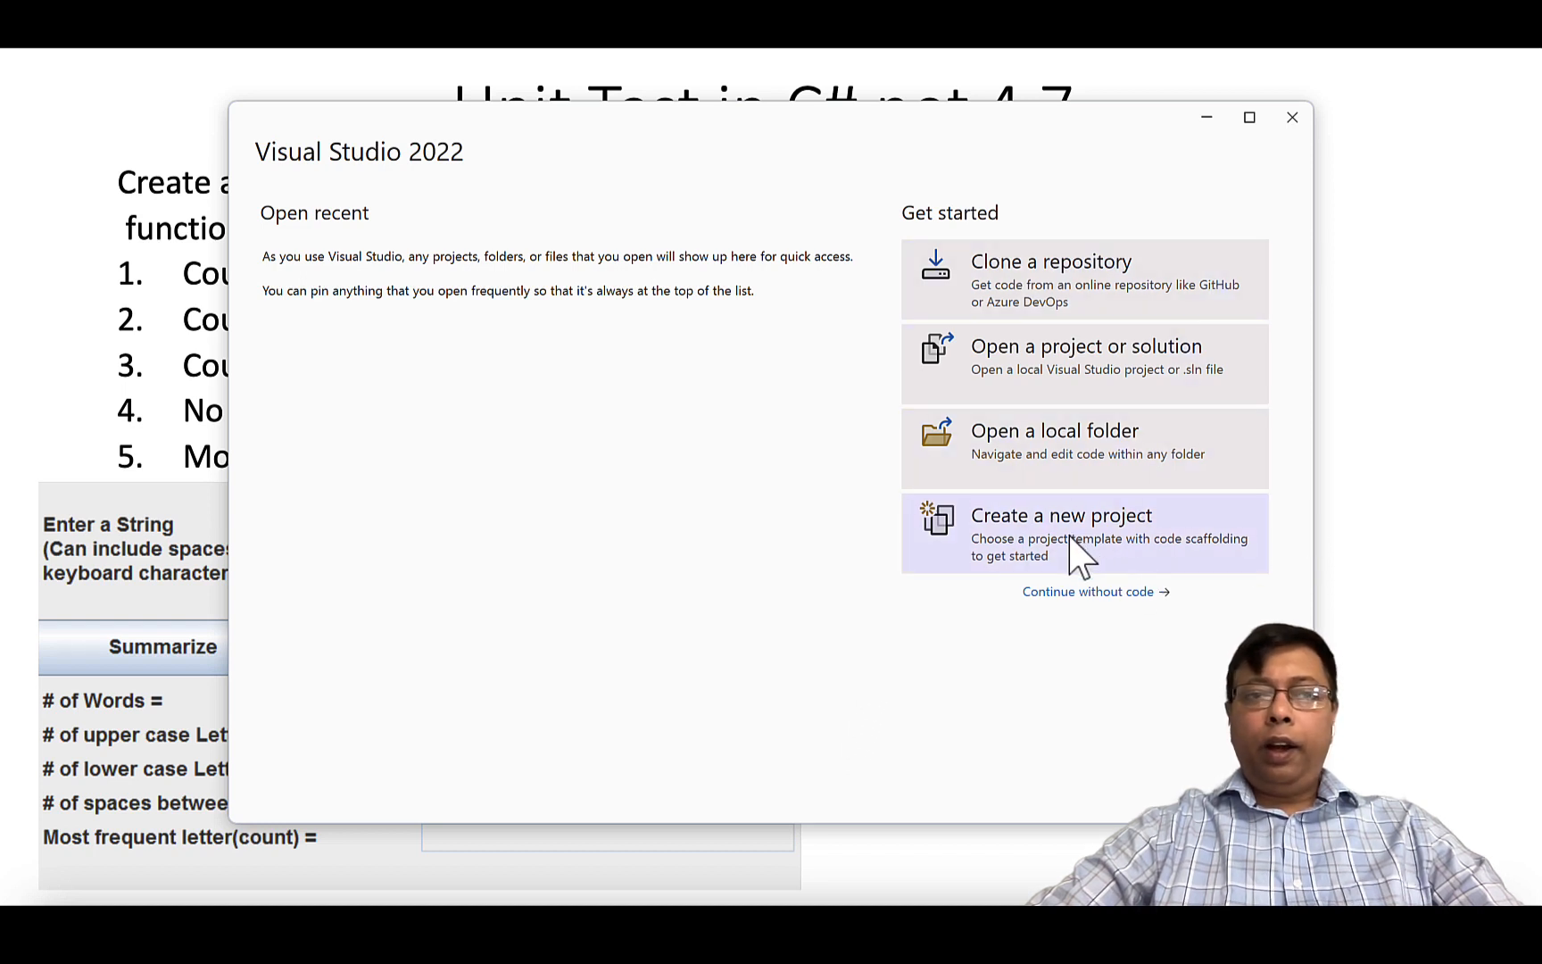
- Search templates for 'Windo' and create a Windows Forms App (.NET Framework) project named StringCheck
click(1060, 515)
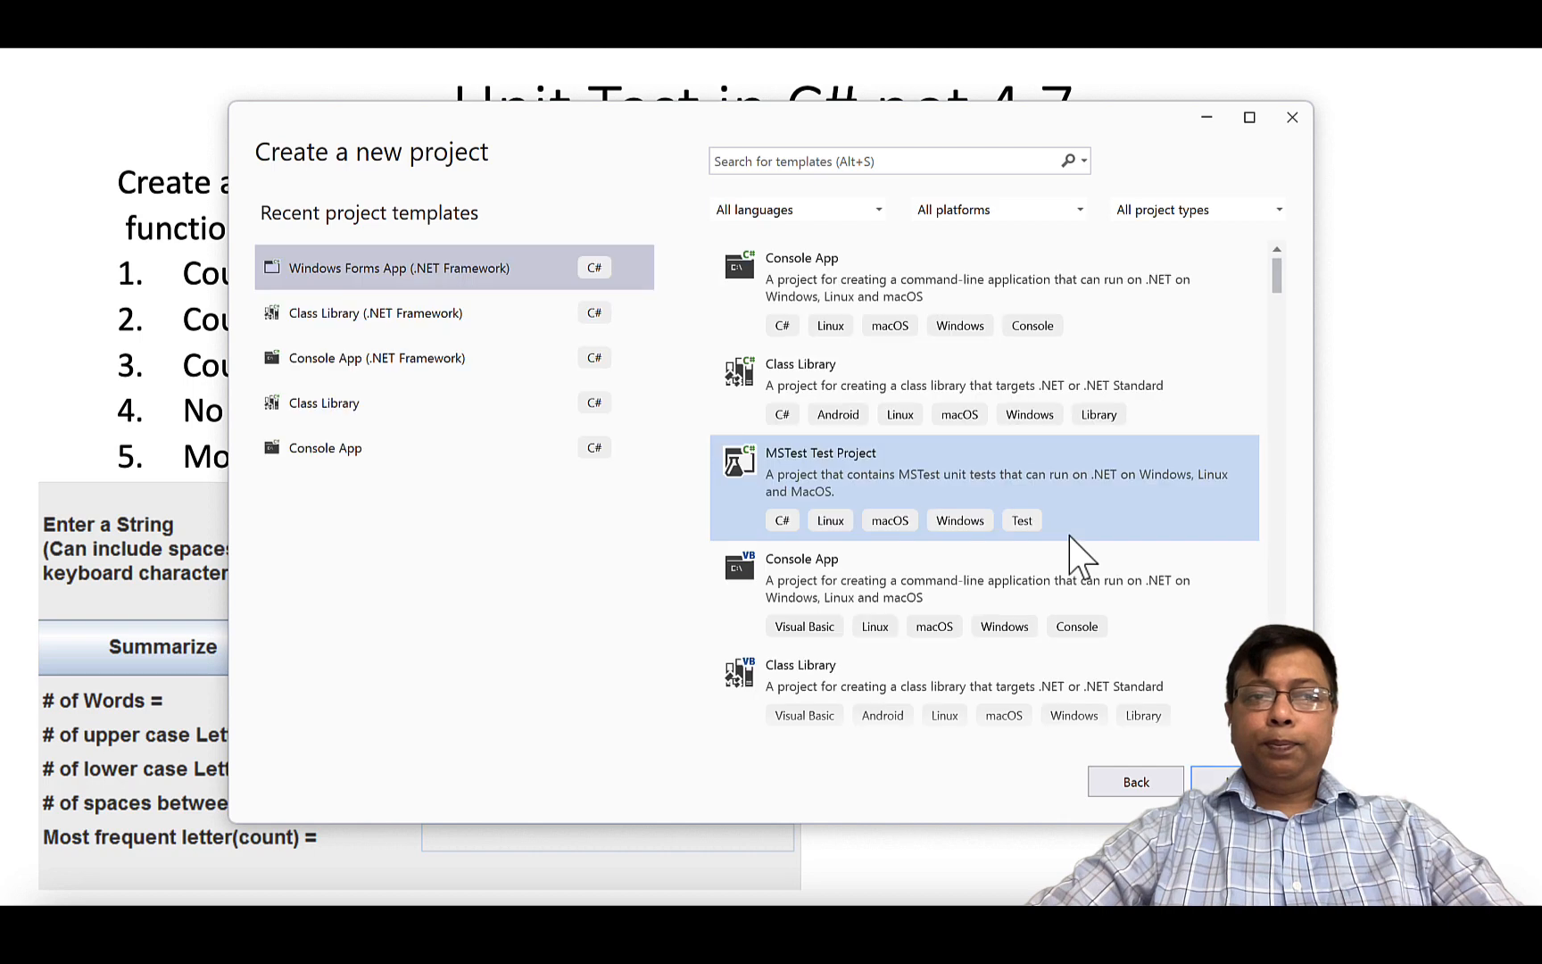
click(885, 161)
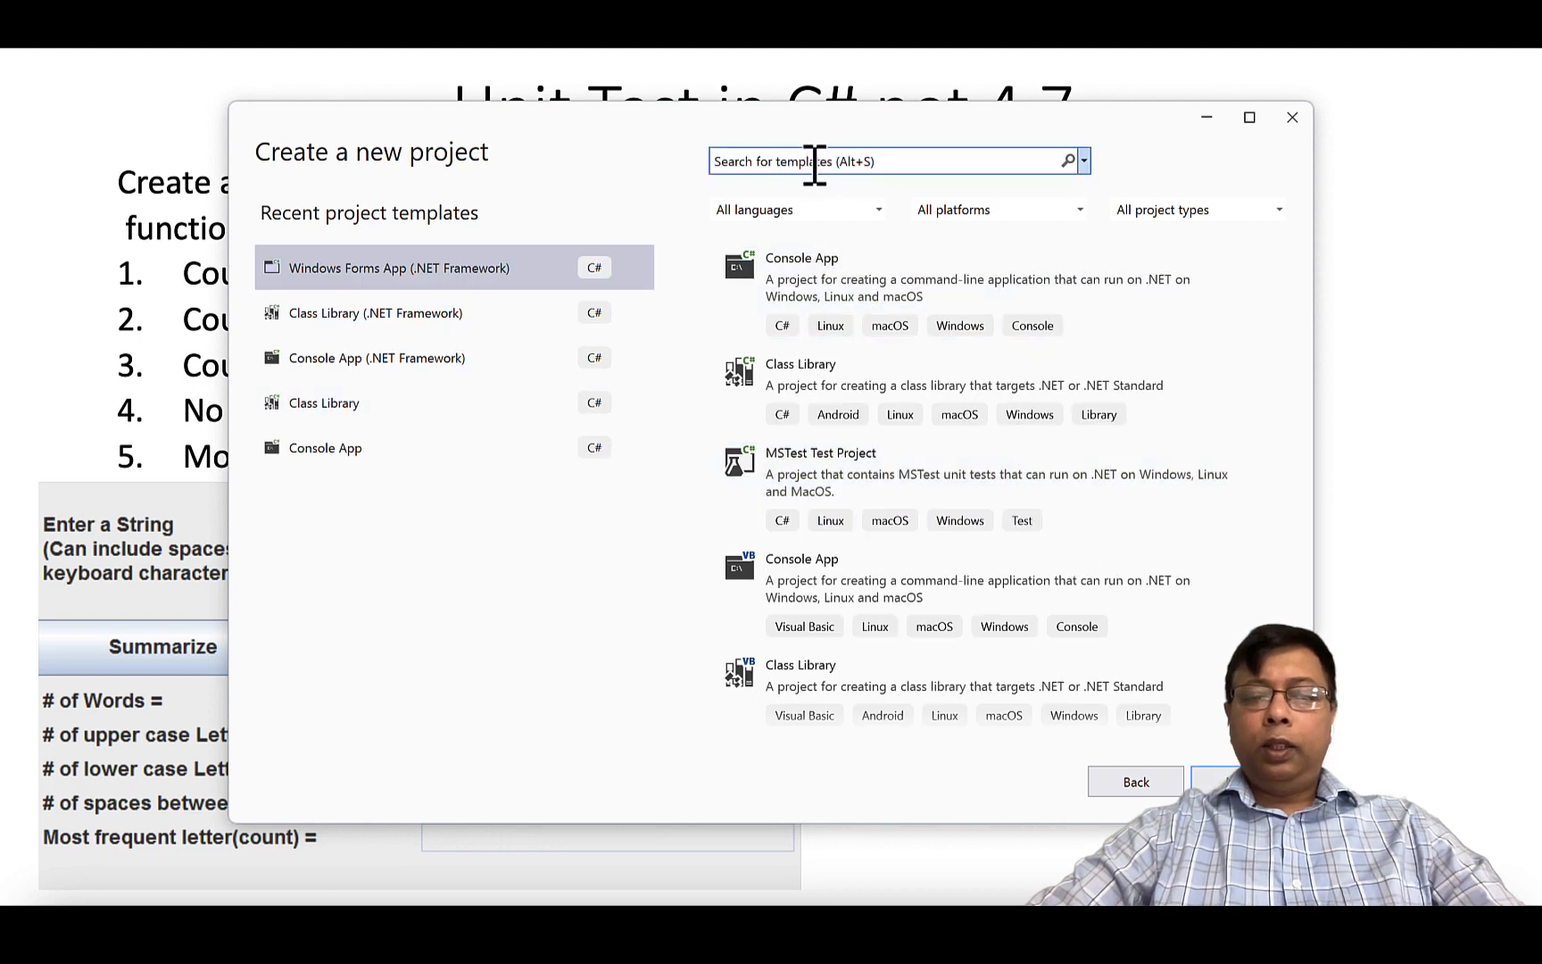
text(W)
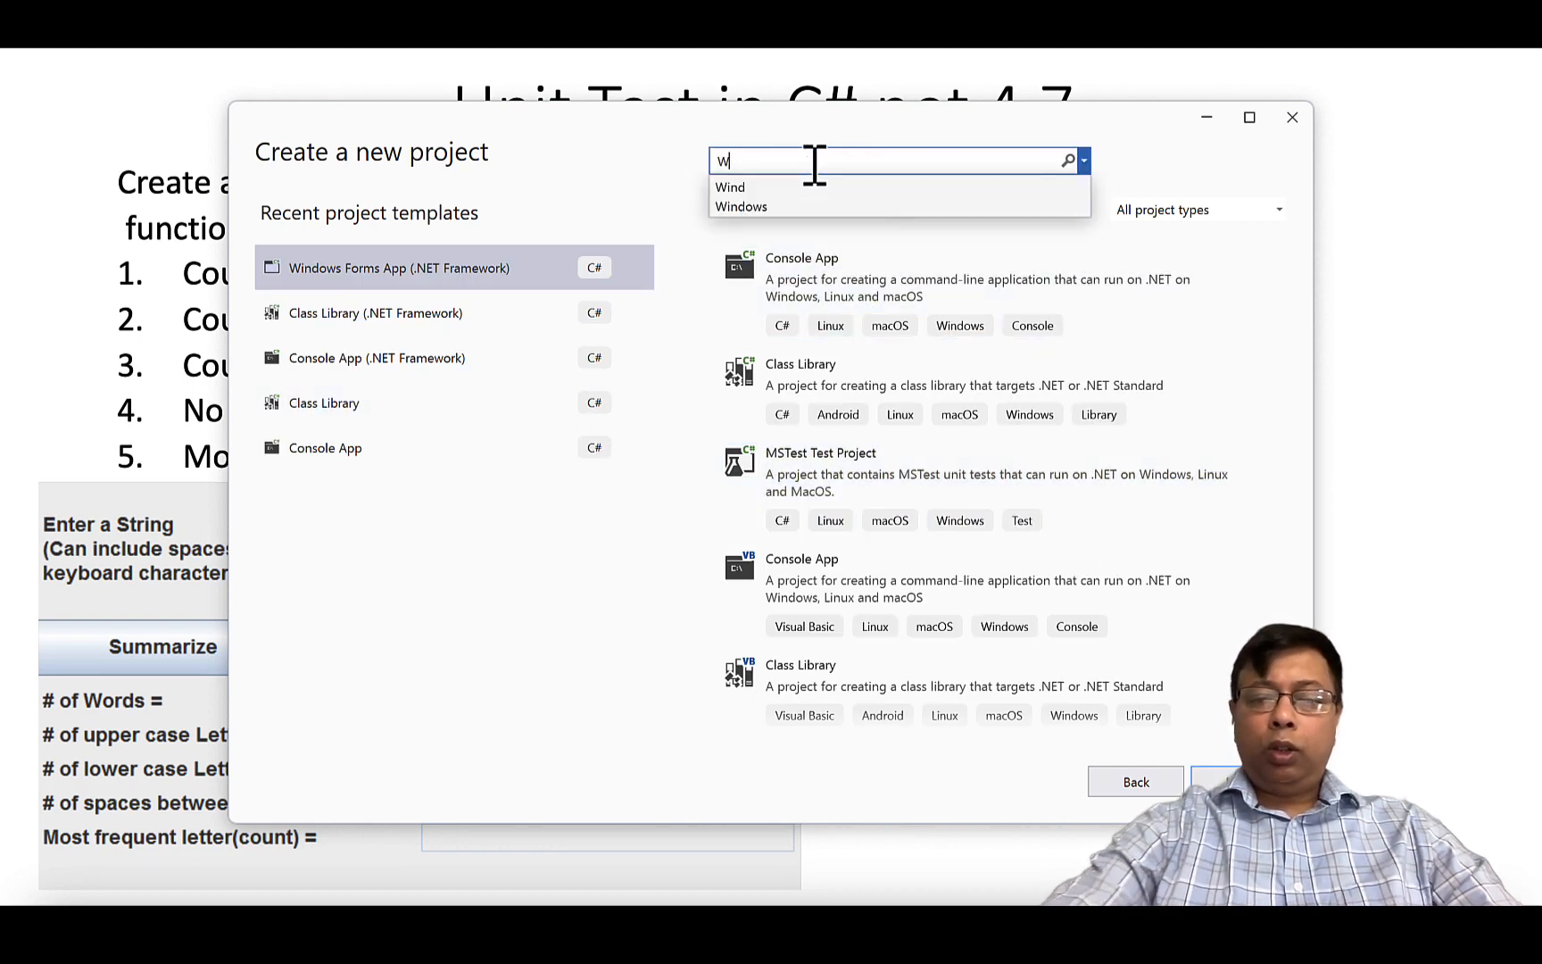
text(indo)
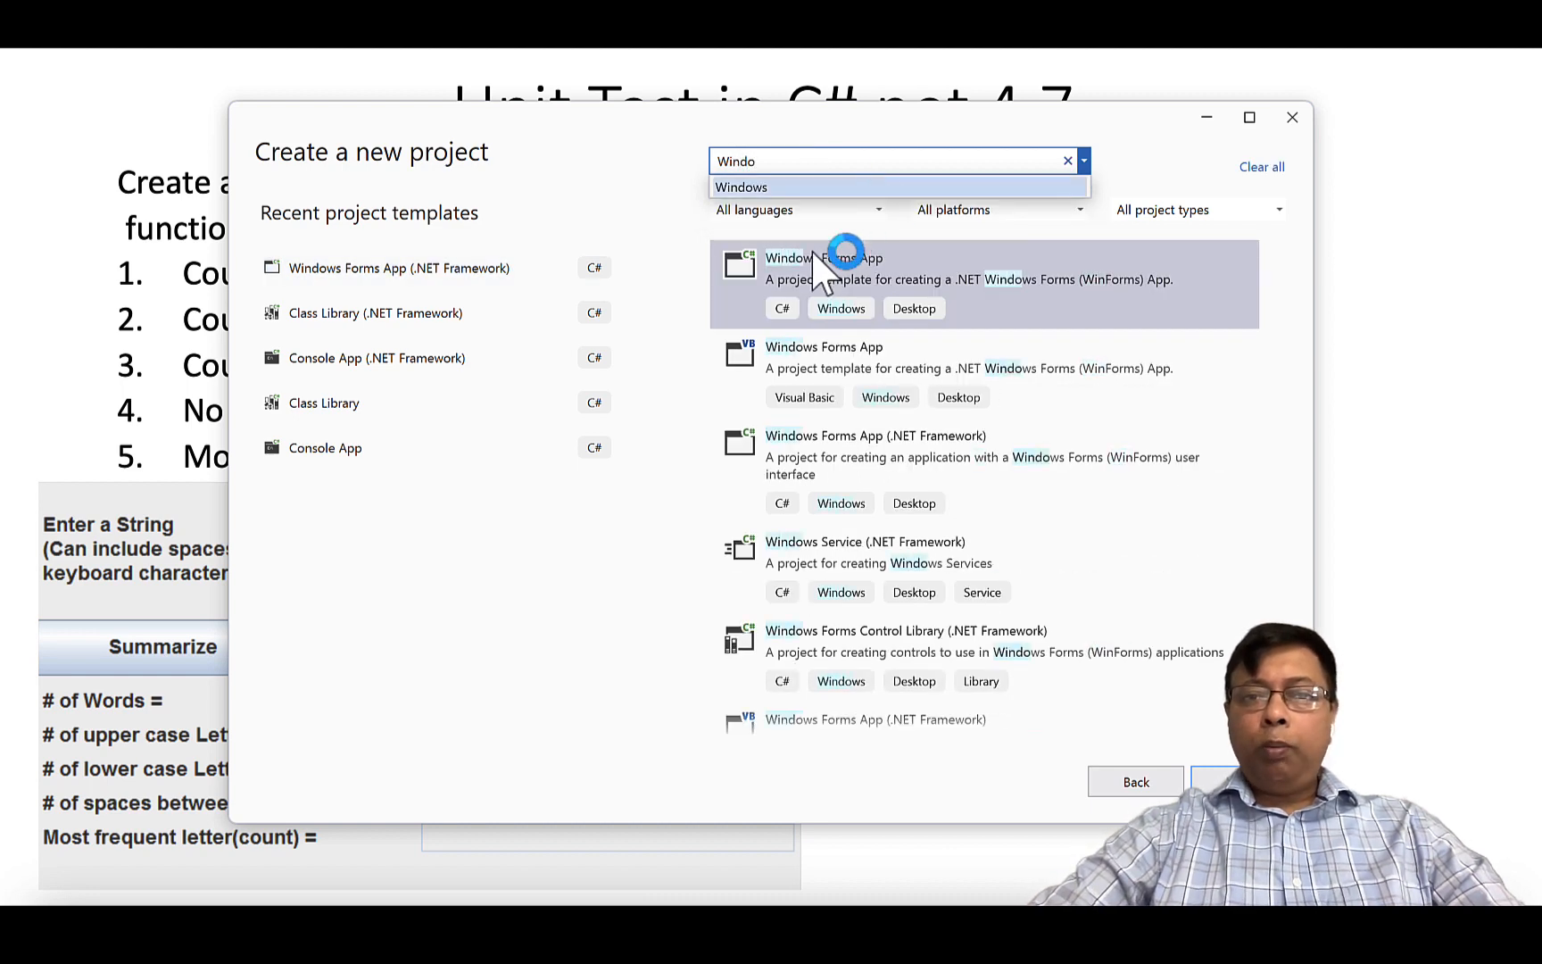
mouse_move(848, 453)
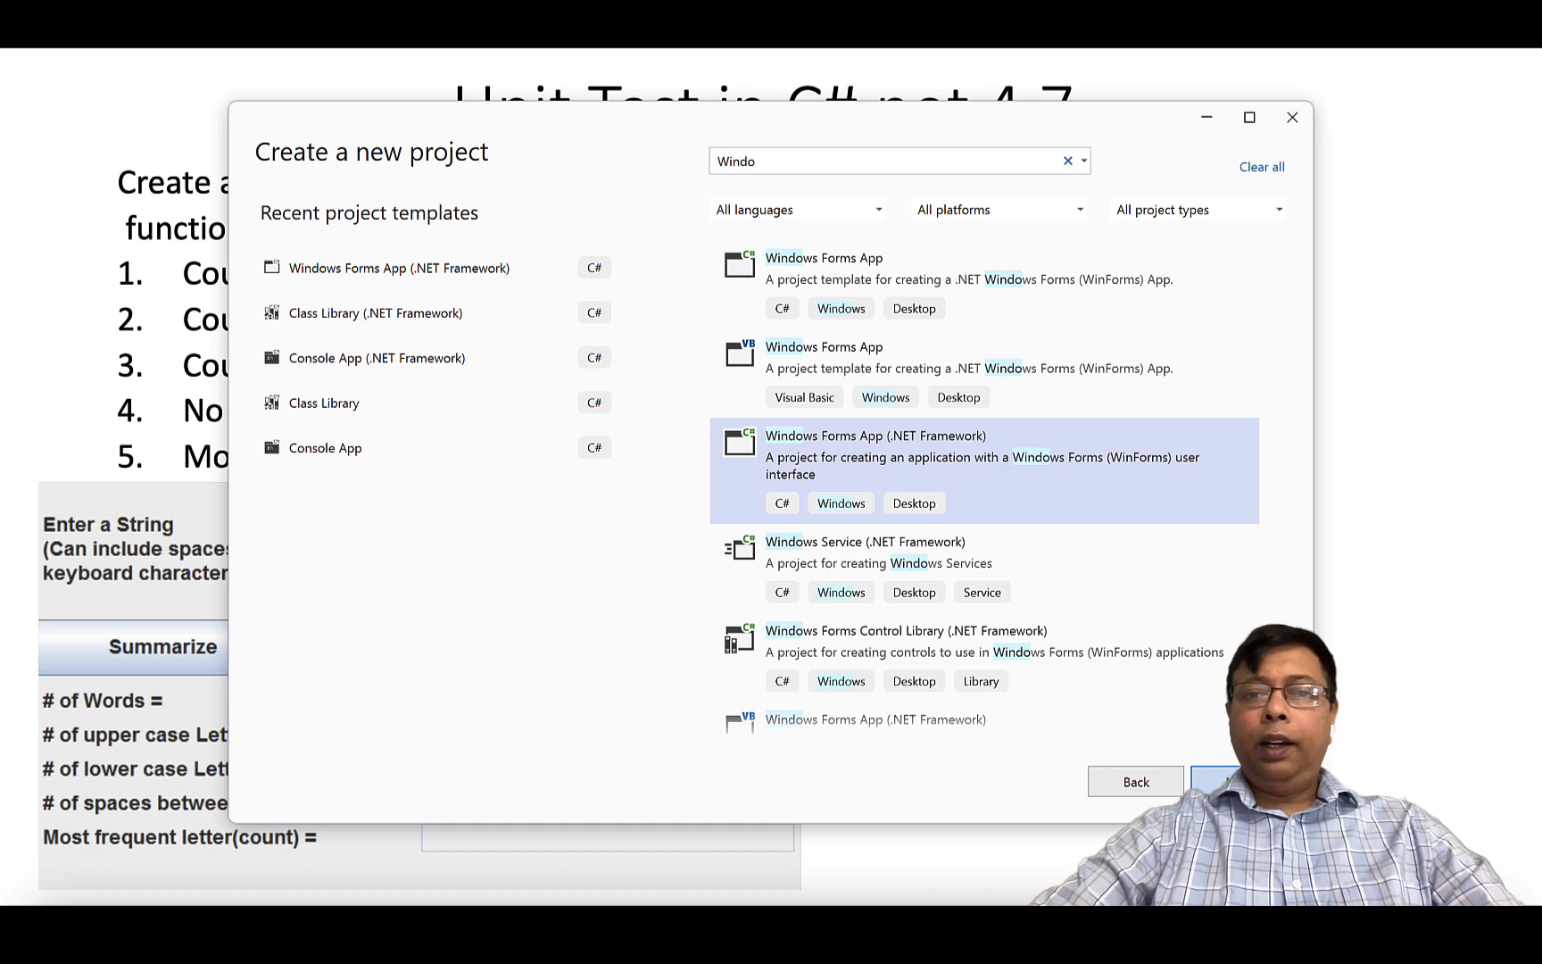
click(1219, 781)
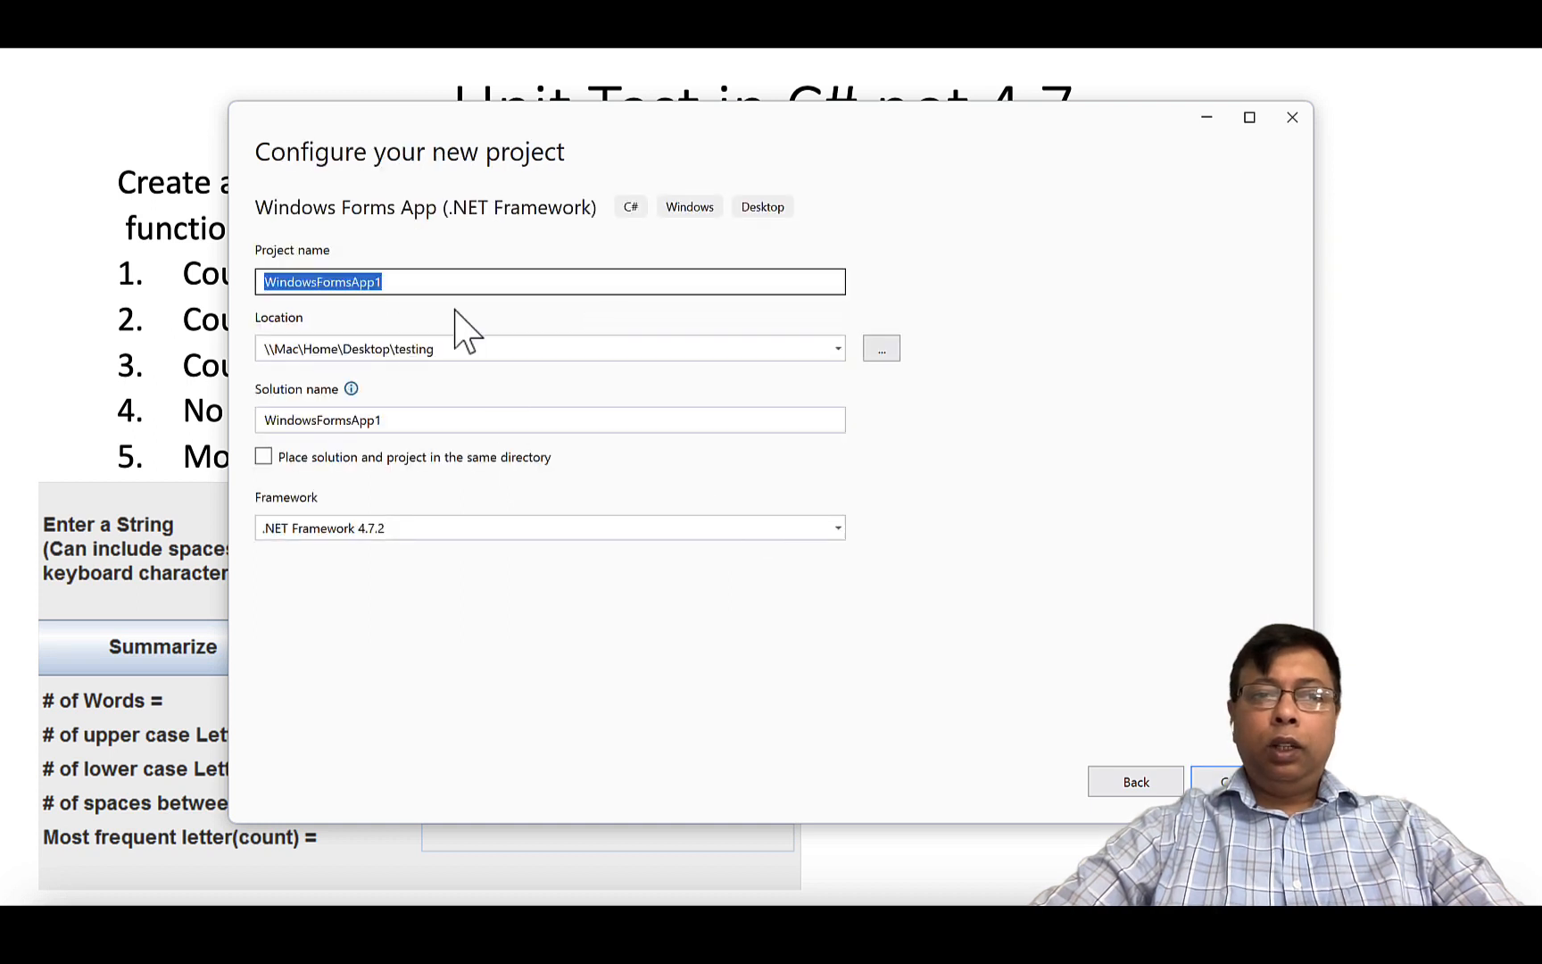
mouse_move(241, 296)
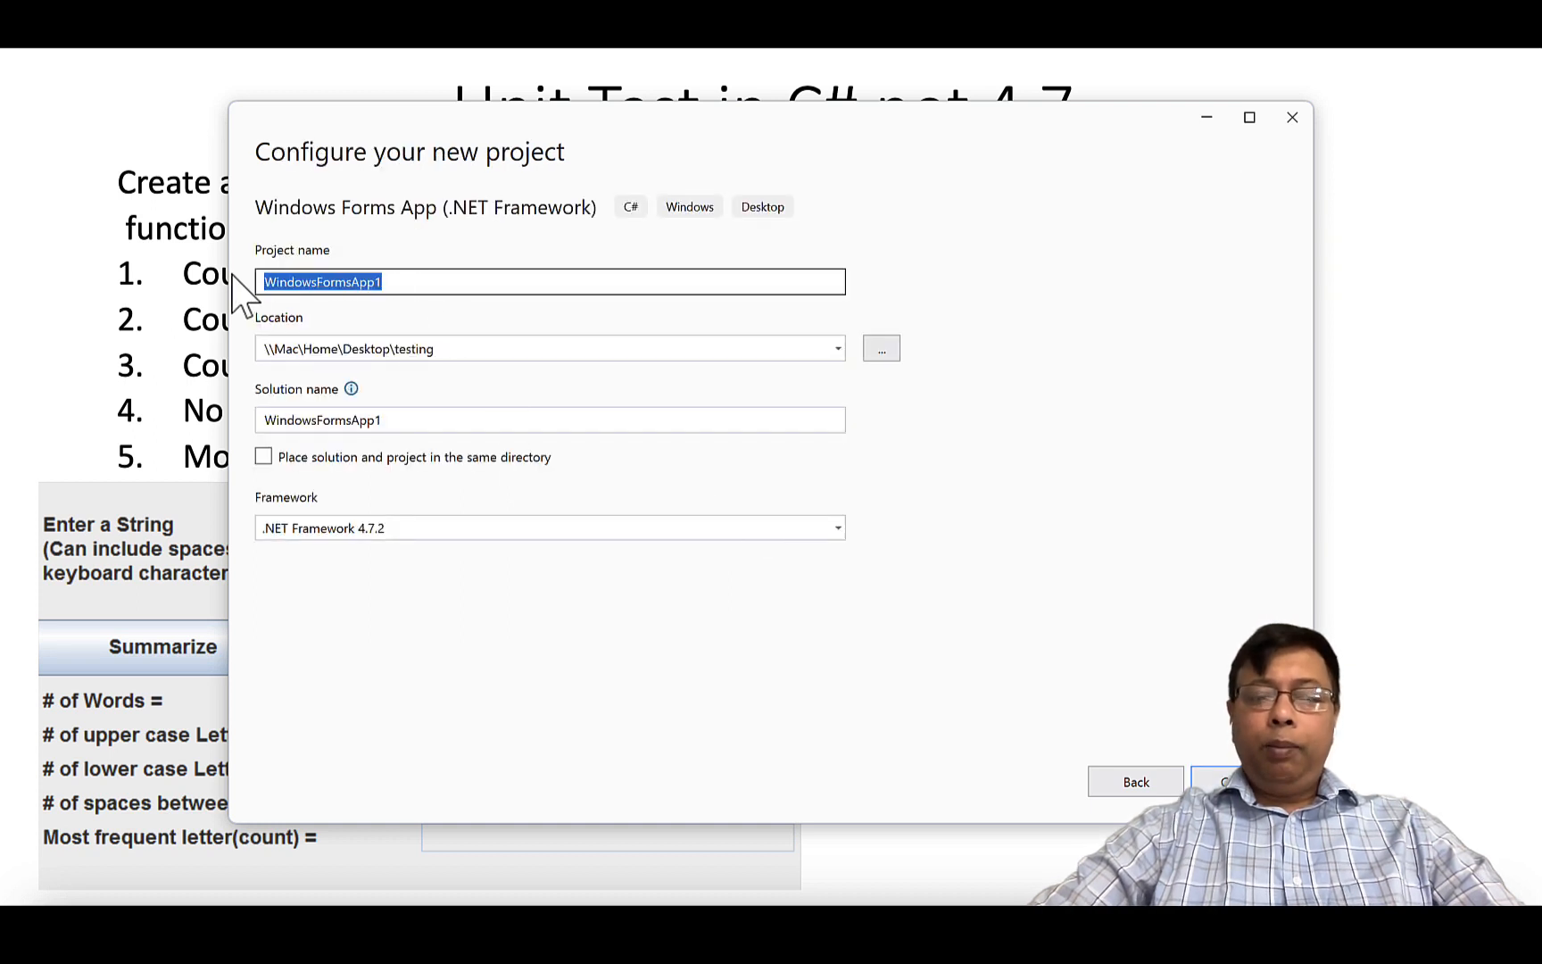
text(StringCheck)
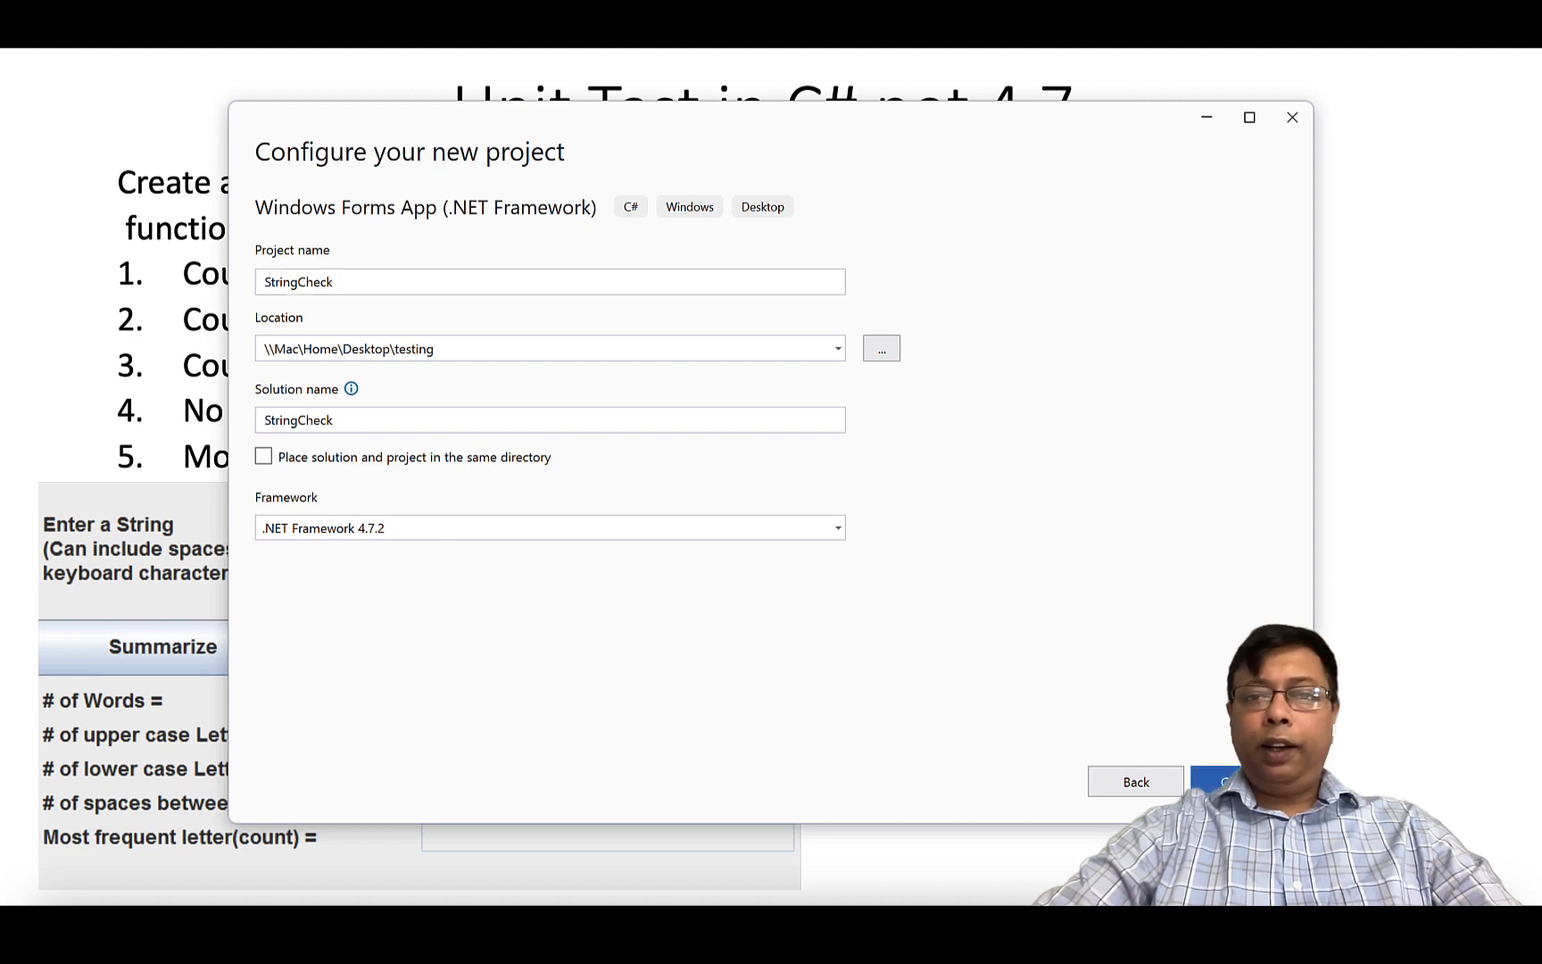
click(1225, 781)
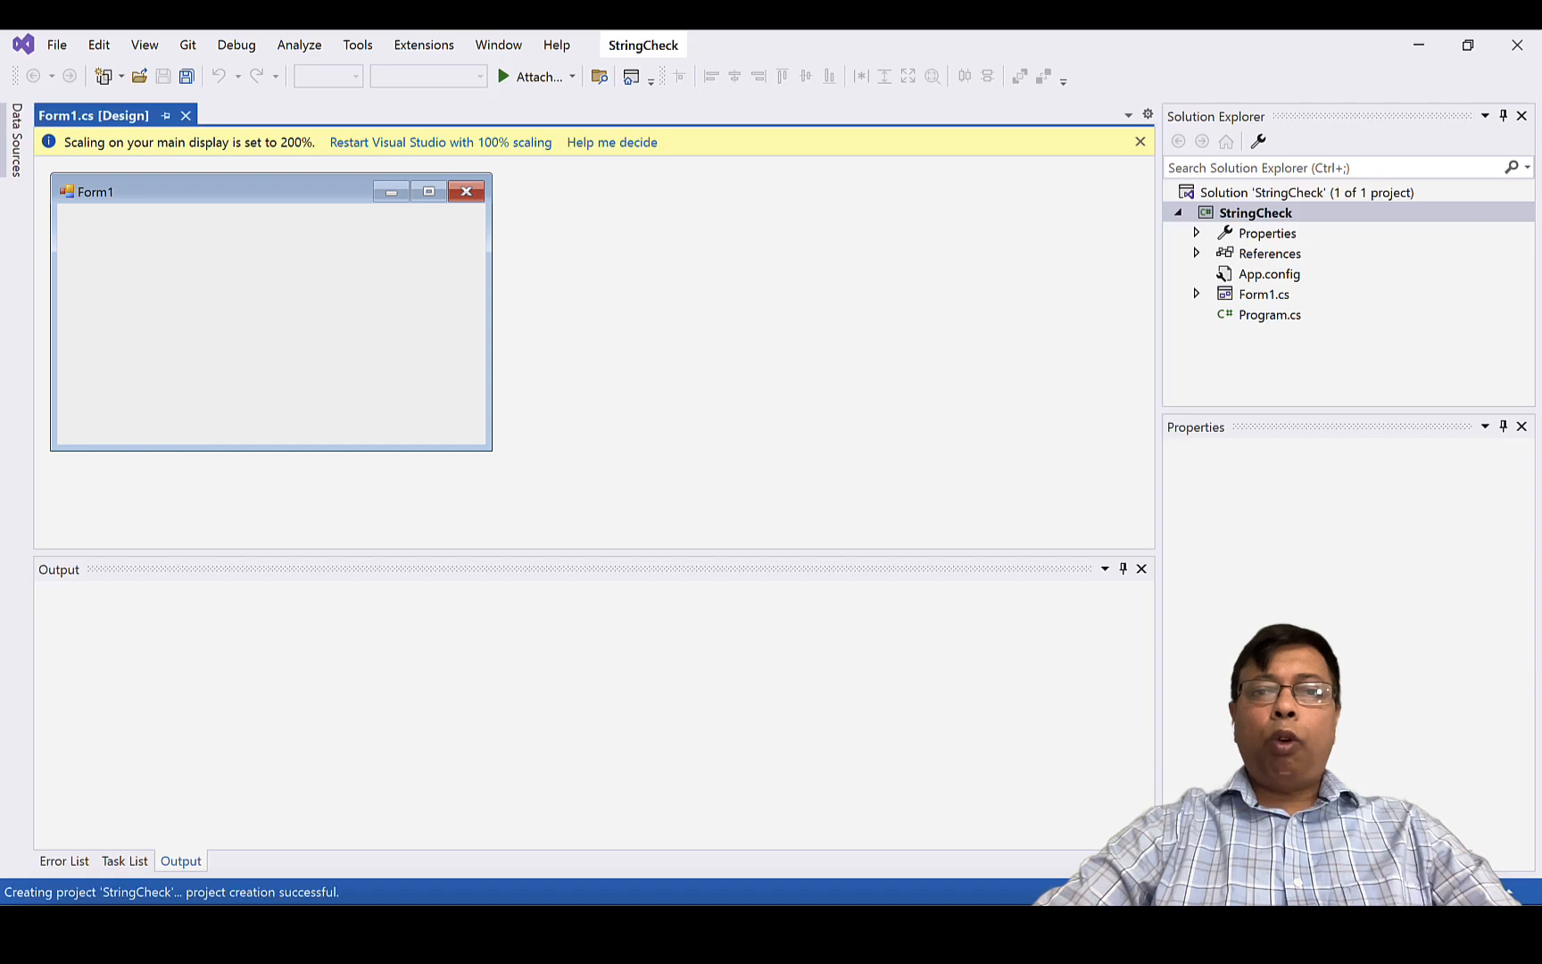
click(270, 315)
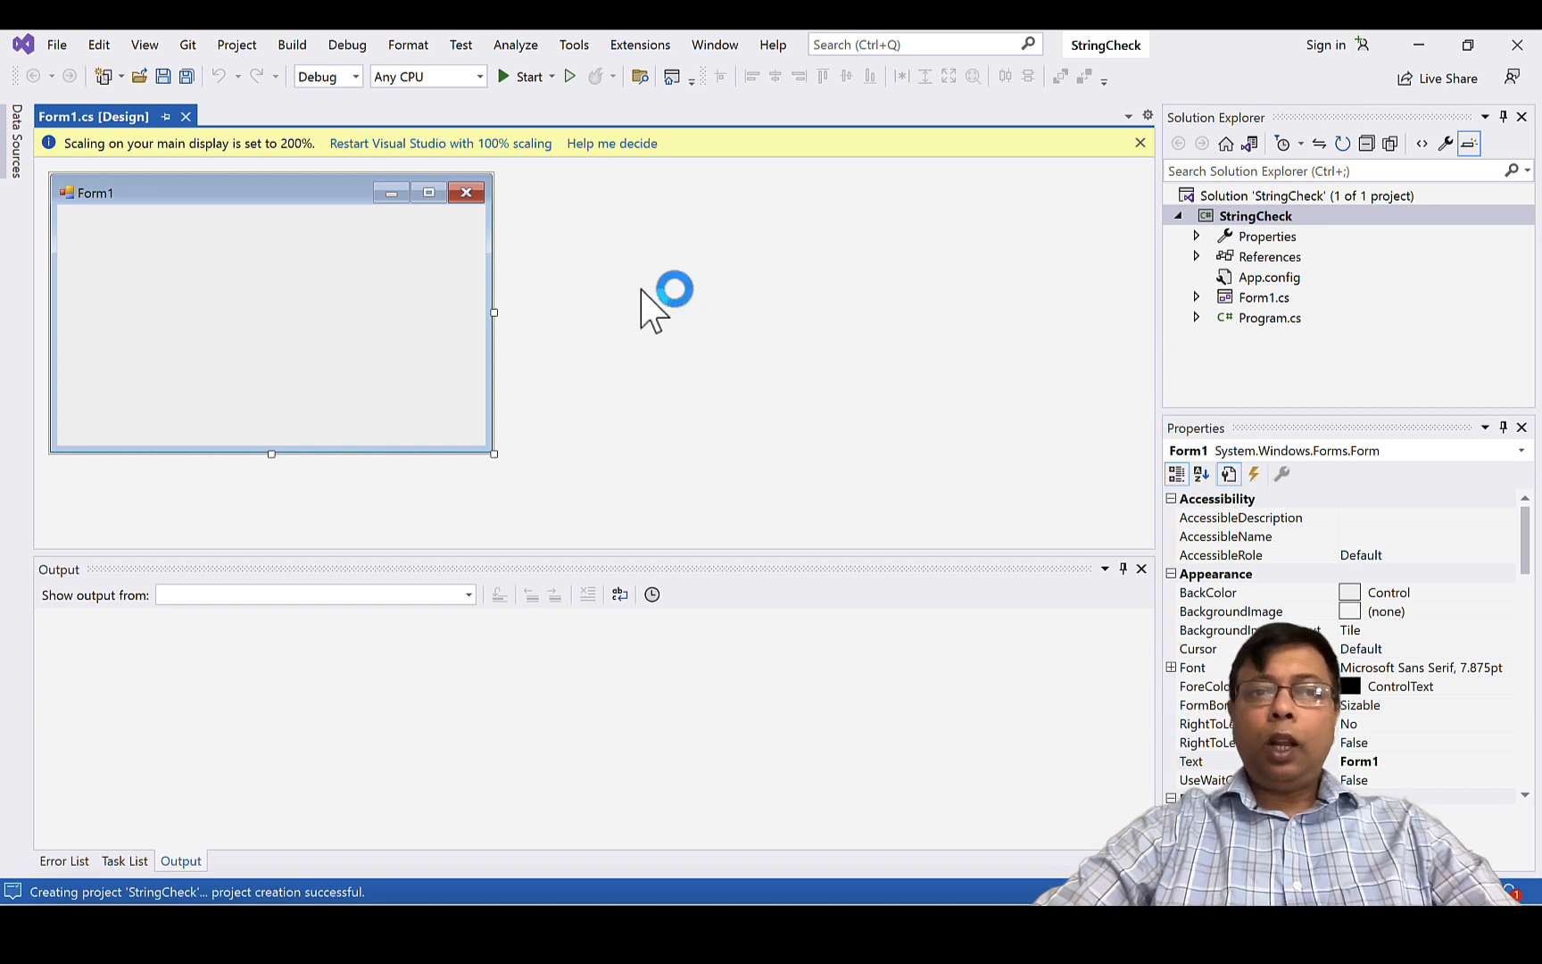
mouse_move(996, 359)
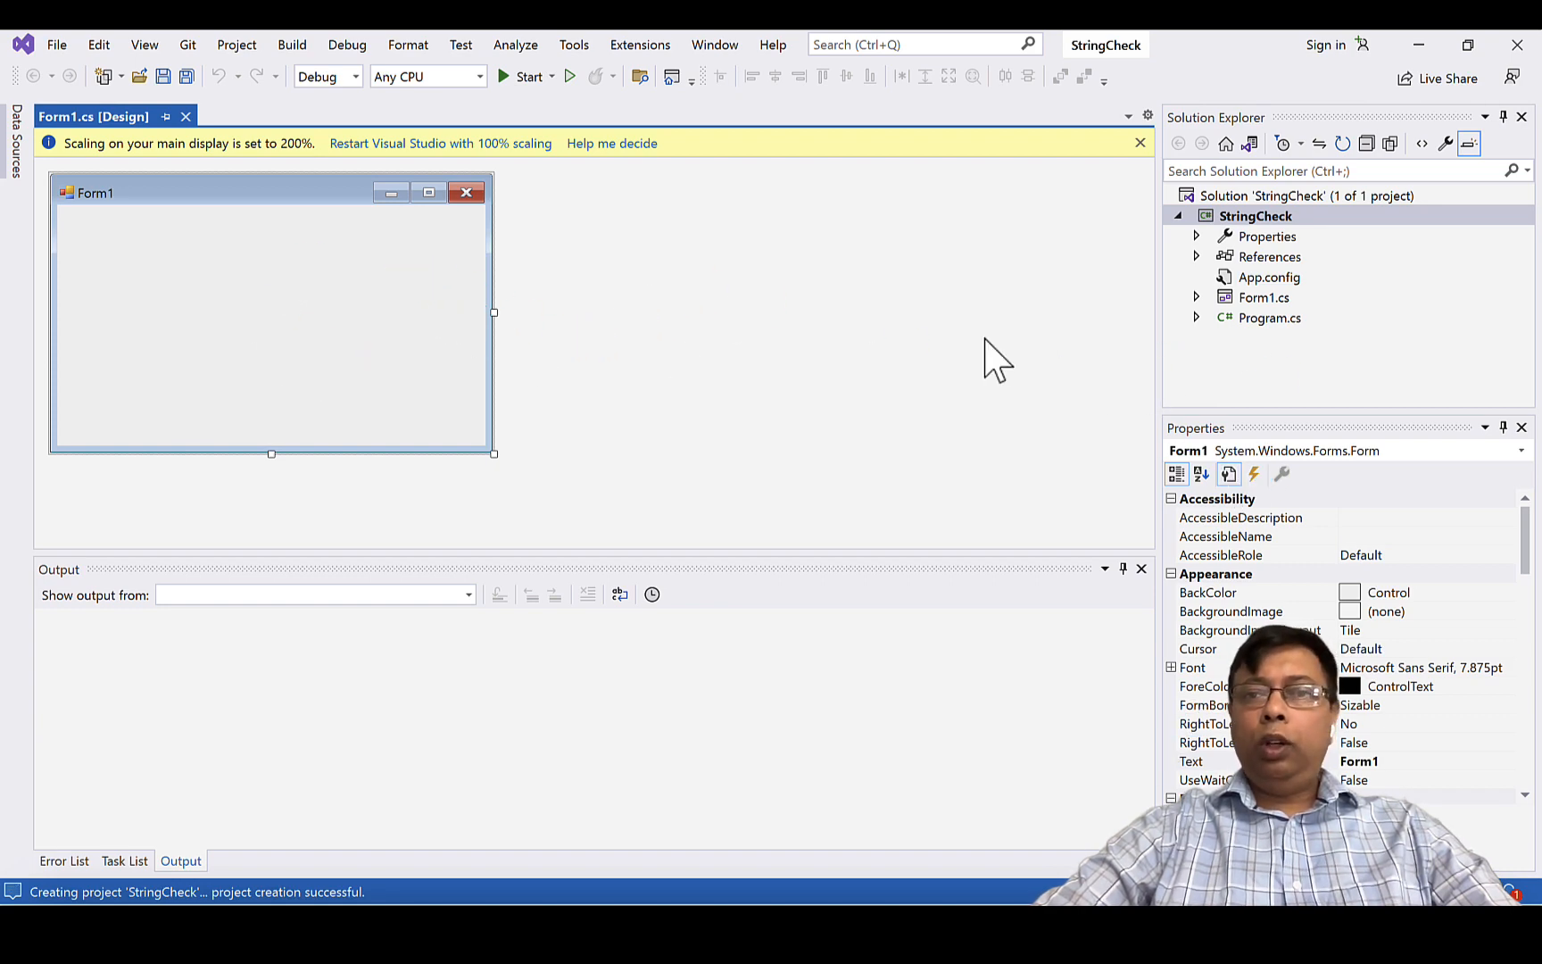
mouse_move(1244, 241)
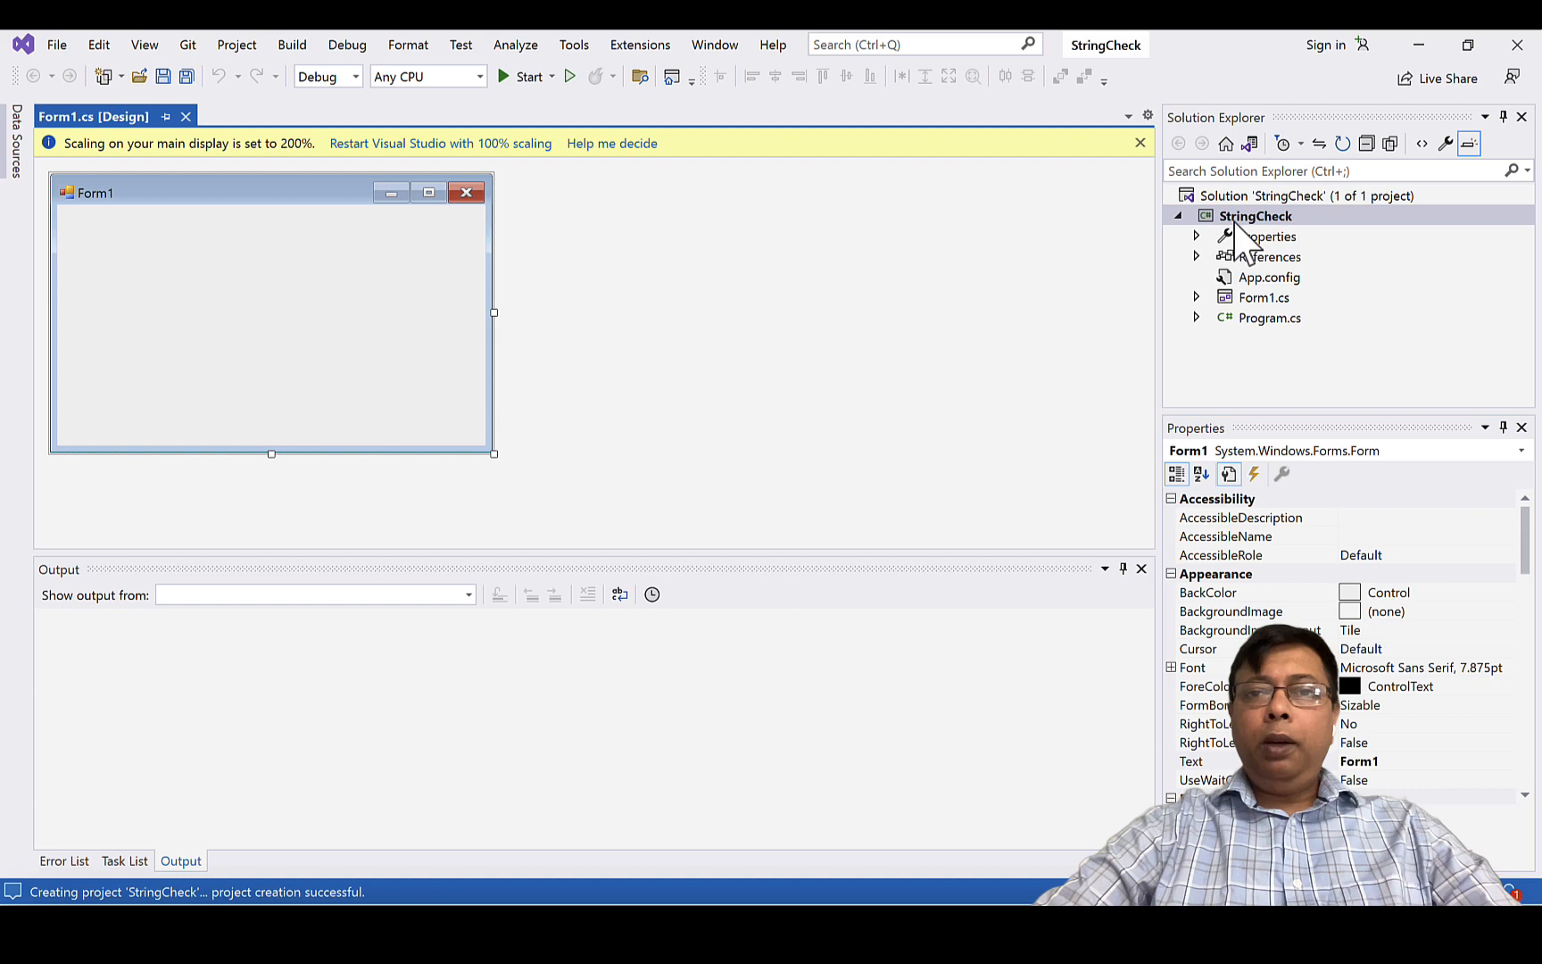
mouse_move(915, 349)
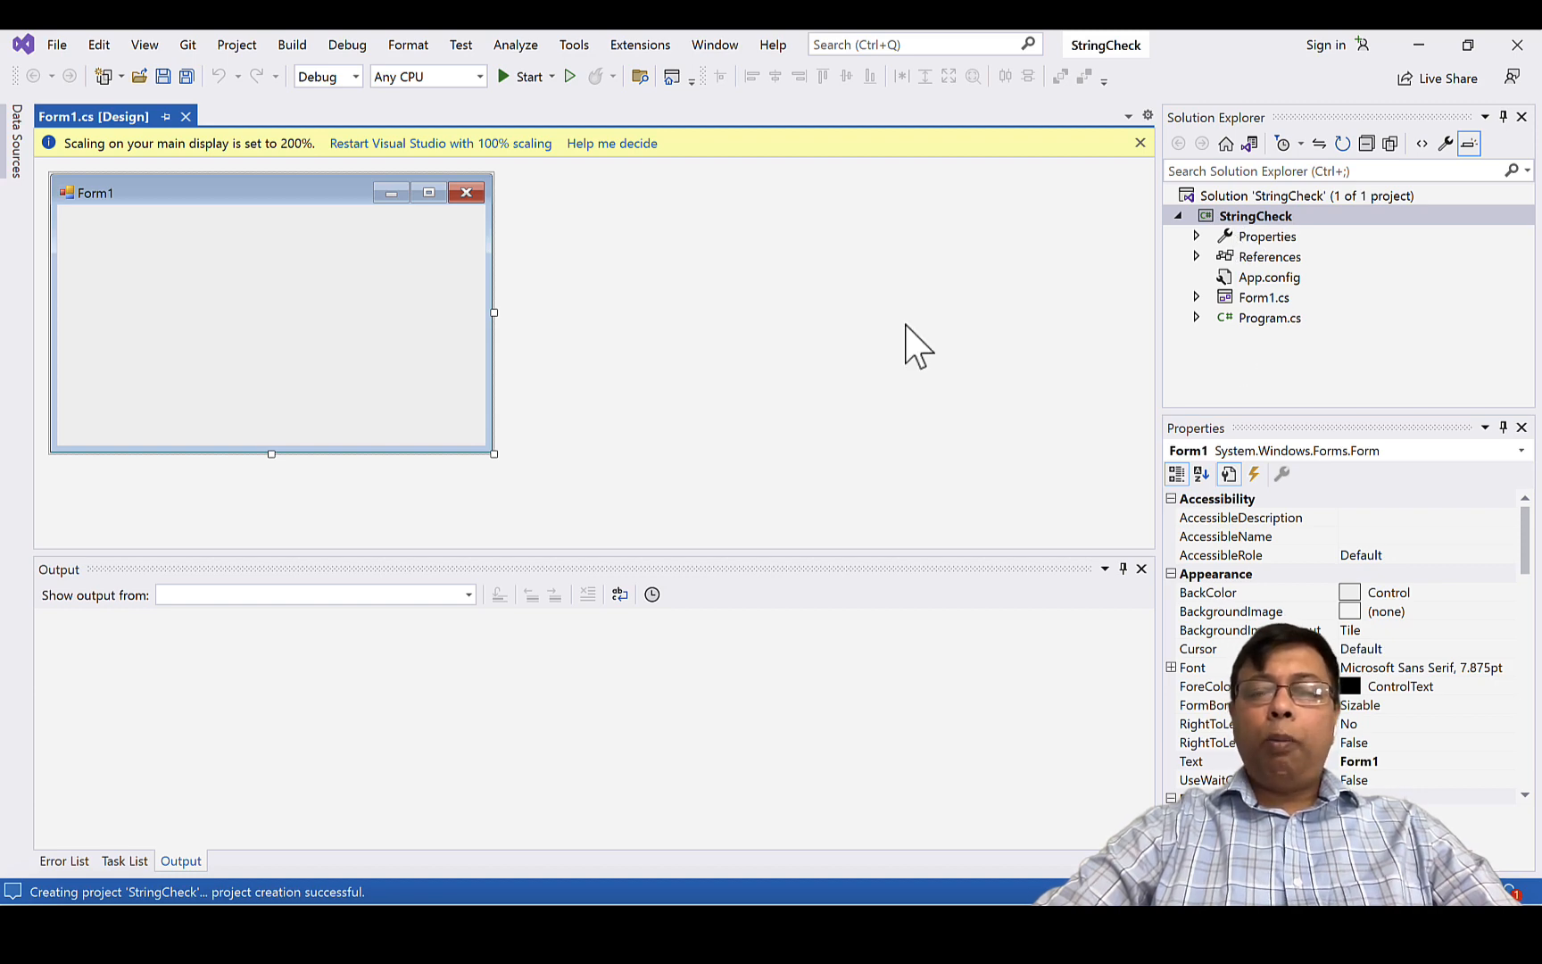
mouse_move(1235, 241)
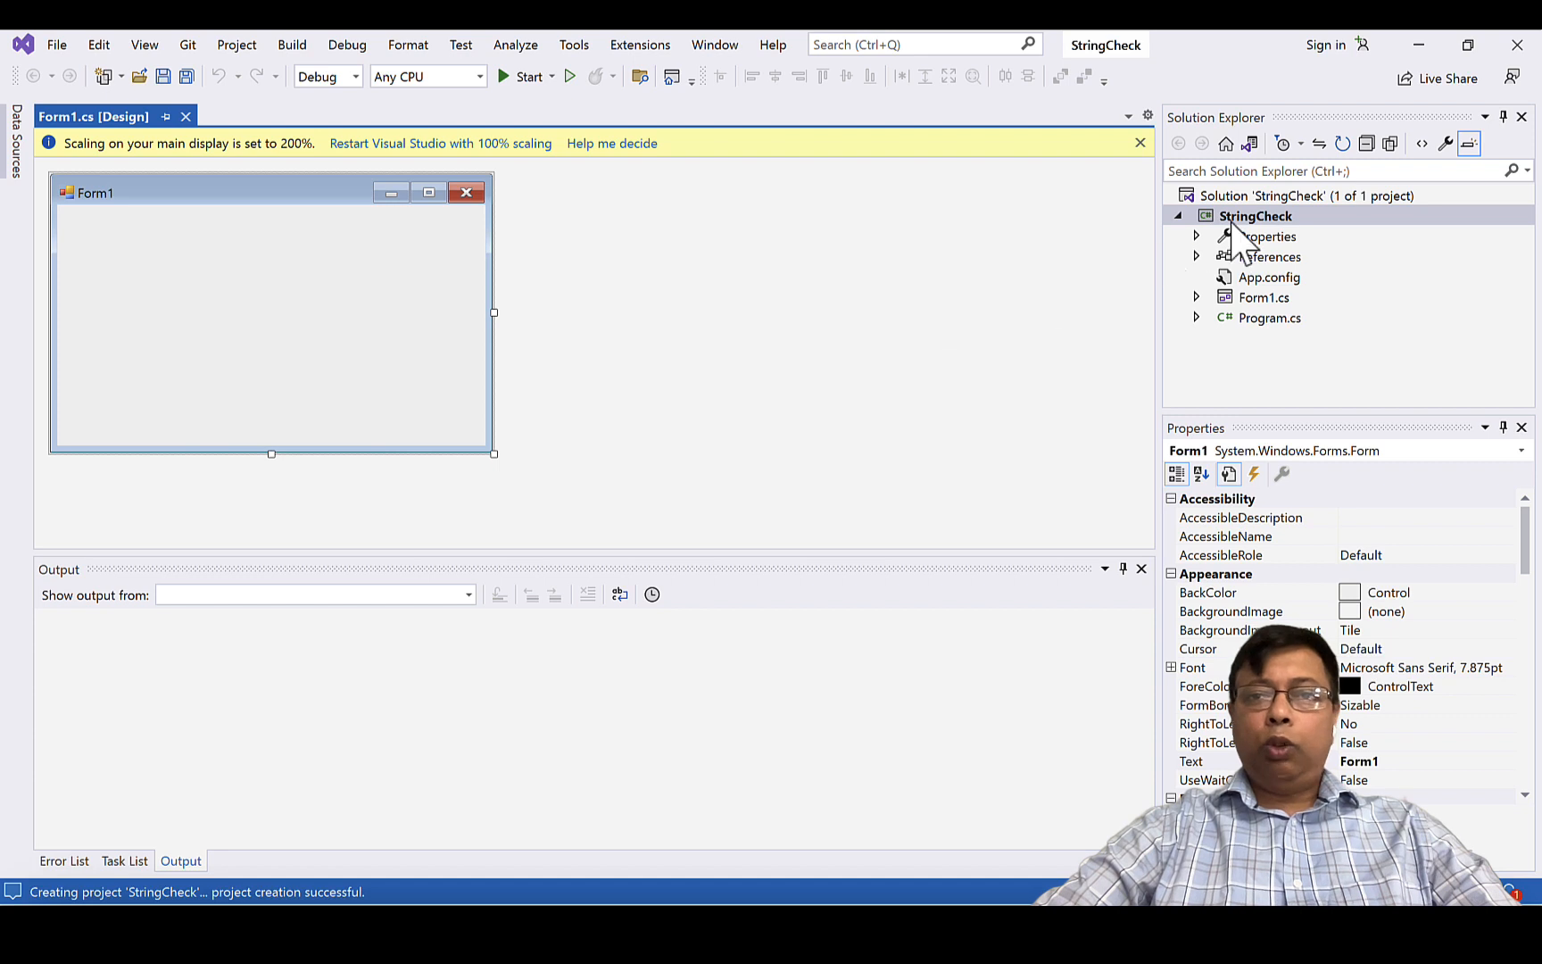
mouse_move(1241, 244)
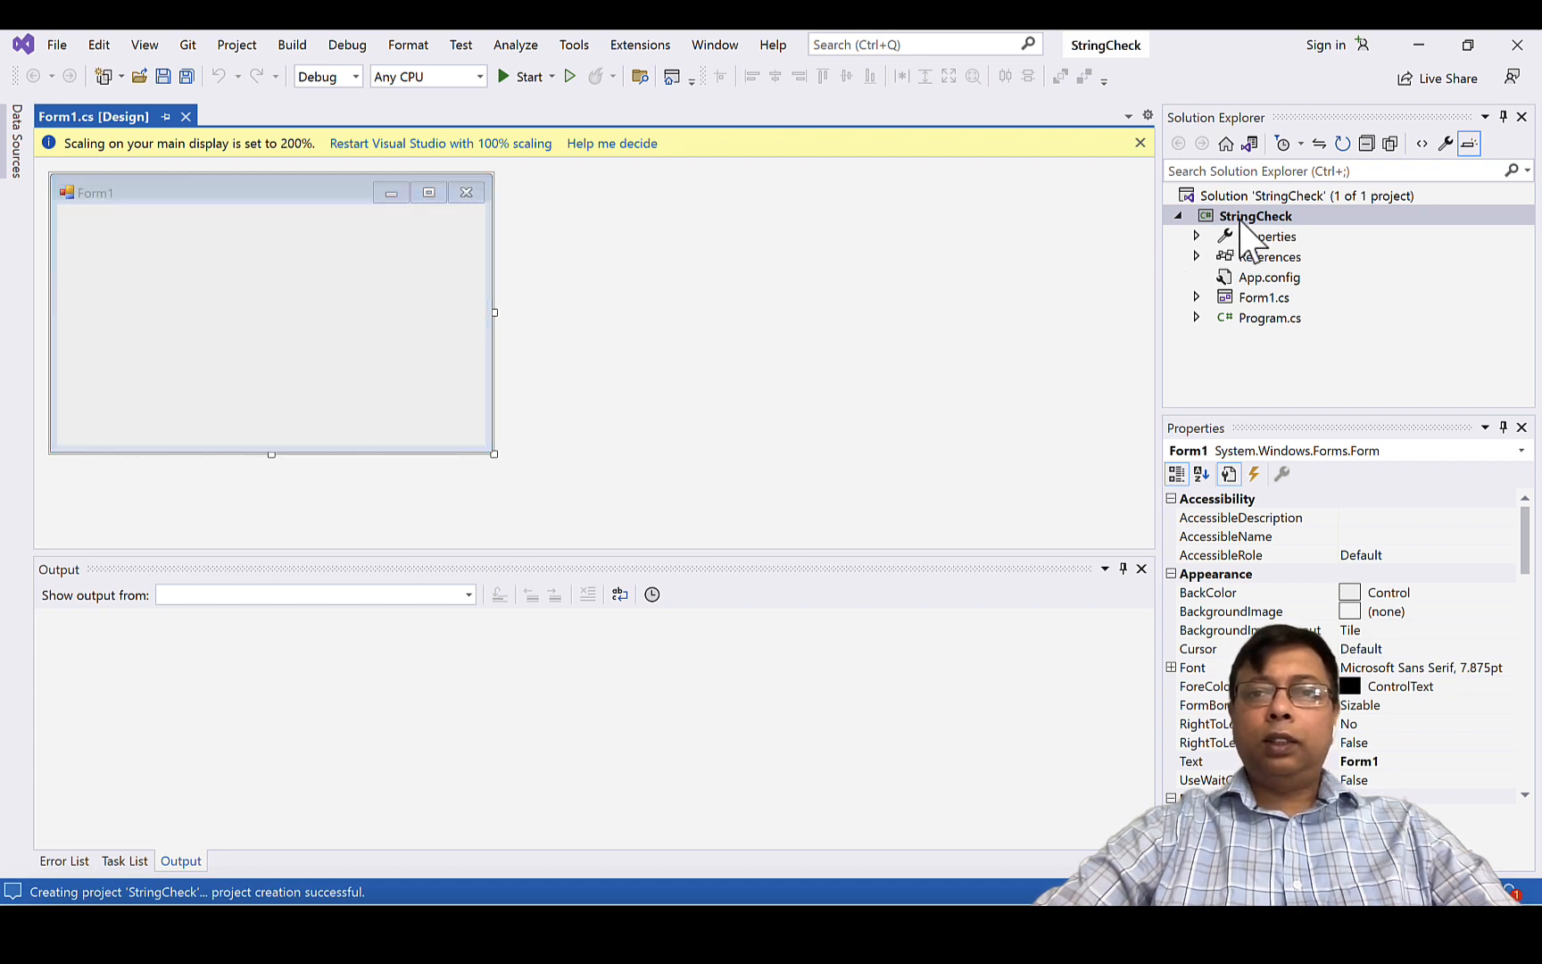
- Add a new Class item named StringTest through the StringCheck project's Add > New Item
right_click(1254, 215)
text(StringTest)
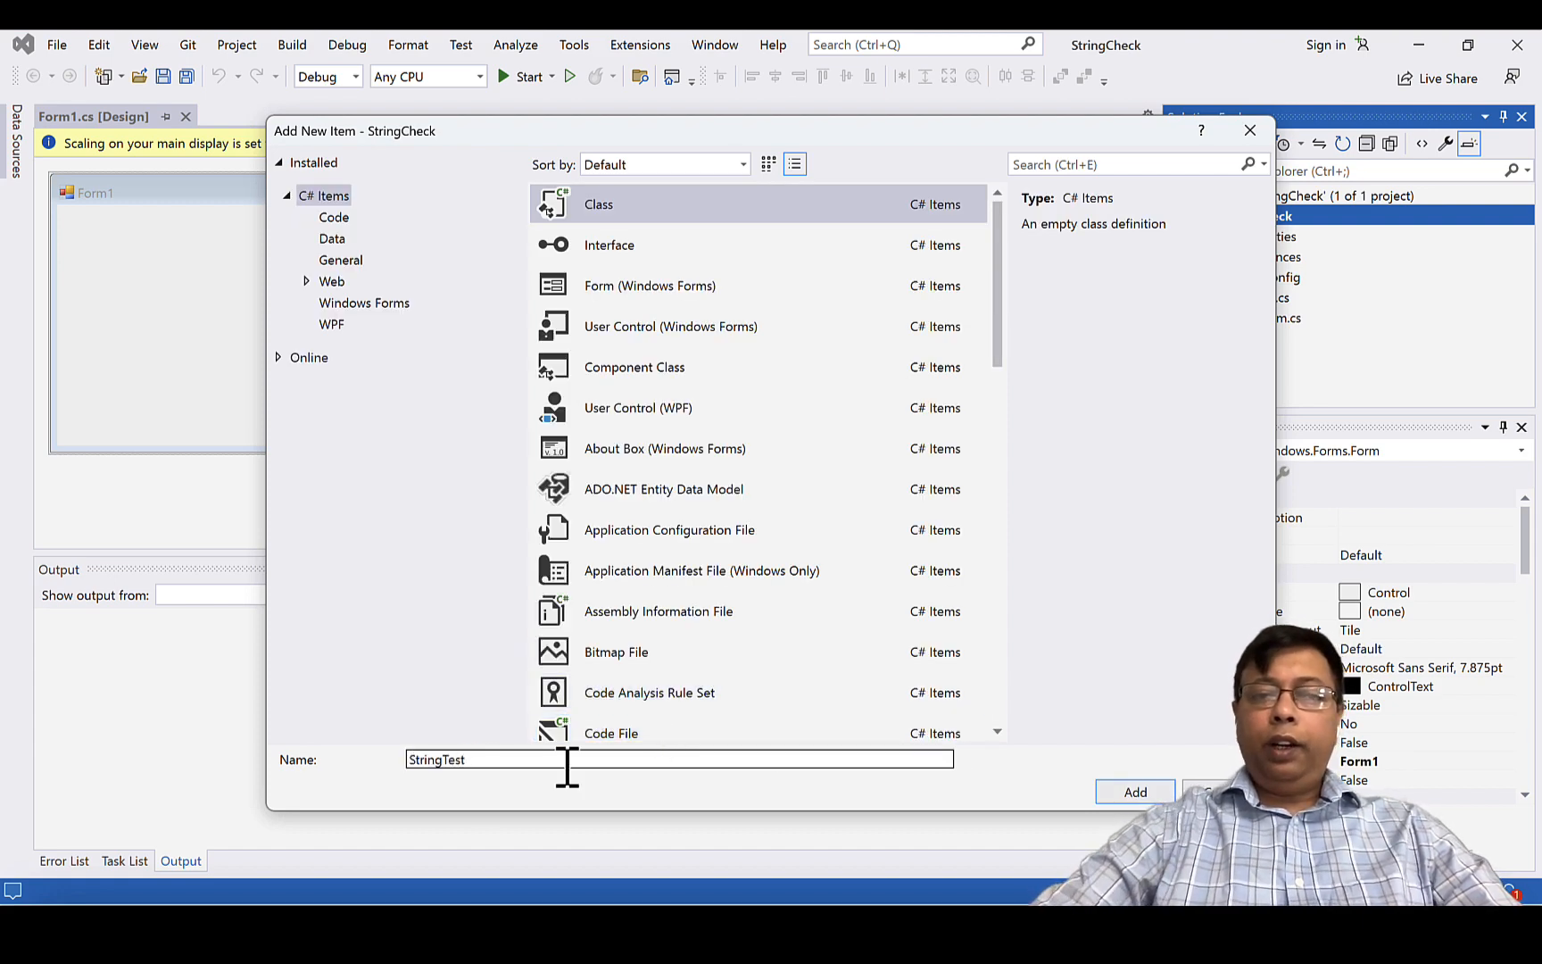
mouse_move(1135, 792)
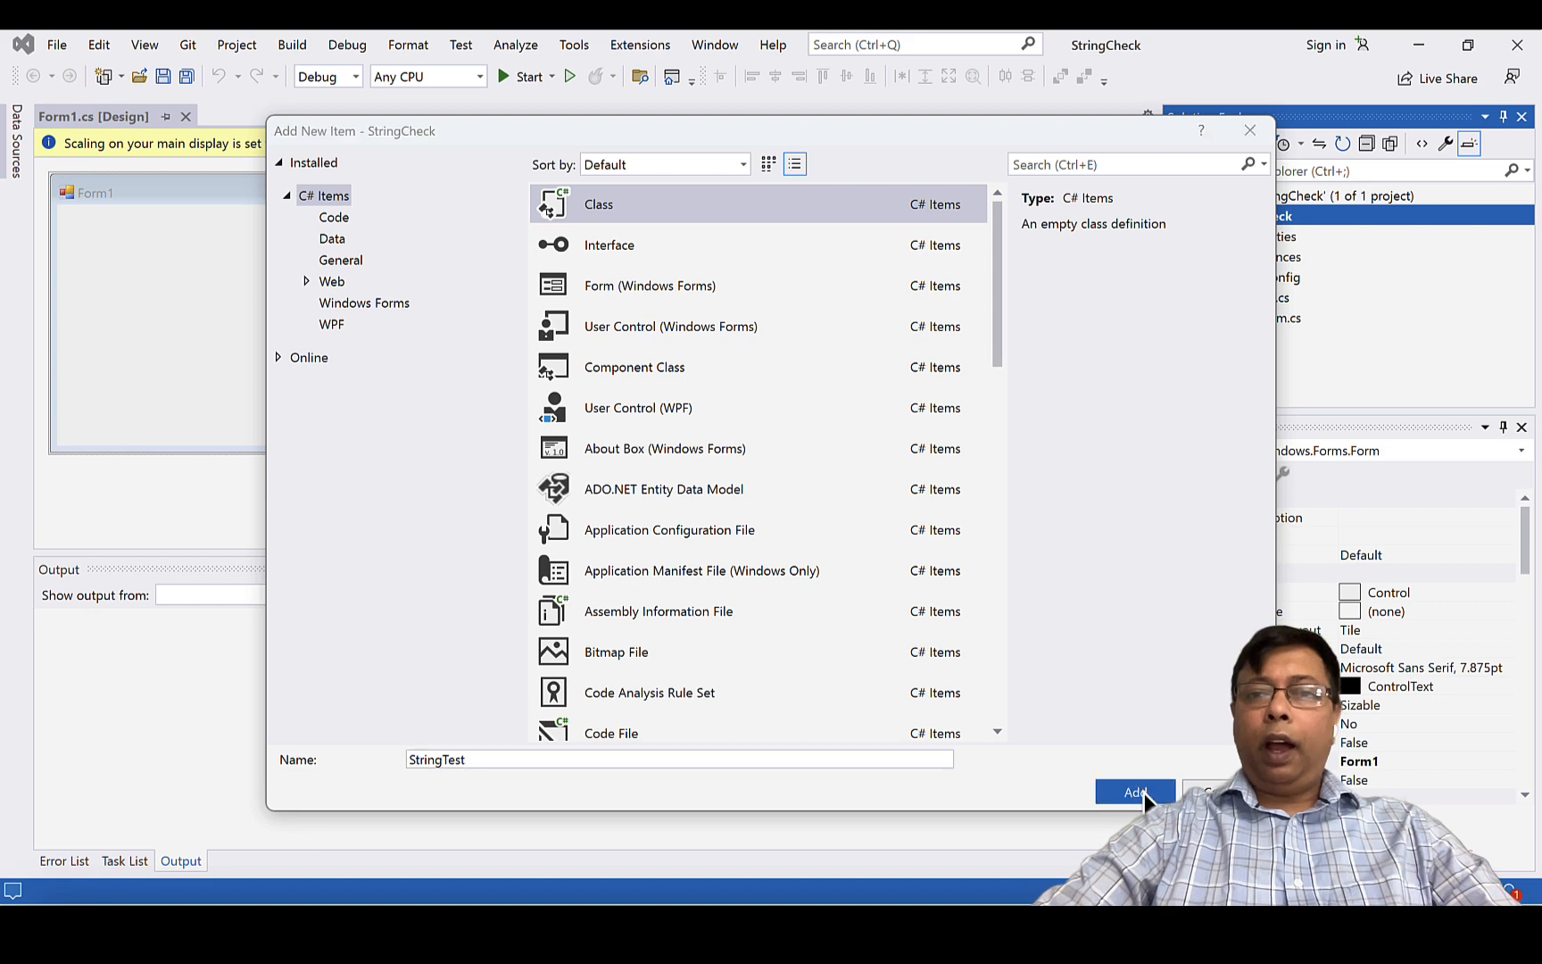
click(1135, 793)
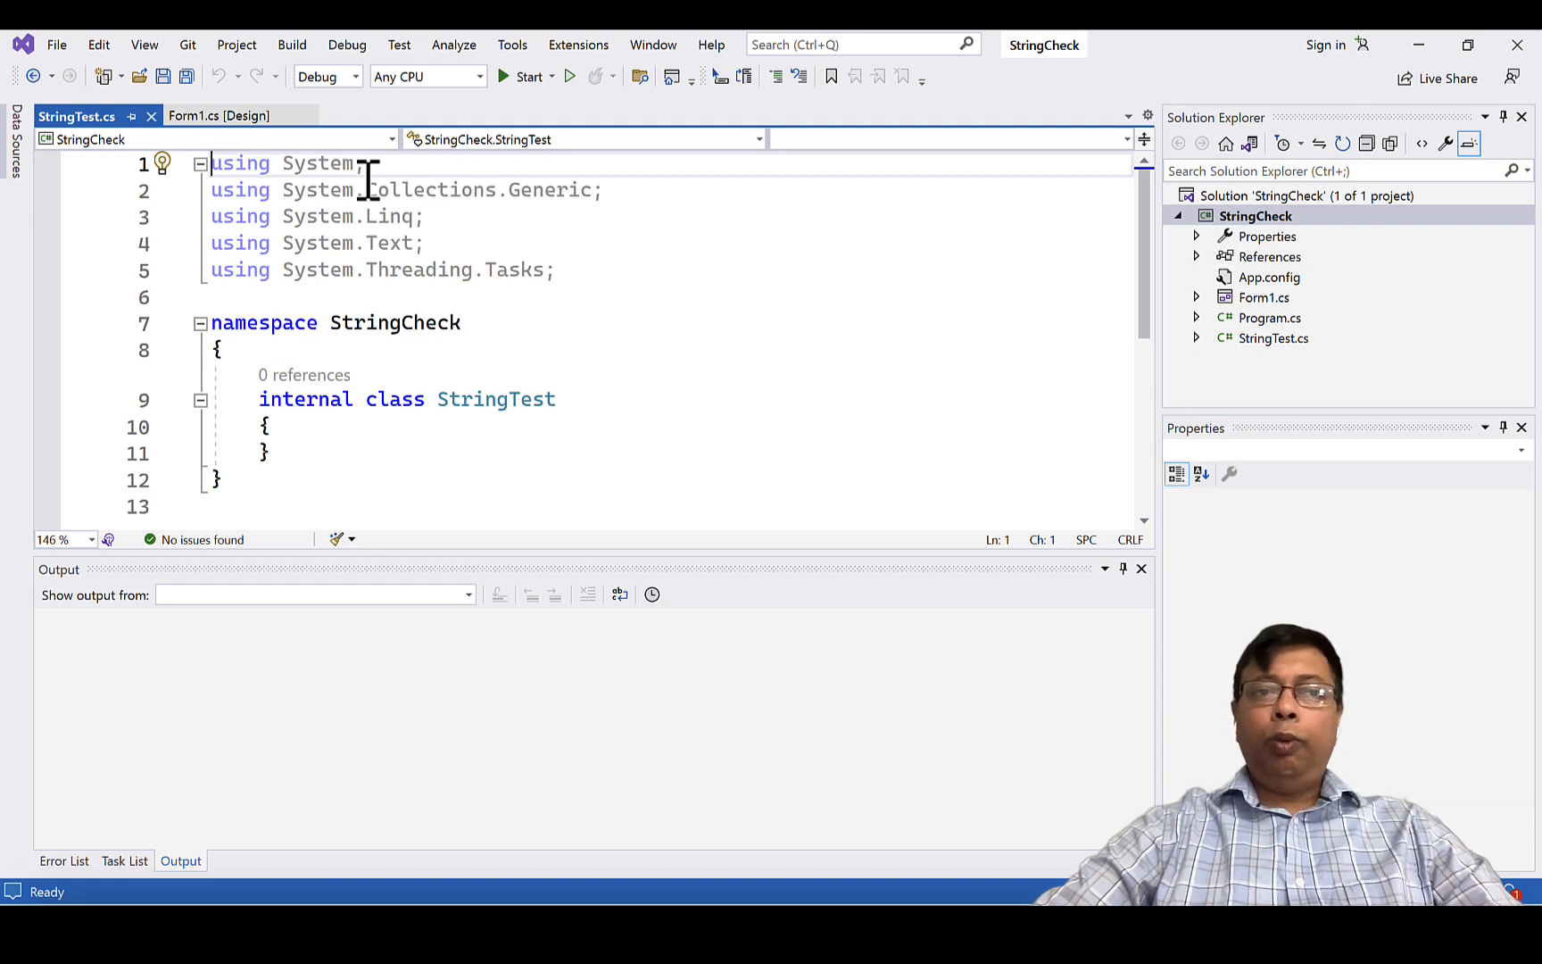
- In NuGet Browse, search 'nunit' and install the NUnit and NUnit3TestAdapter packages
click(235, 45)
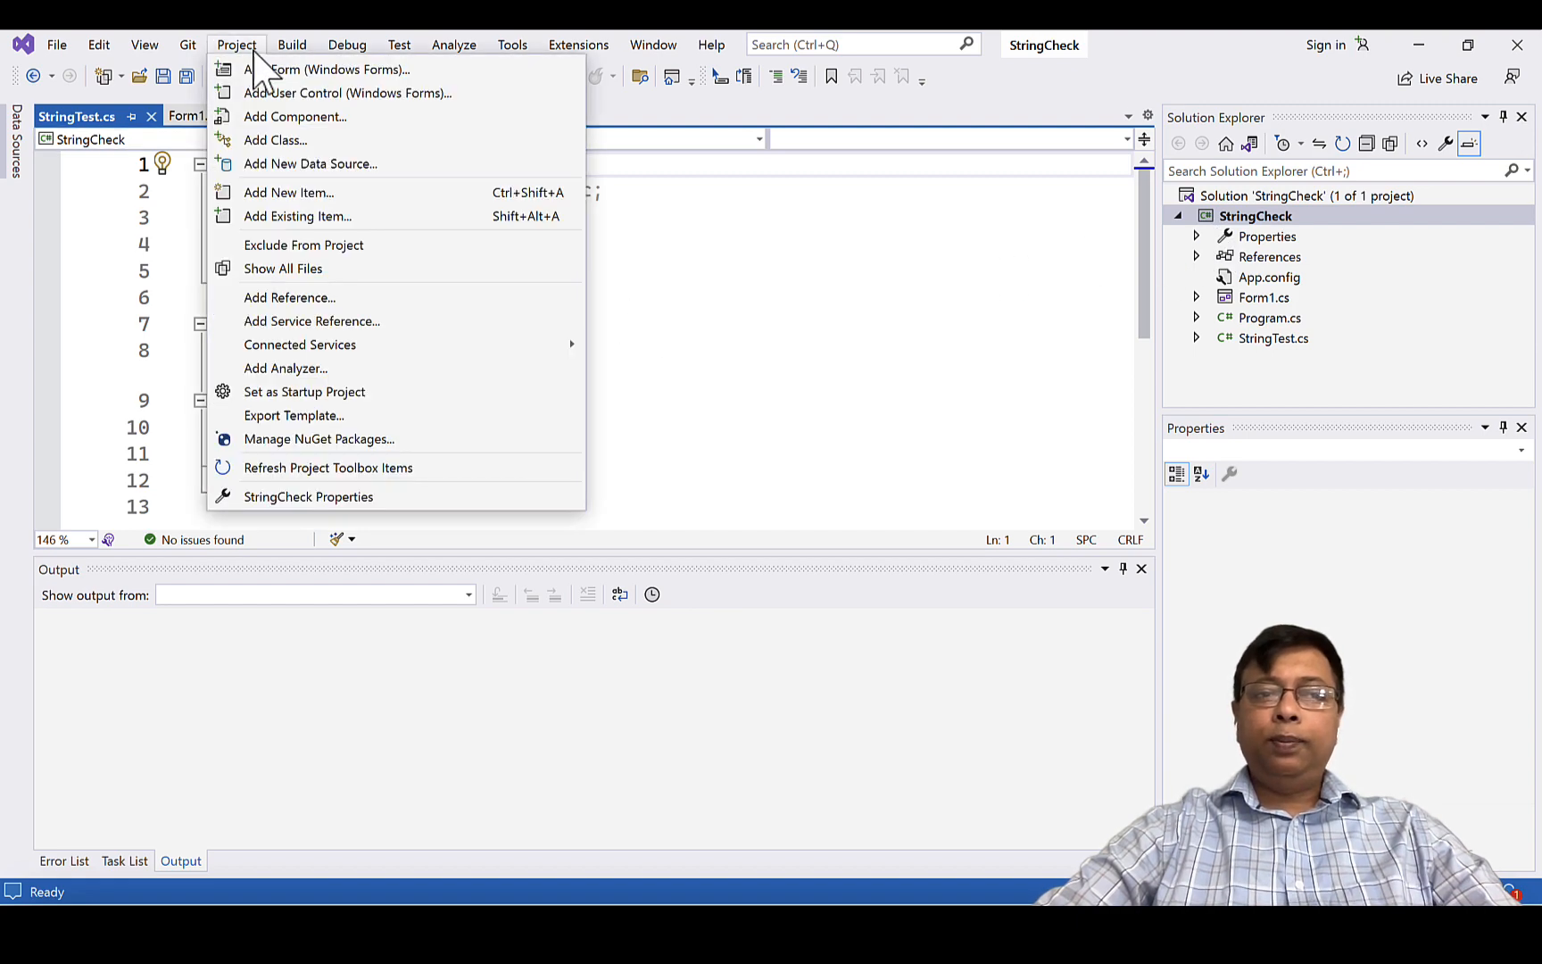
mouse_move(331, 439)
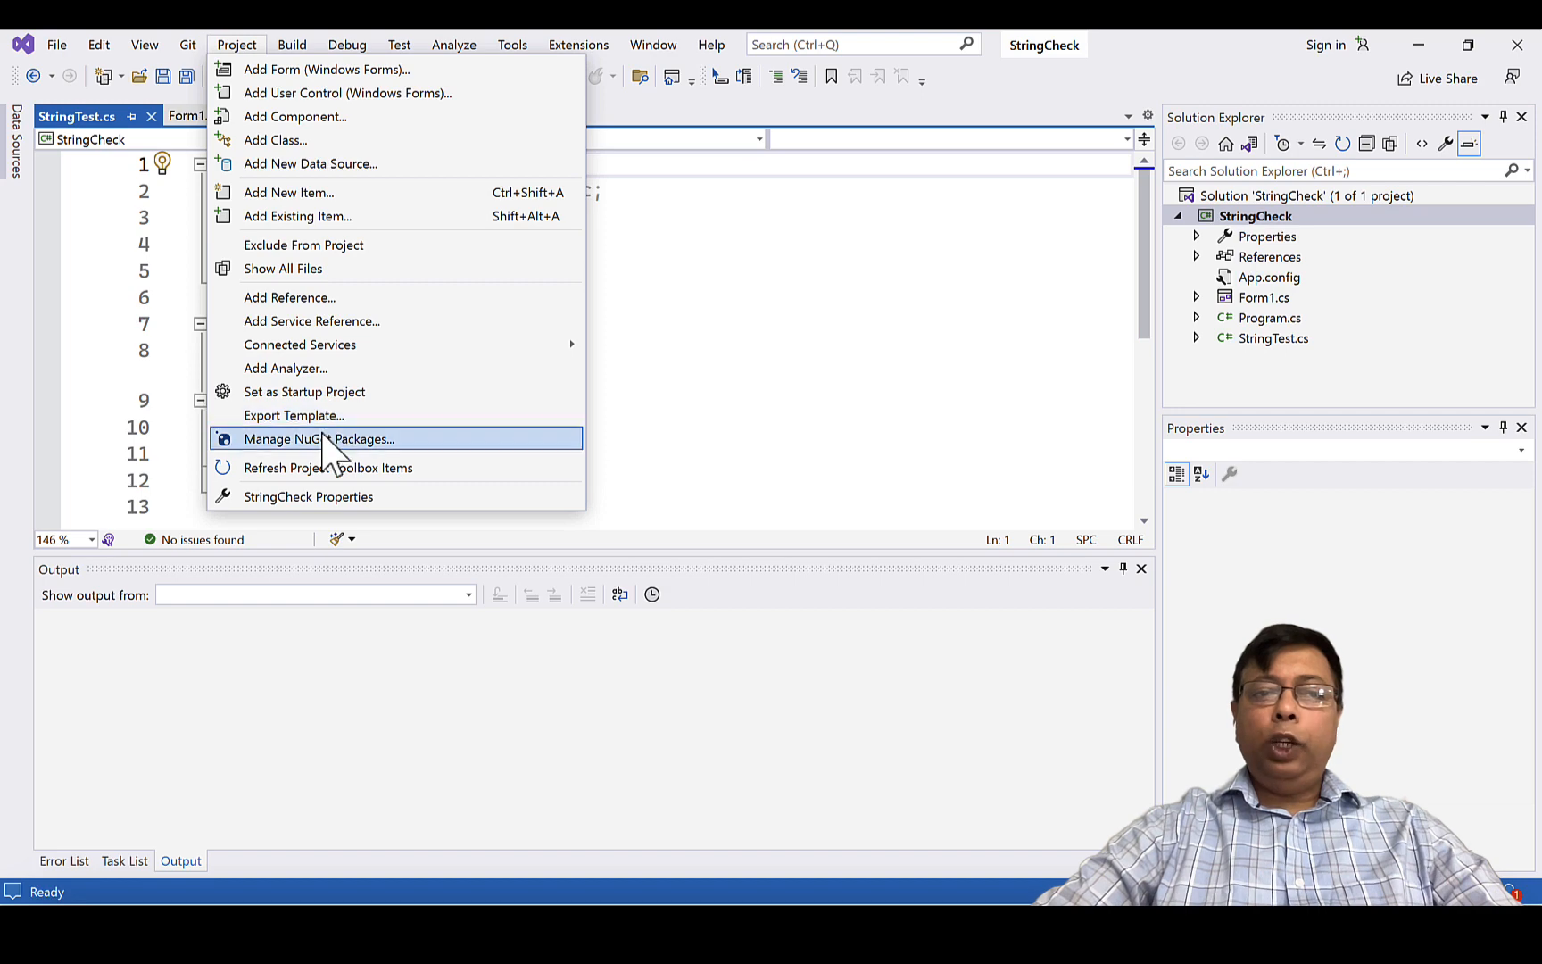
click(308, 439)
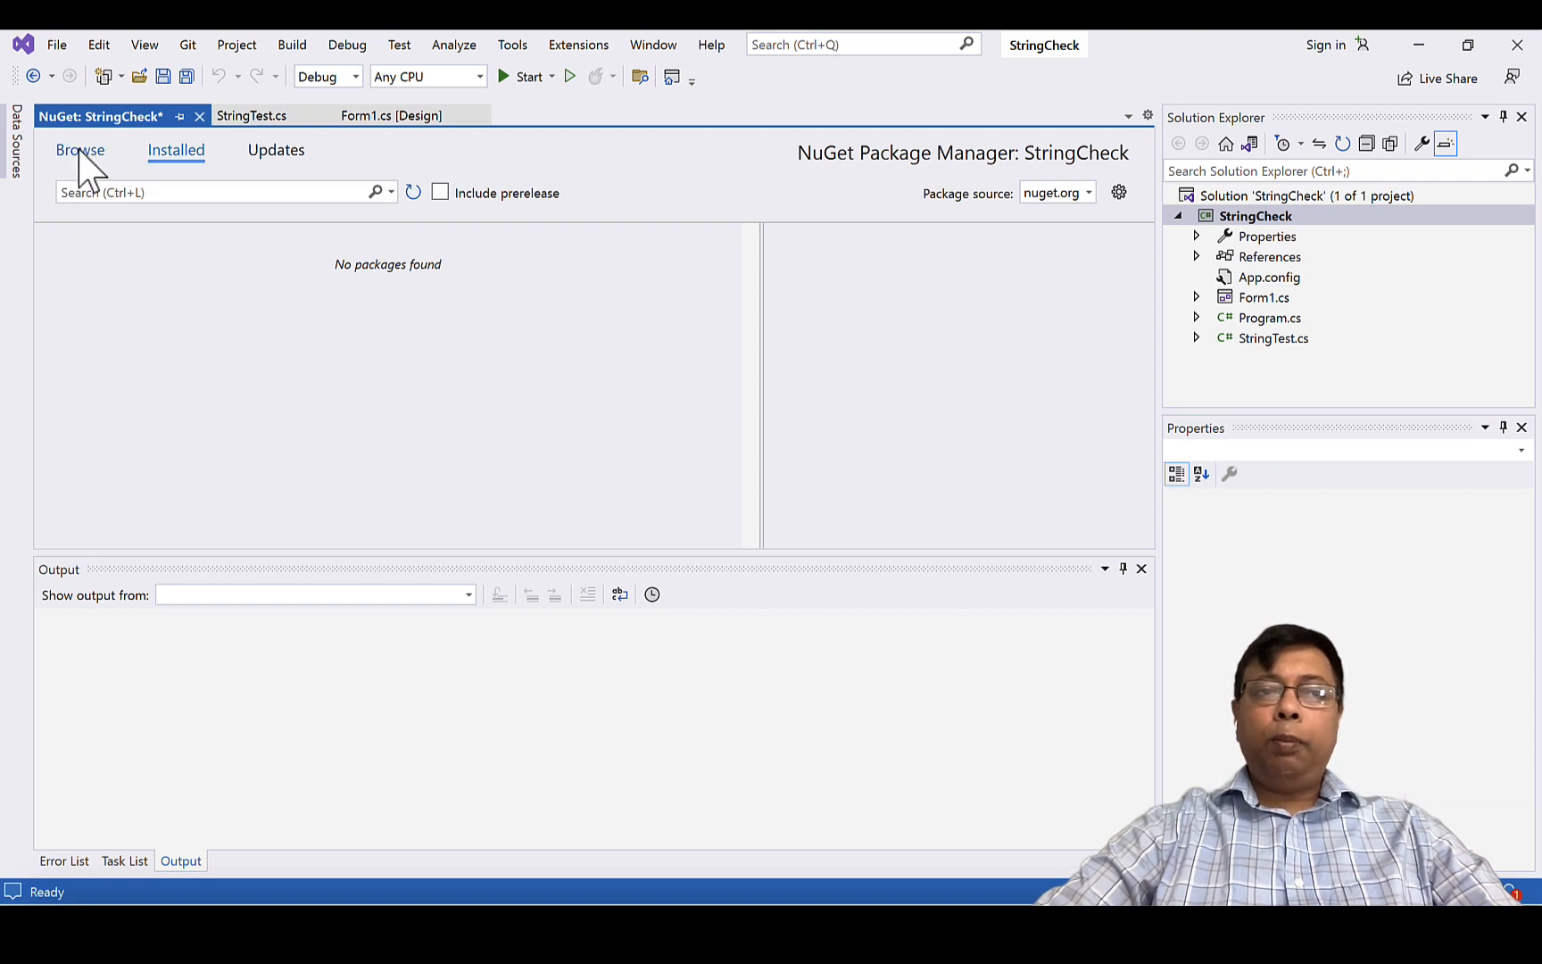
click(80, 150)
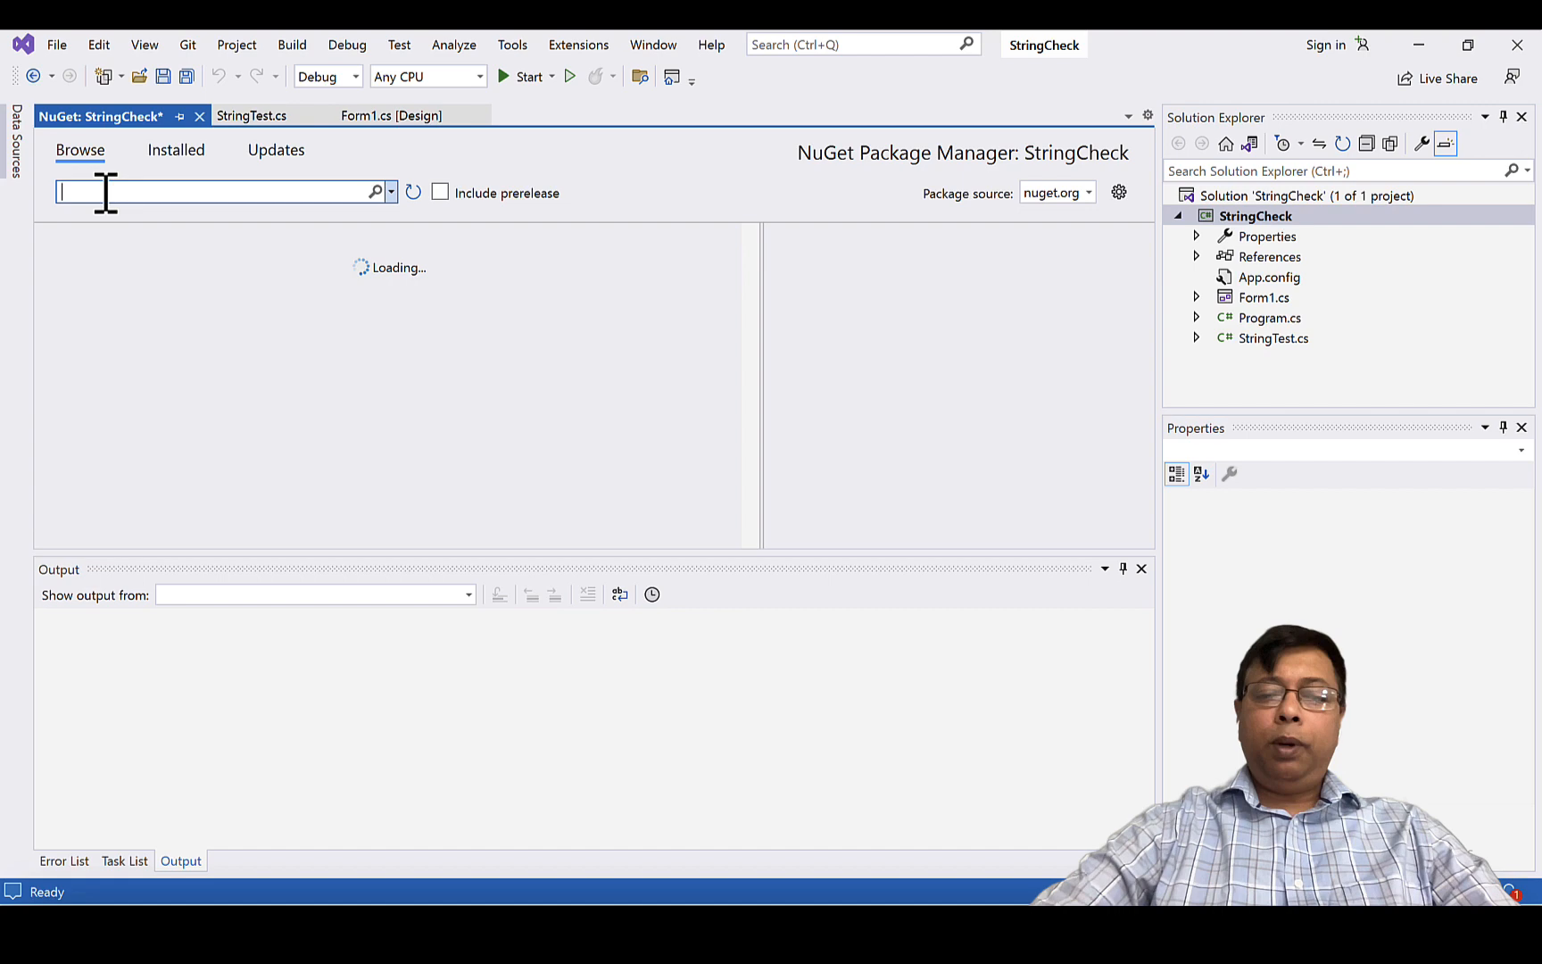
text(nunit)
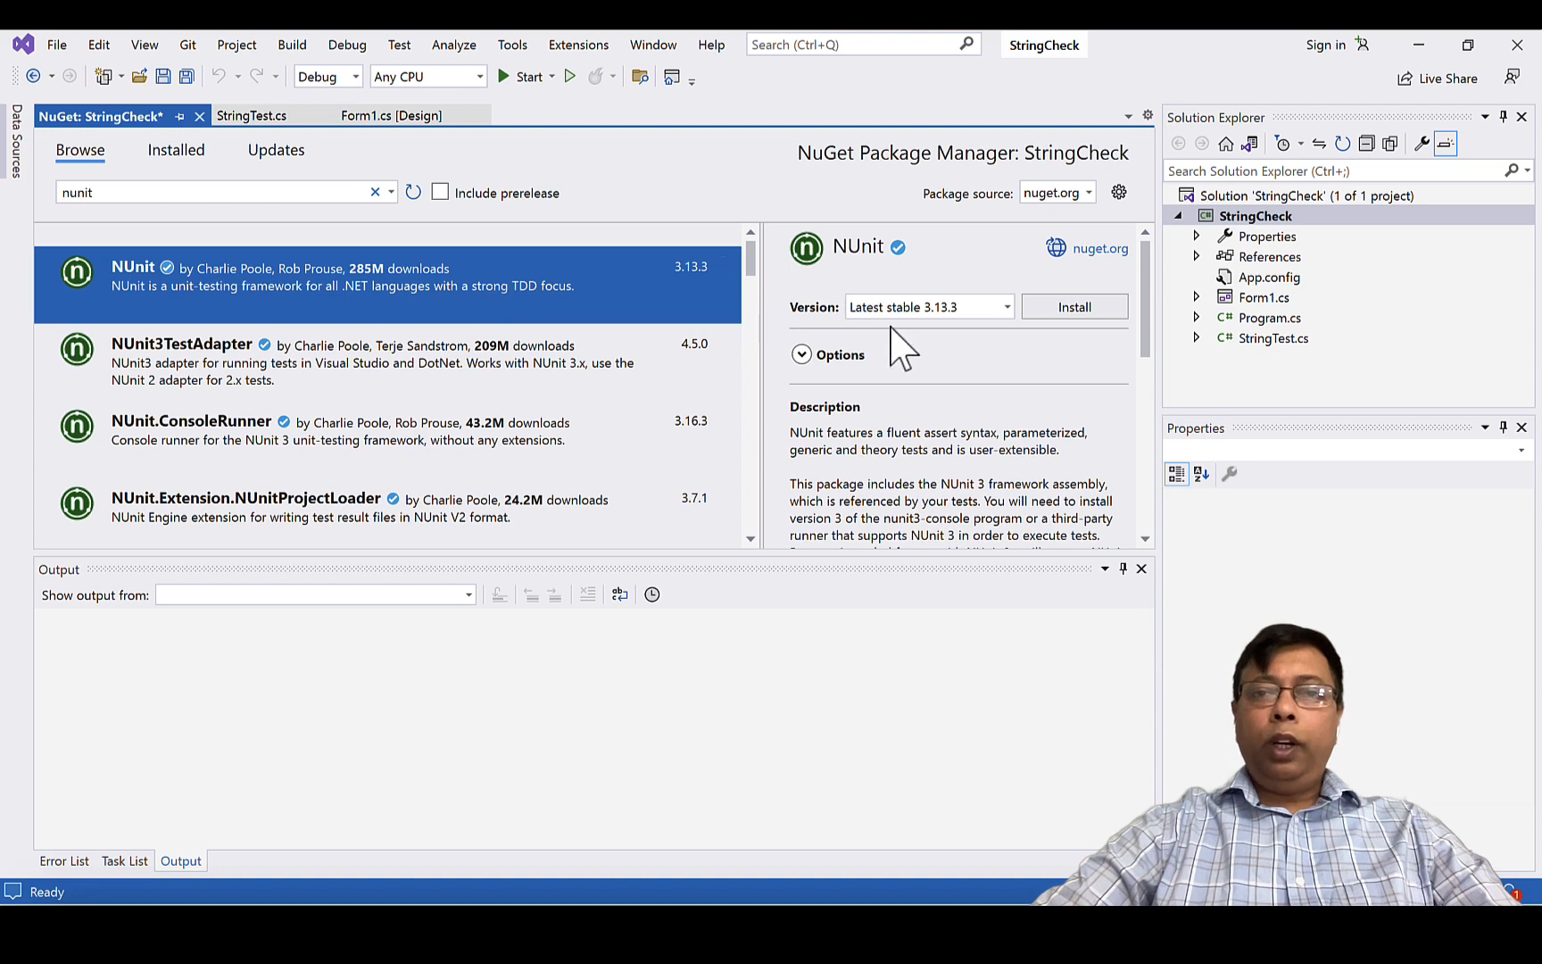
click(344, 362)
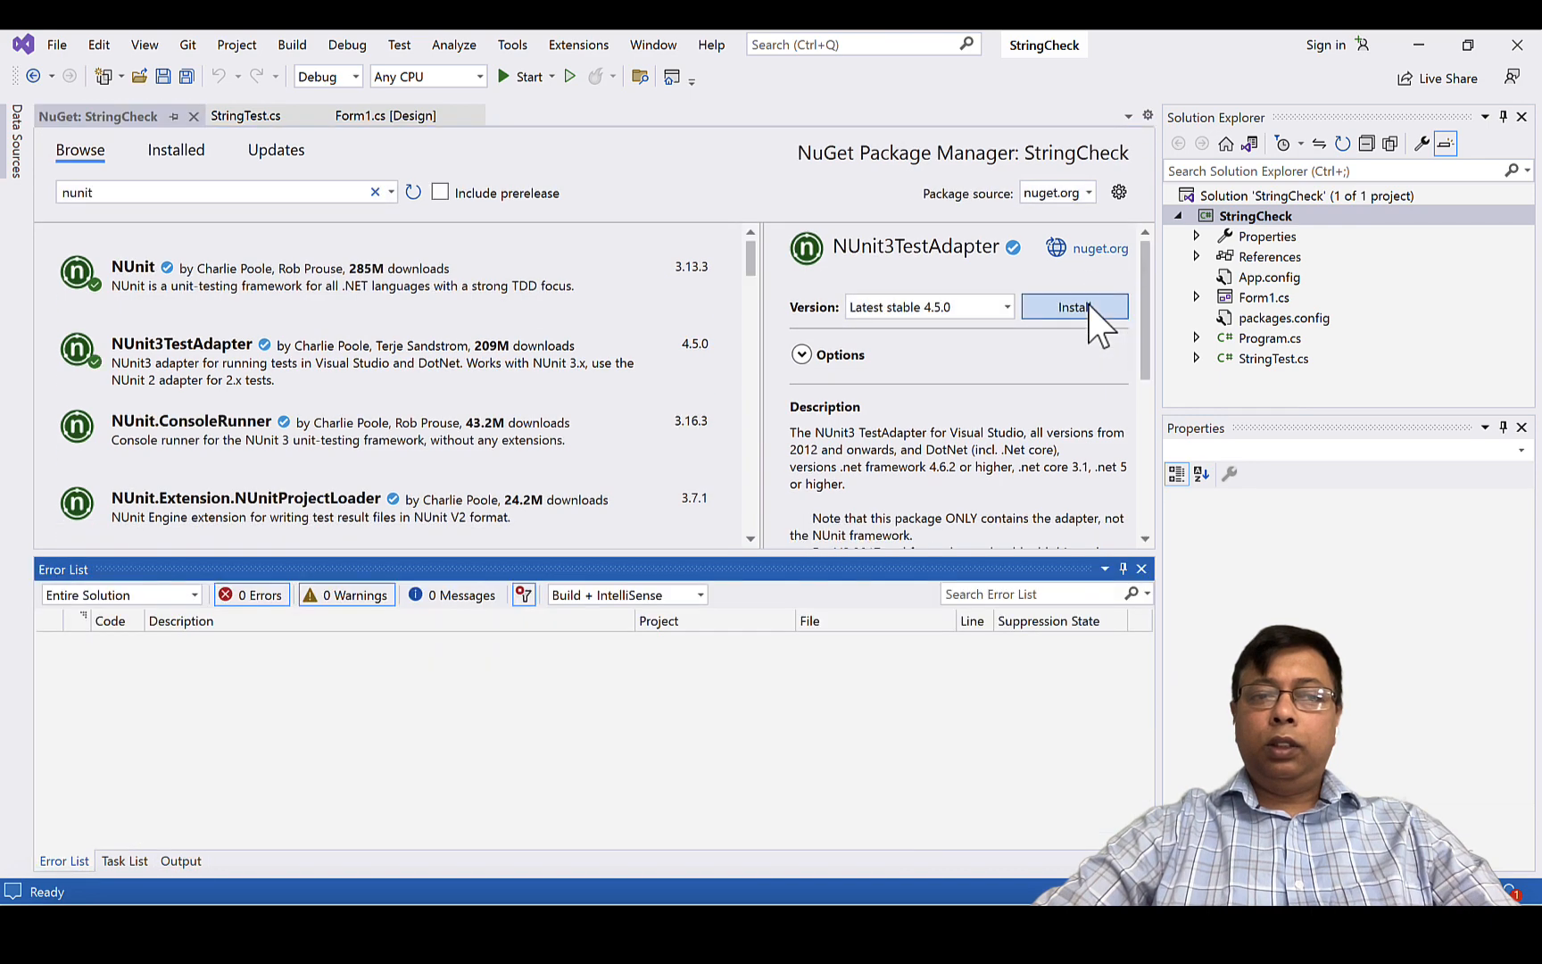
click(1072, 307)
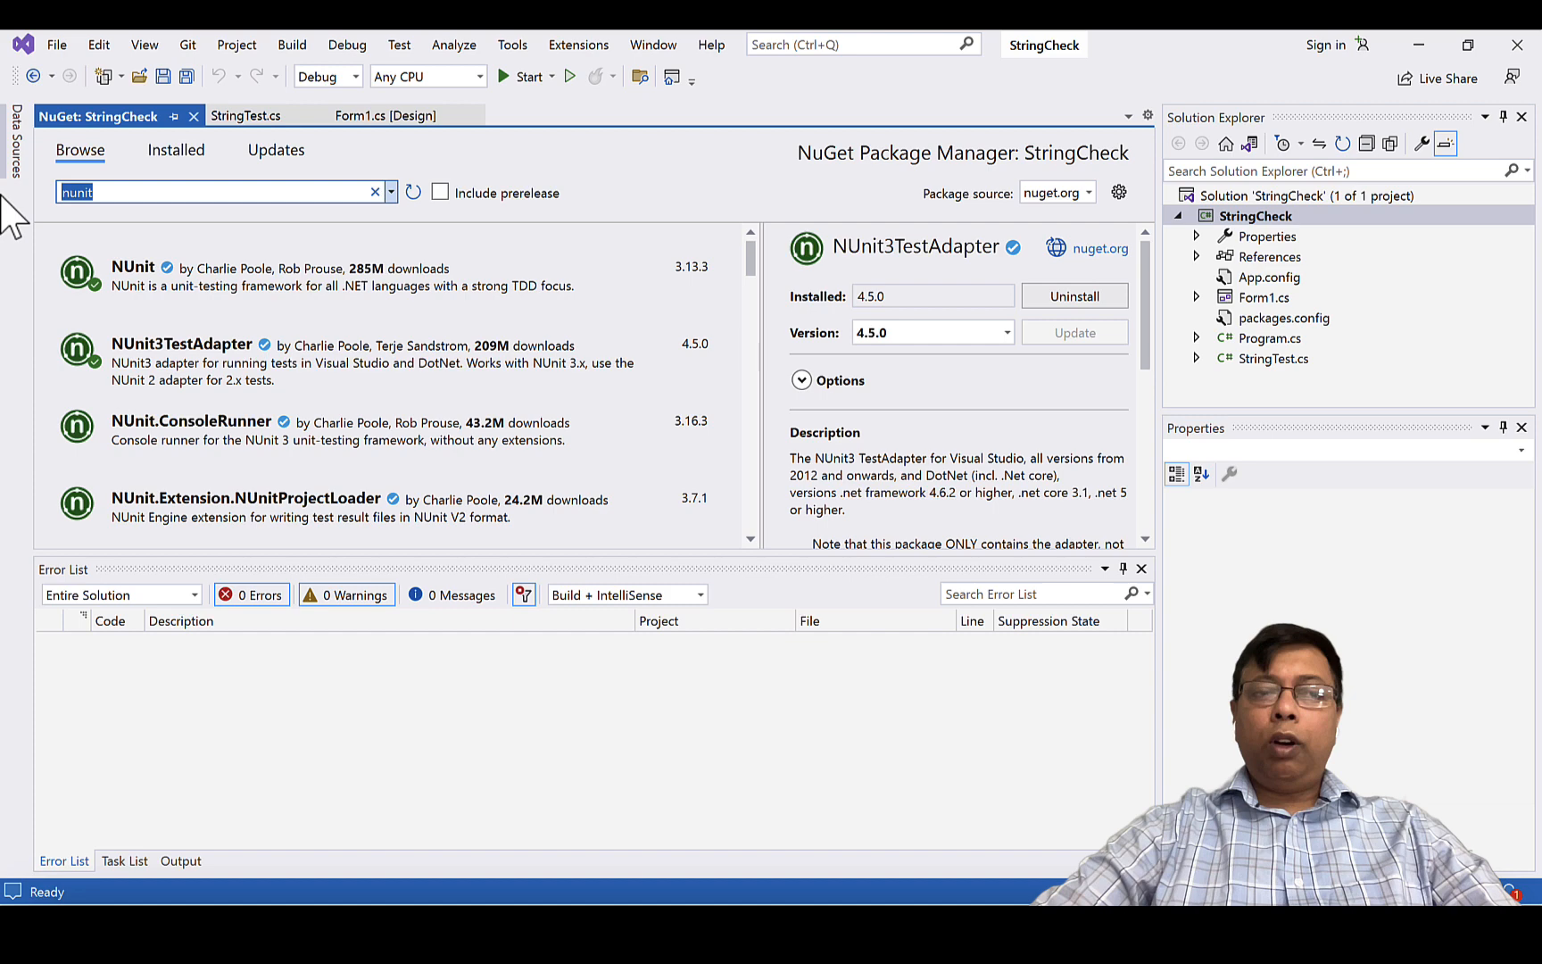
- Install Microsoft.NET.Test.Sdk, accept its license, and view the Installed packages list
text(test)
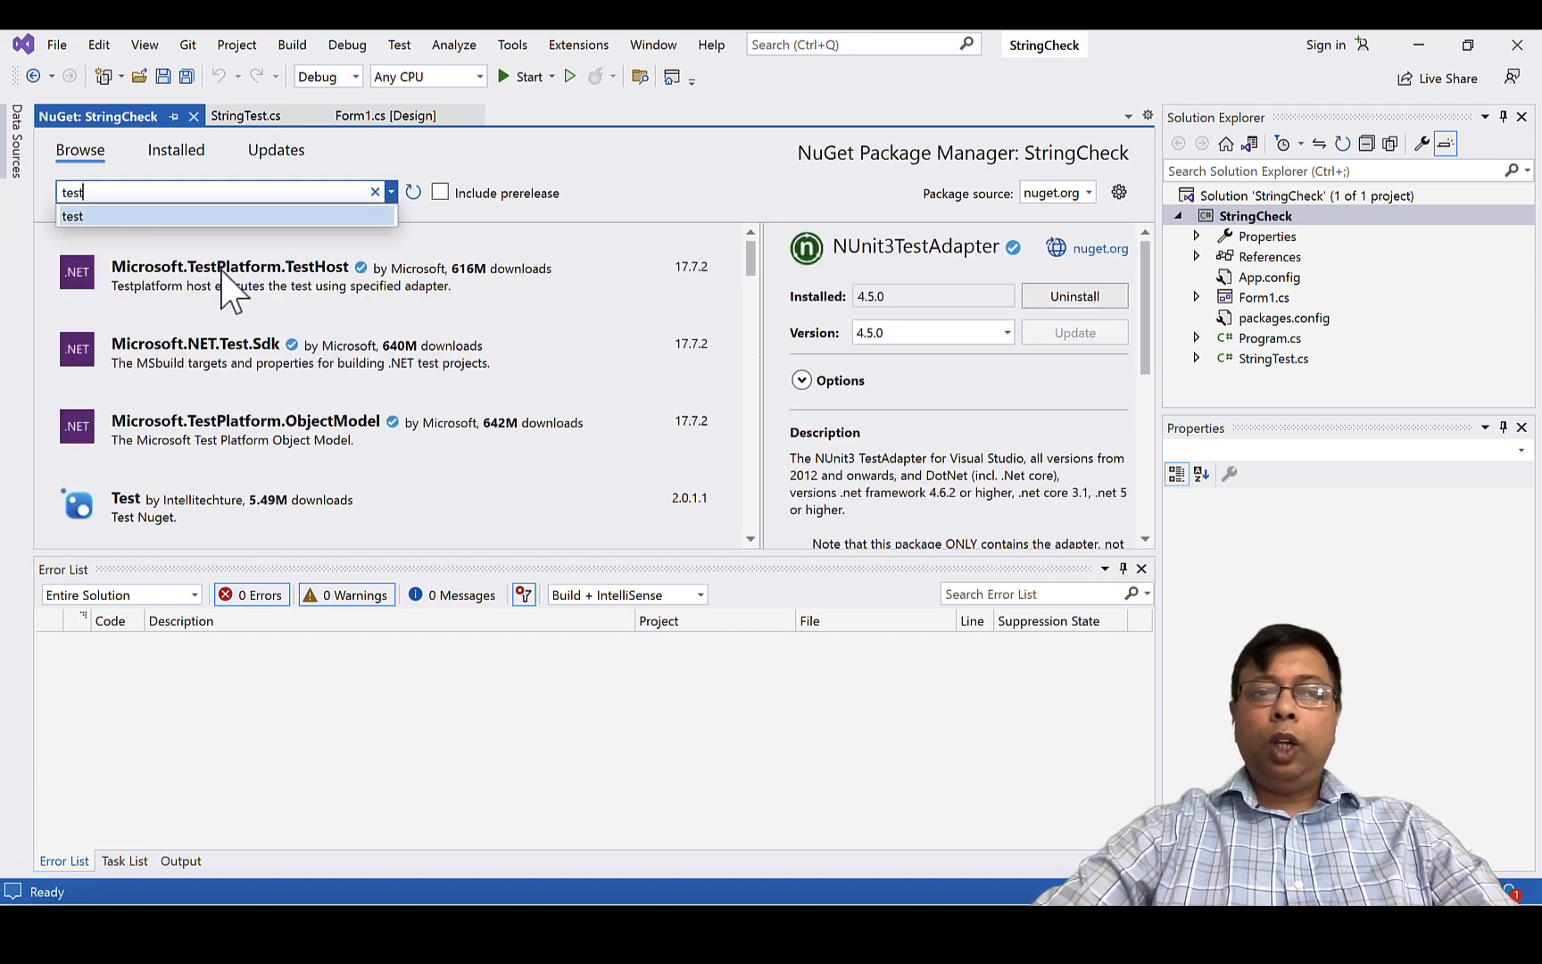
mouse_move(225, 374)
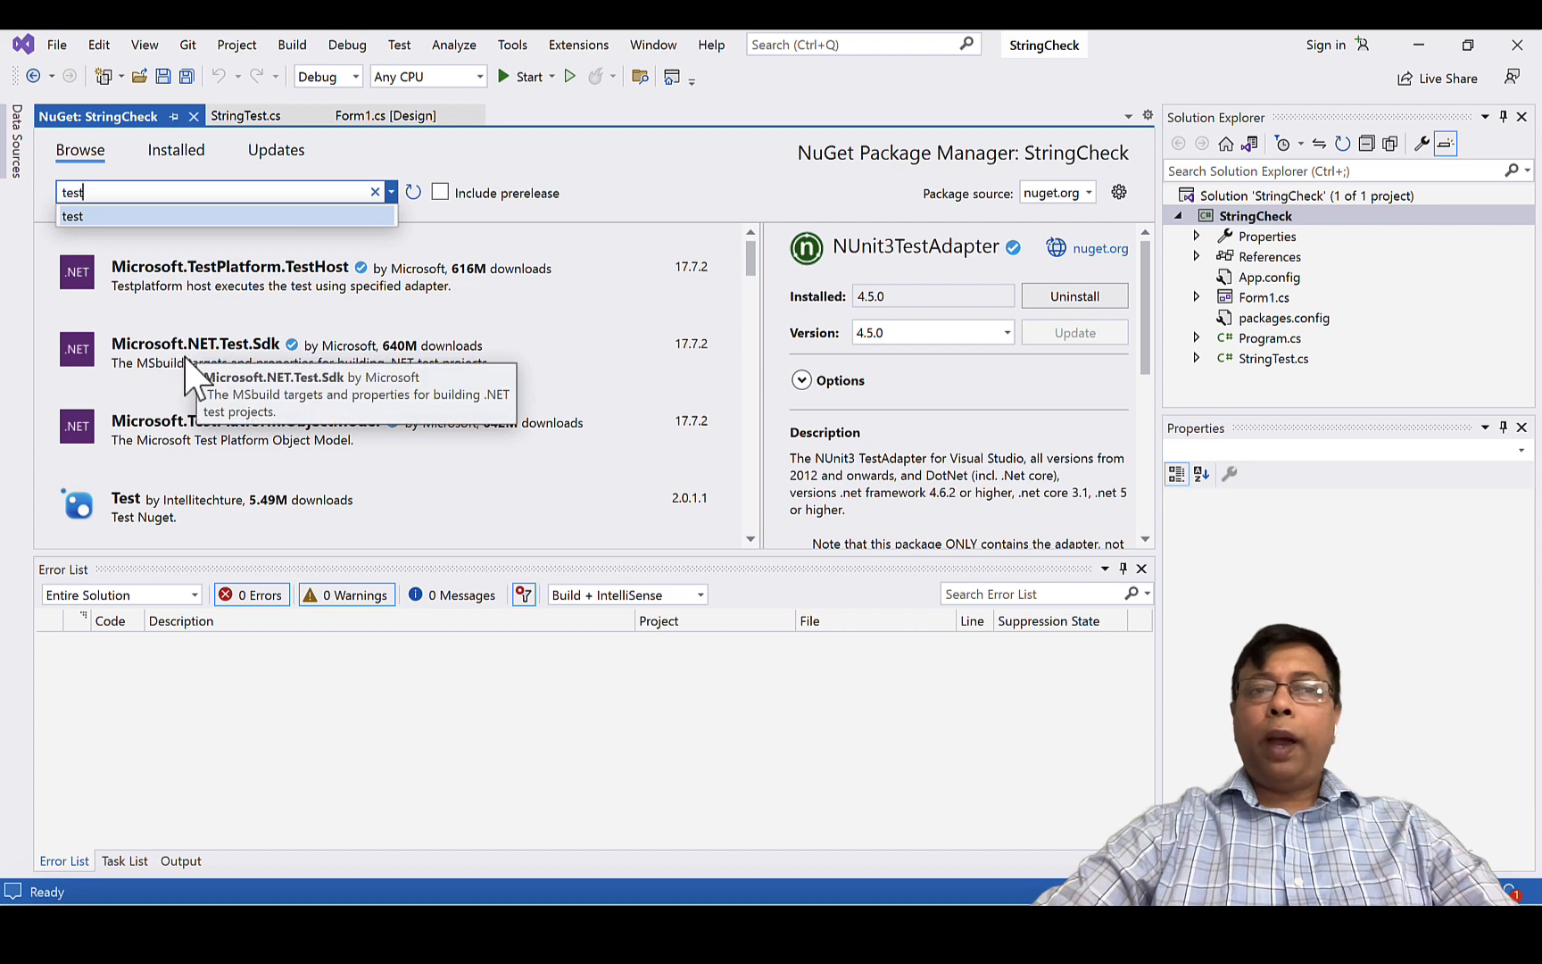
click(295, 349)
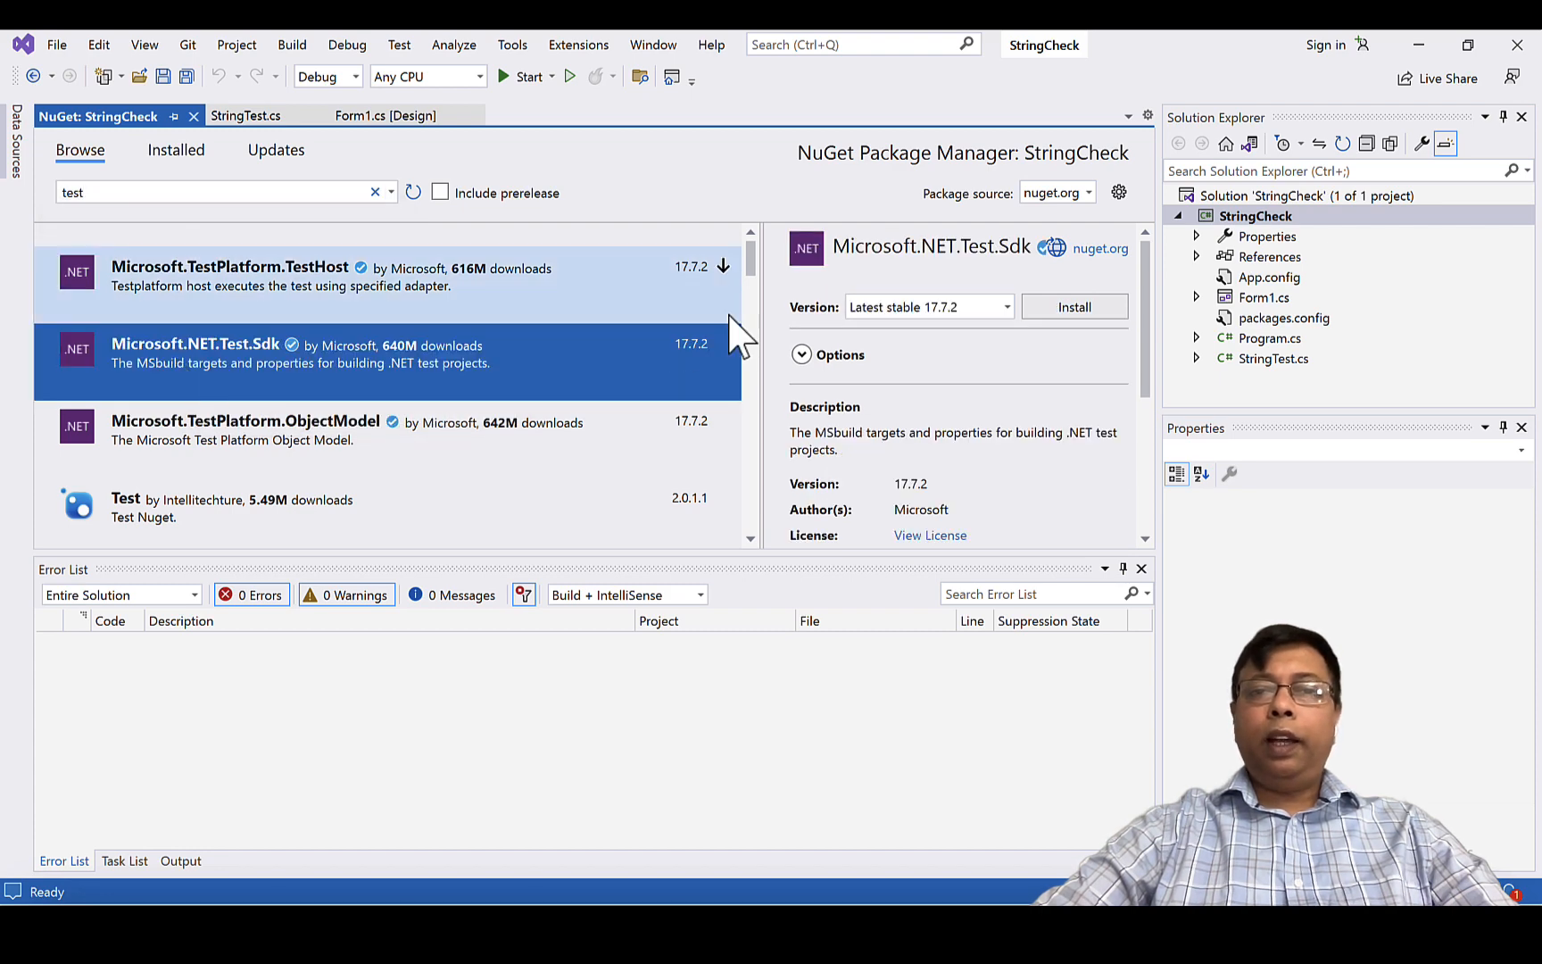
click(1074, 306)
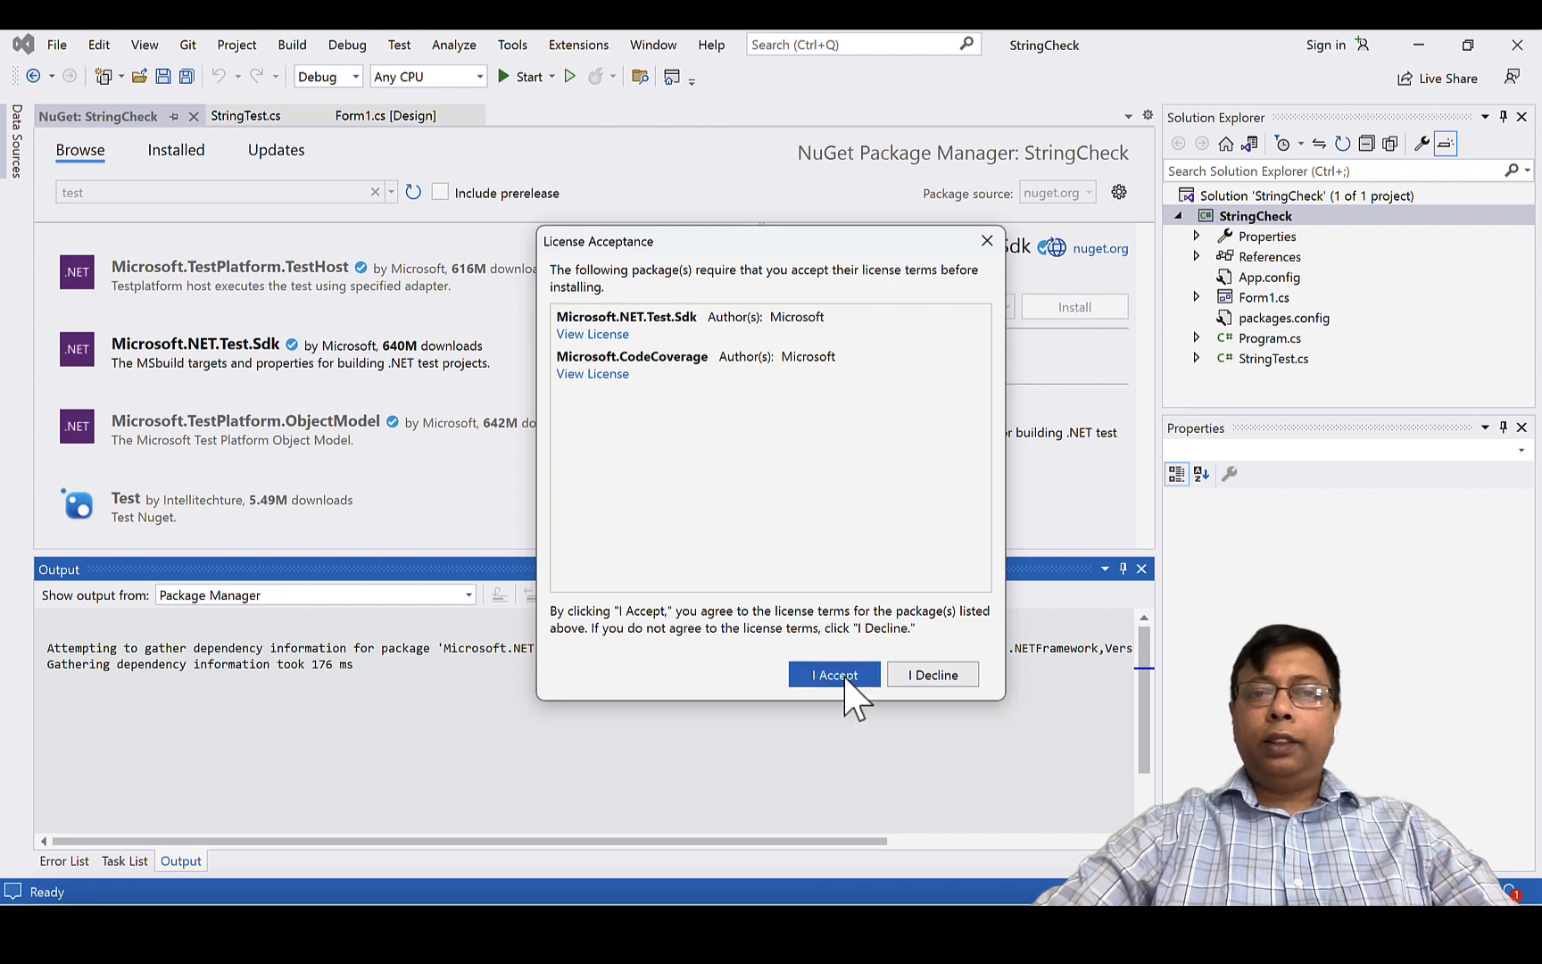
click(832, 674)
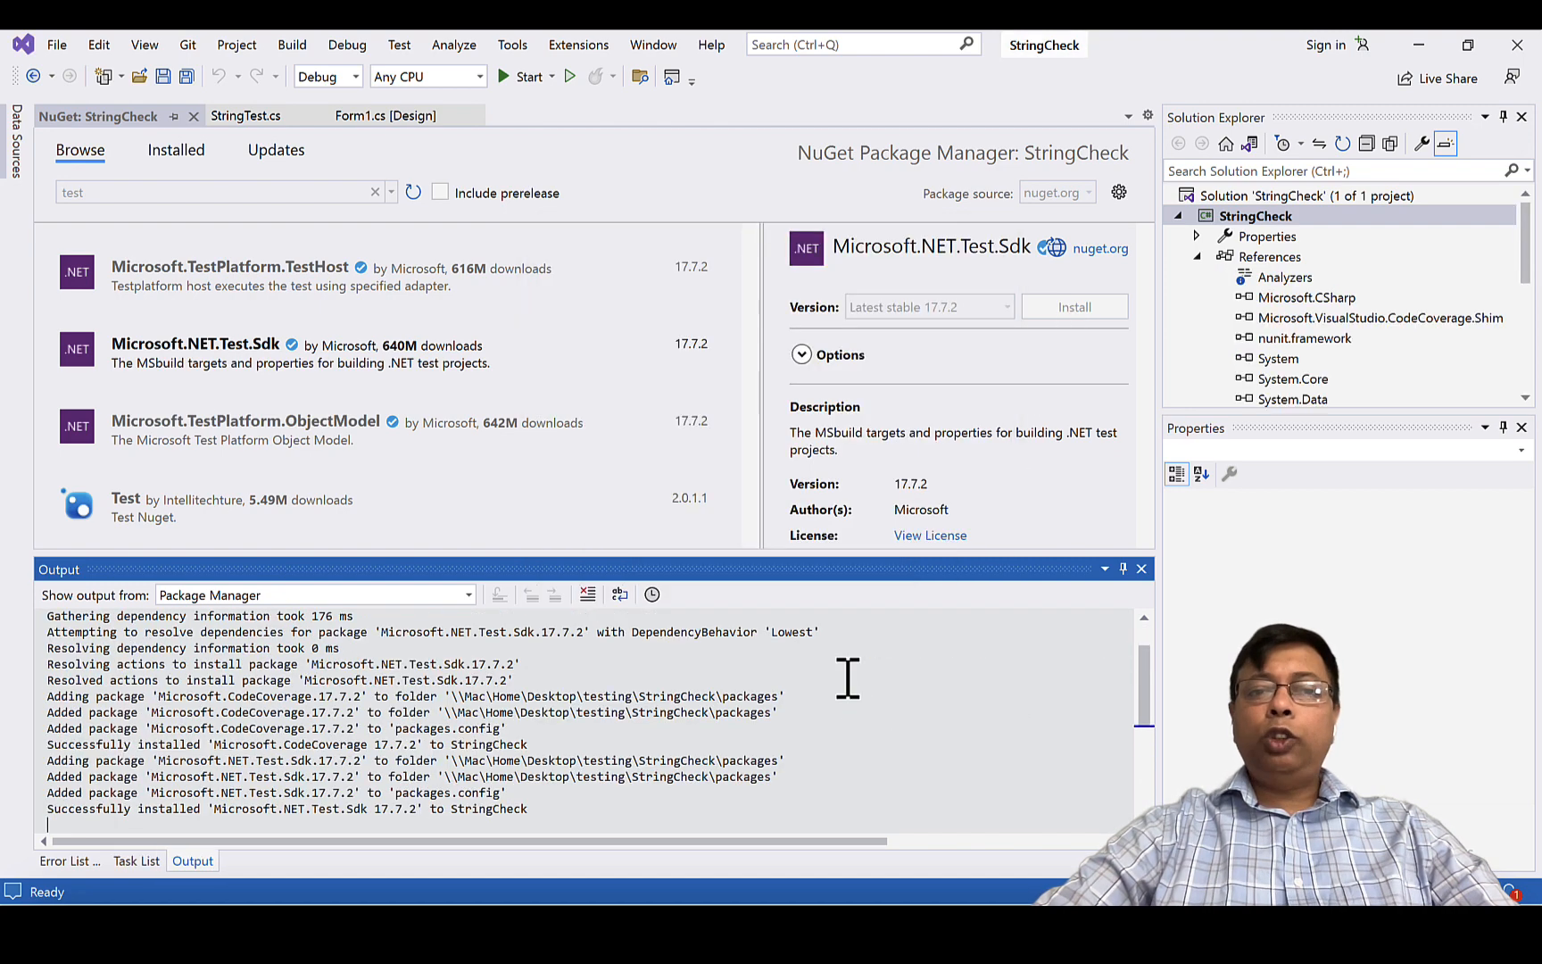
click(69, 860)
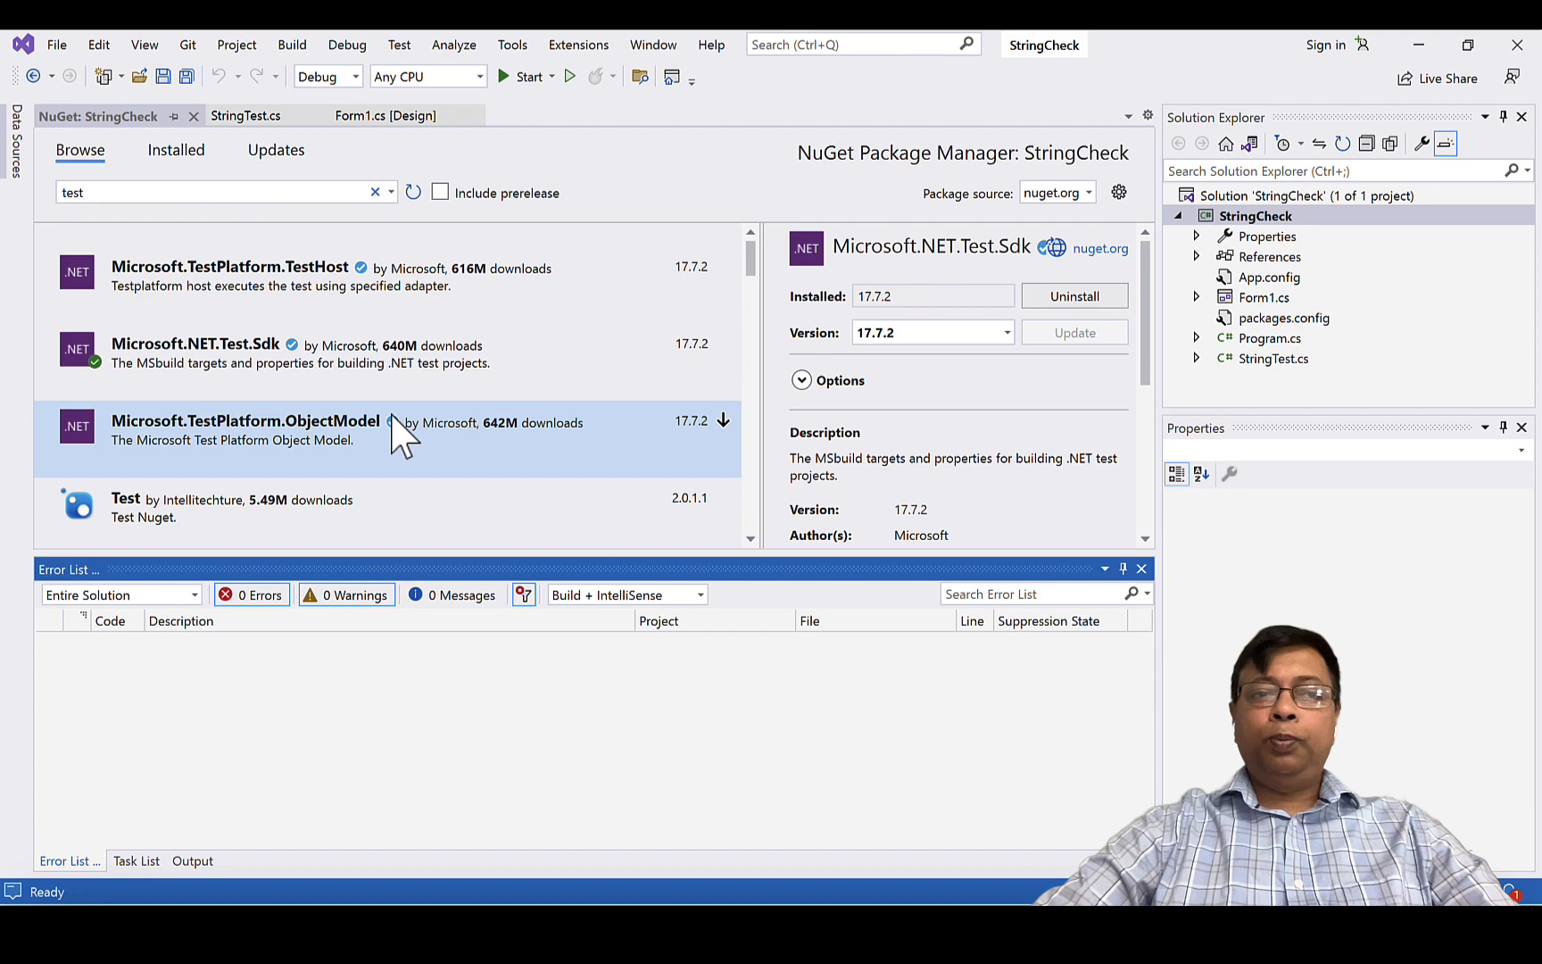
mouse_move(152, 196)
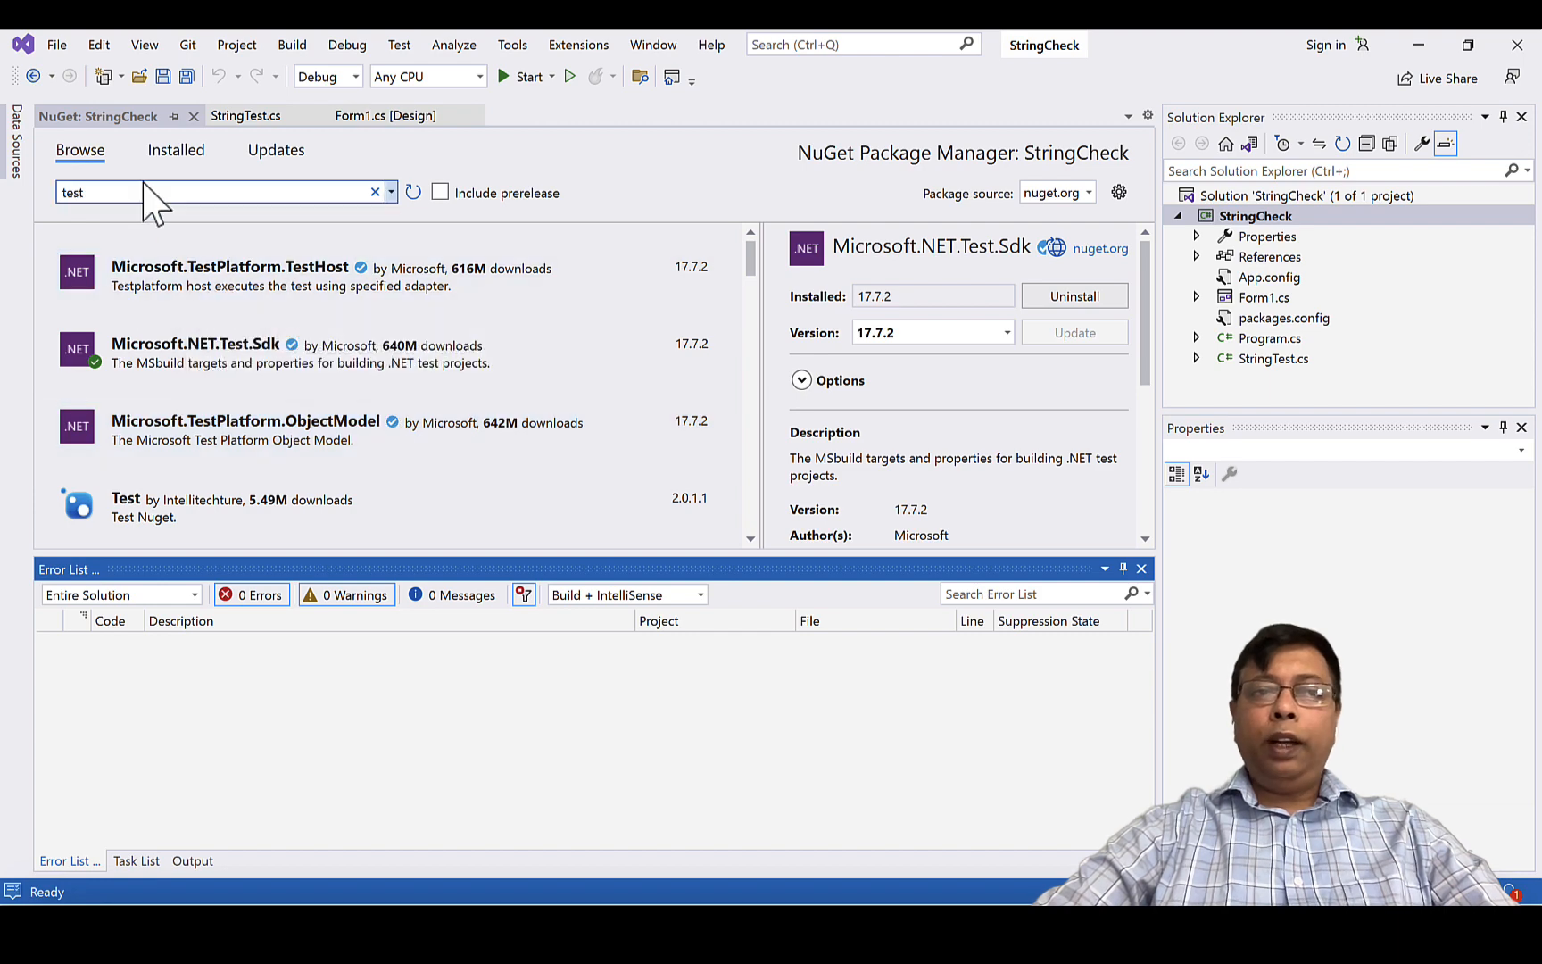
click(175, 150)
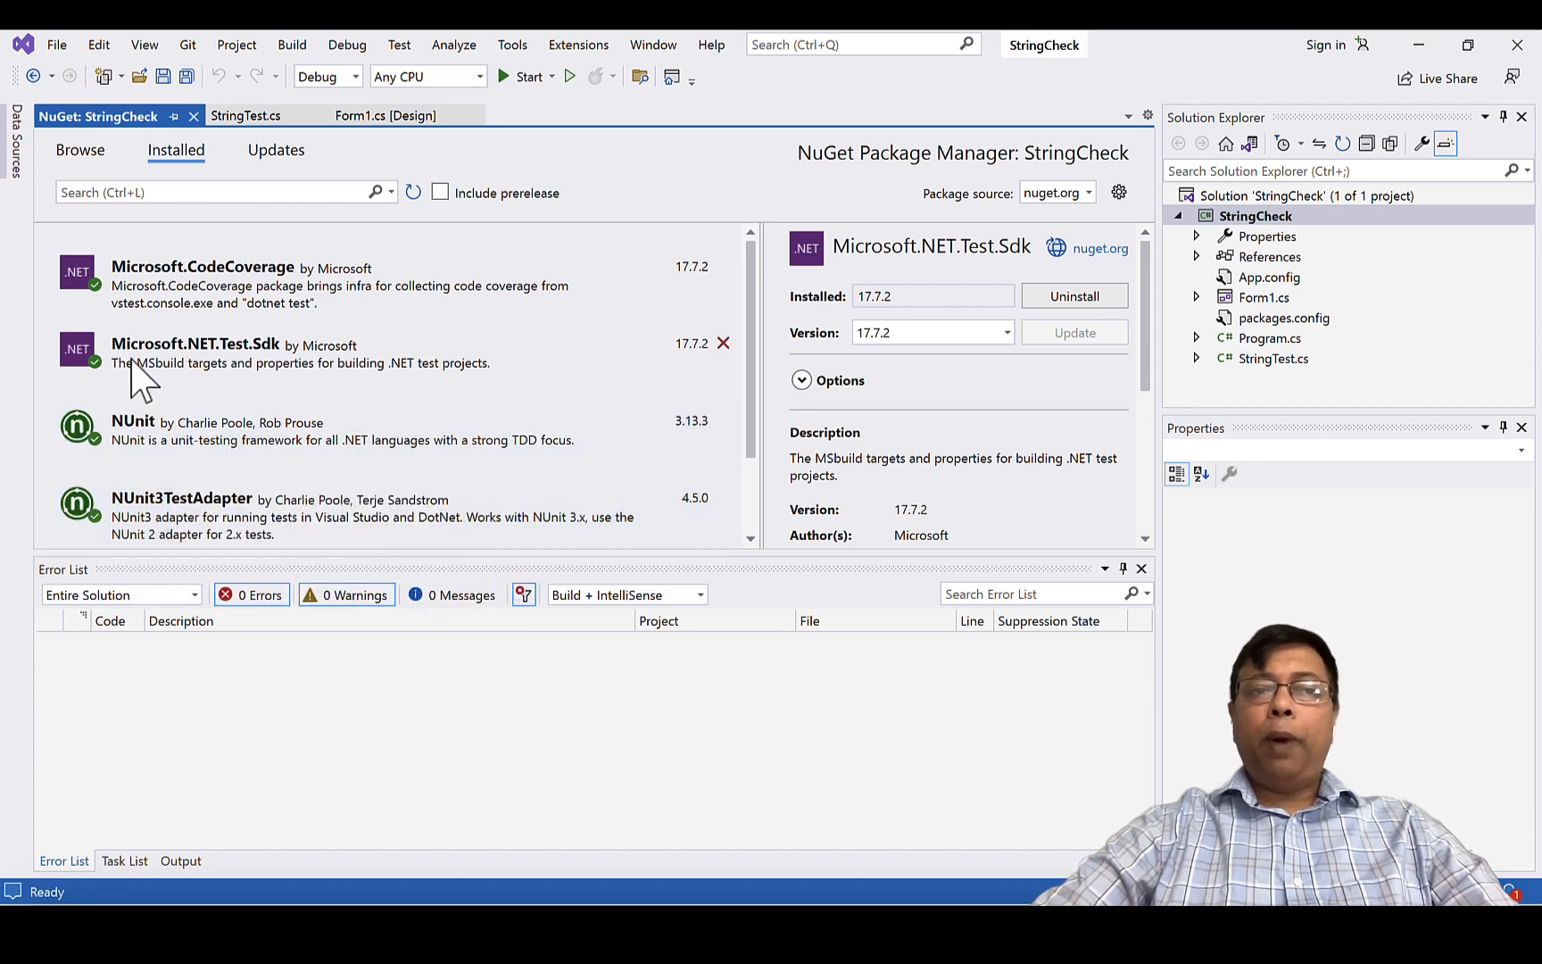
mouse_move(275, 383)
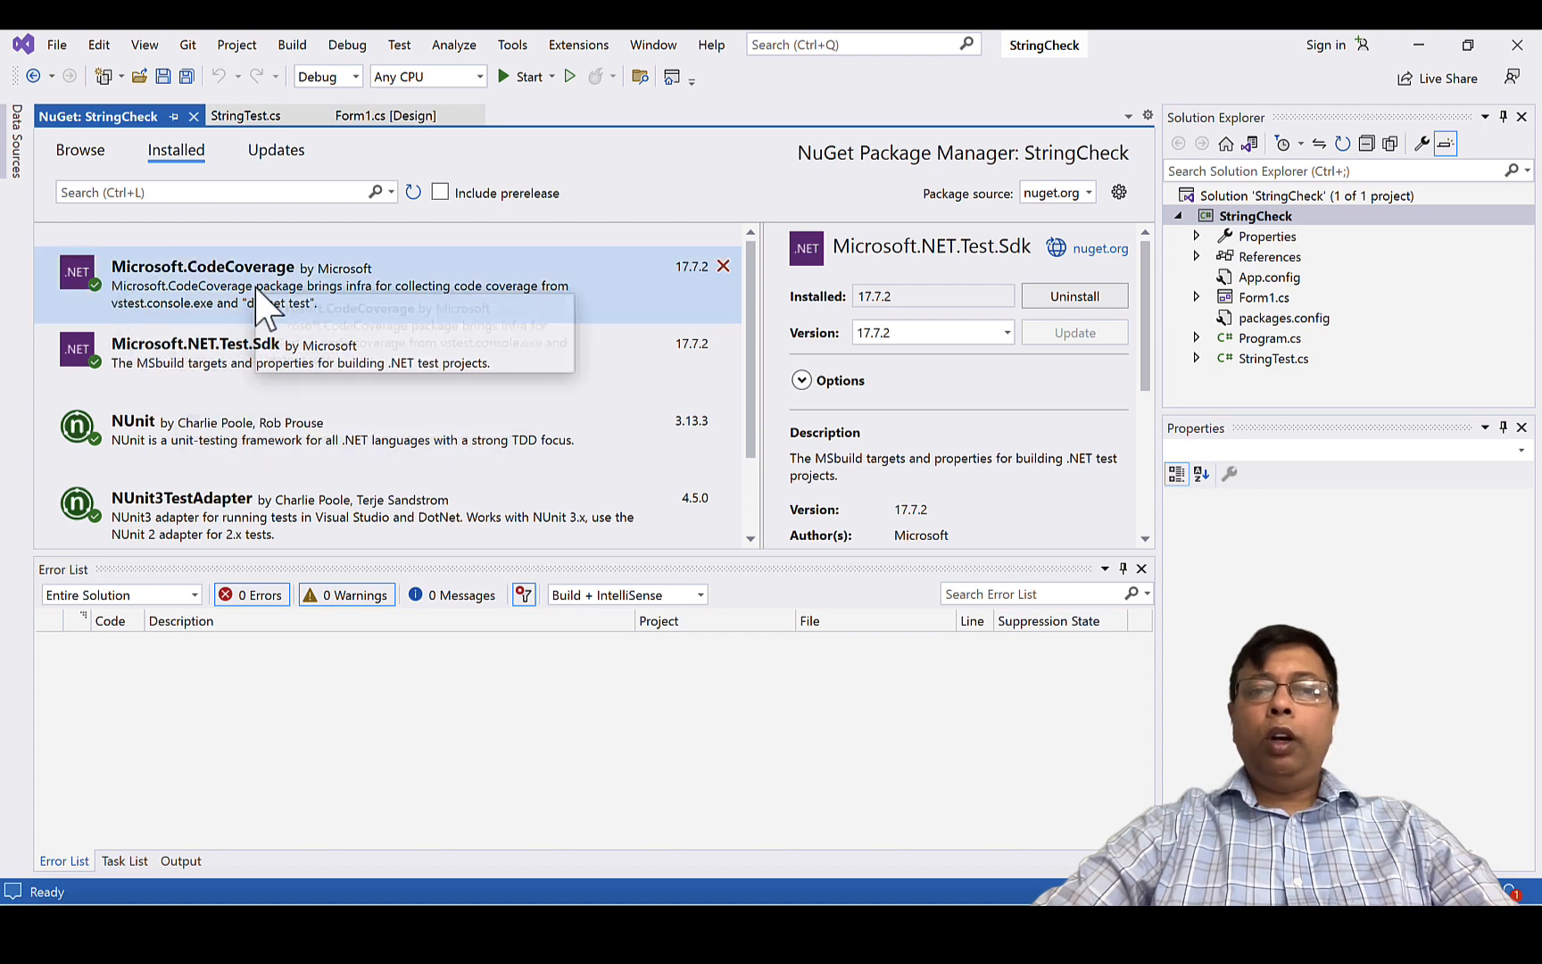
mouse_move(441, 192)
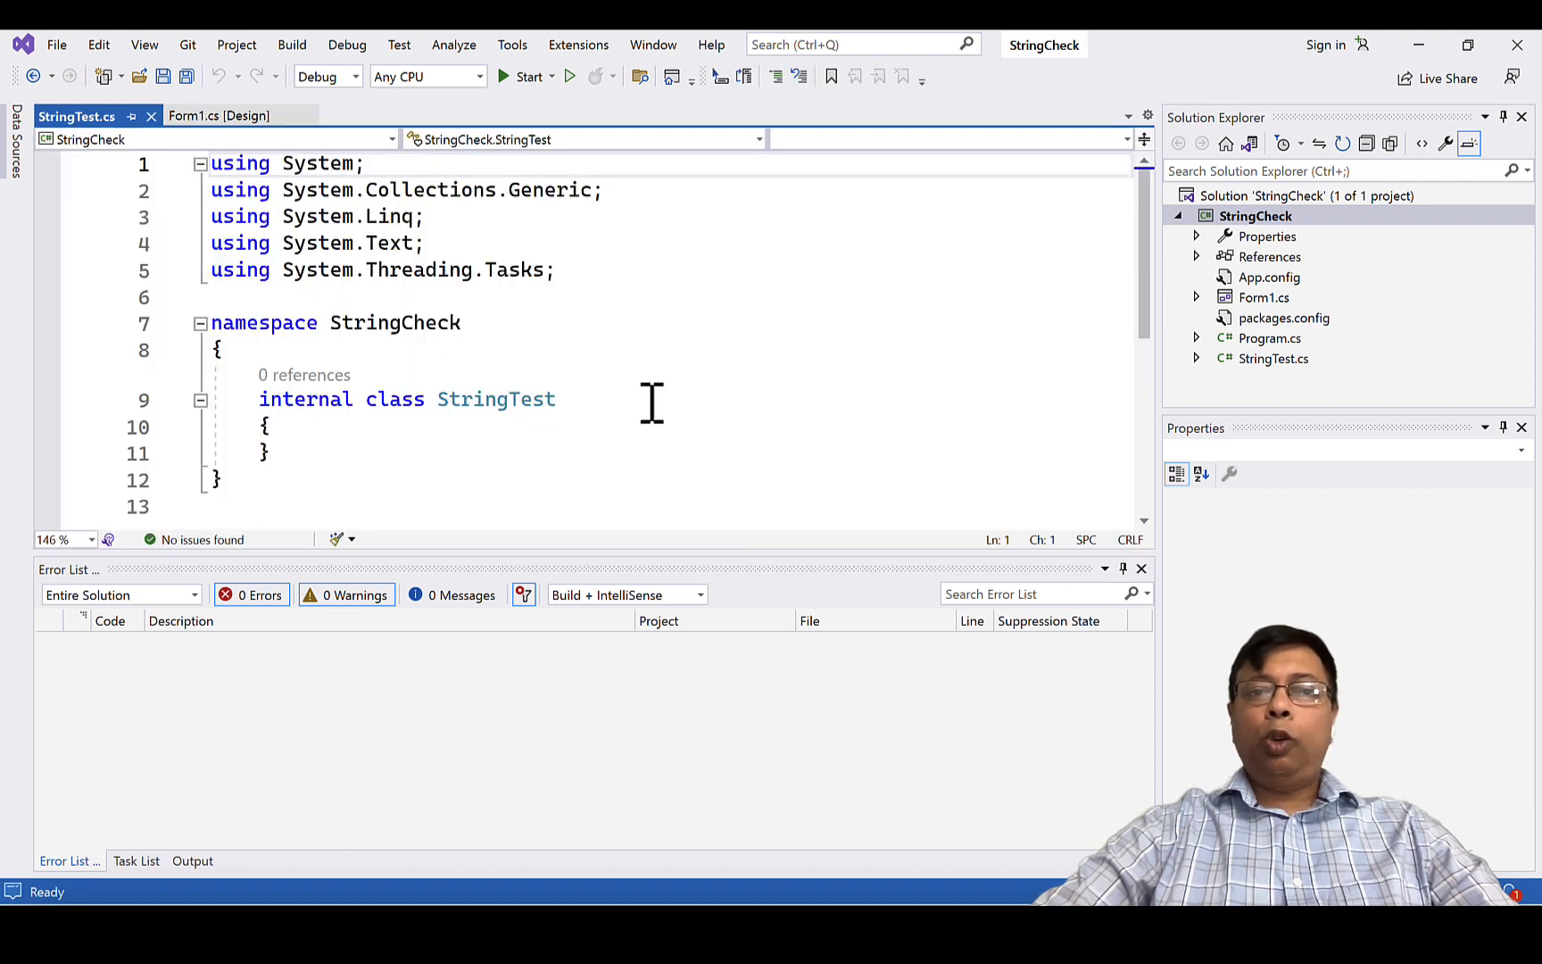
mouse_move(986, 358)
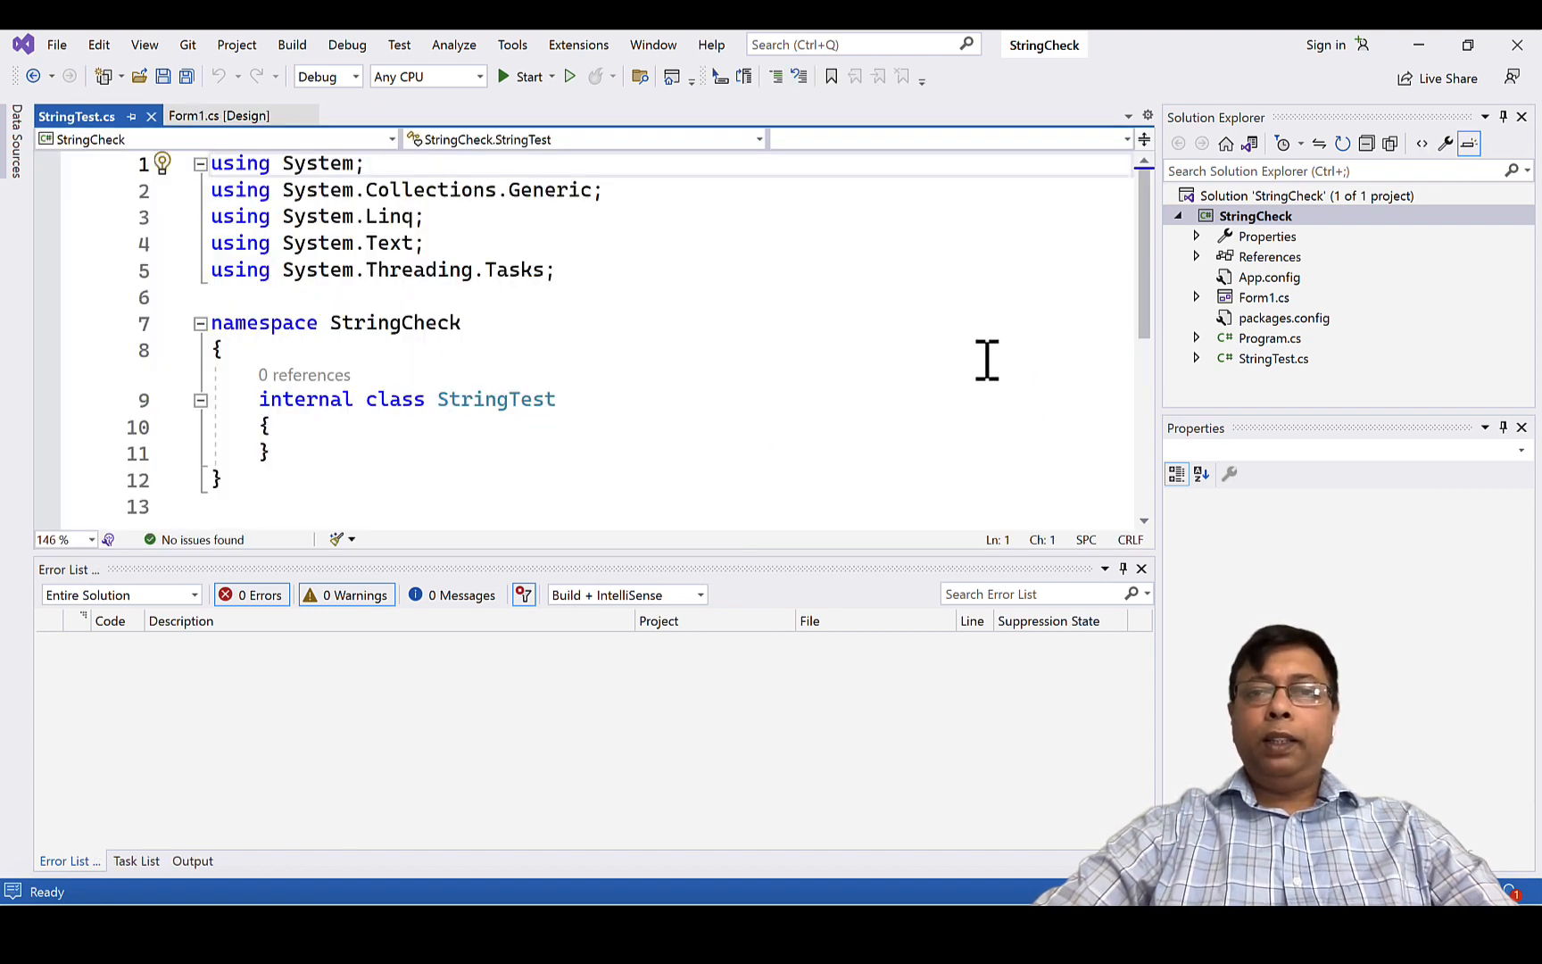
- Open Form1 in the designer and show the Toolbox
click(1264, 297)
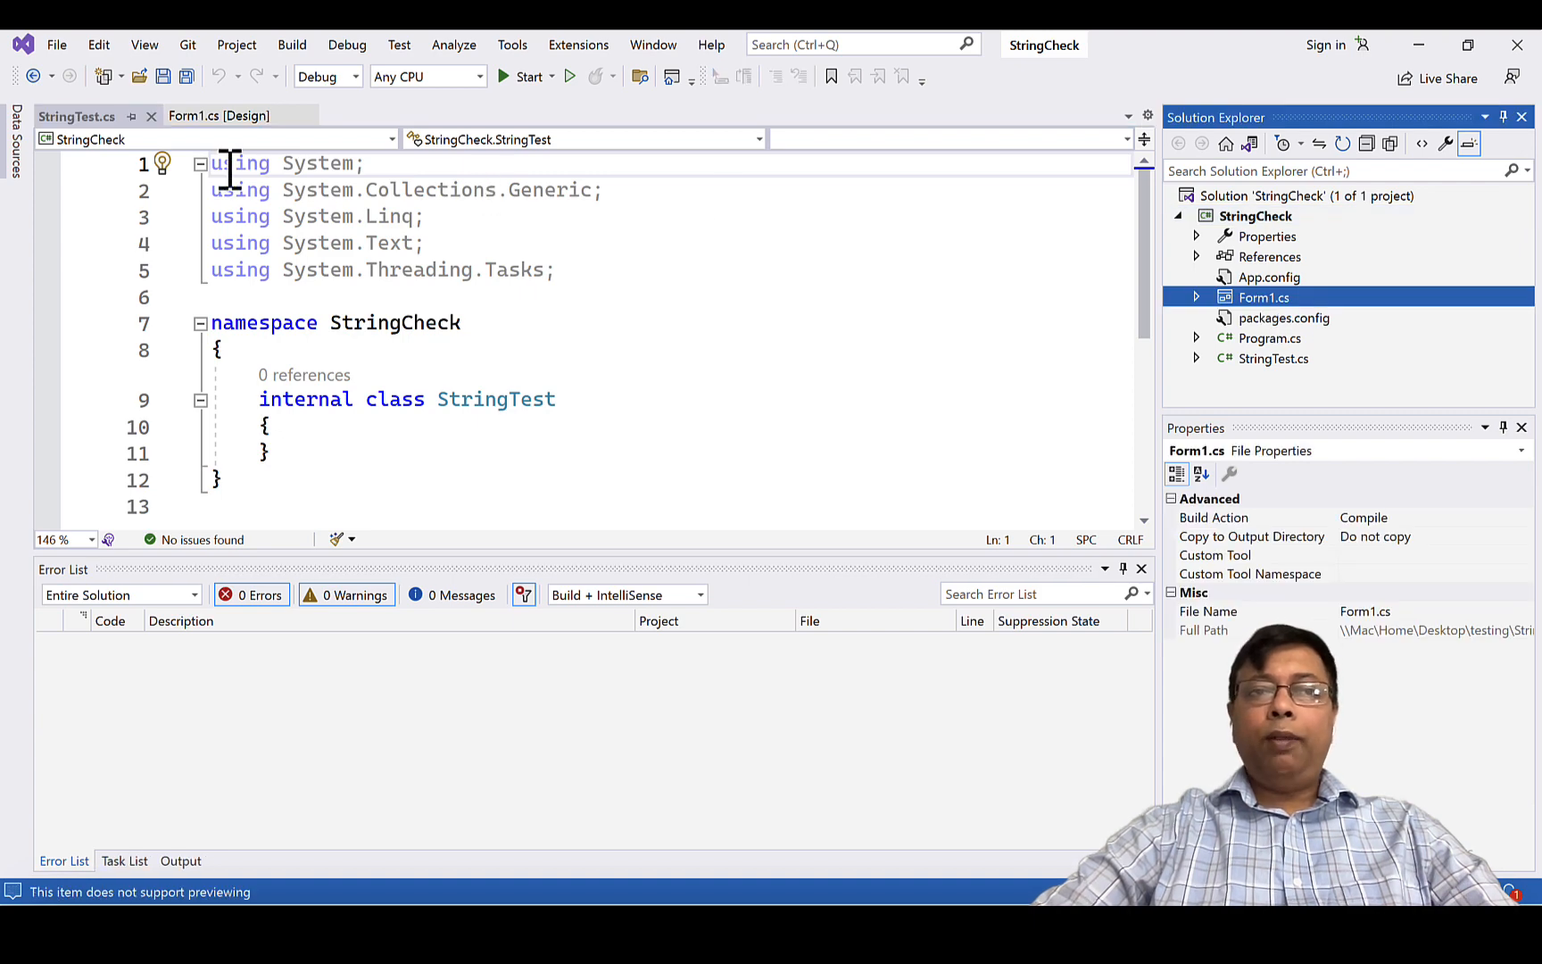
click(219, 116)
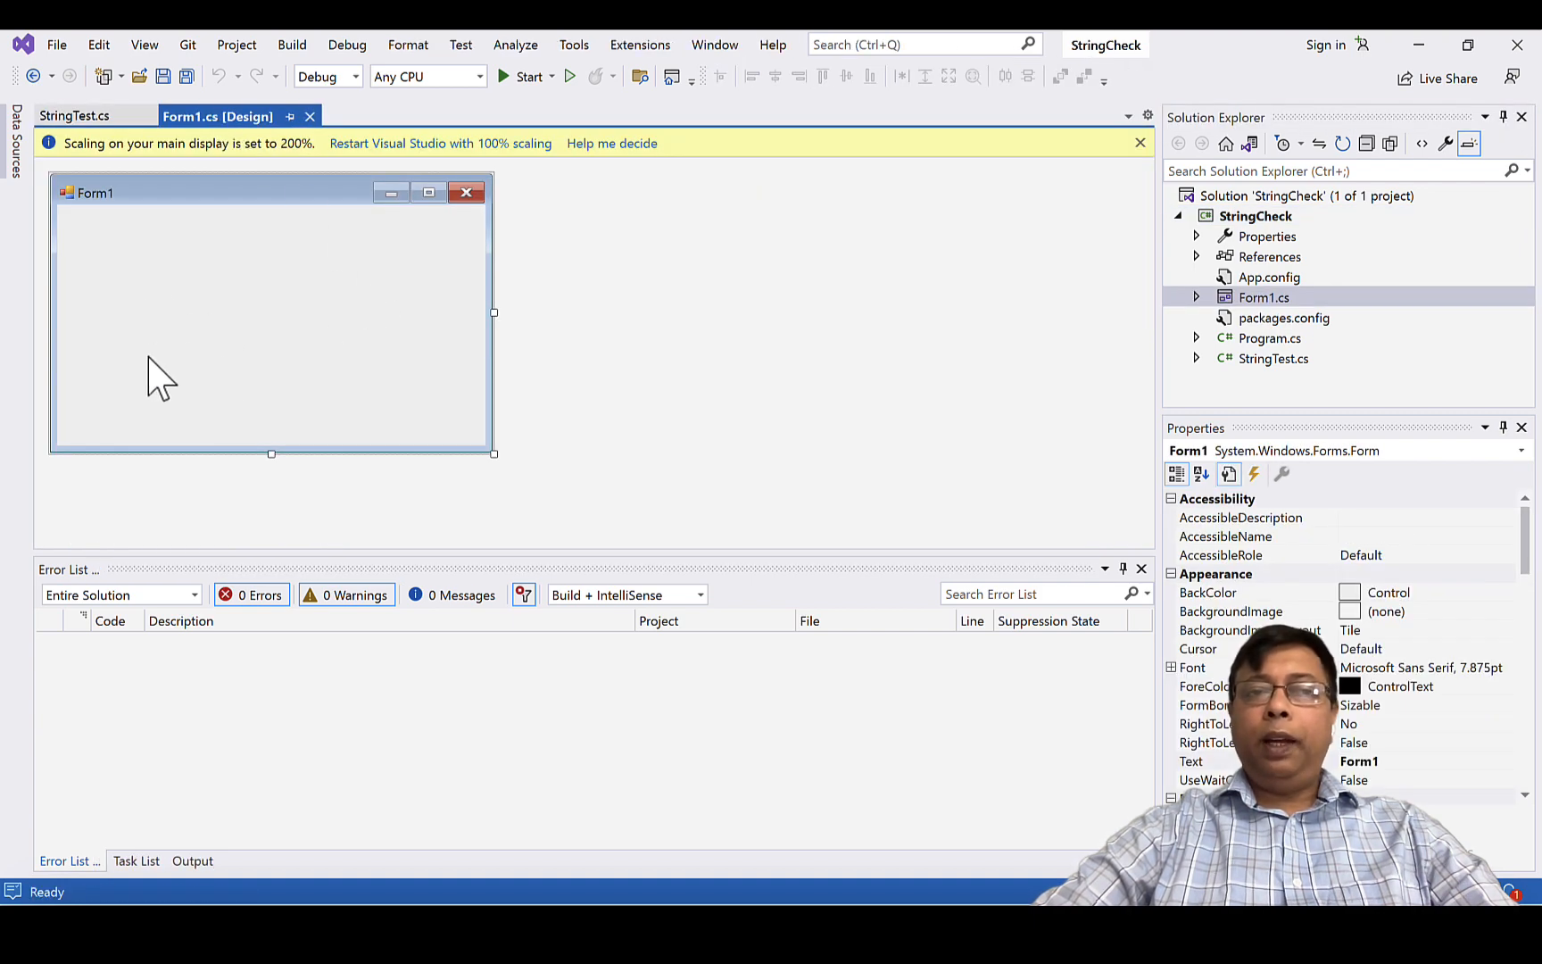
mouse_move(1289, 378)
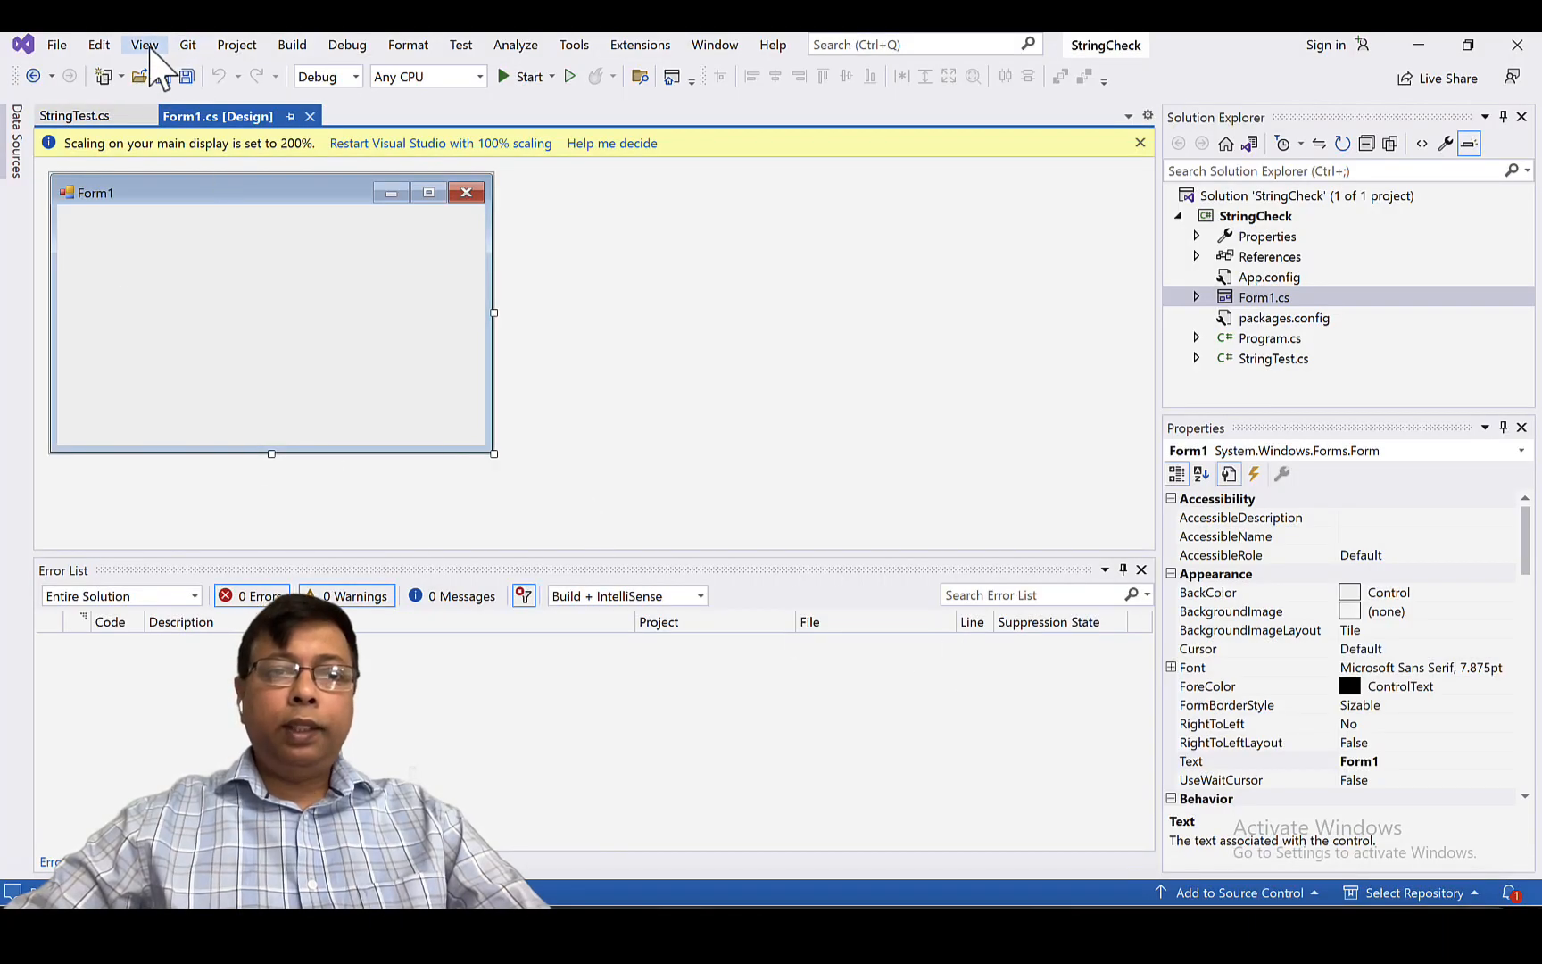
click(143, 45)
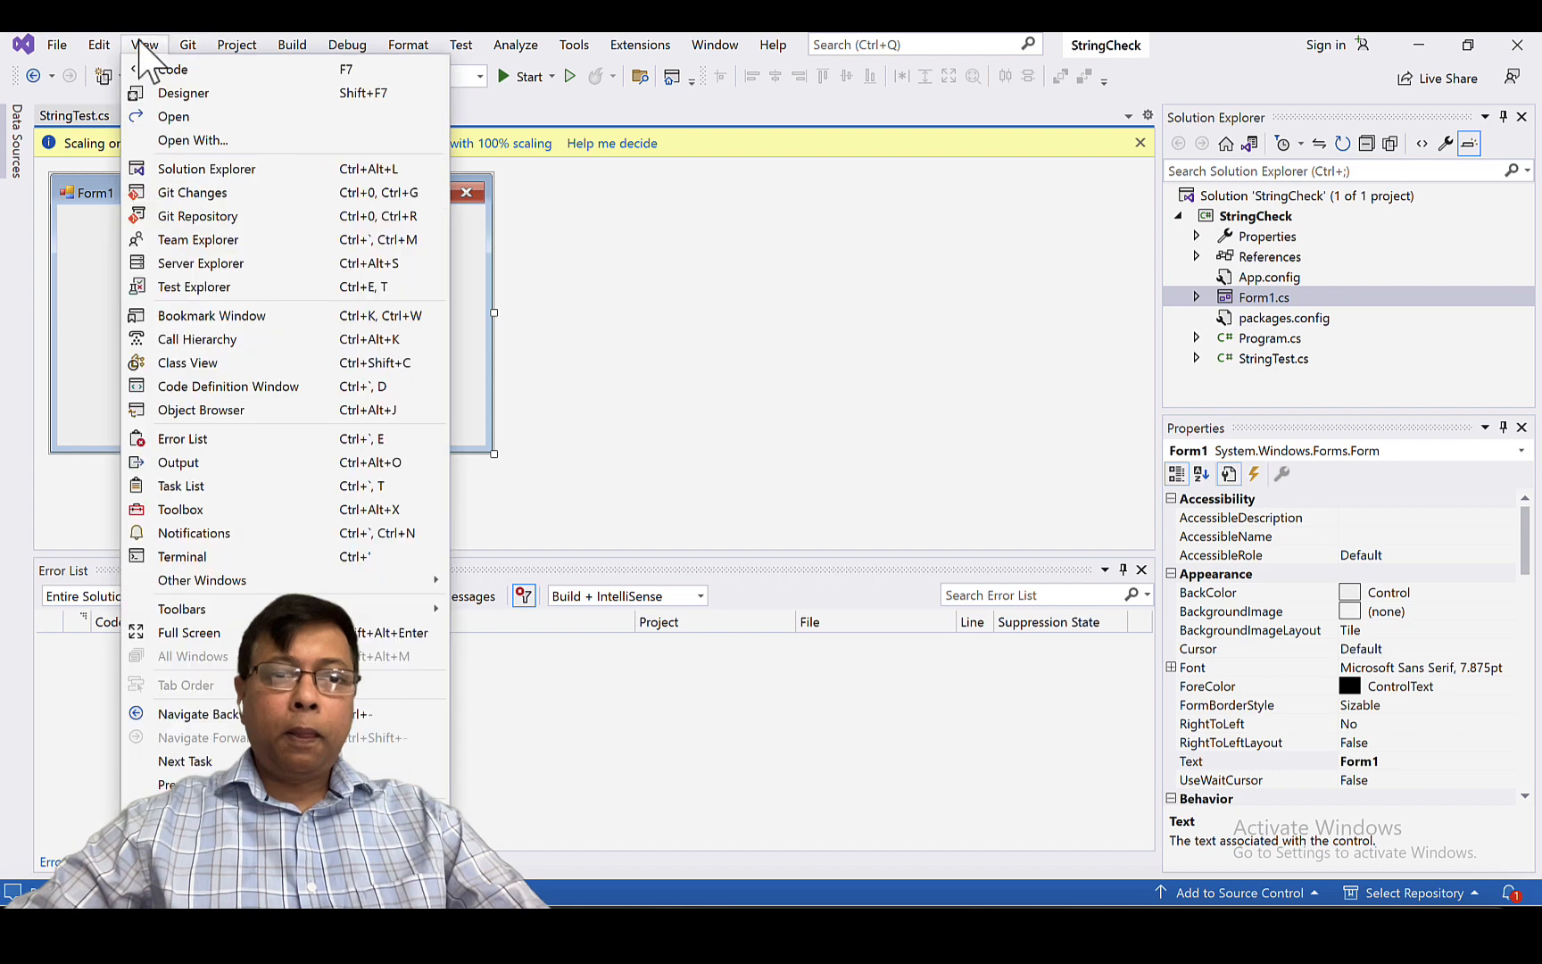
mouse_move(180, 509)
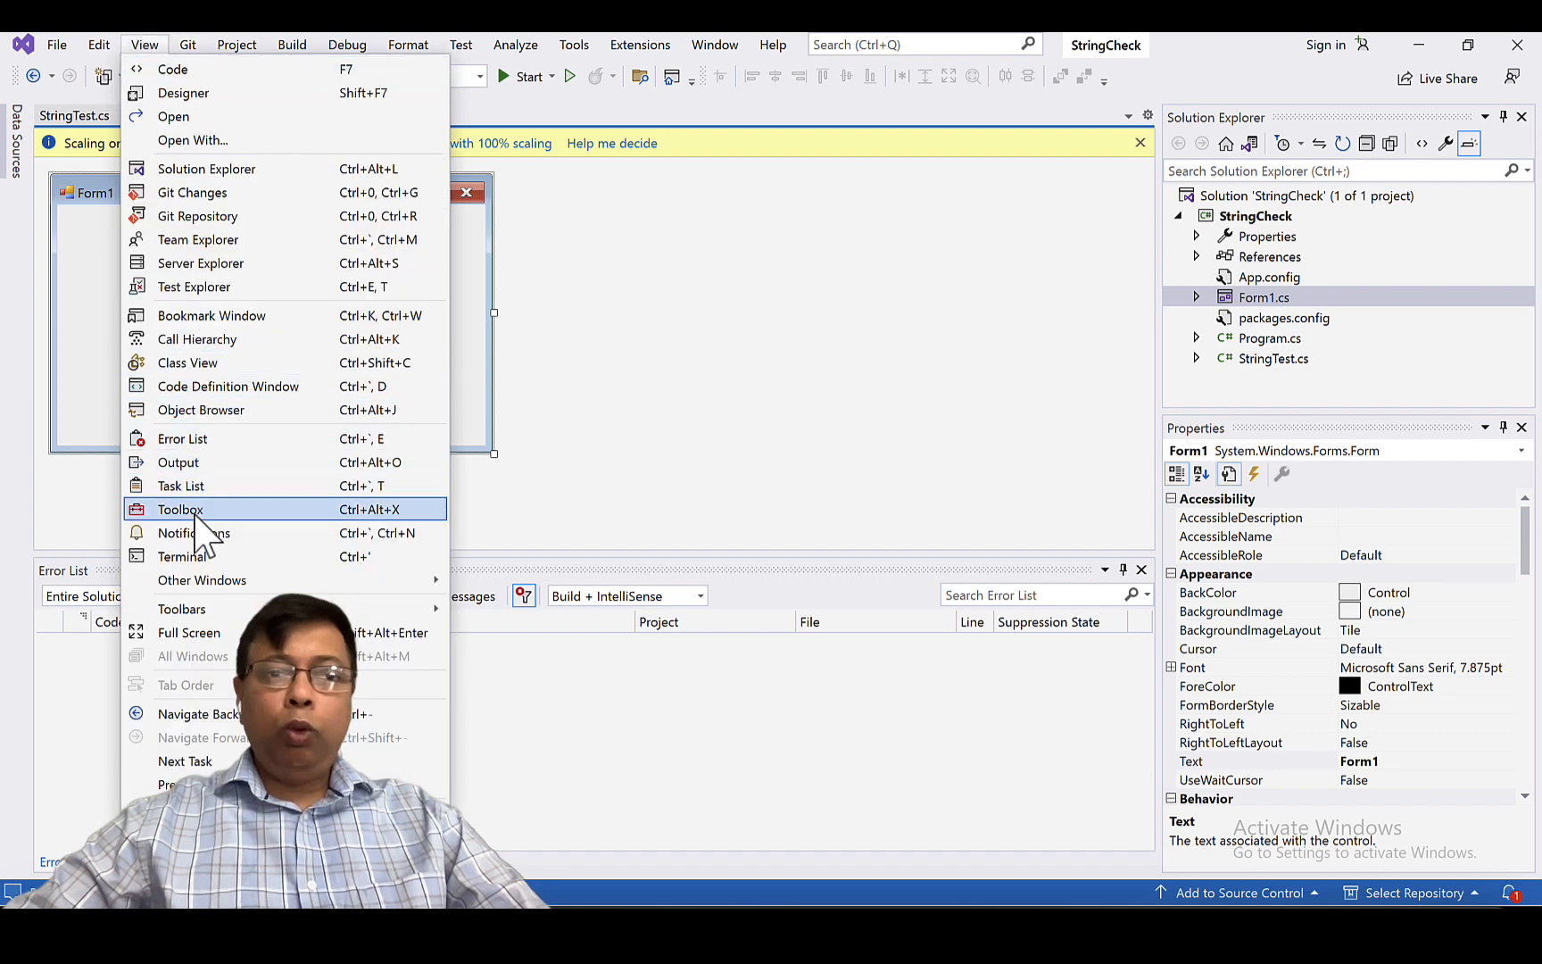
click(180, 510)
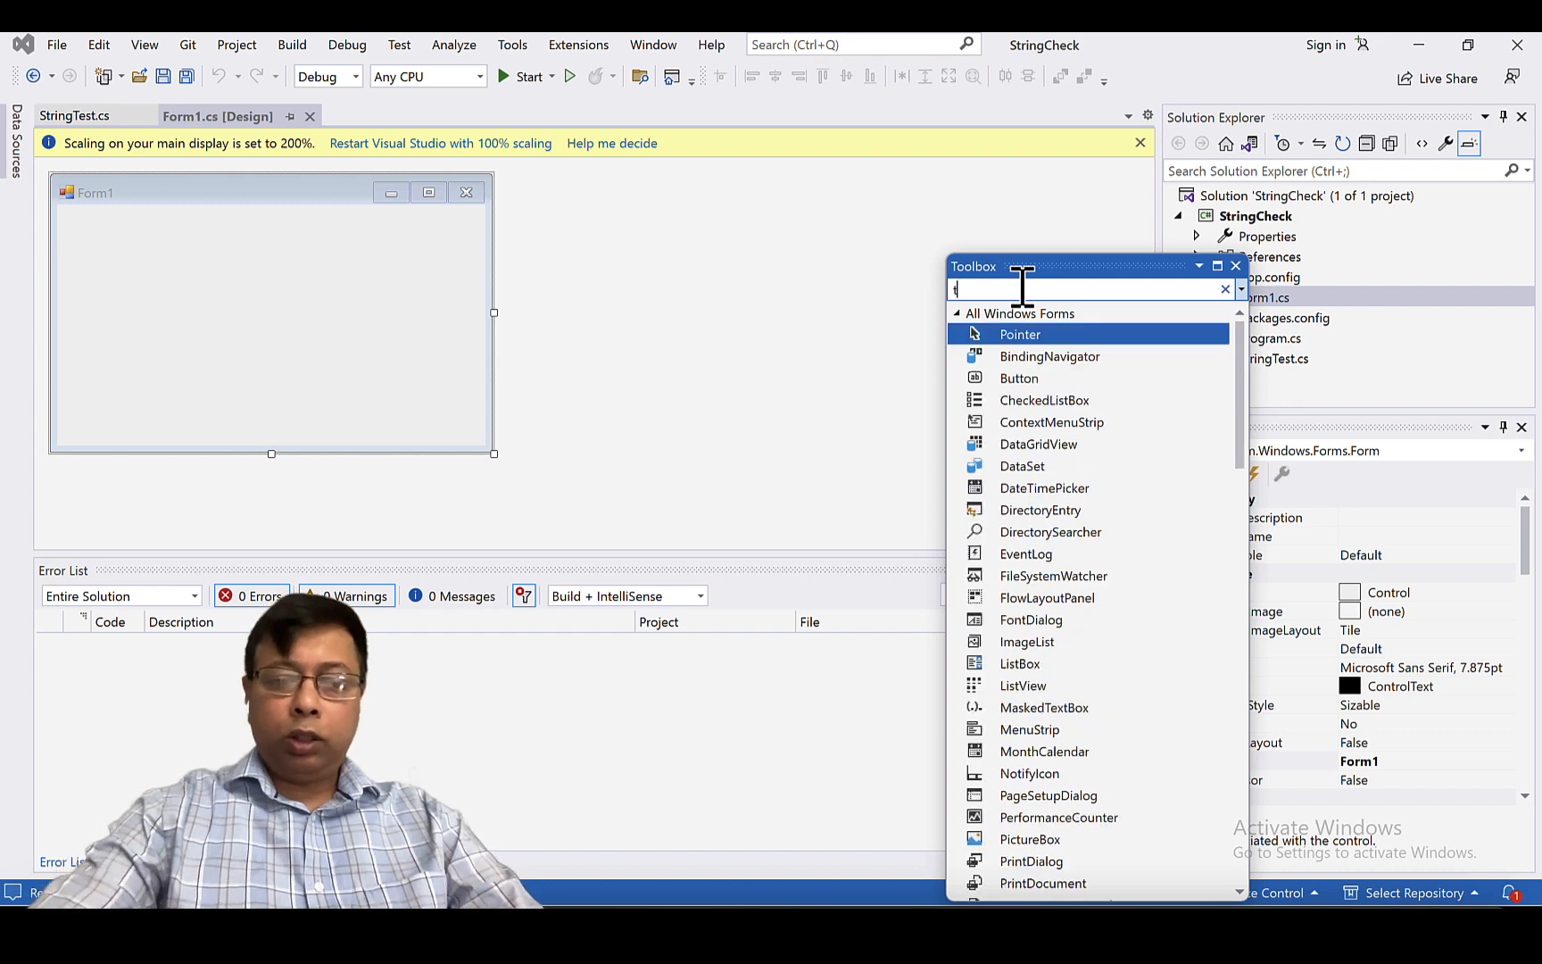
- Add a TextBox and an 'Enter a string' label, setting the TextBox Multiline to True
text(text)
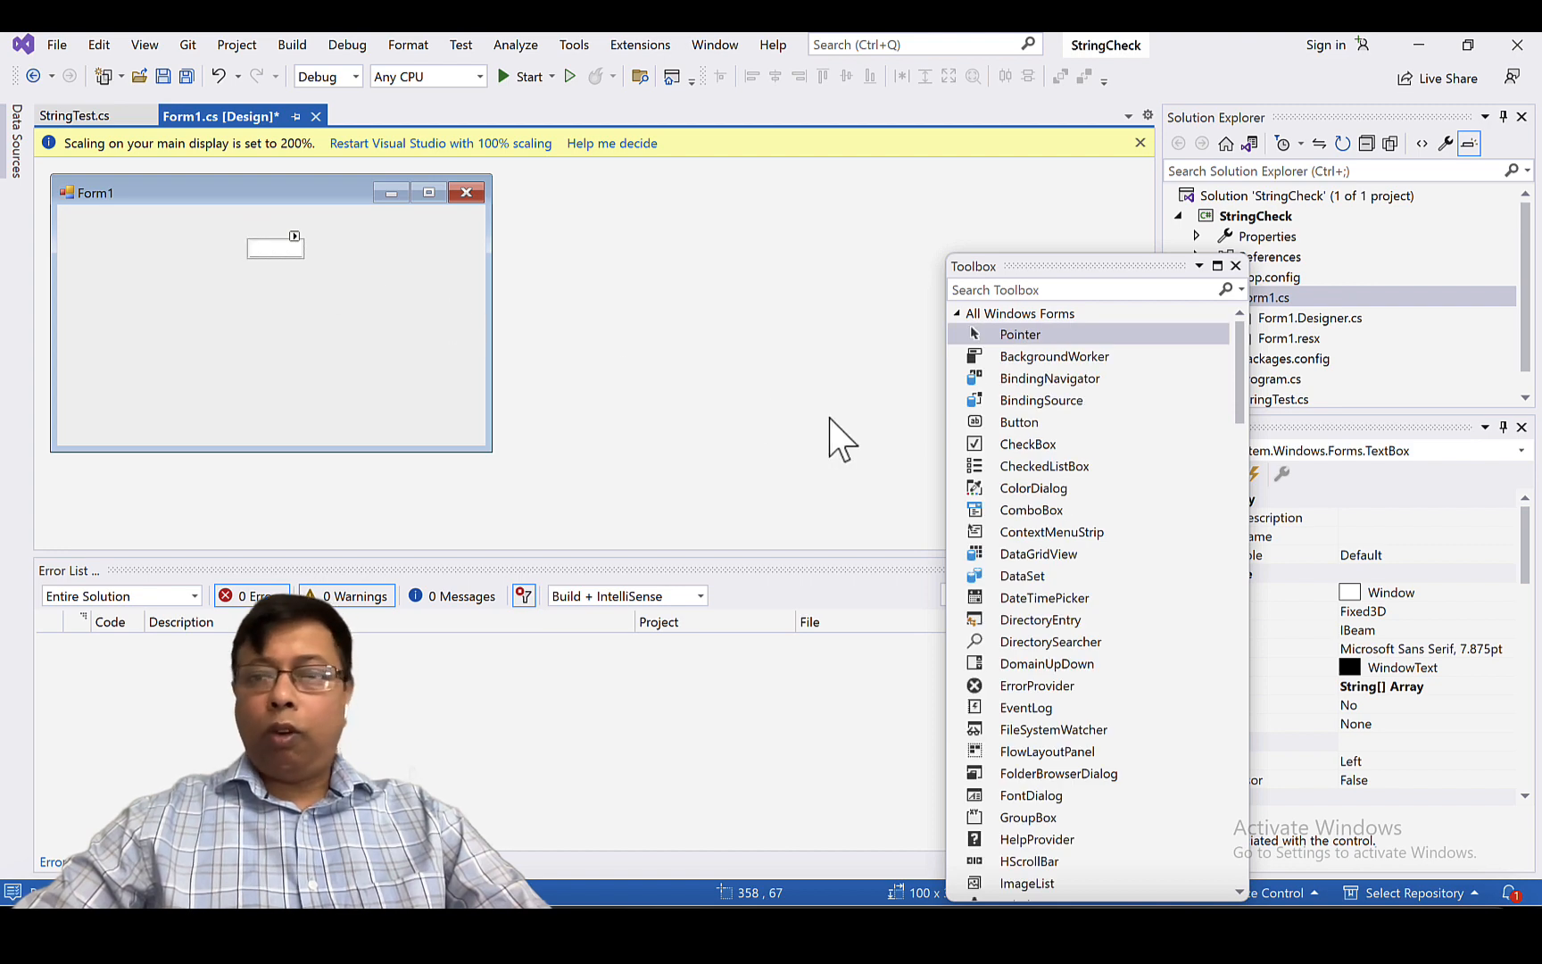
click(1081, 289)
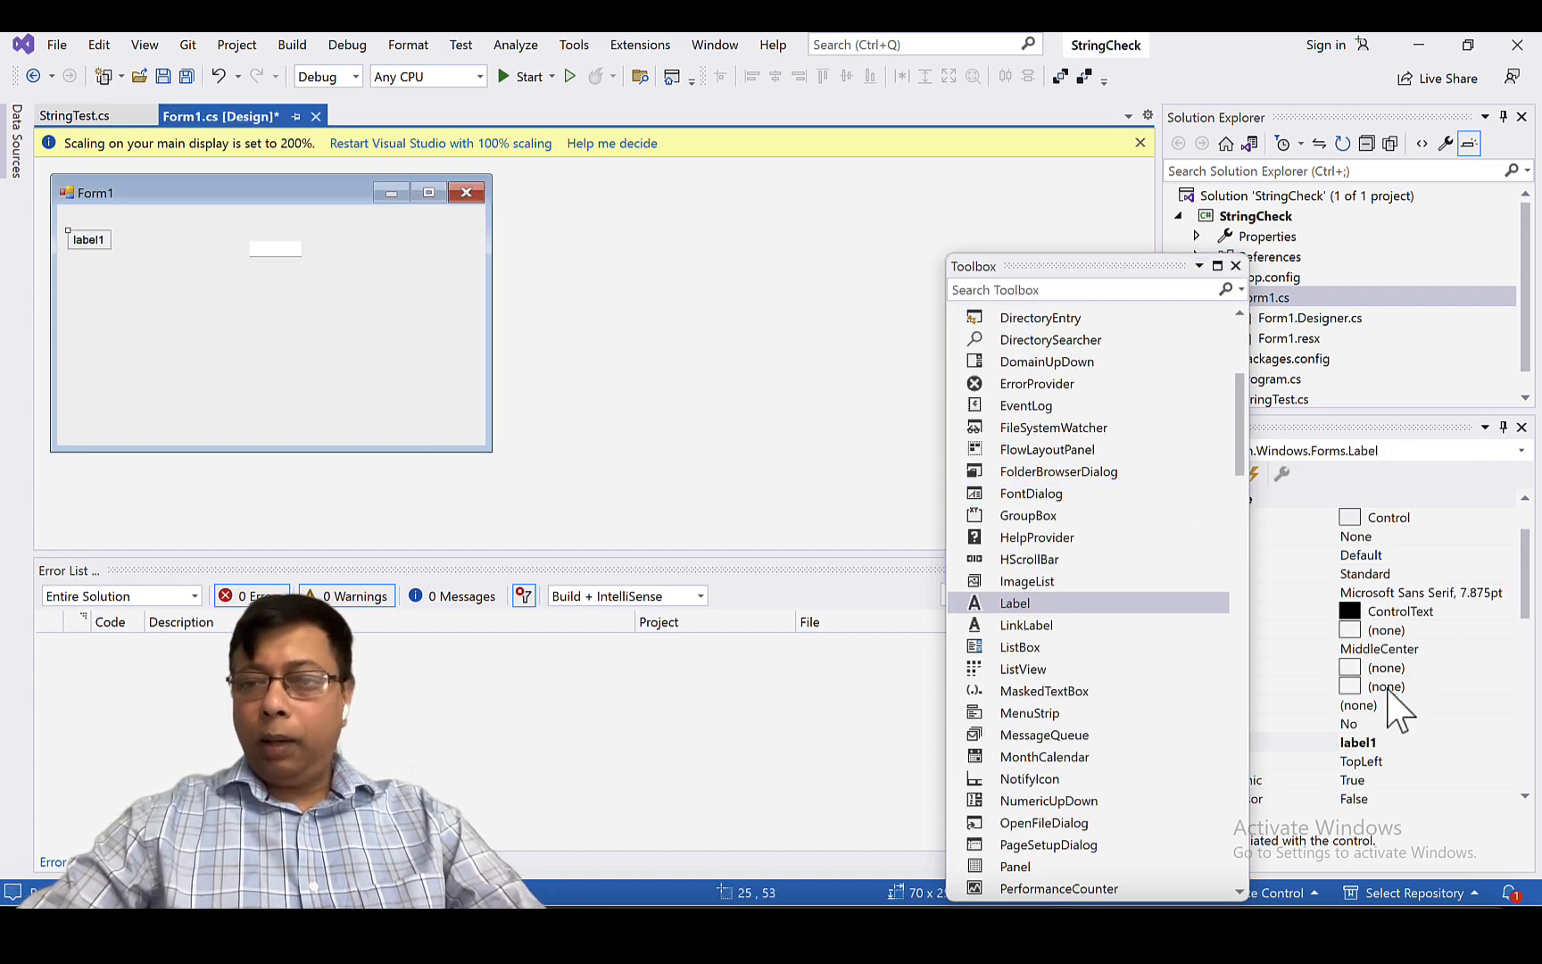
double_click(1358, 741)
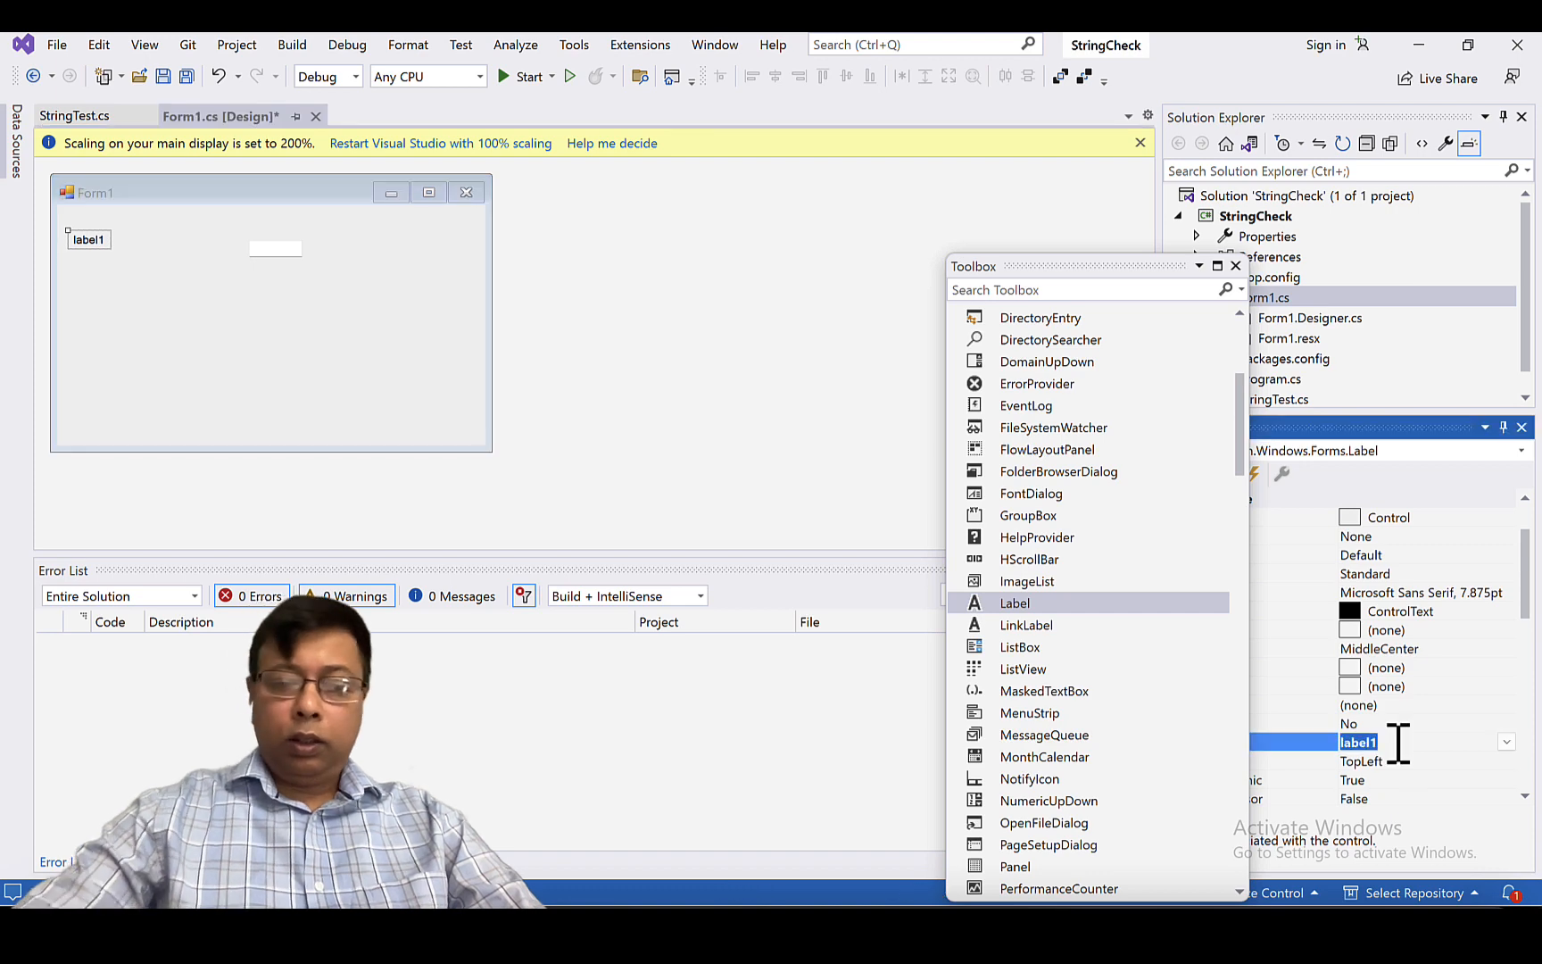
text(Enter a string)
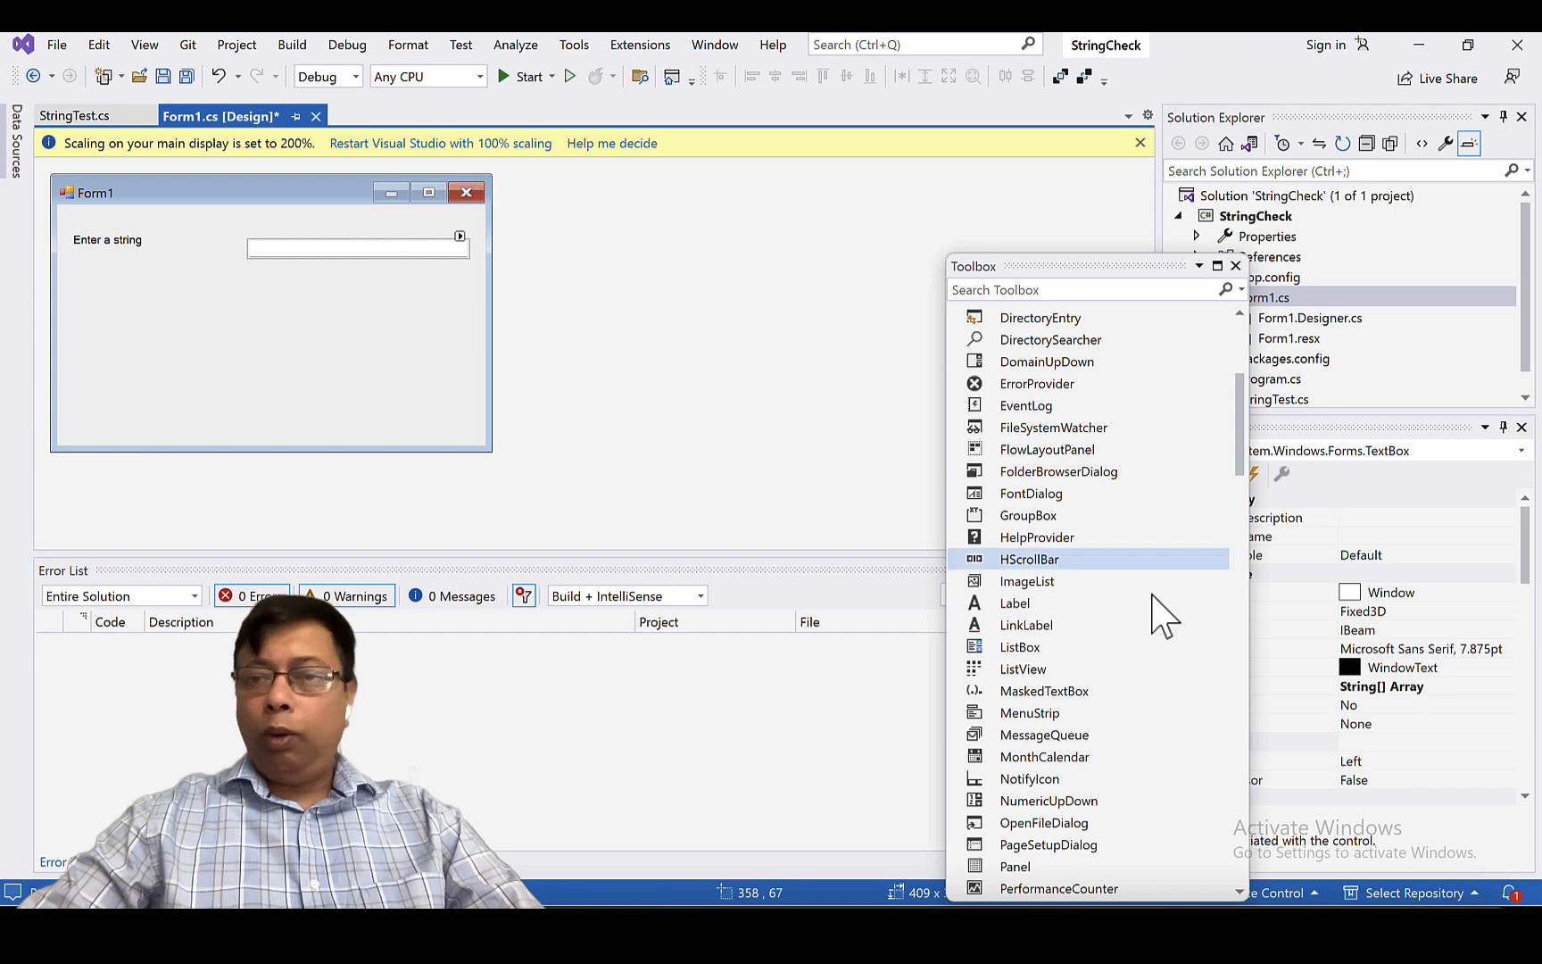
mouse_move(1387, 708)
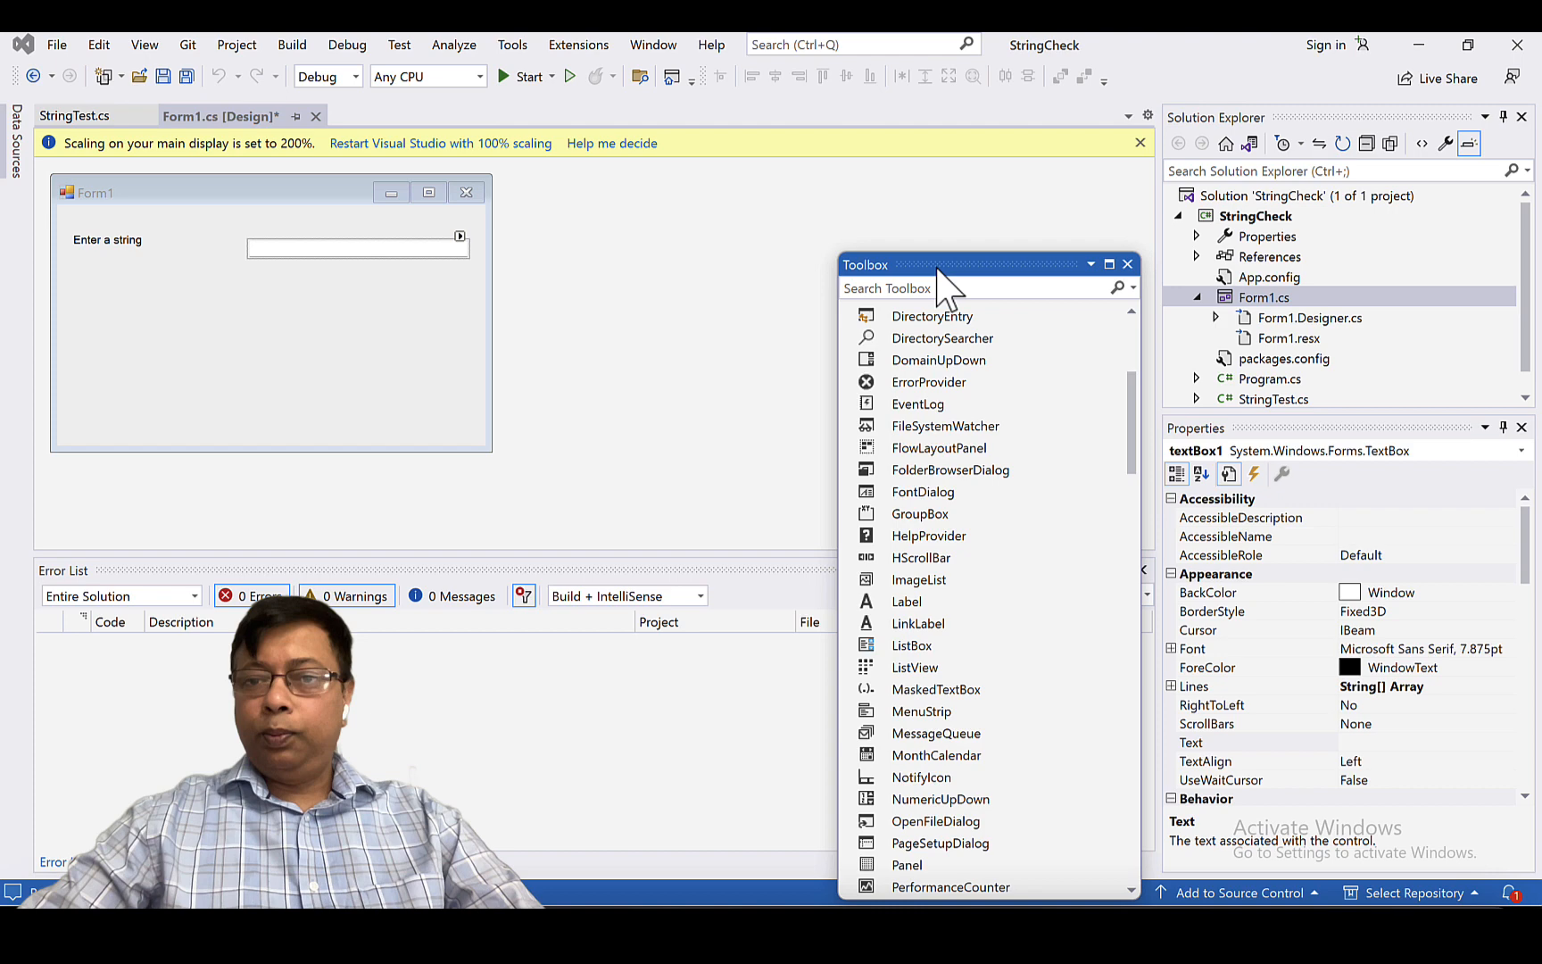
mouse_move(1318, 697)
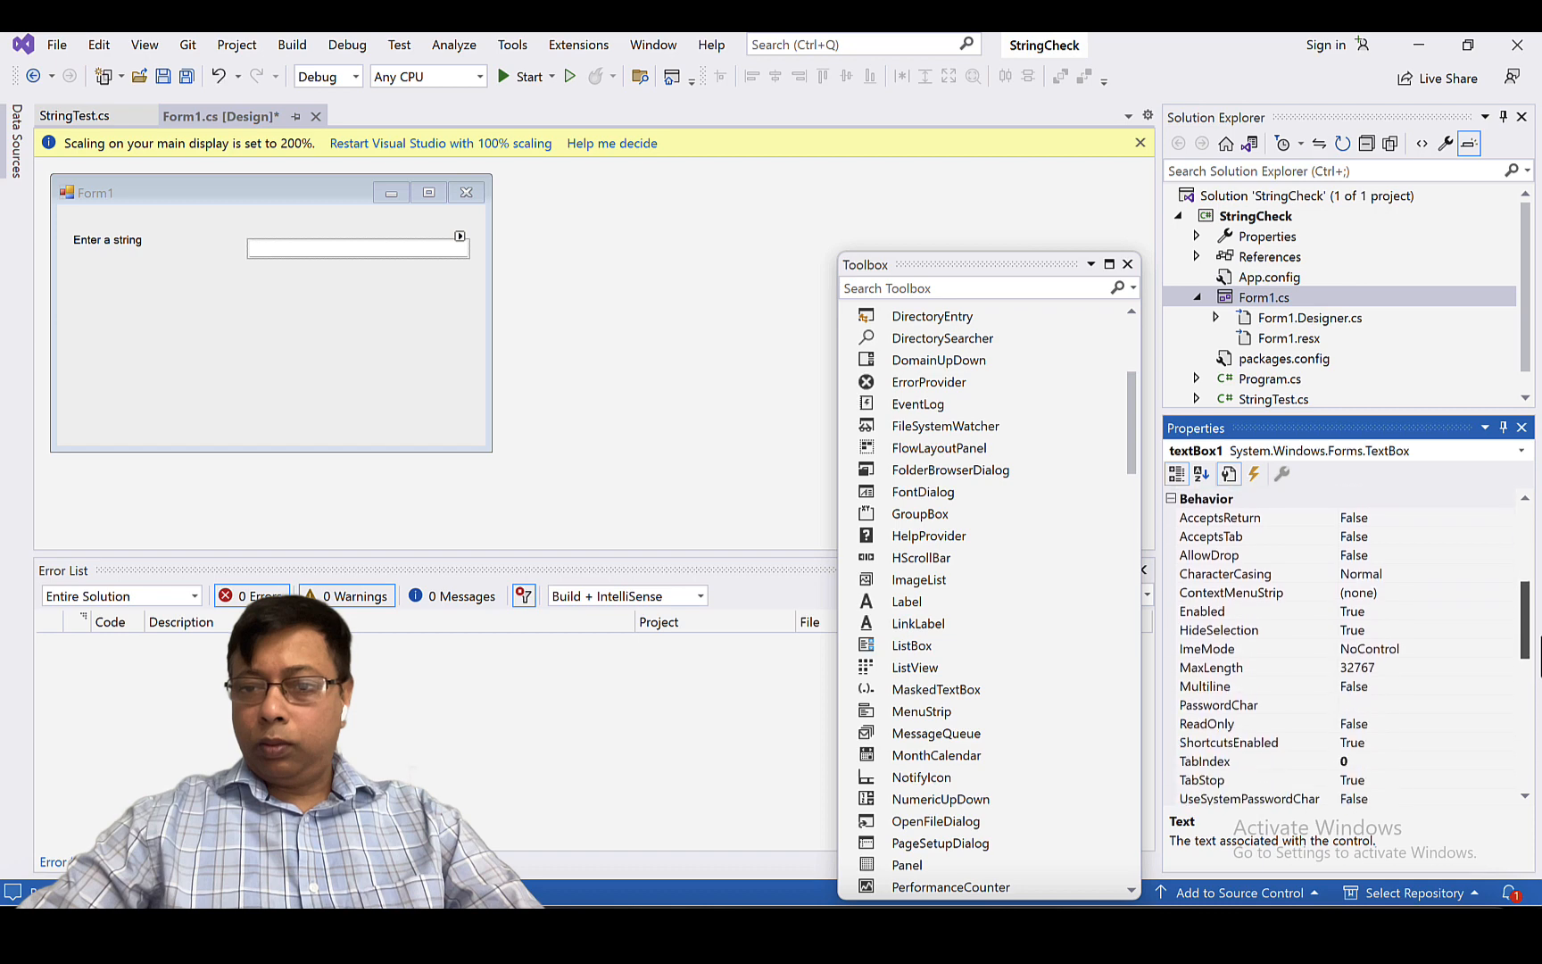
click(1254, 686)
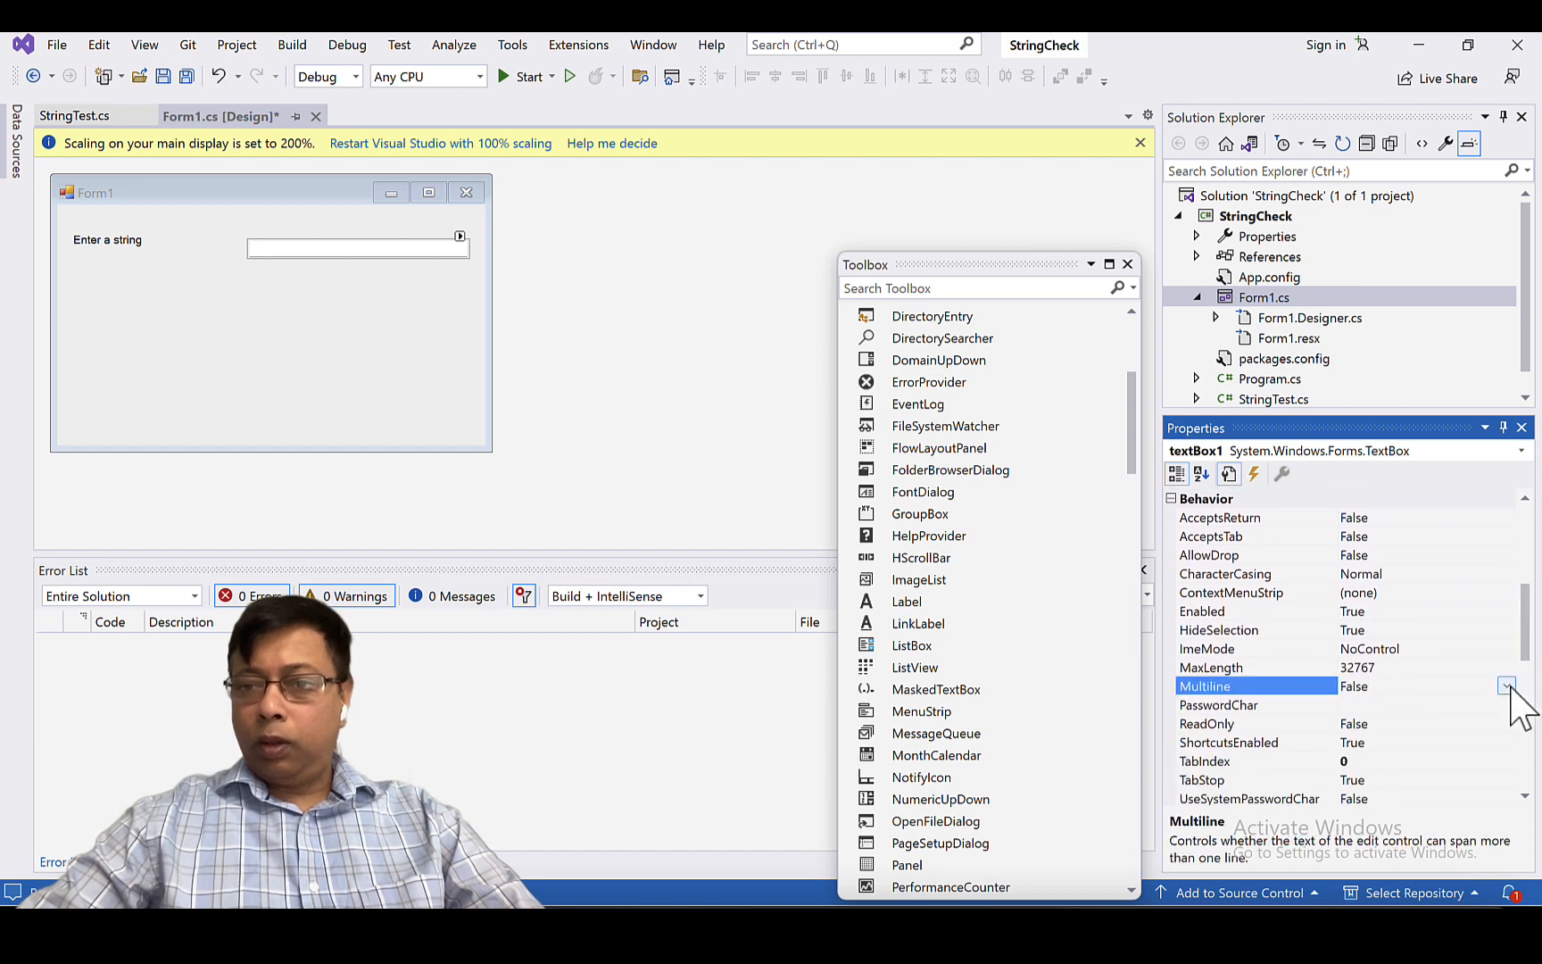
click(1507, 685)
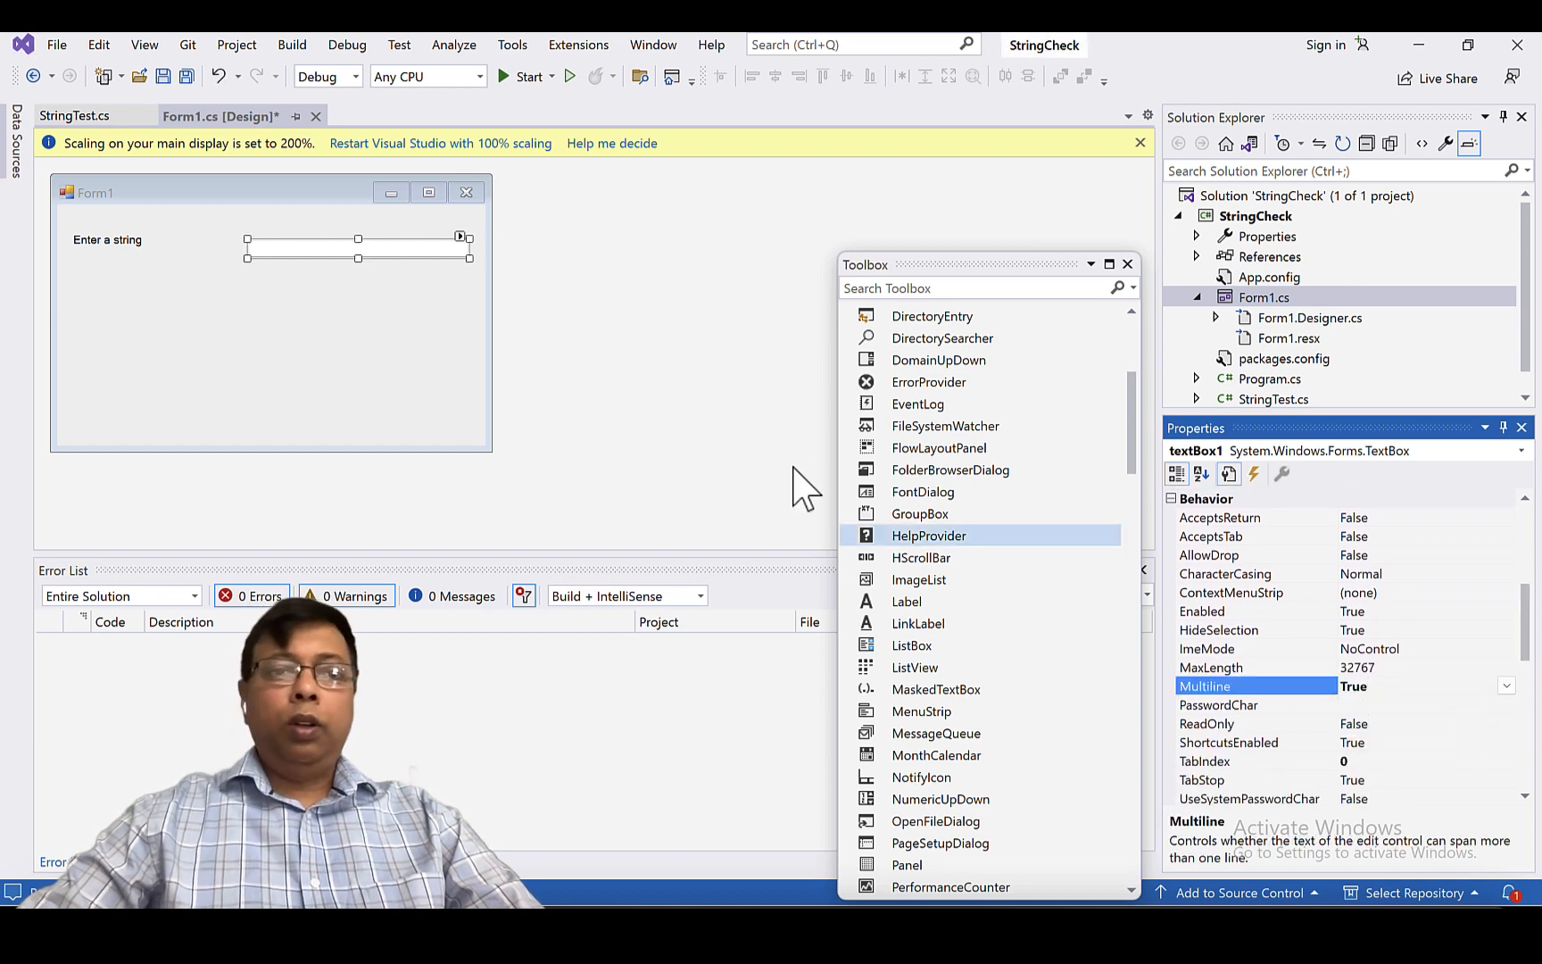
mouse_move(9, 541)
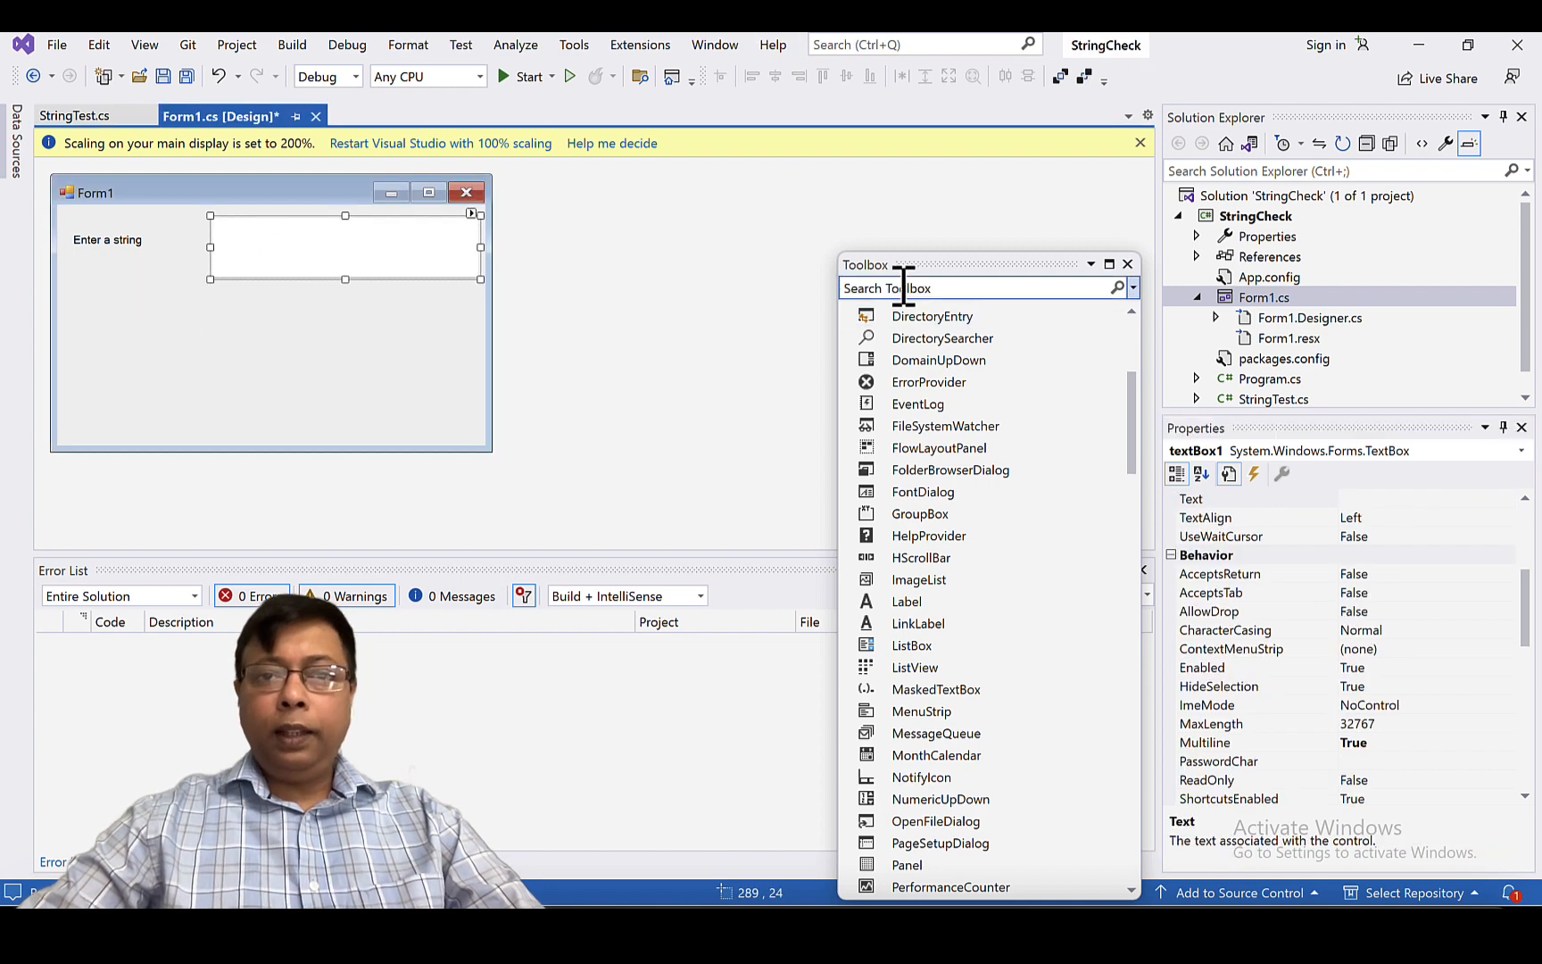
- Add buttons beneath the text box and caption one 'Clear'
text(butt)
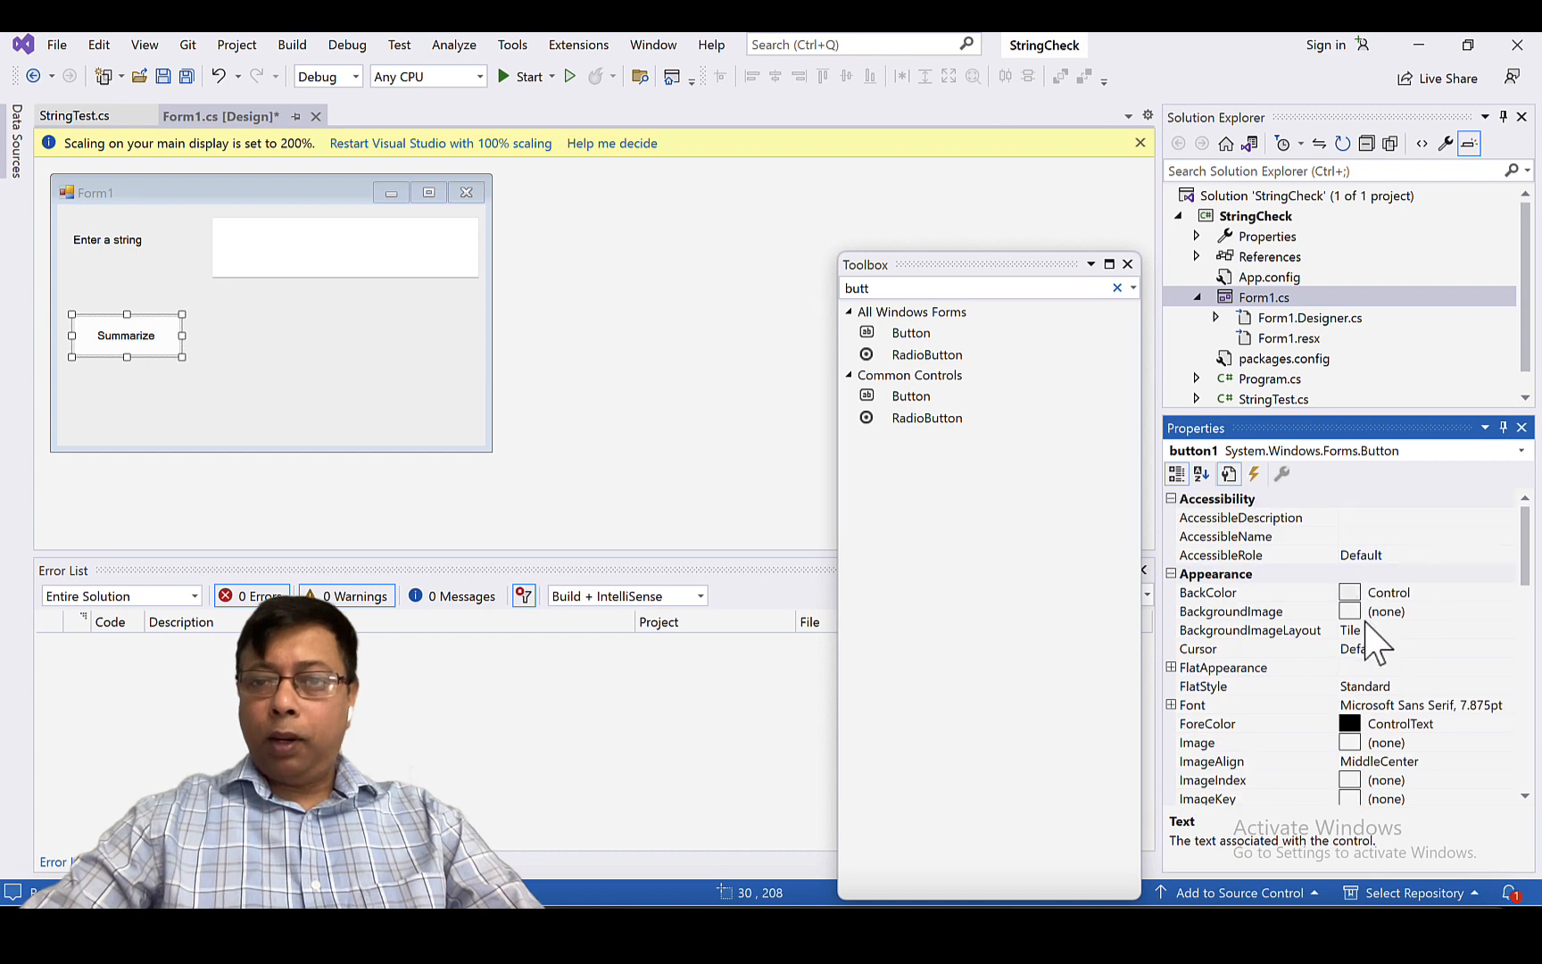
mouse_move(1361, 560)
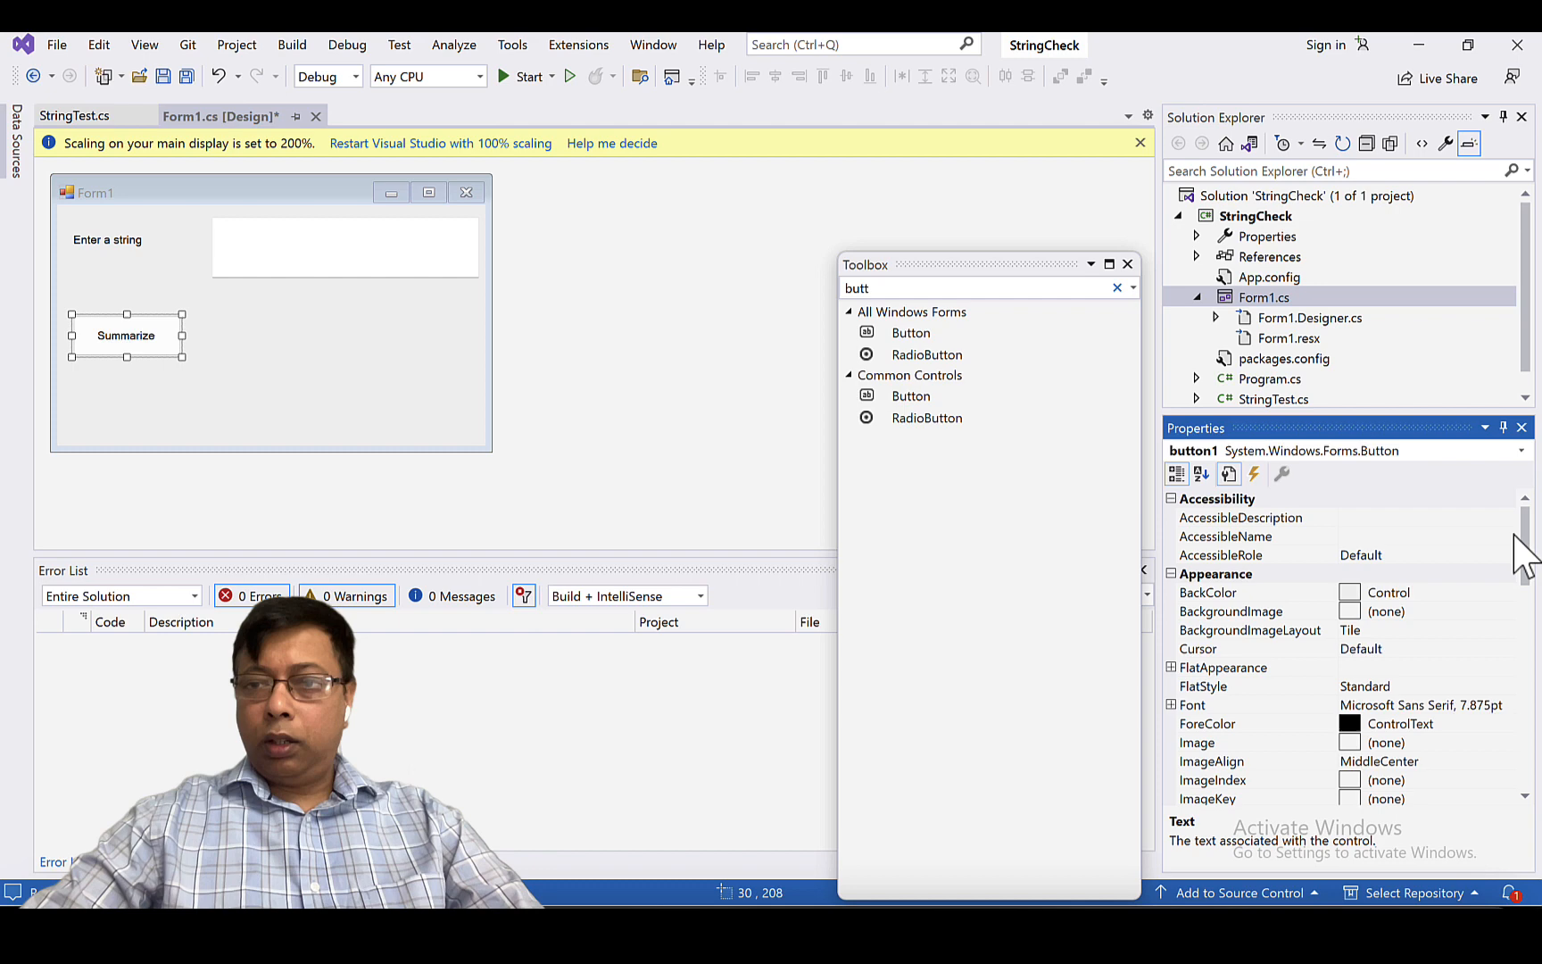
scroll(down, 3)
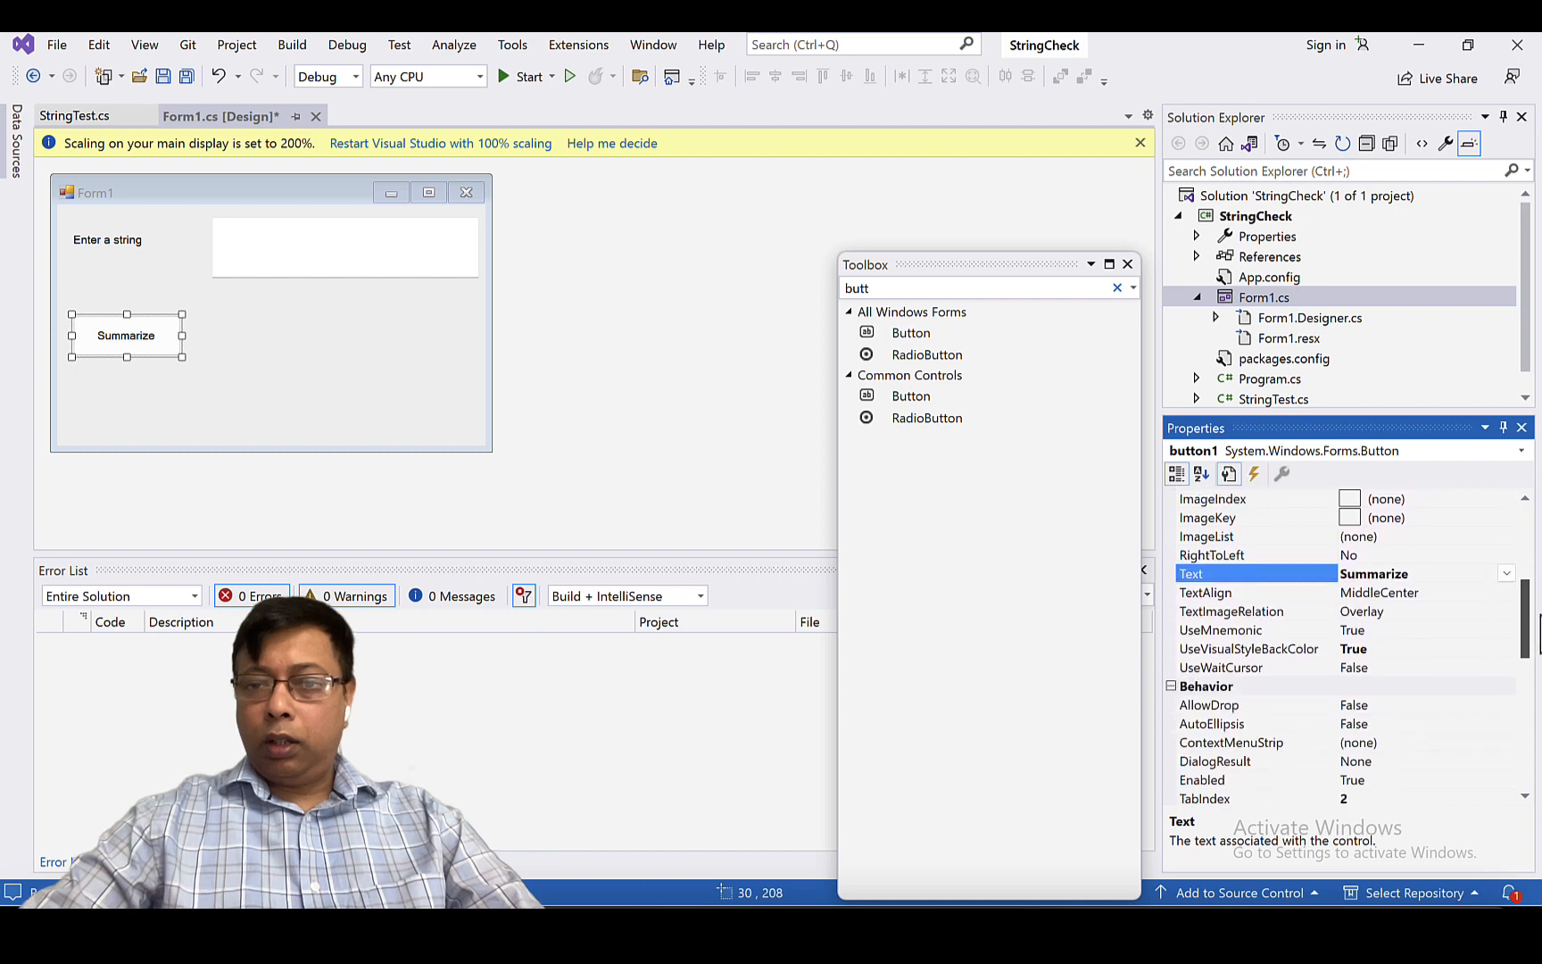
scroll(up, 3)
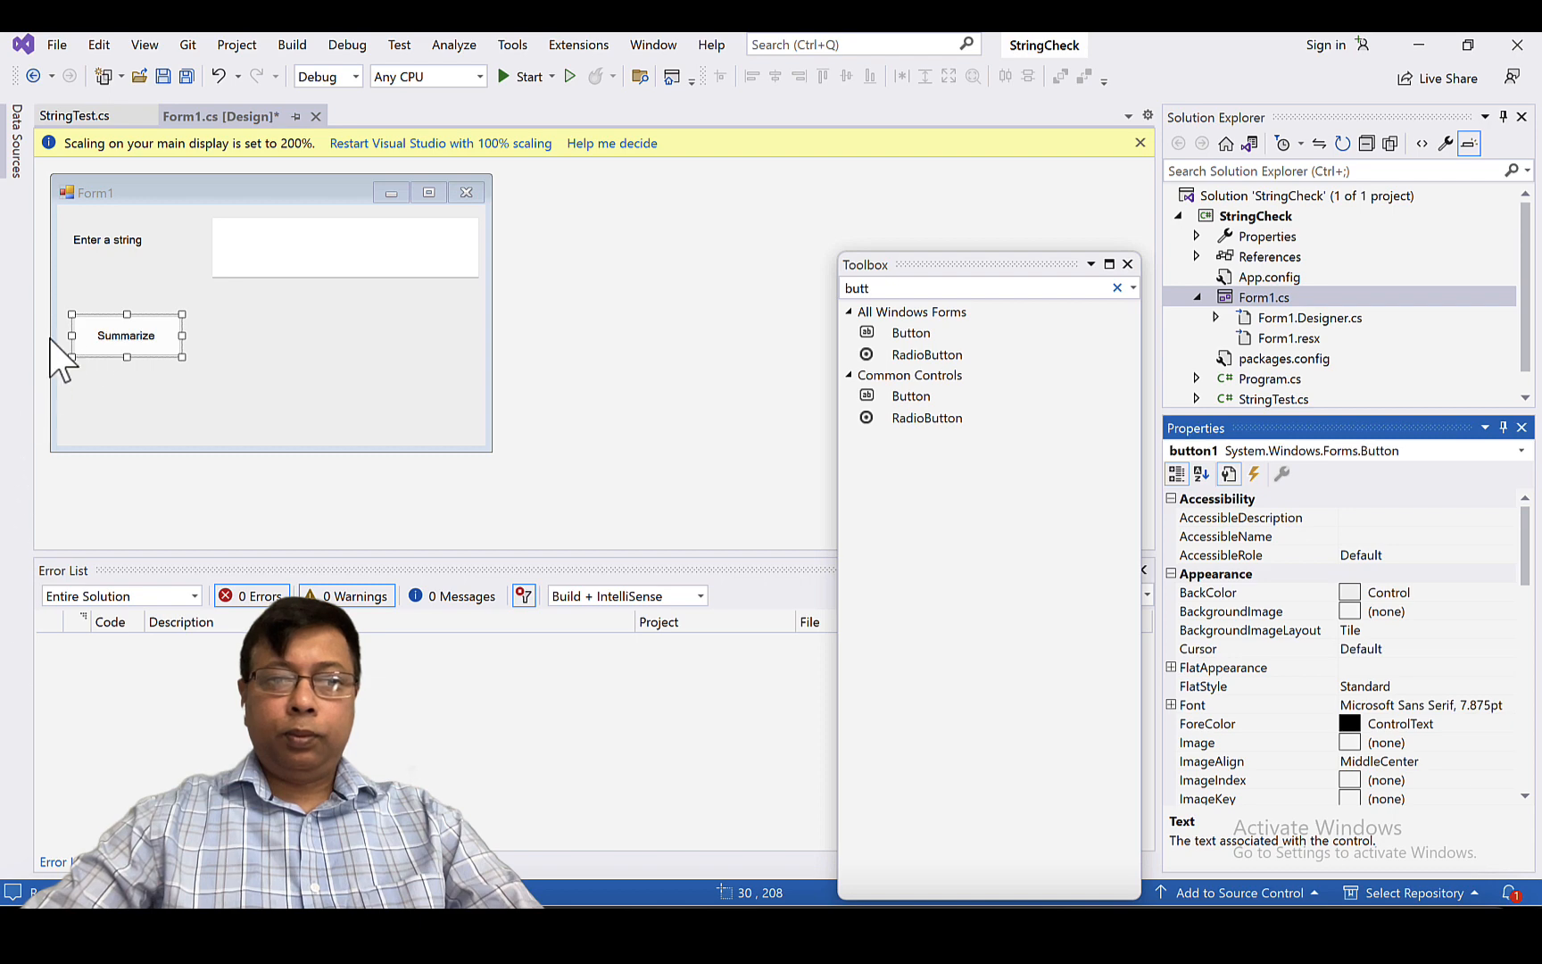
mouse_move(924, 354)
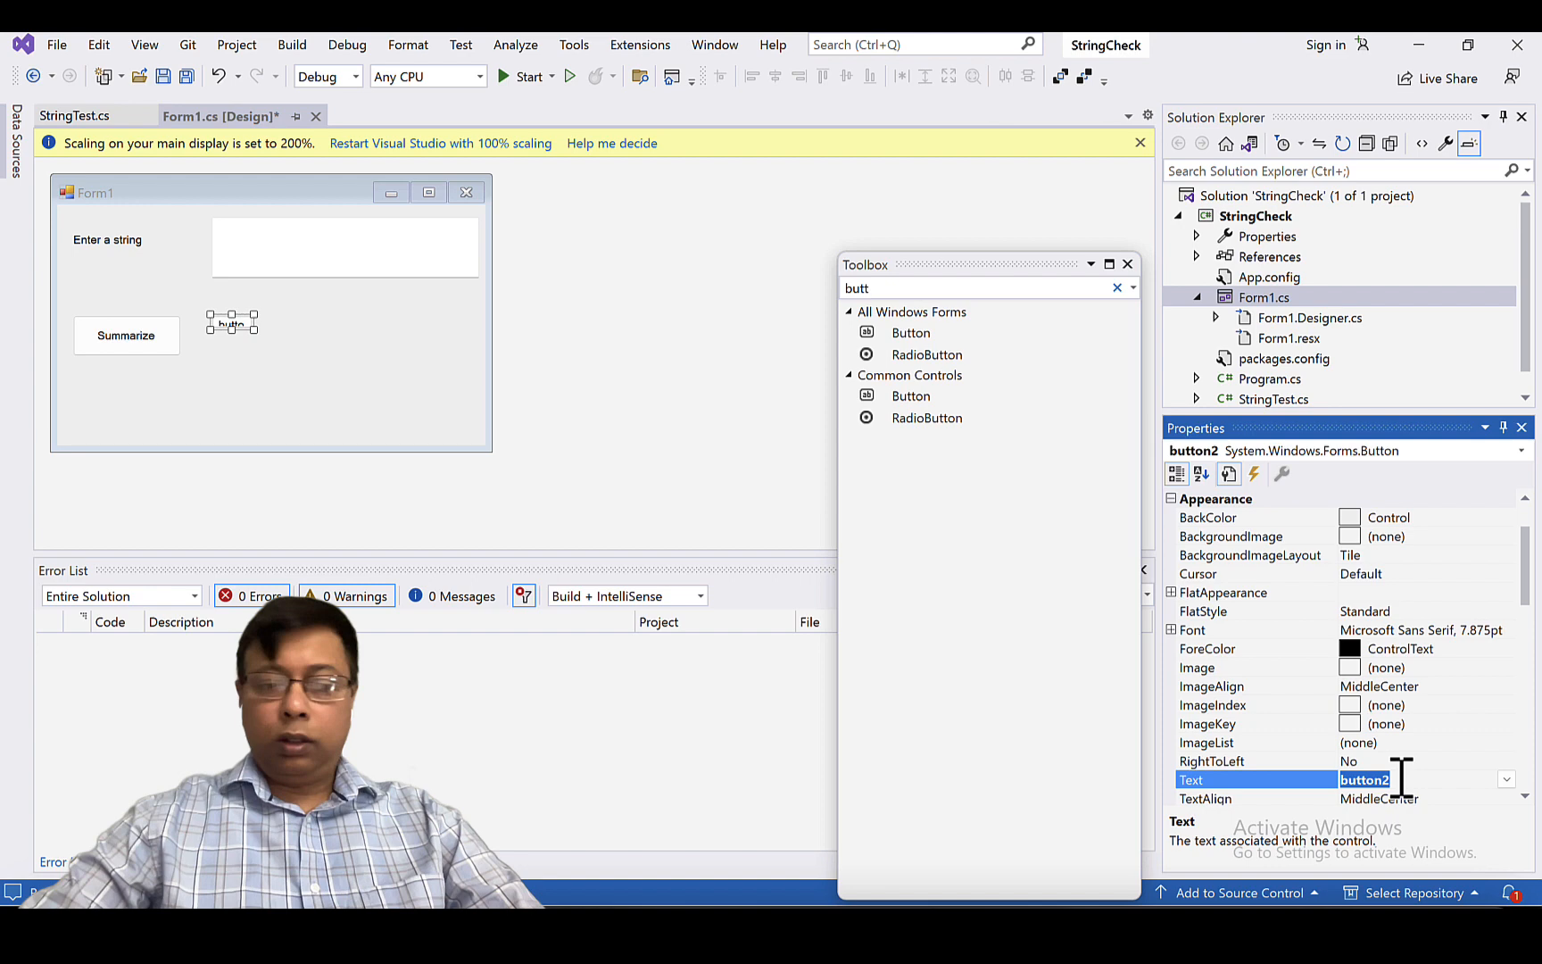
text(Clear)
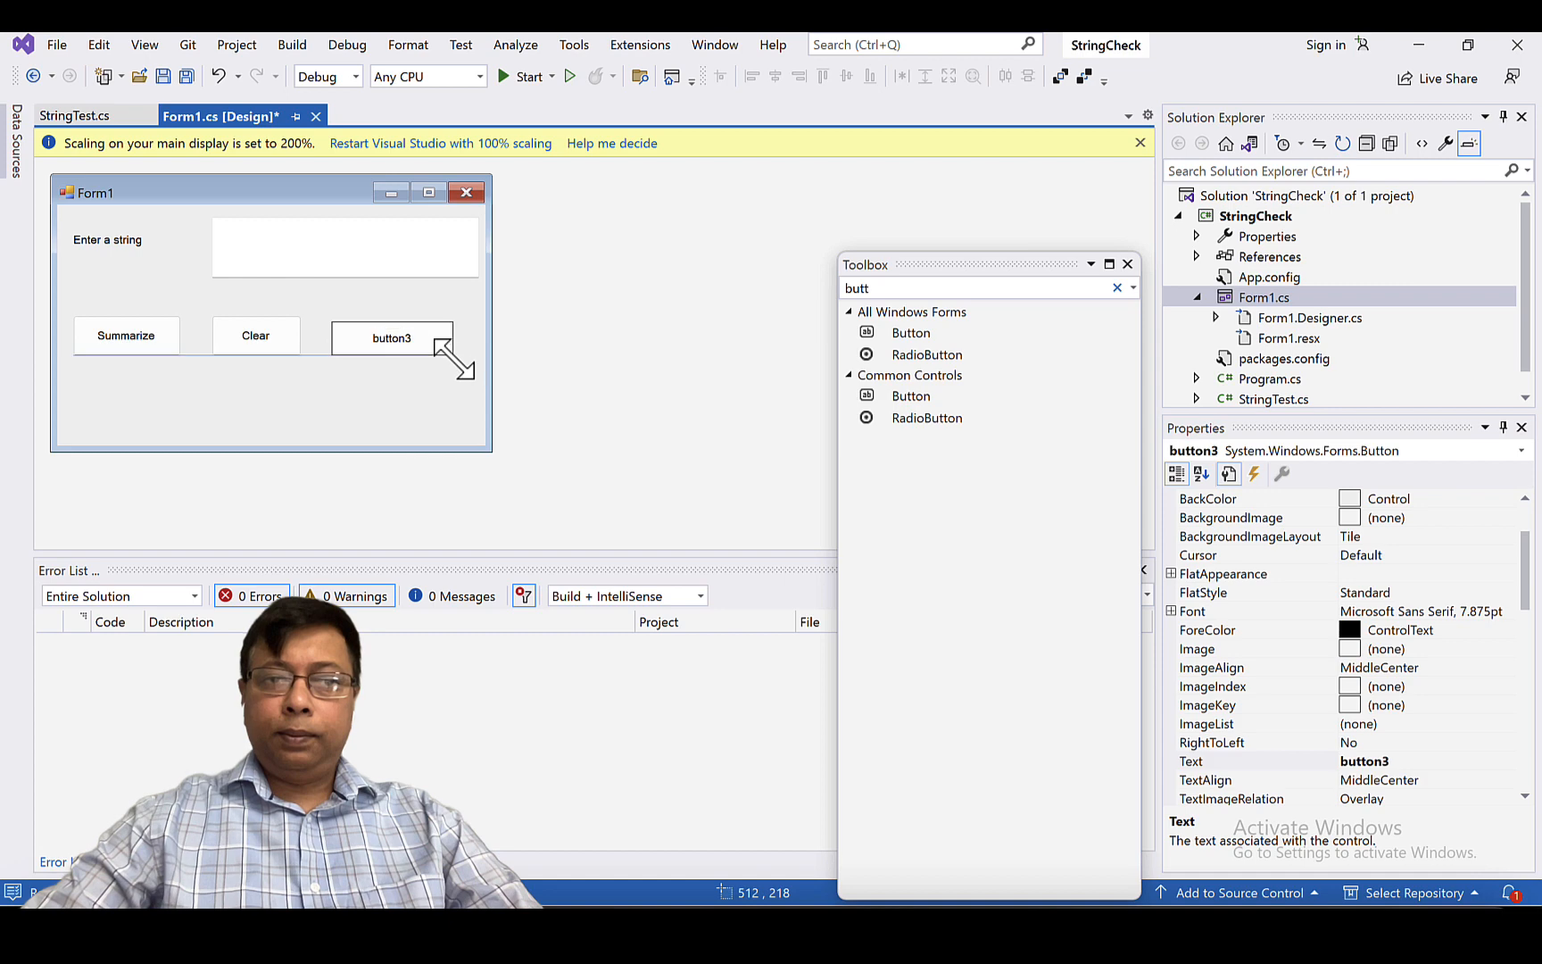
- Caption the third button 'Exit' and resize Clear to match the other buttons
click(392, 341)
text(E)
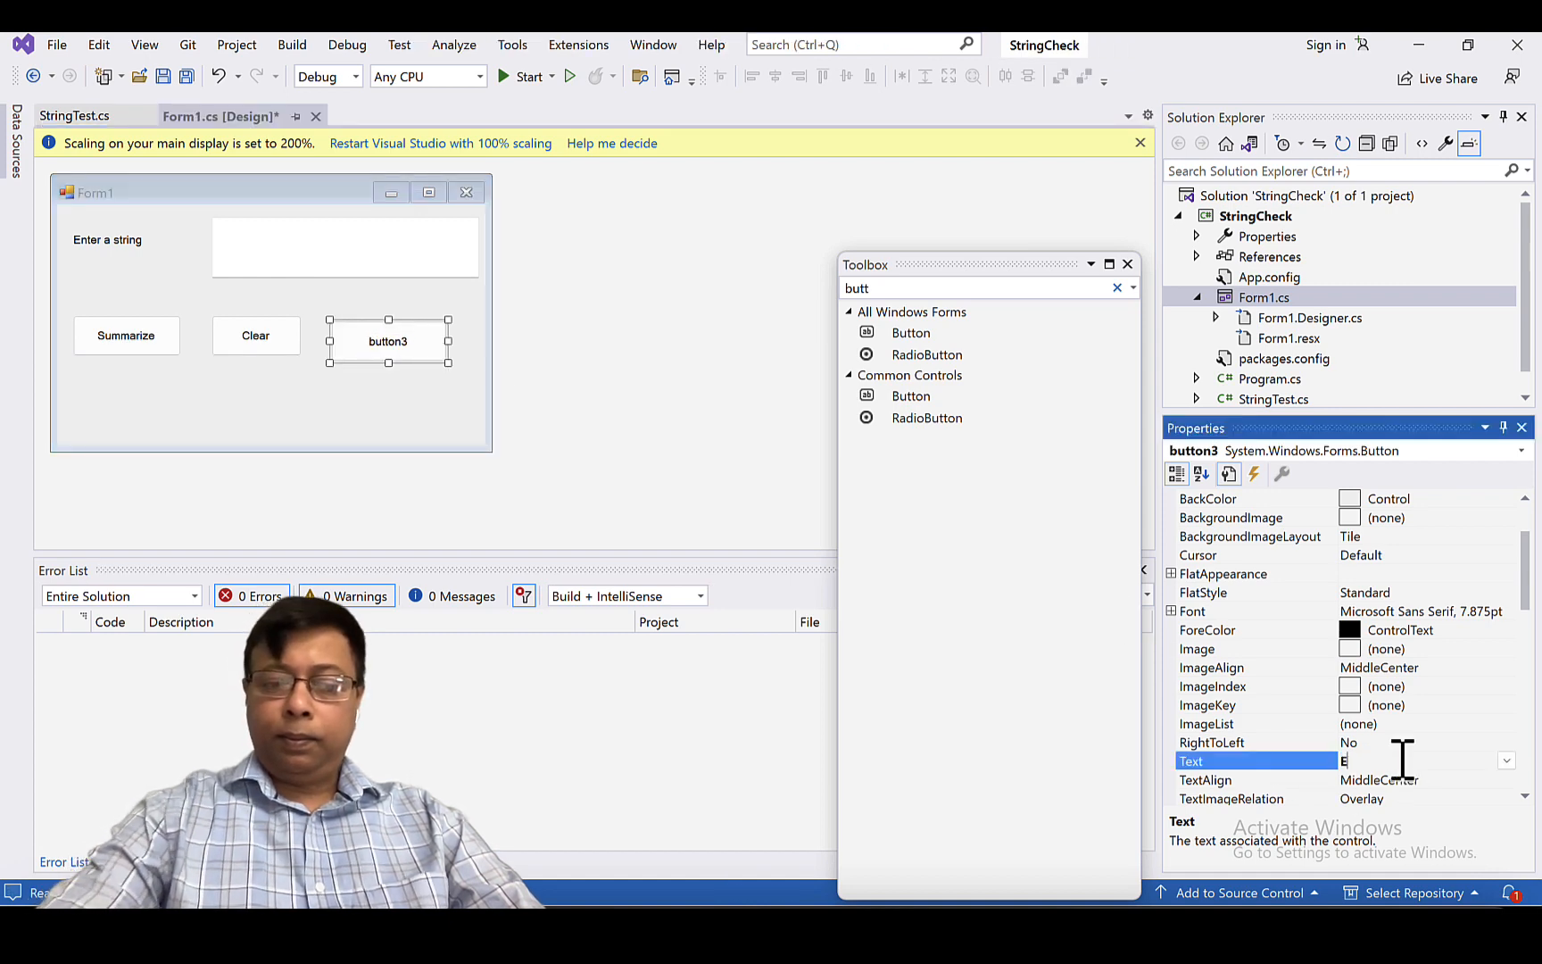
text(xit)
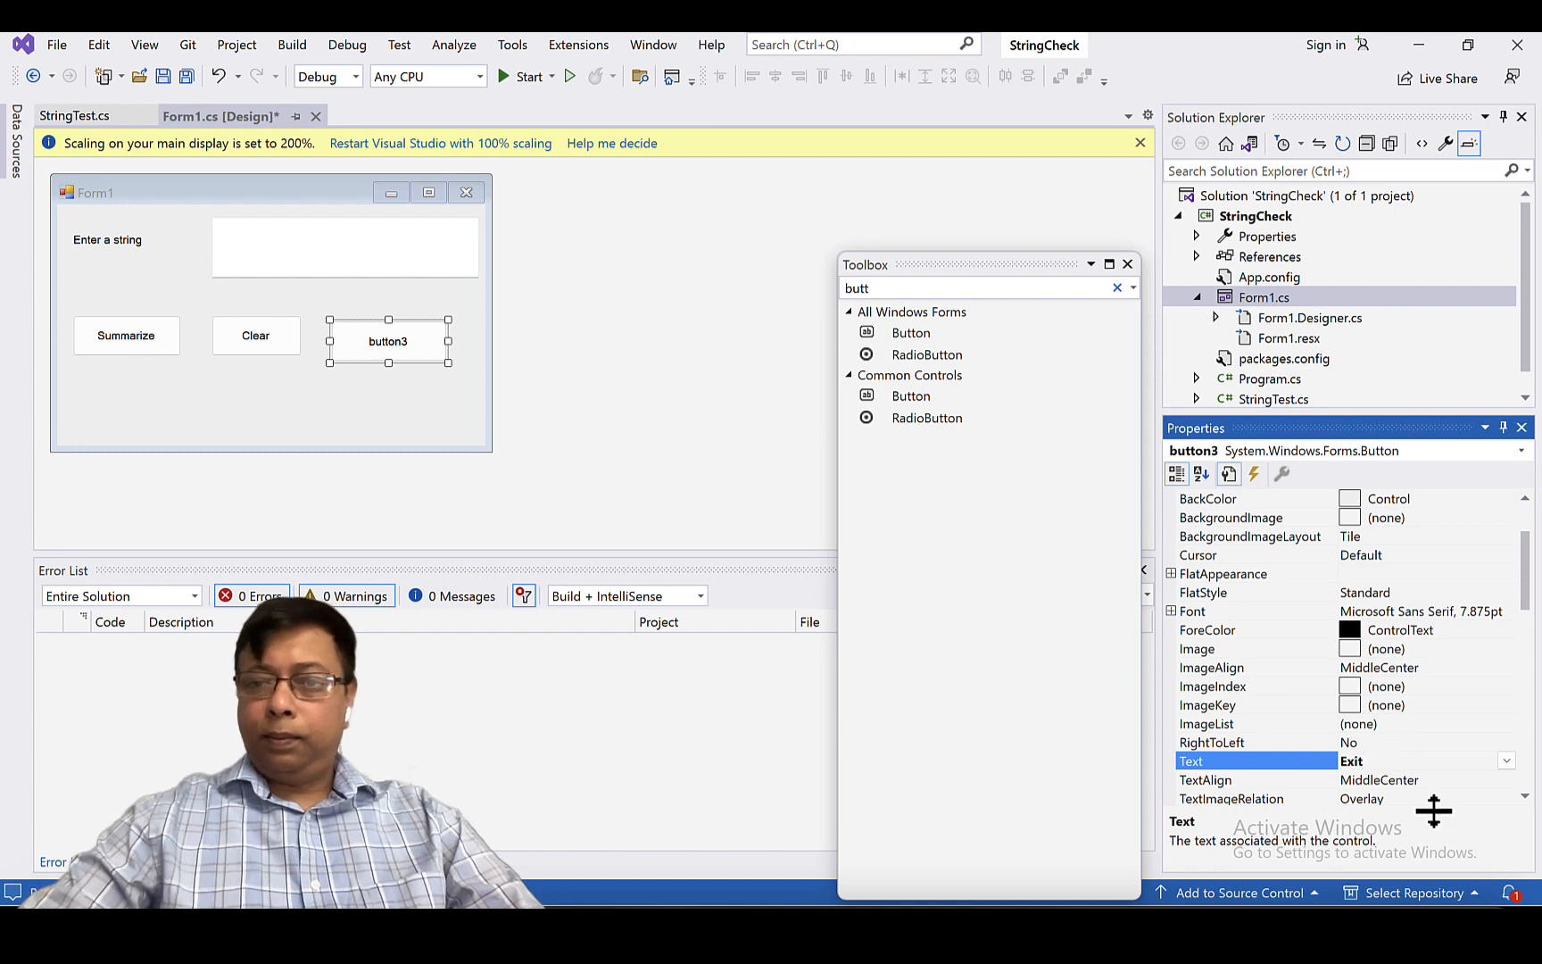
click(1205, 779)
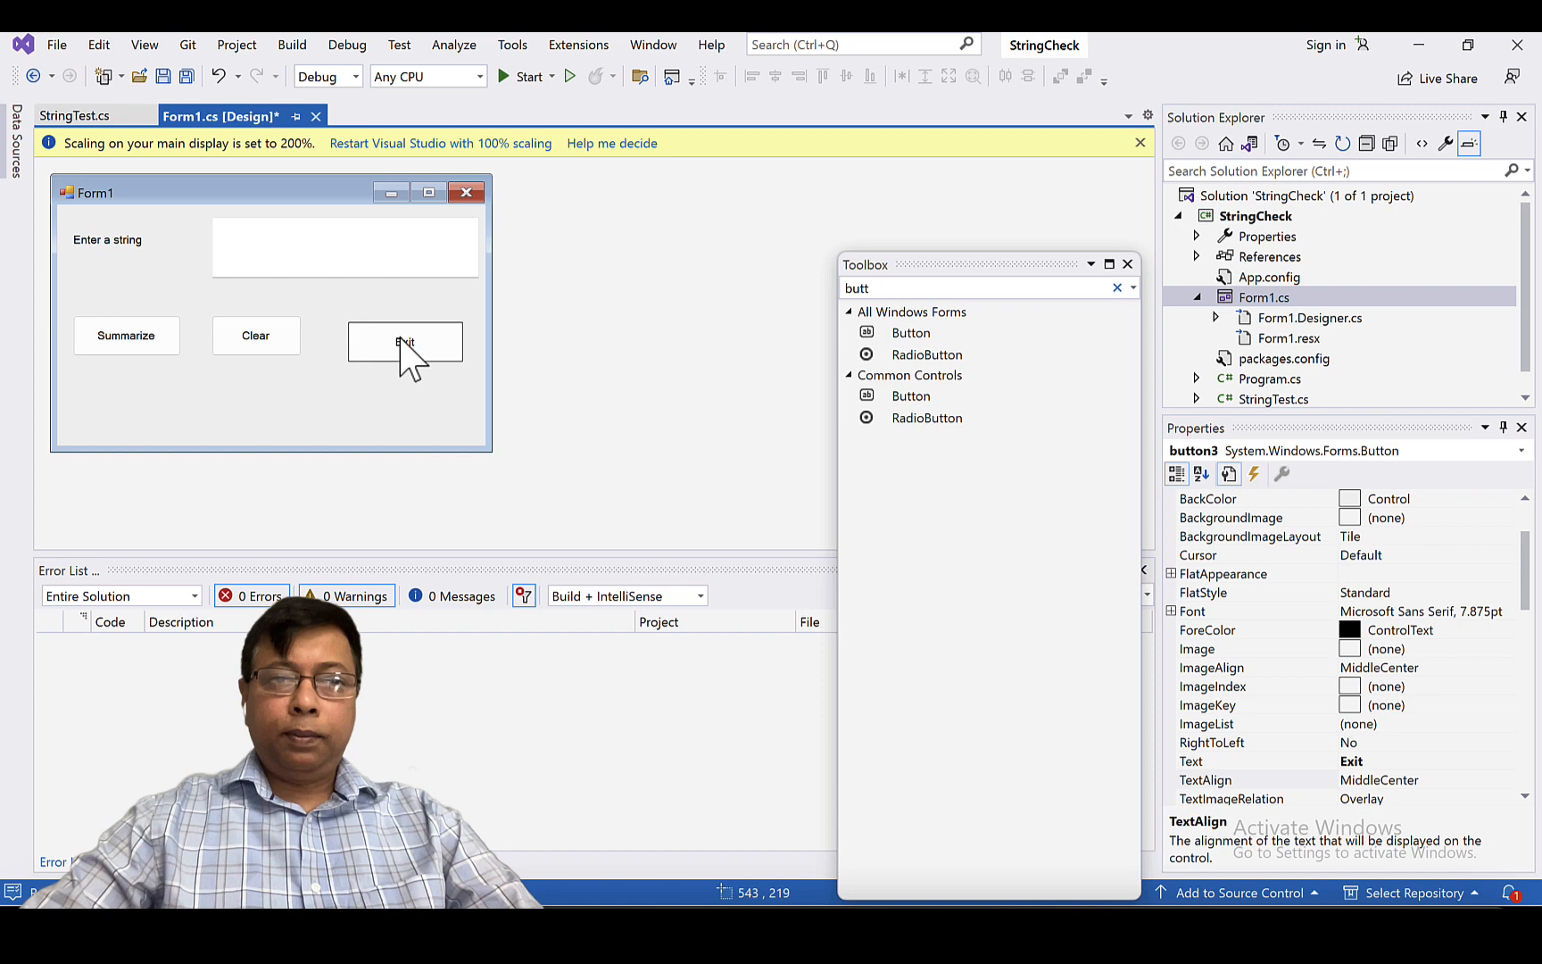
click(254, 336)
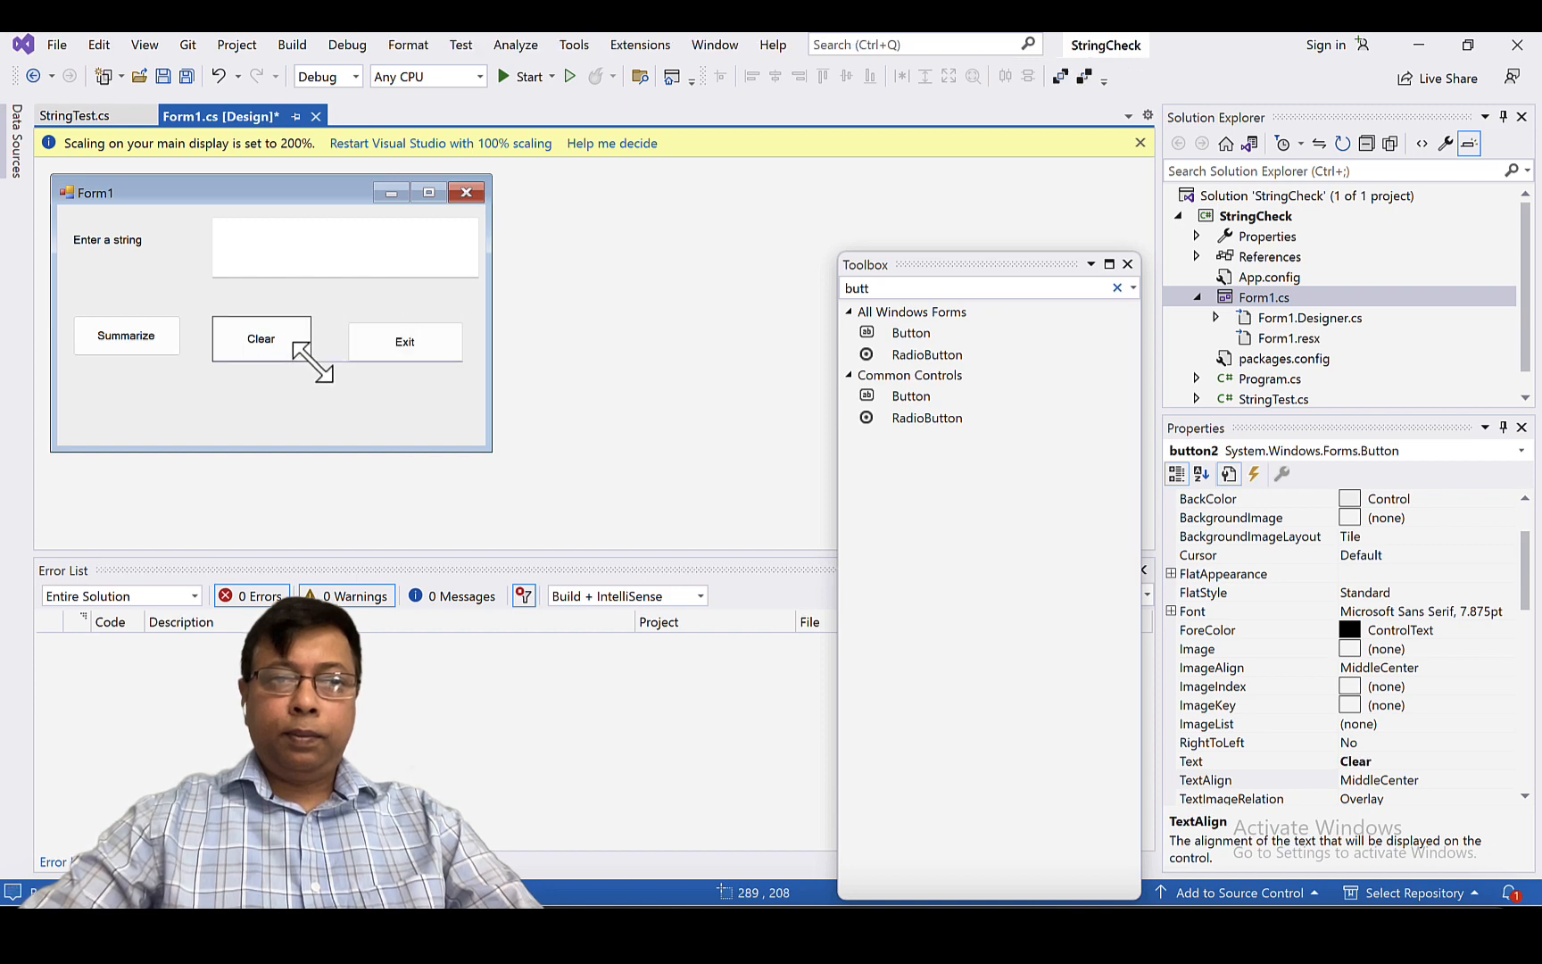
click(404, 340)
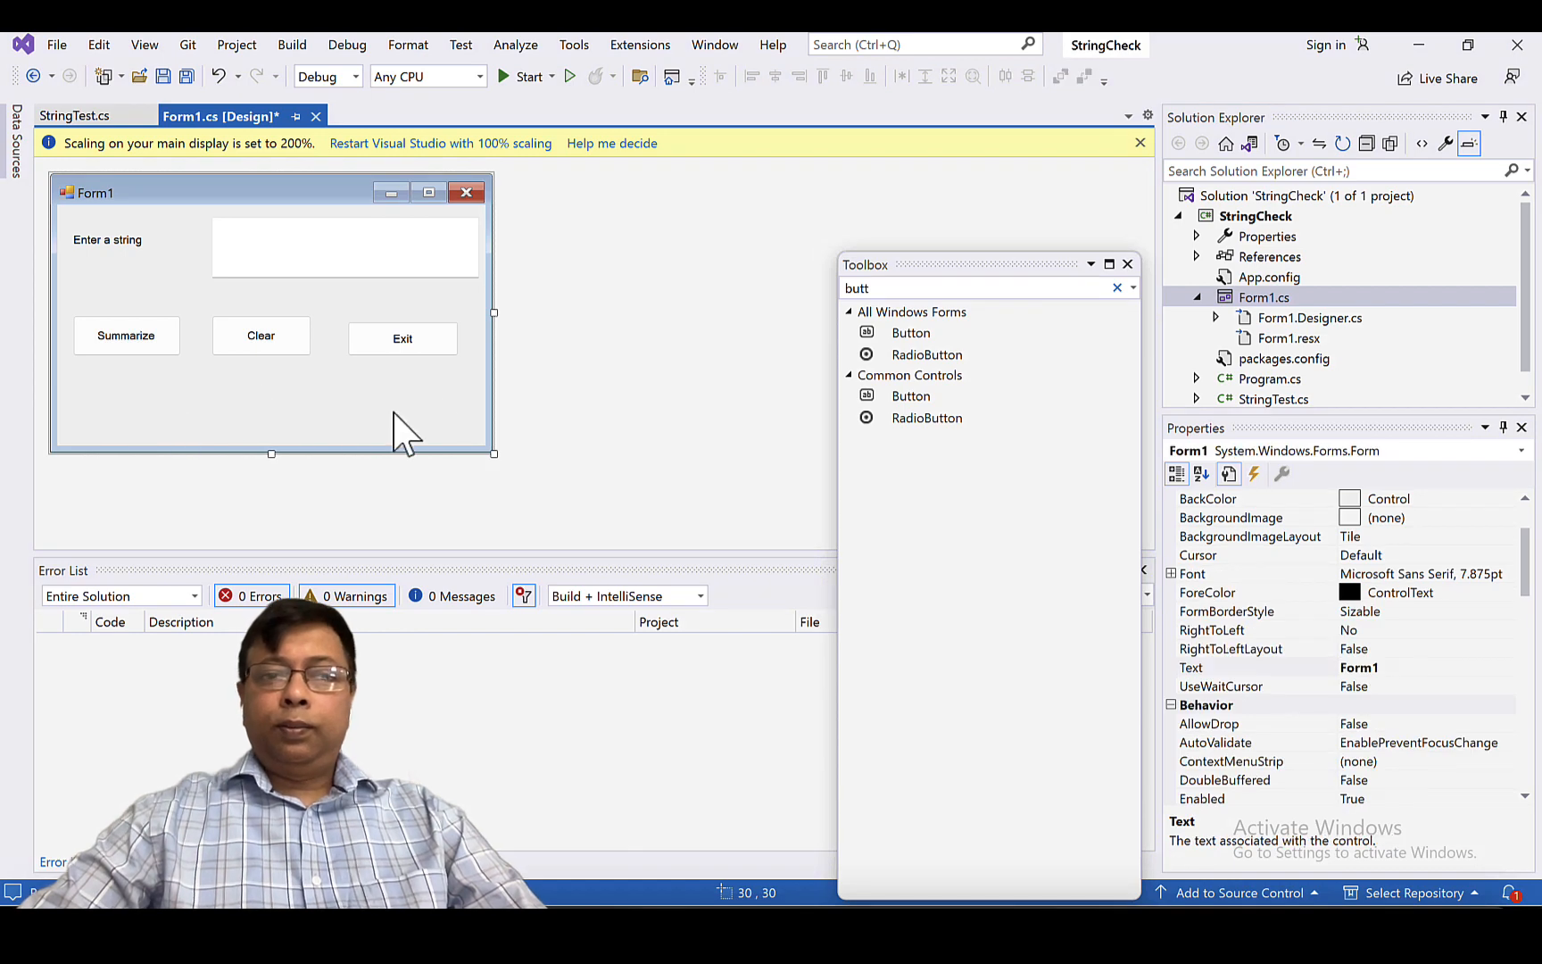
mouse_move(103, 408)
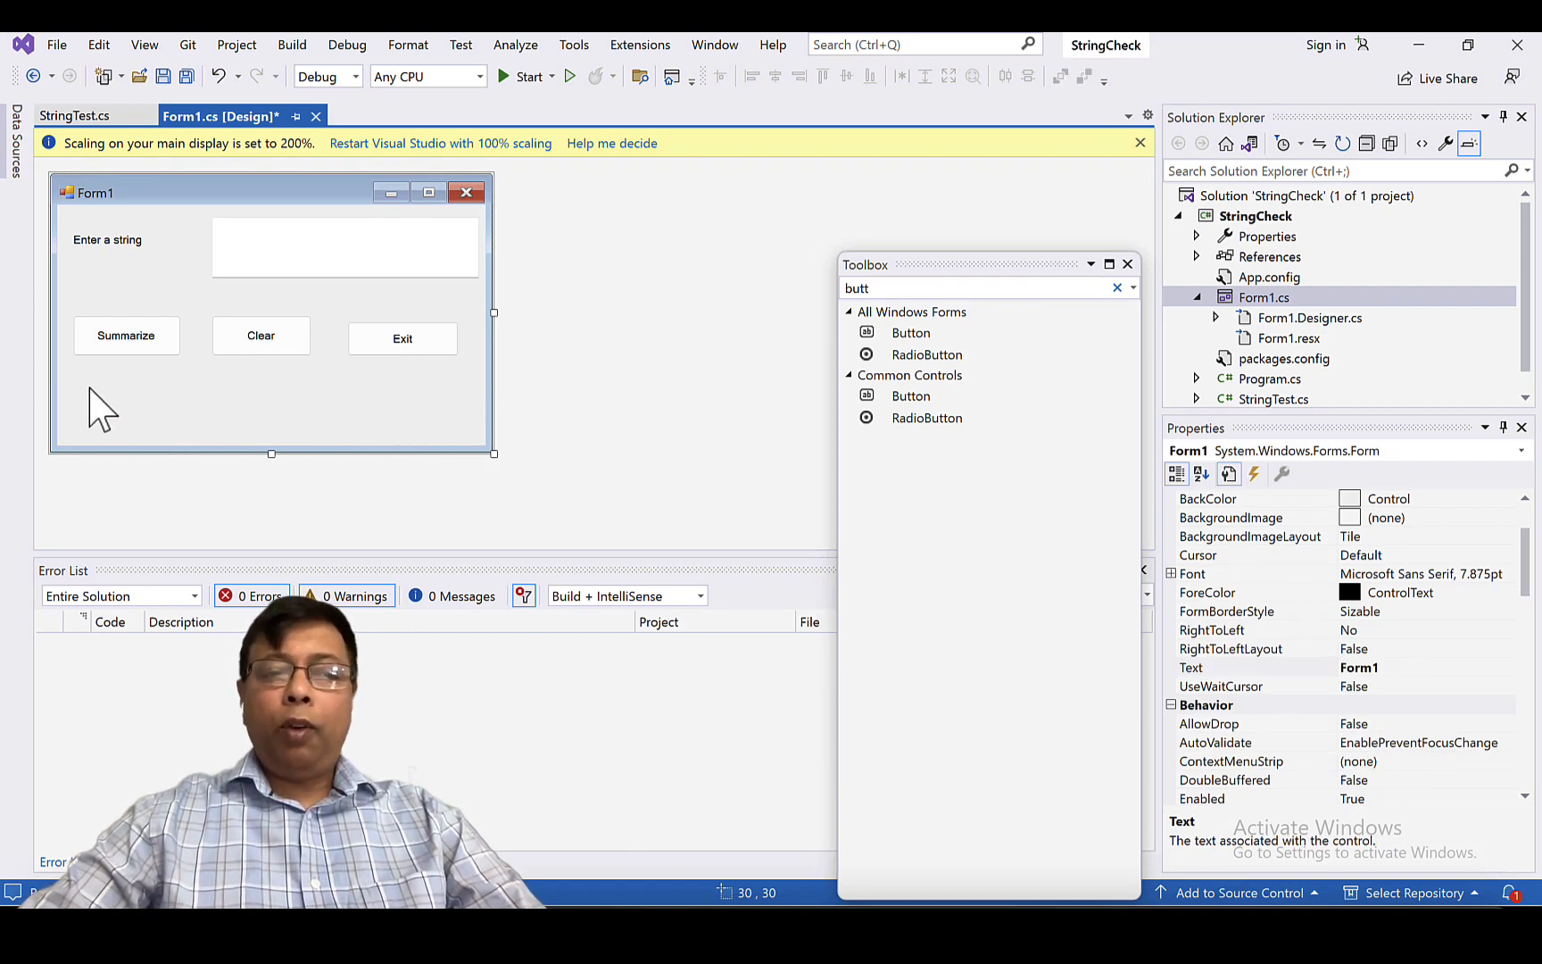
- Add a label captioned '# Number of words' from the Toolbox
click(983, 288)
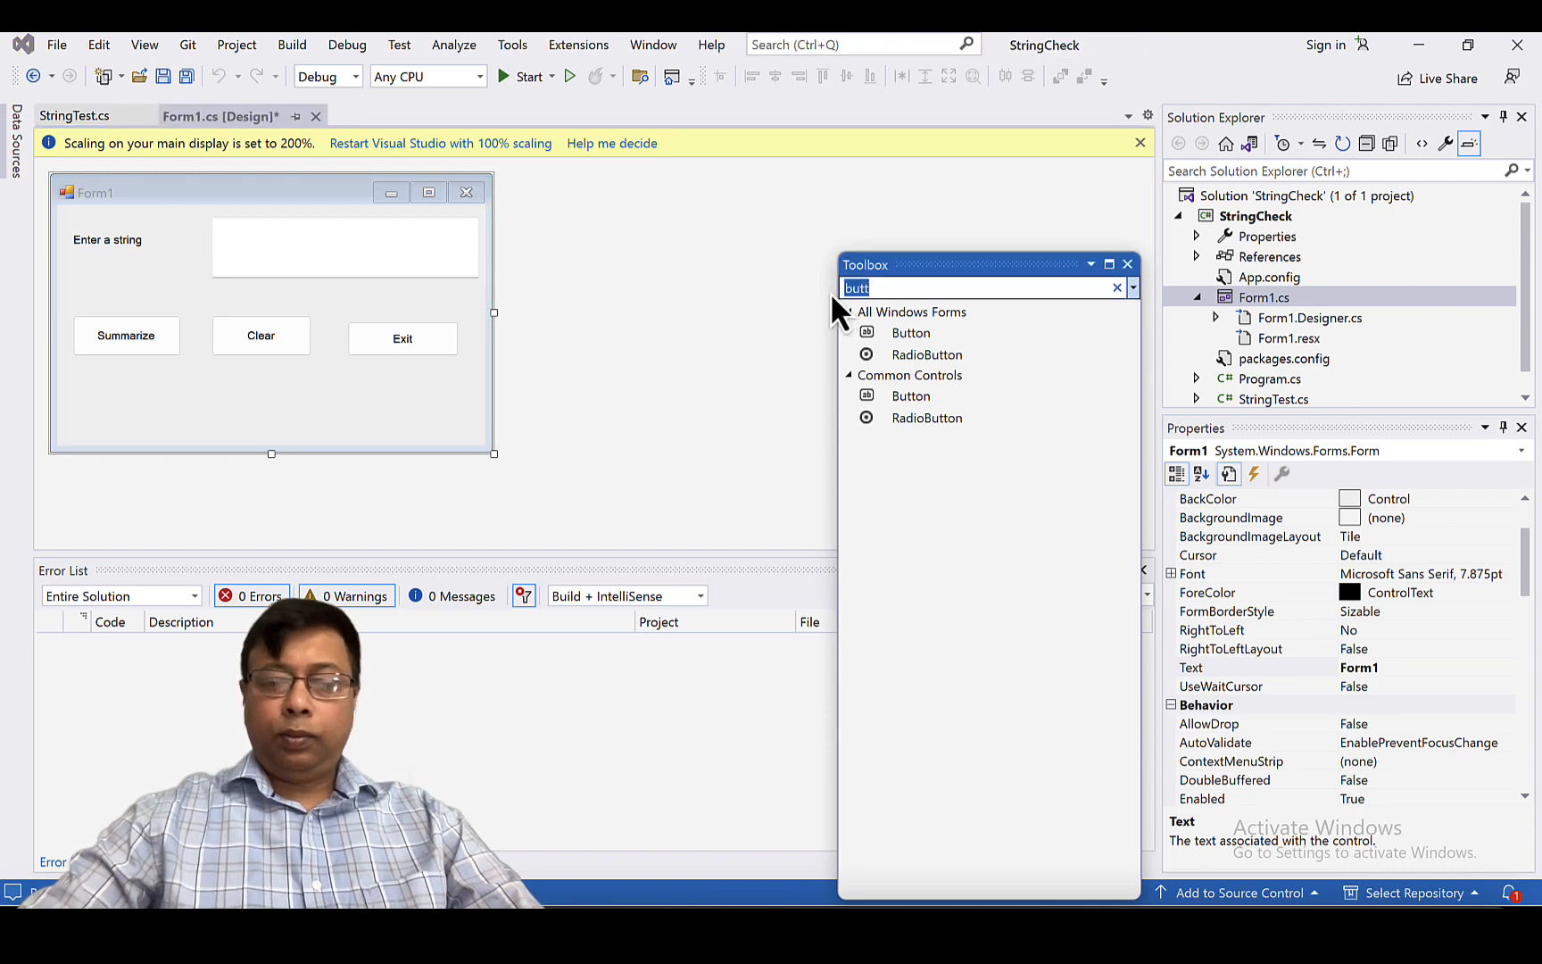
text(lab)
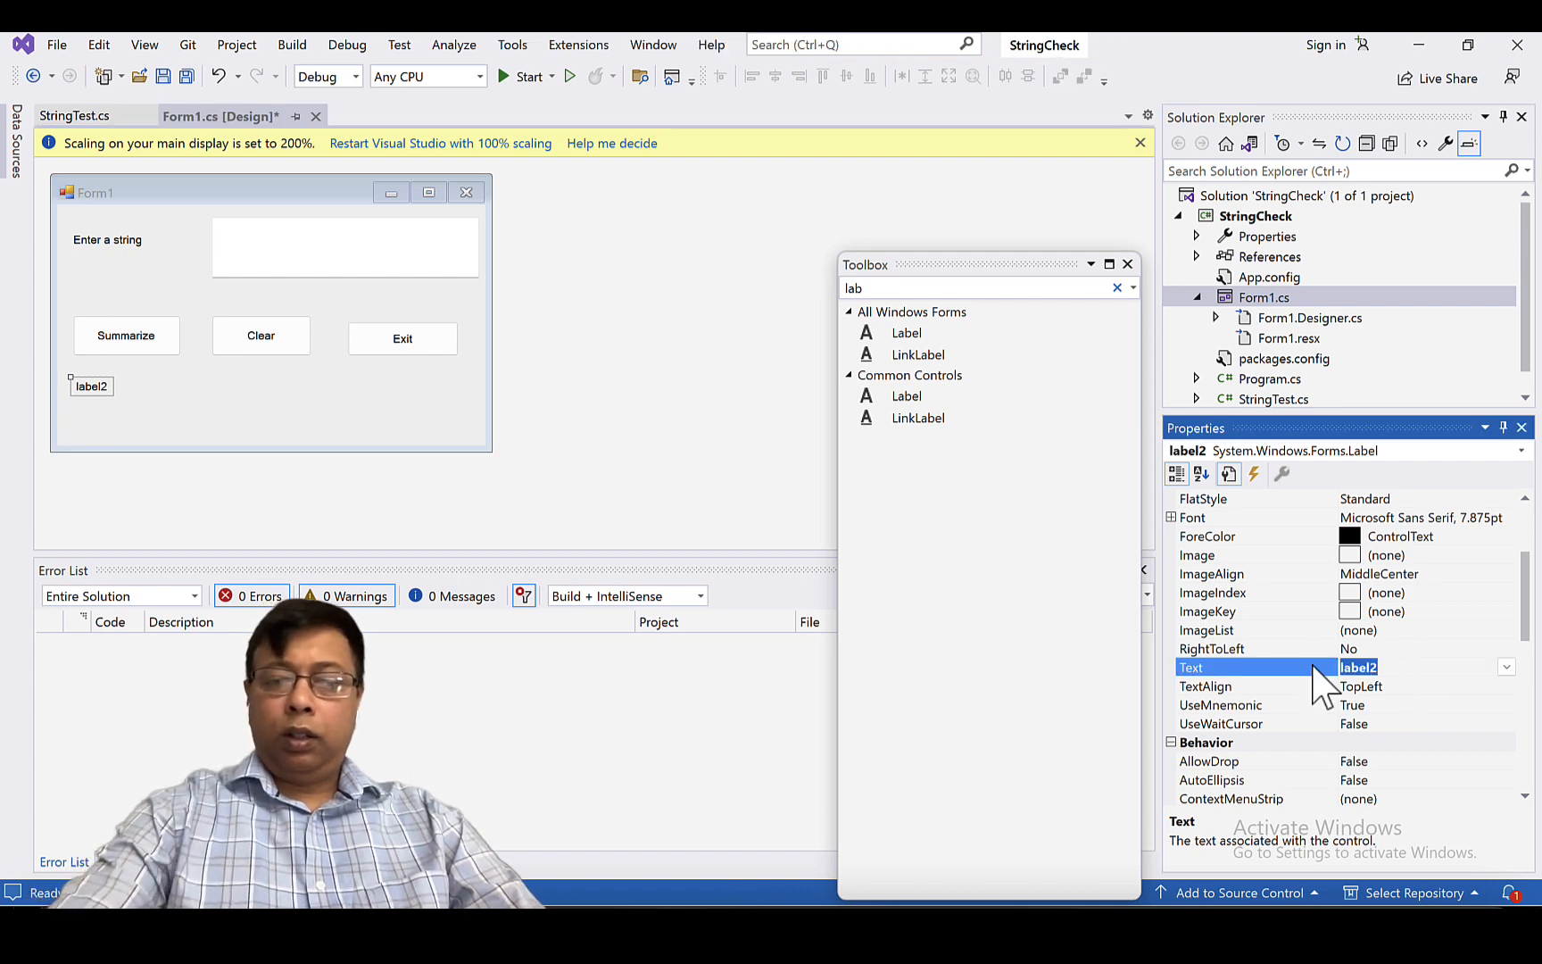
text(# Number of words)
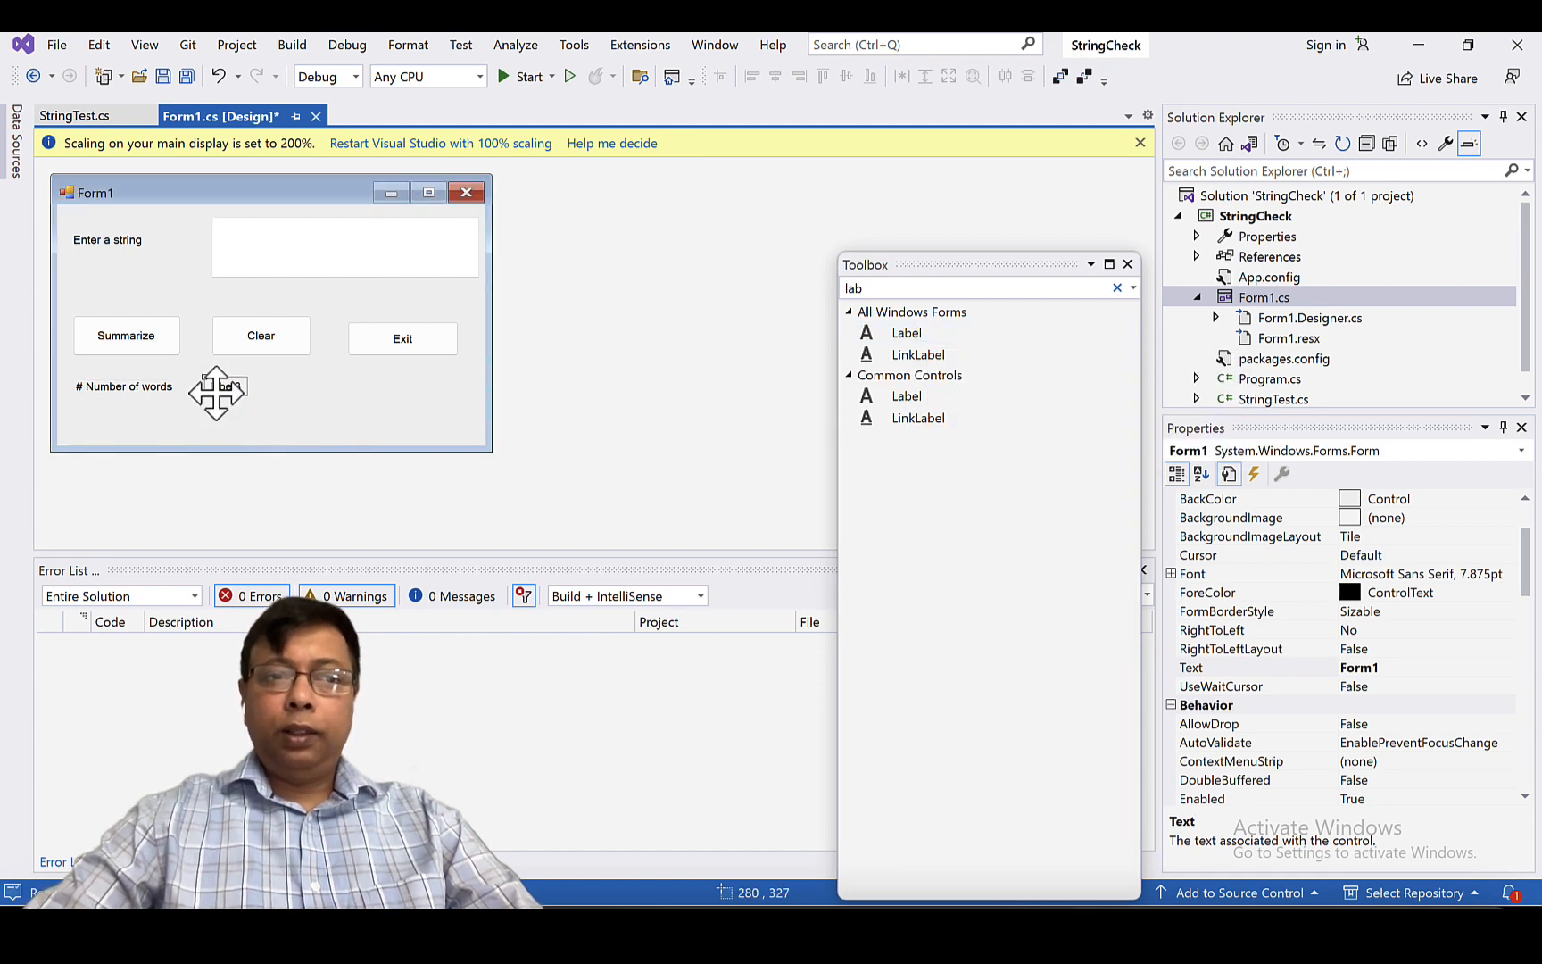
- Place a second label beside it with BorderStyle set to FixedSingle
click(217, 386)
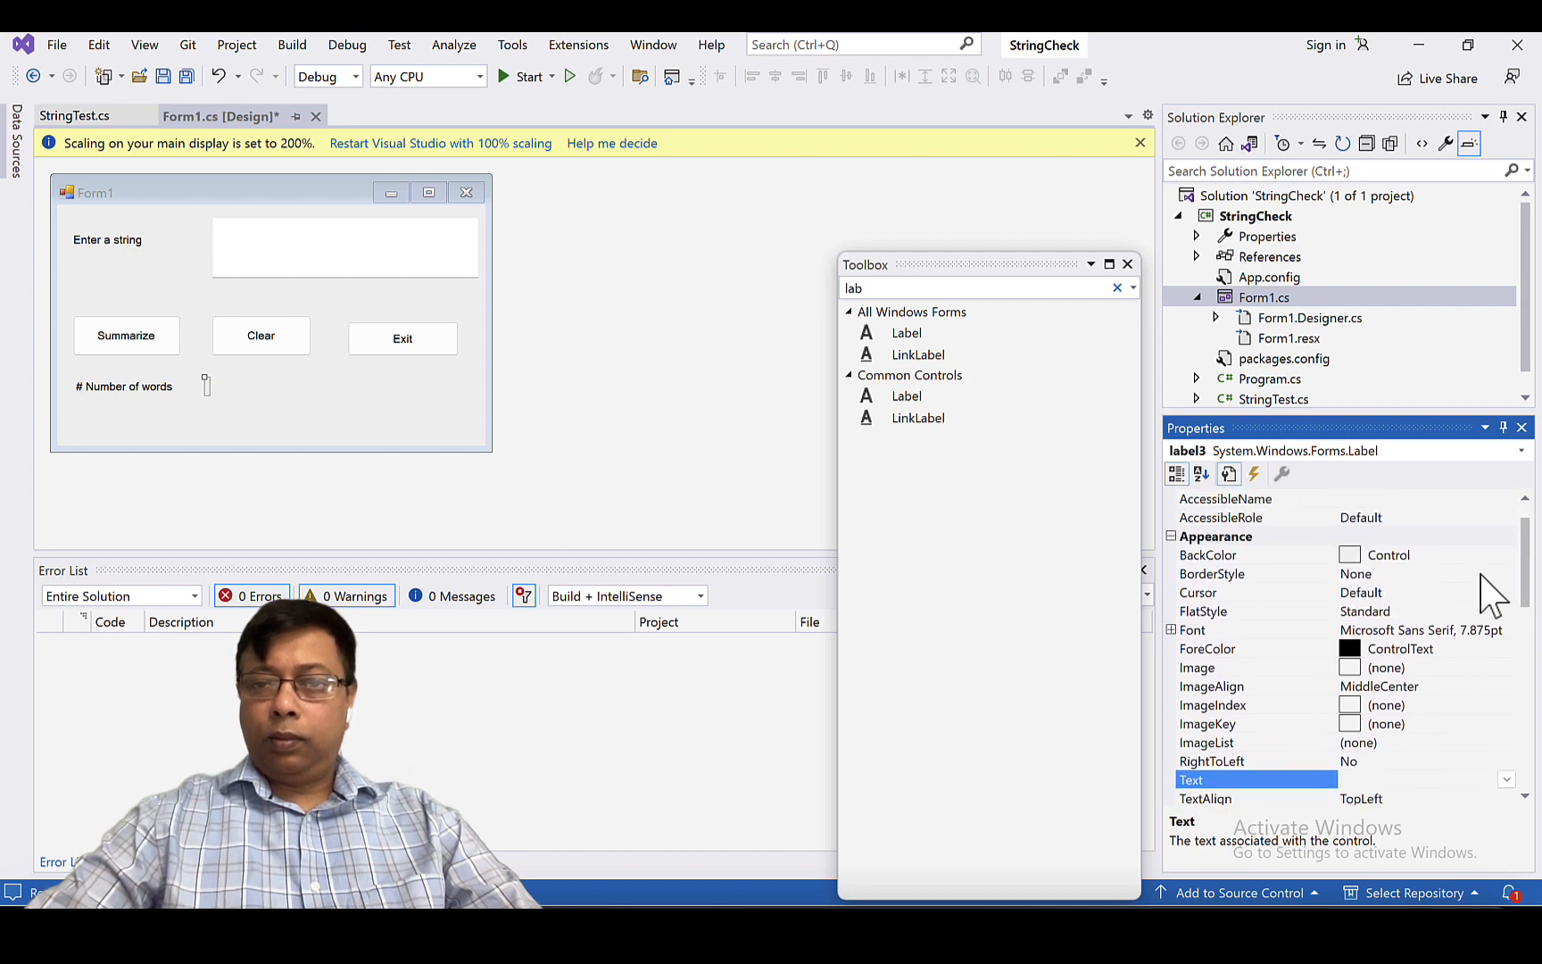
click(1211, 573)
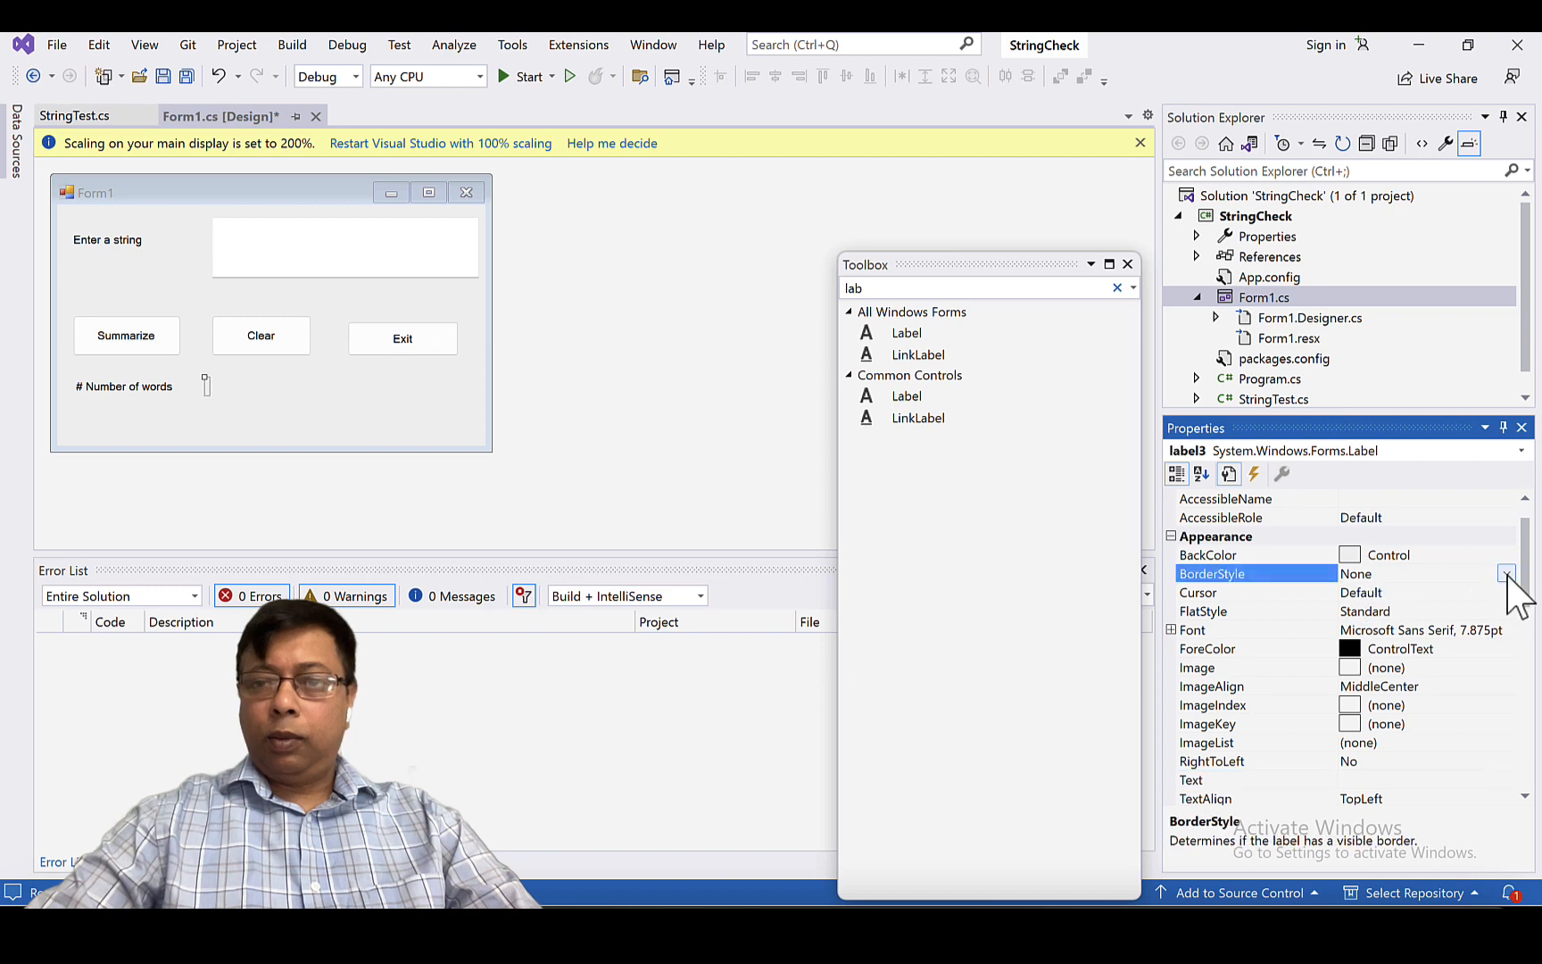
click(1505, 573)
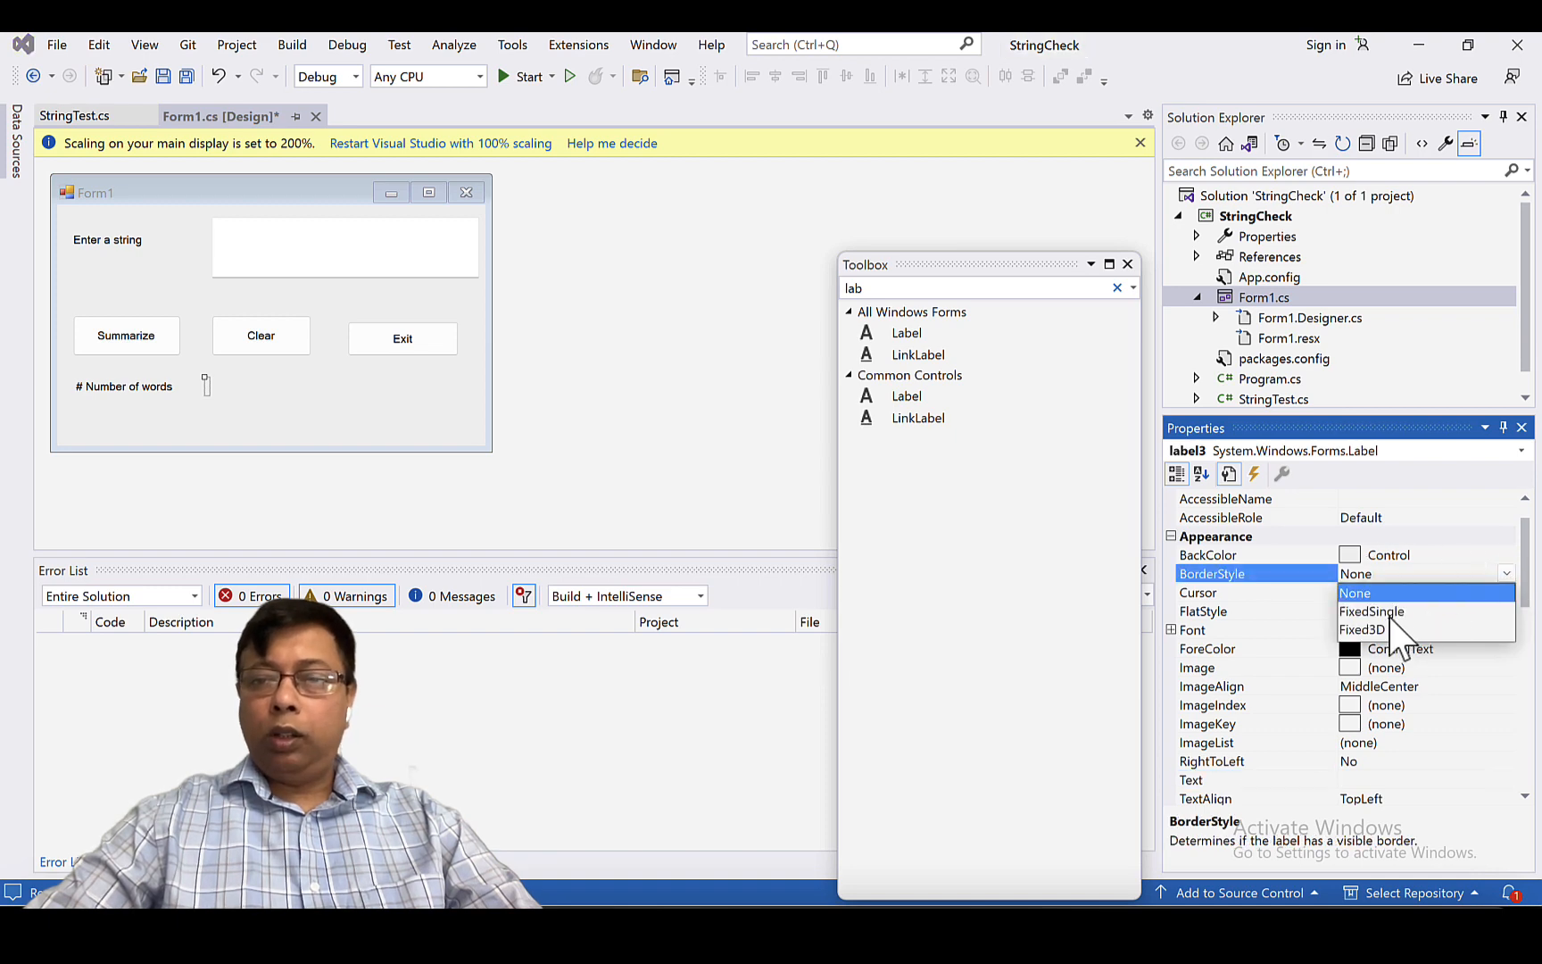
click(1371, 610)
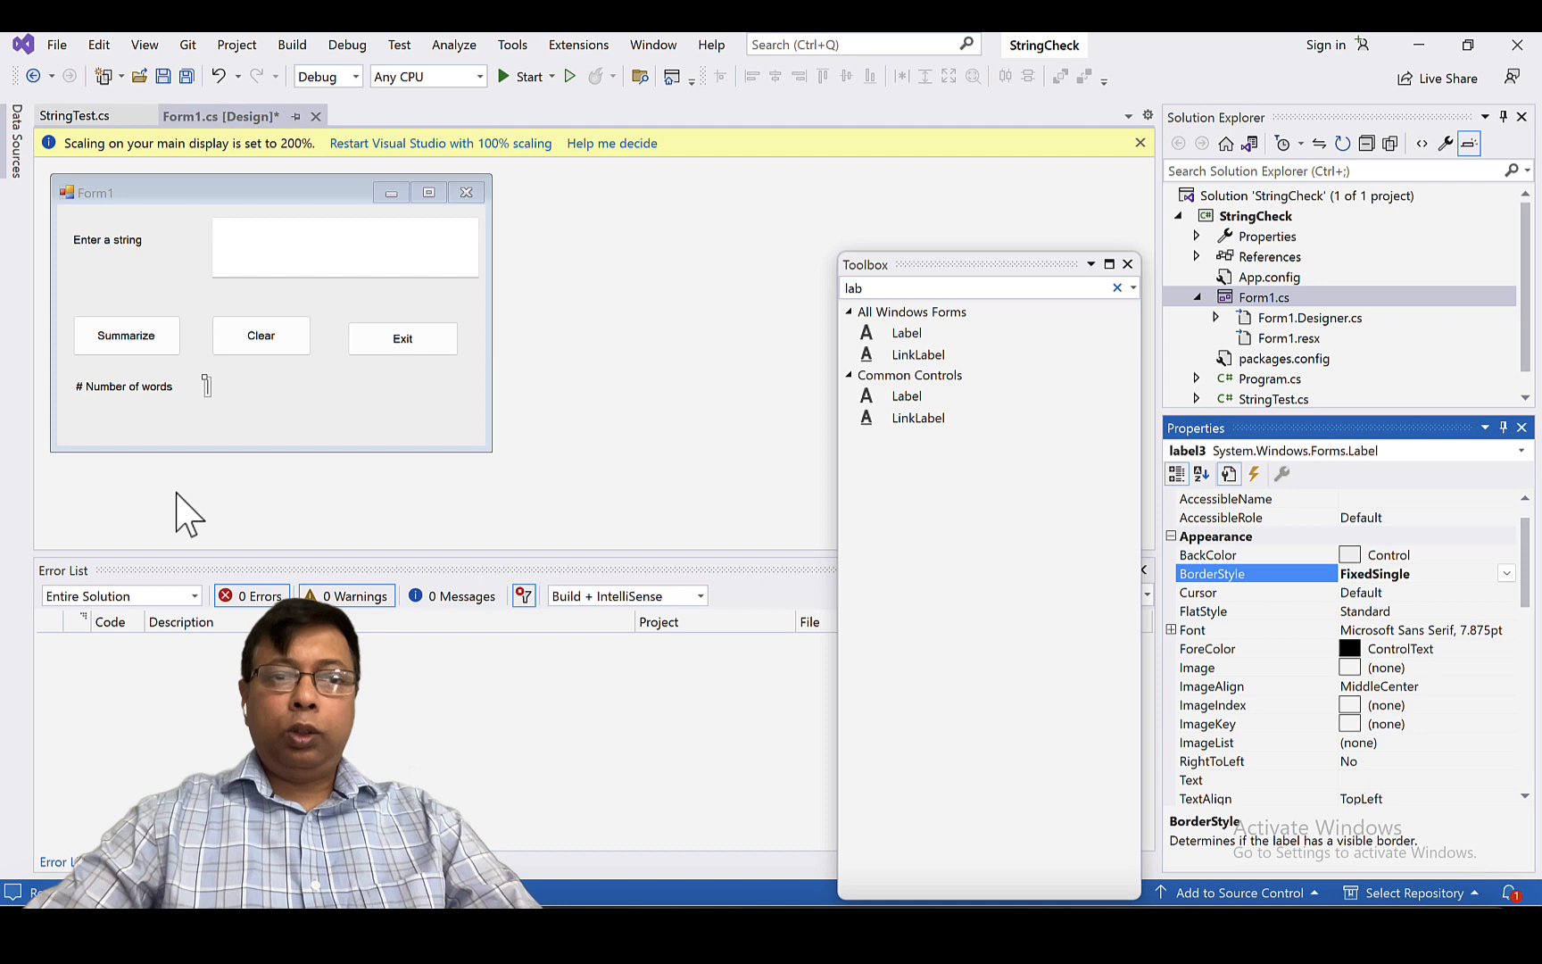
click(423, 413)
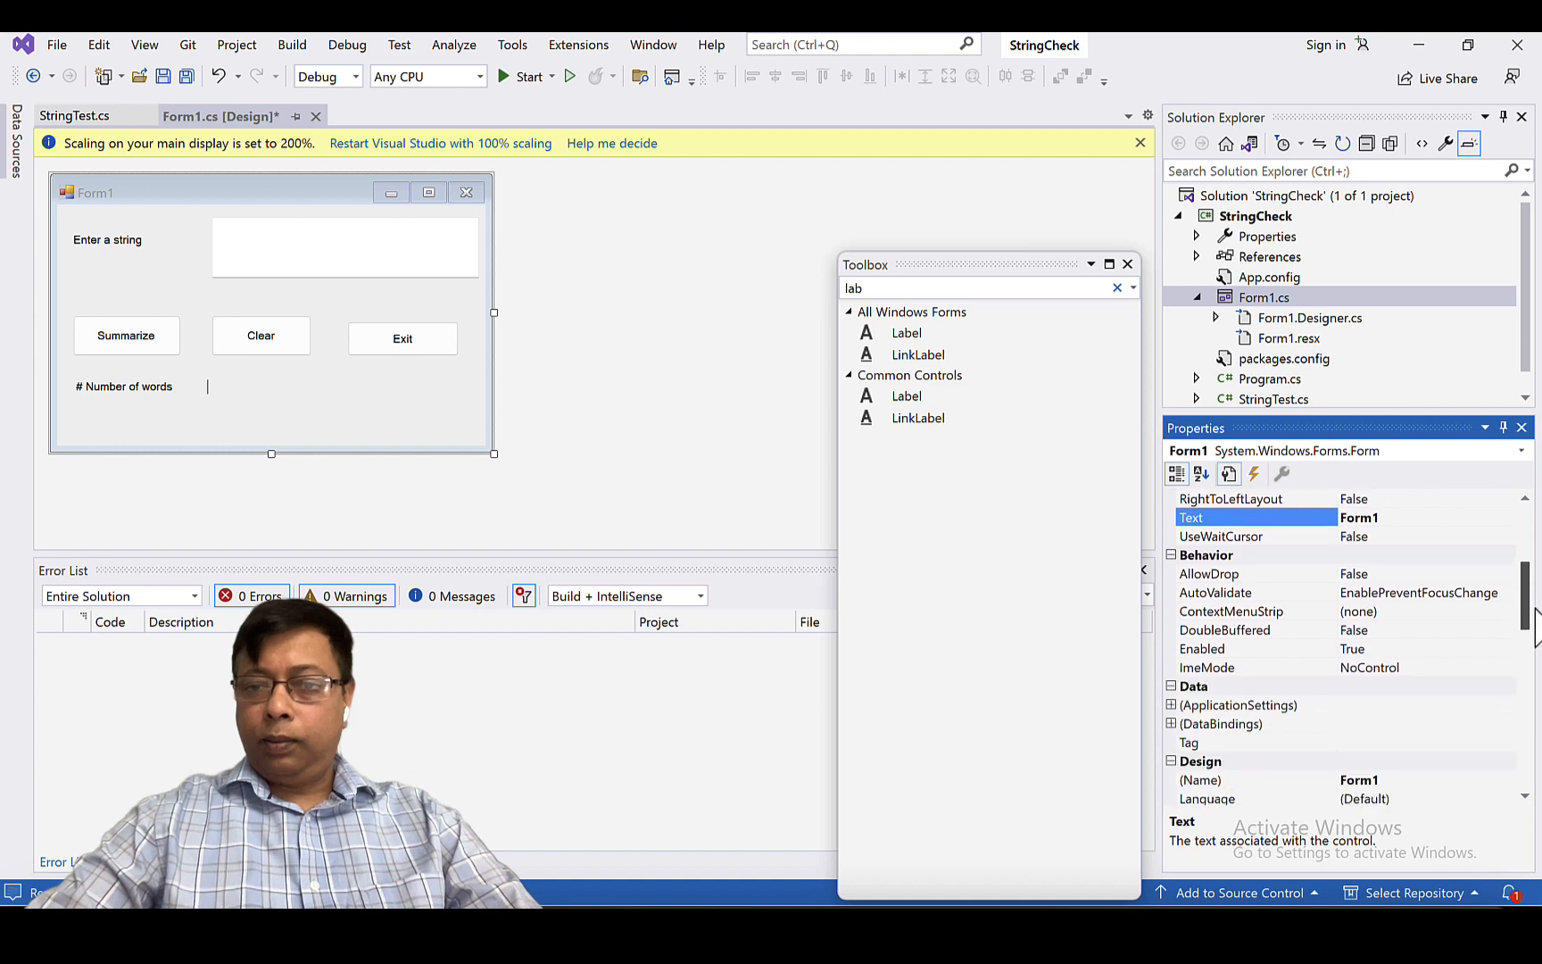
- Set the empty word-count label's Text property to 0
scroll(down, 3)
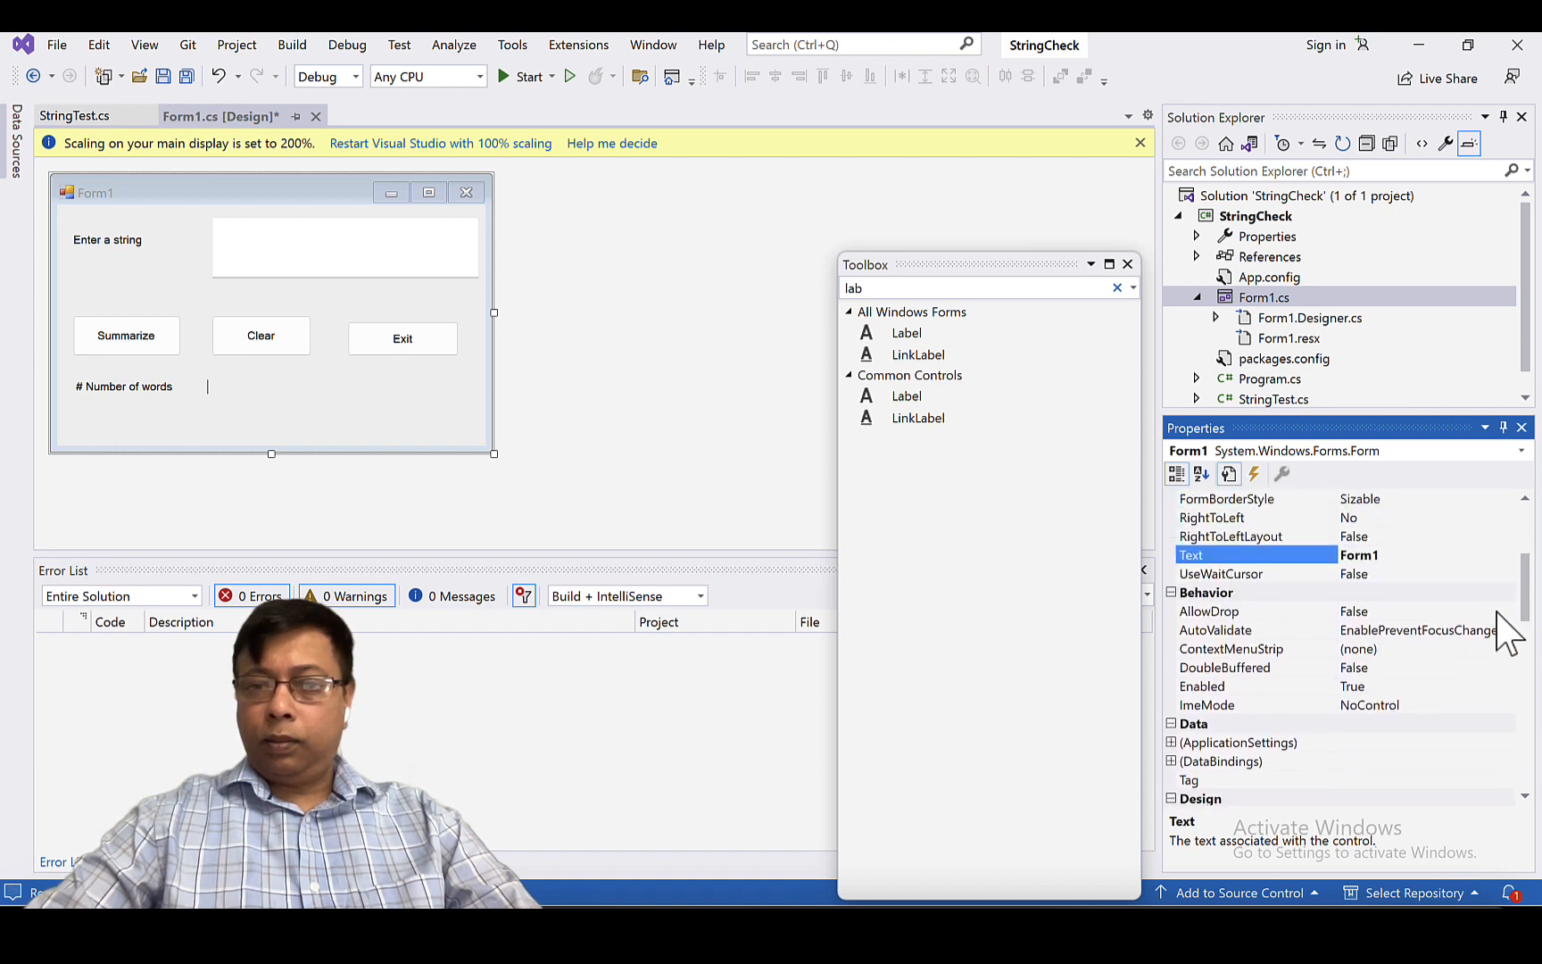
mouse_move(221, 407)
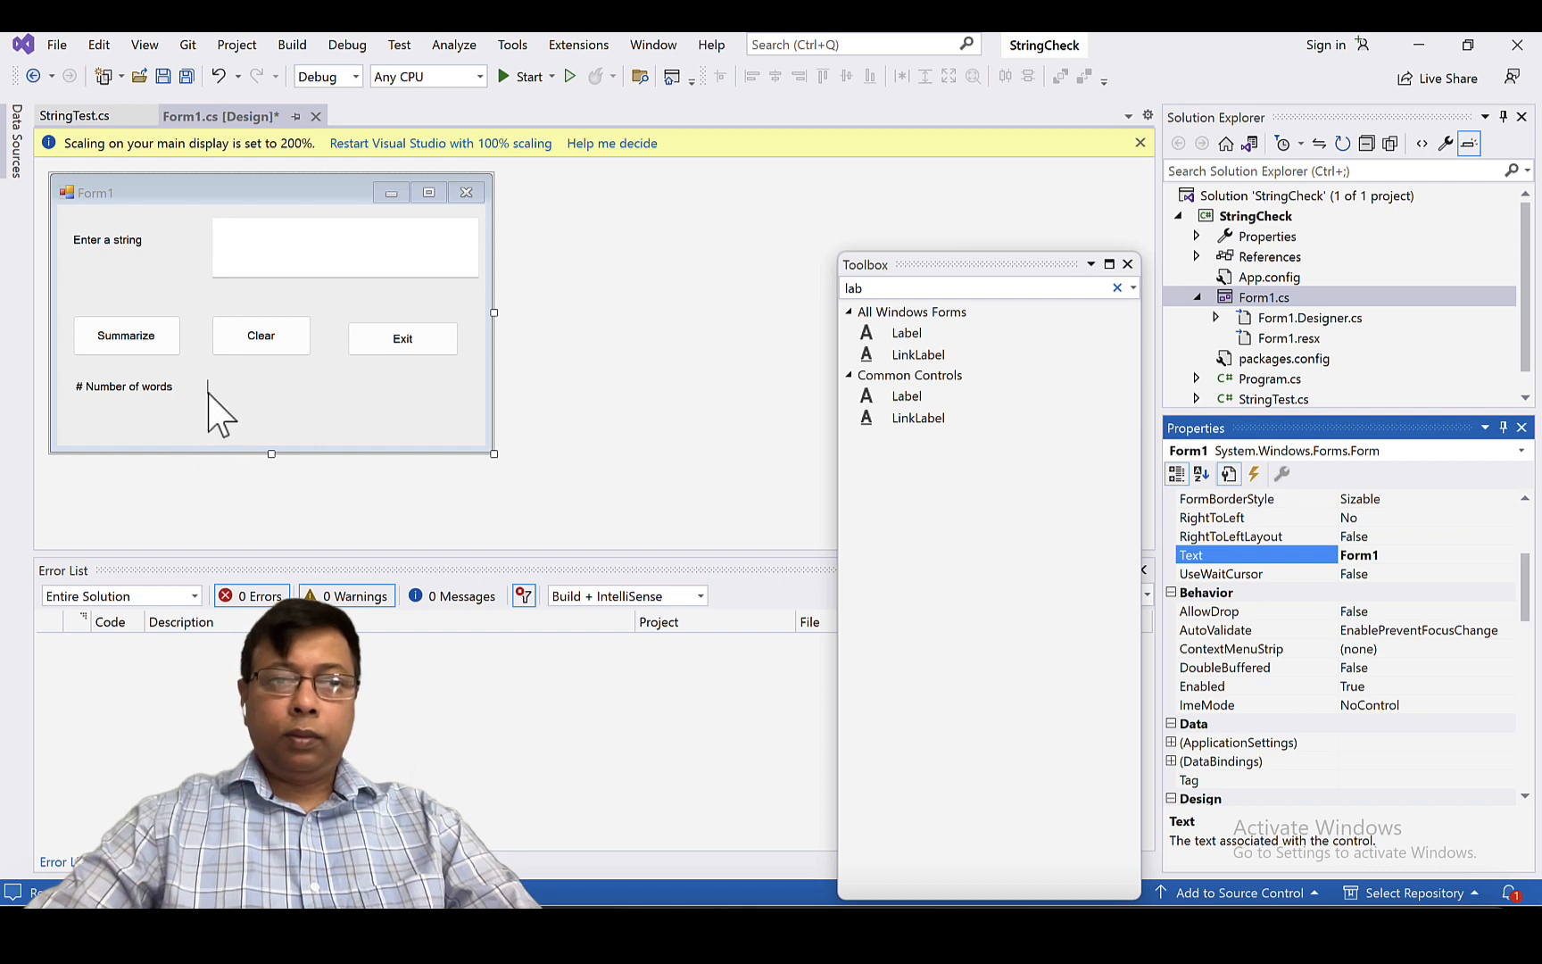
click(206, 385)
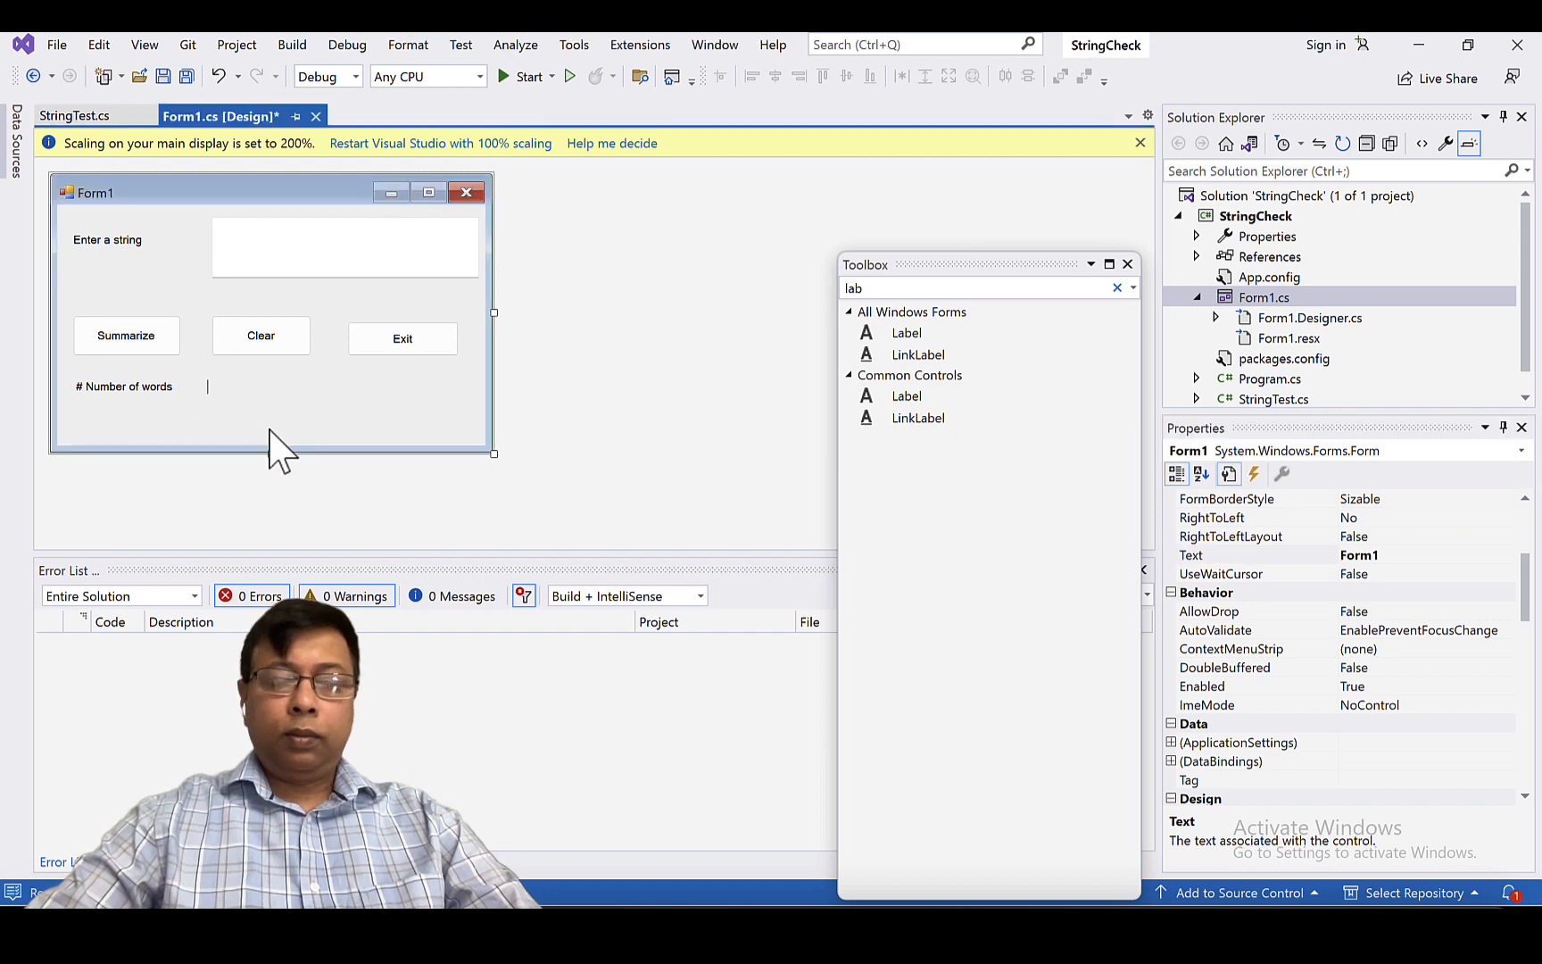
click(206, 385)
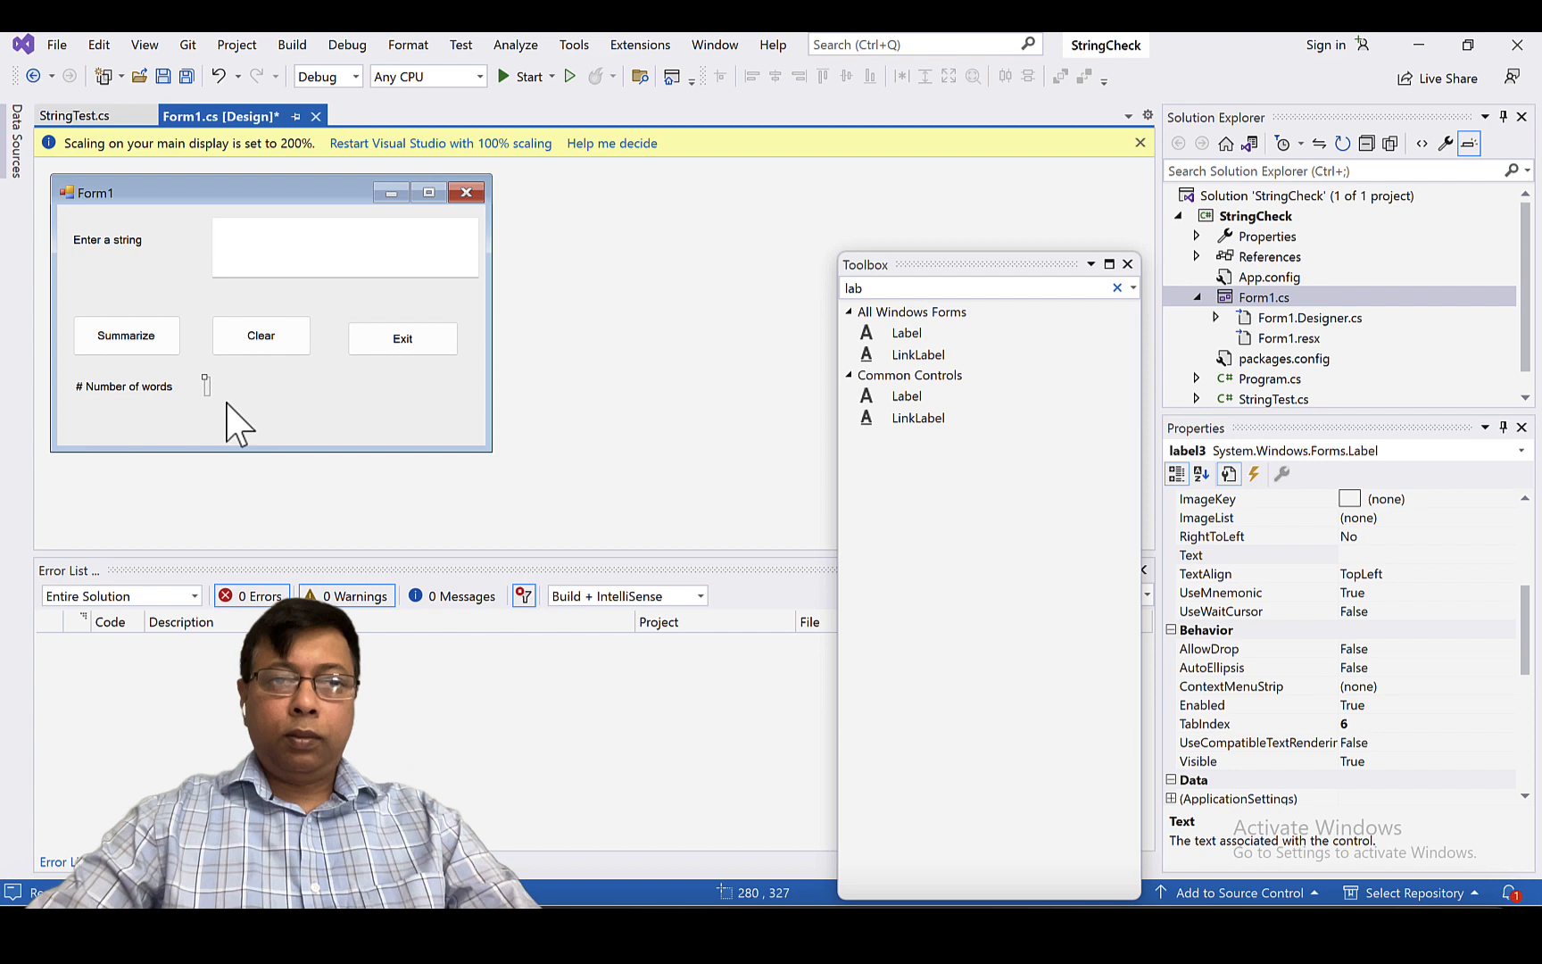
mouse_move(1322, 605)
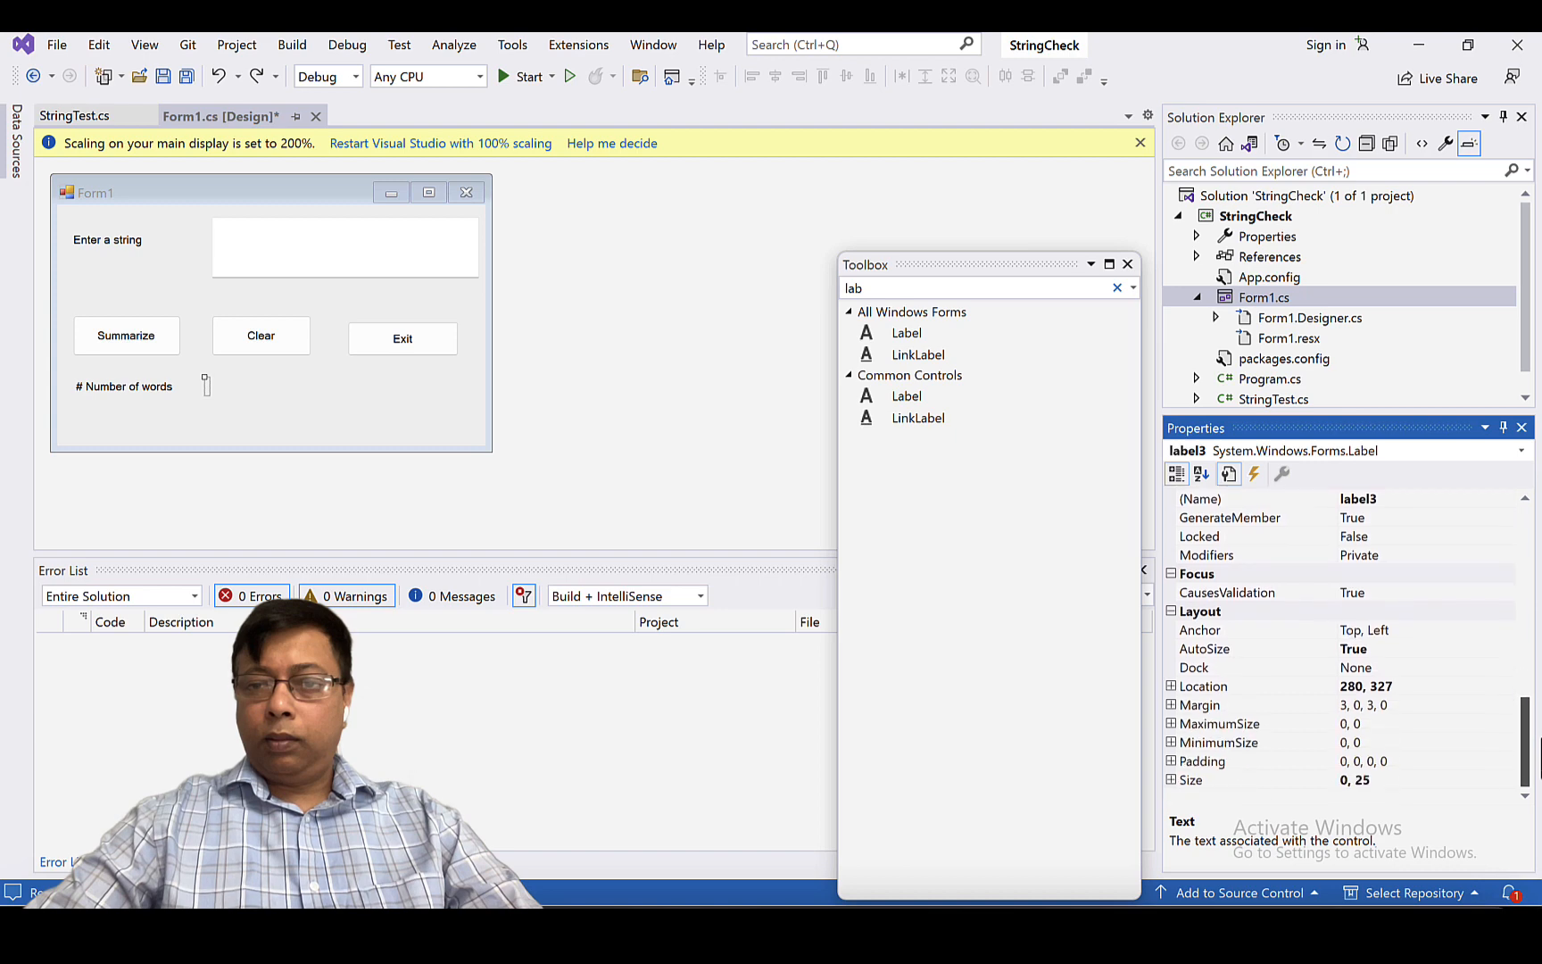
scroll(down, 3)
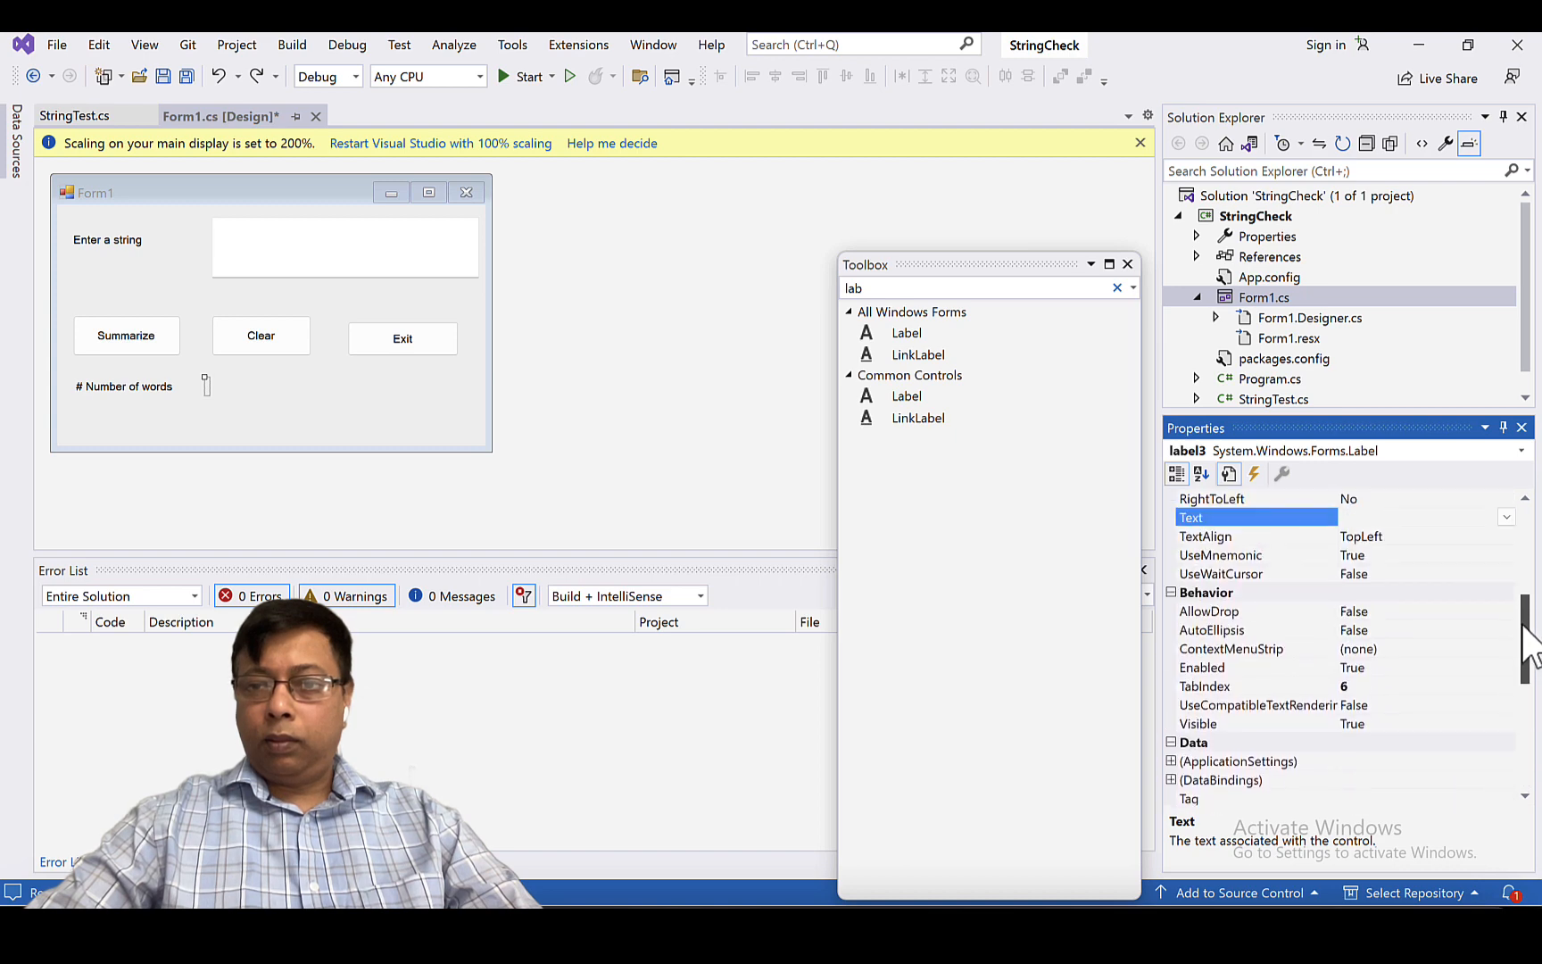
scroll(up, 3)
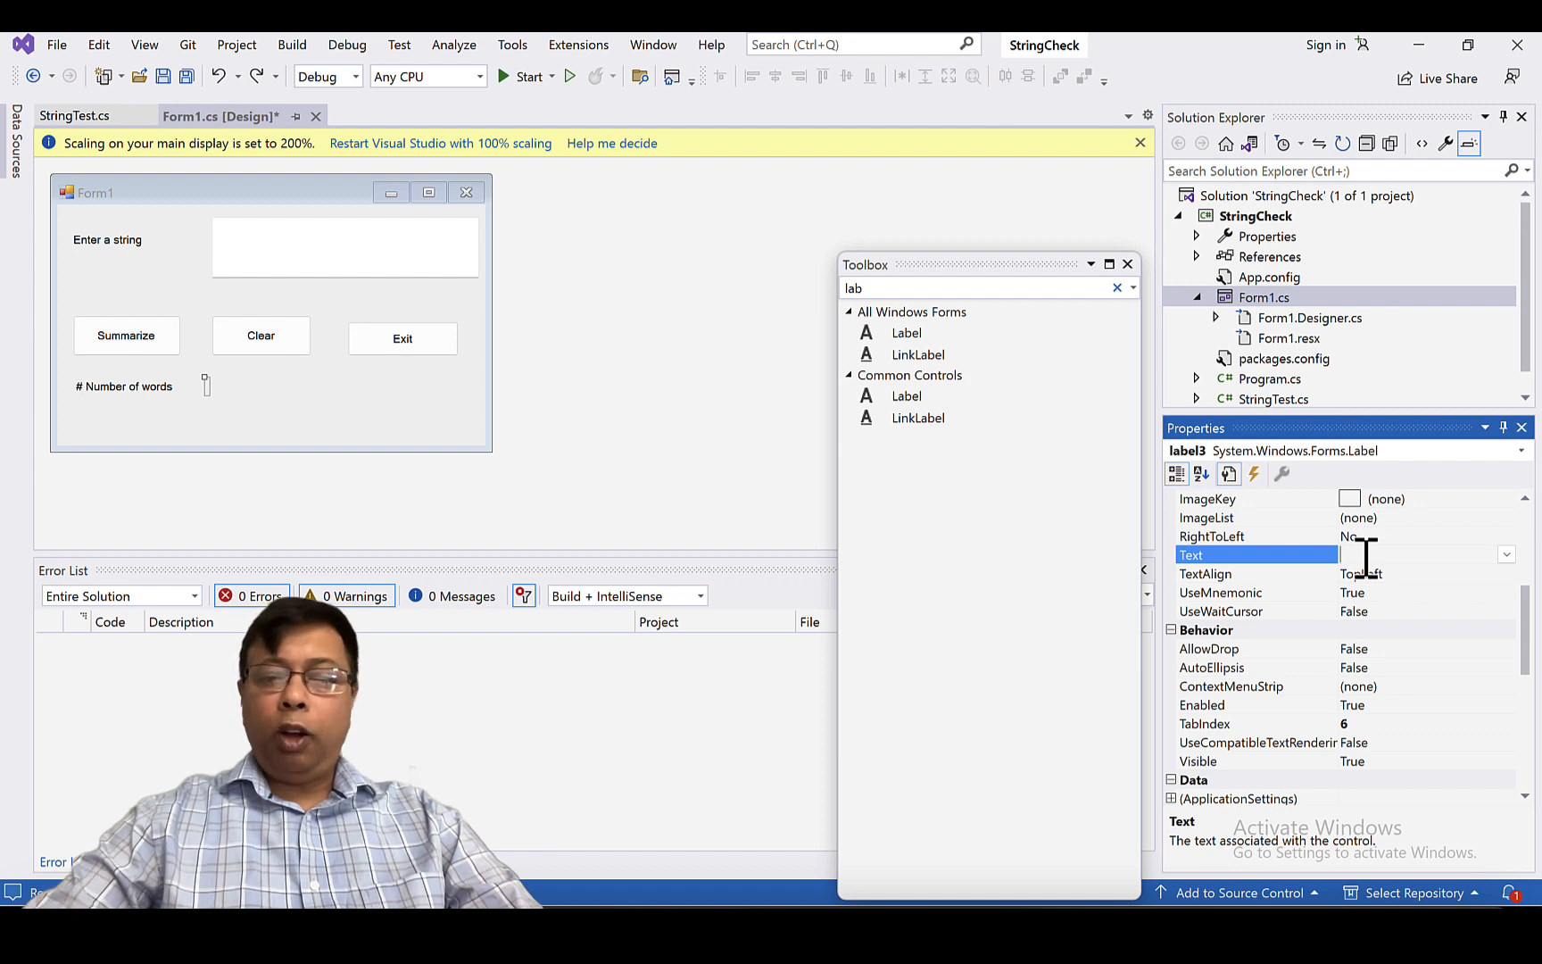
text(0)
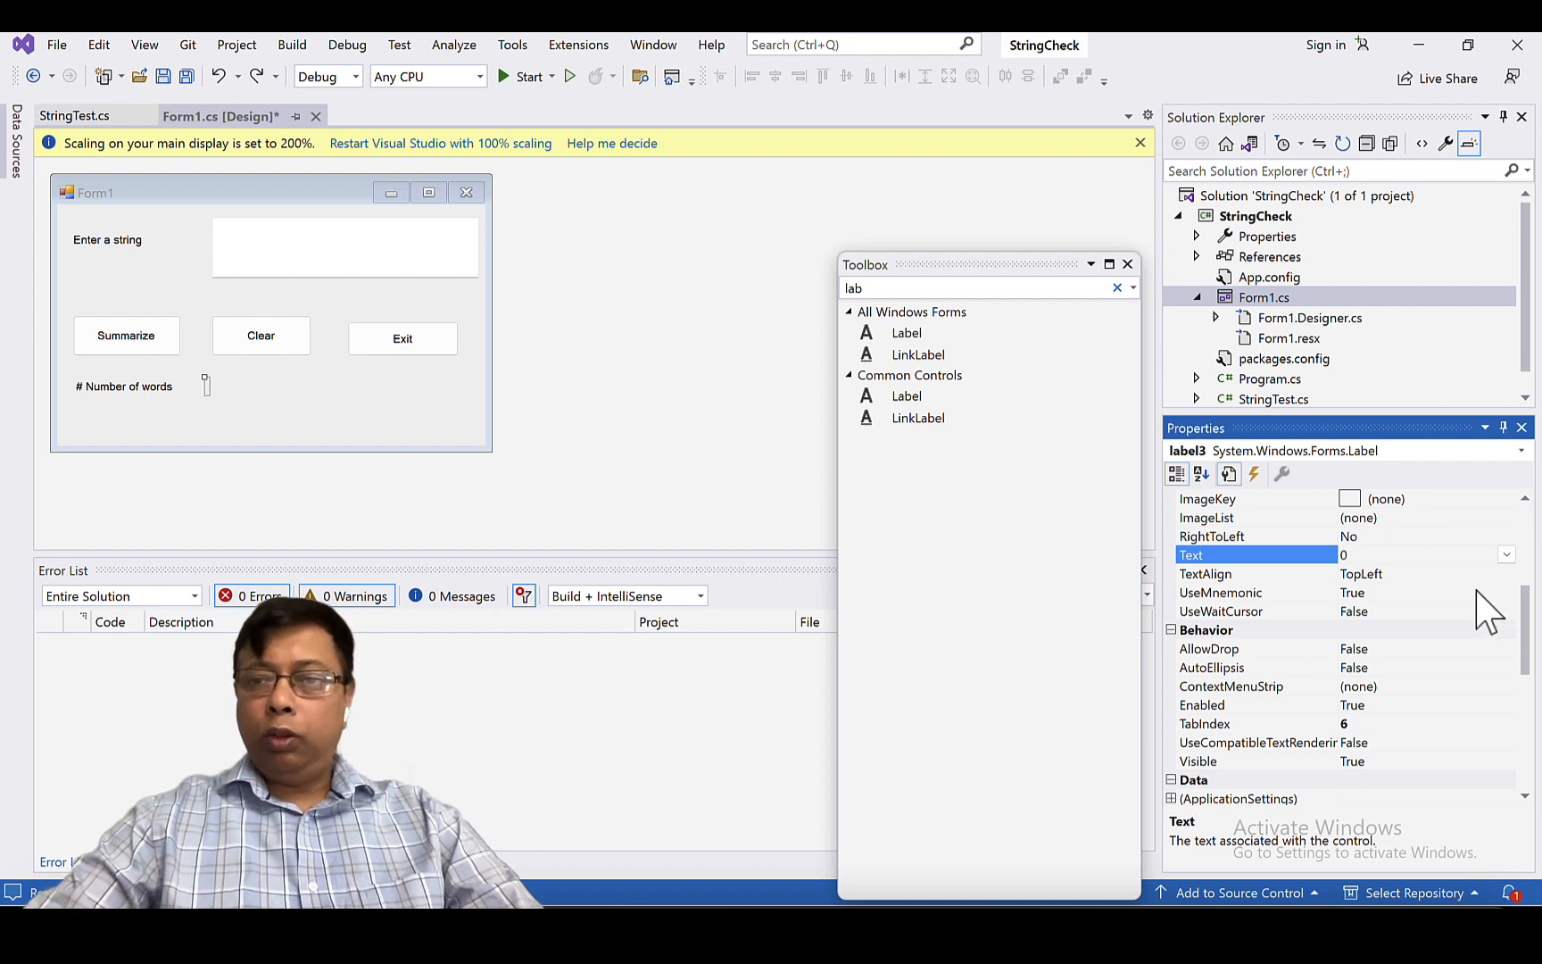
- Give the word-count label a FixedSingle border and position it
scroll(up, 3)
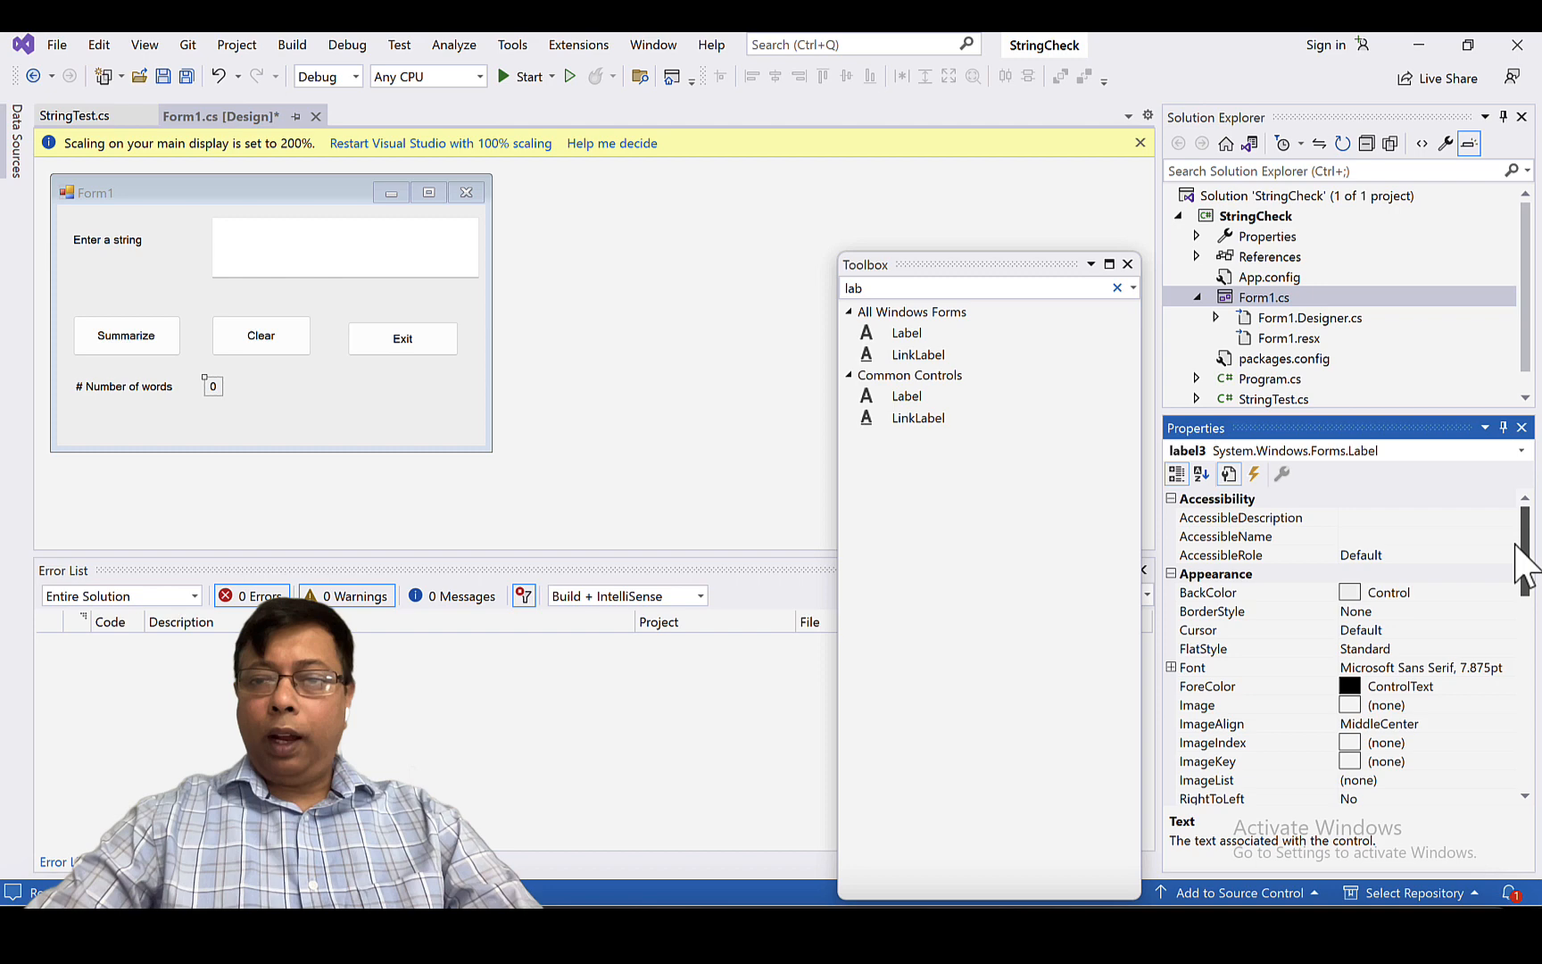
mouse_move(1377, 639)
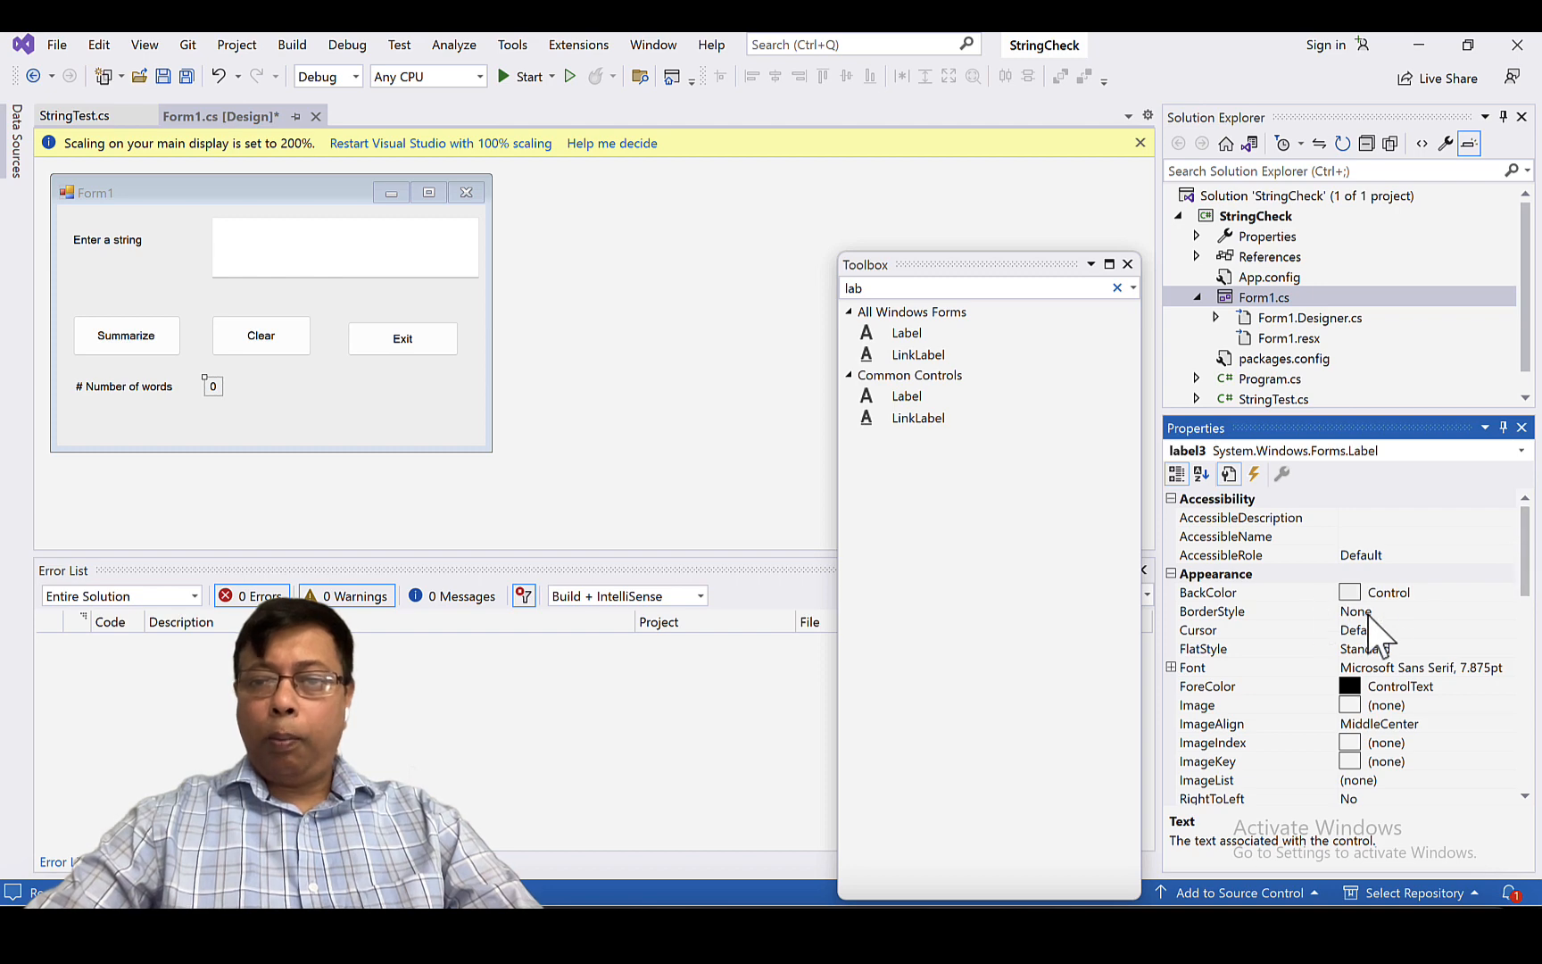
click(1506, 610)
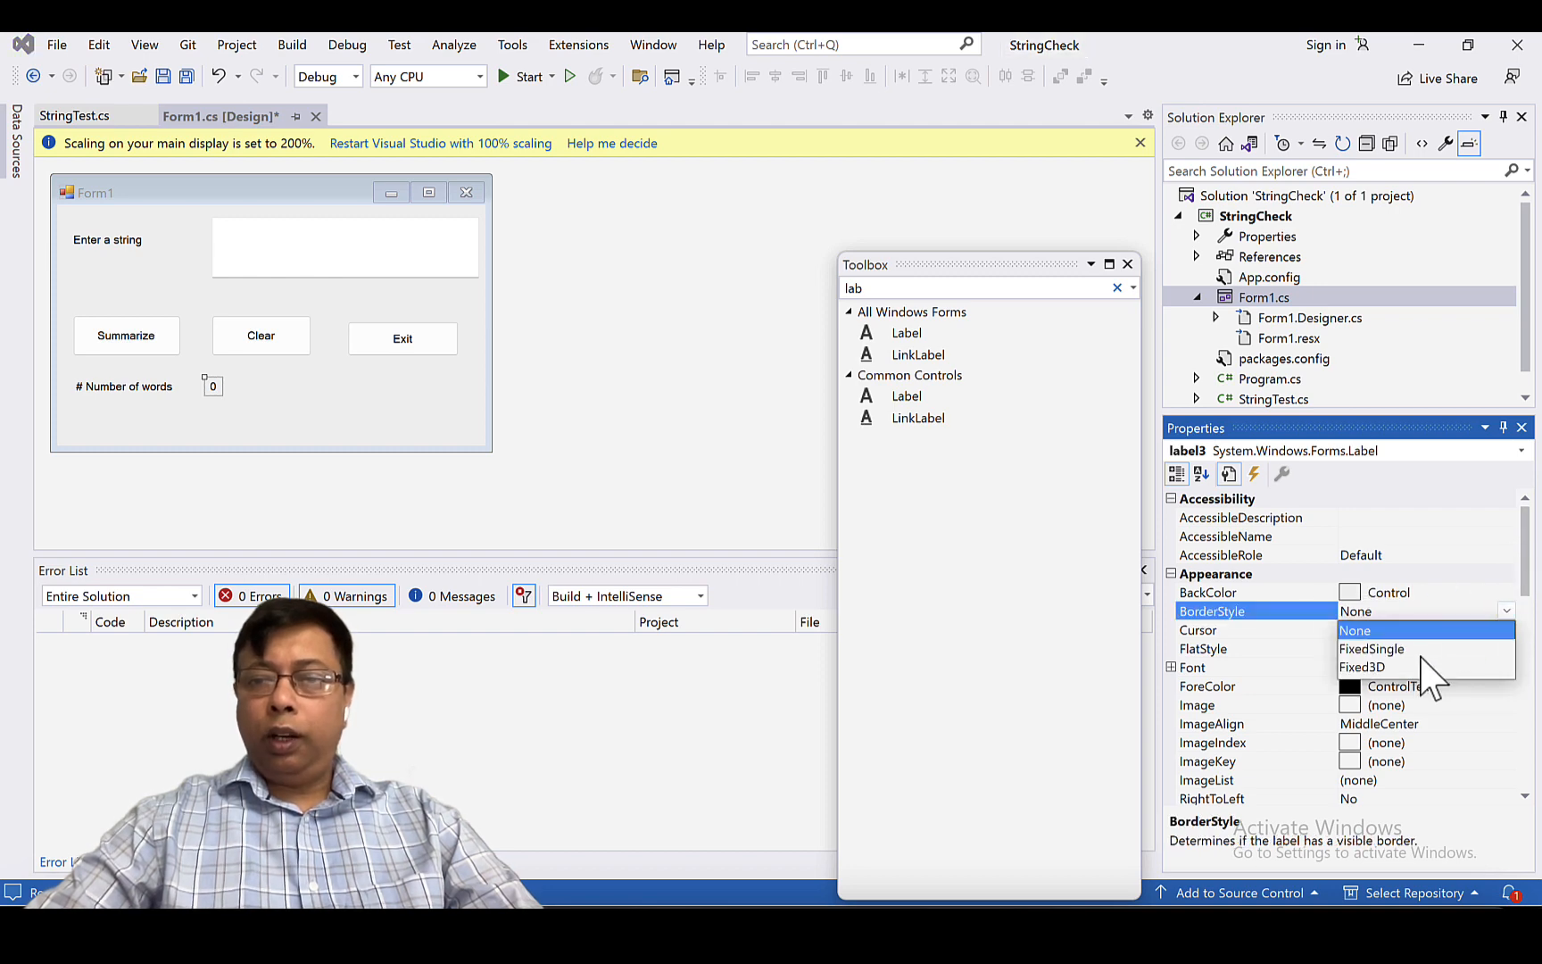
click(1371, 647)
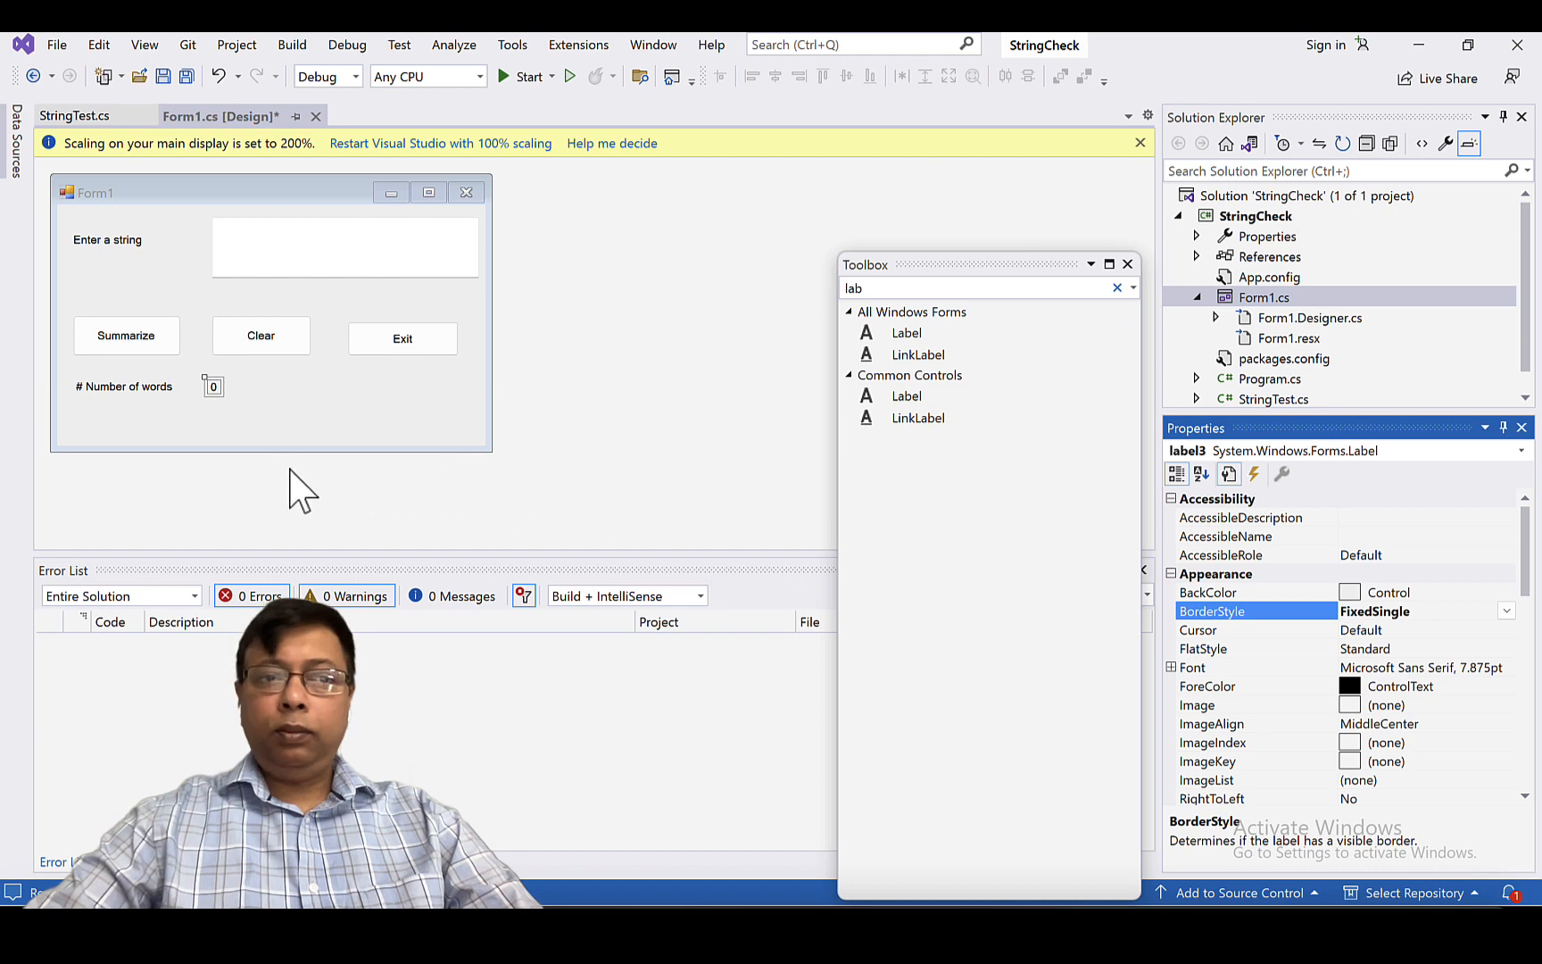
click(276, 413)
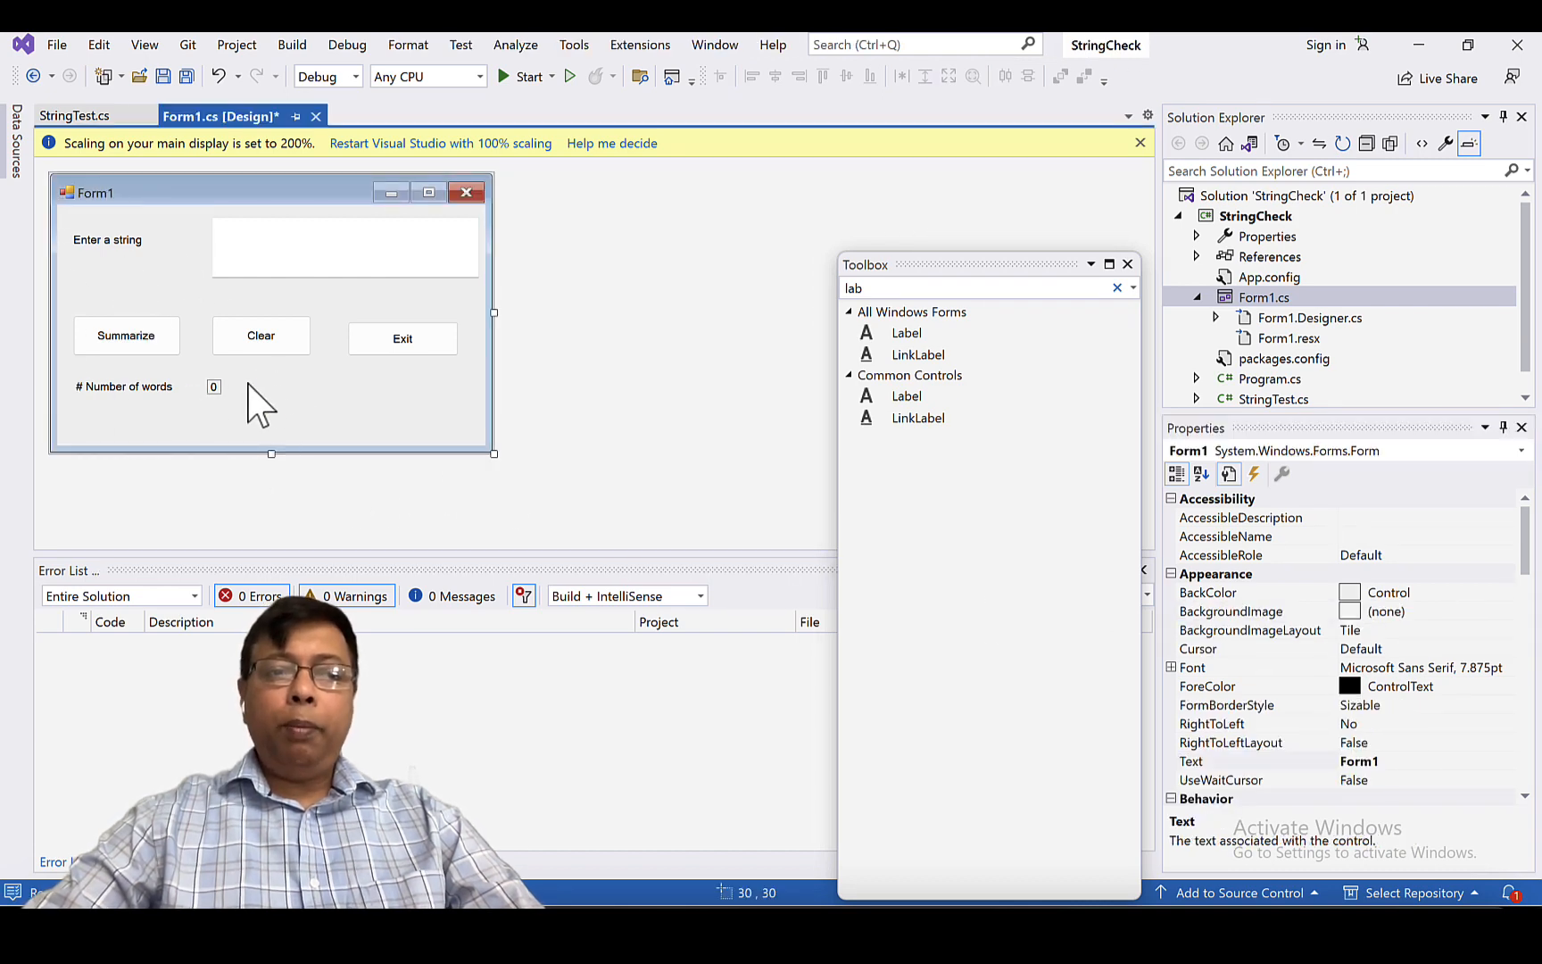
mouse_move(266, 423)
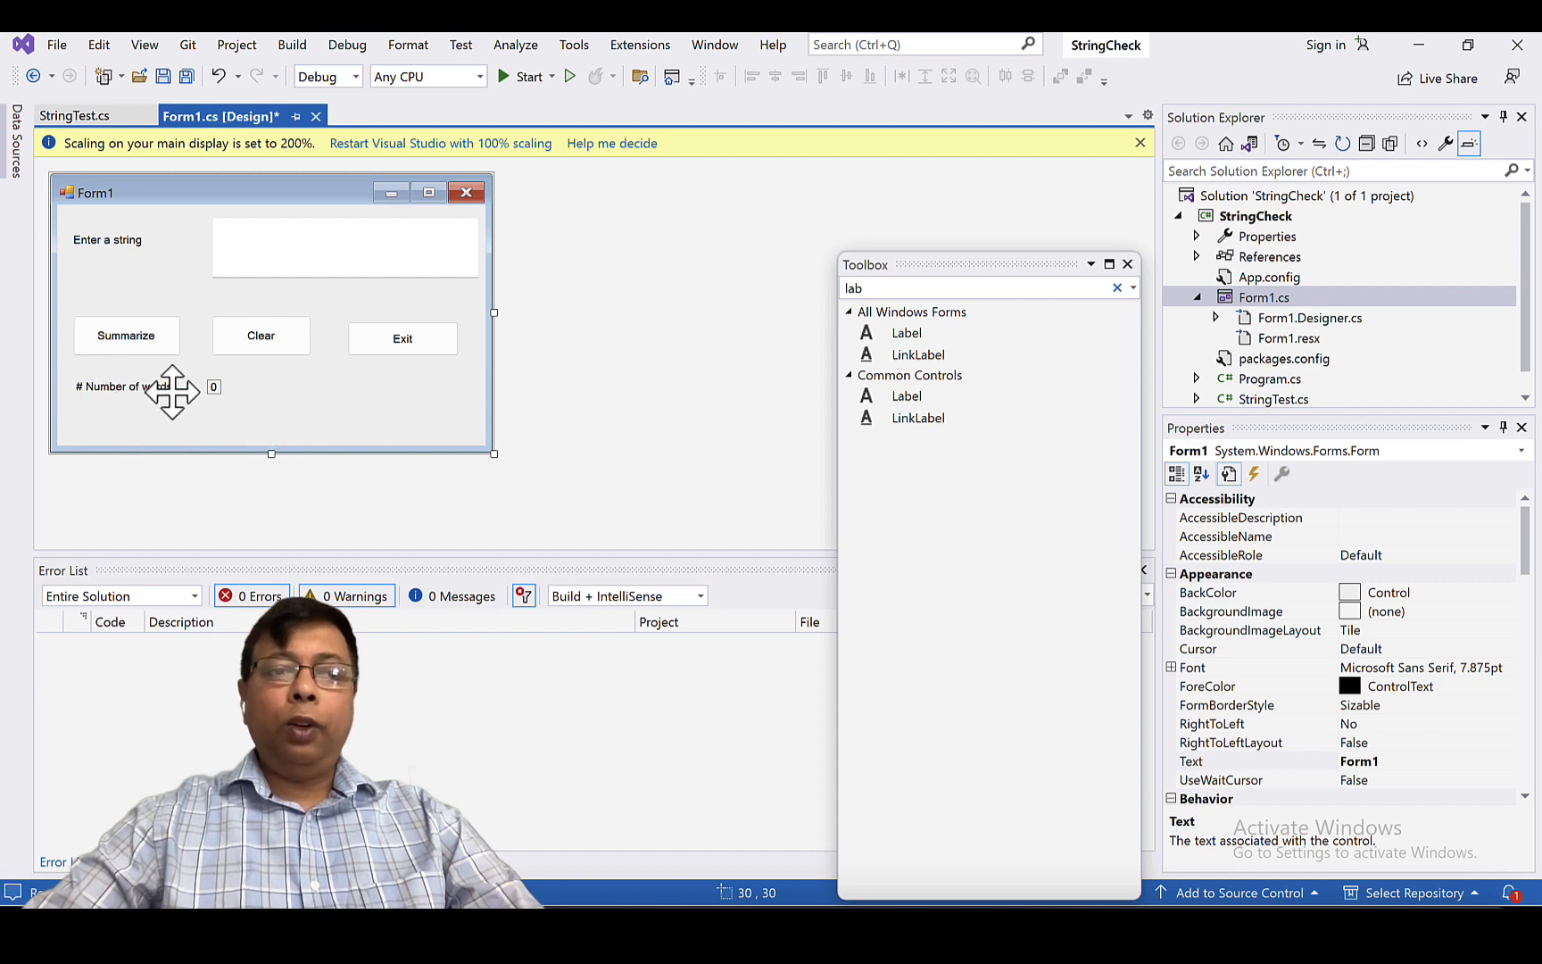
mouse_move(133, 216)
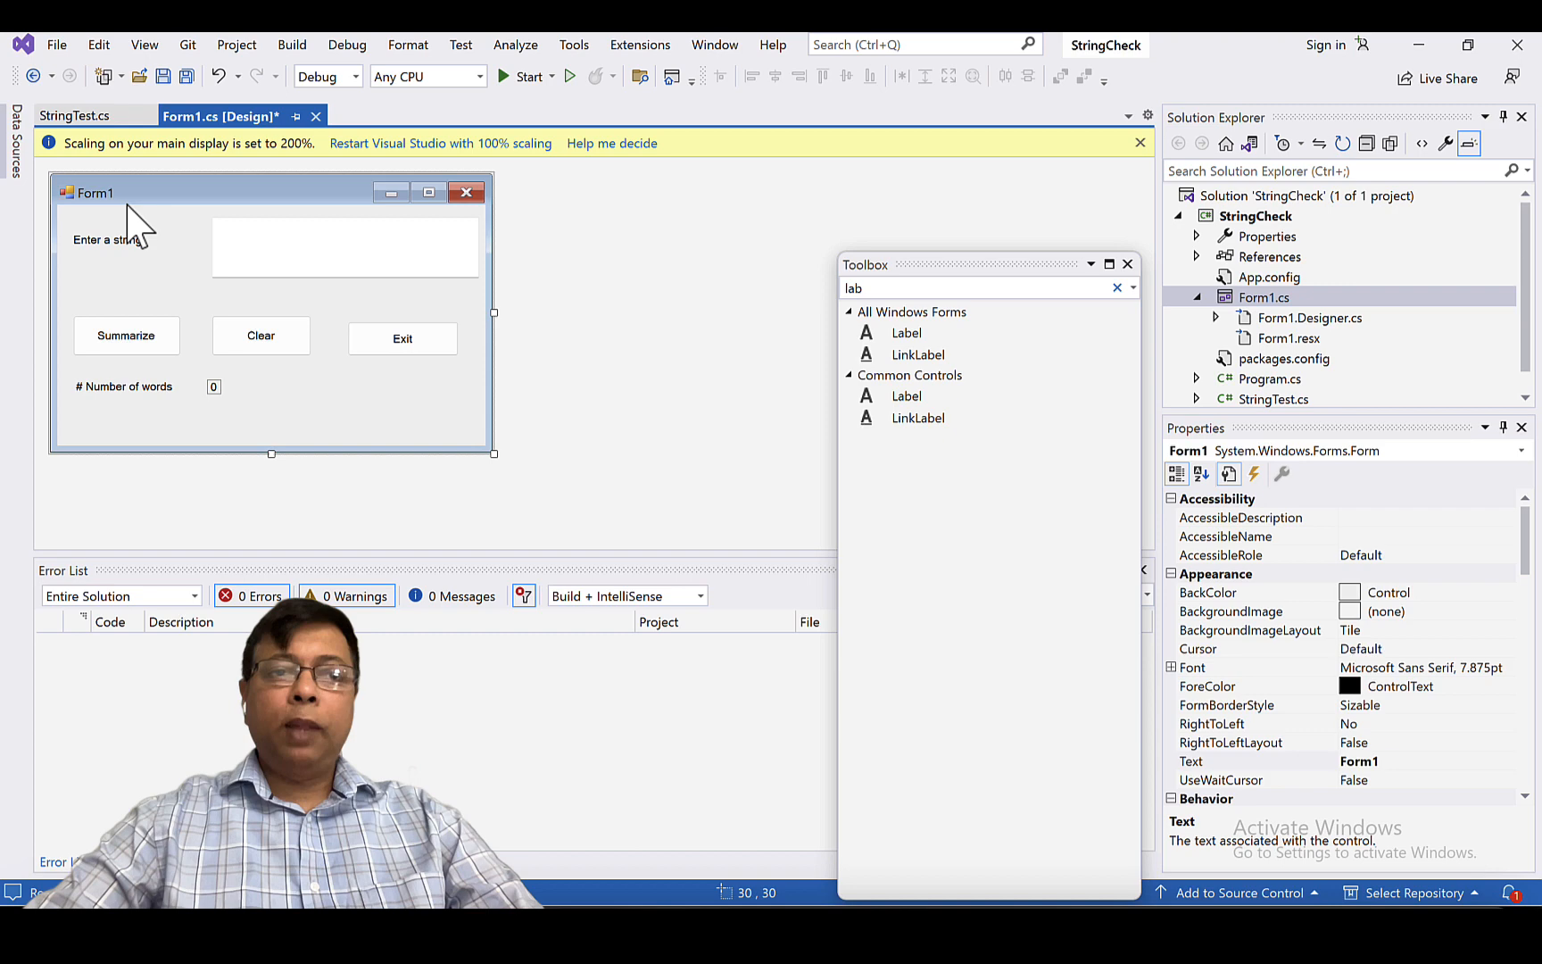
mouse_move(462, 443)
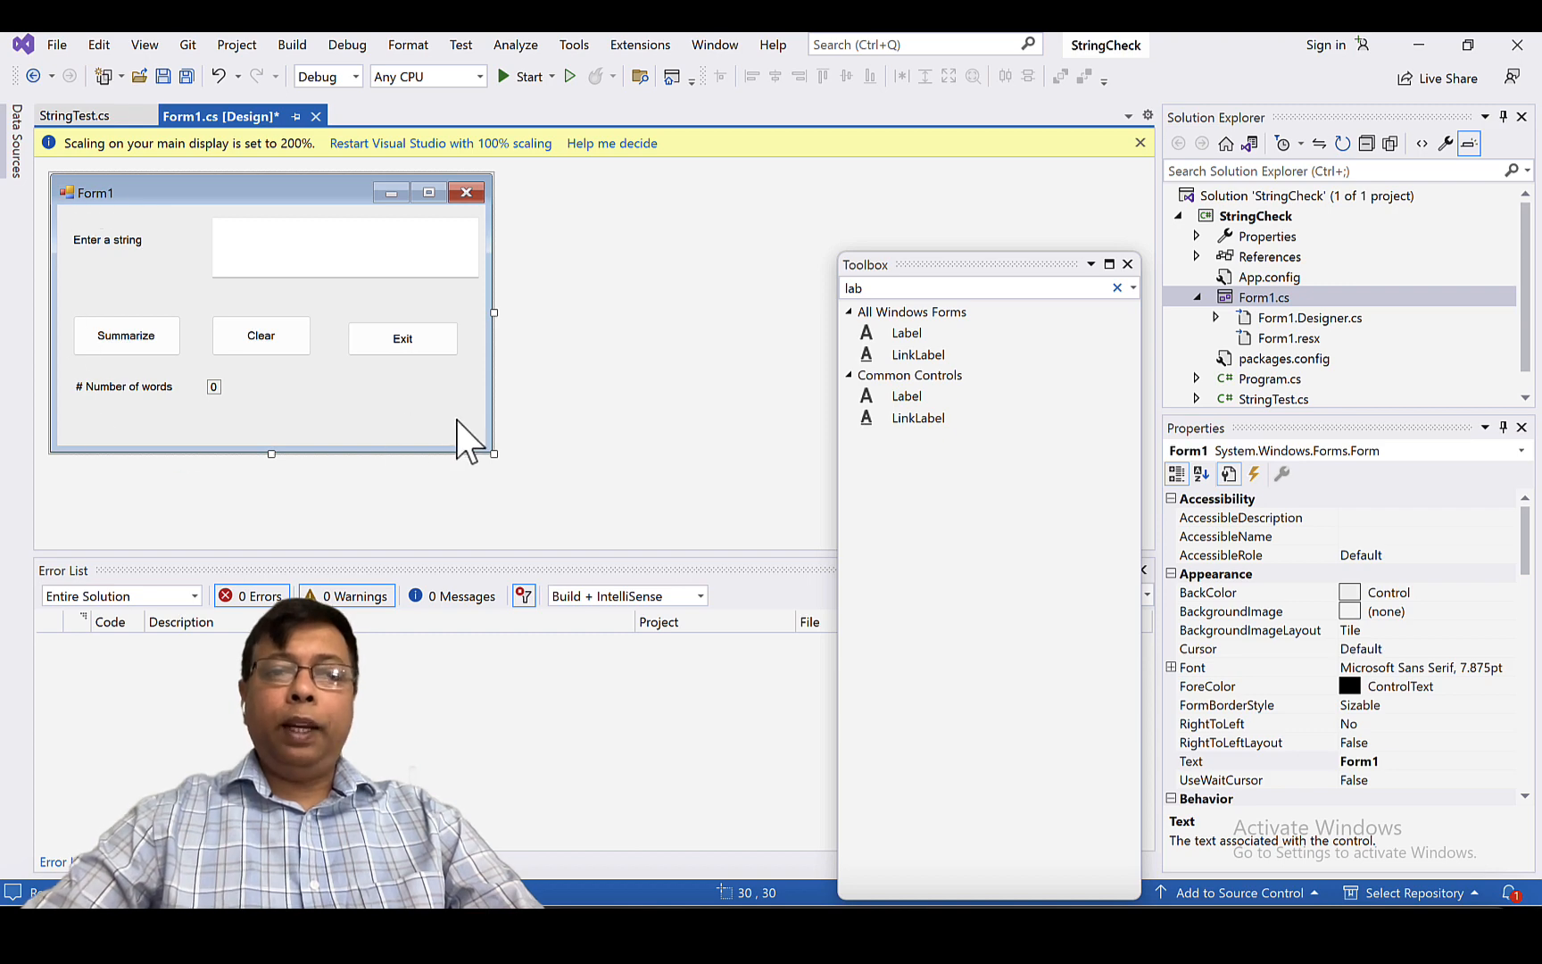
mouse_move(322, 452)
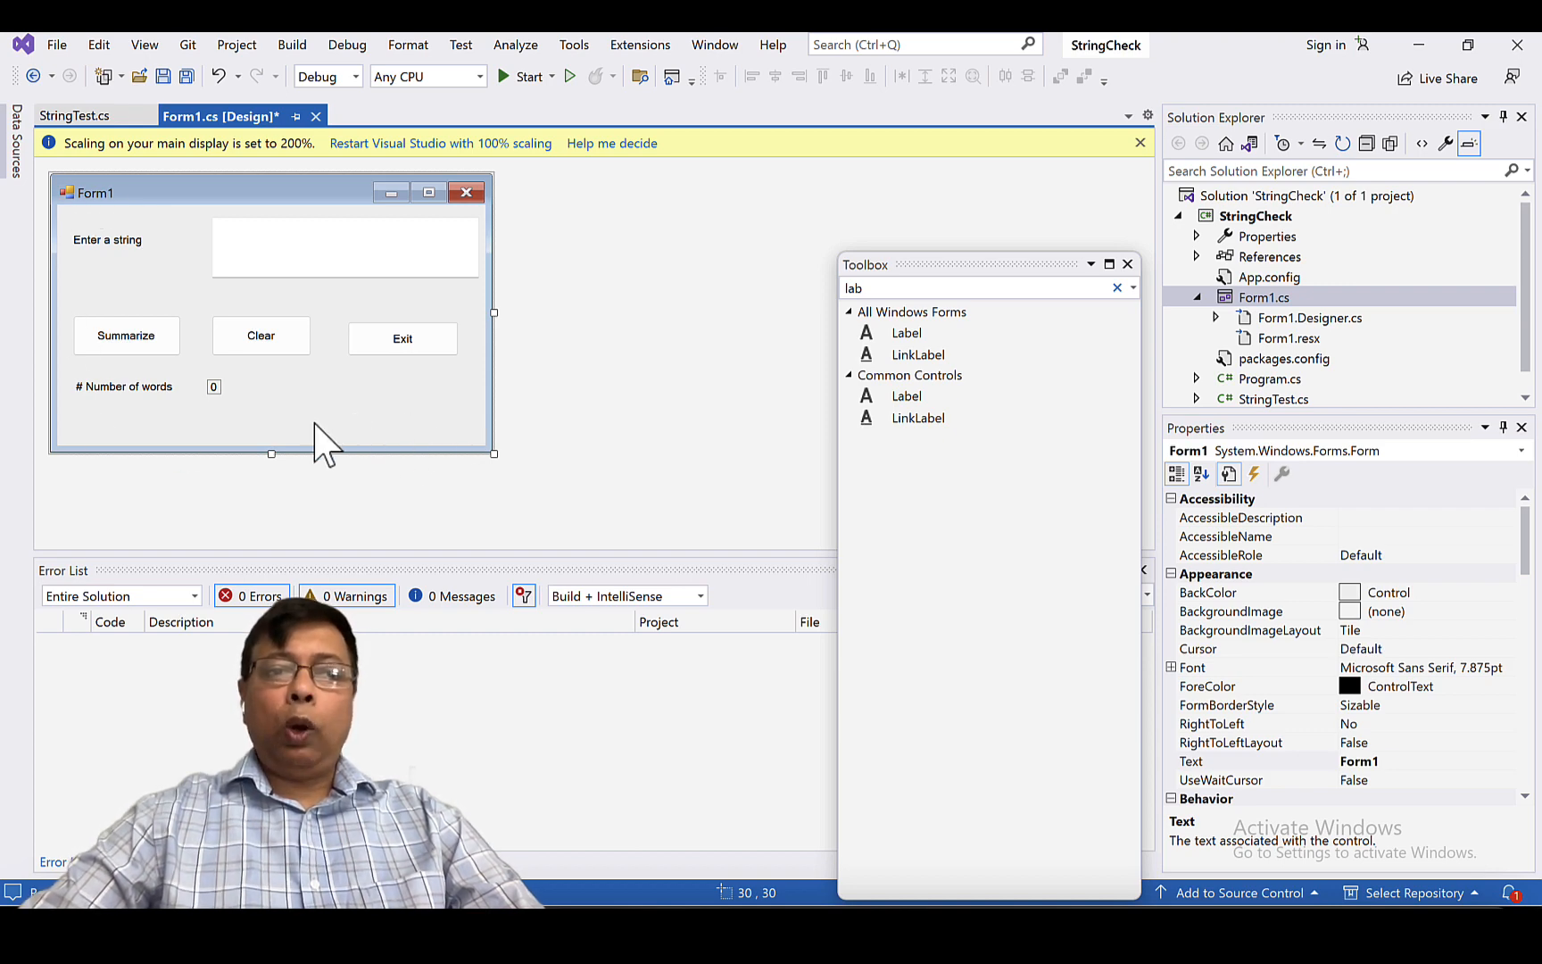
mouse_move(373, 408)
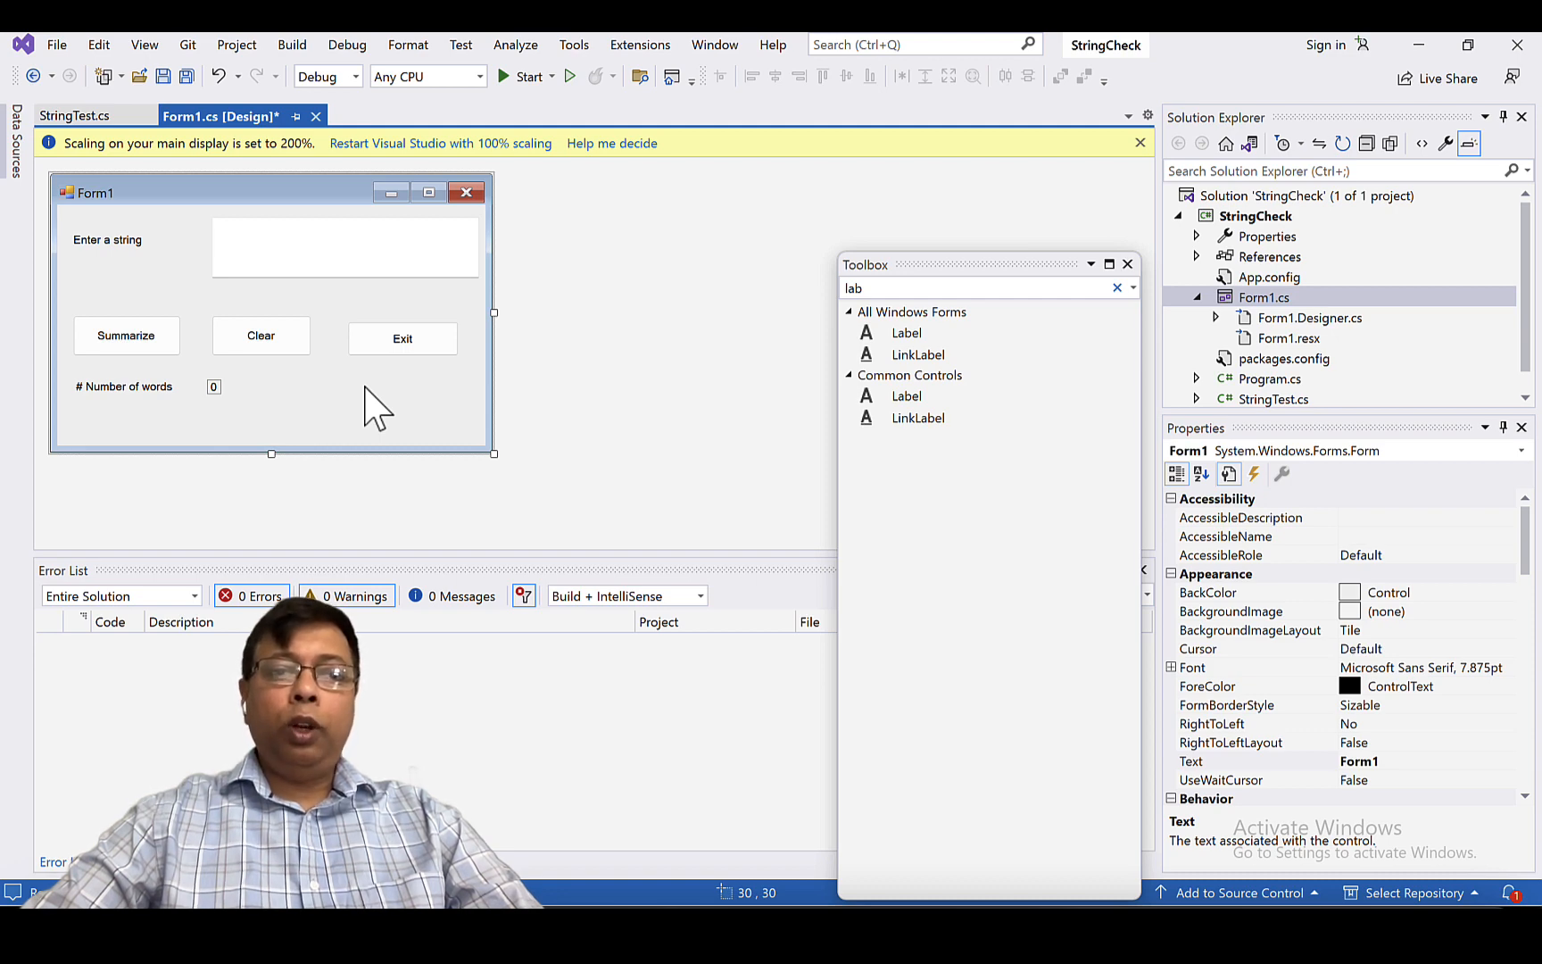
mouse_move(226, 398)
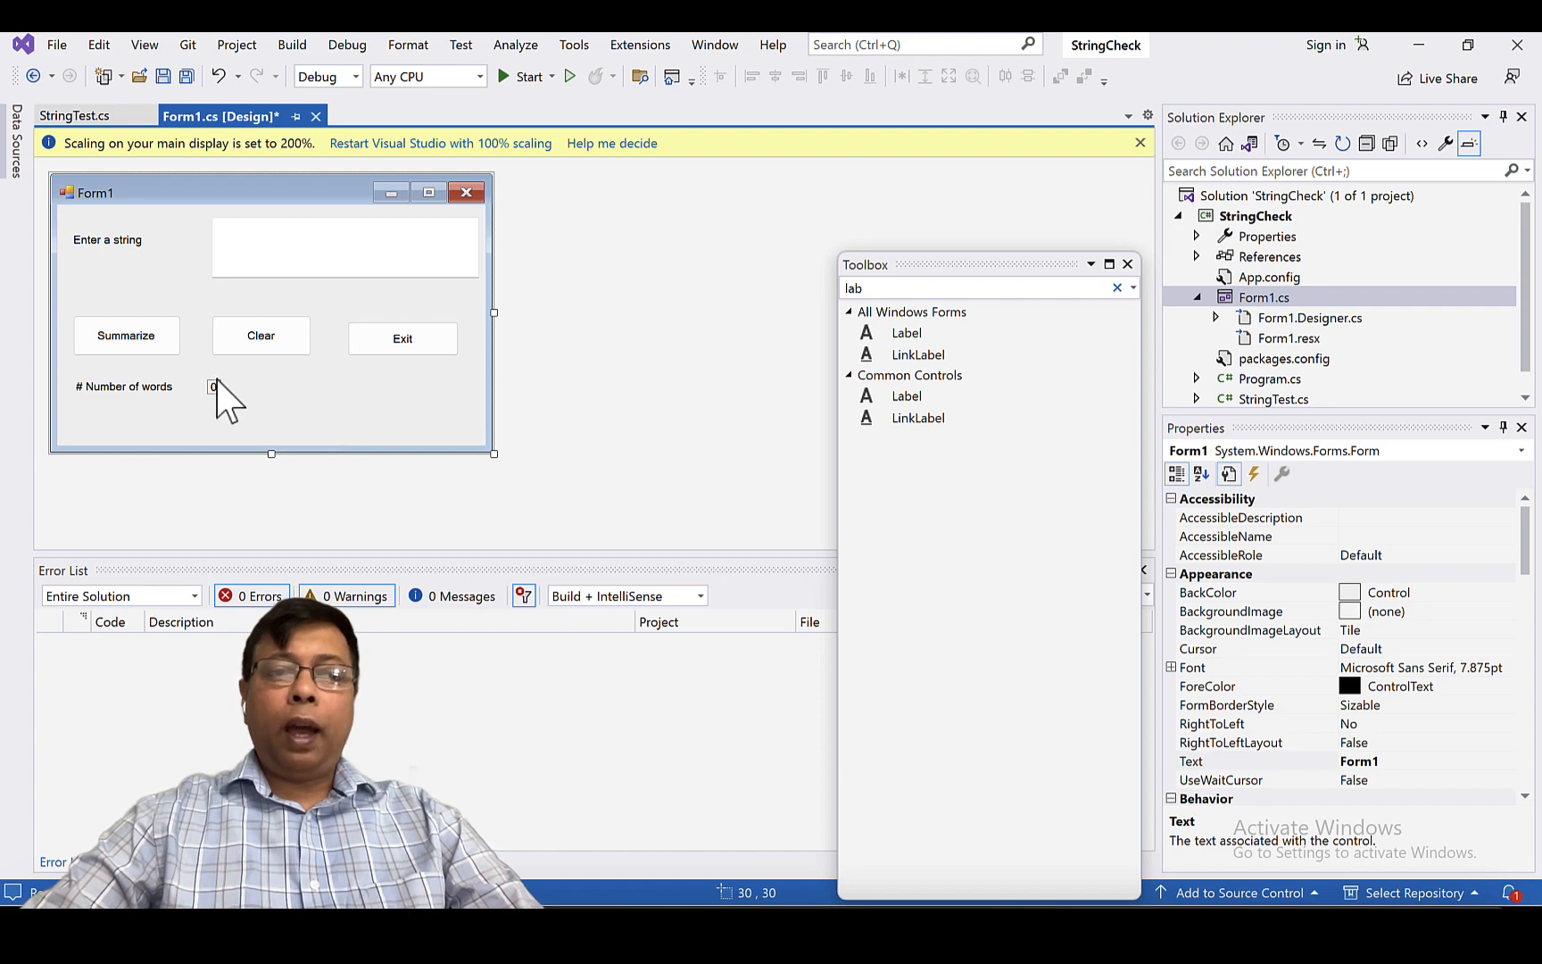
mouse_move(216, 403)
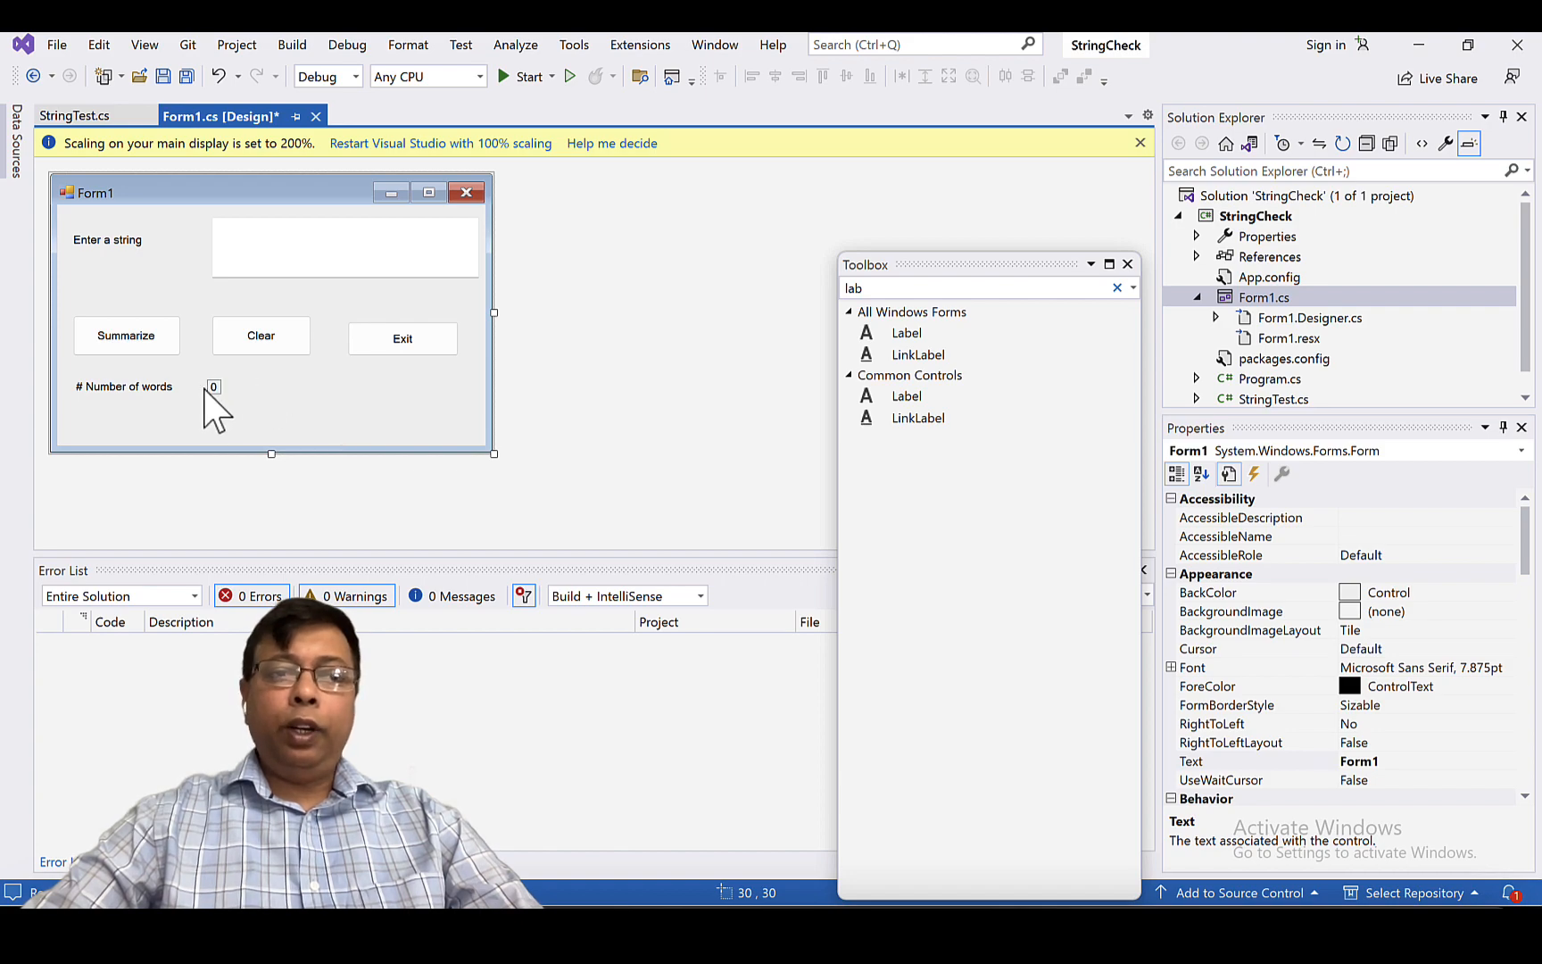
click(402, 338)
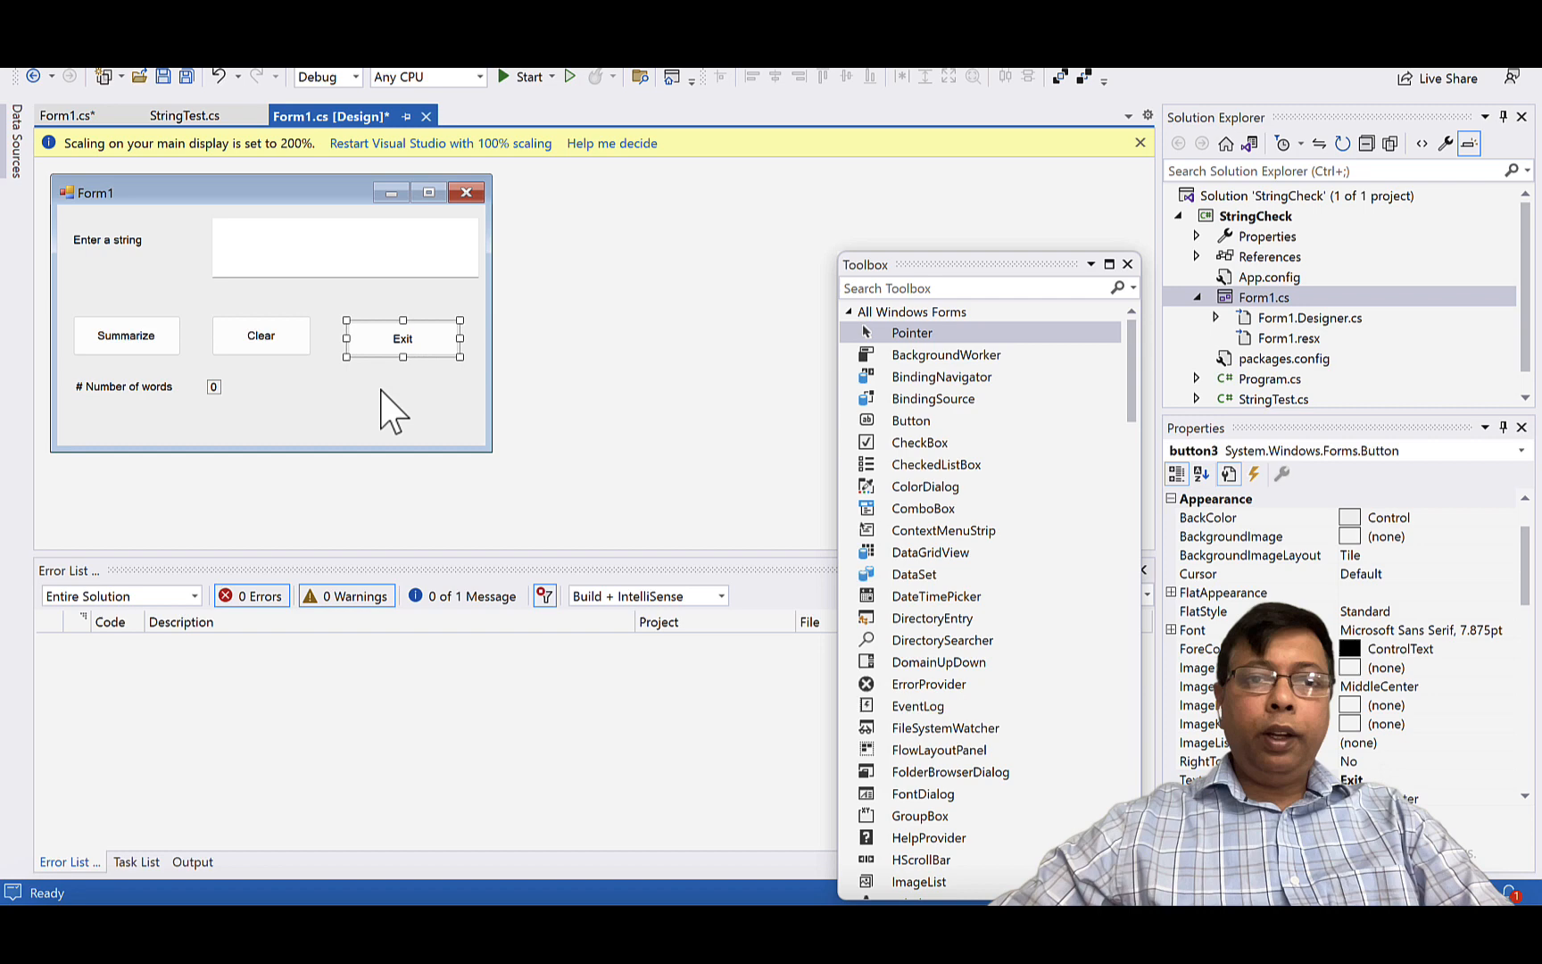
- Complete button3_Click with Close() and return to the designer with Clear selected
double_click(401, 337)
text(Close();)
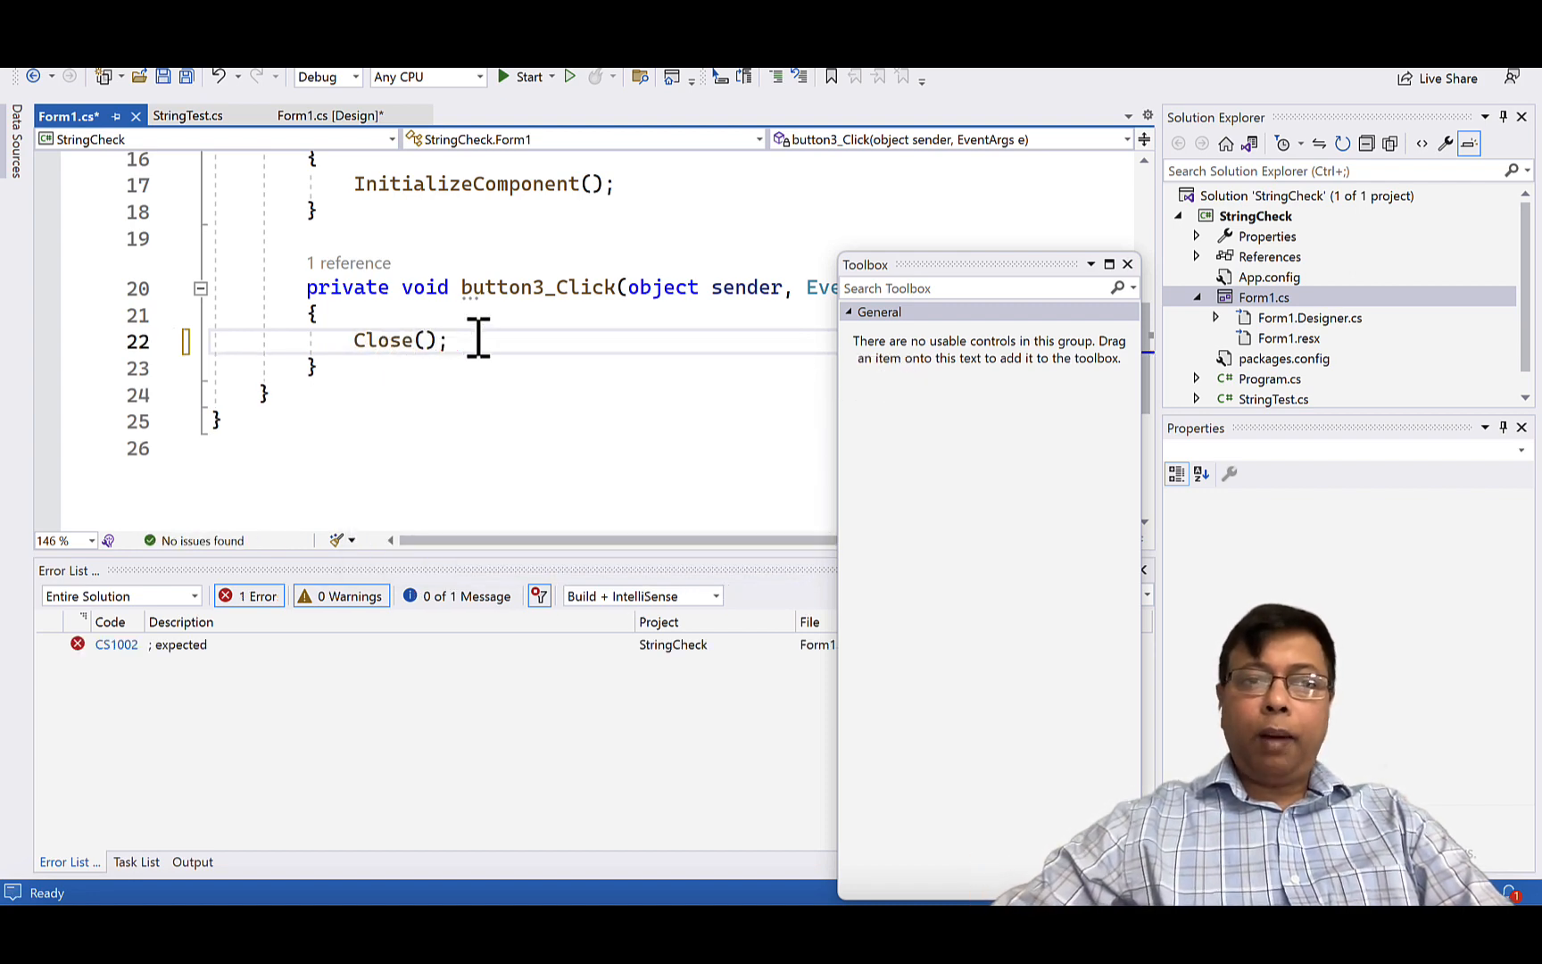
click(330, 115)
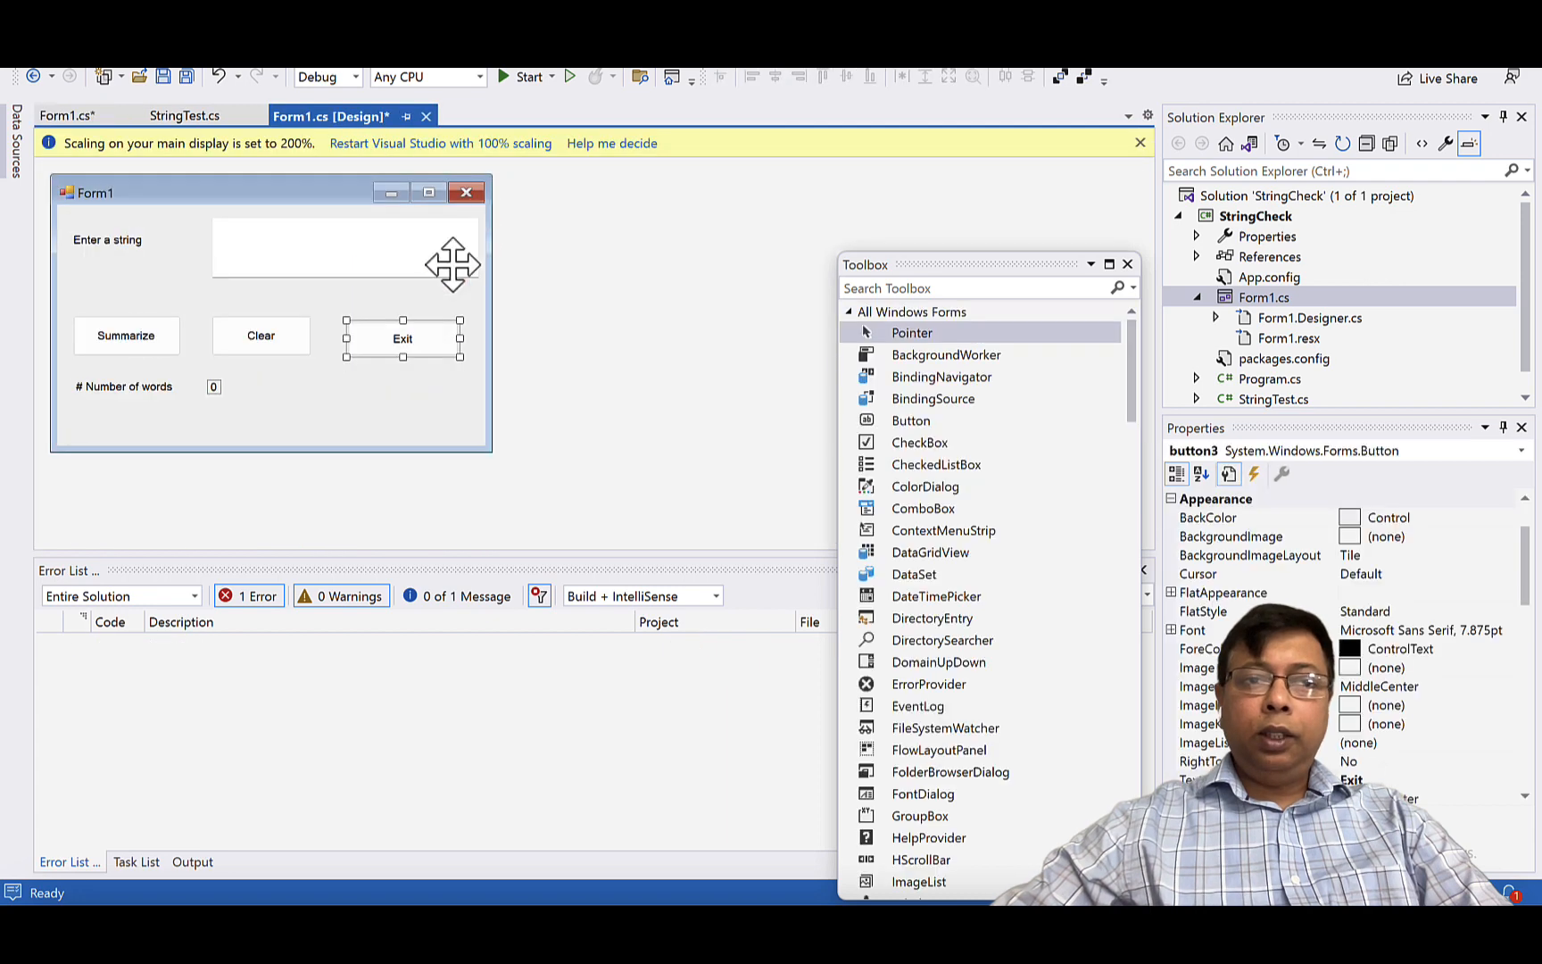
click(261, 336)
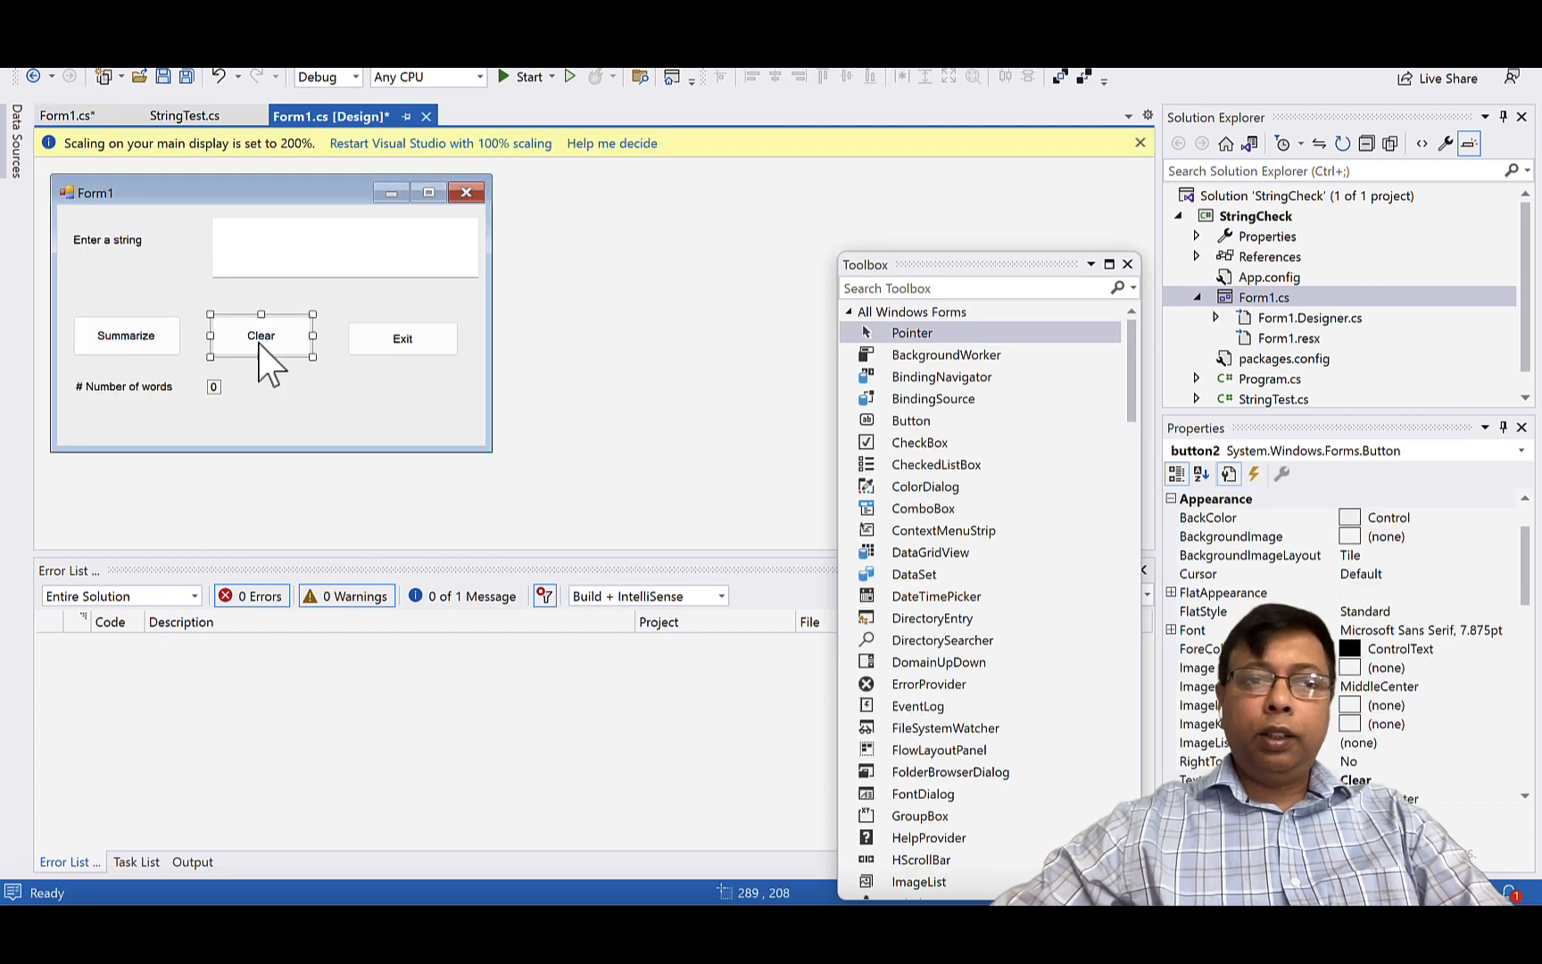
- Add textBox1.Text = string.Empty; to button2_Click and return to the Form1 designer
double_click(260, 335)
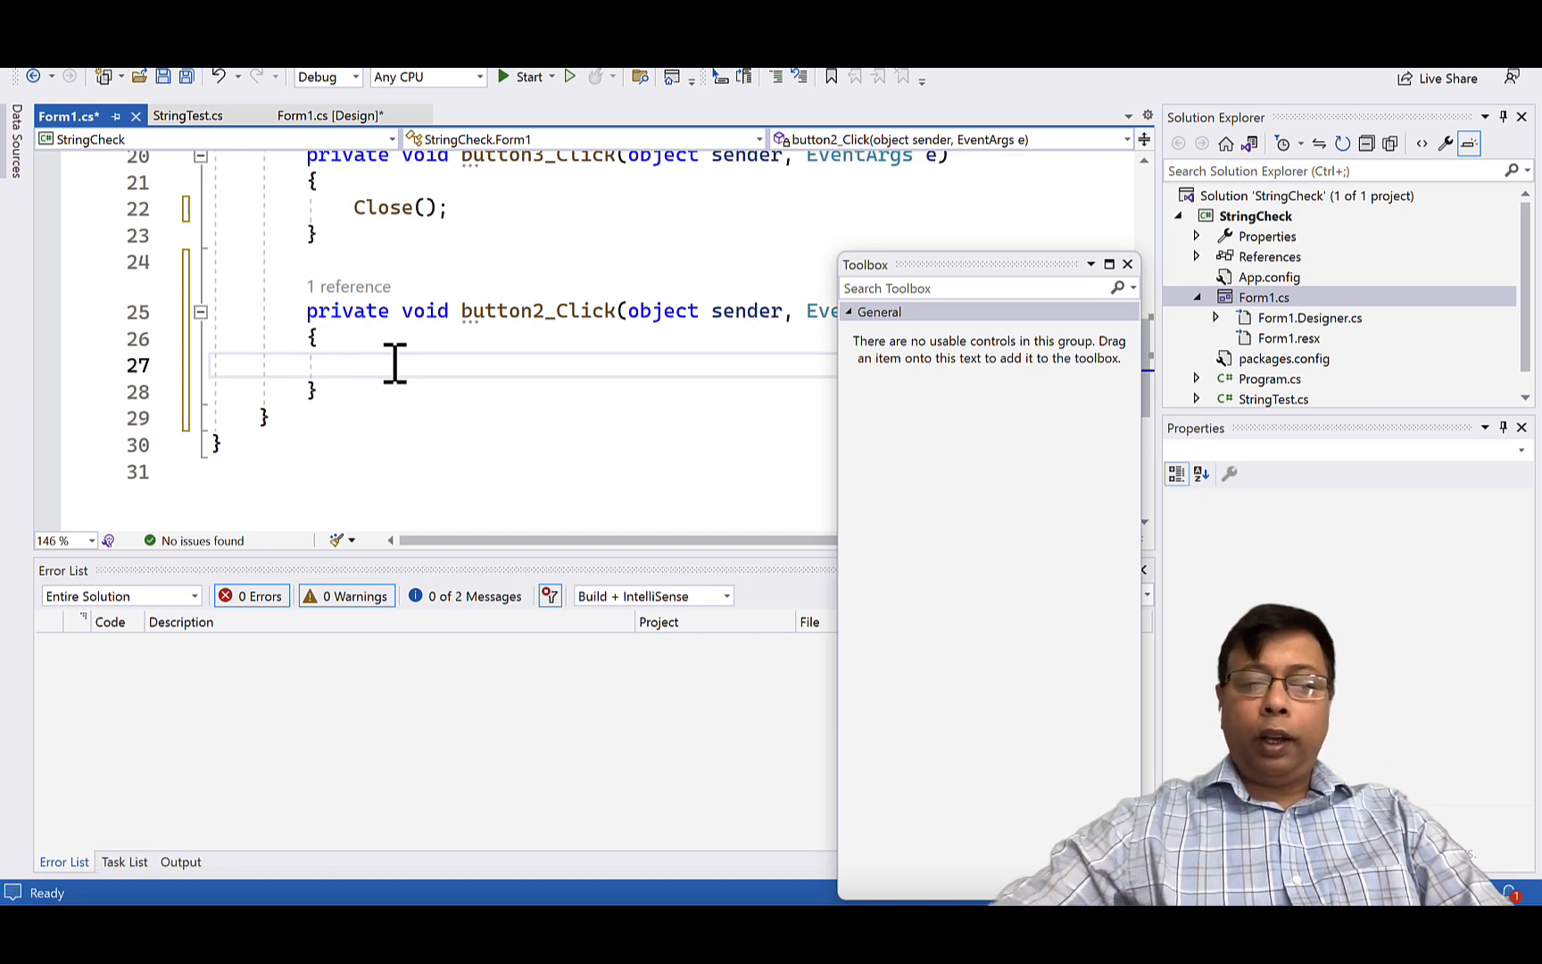
text(Text)
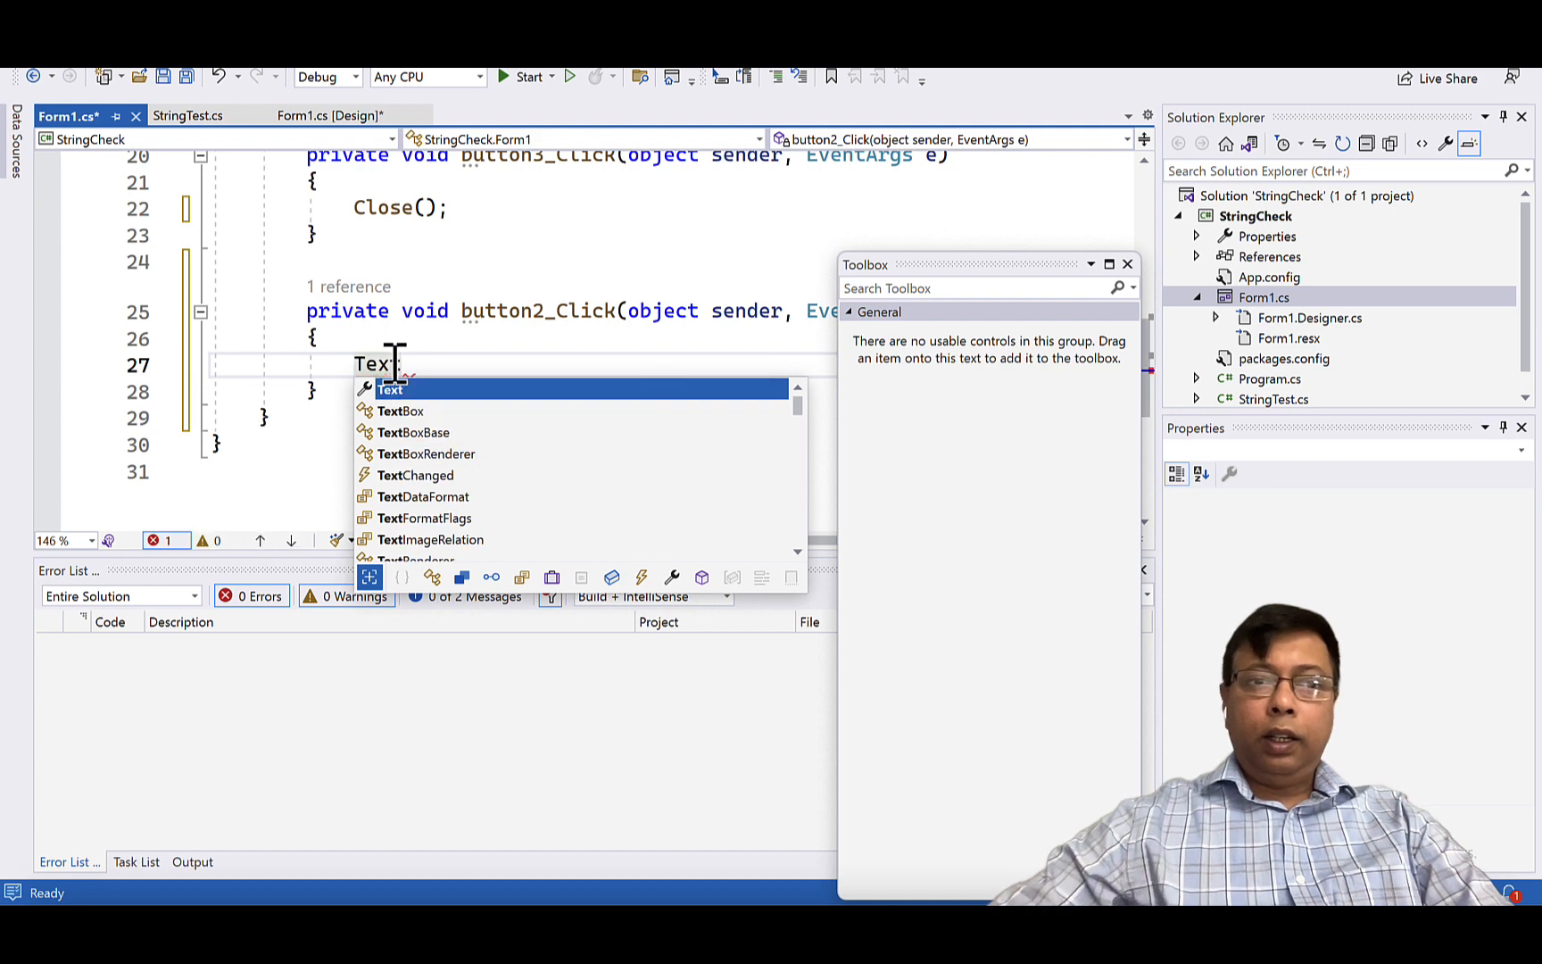
text(1)
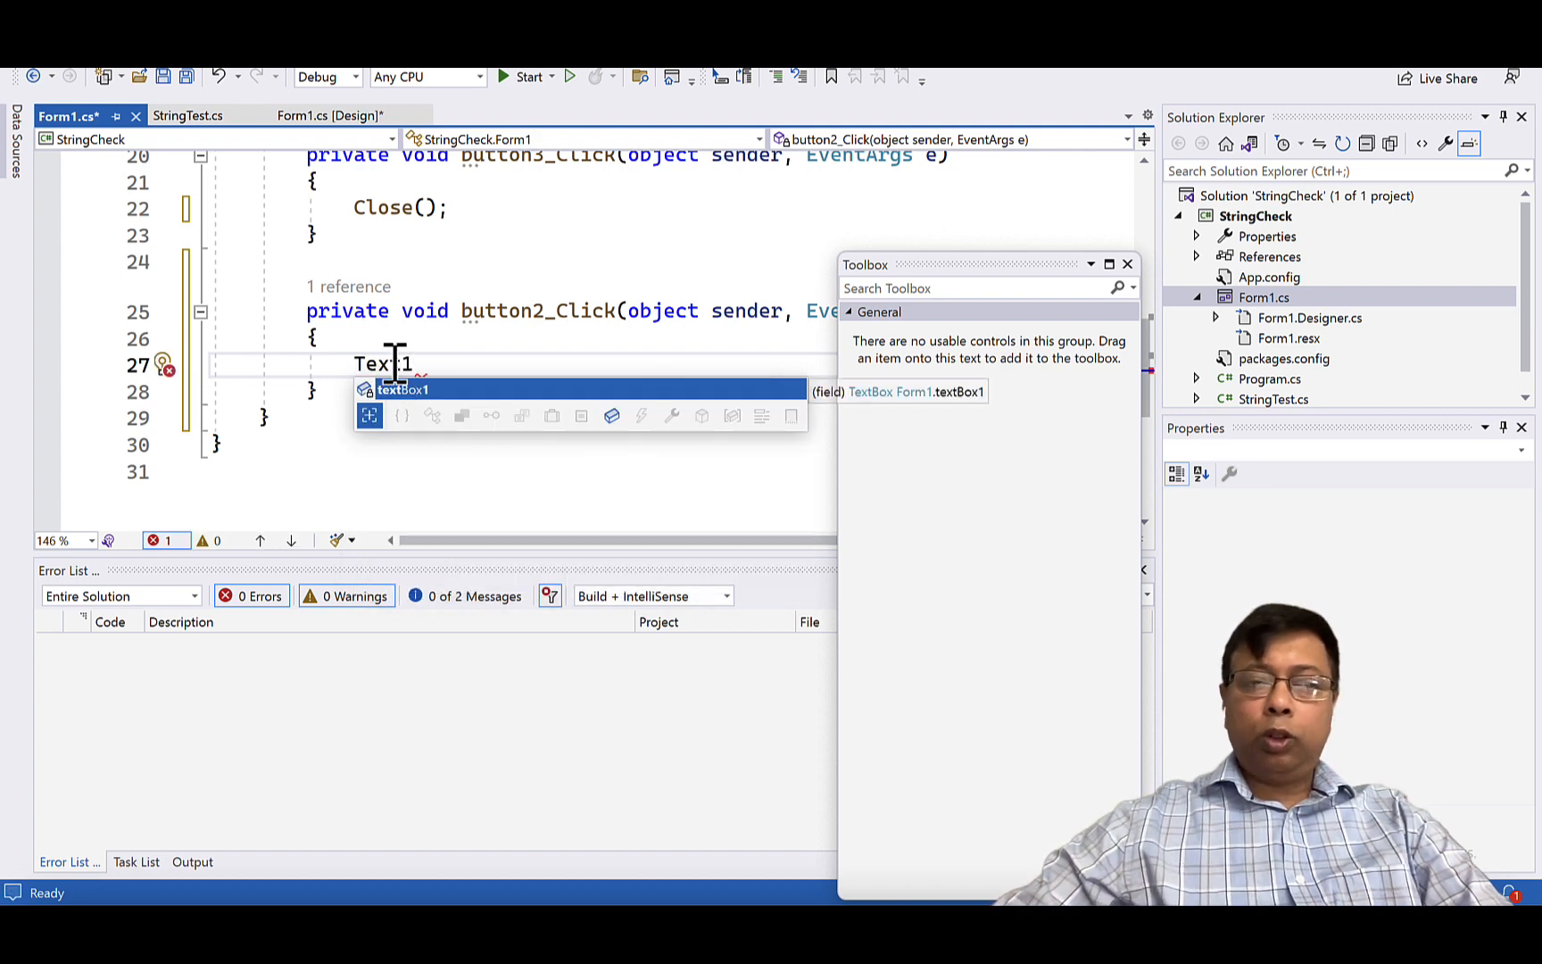
text(.)
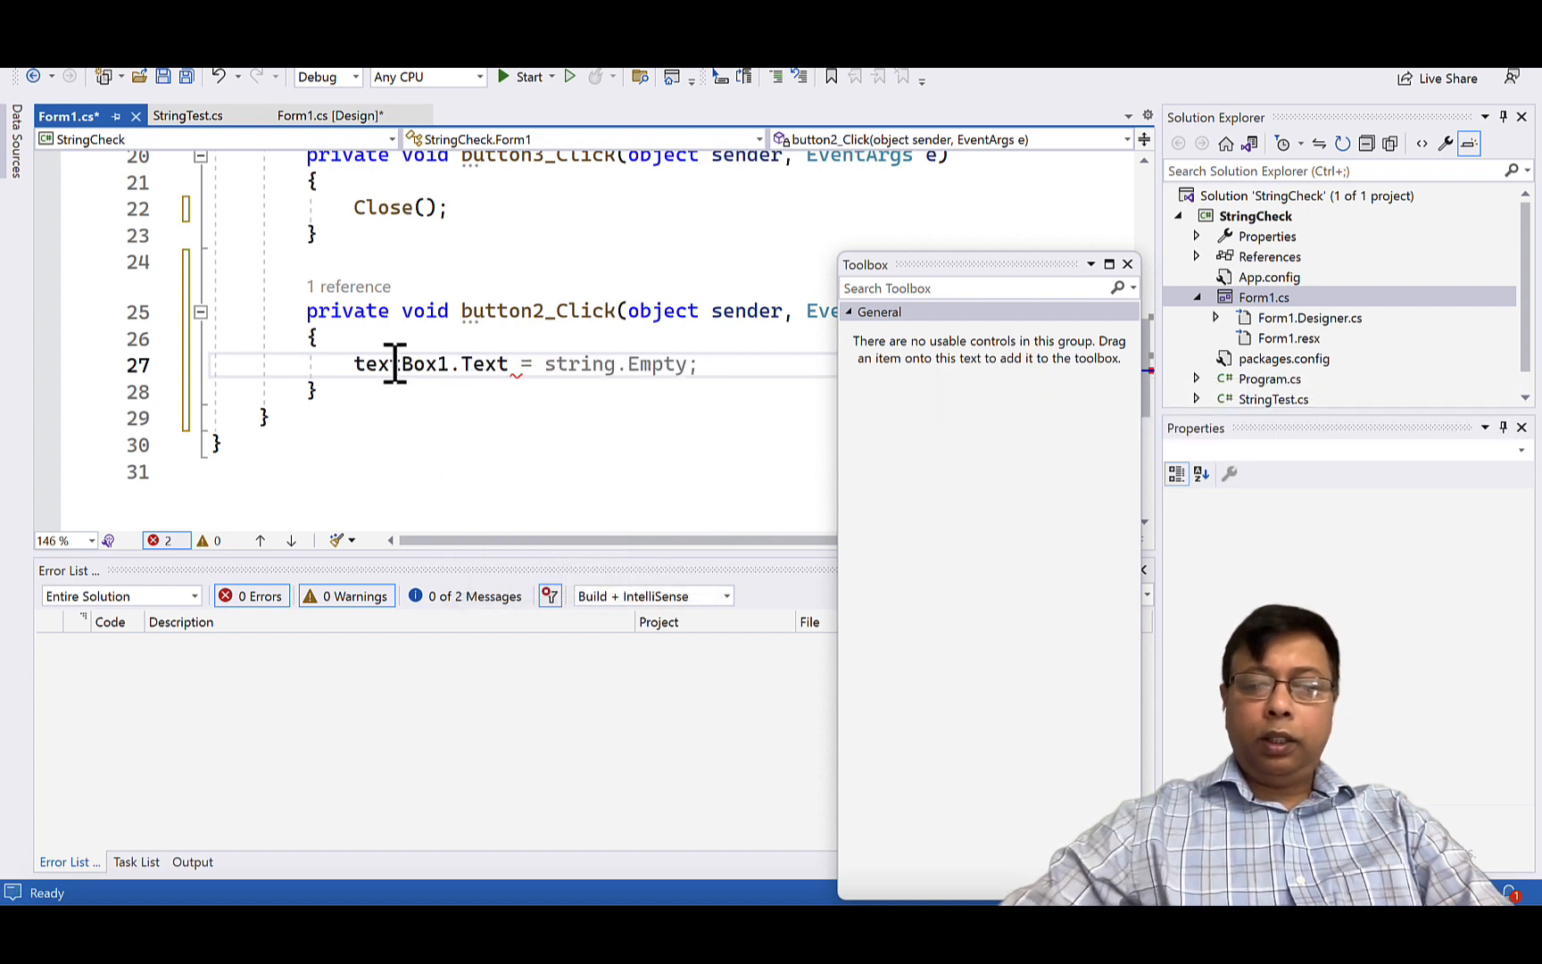
key(Backspace)
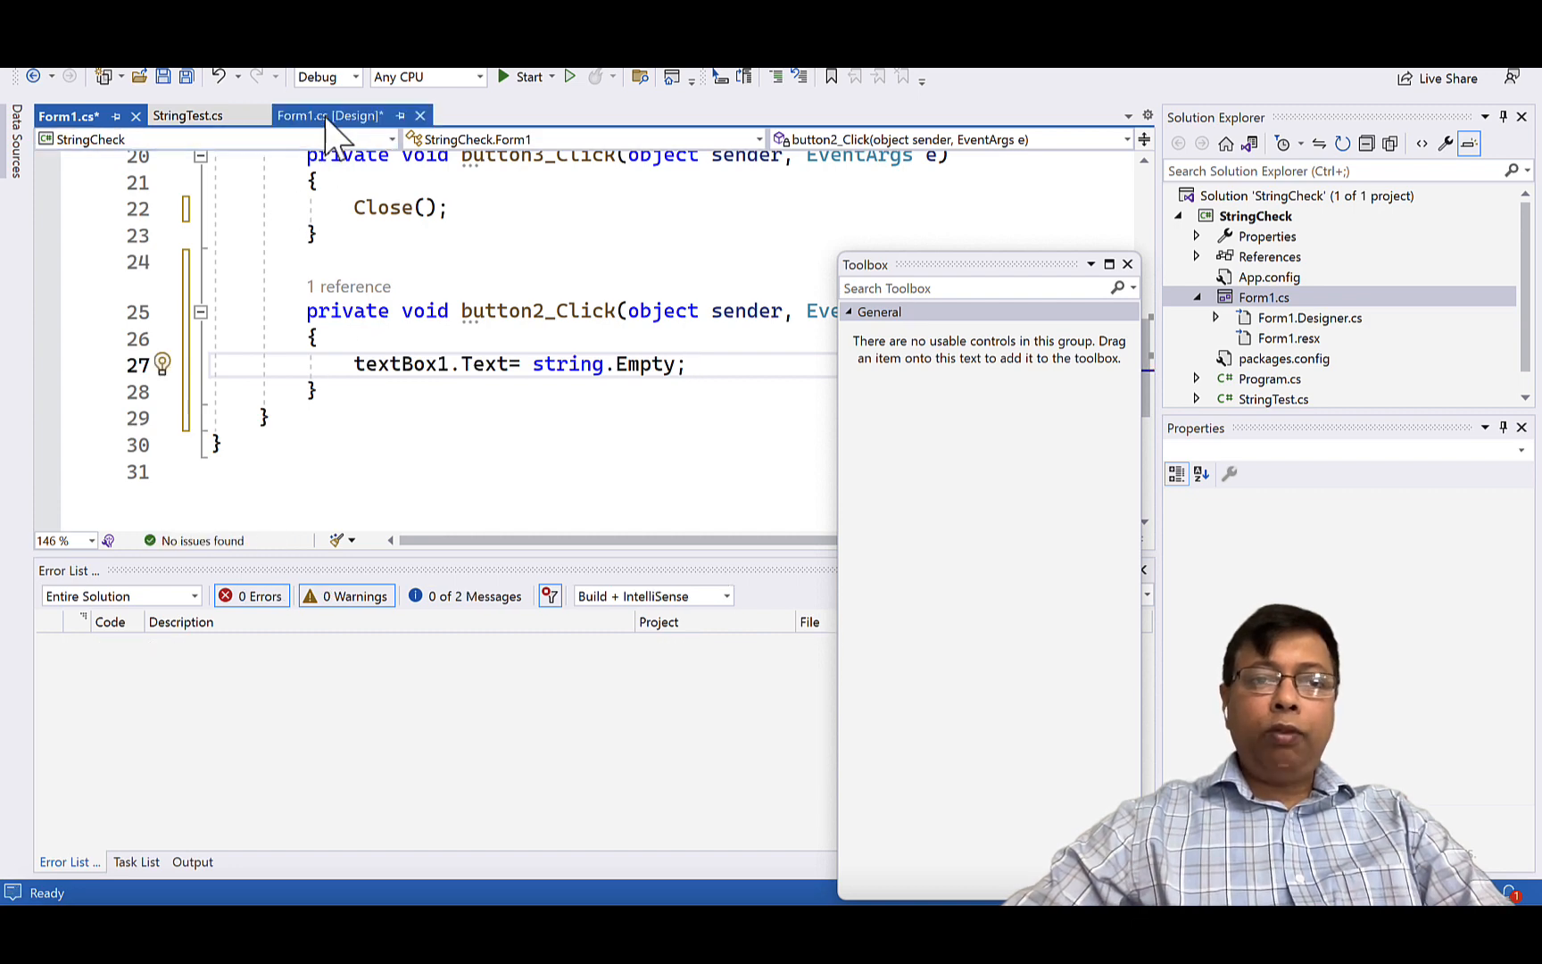
click(331, 116)
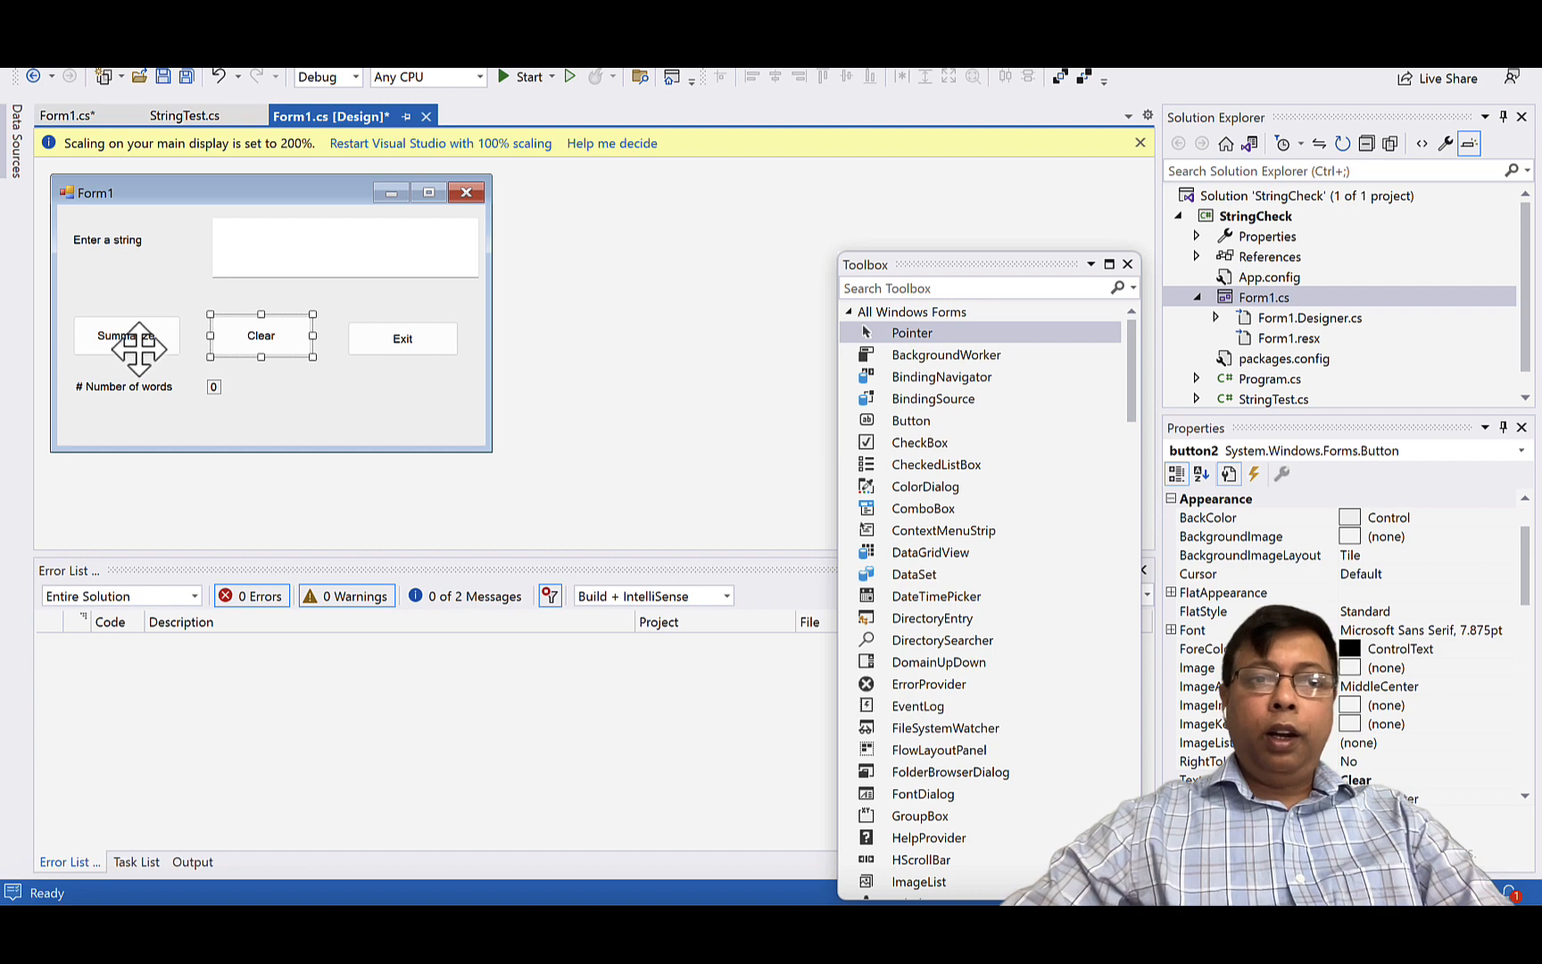
- Generate the empty button1_Click handler for the Summarize button in Form1.cs
click(126, 335)
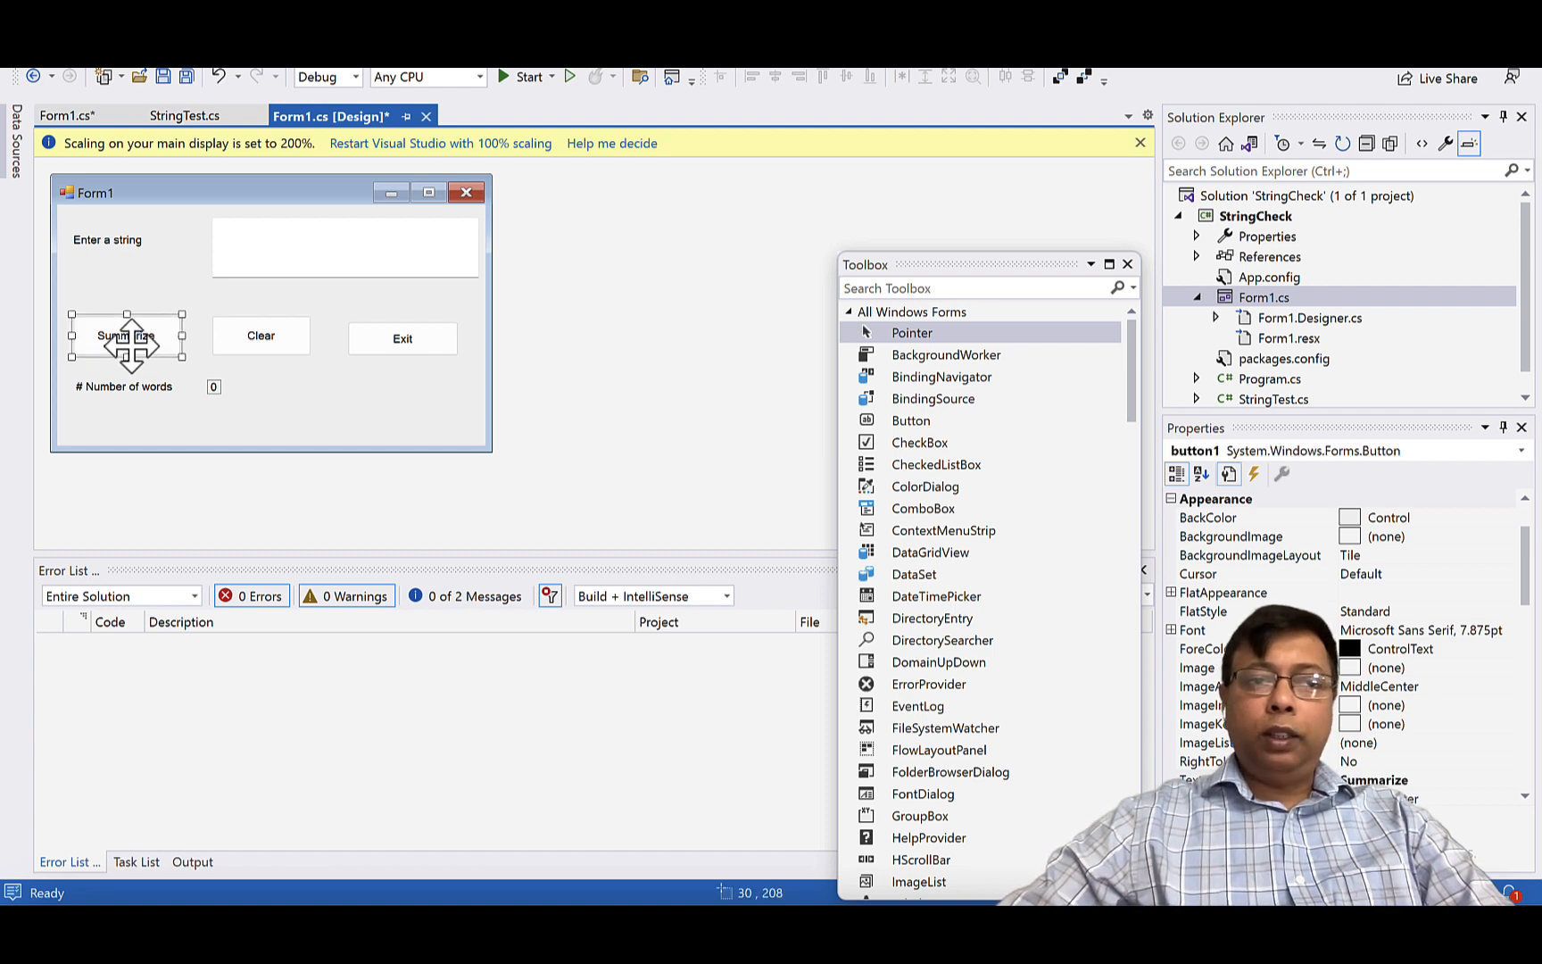
double_click(126, 336)
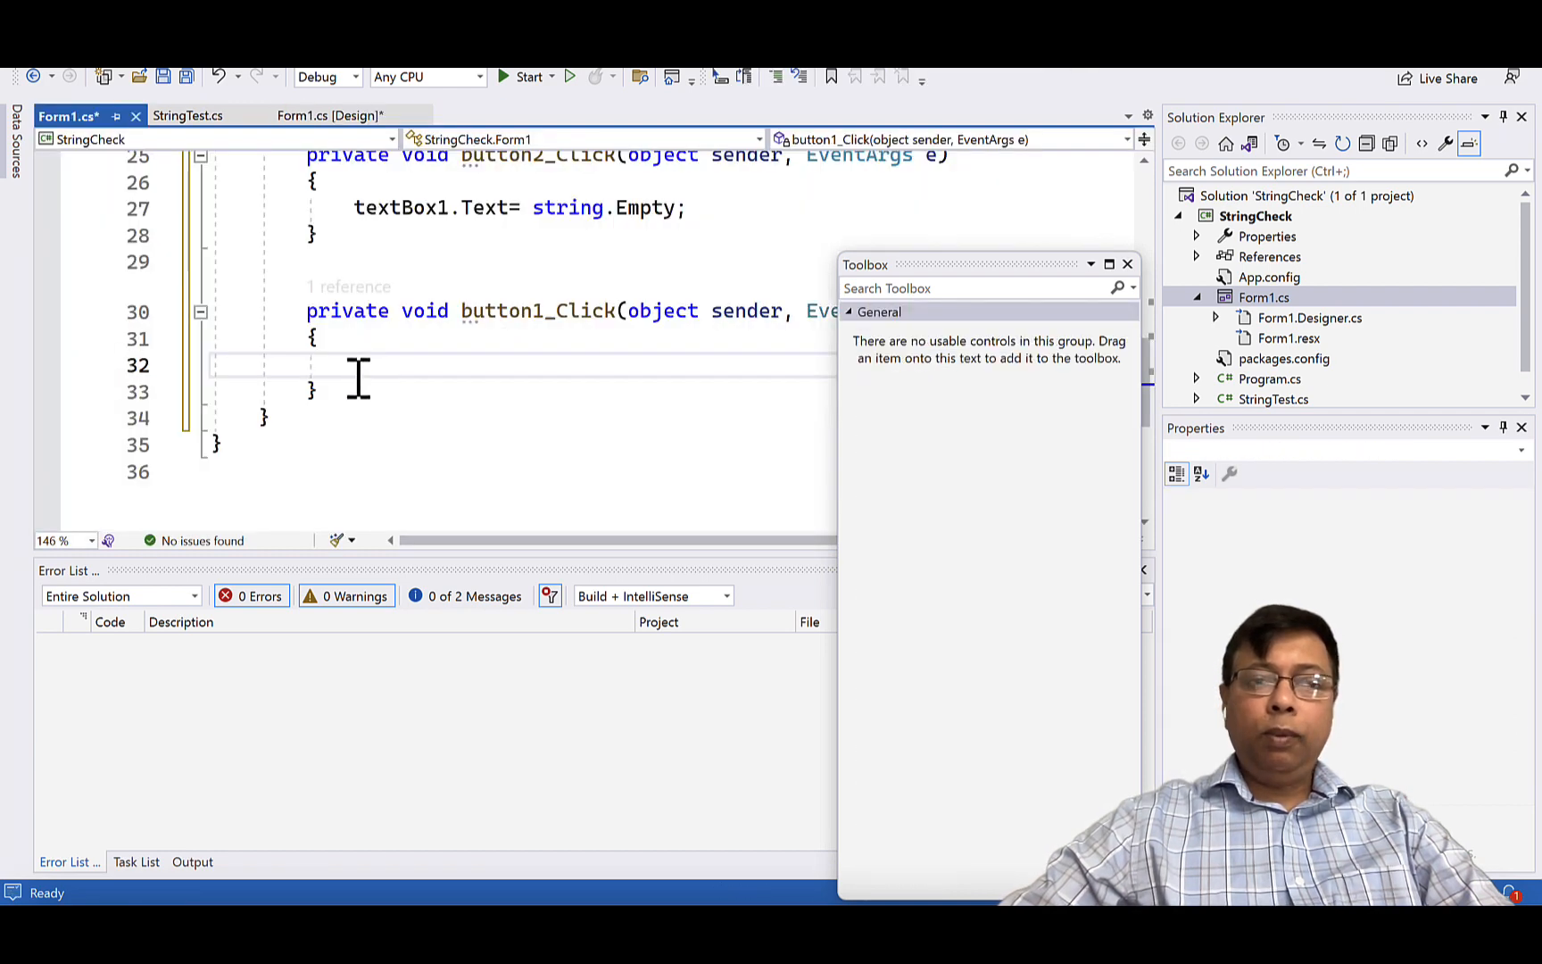
click(331, 116)
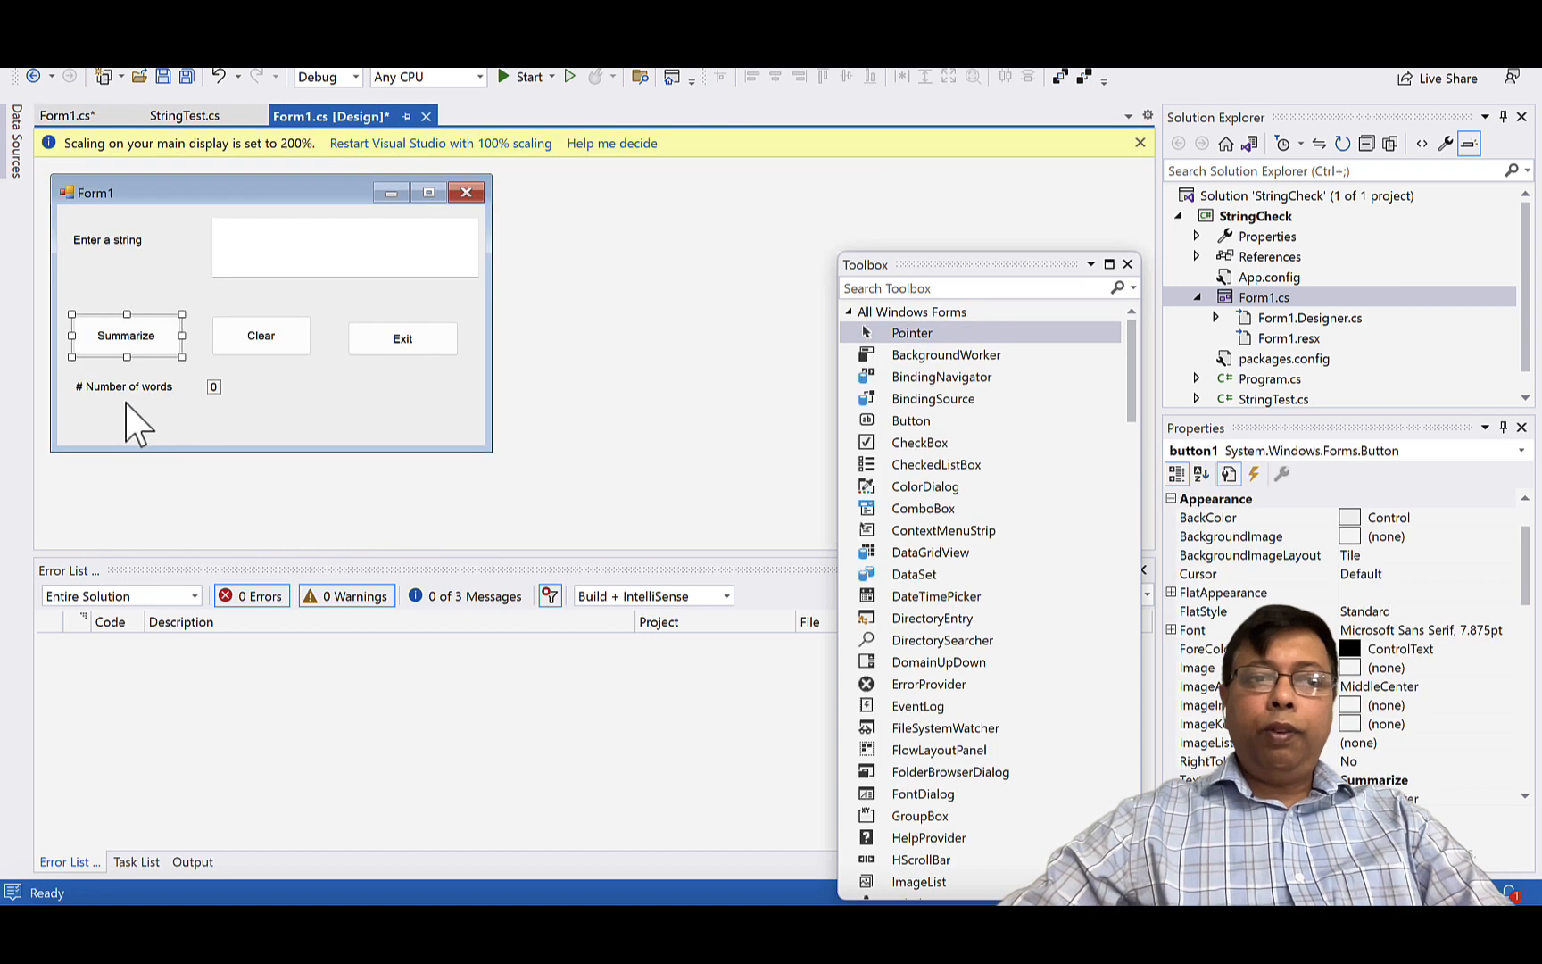
mouse_move(232, 245)
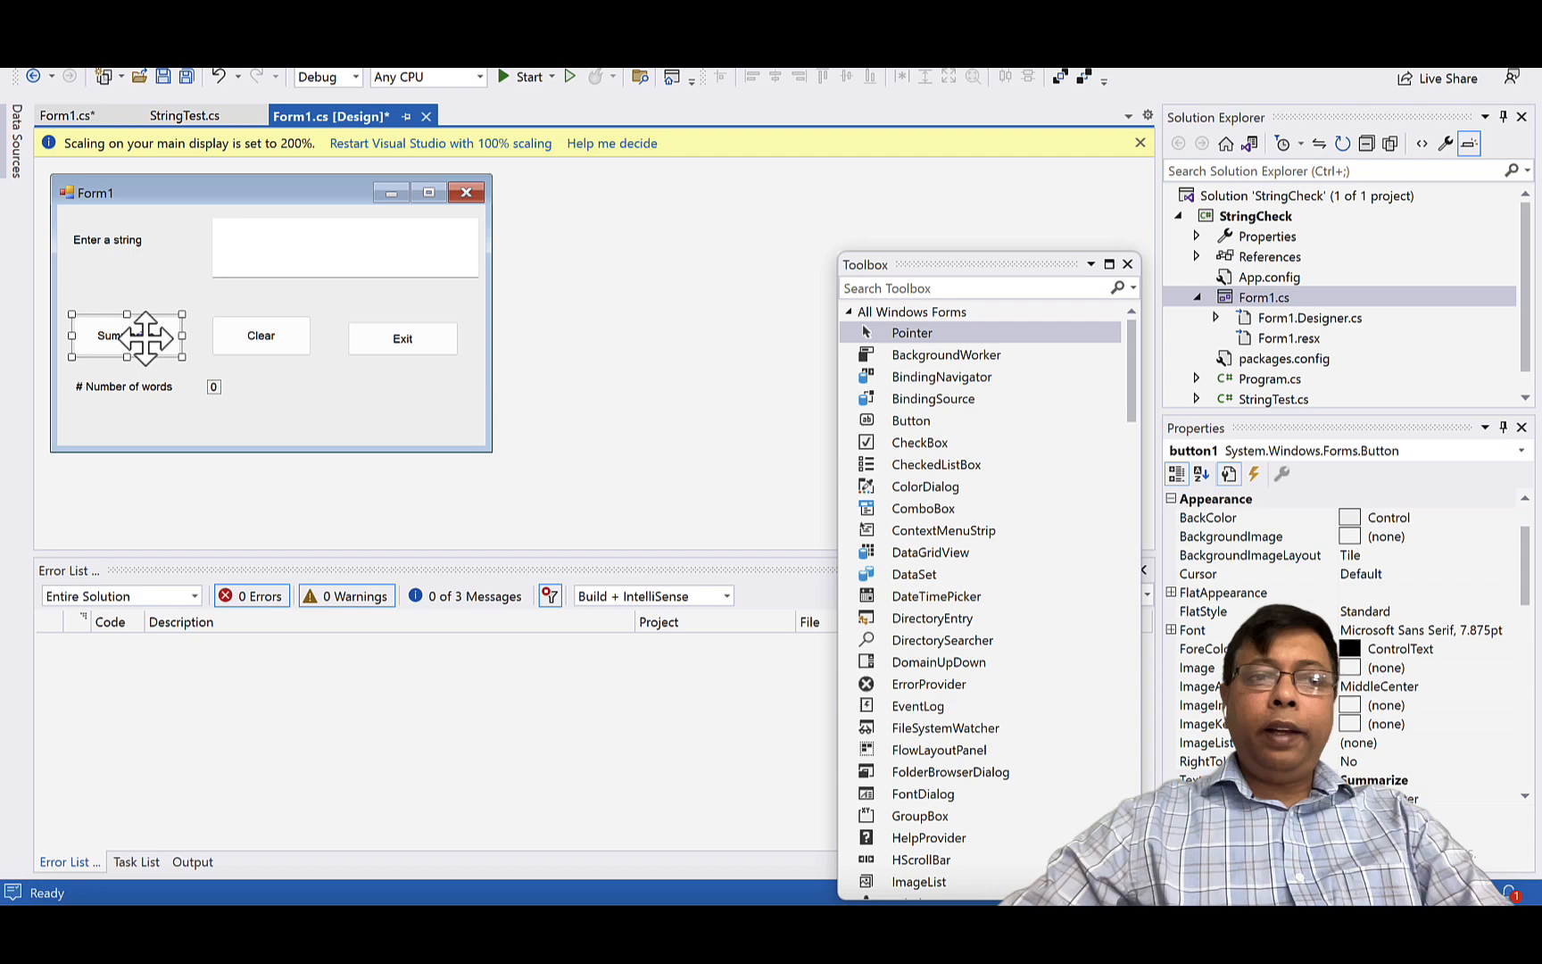
mouse_move(206, 423)
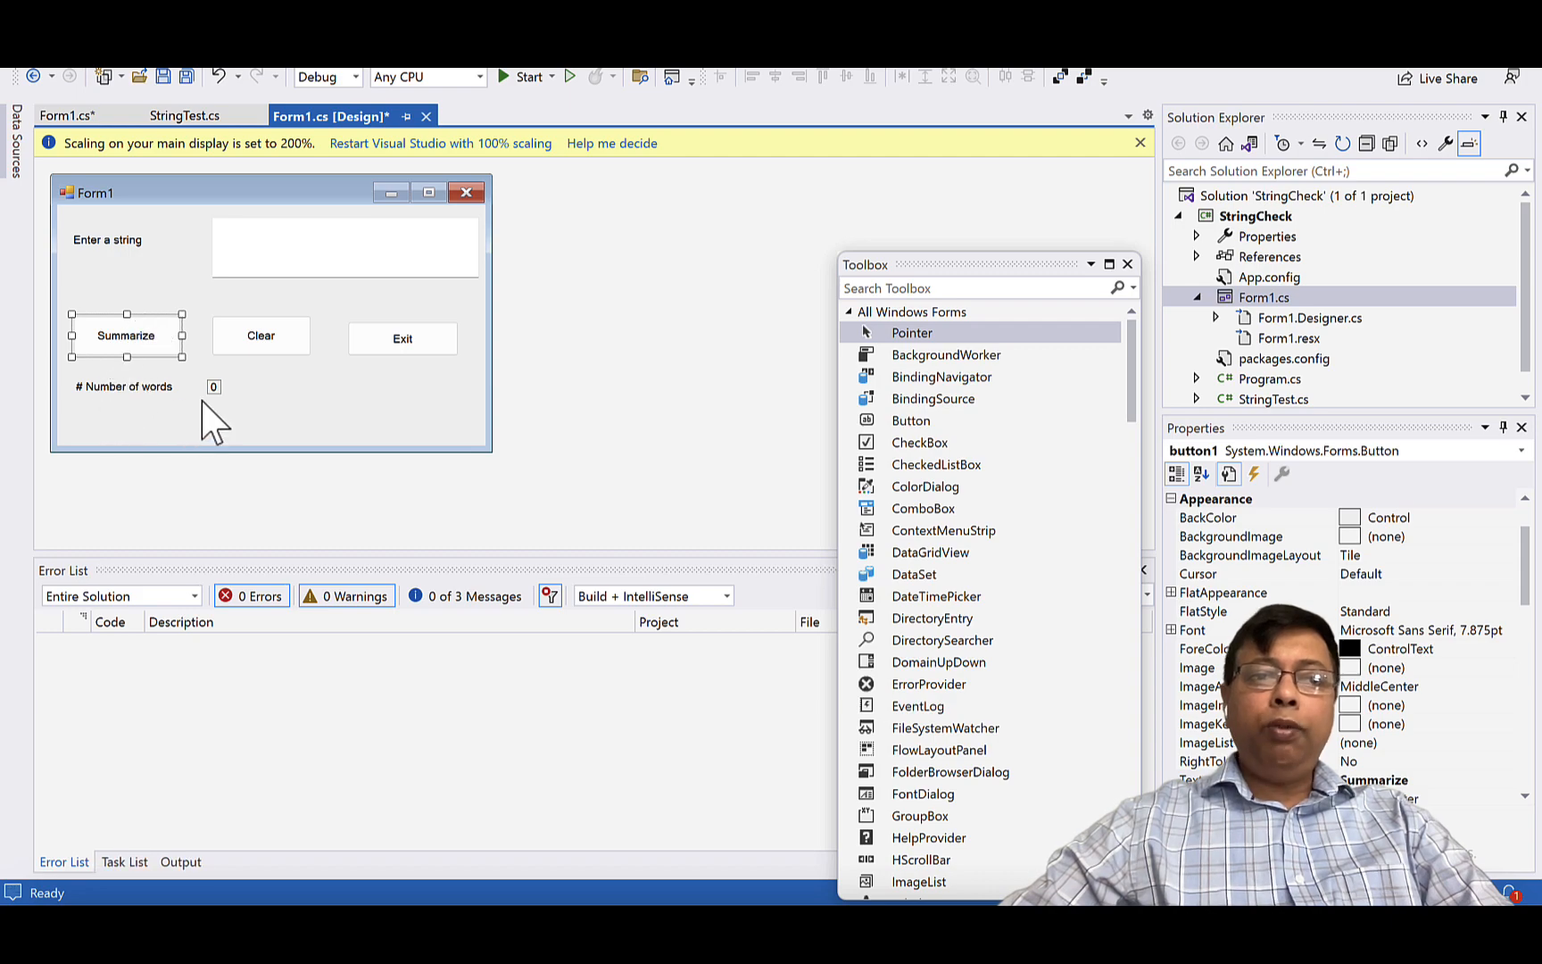
double_click(125, 335)
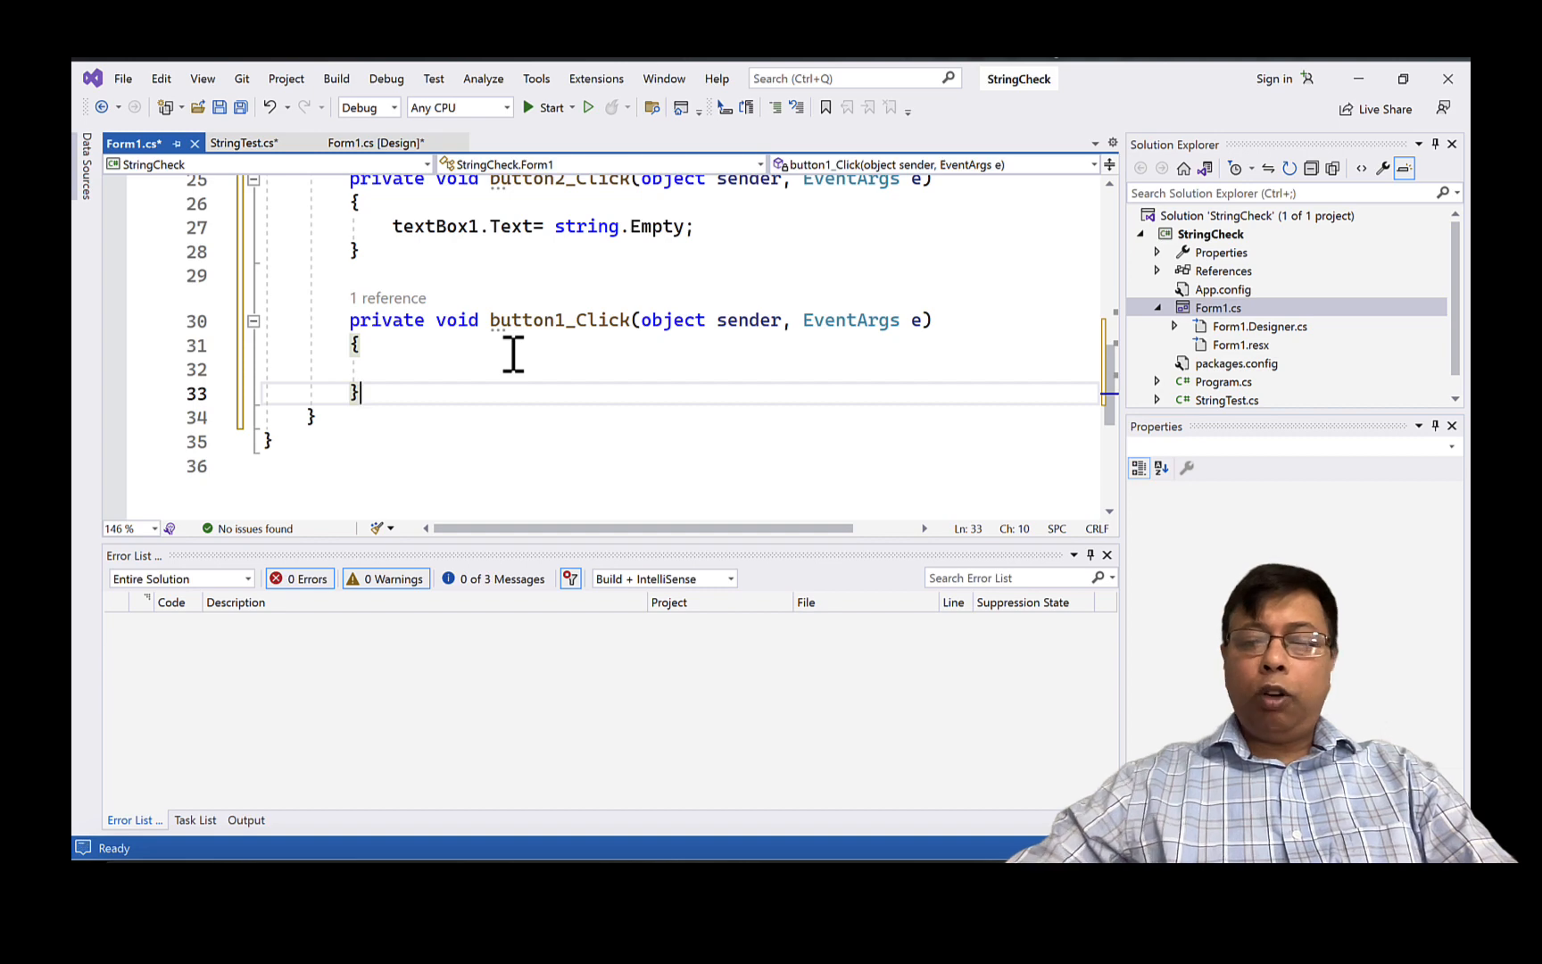
- Add a public string noOfWord(string text) method that initially returns text
key(Enter)
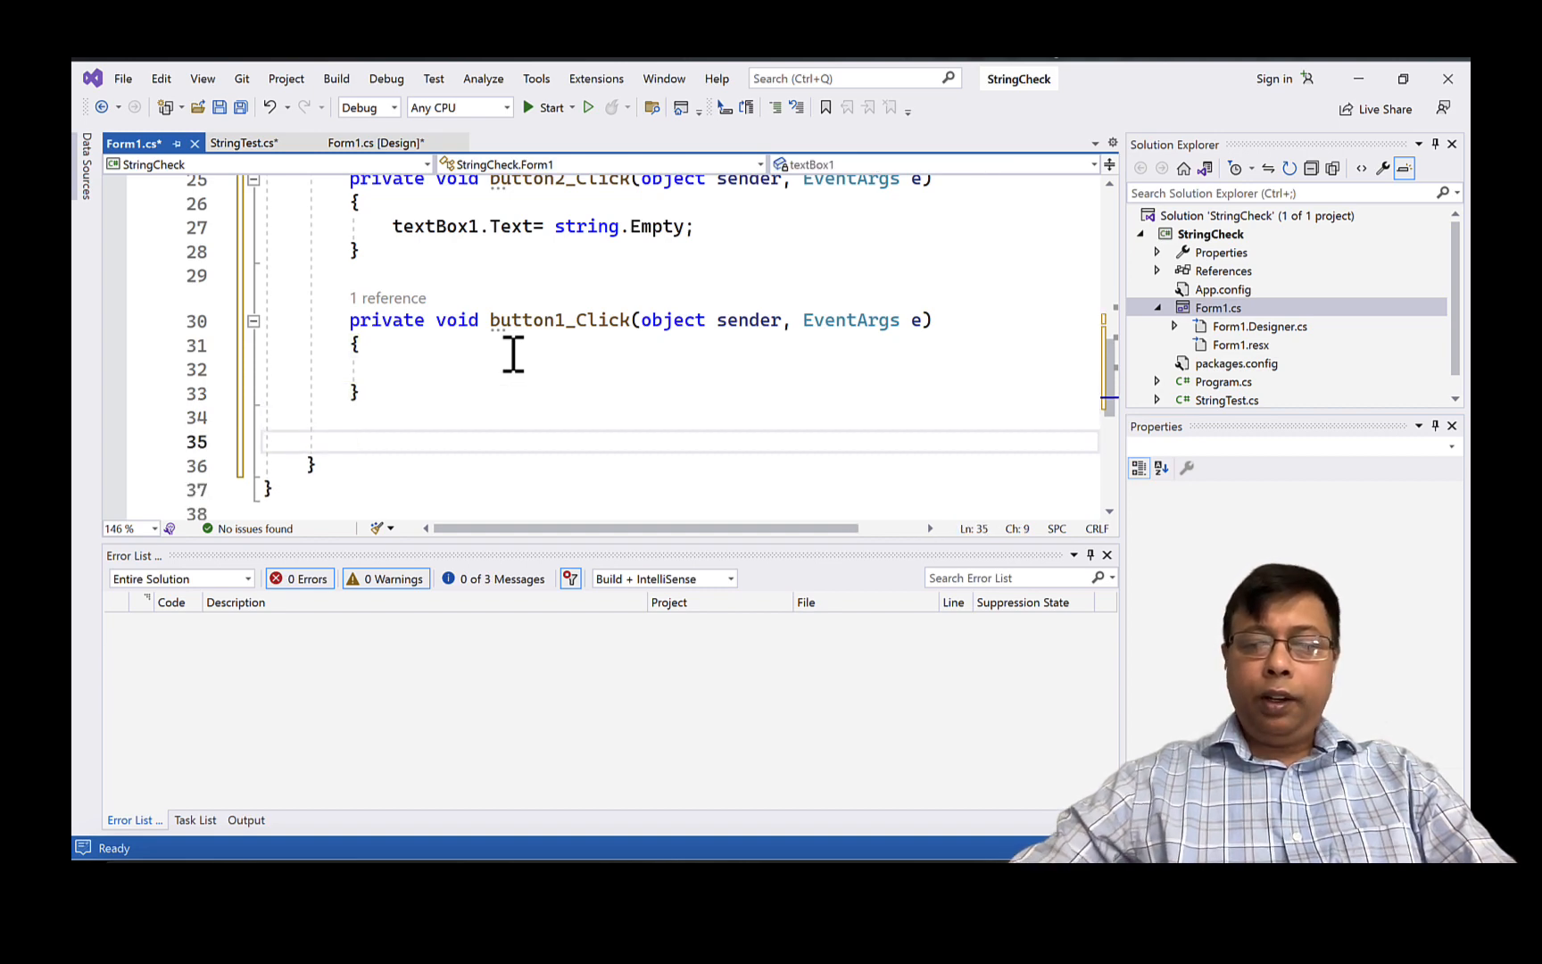
text(public)
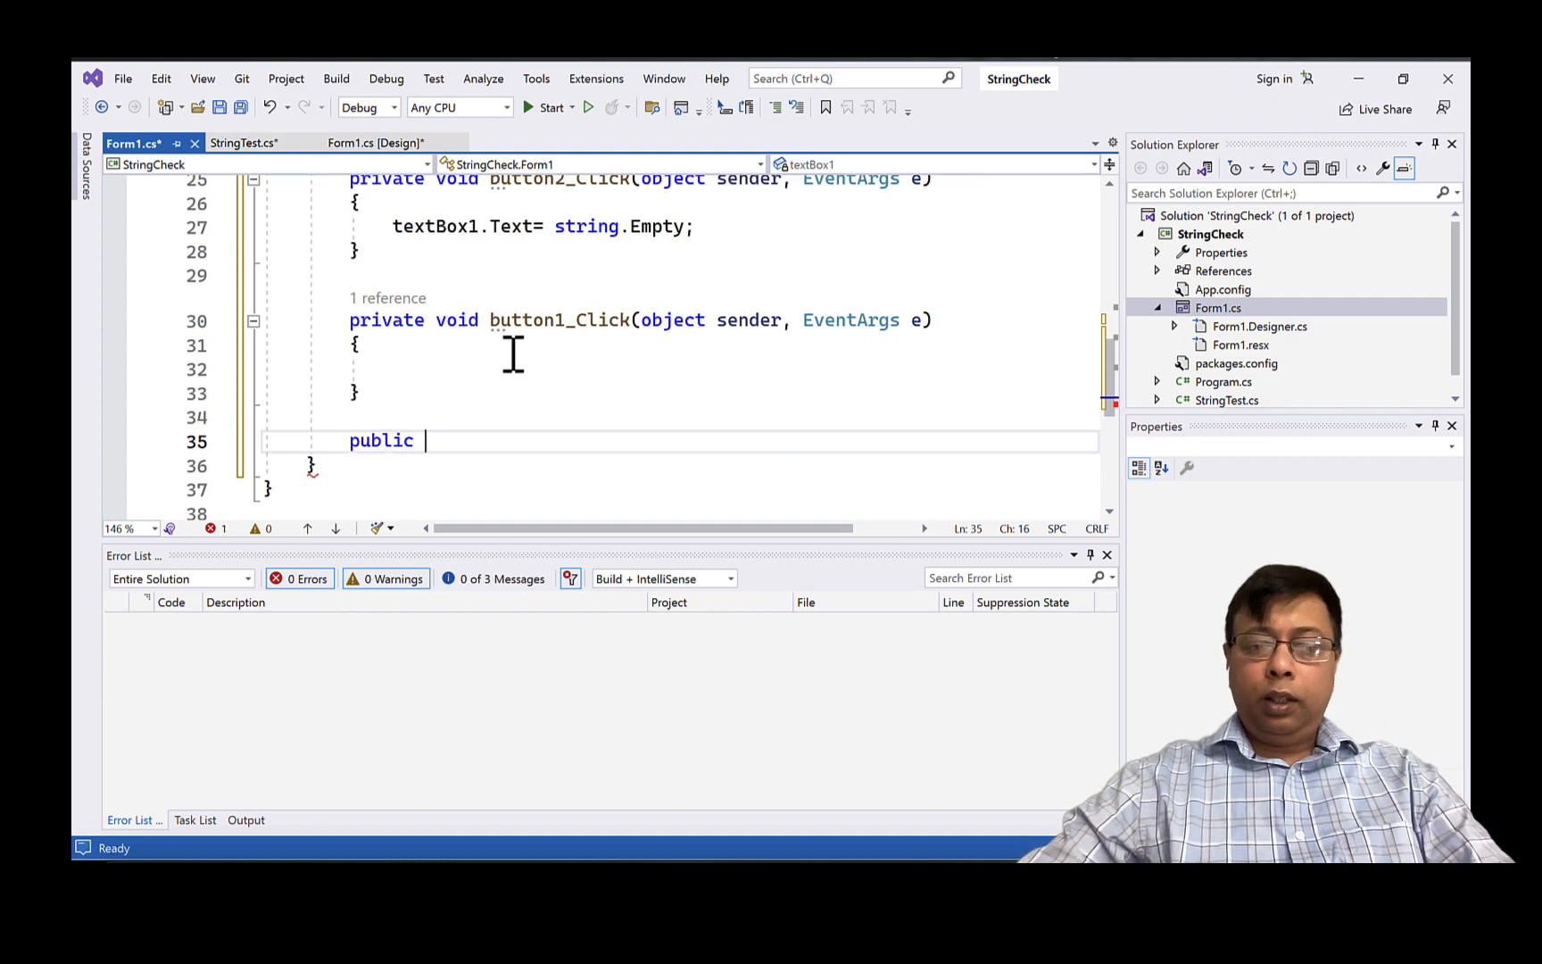
text(string)
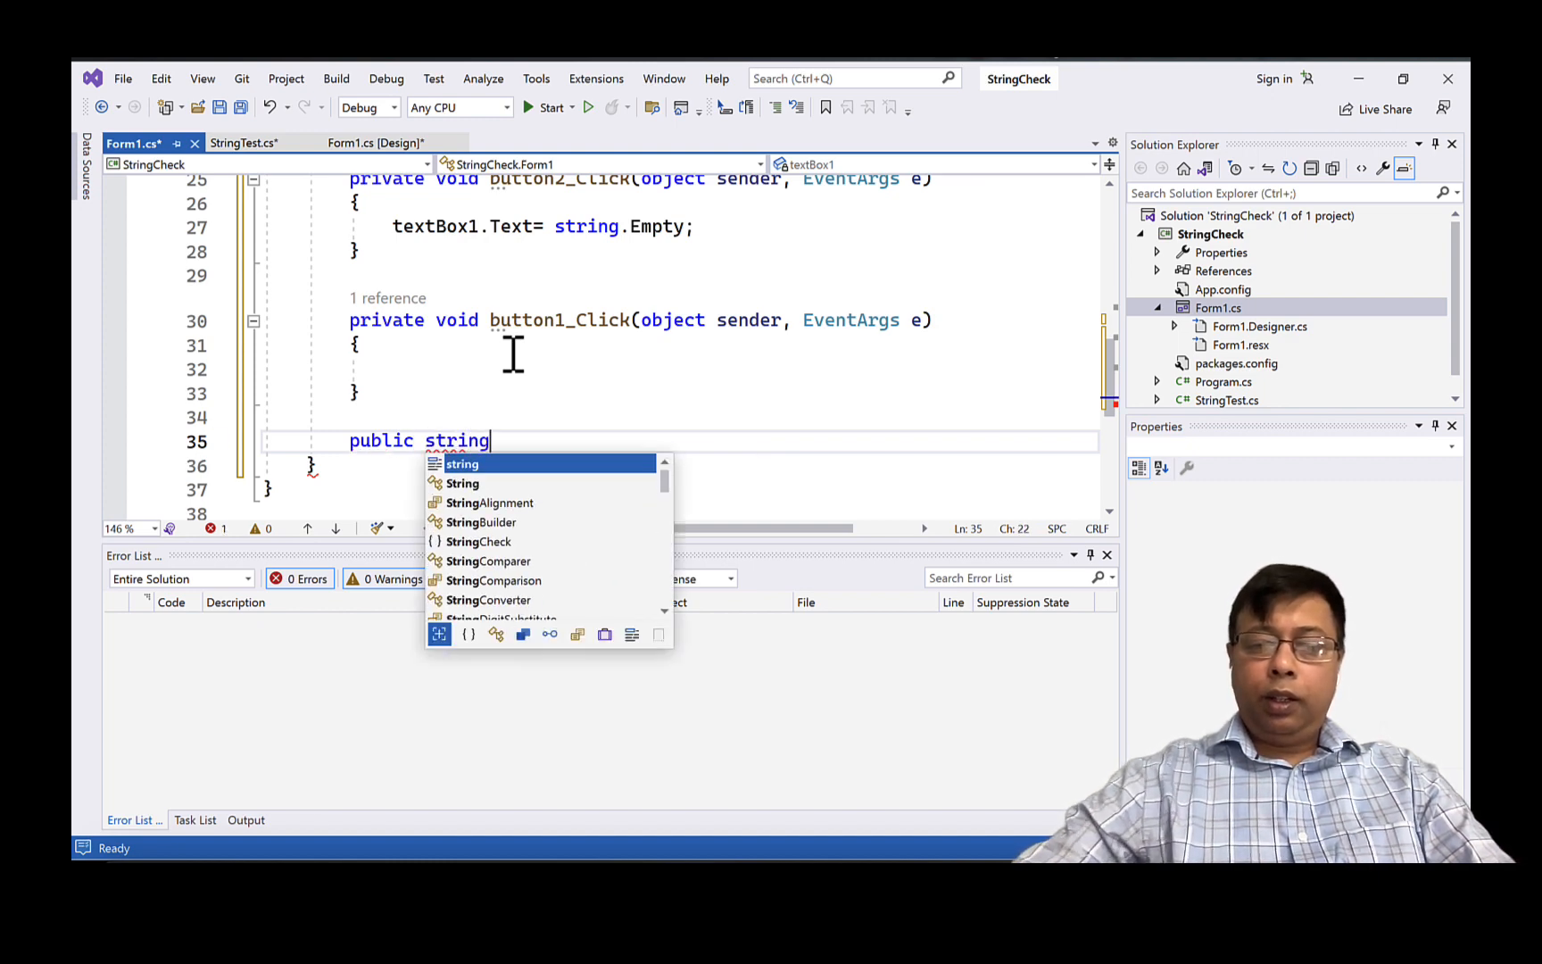
text(noOd)
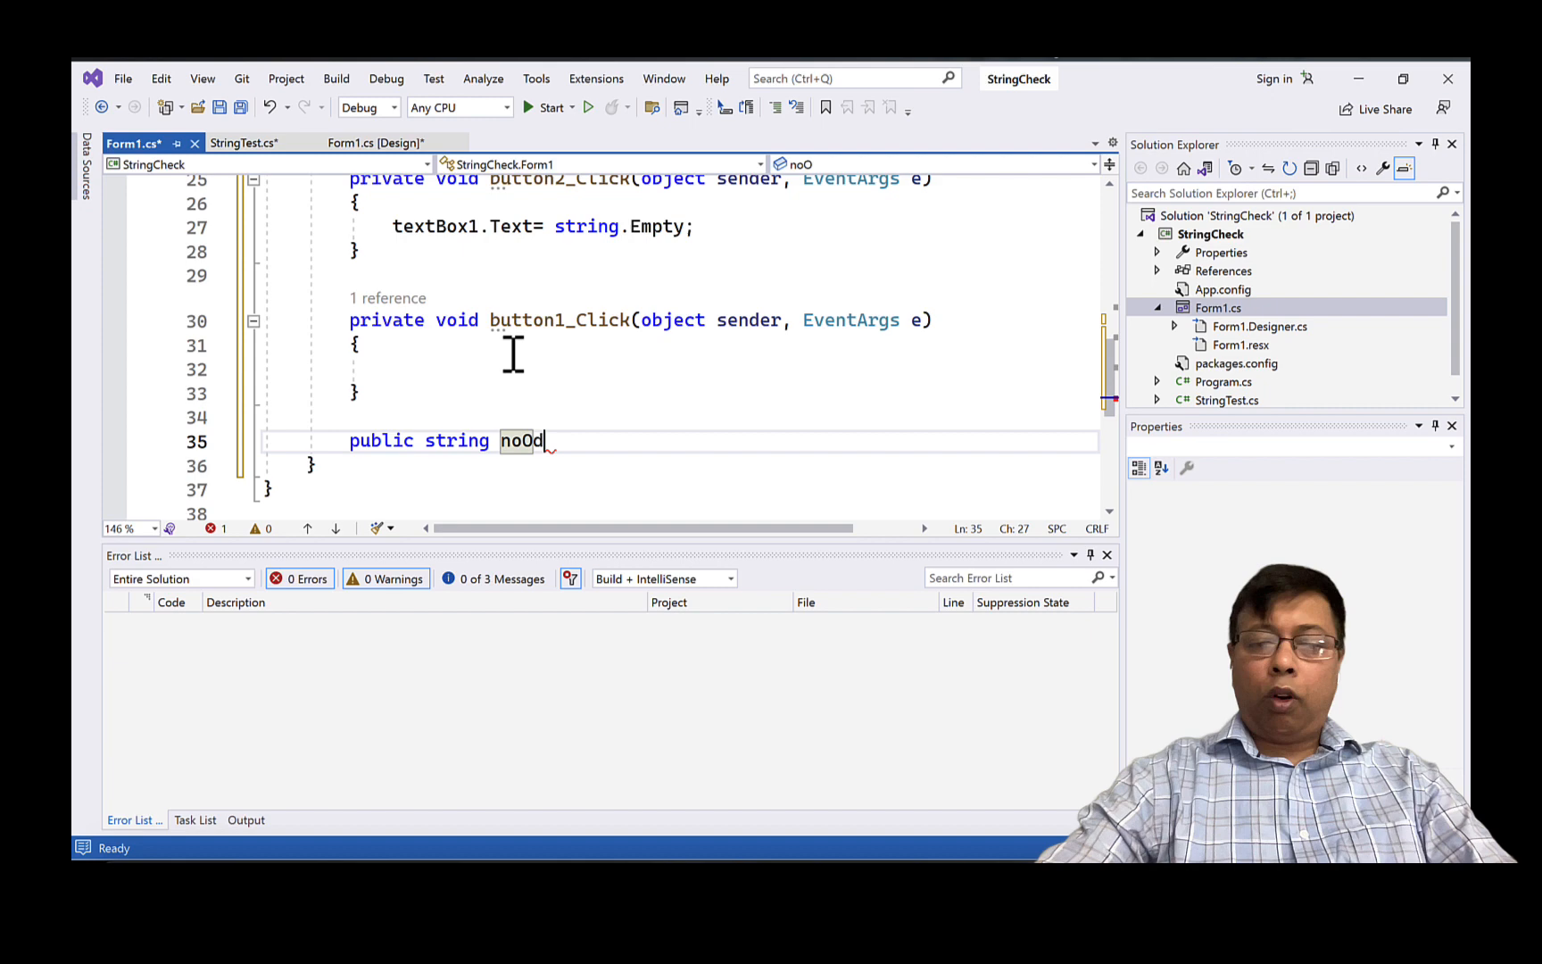
text(f)
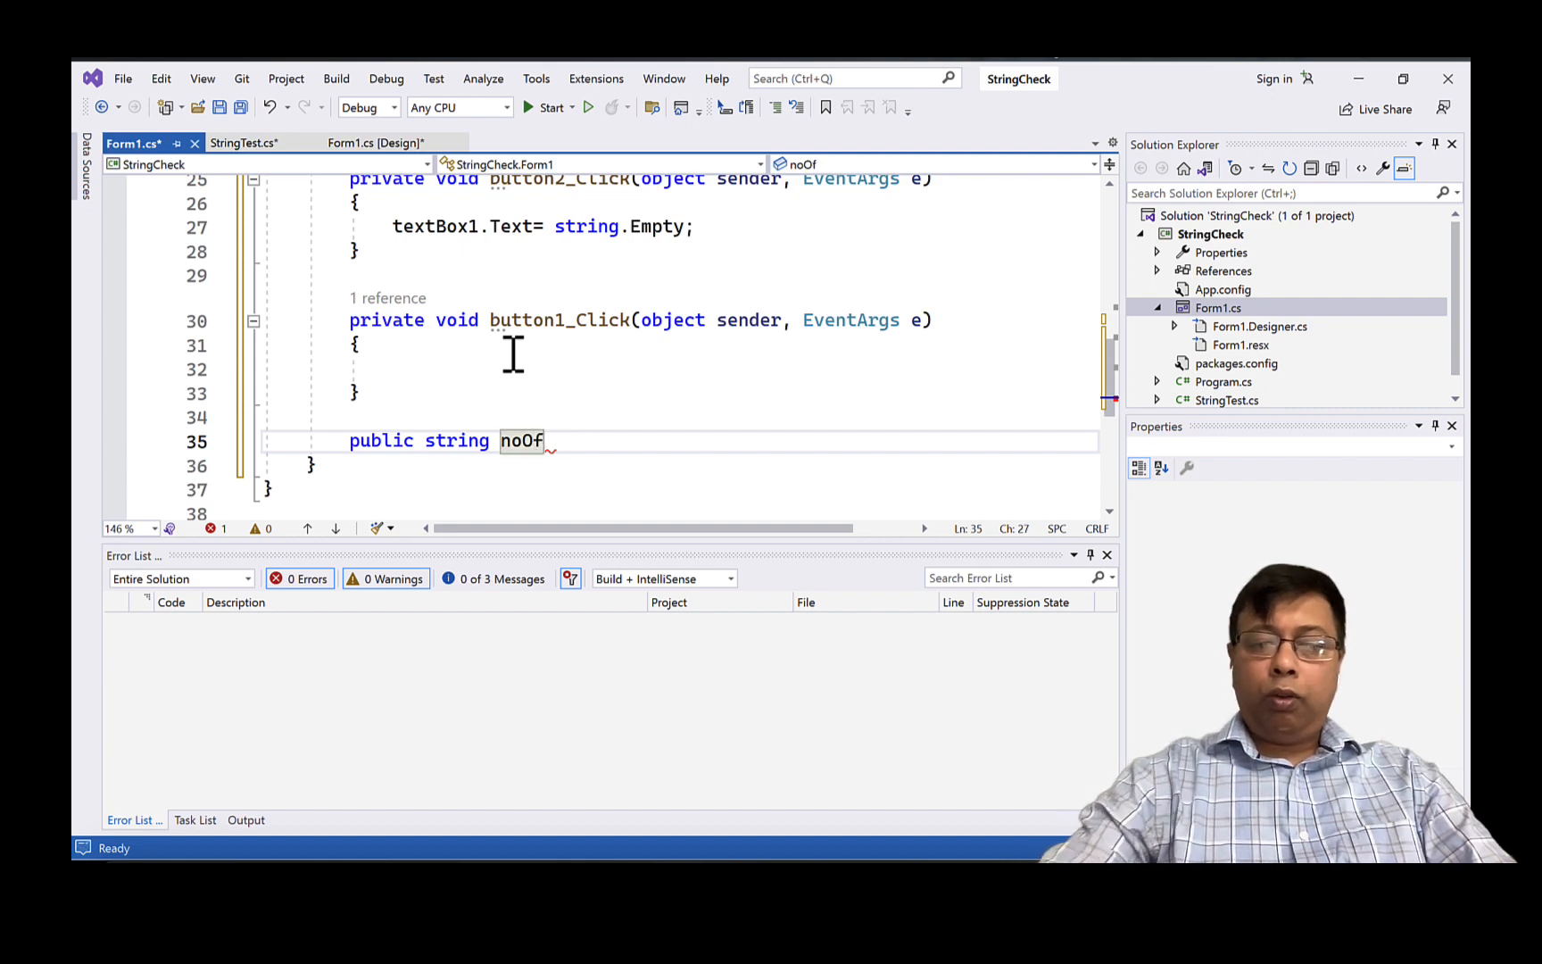
text(Word)
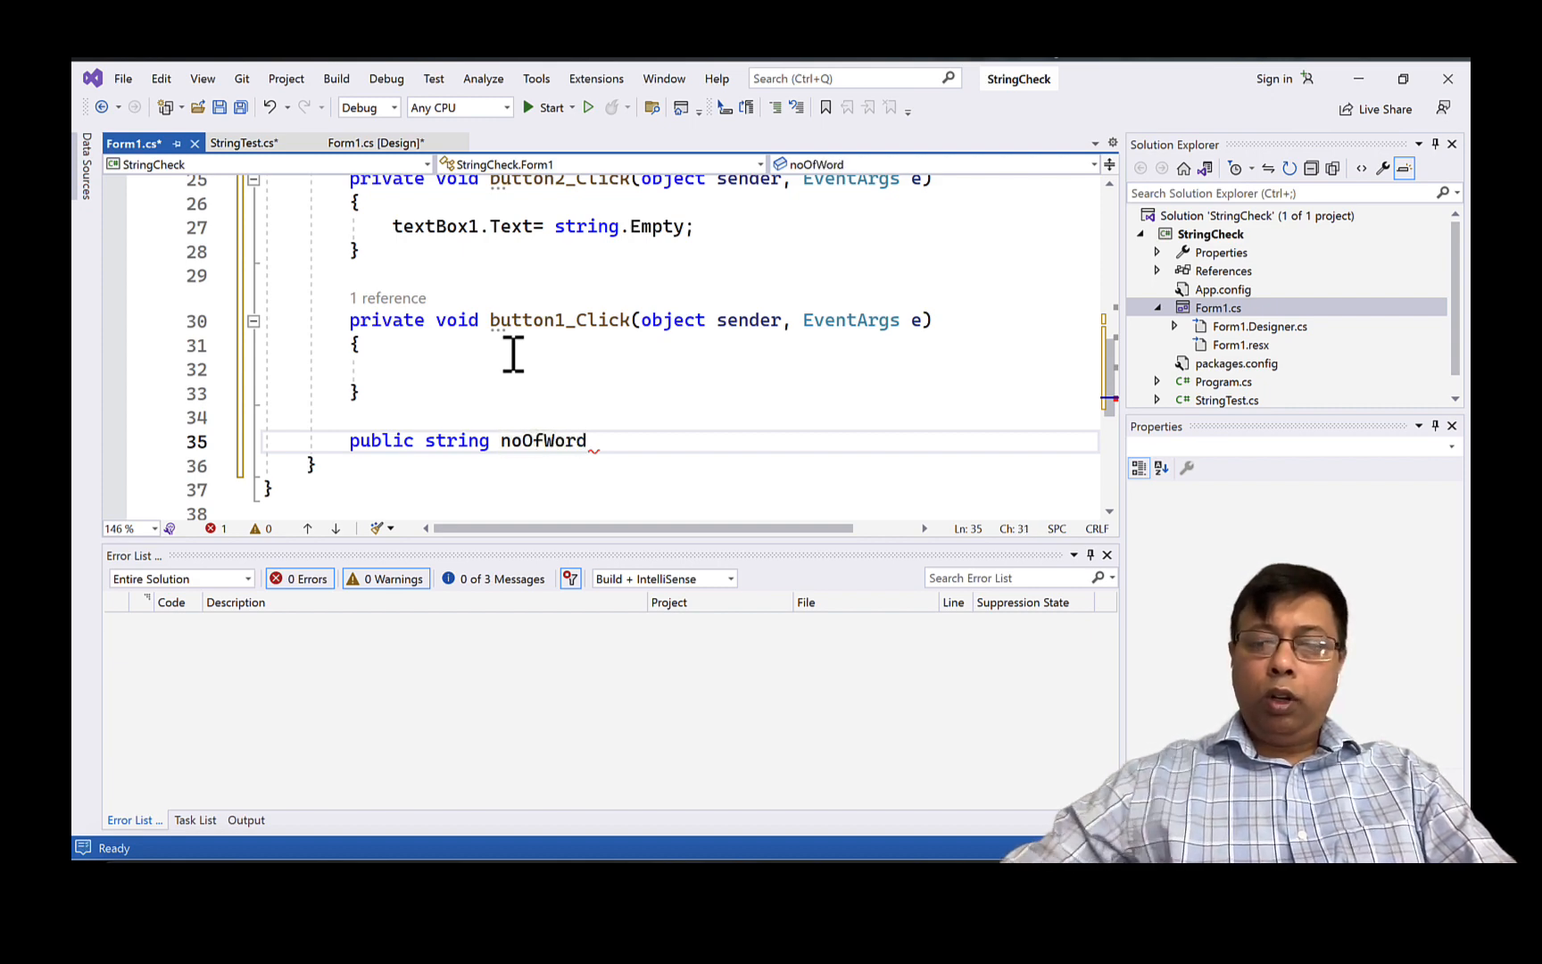
text((string word))
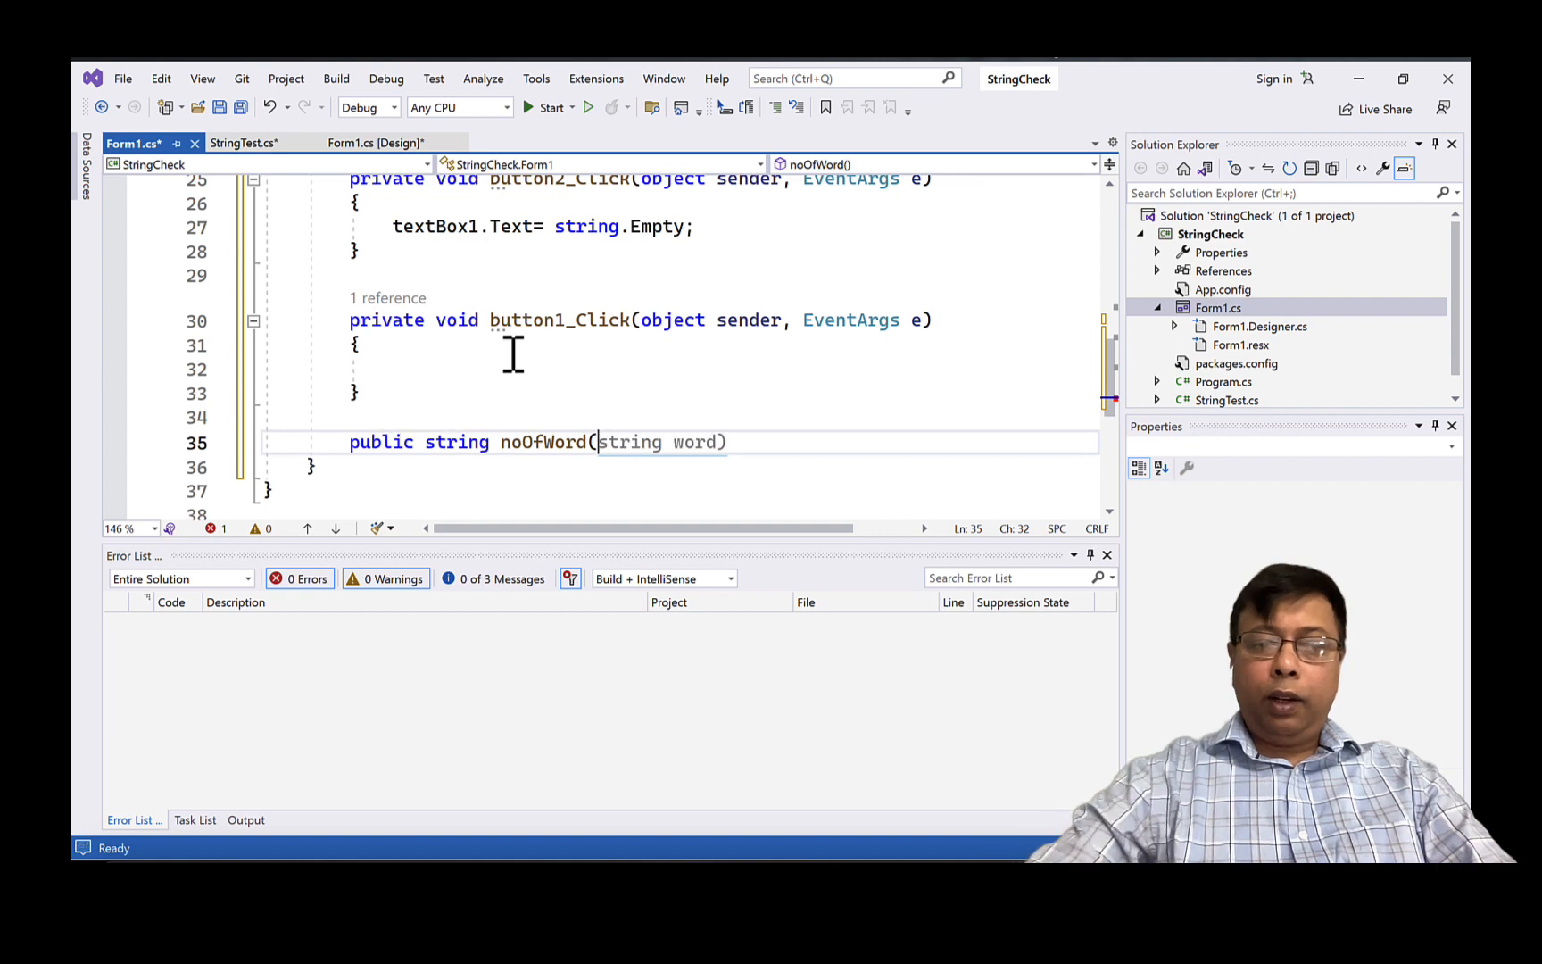
text(string text)
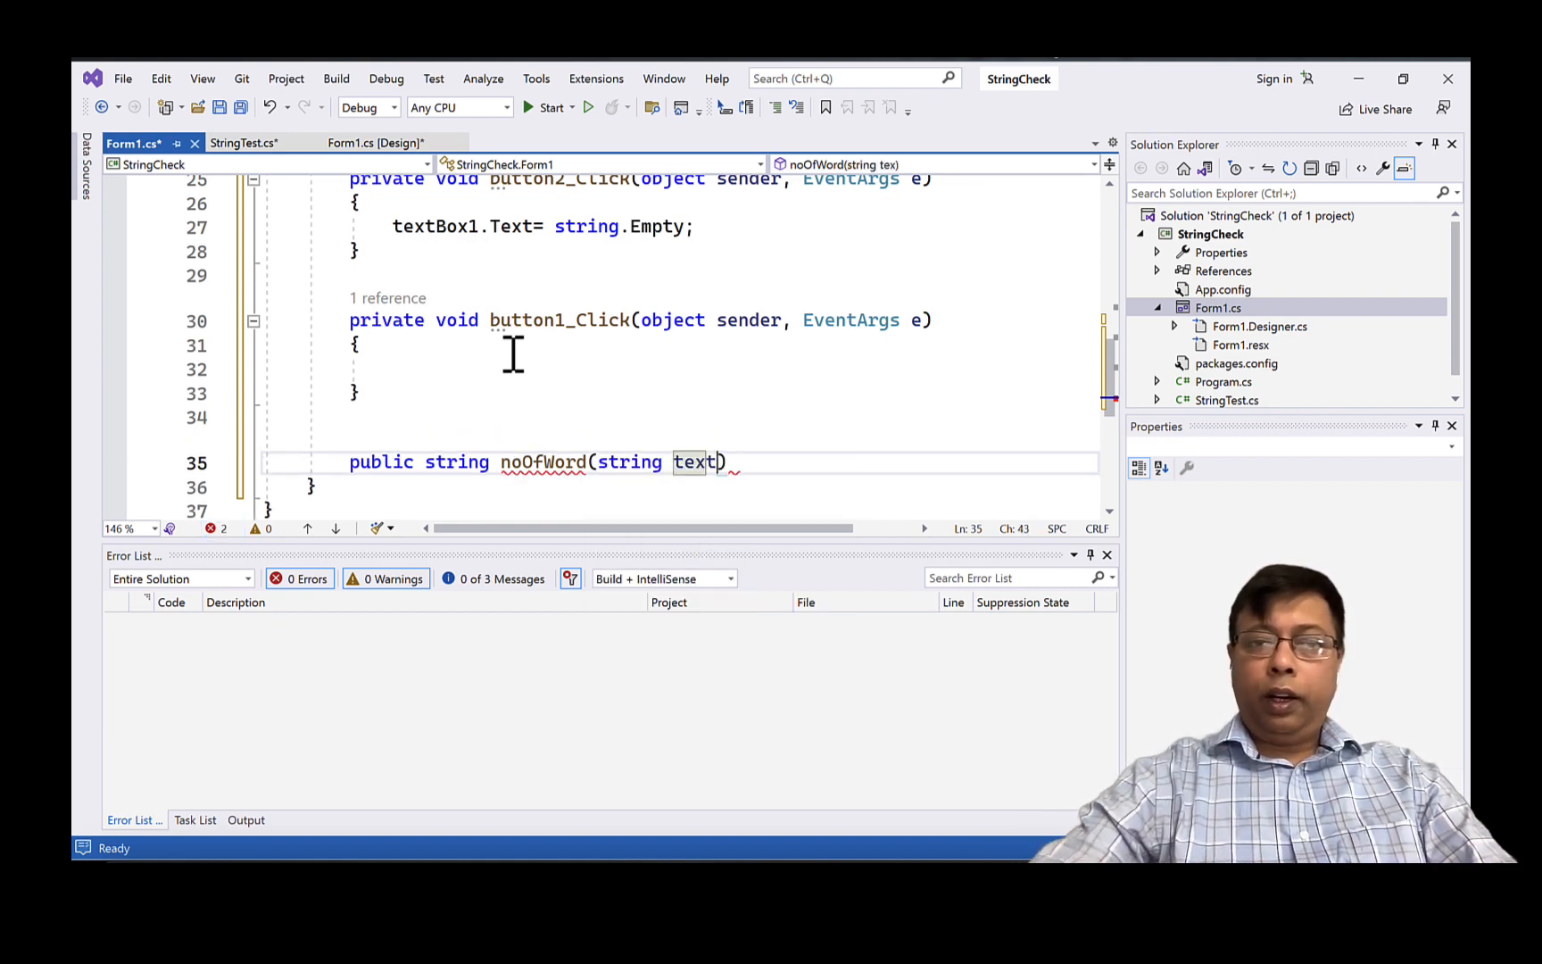
text())
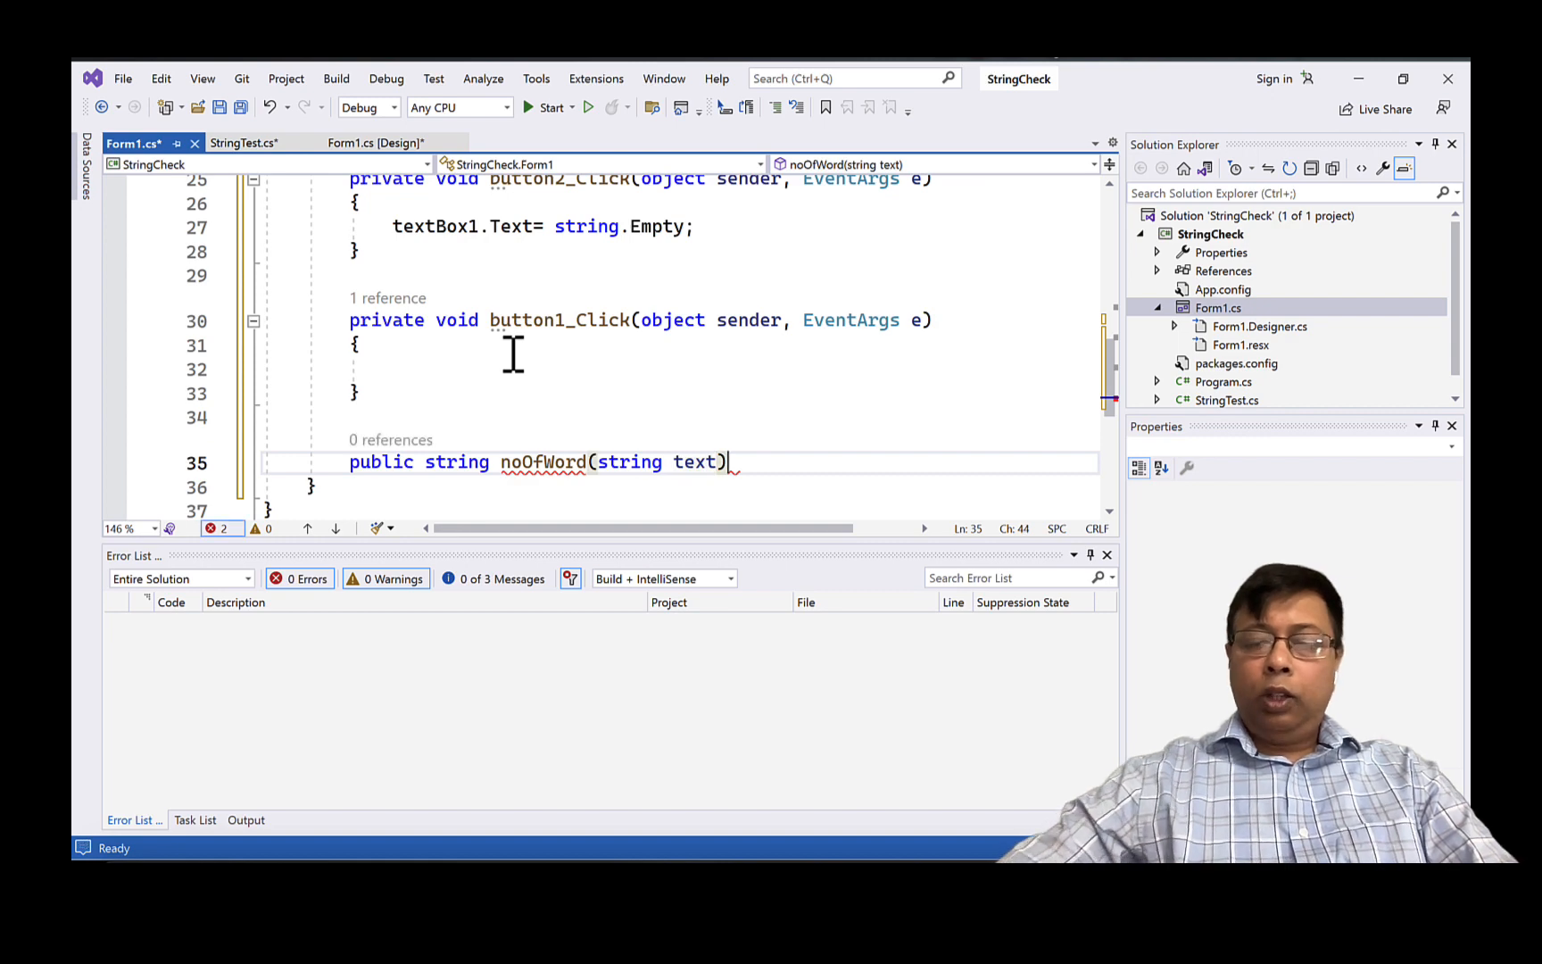
text(return text;)
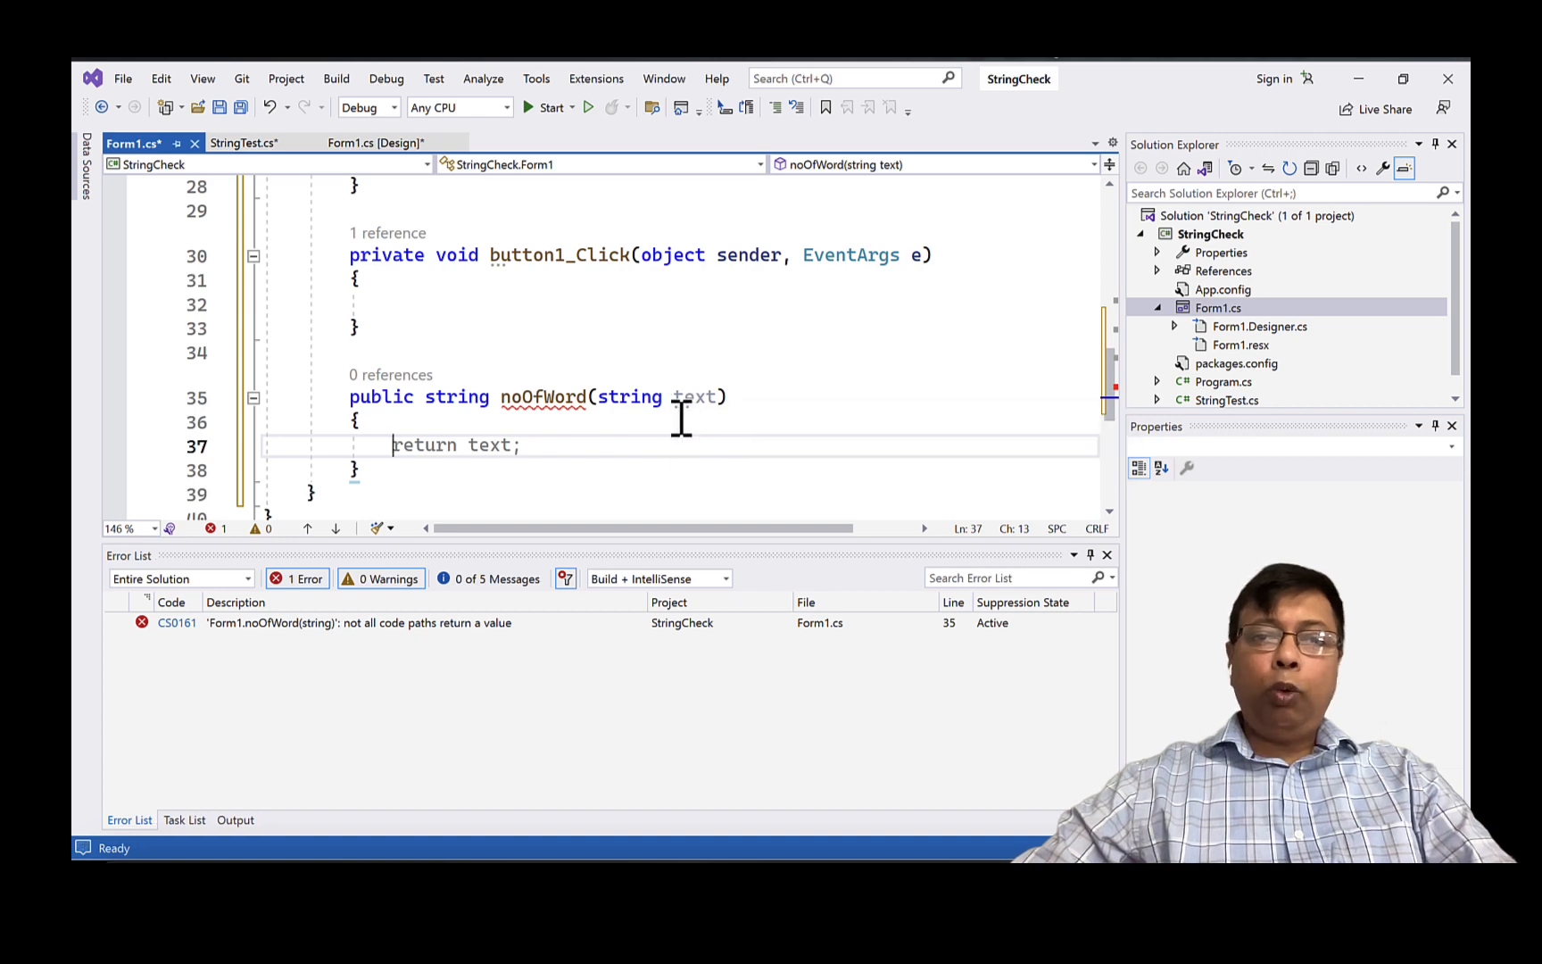
mouse_move(634, 435)
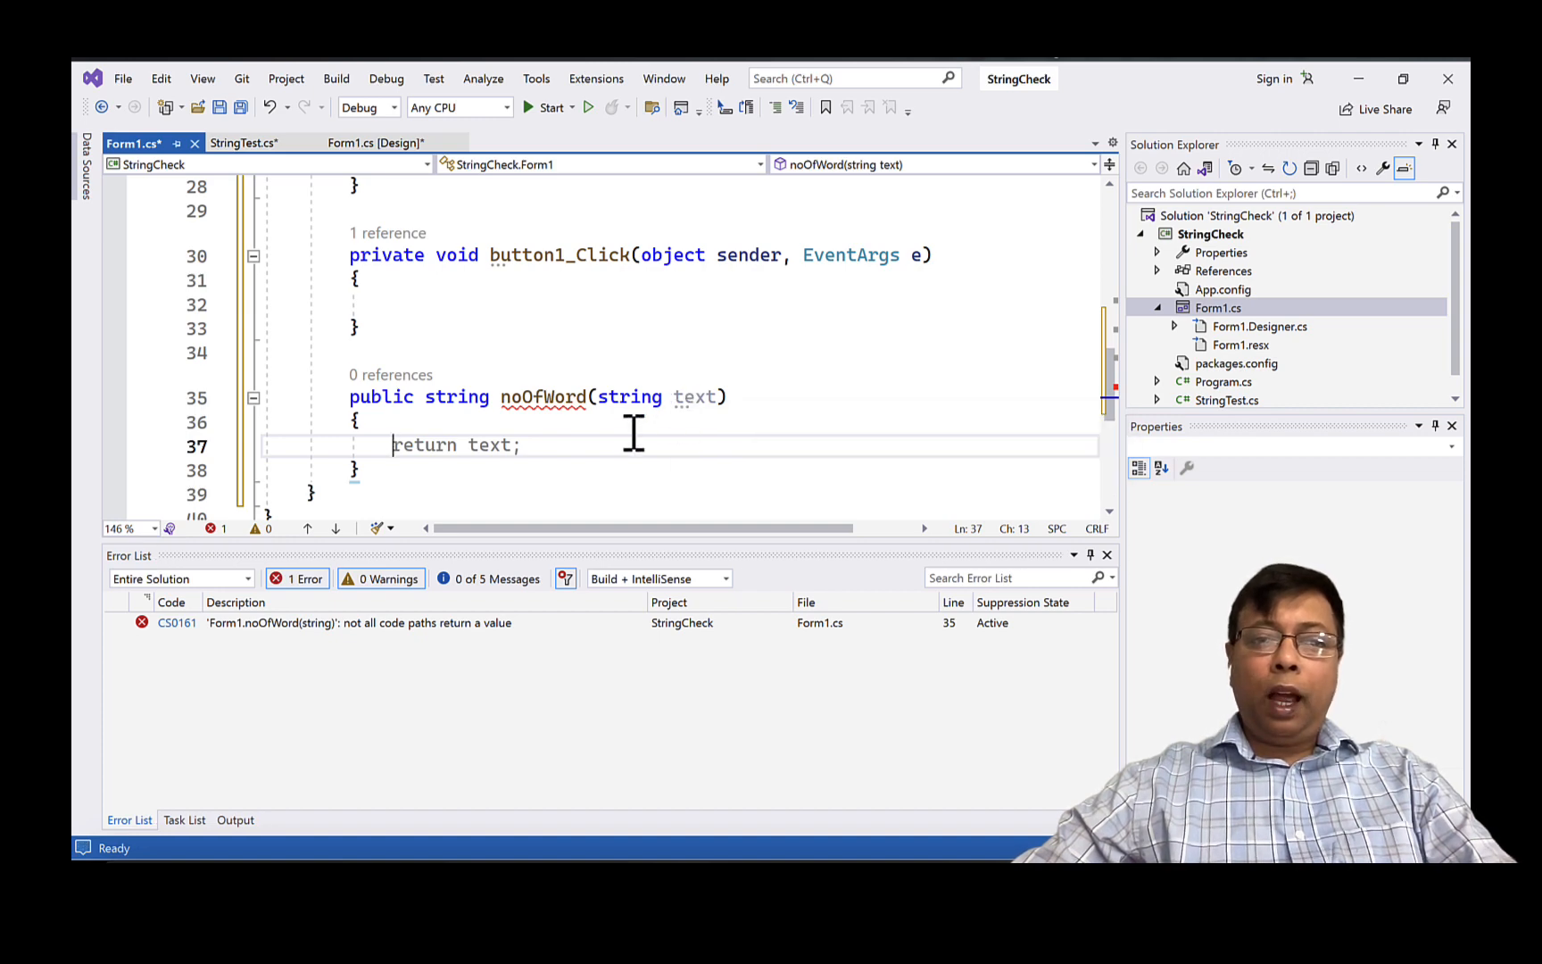
mouse_move(551, 444)
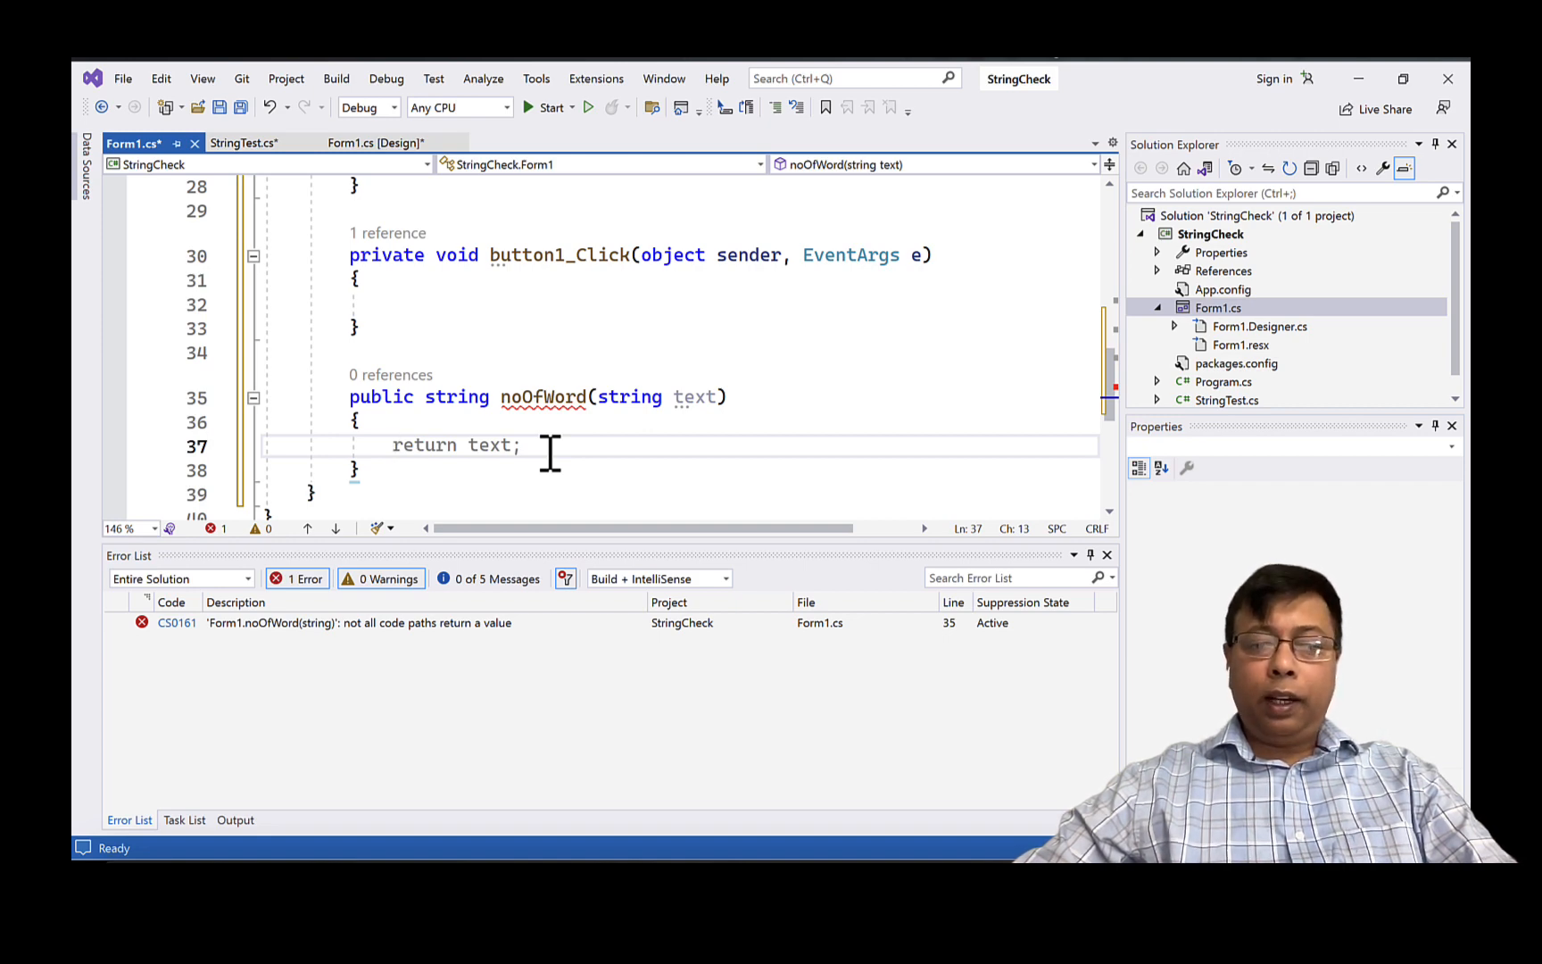
- Split text on spaces into words and return words.Length as a string
text(string[)
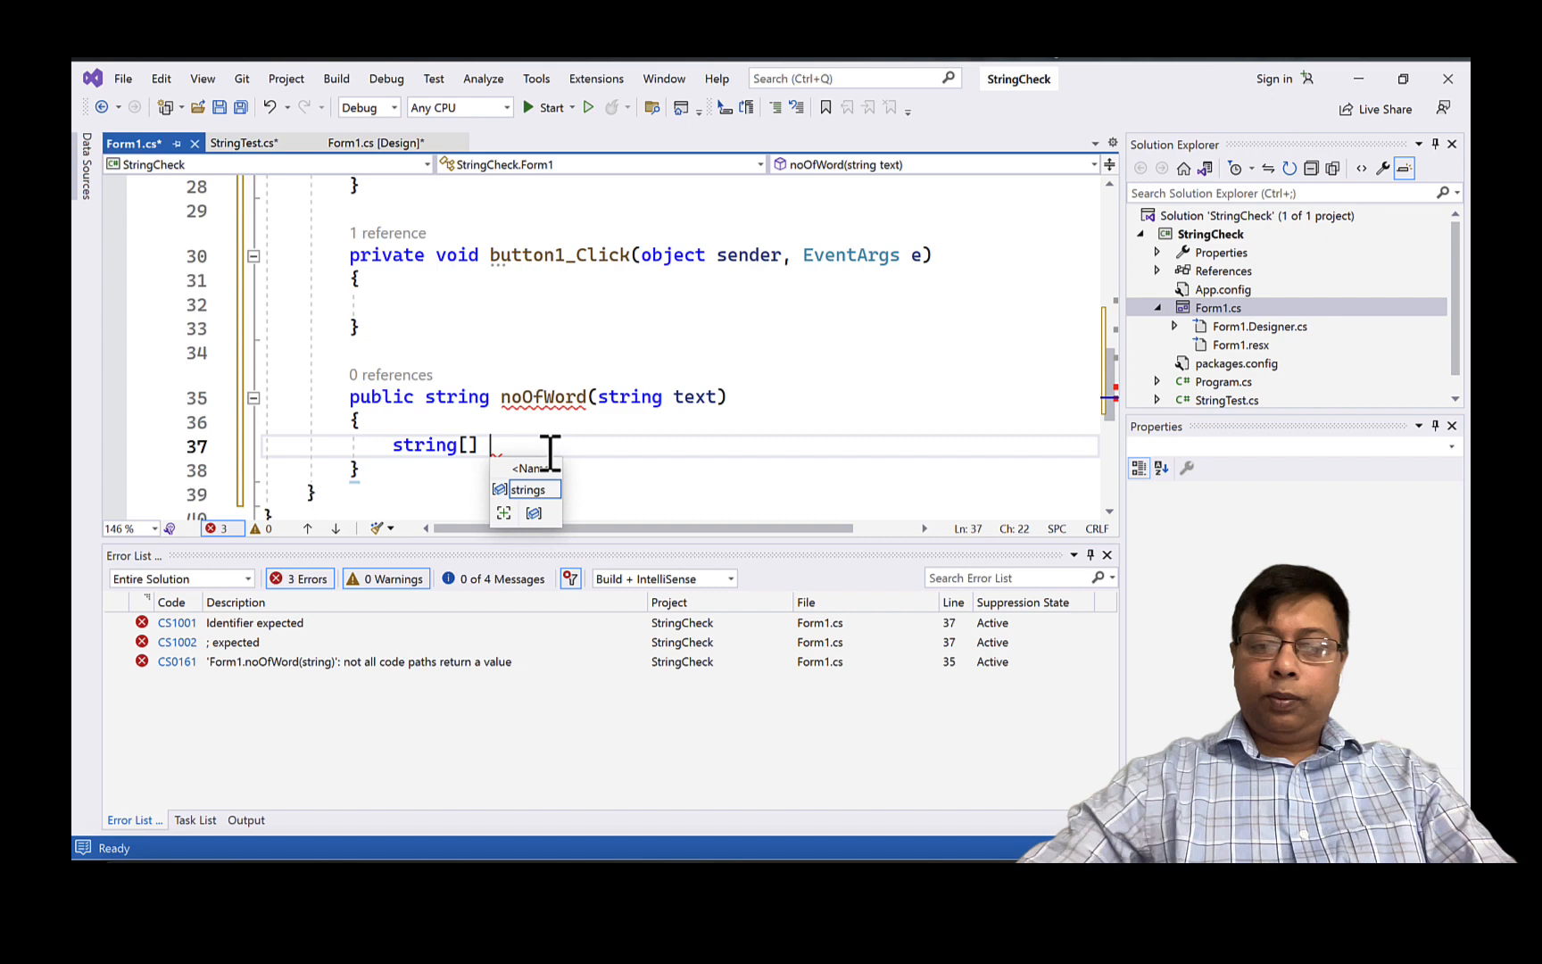
text(word)
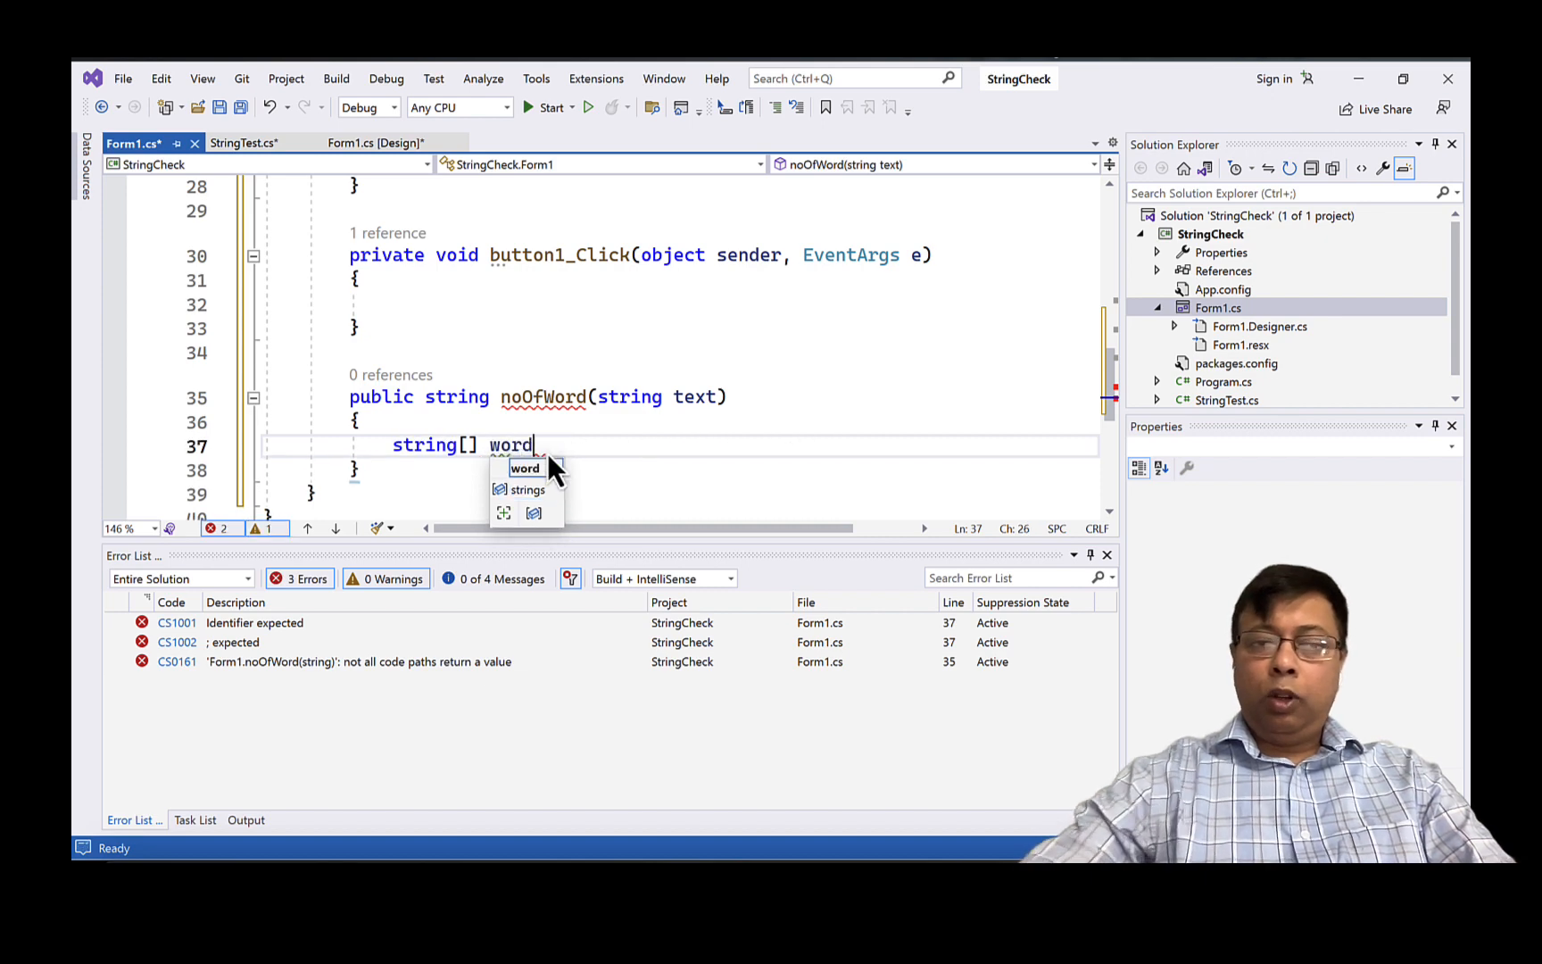
text(s = text.Split(' ');)
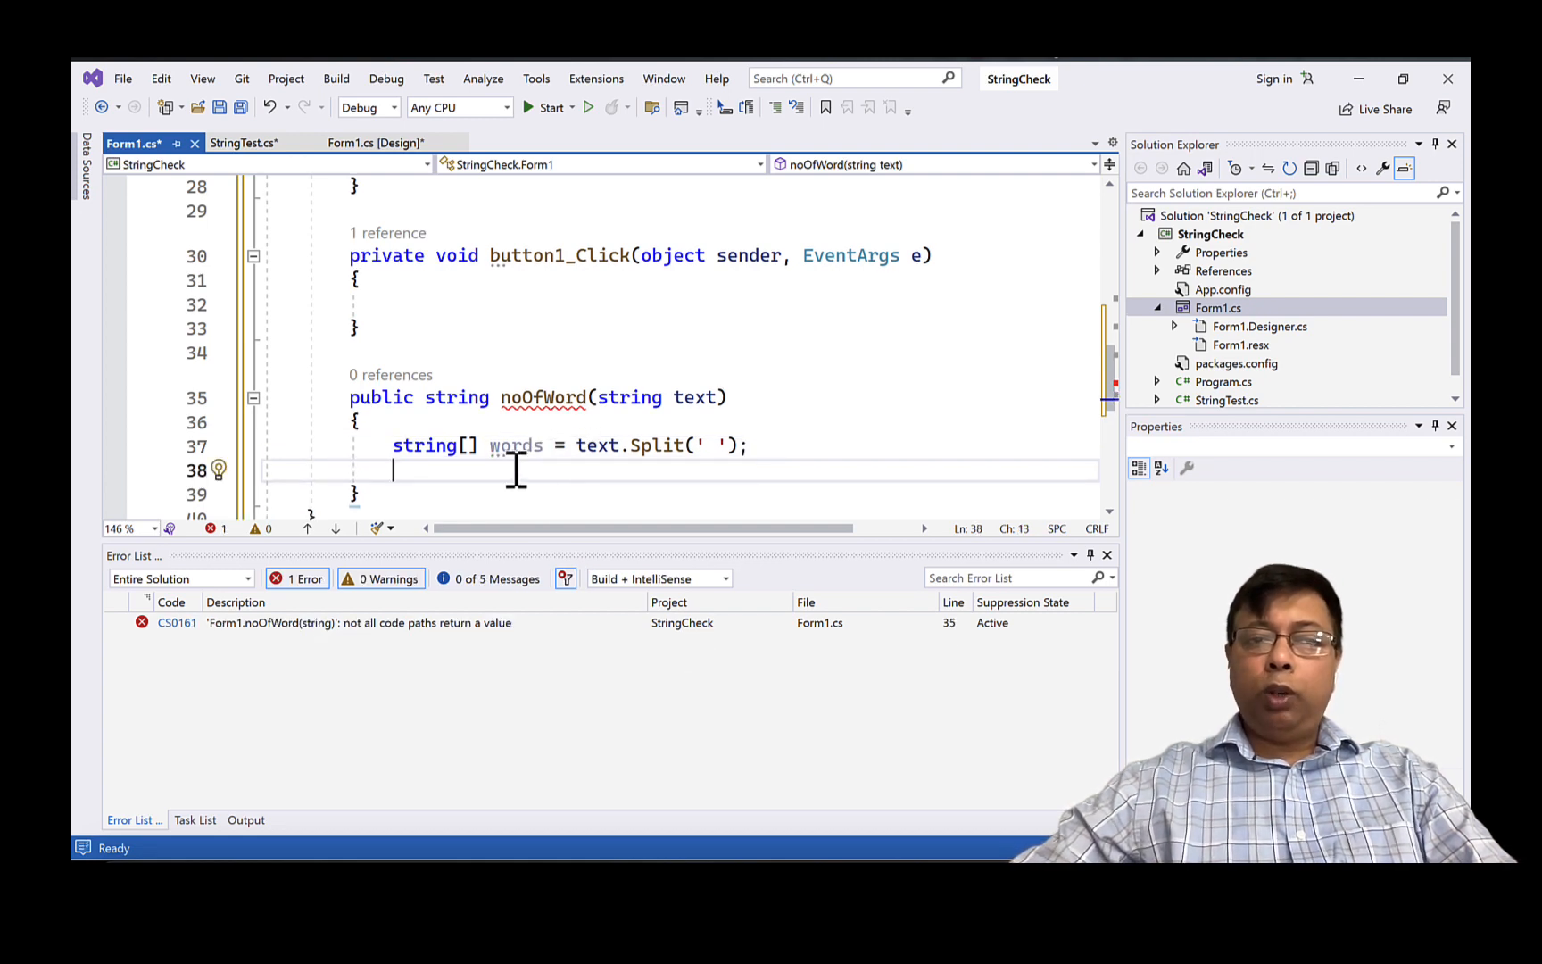
mouse_move(517, 445)
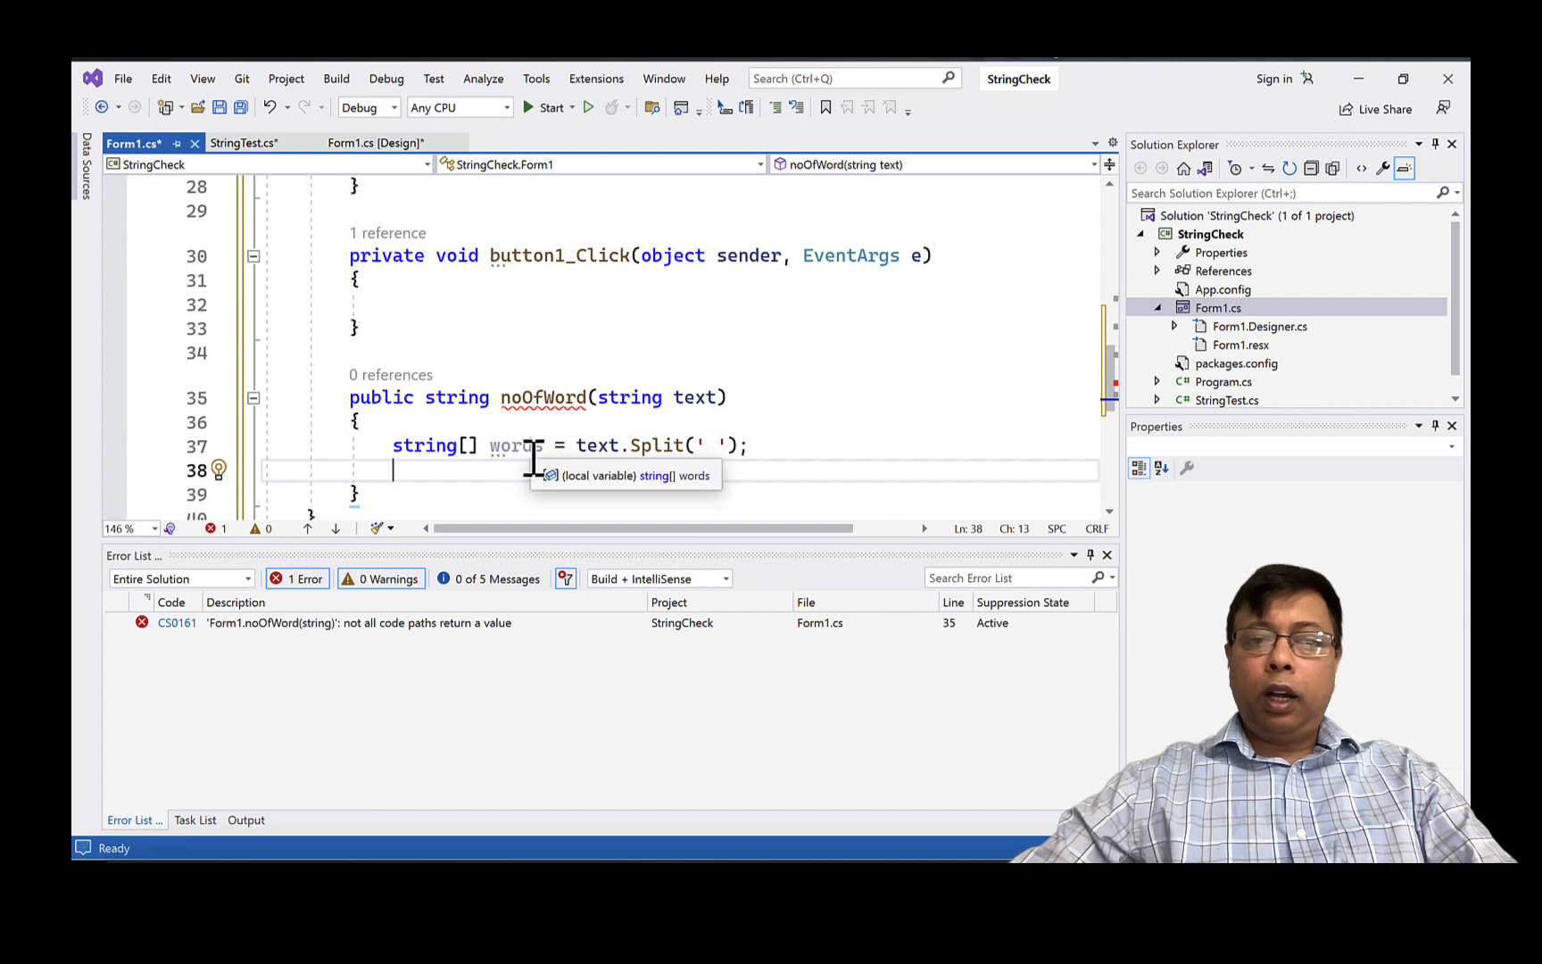
mouse_move(566, 453)
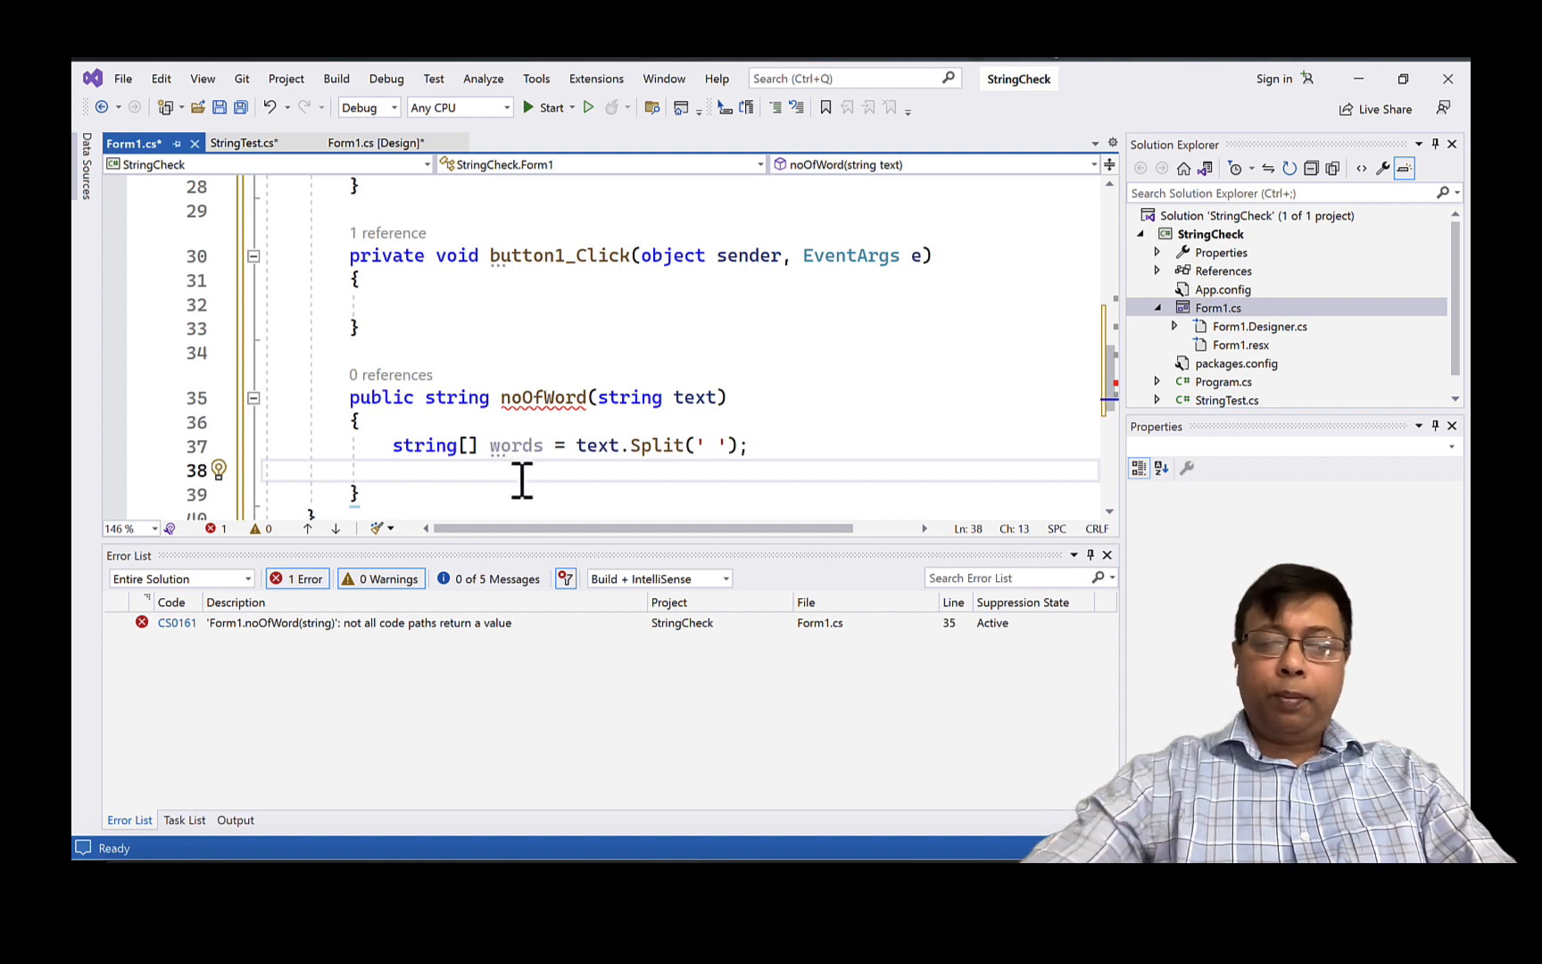
text(return)
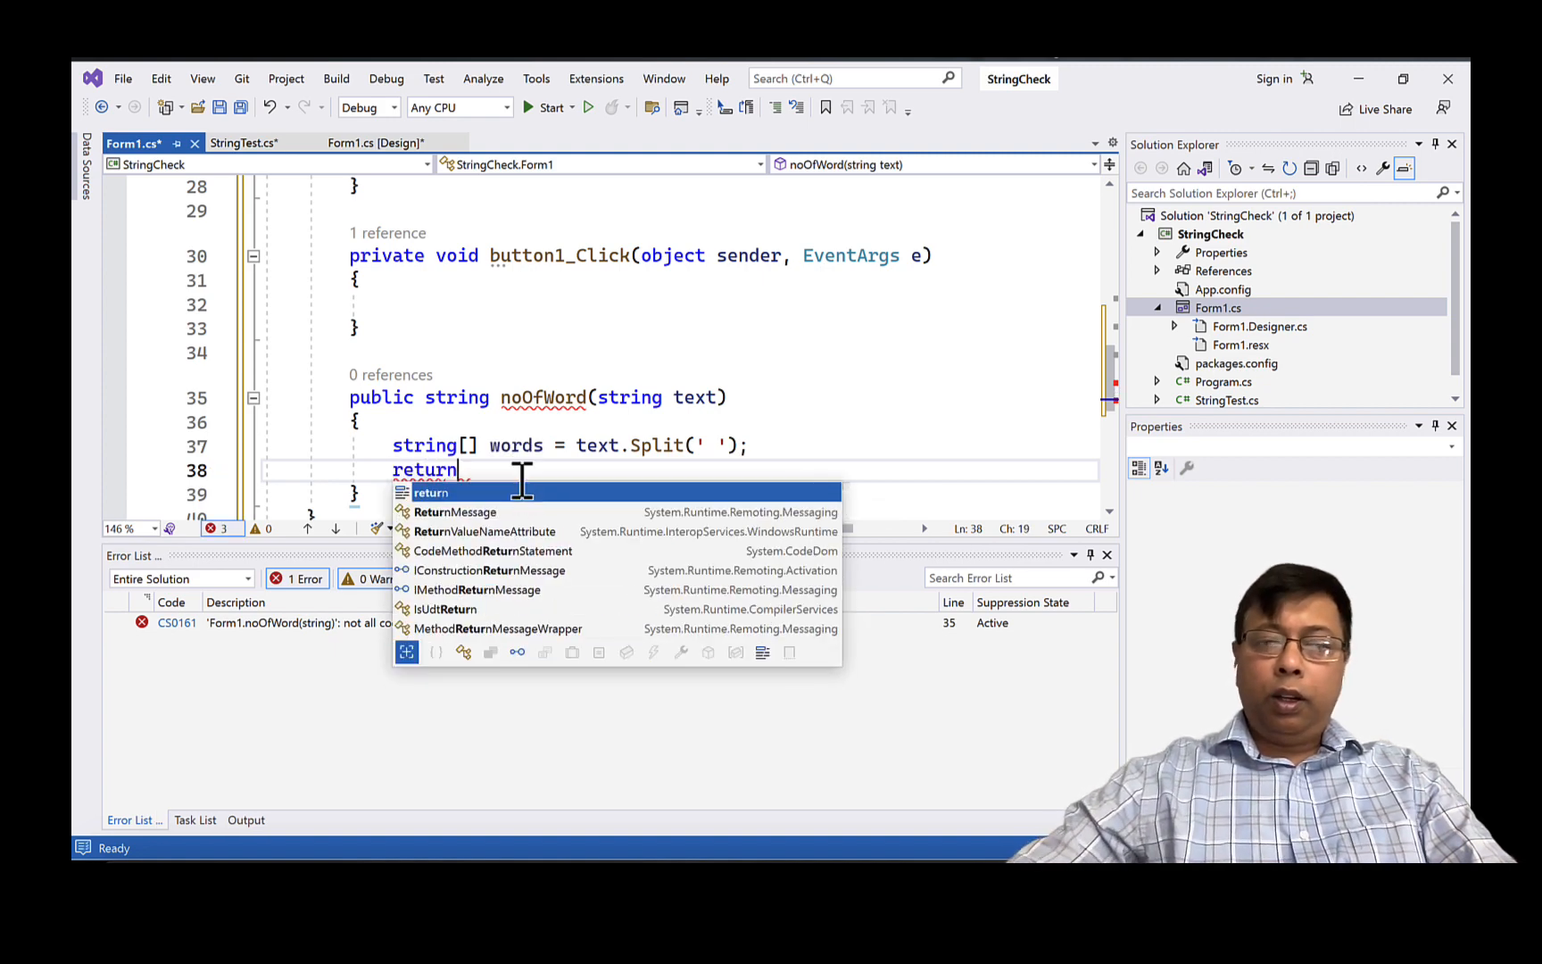
text(words[words.Length - 1];)
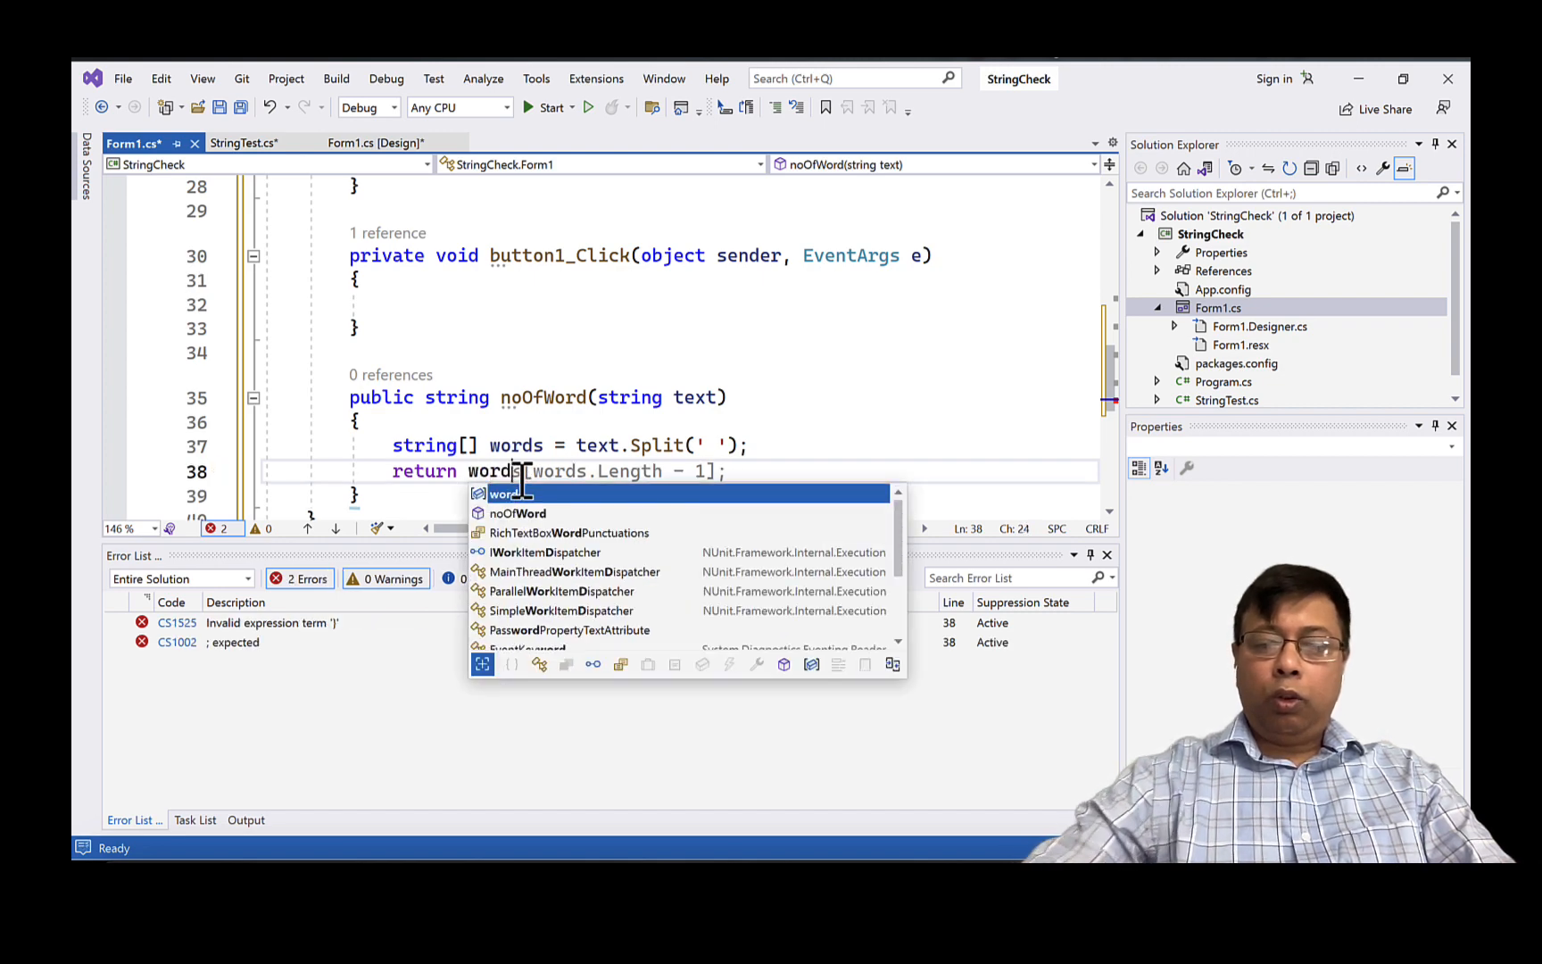
text(.L)
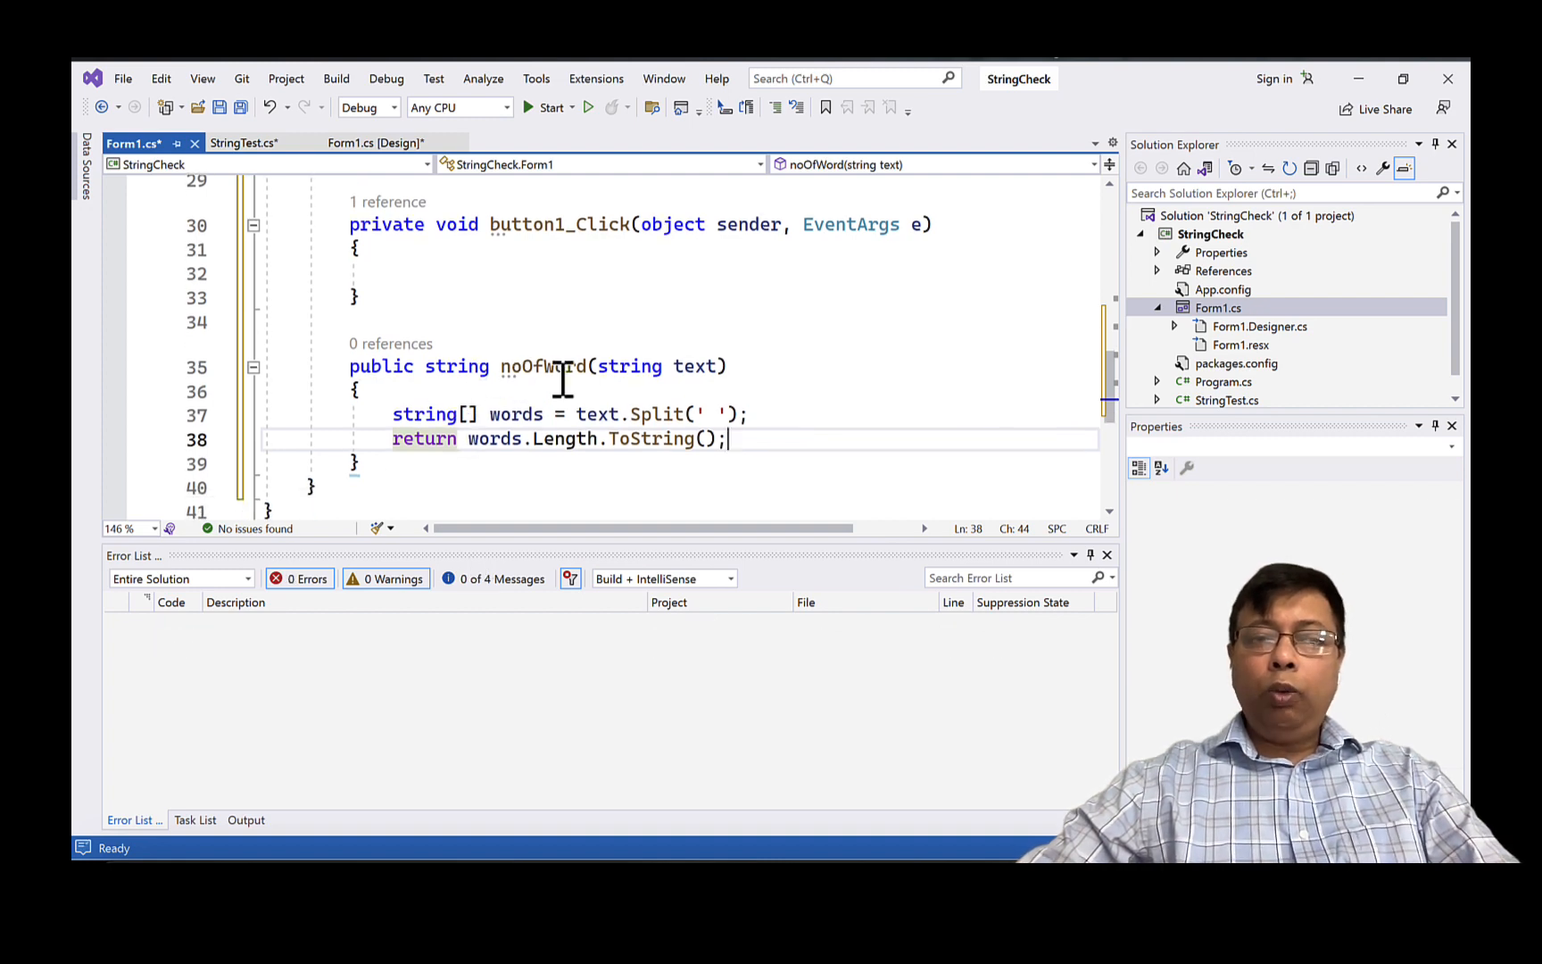
mouse_move(455, 366)
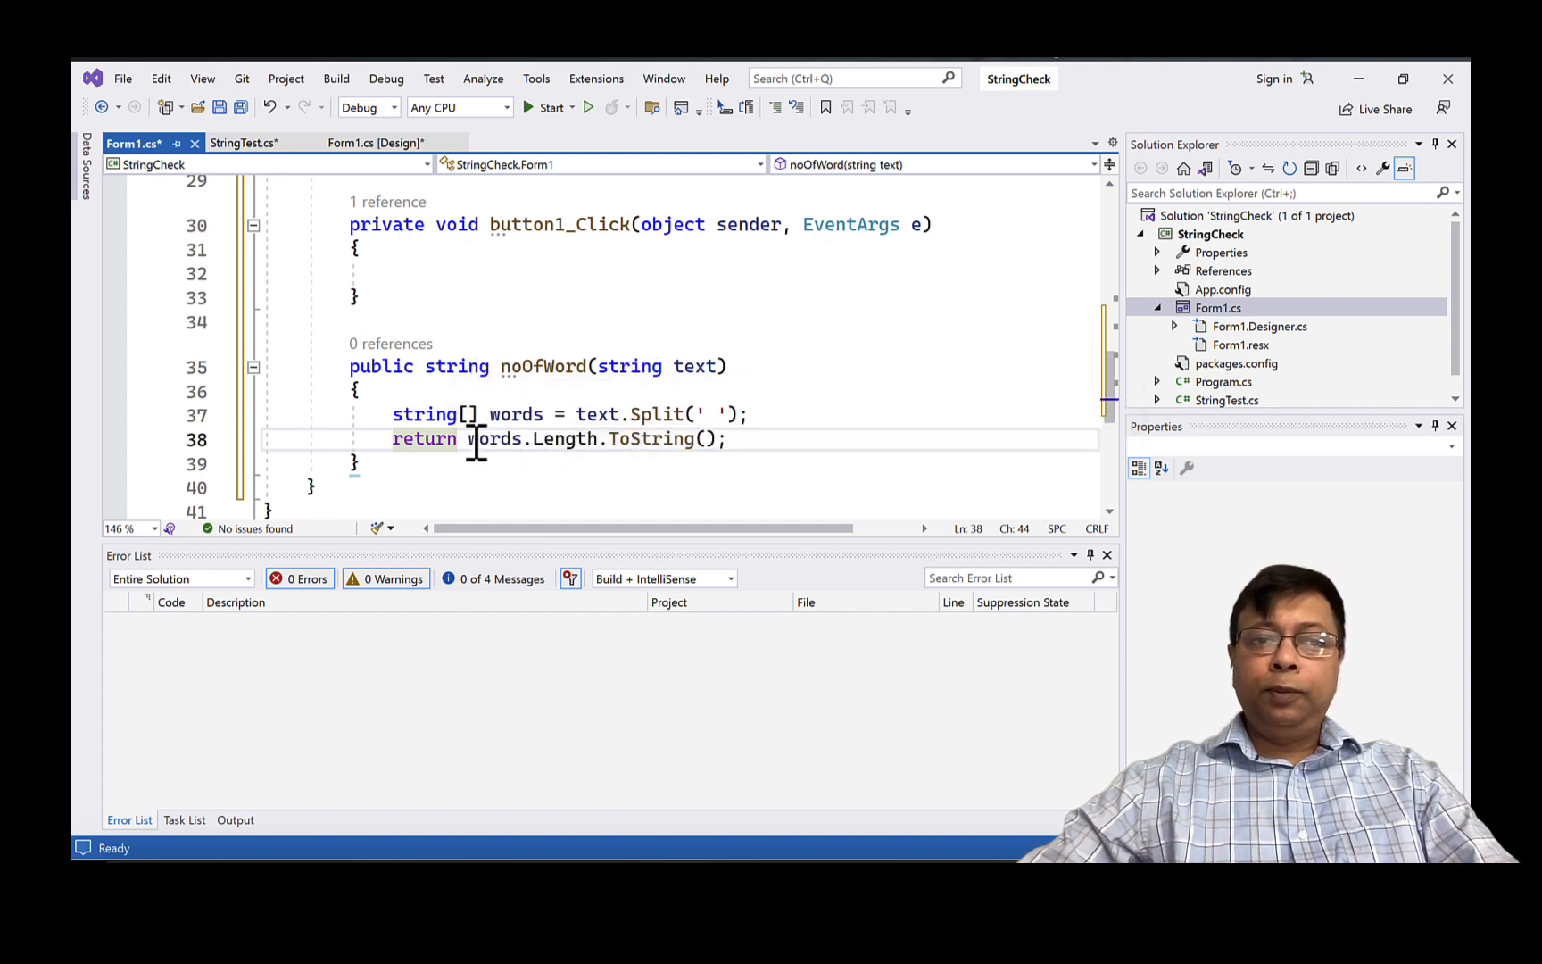
mouse_move(430, 439)
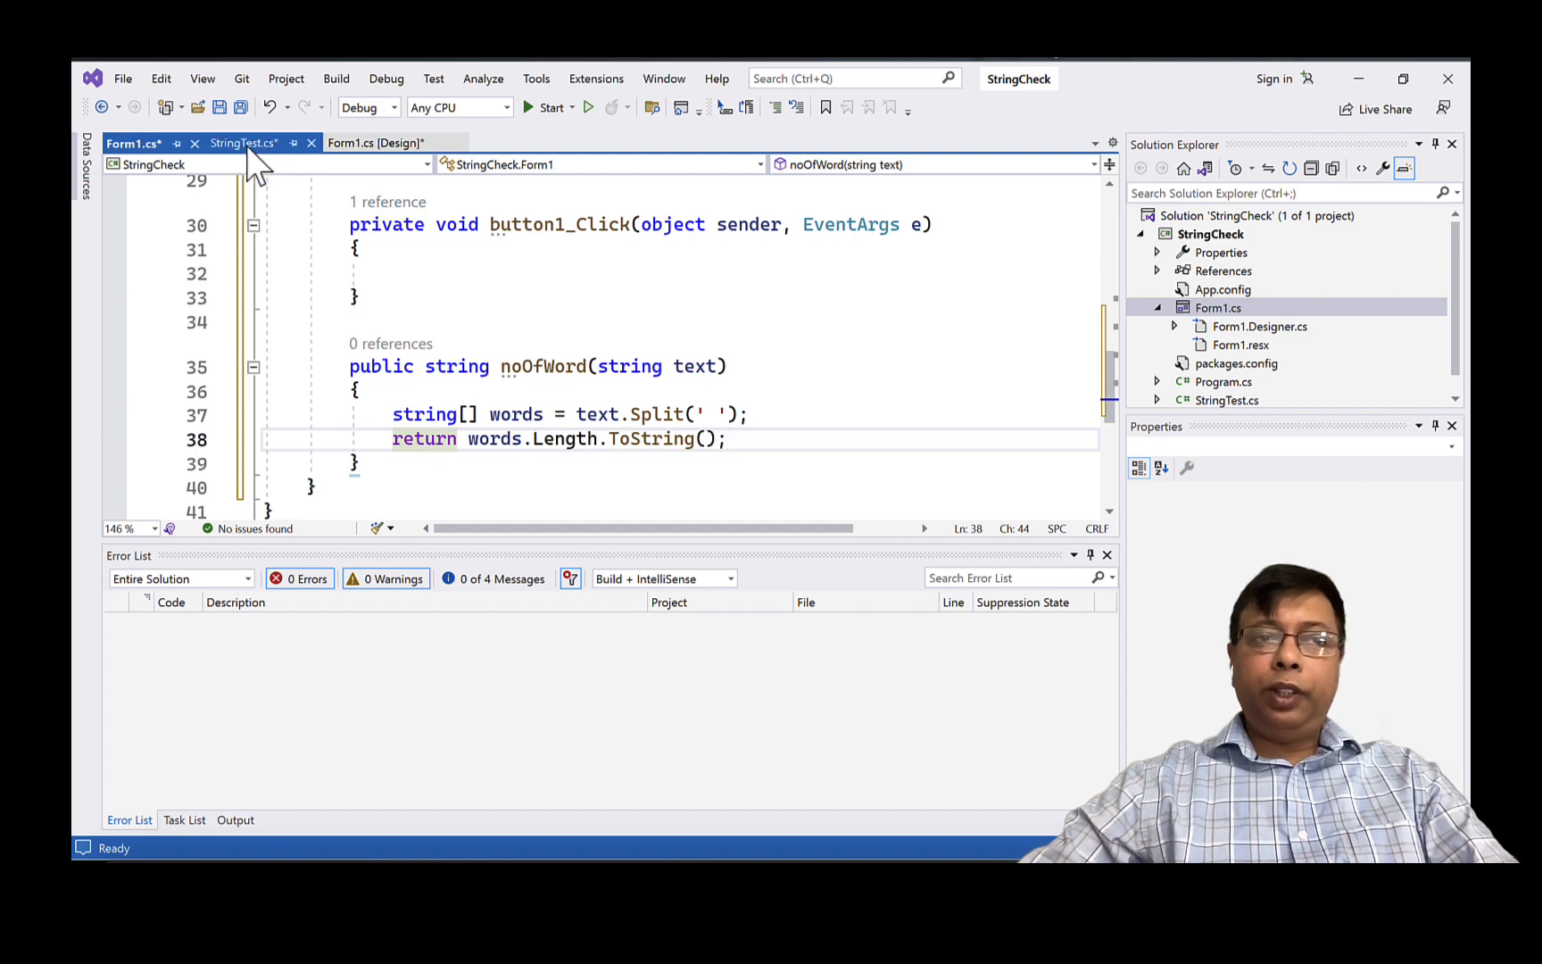
click(242, 143)
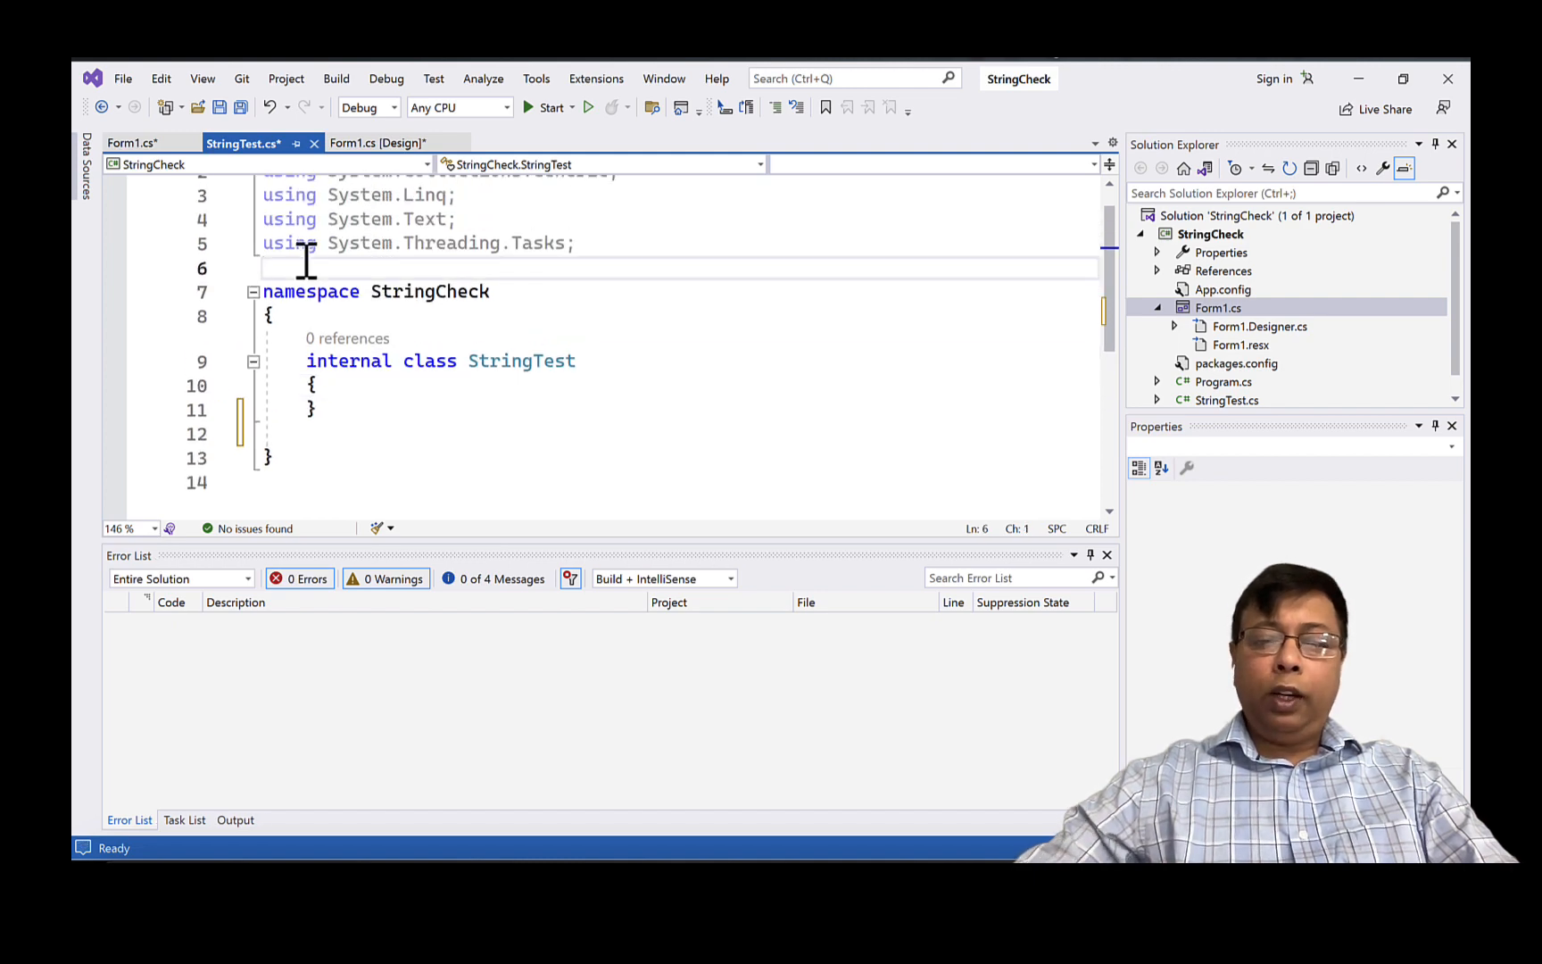
- Import NUnit.Framework and mark the StringTest class with [TestFixture]
text(using)
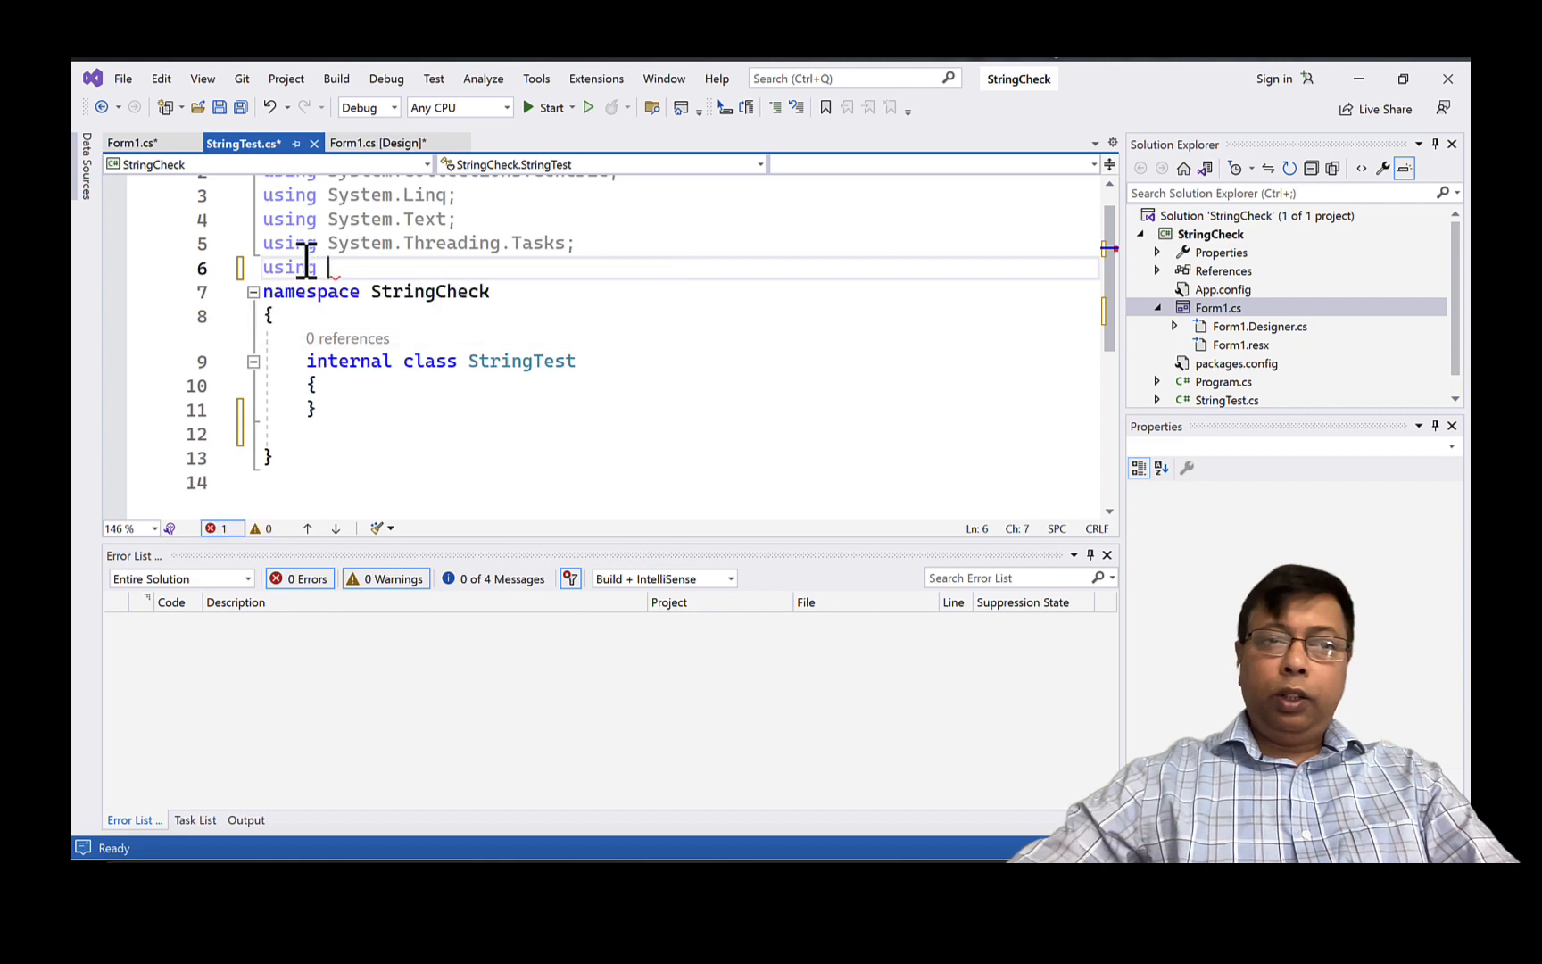
text(Nun)
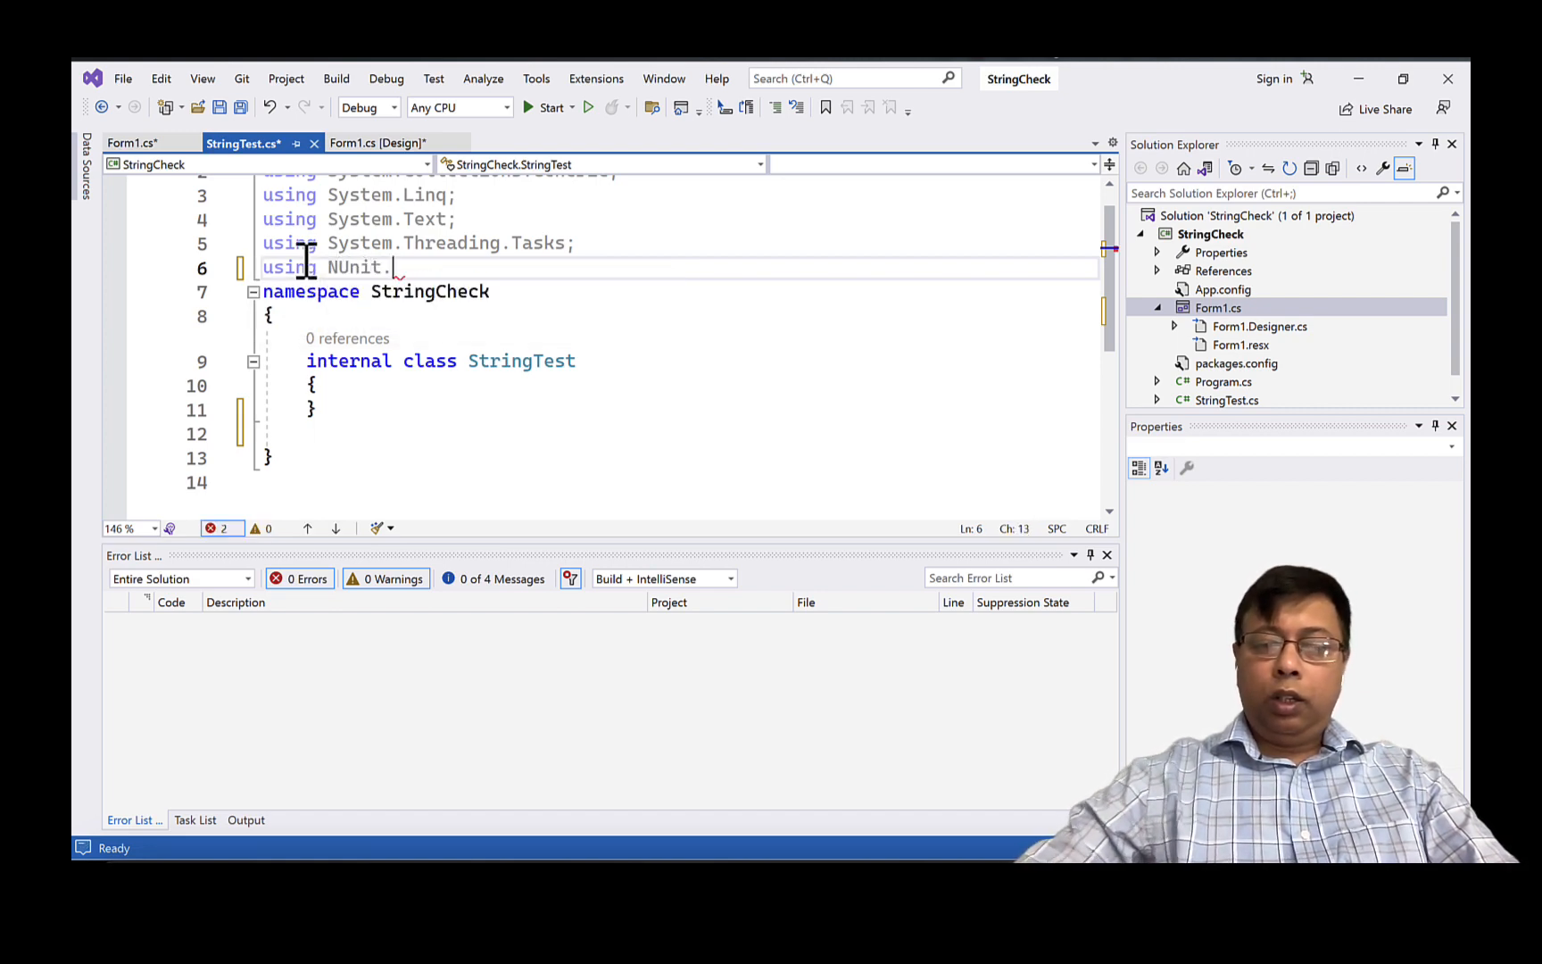
text(Framework)
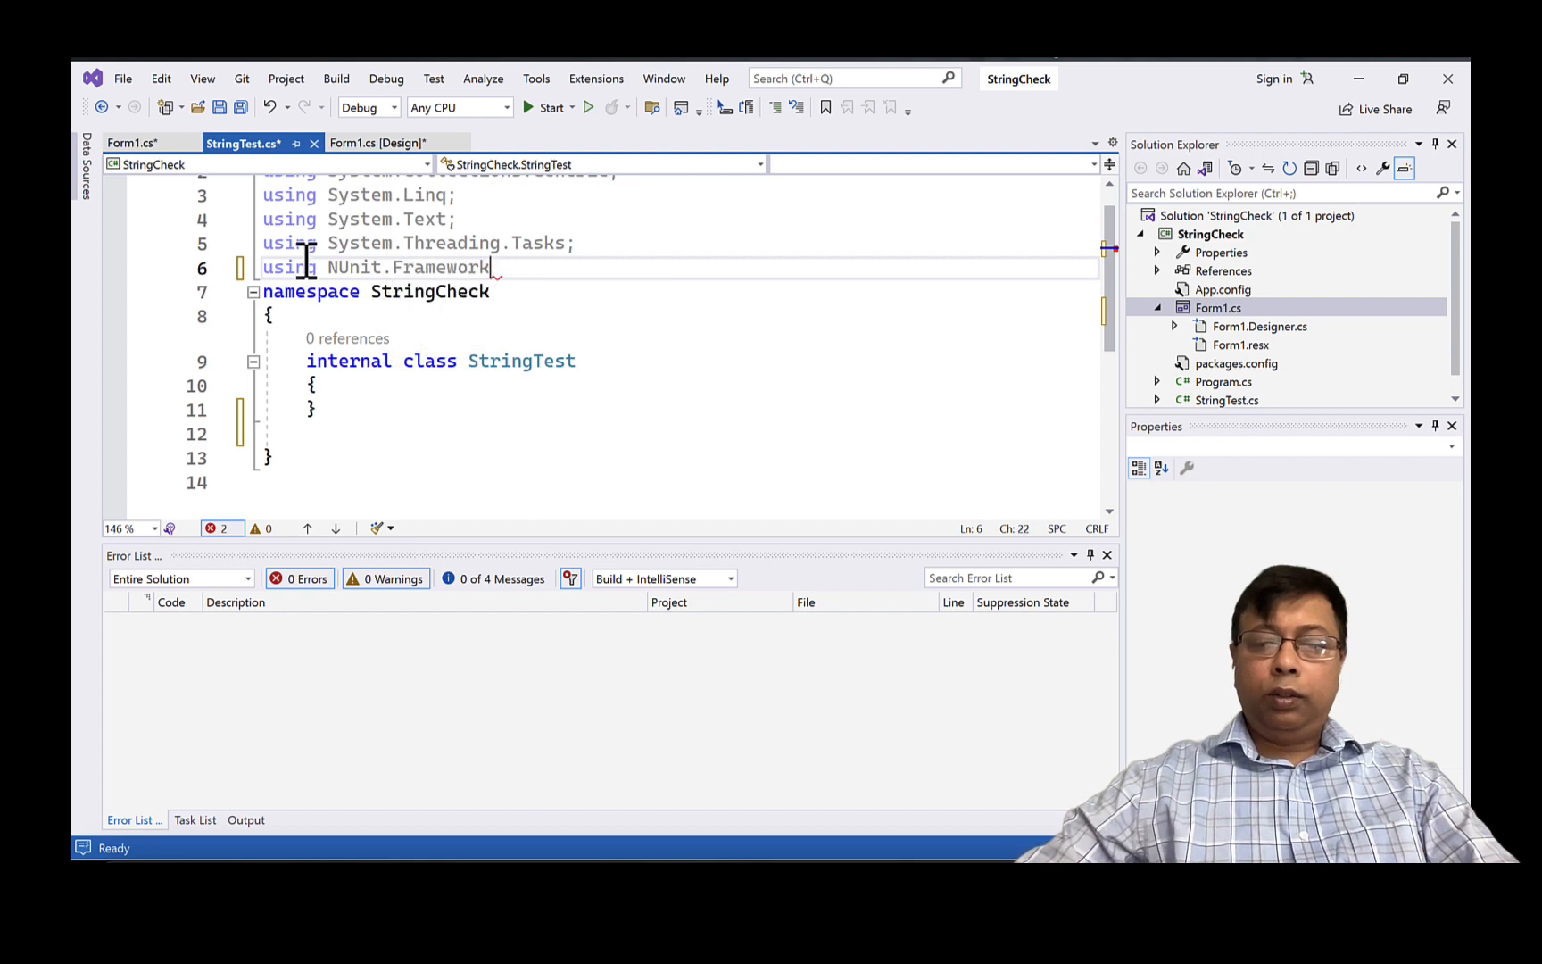
text(;)
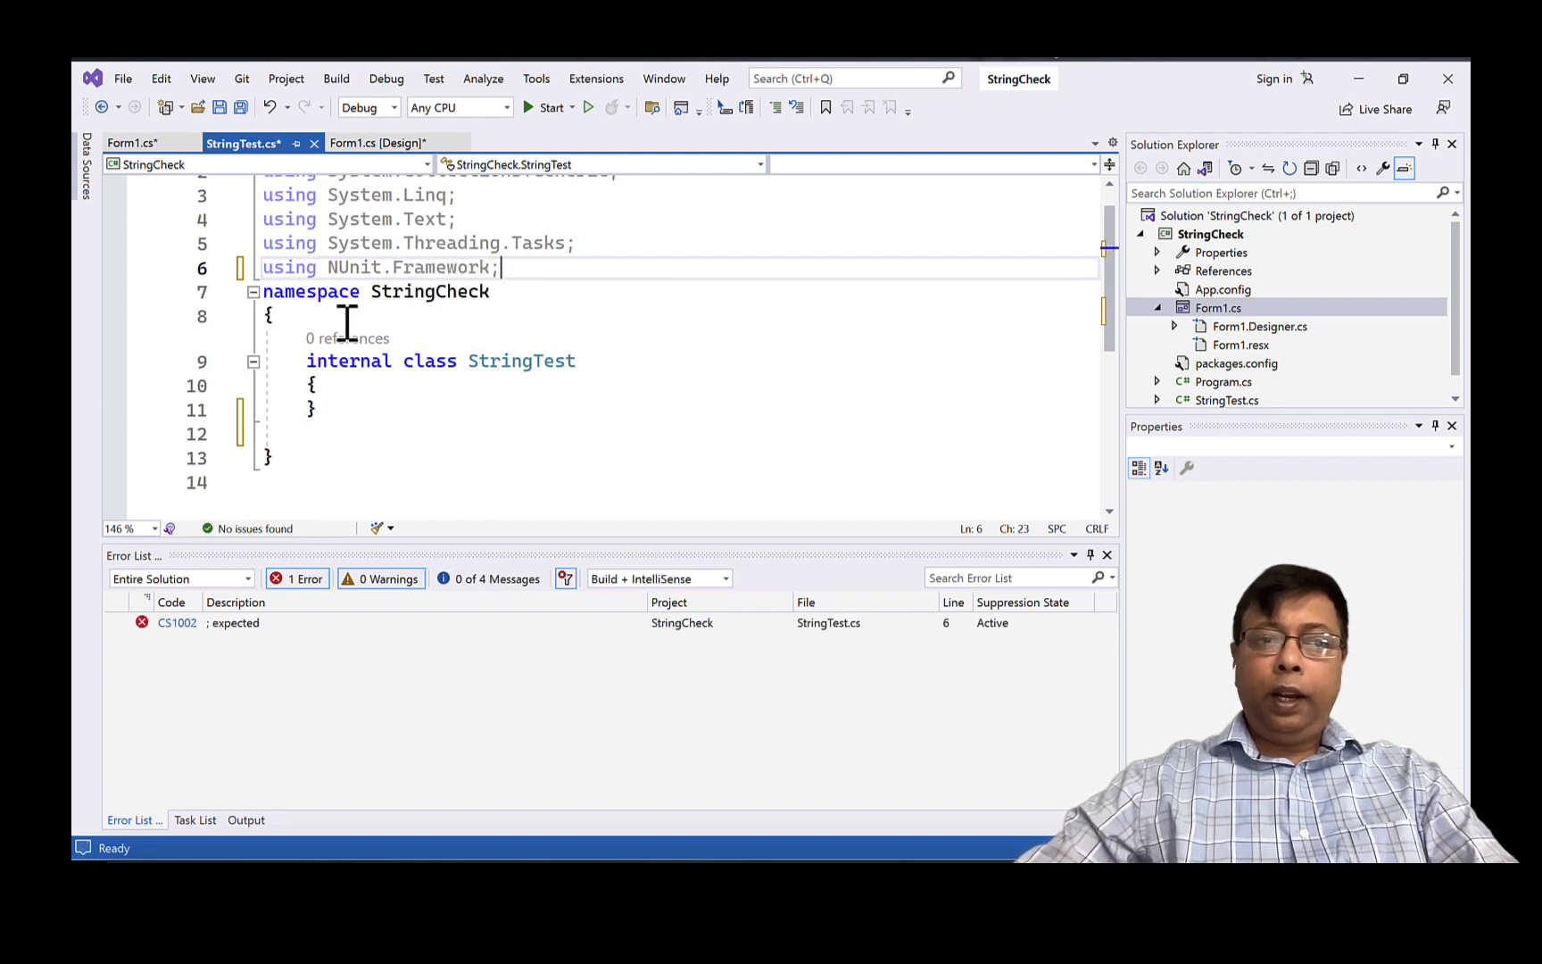
text([TestFixture])
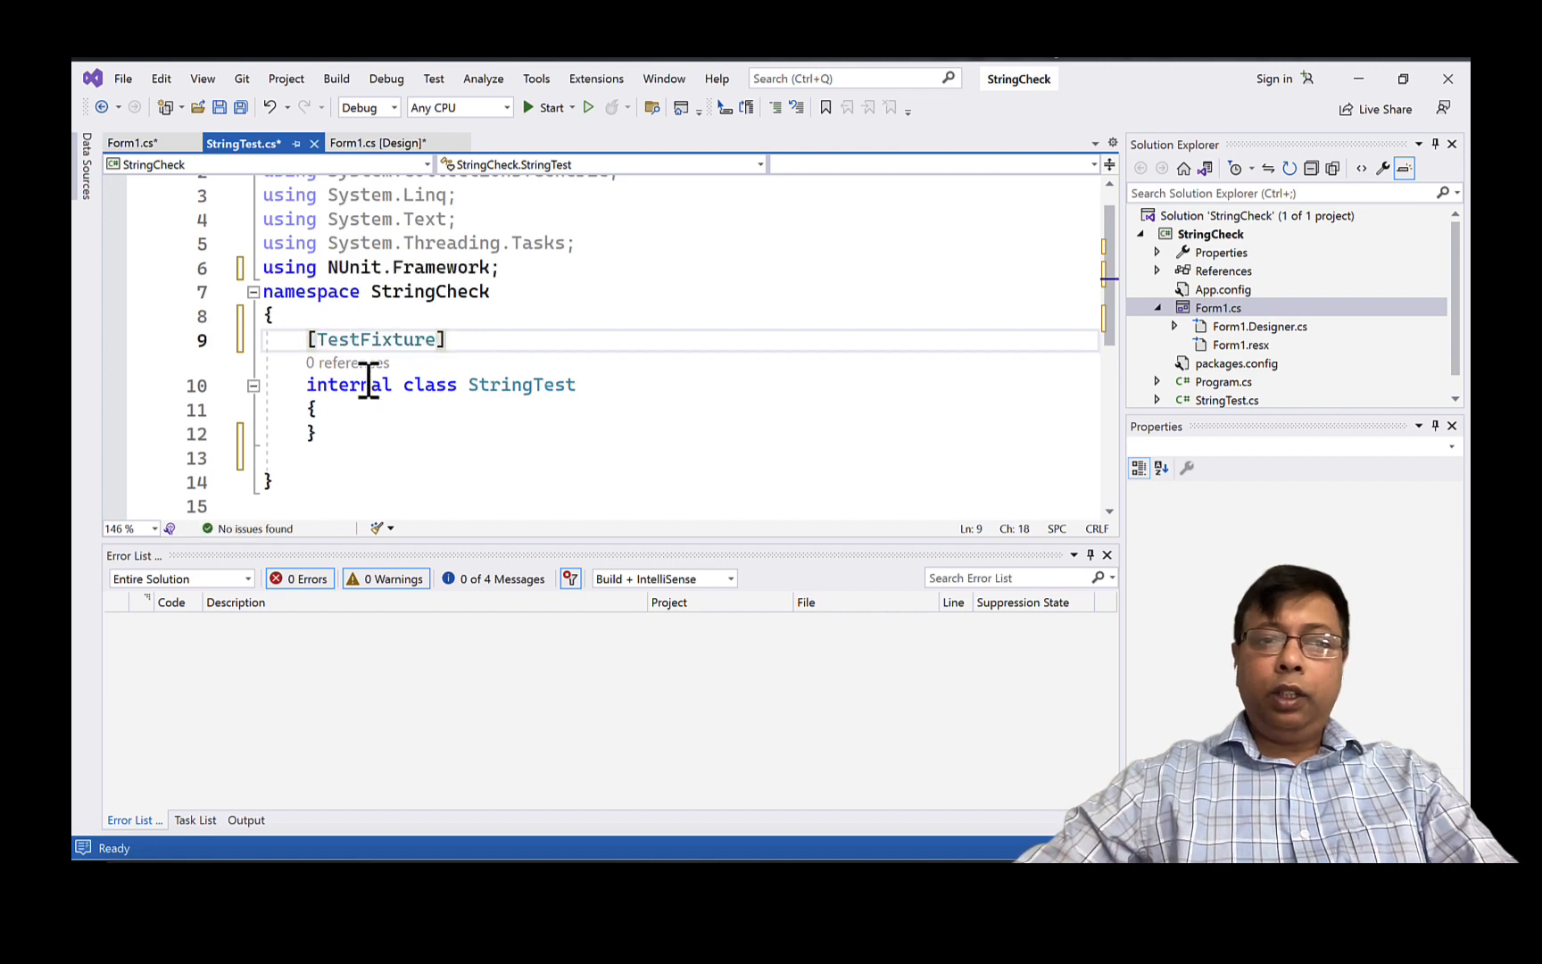
- Add an empty [Test] public void noOfWord_valid() method
text([Test])
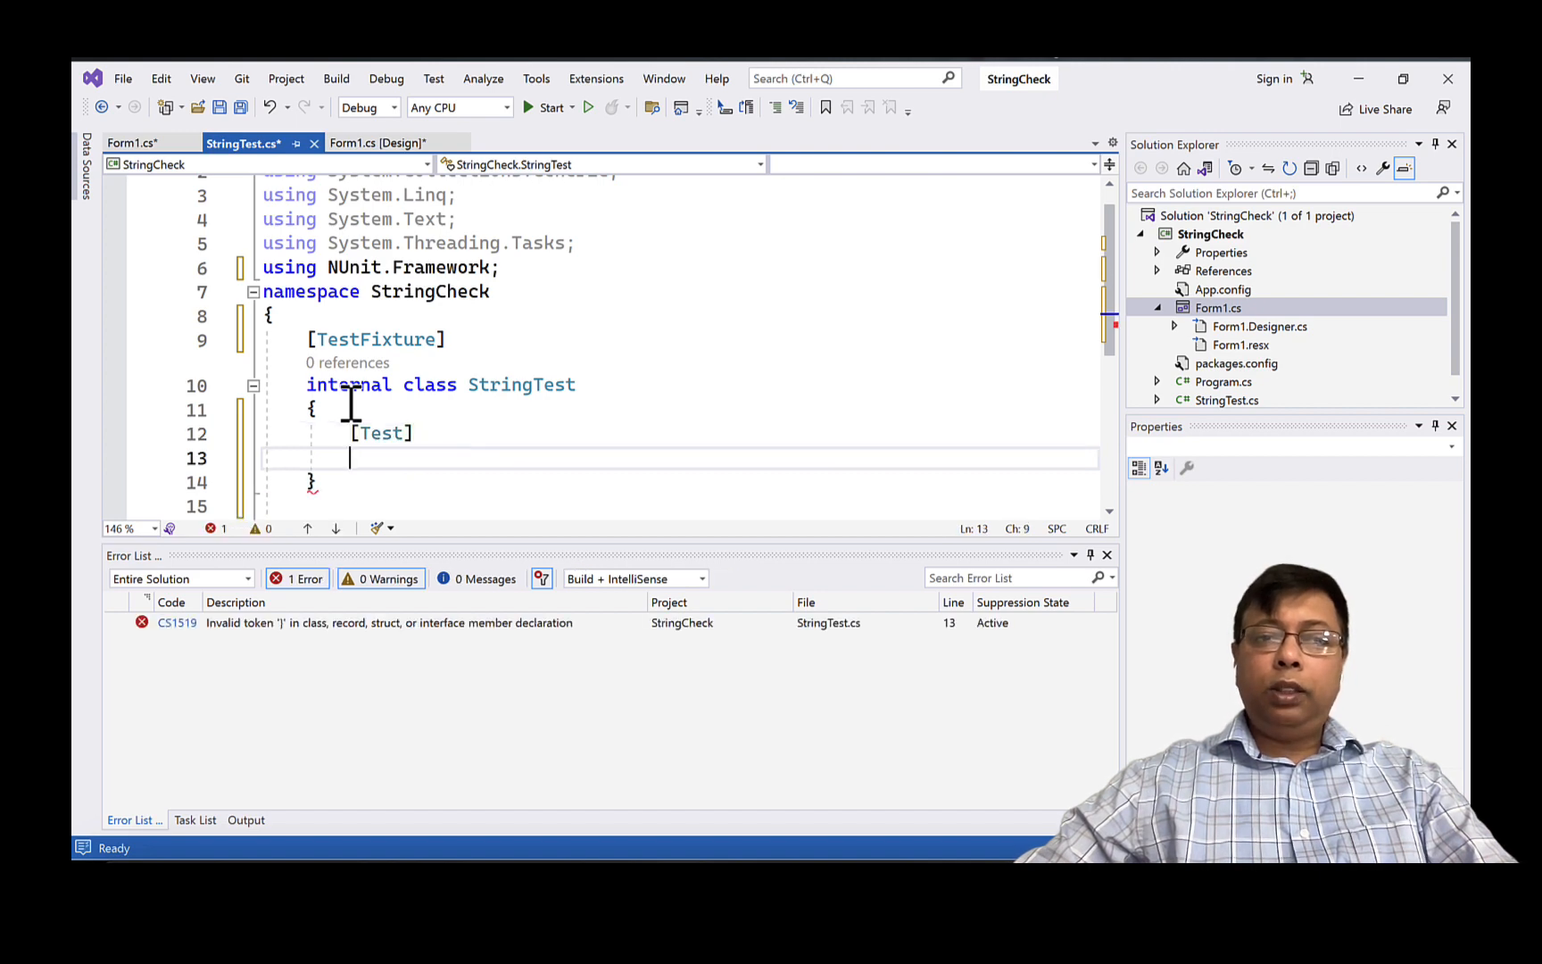
text(p)
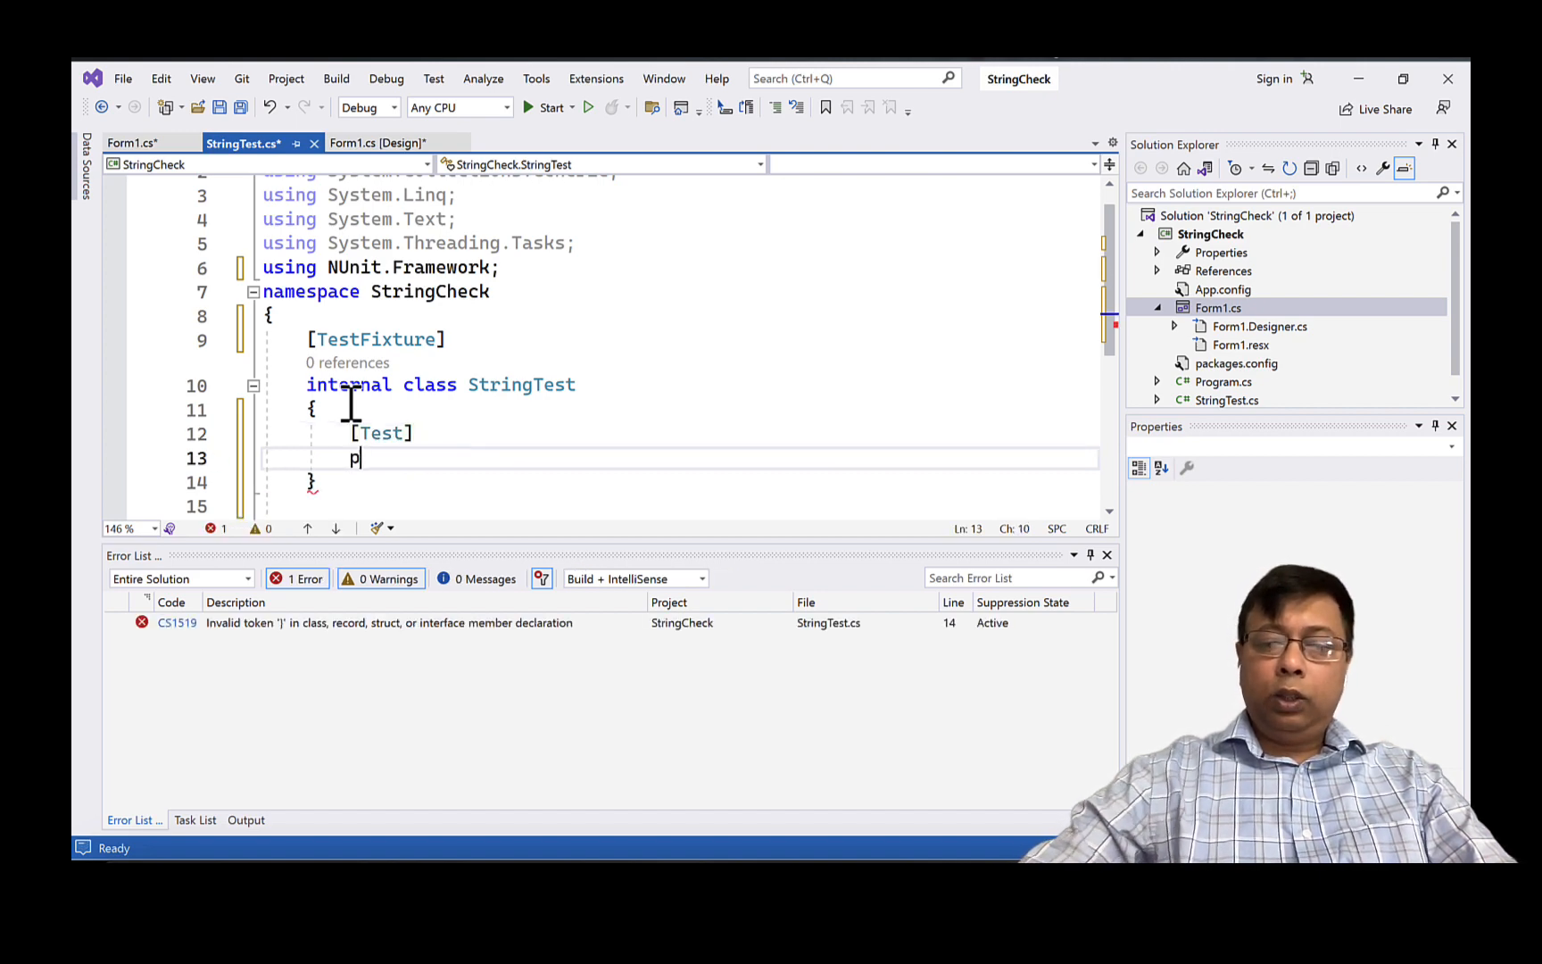
text(ublic void Test() {)
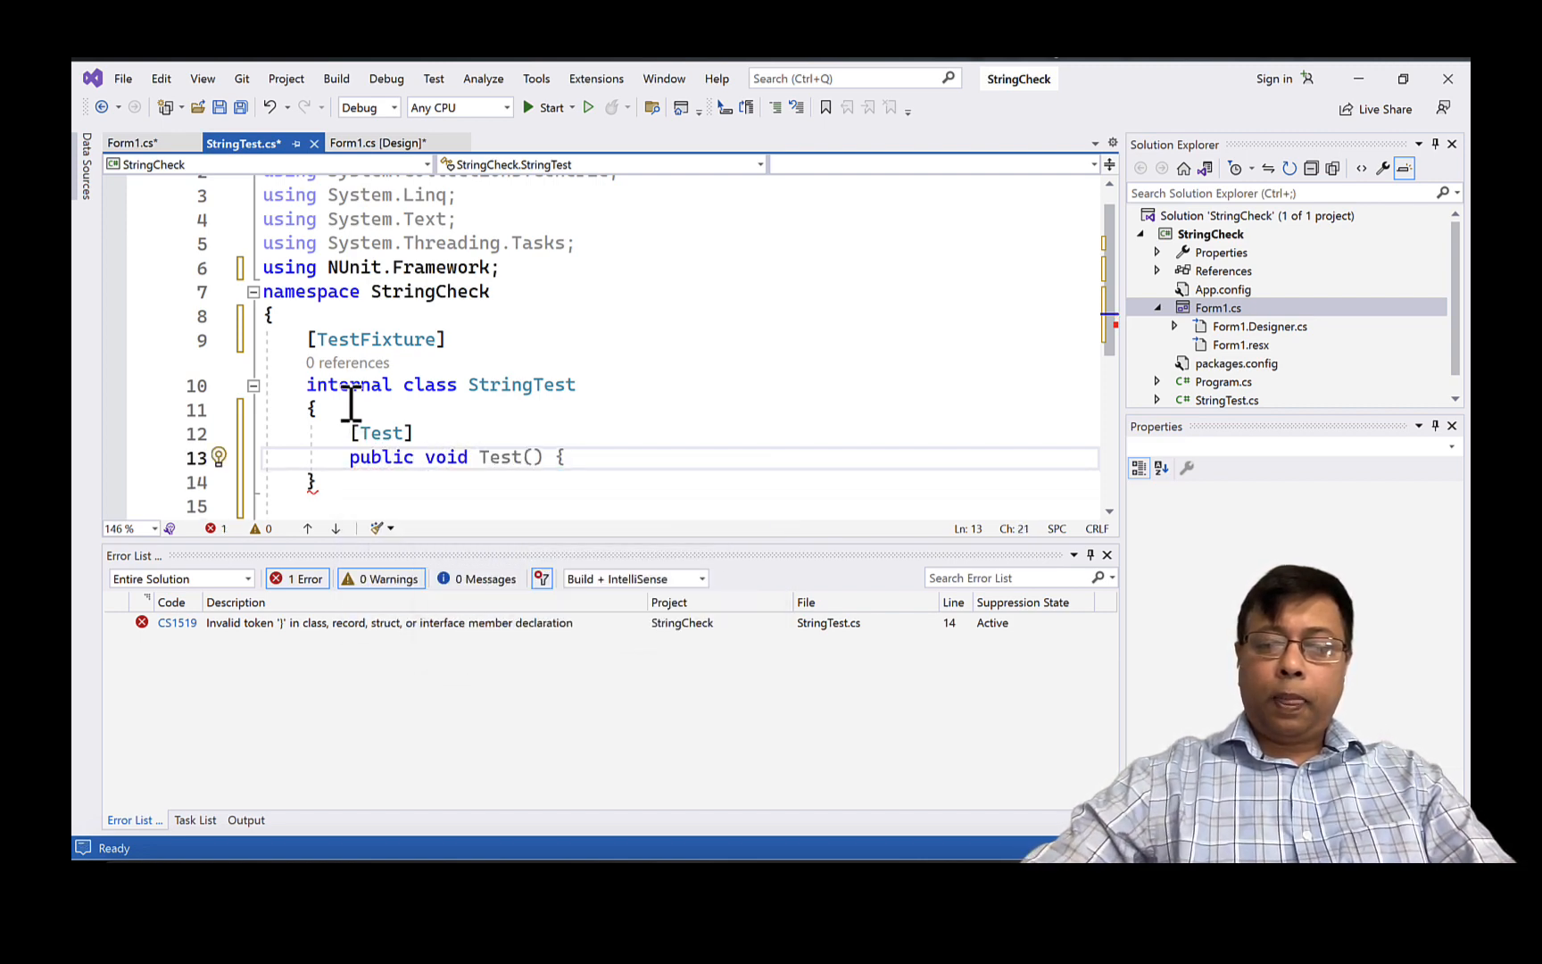
text(noOf)
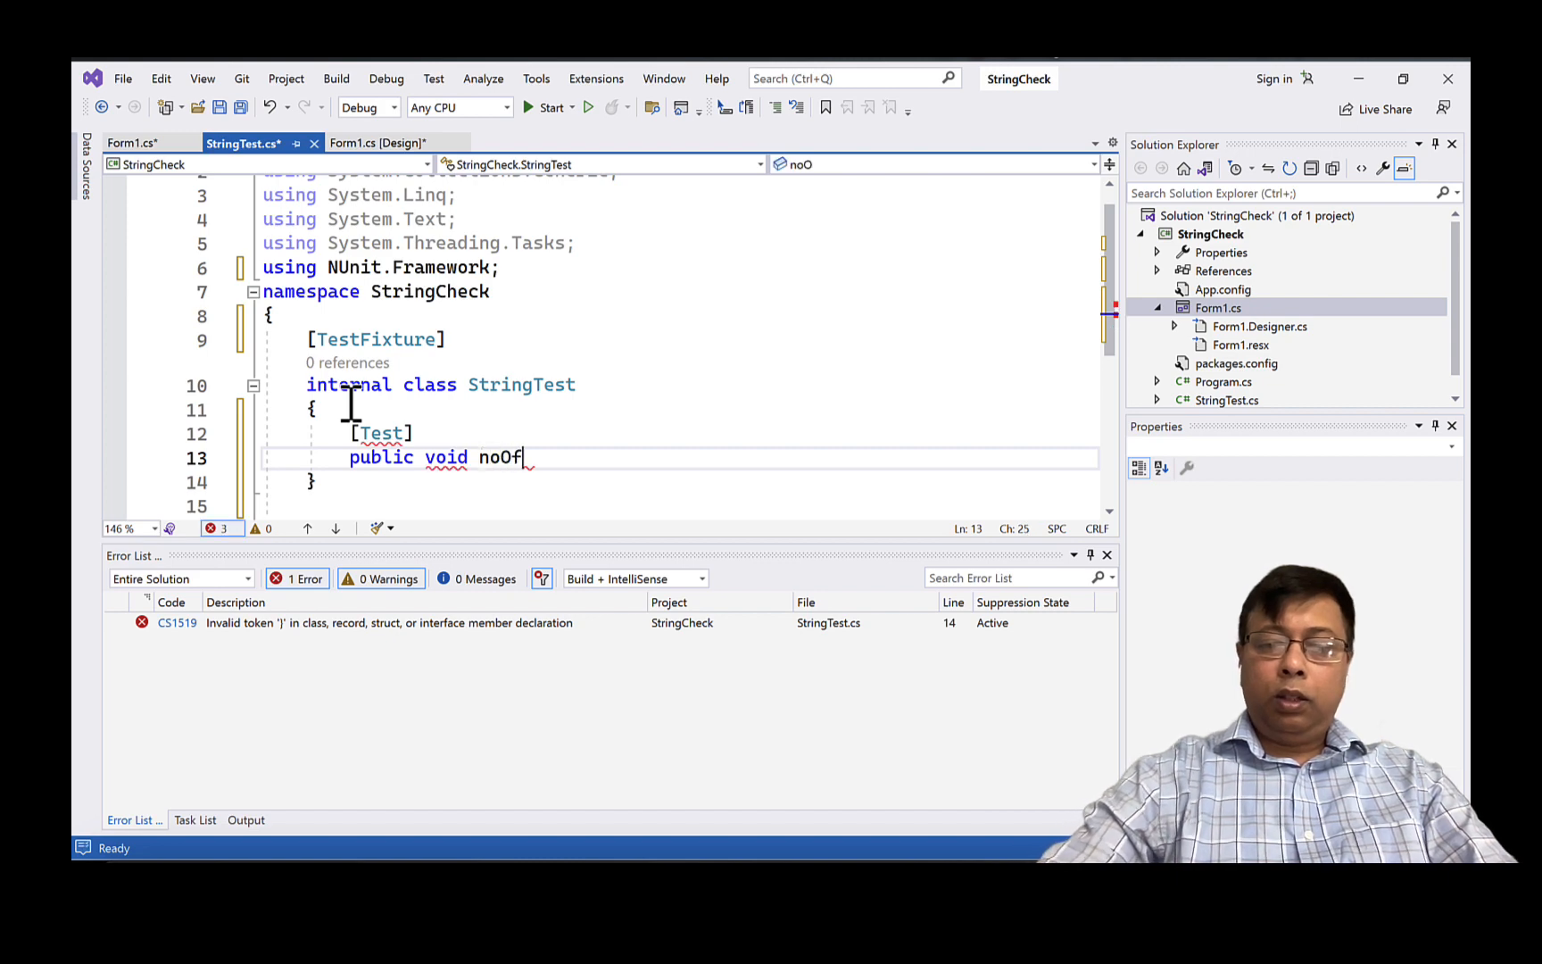
text(Word)
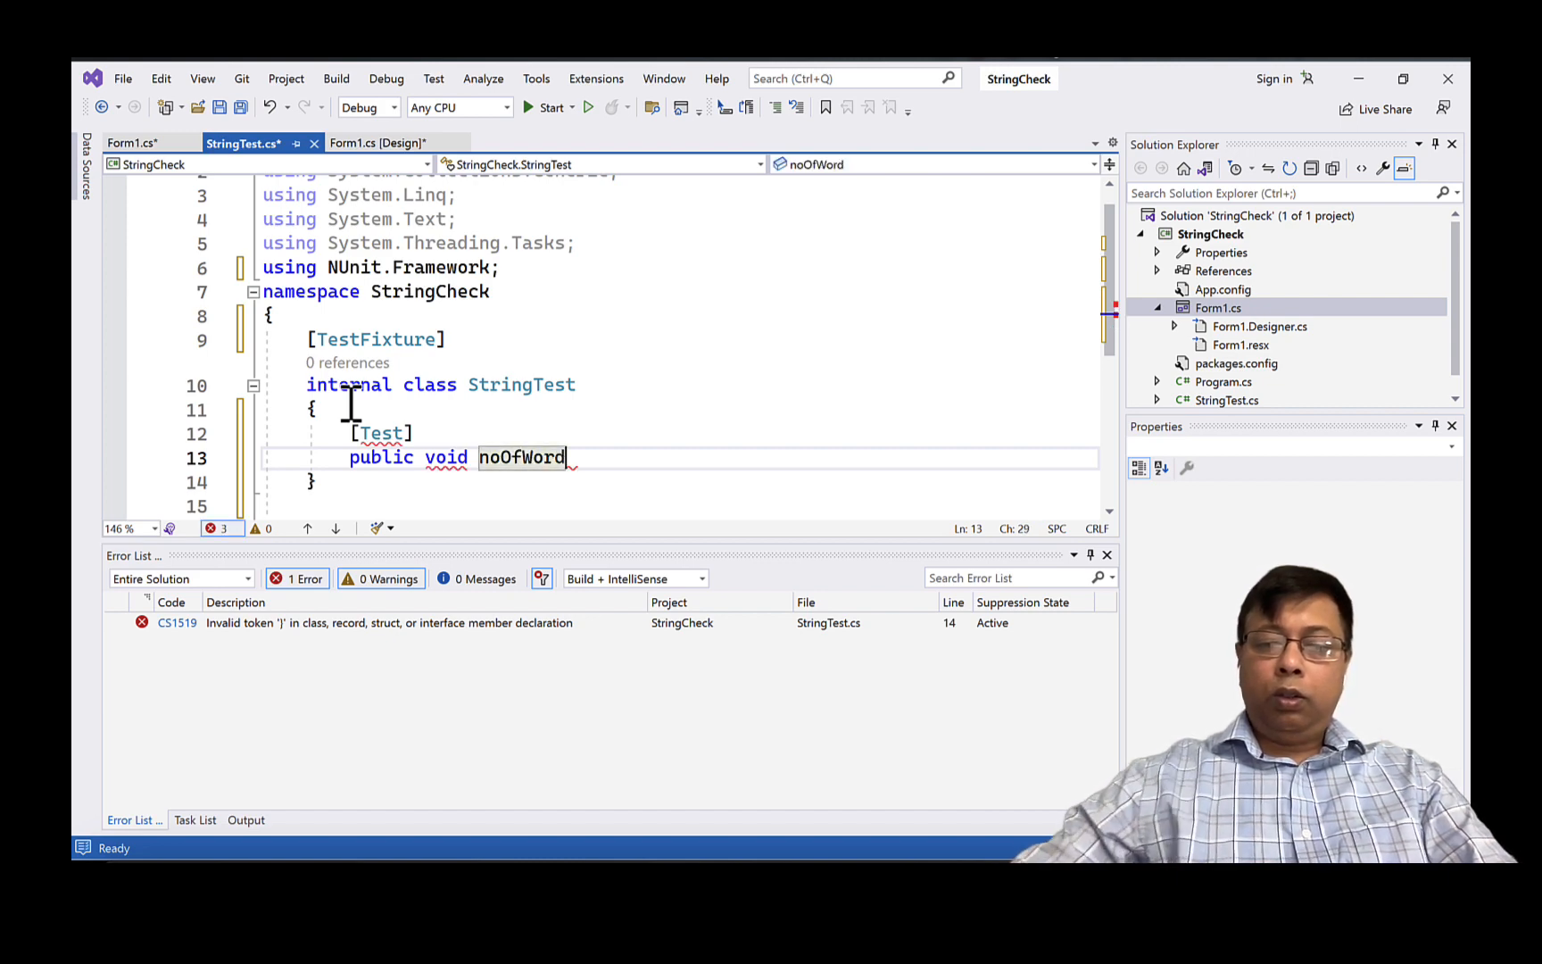
text(_va)
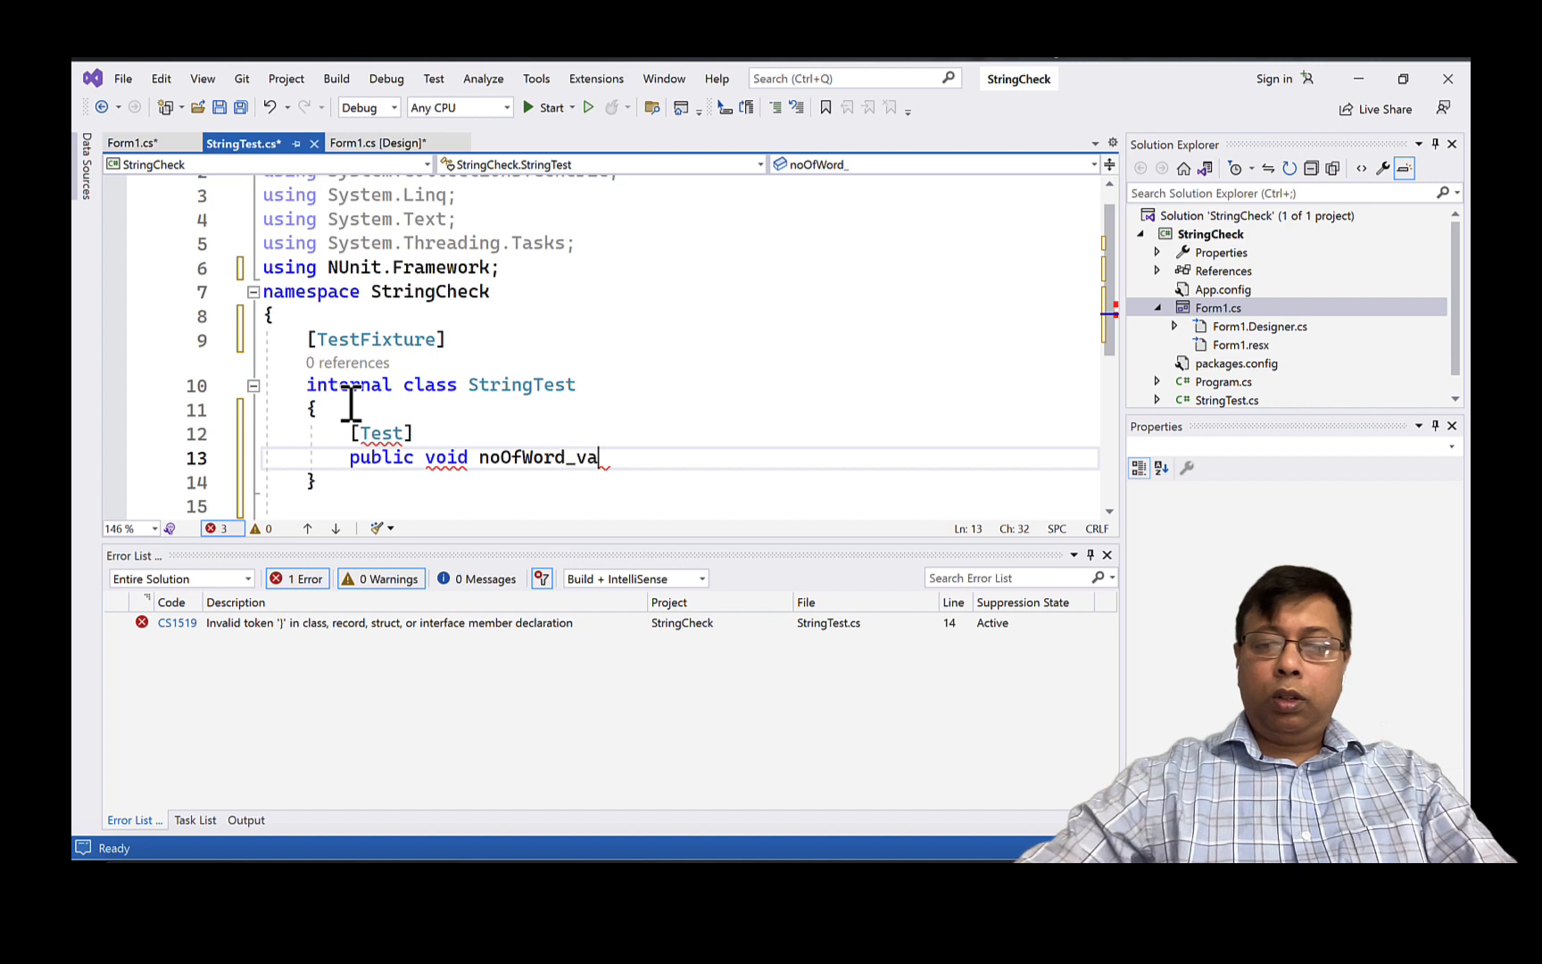
text(lid())
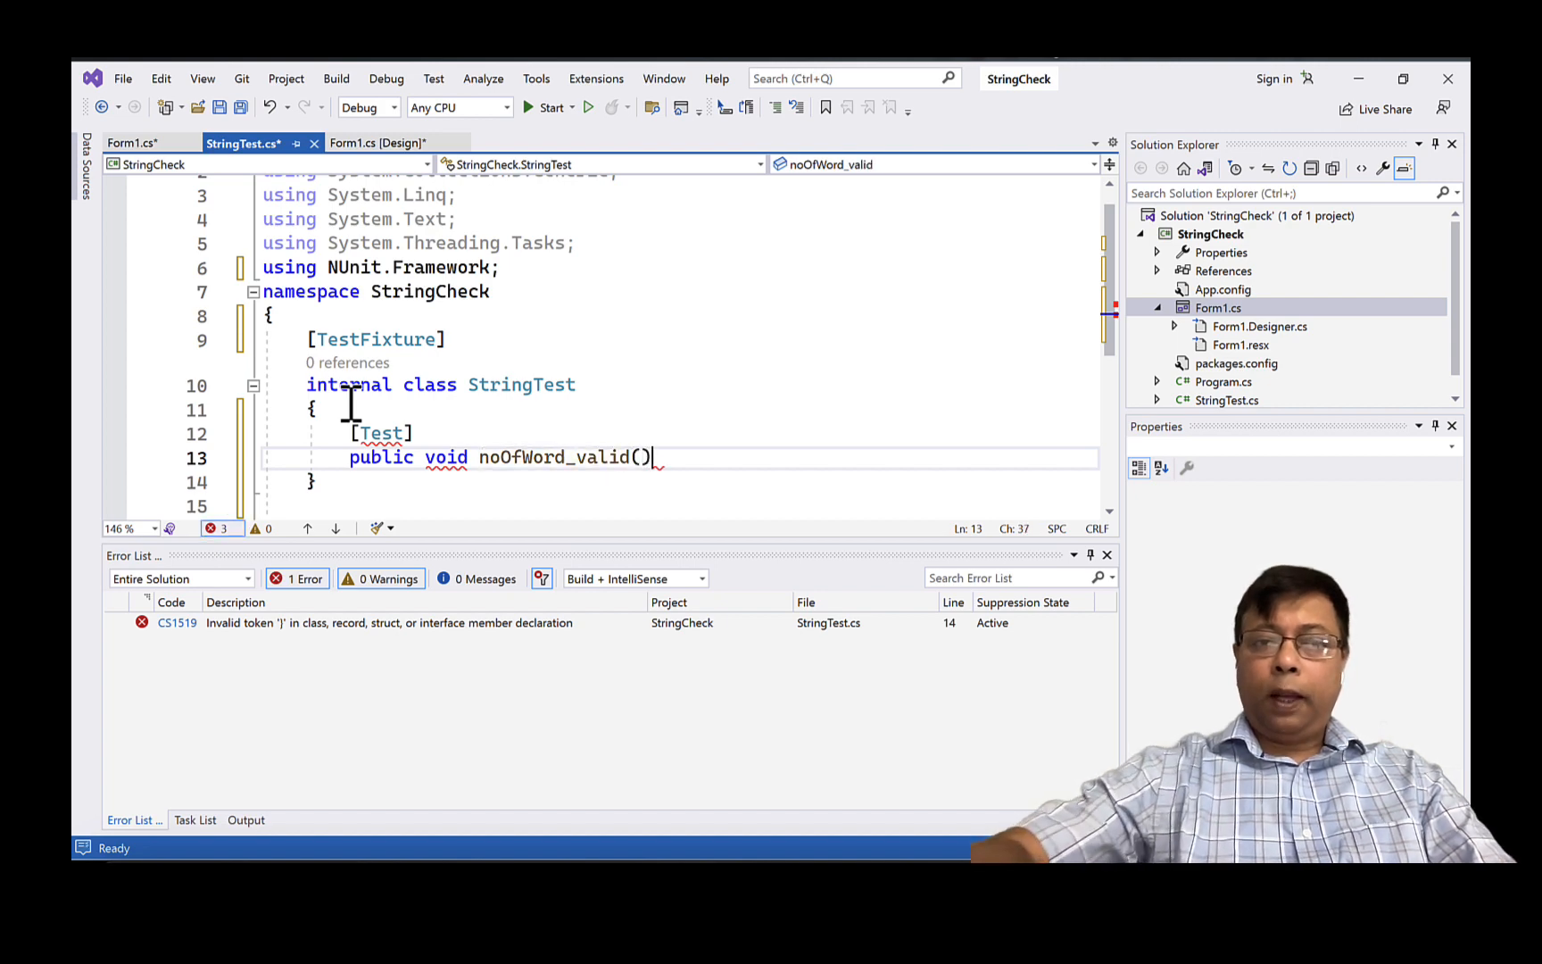
text({ })
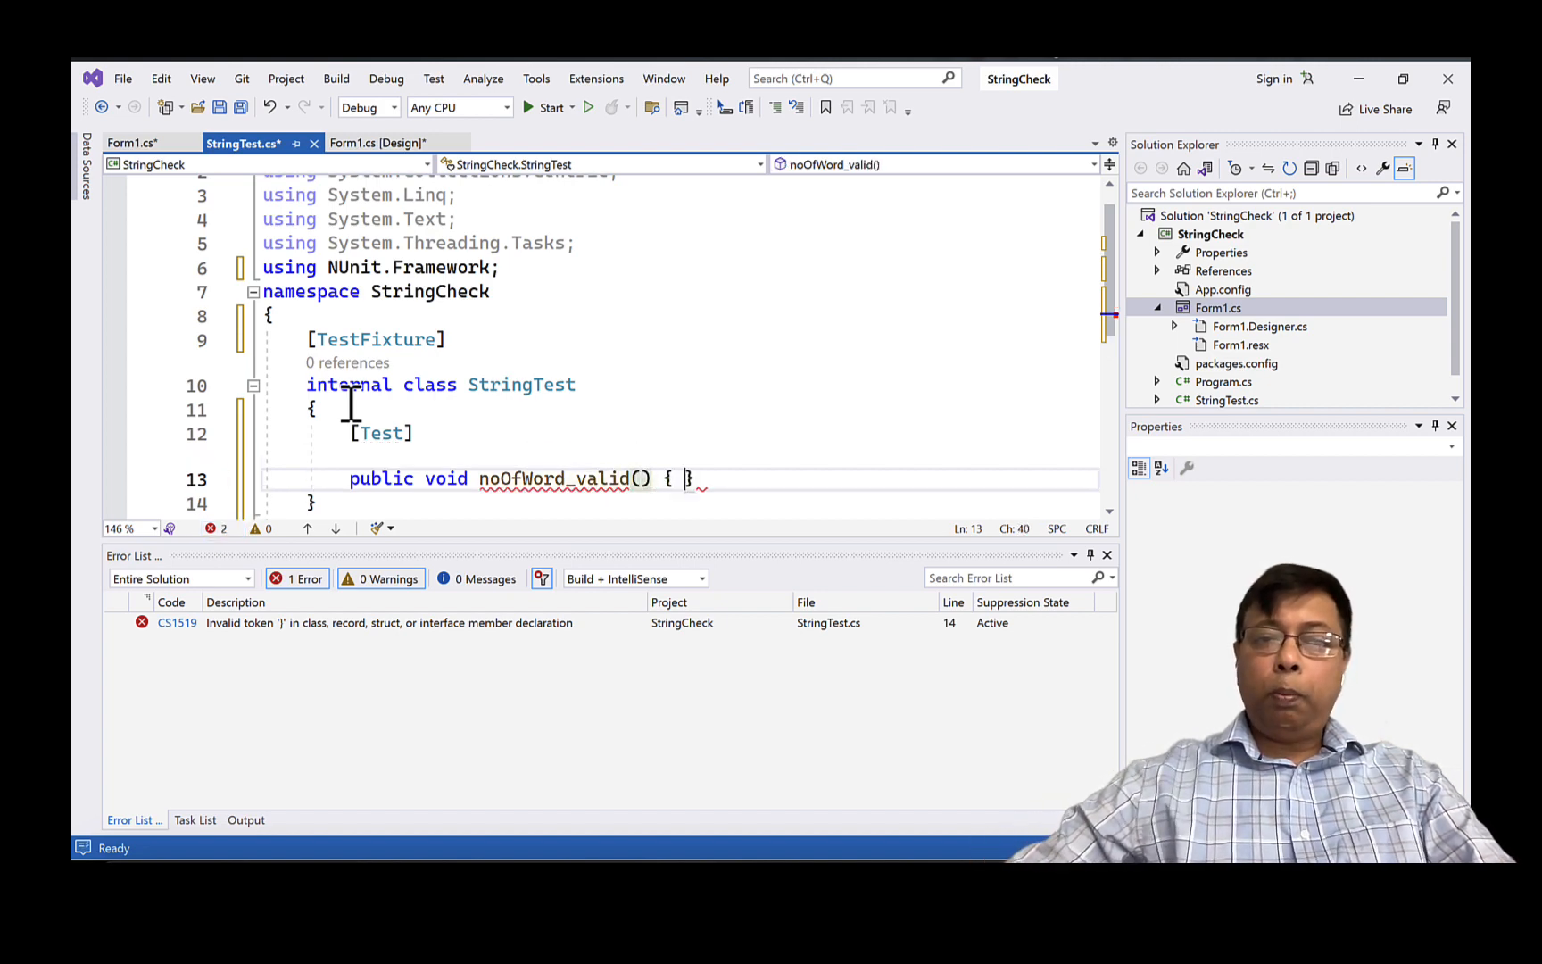
- Declare string text = "This is a great day" in the test body
key(Enter)
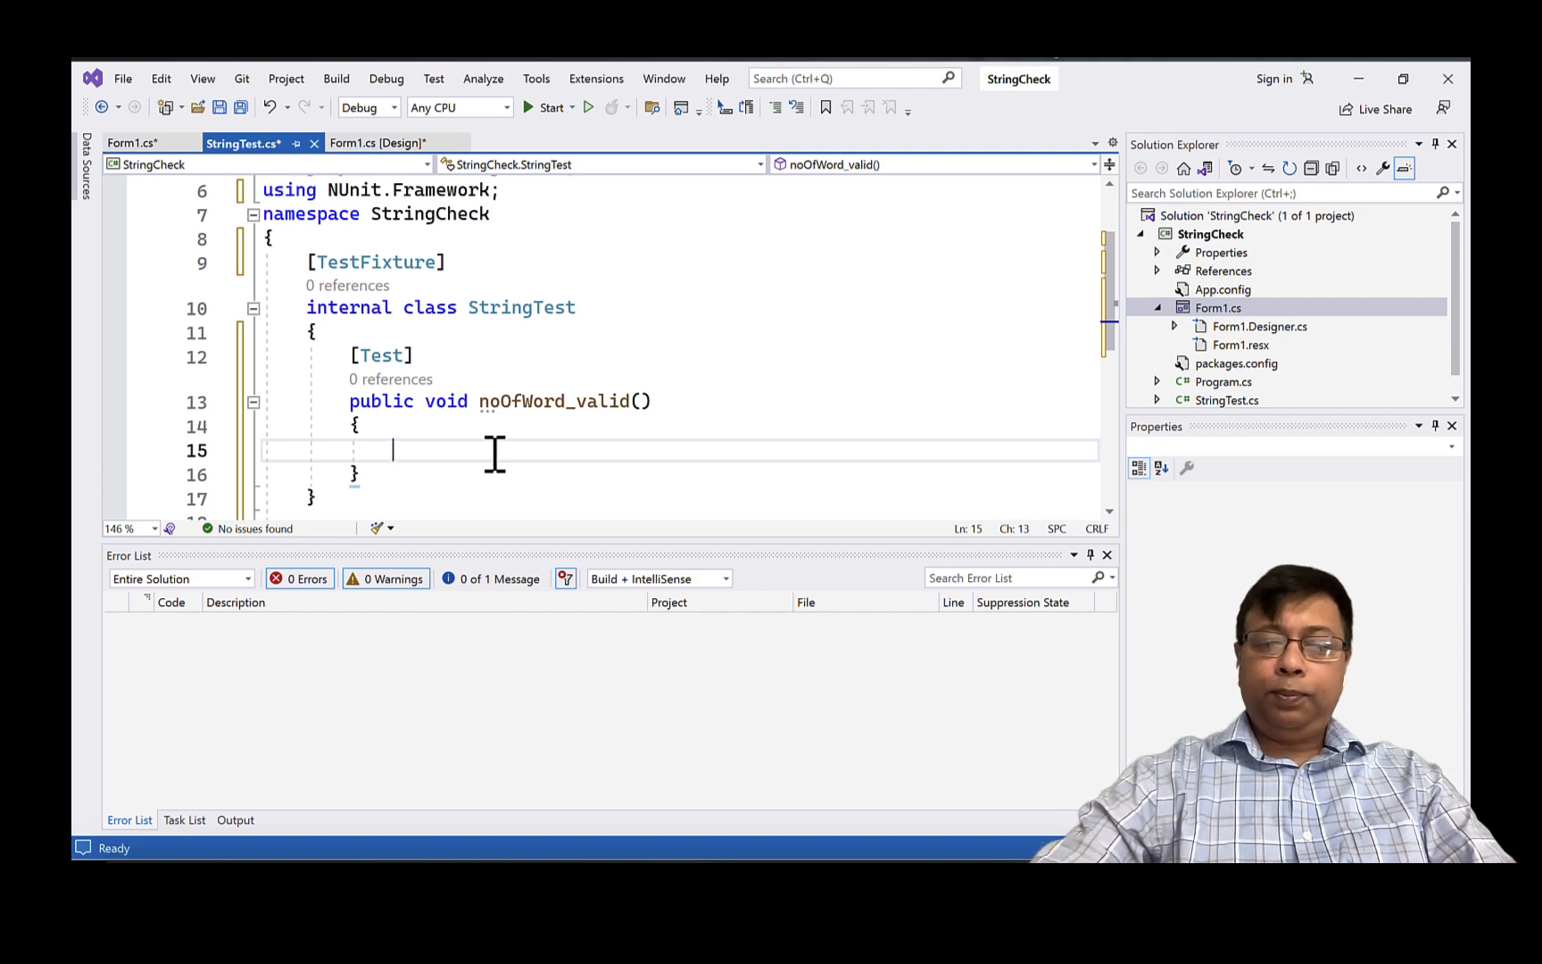
text(st)
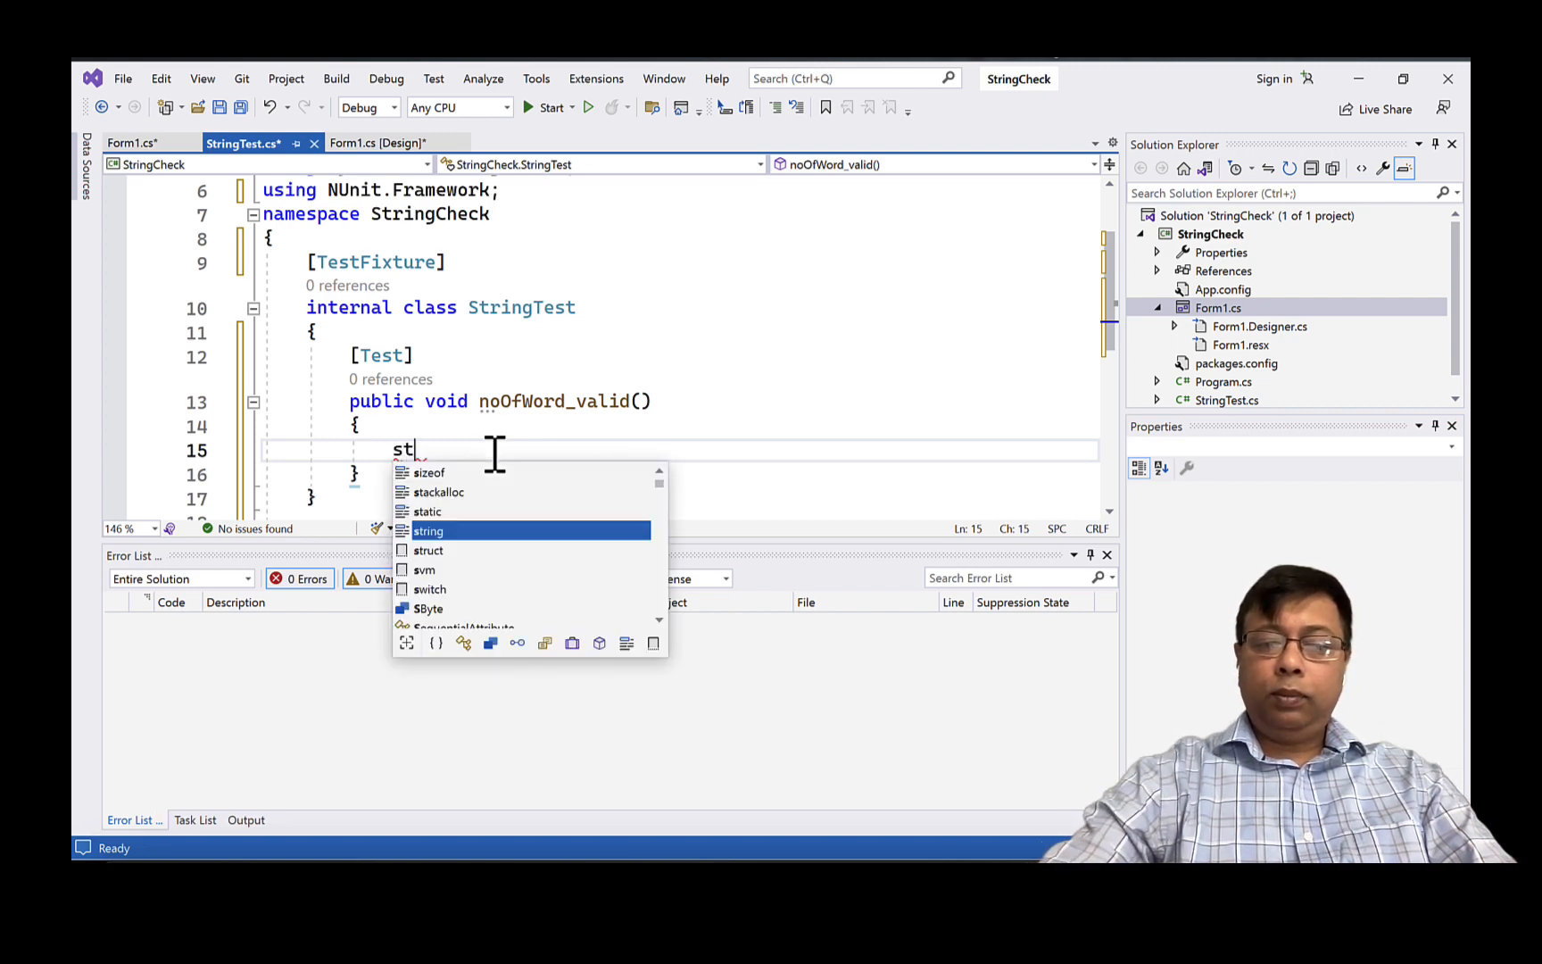
text(ring te)
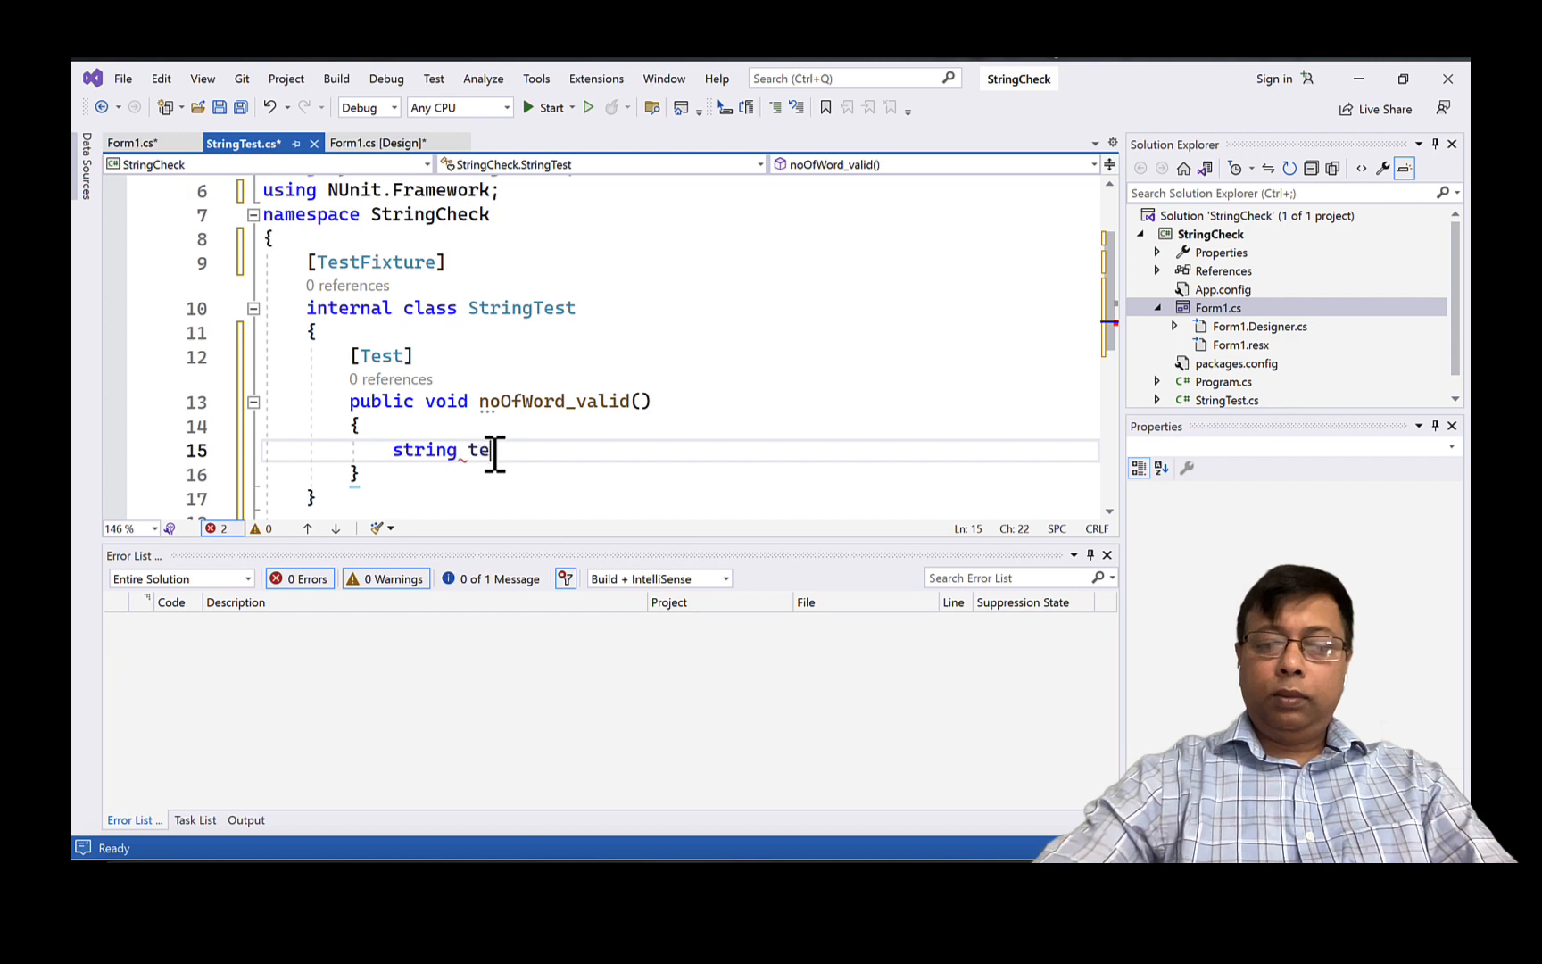
text(xt =)
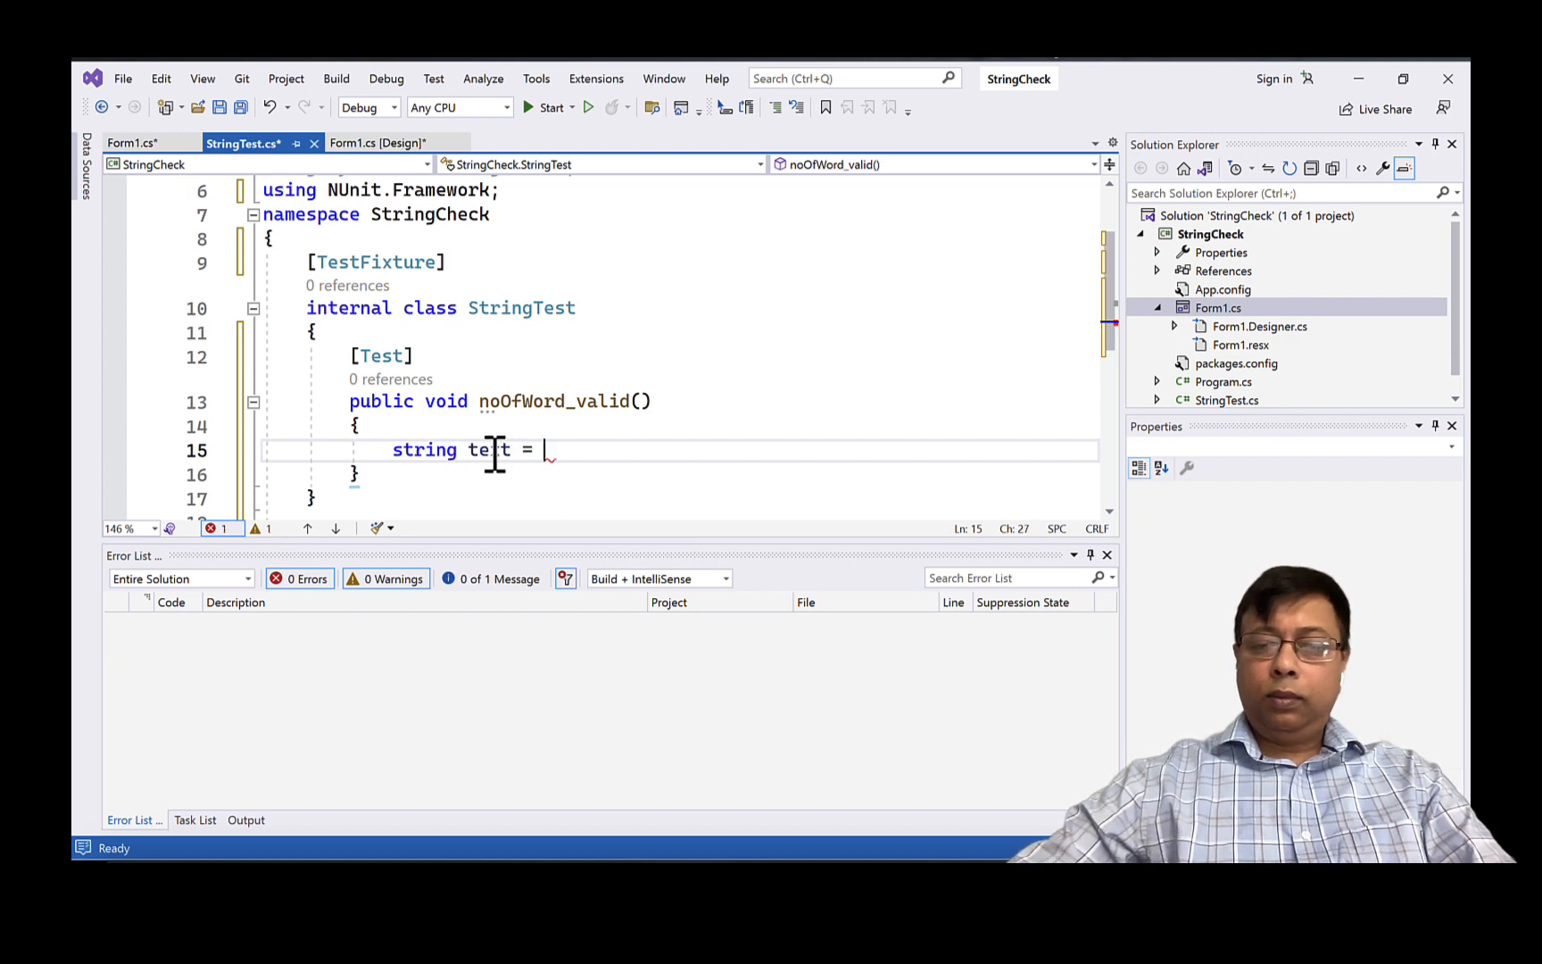
text("Thi)
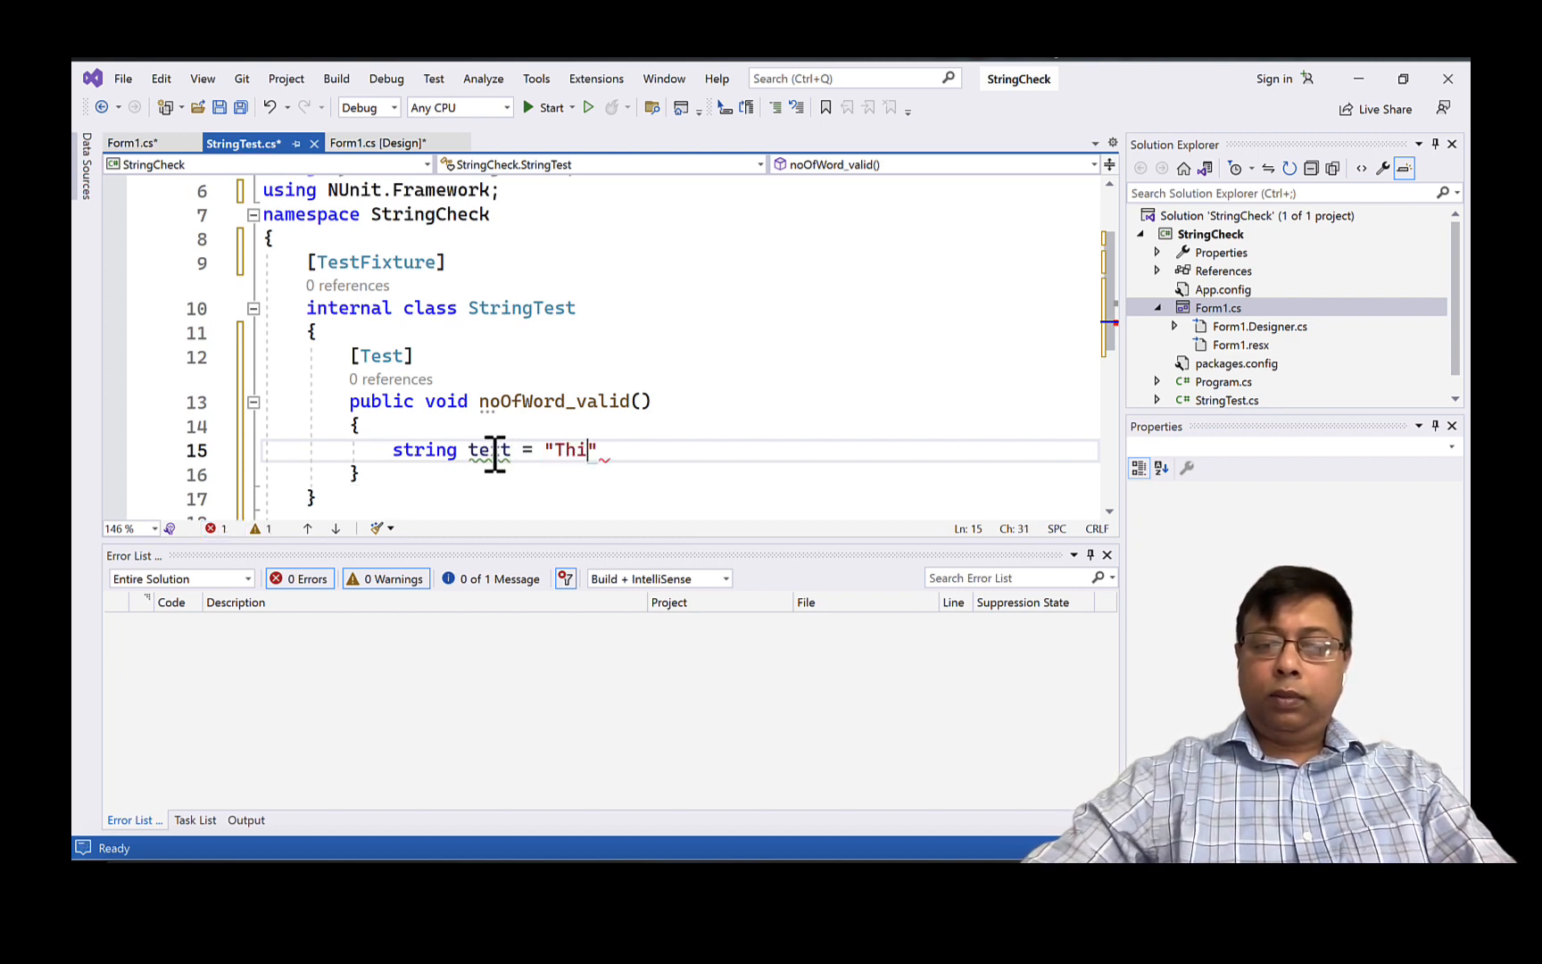
text(s is a)
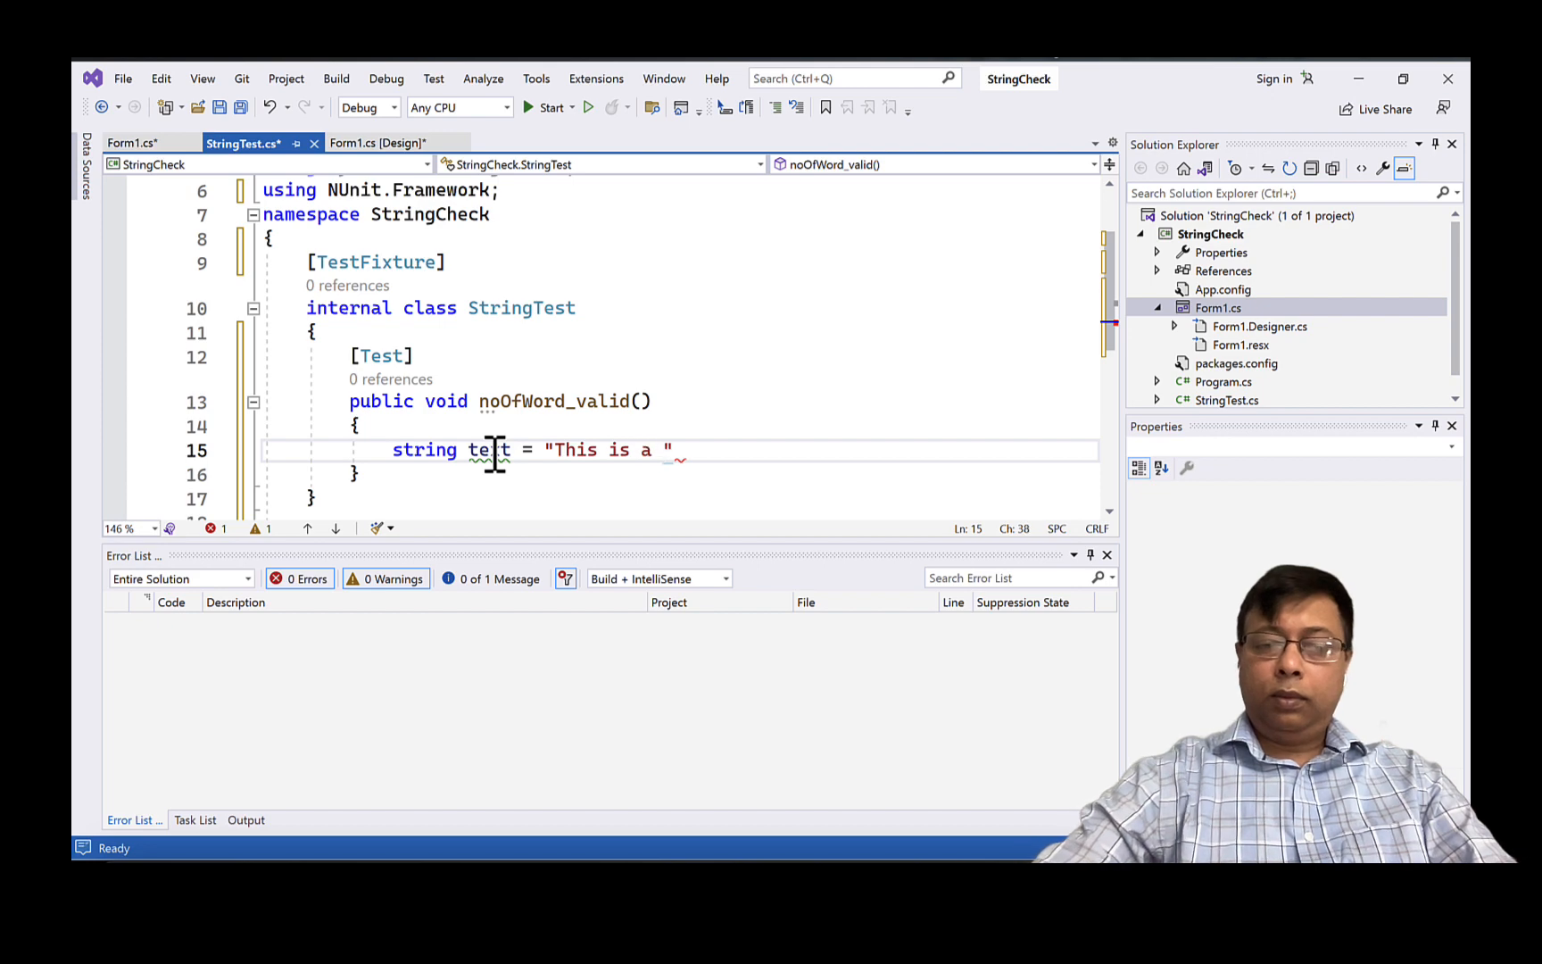
text(great day)
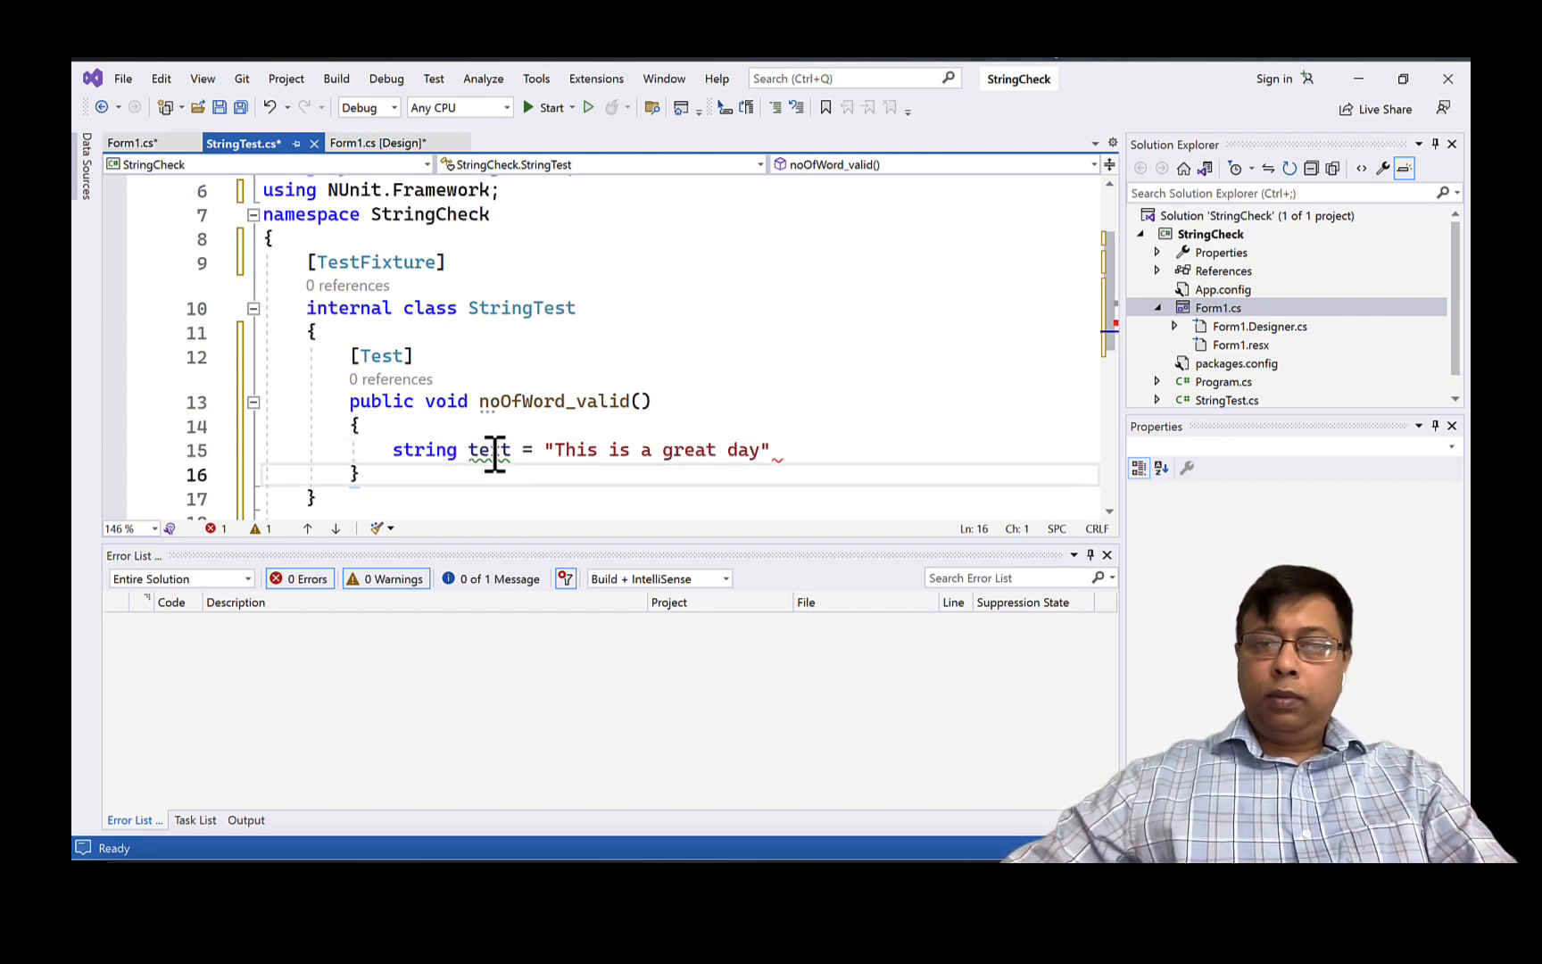
text(;)
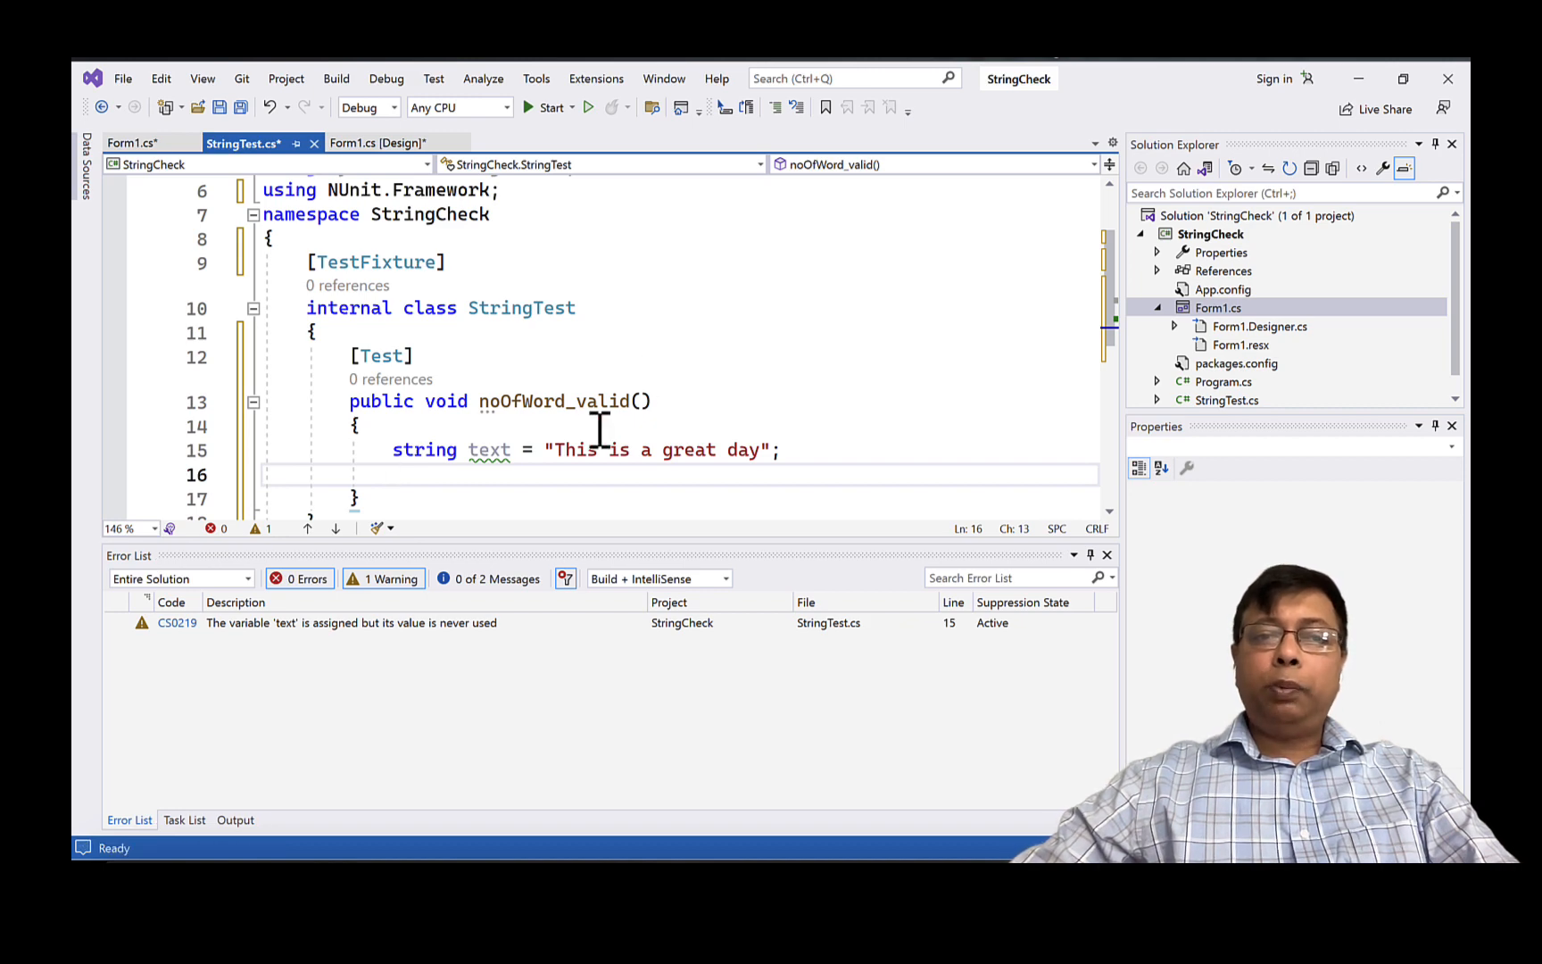
mouse_move(634, 450)
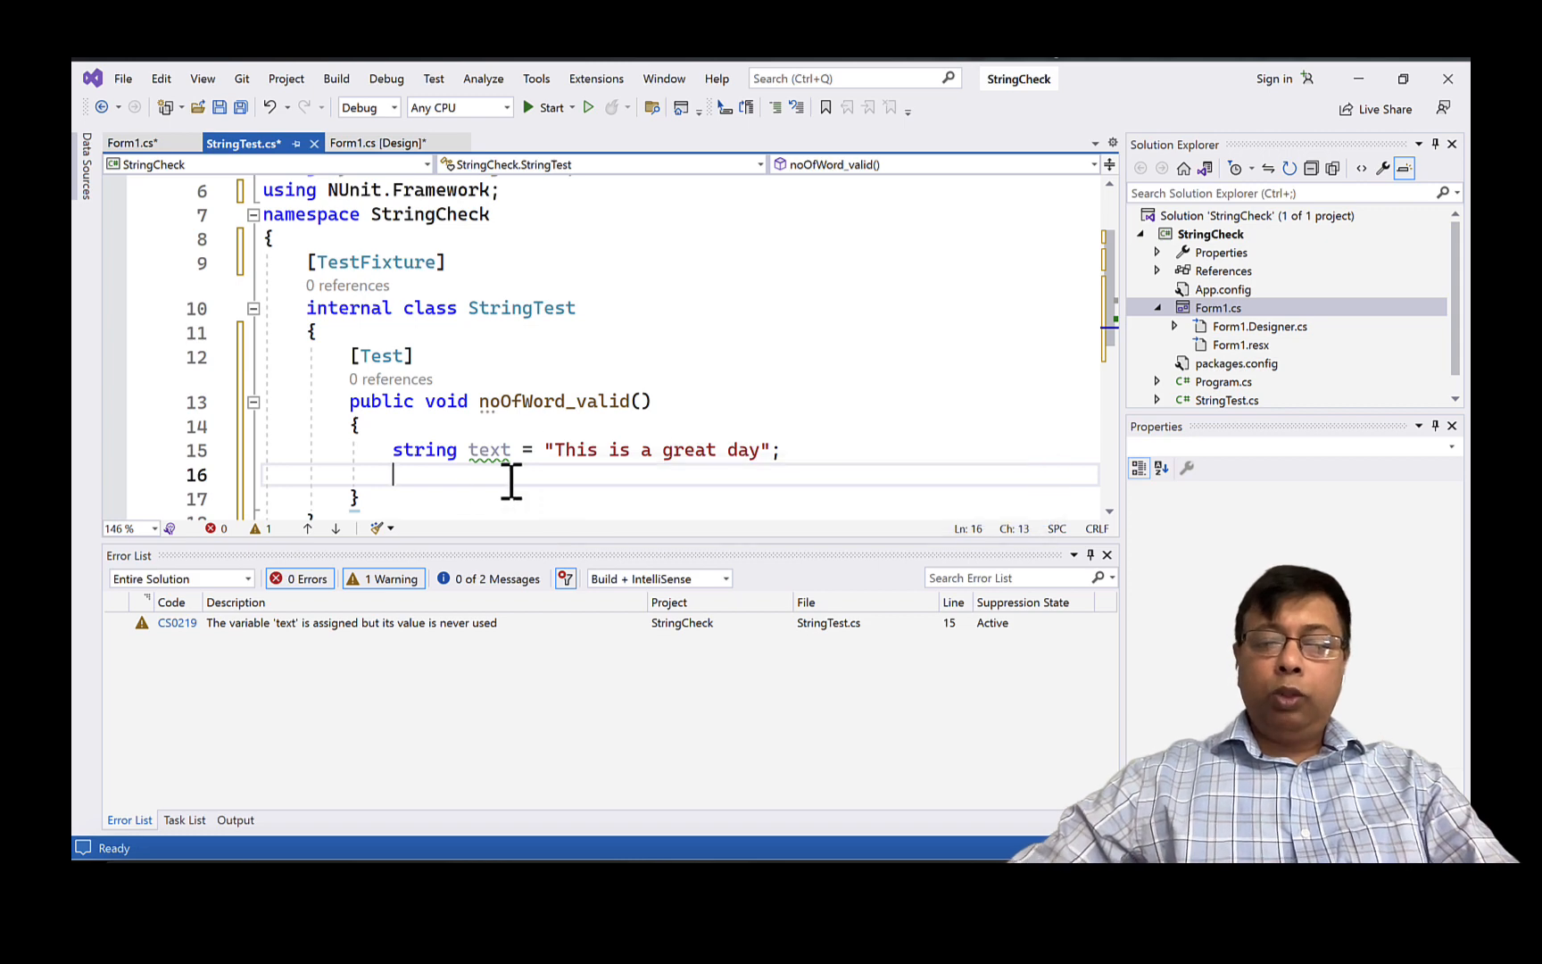
- Declare string expected = "5" and add Assert.AreEqual(expected, text)
text(string ex)
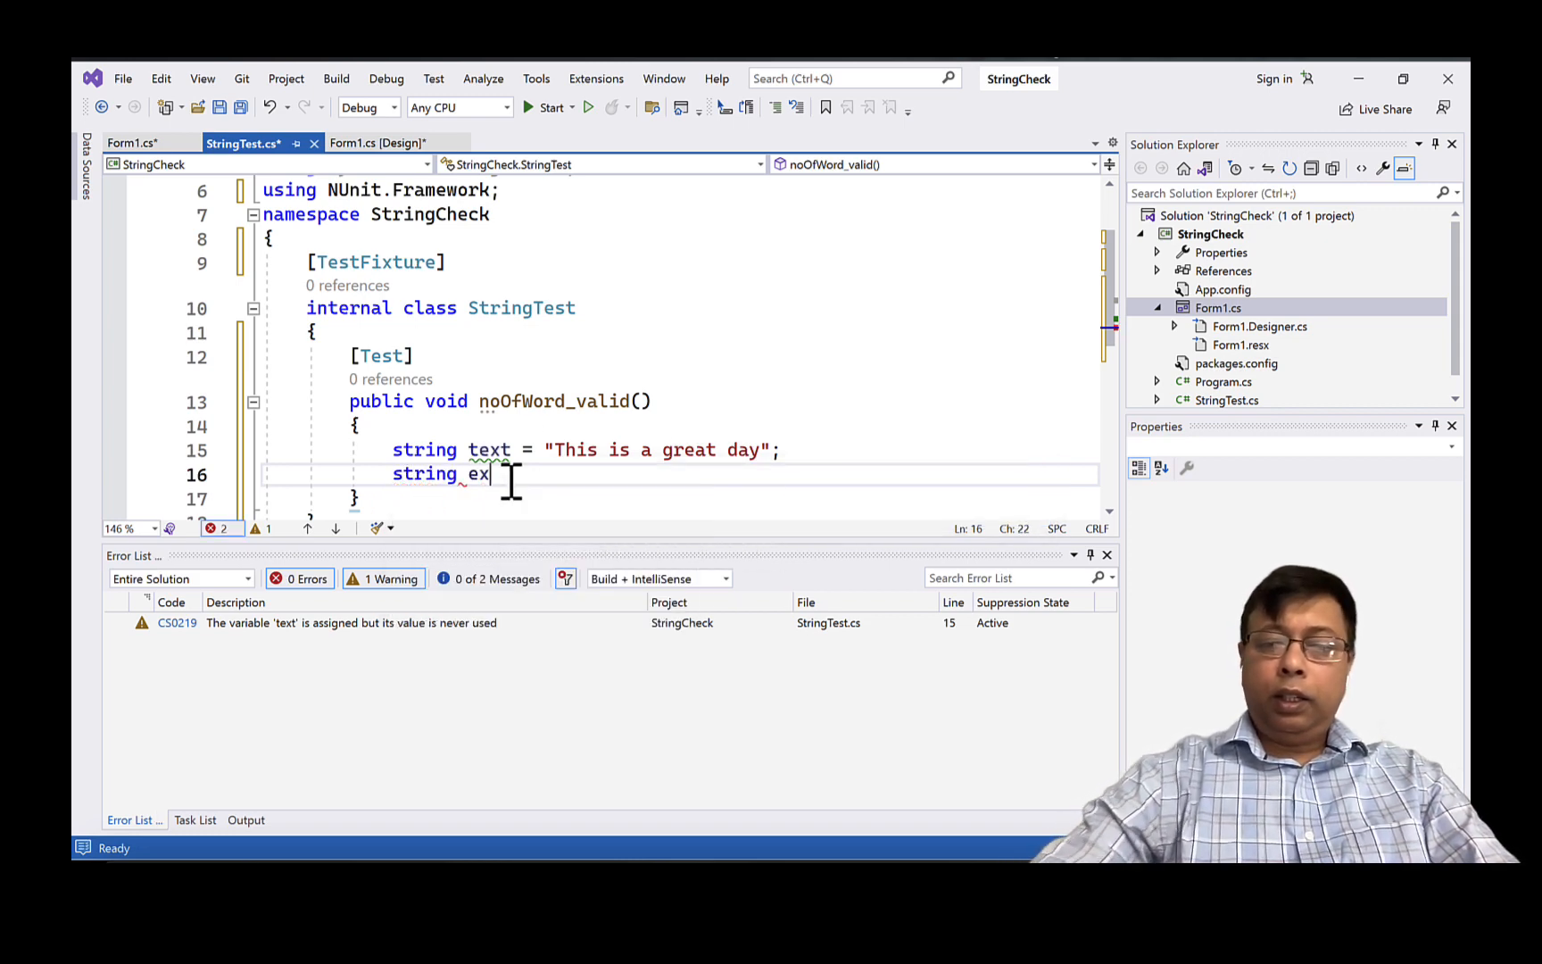
text(pecter)
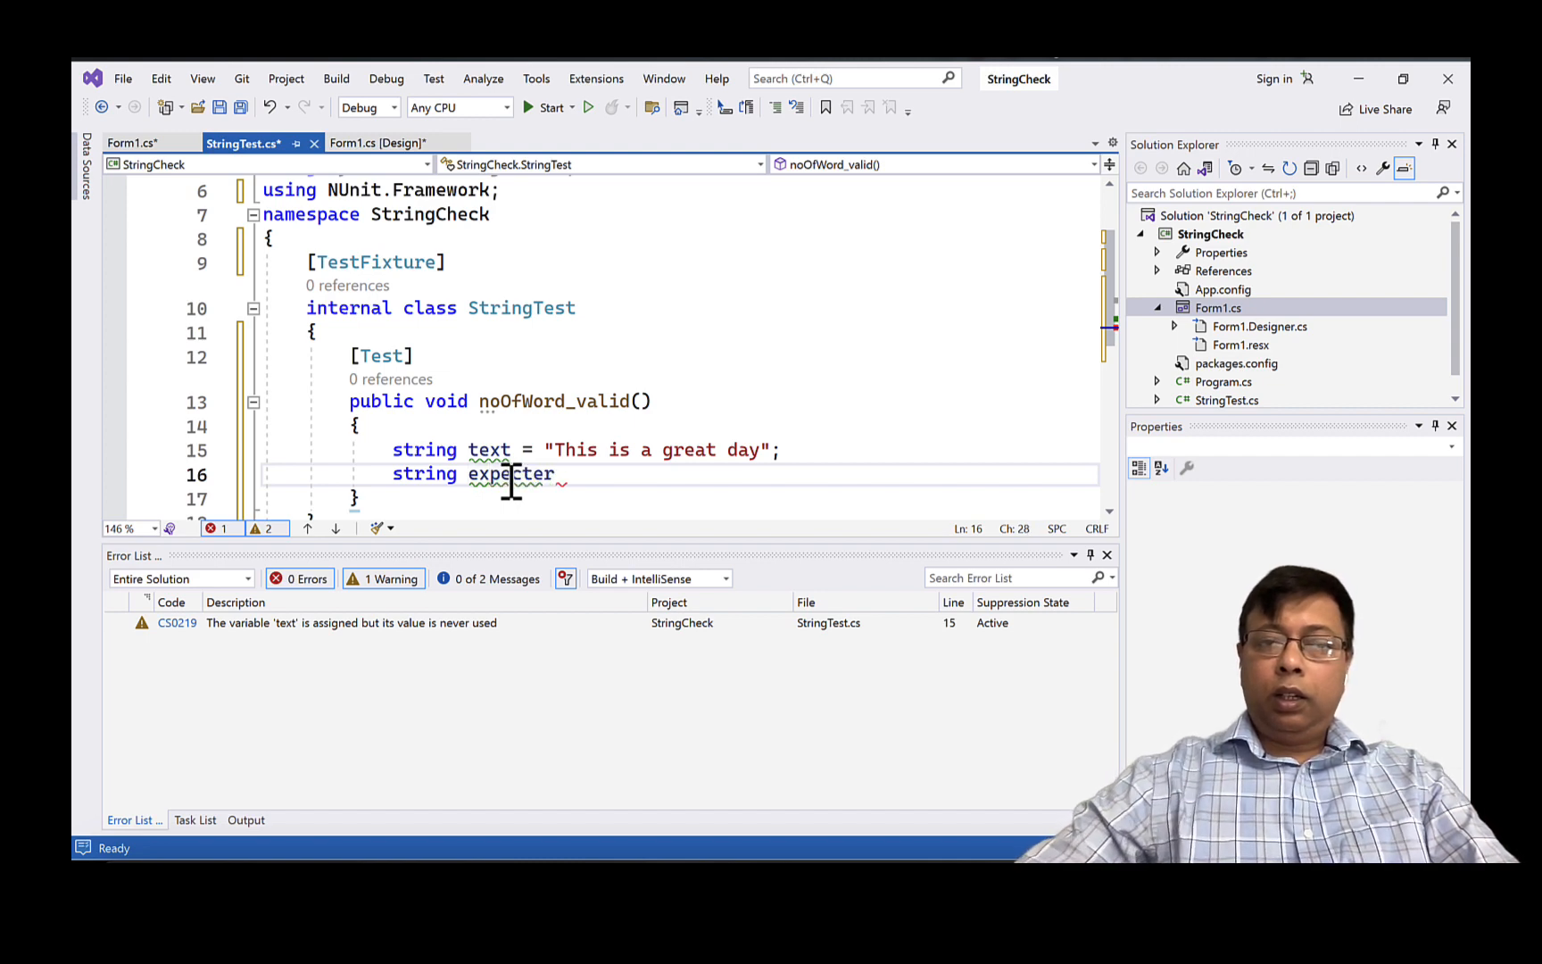
text(= string.Empty;)
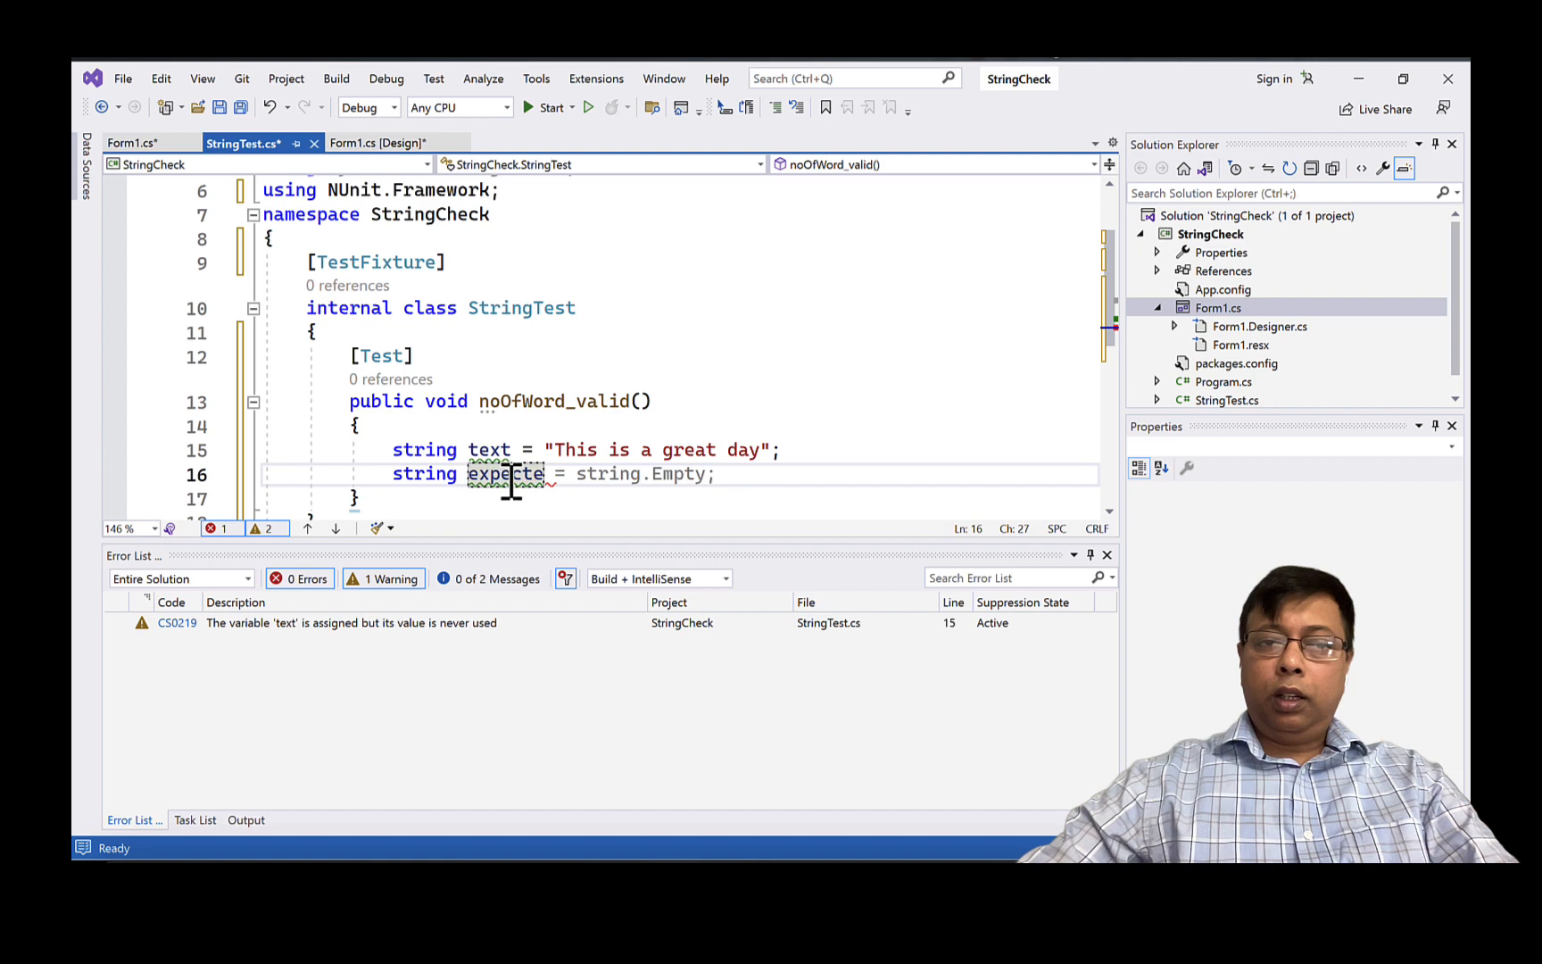
text(ed)
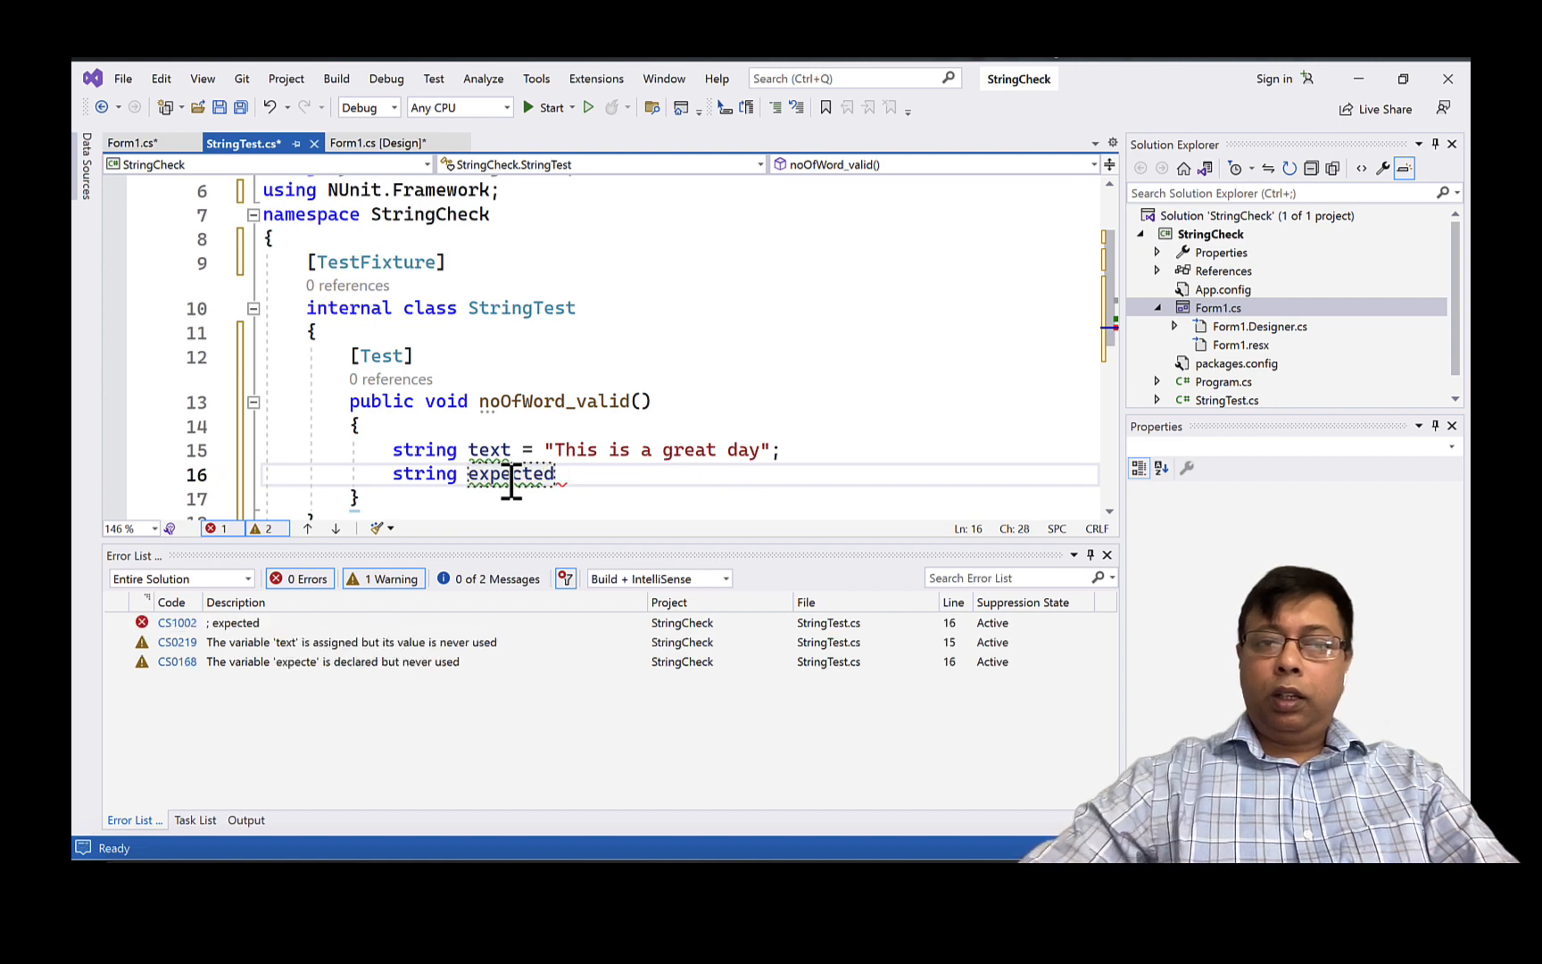
text(= string.Empty;)
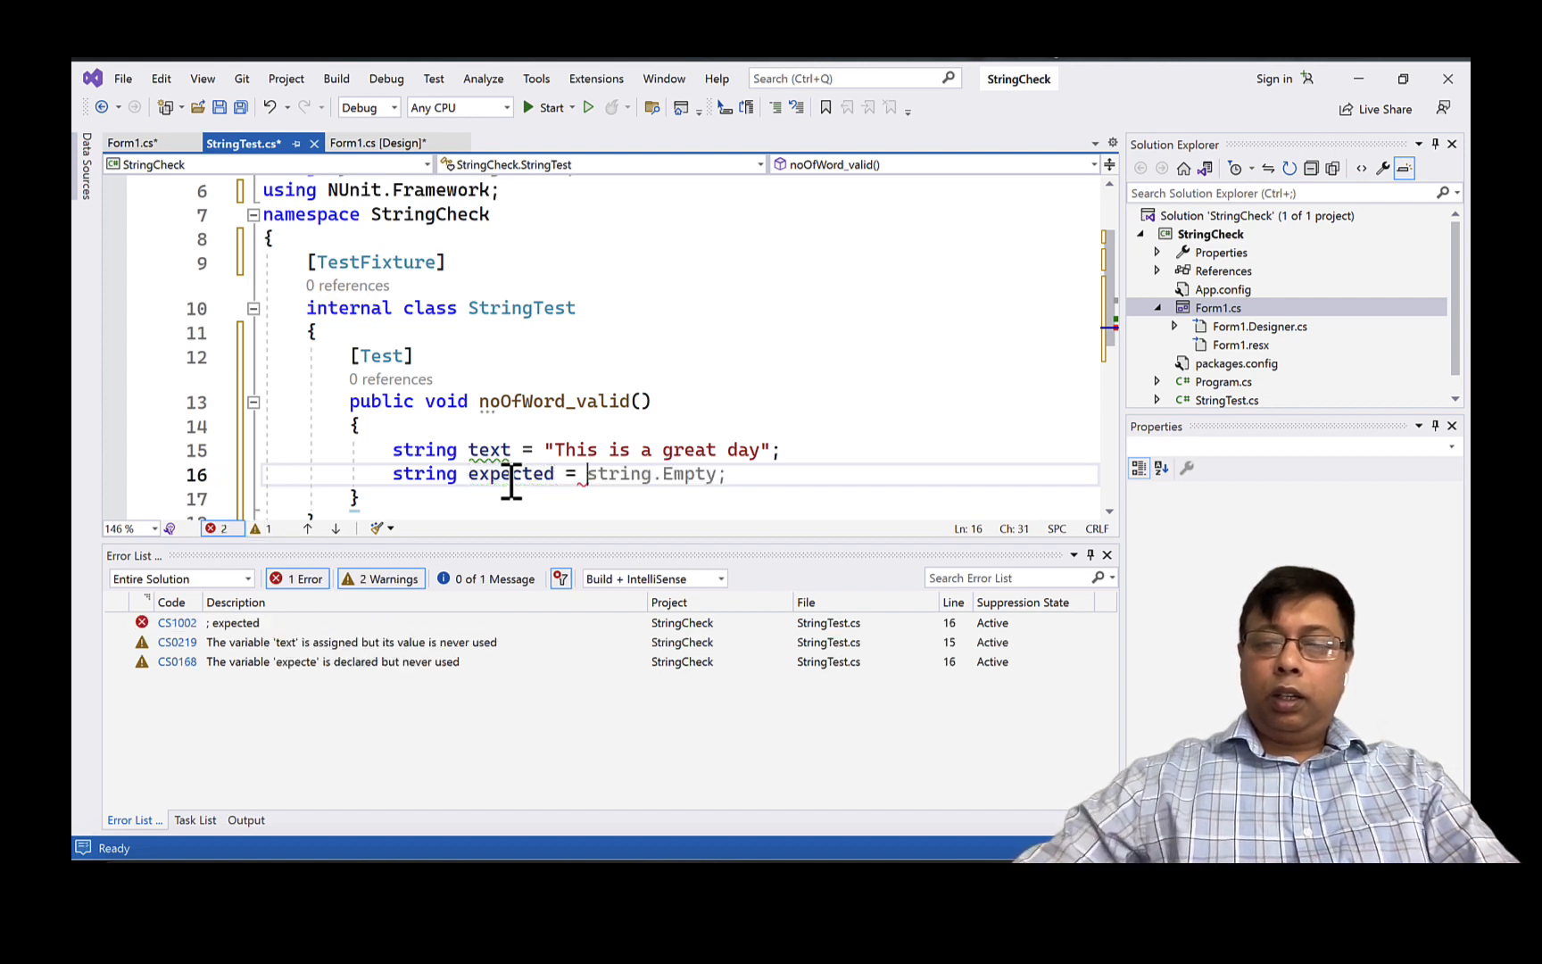
text("5")
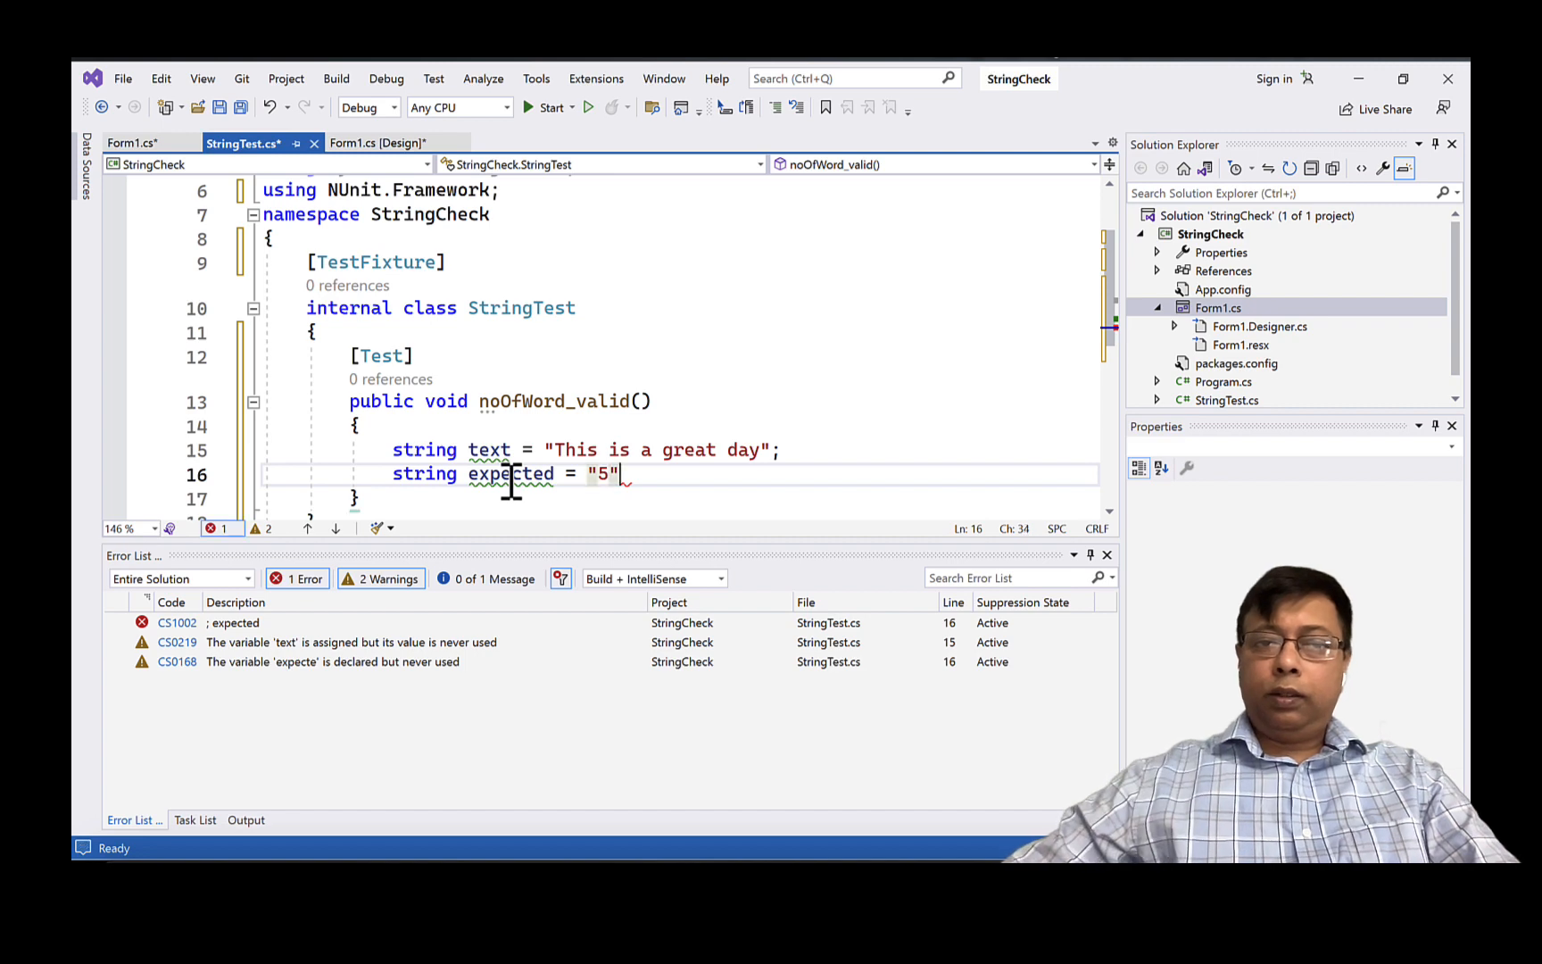
text(;)
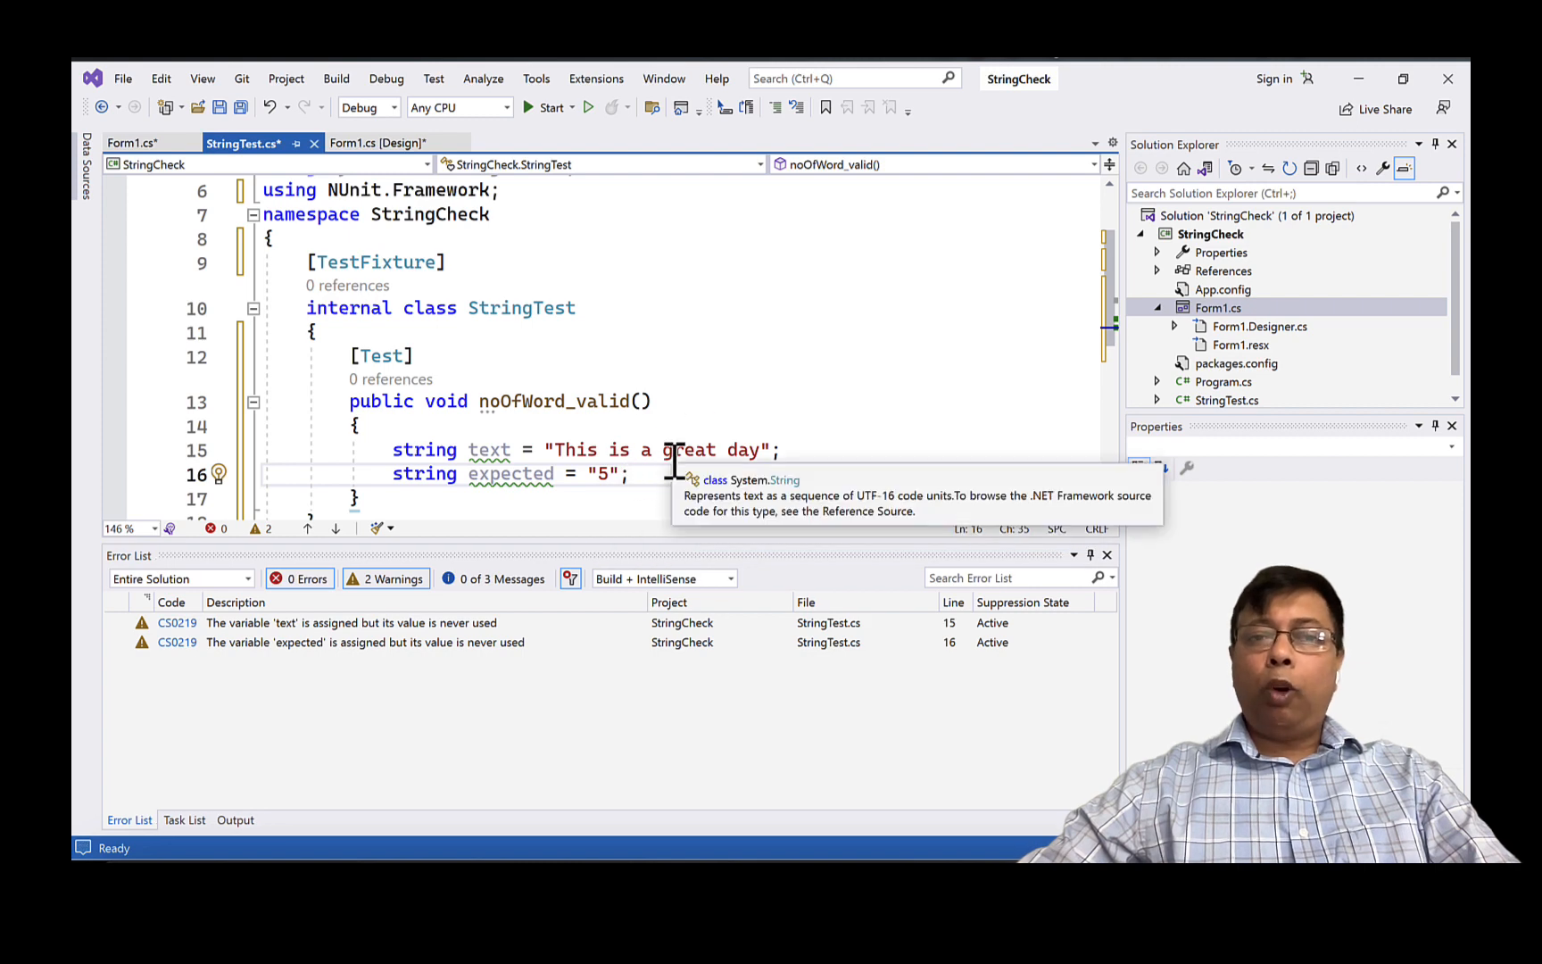
mouse_move(753, 394)
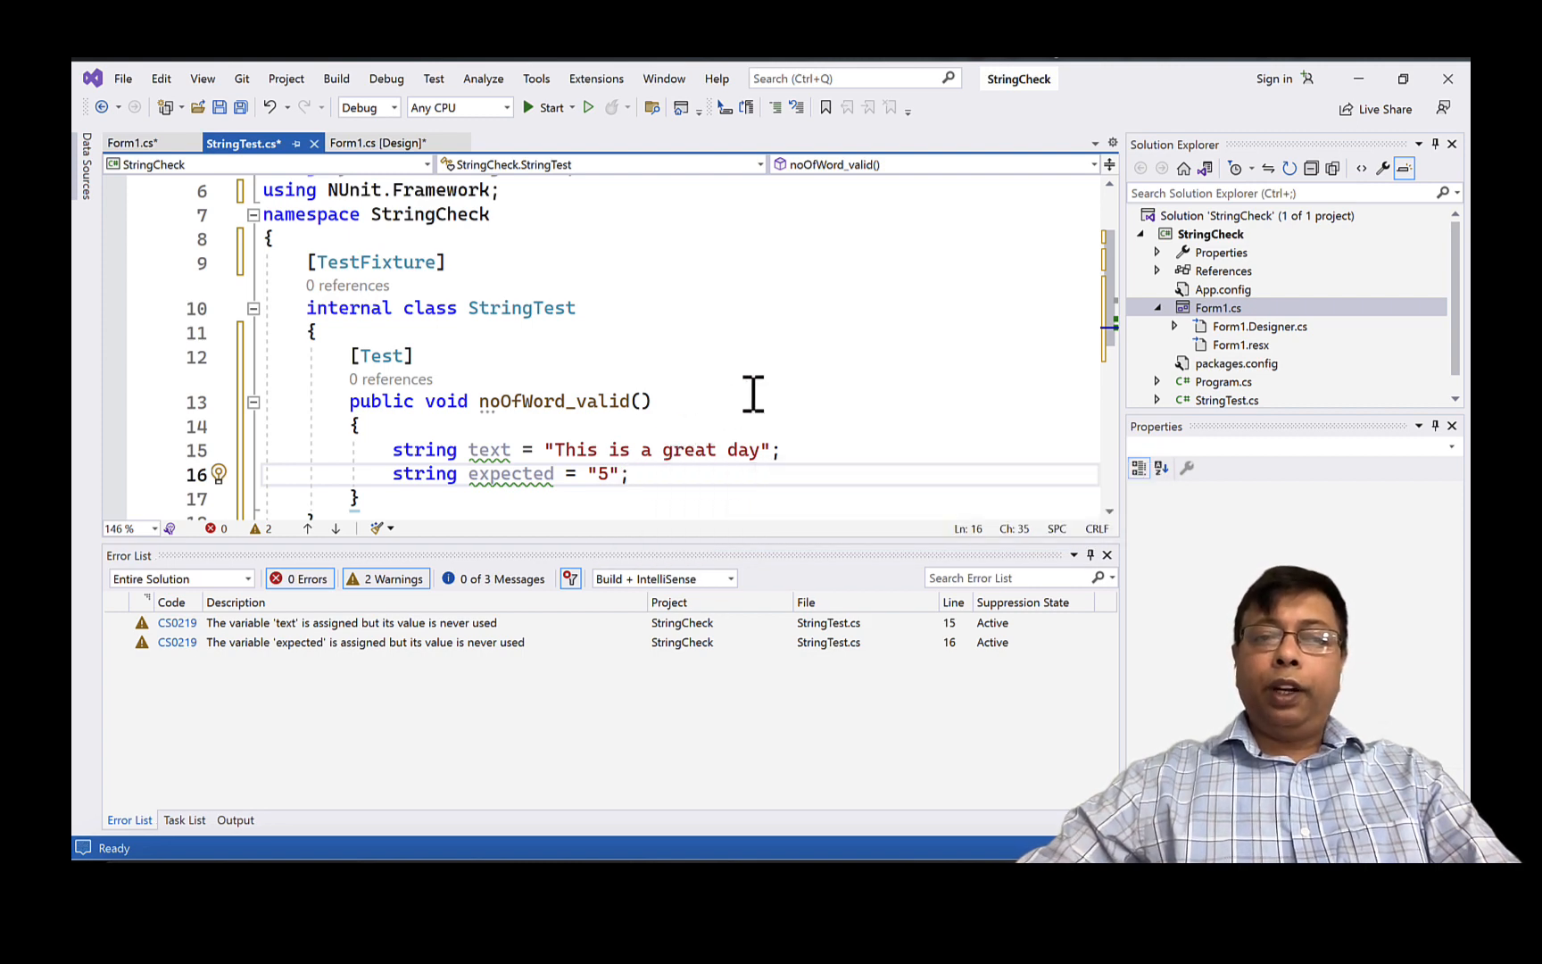
text(Assert.AreEqual(expected, text);)
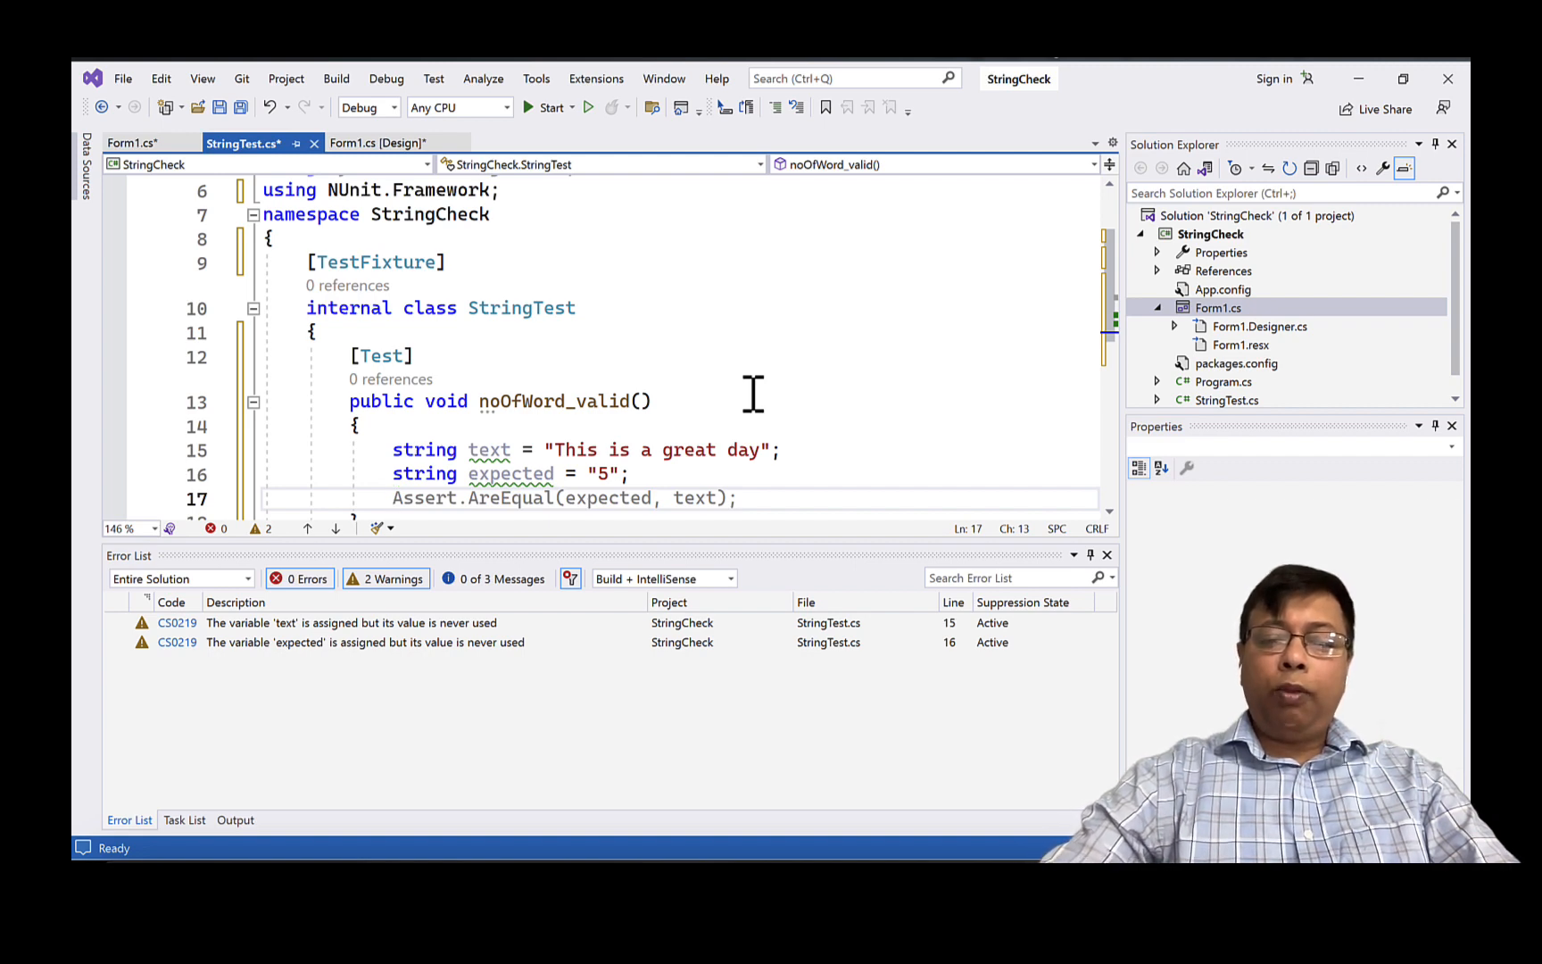
- Create a Form1, get actual from form.noOfWord(text), and assert expected equals actual
text(Form1)
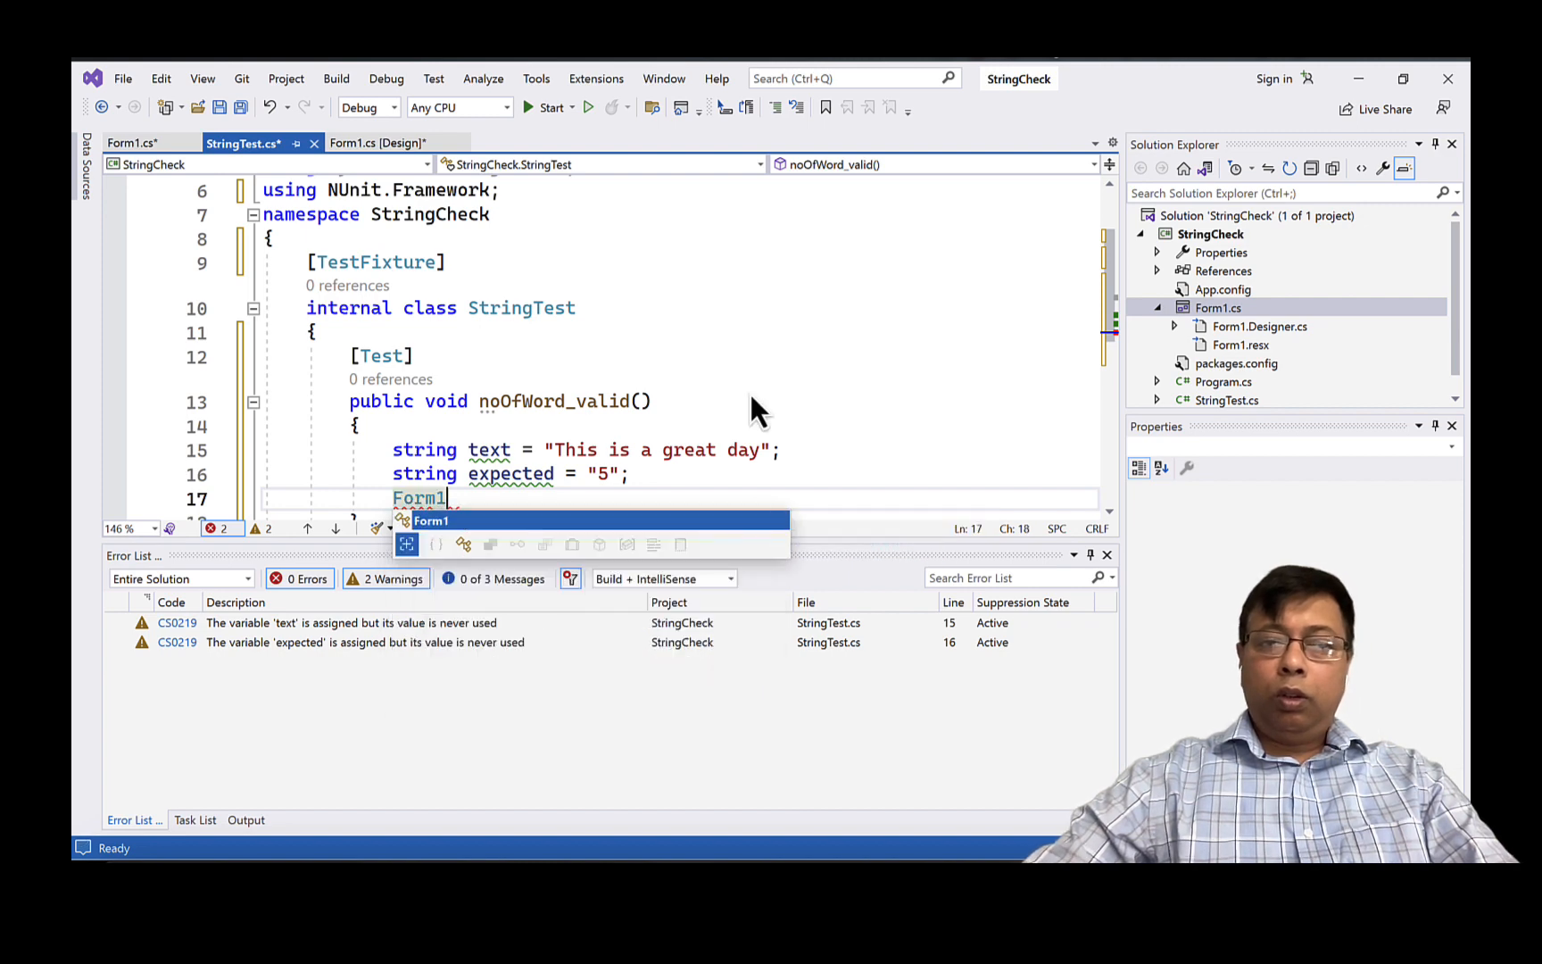
text(form)
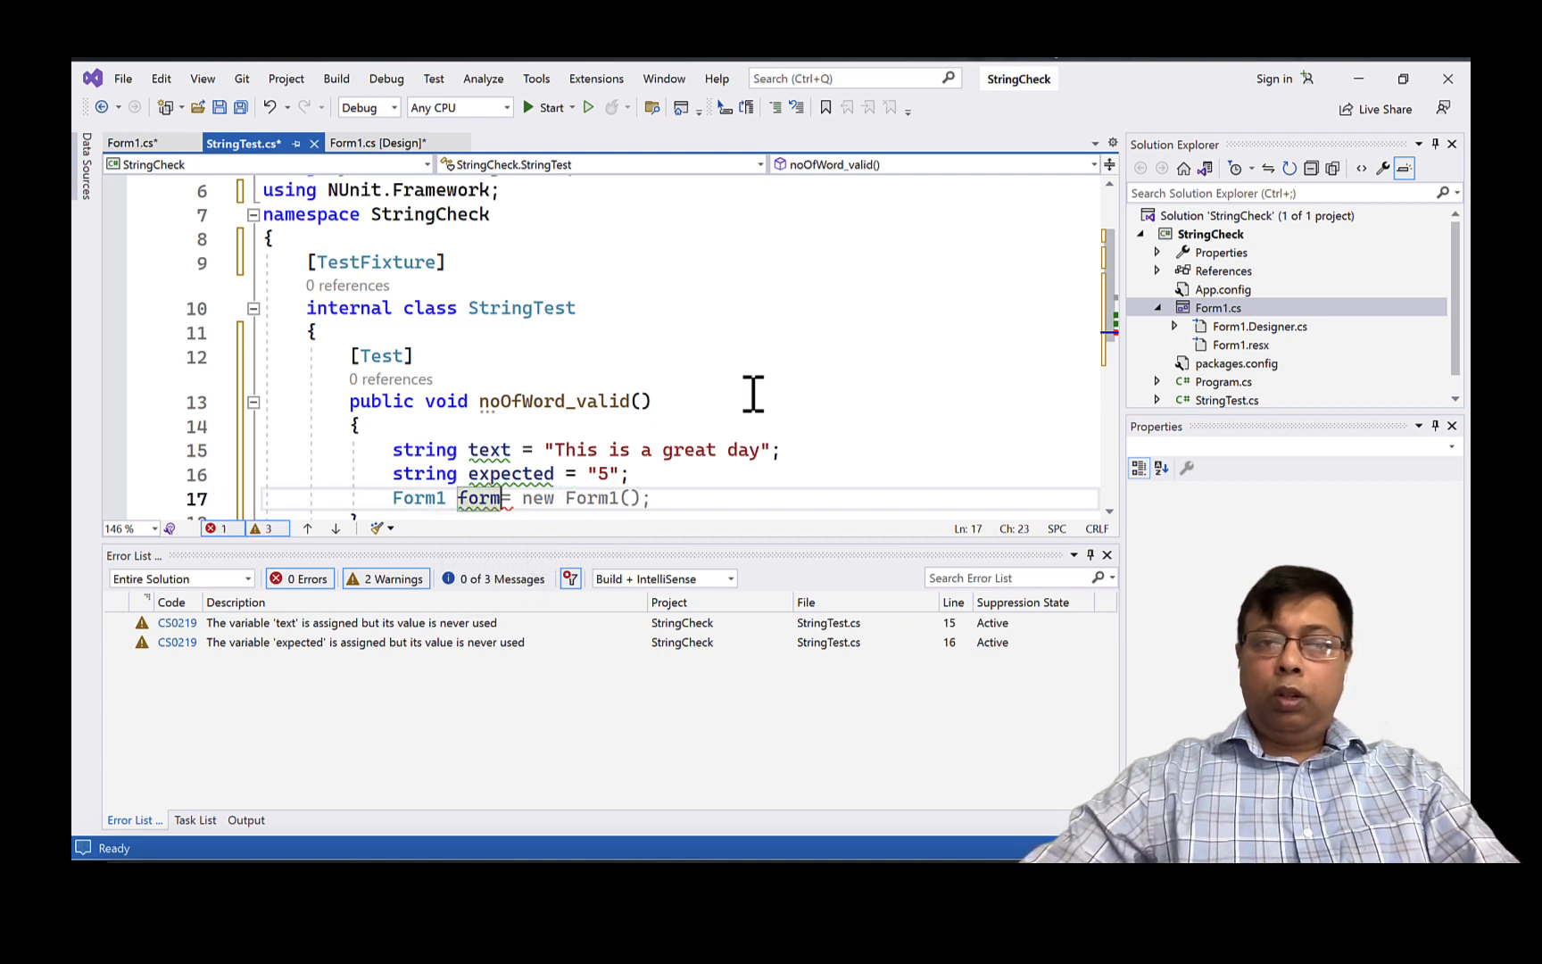
key(Return)
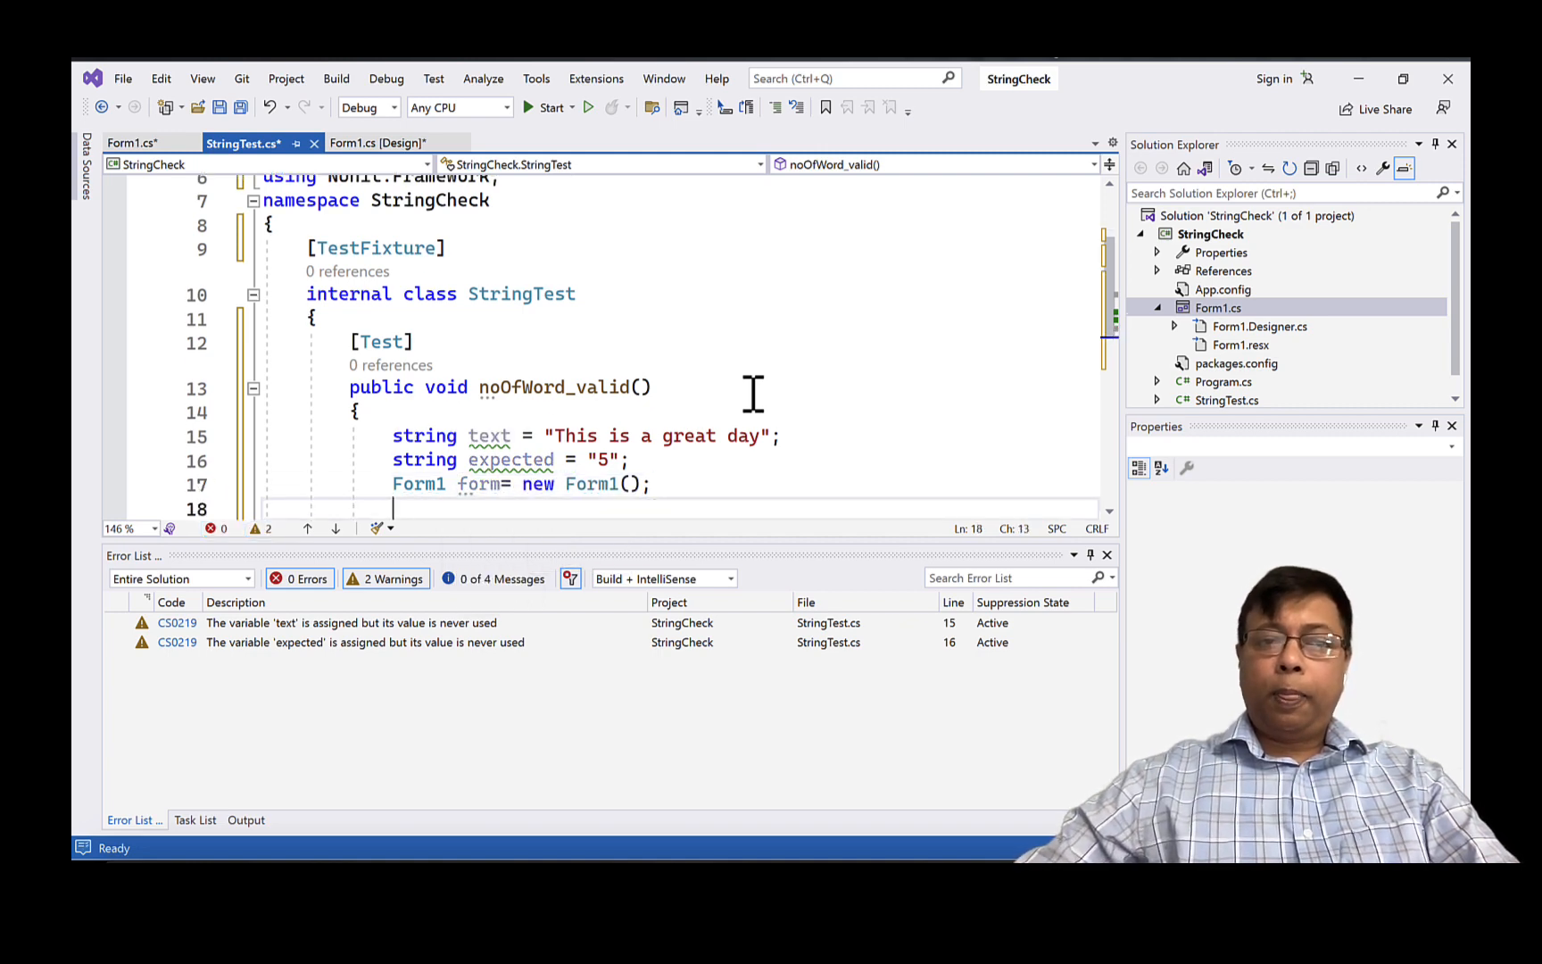
text(form.Text = text;)
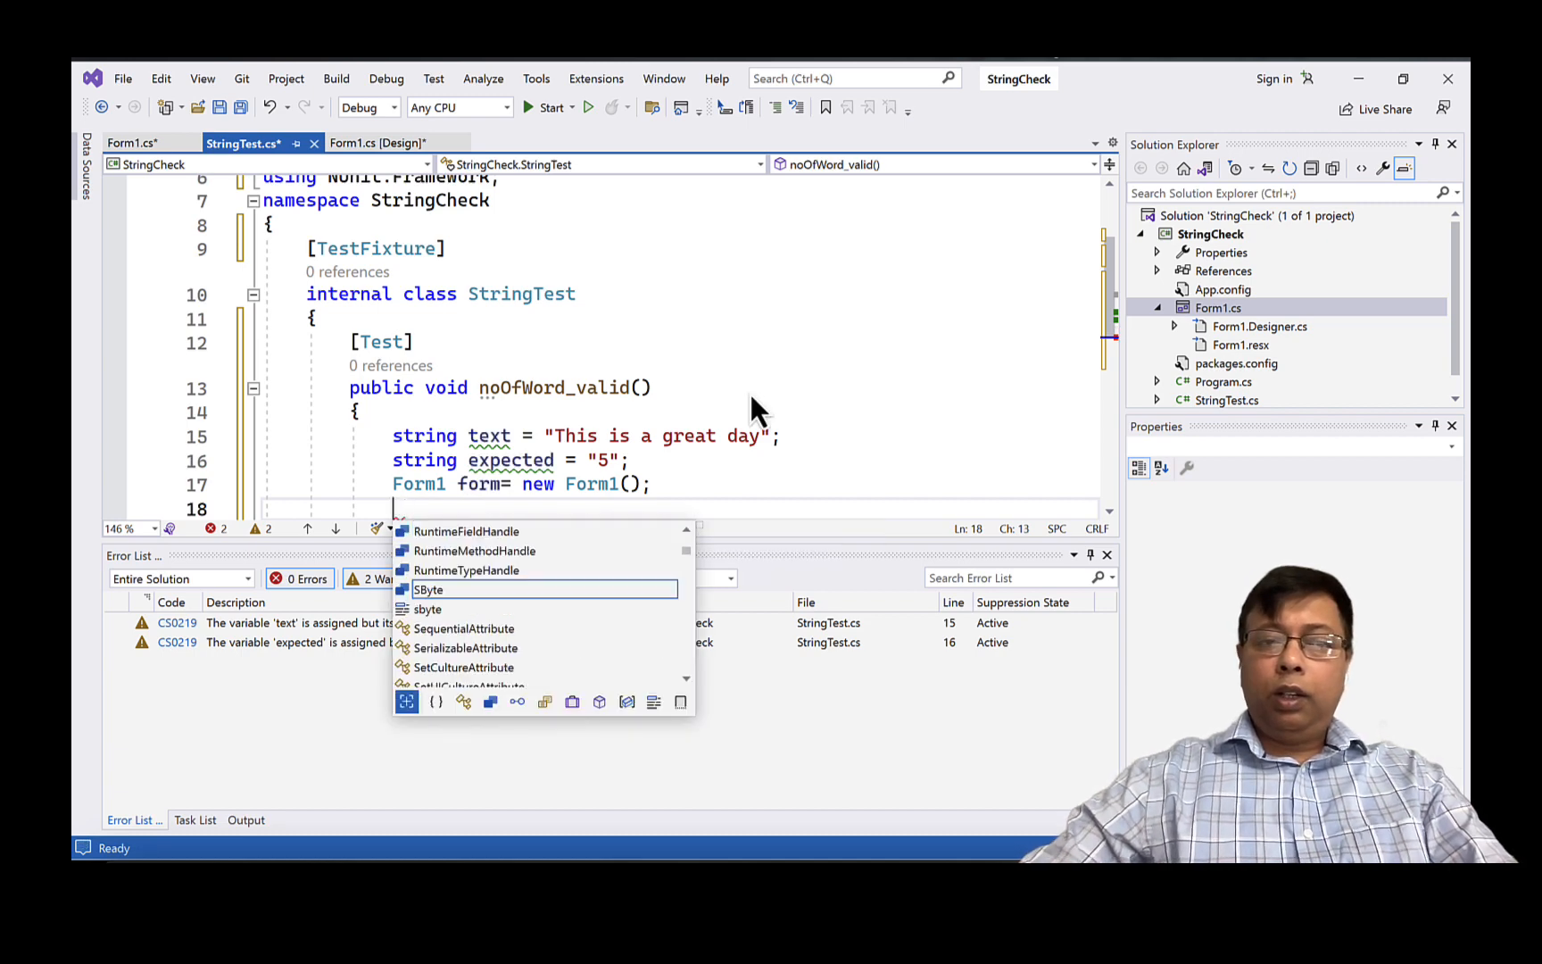
text(string)
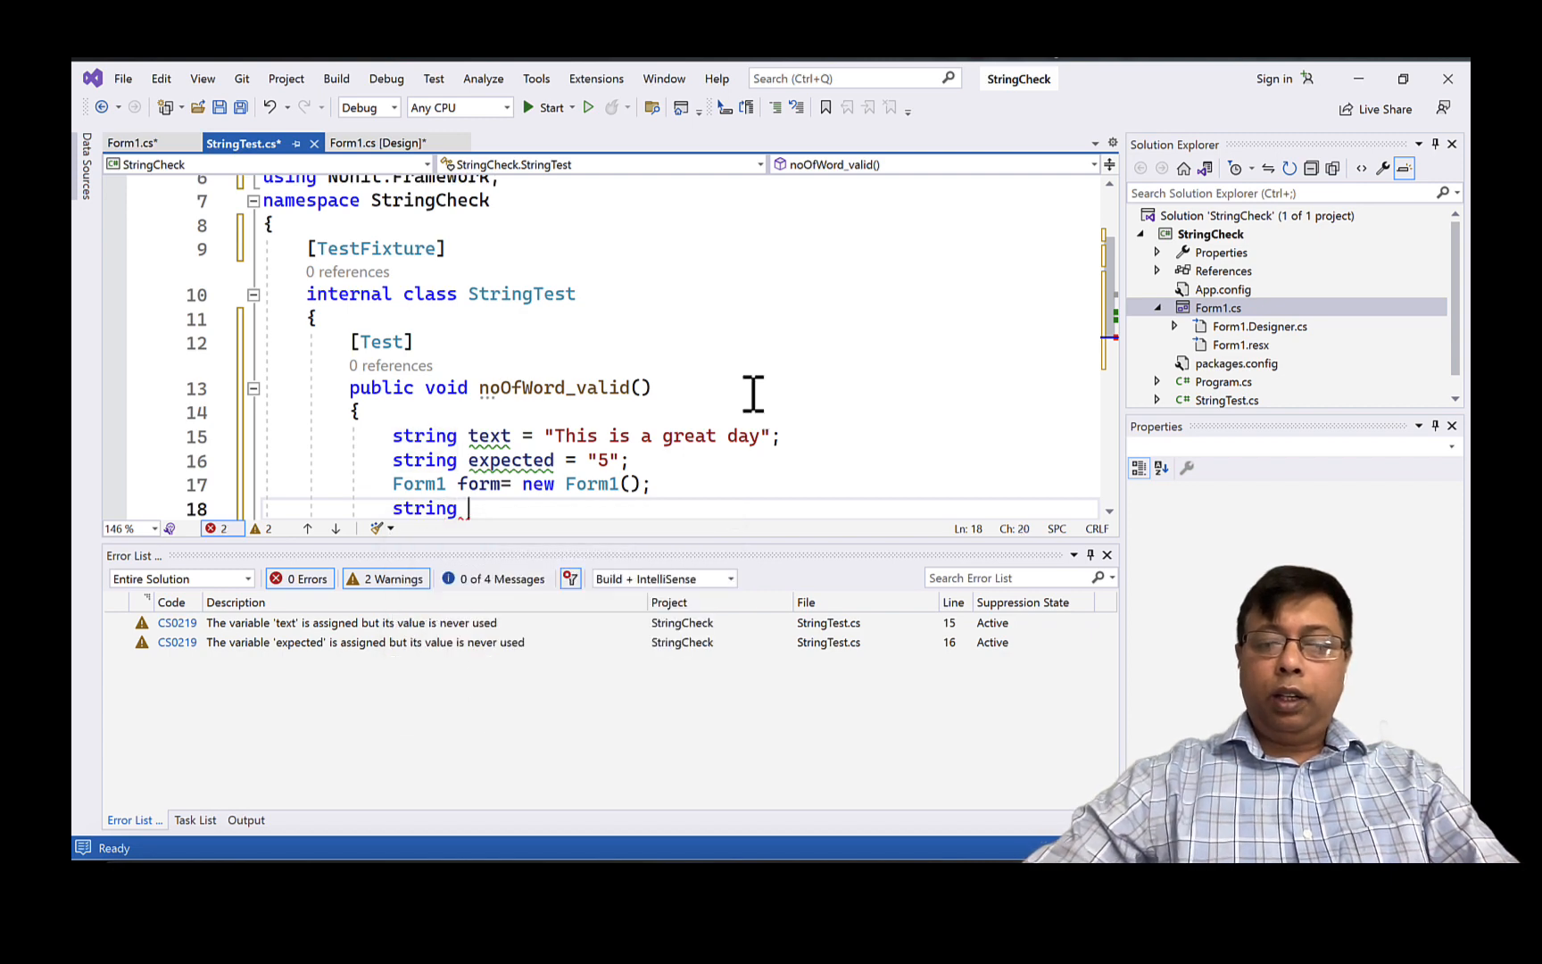
text(actual =)
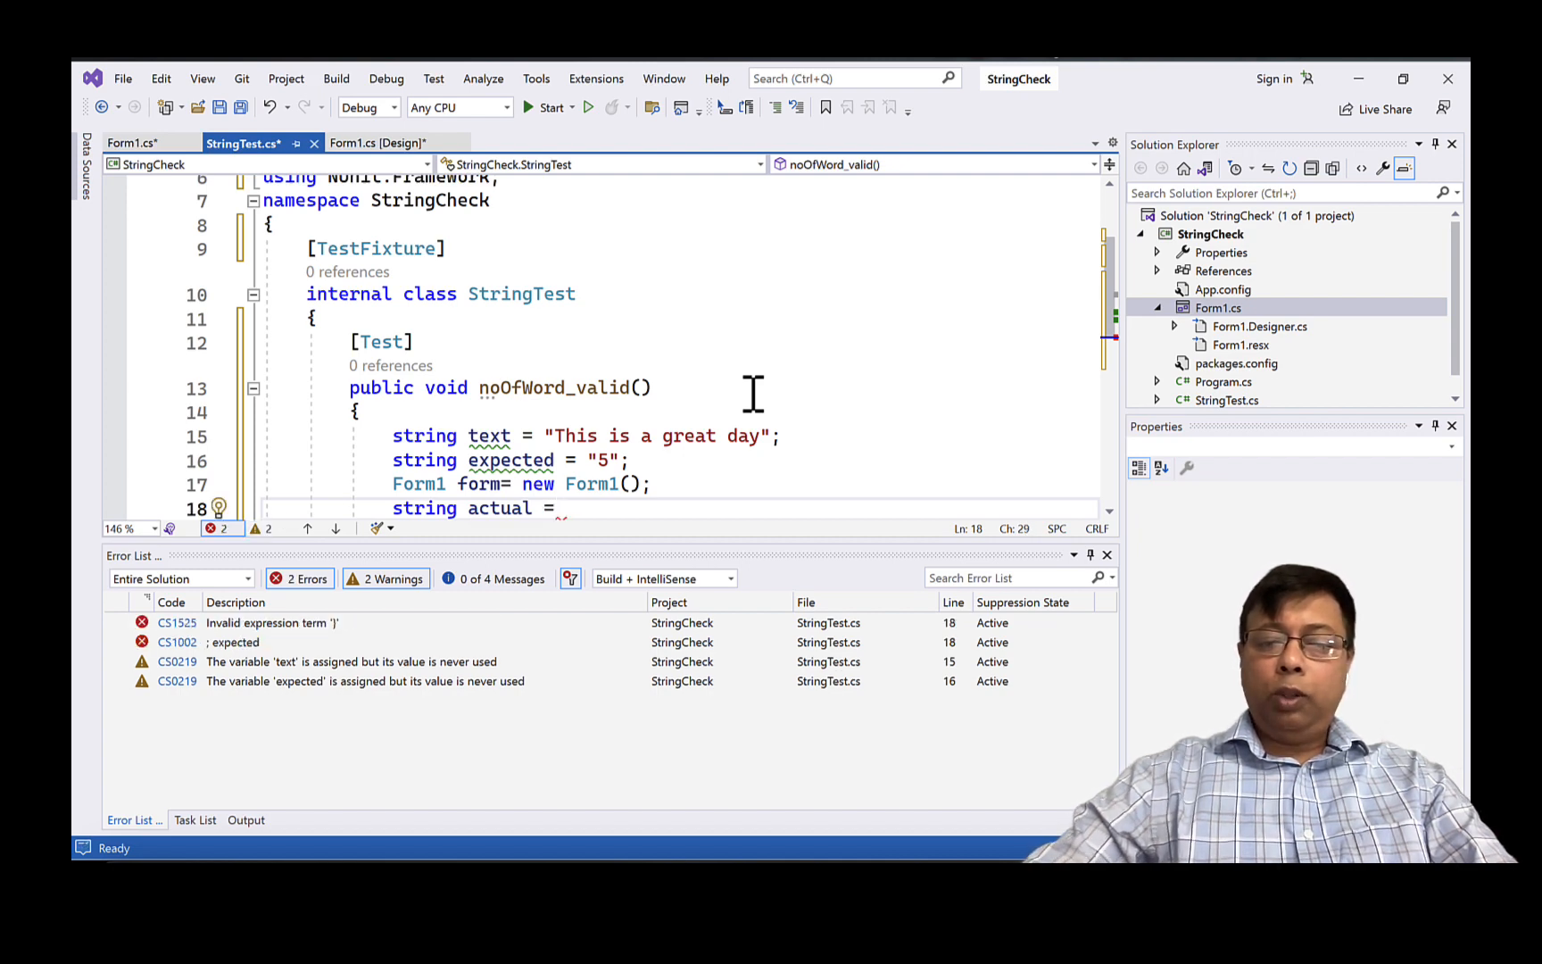
text(form.noOfWord(text);)
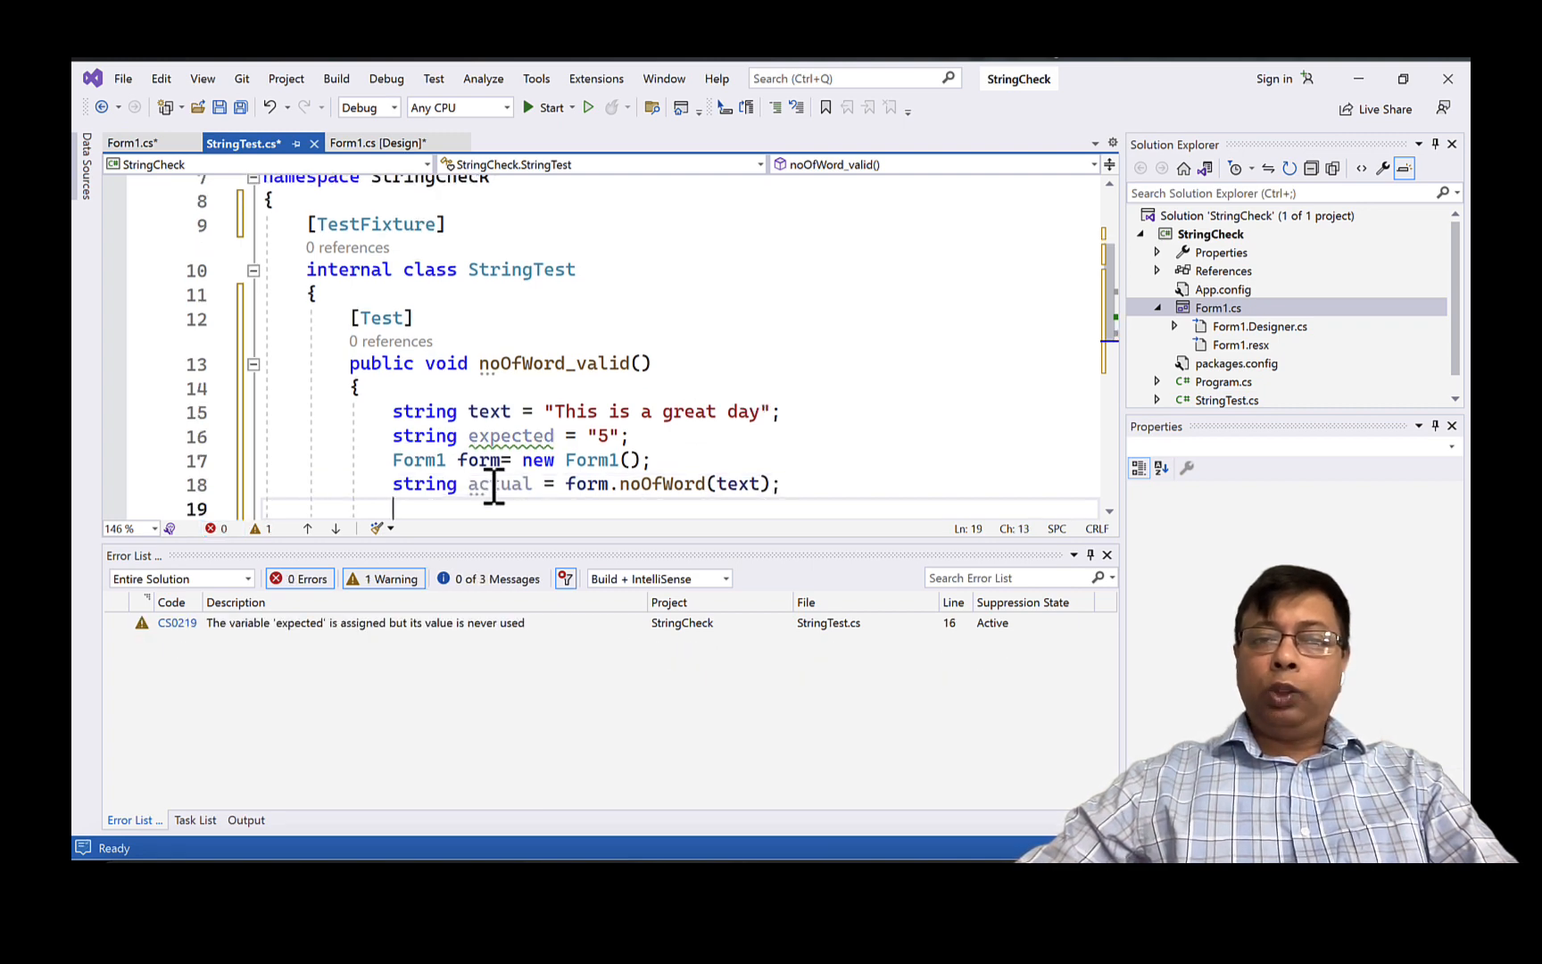
text(Assert.AreEqual(expected, actual);)
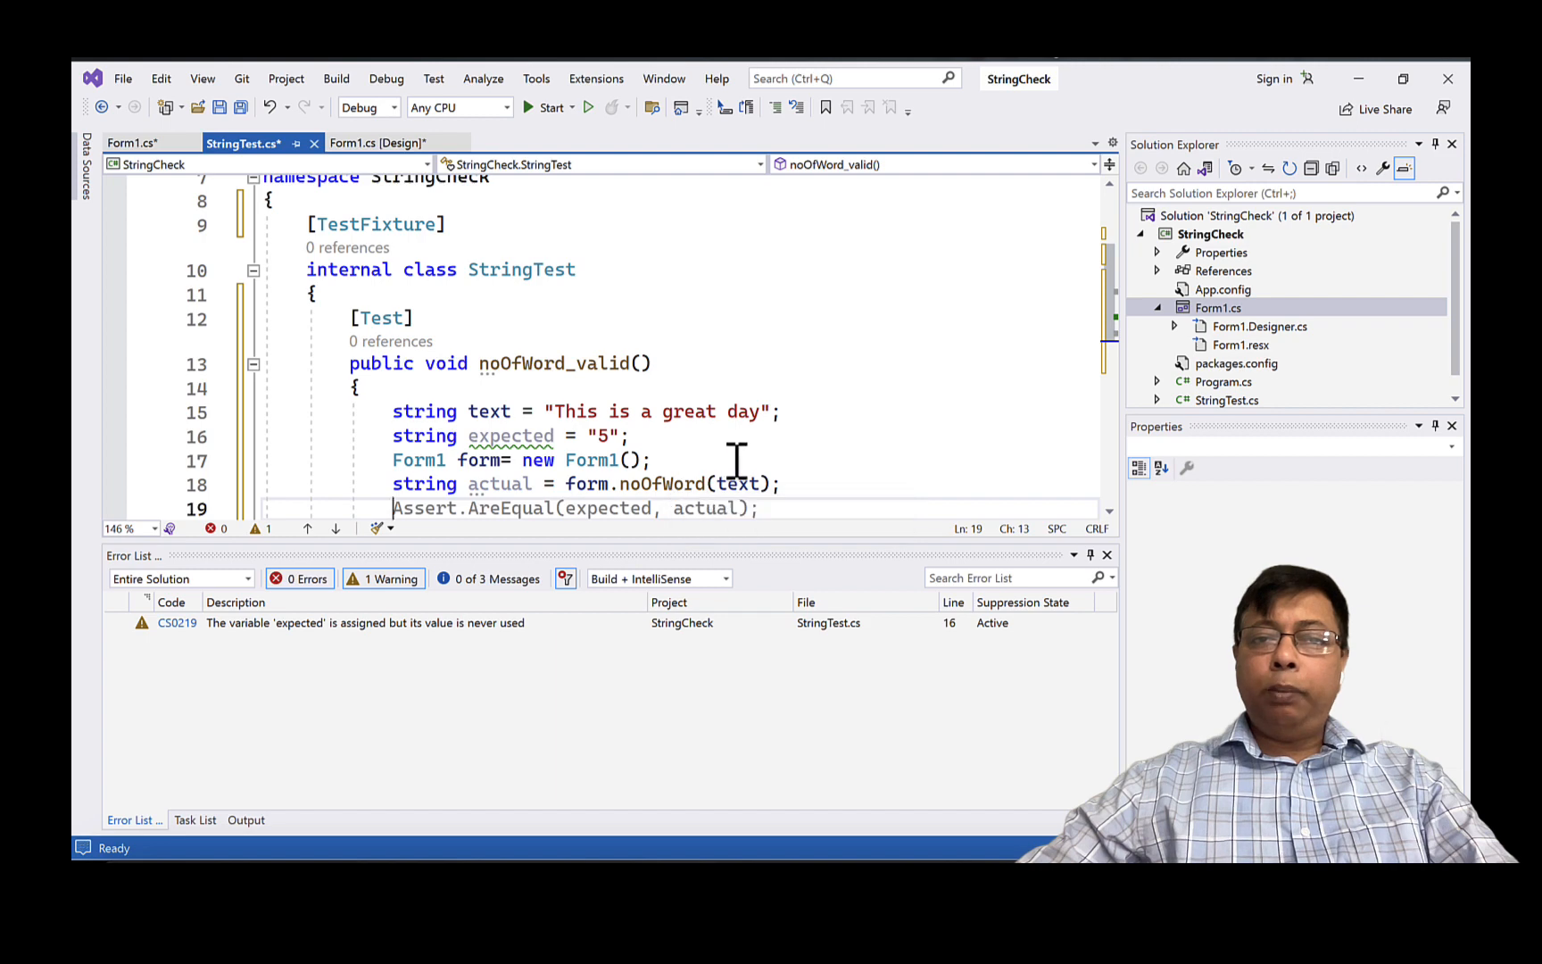
mouse_move(732, 483)
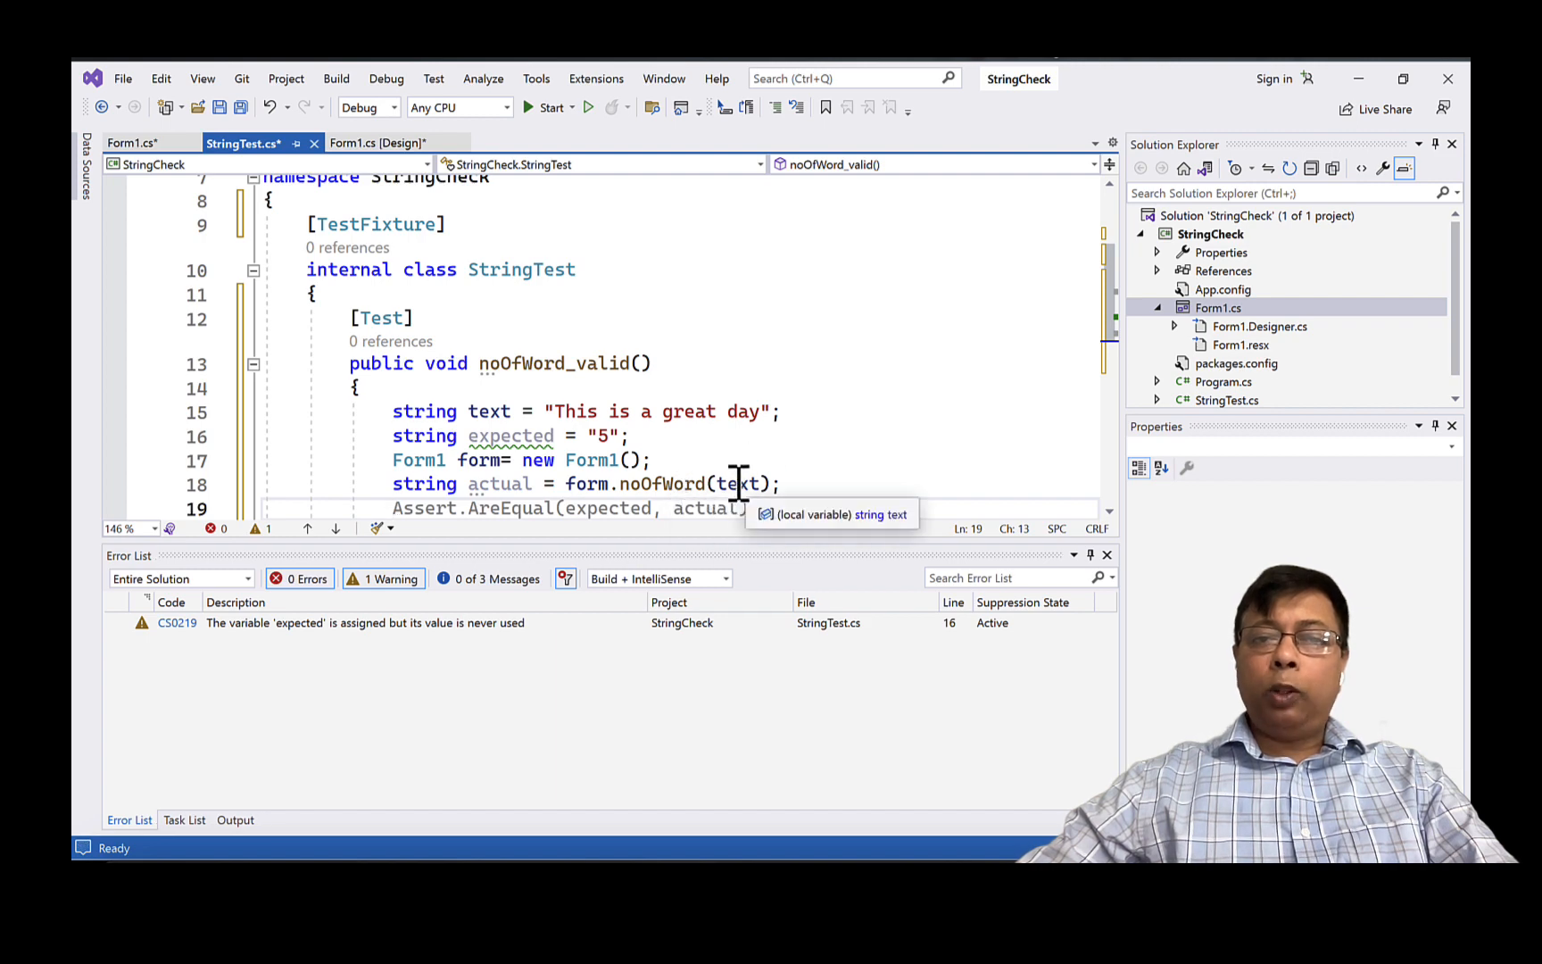
mouse_move(497, 460)
text(Assert.AreEqual(expected, actual);)
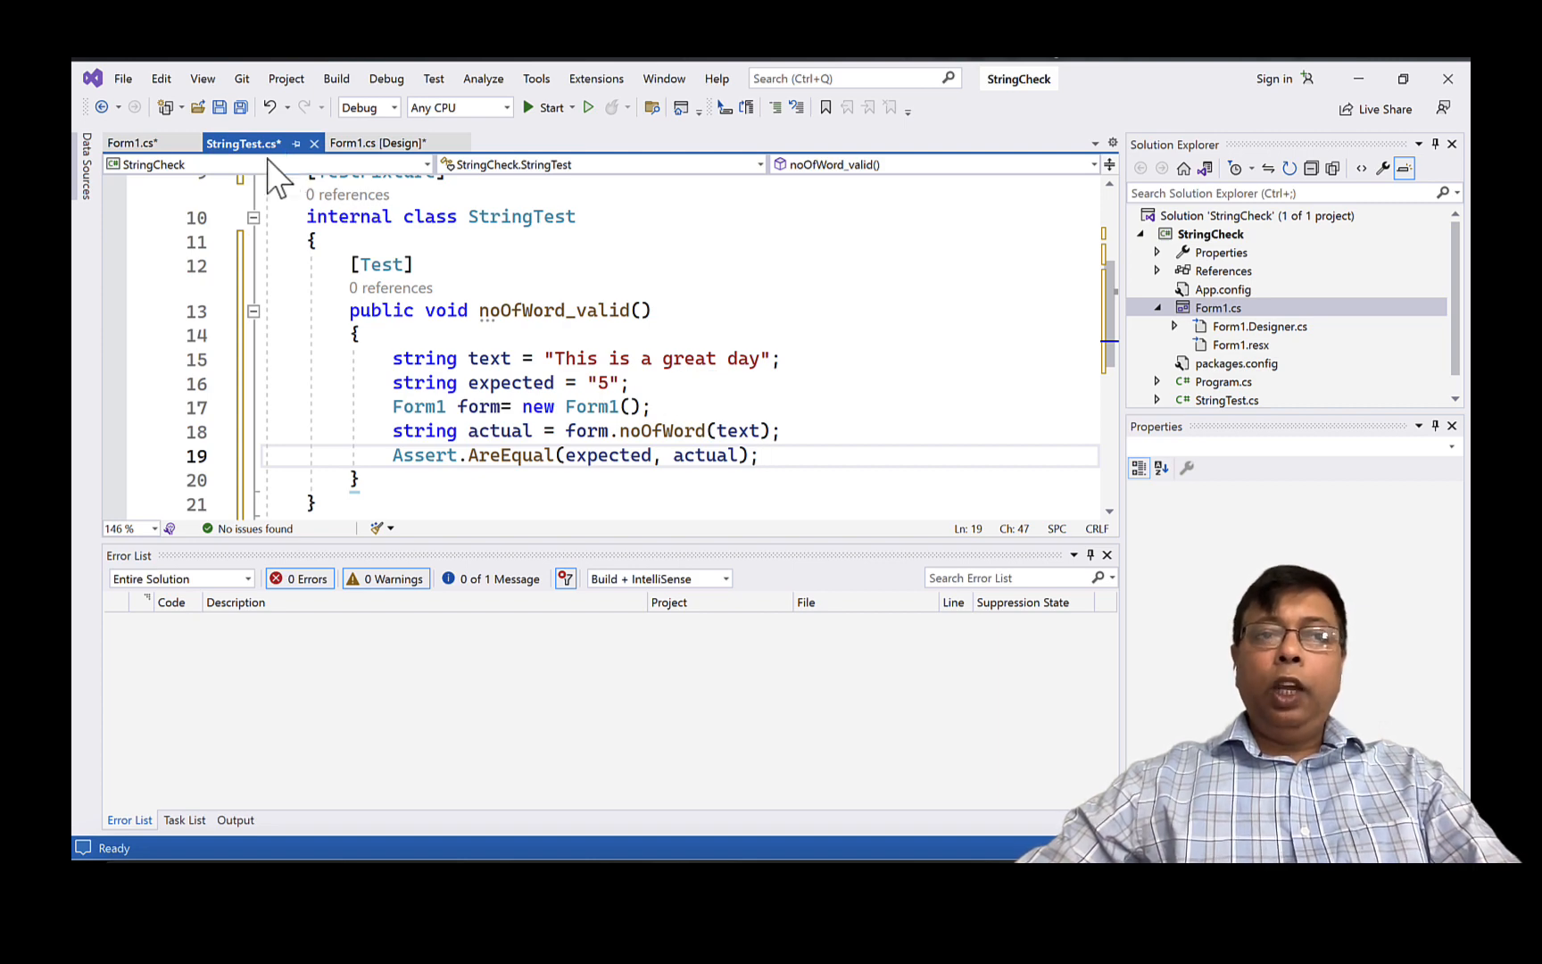
click(134, 143)
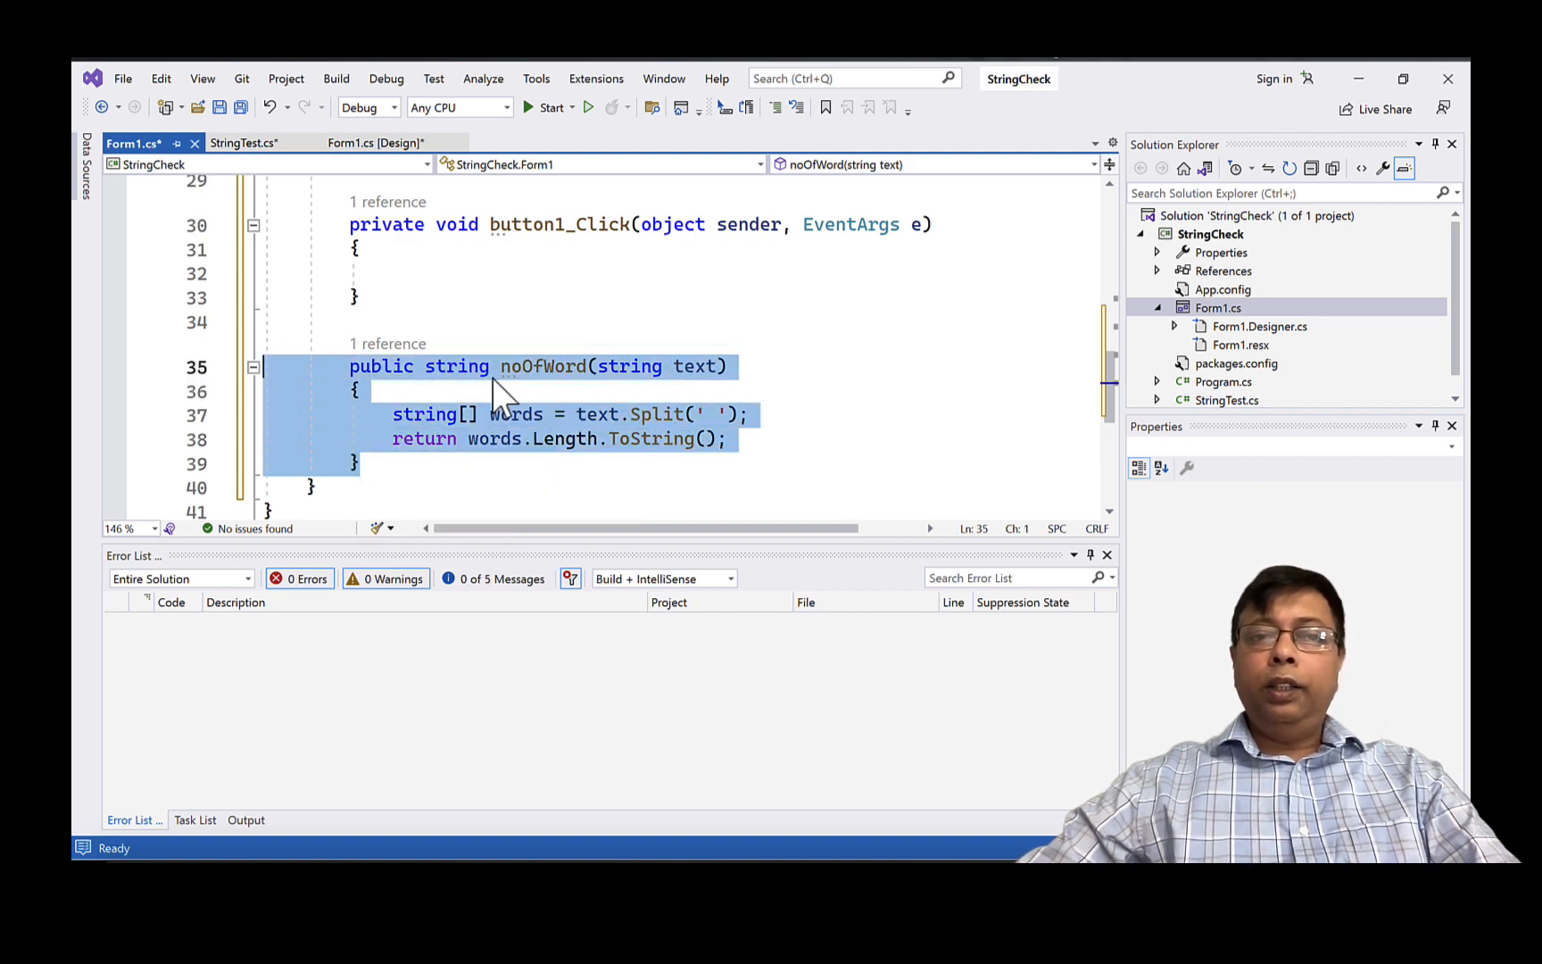
mouse_move(693, 378)
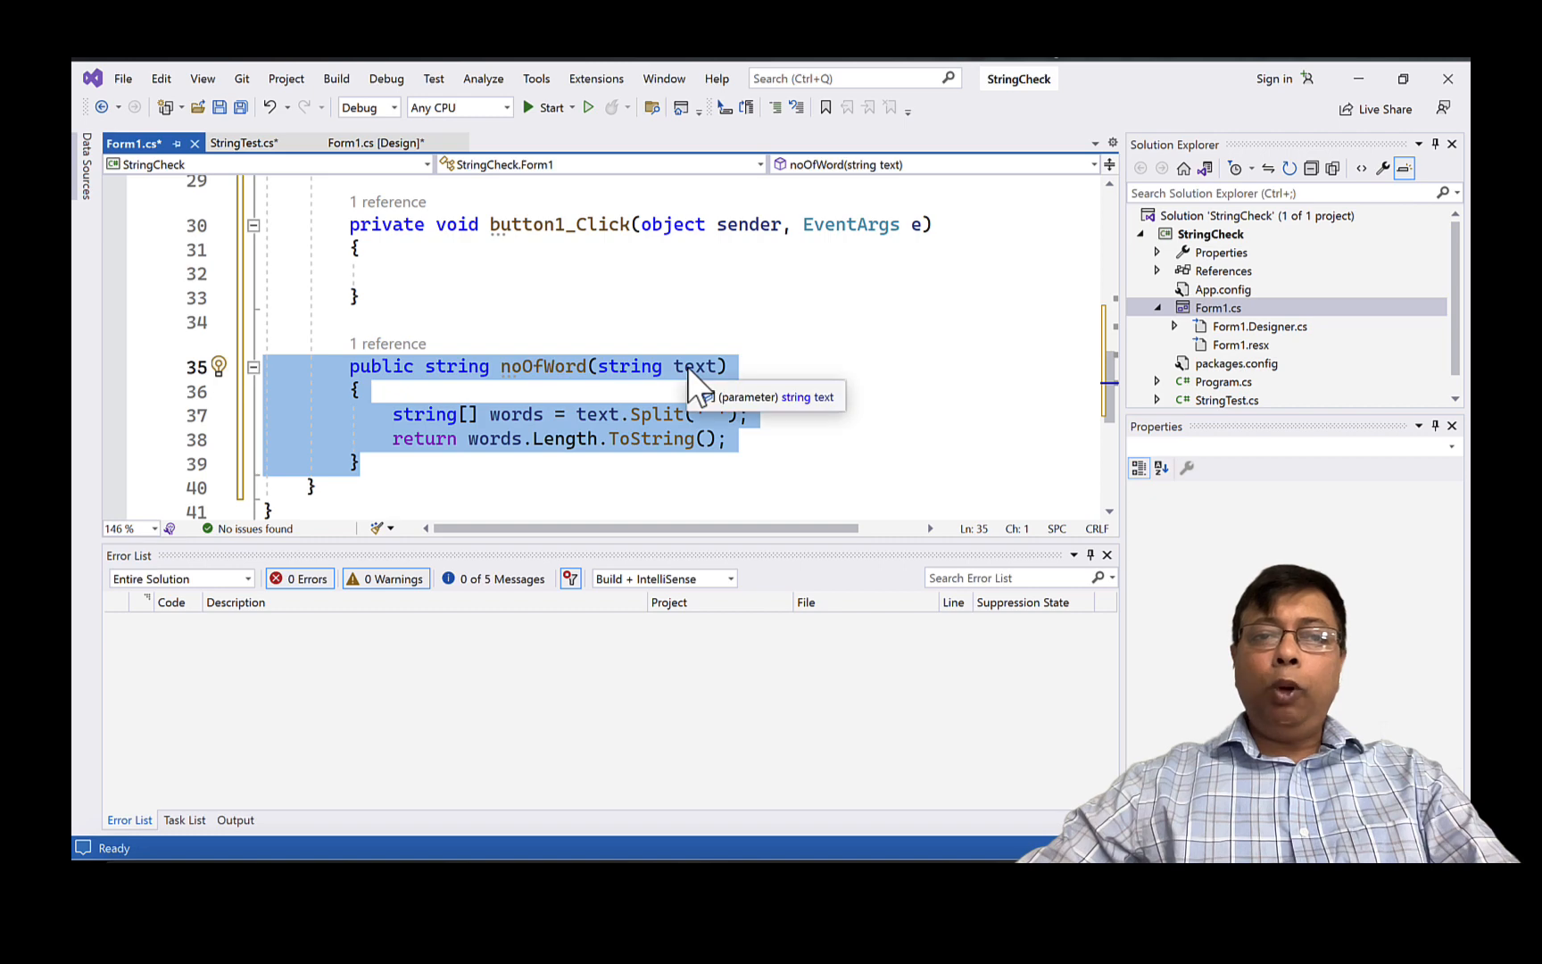
mouse_move(568, 439)
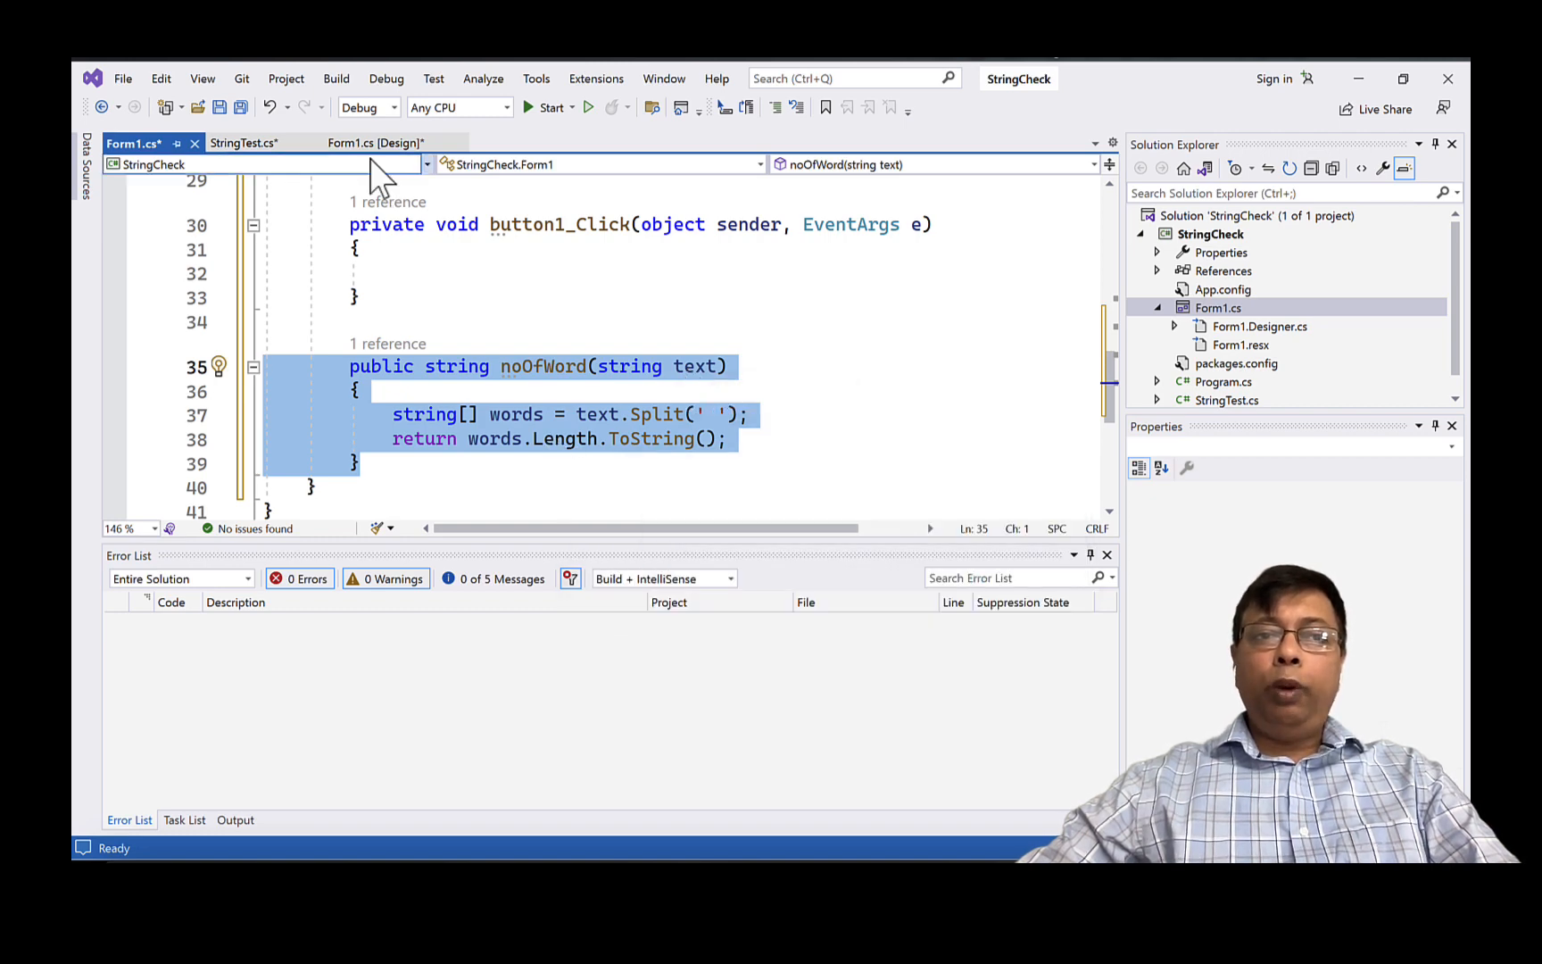
click(243, 143)
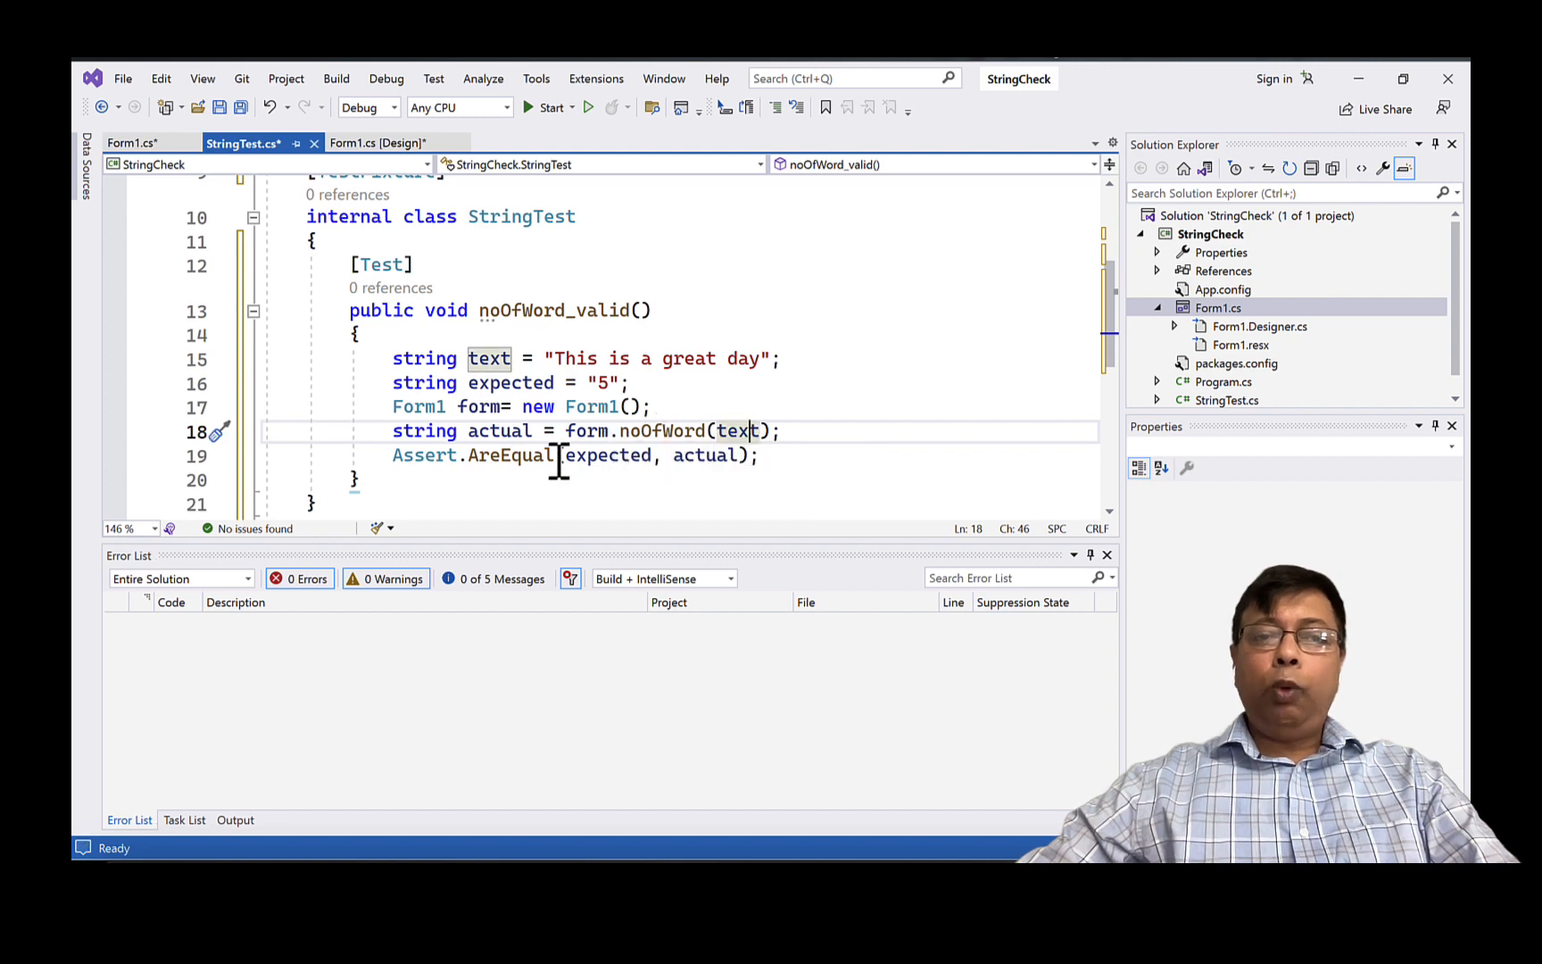
mouse_move(531, 383)
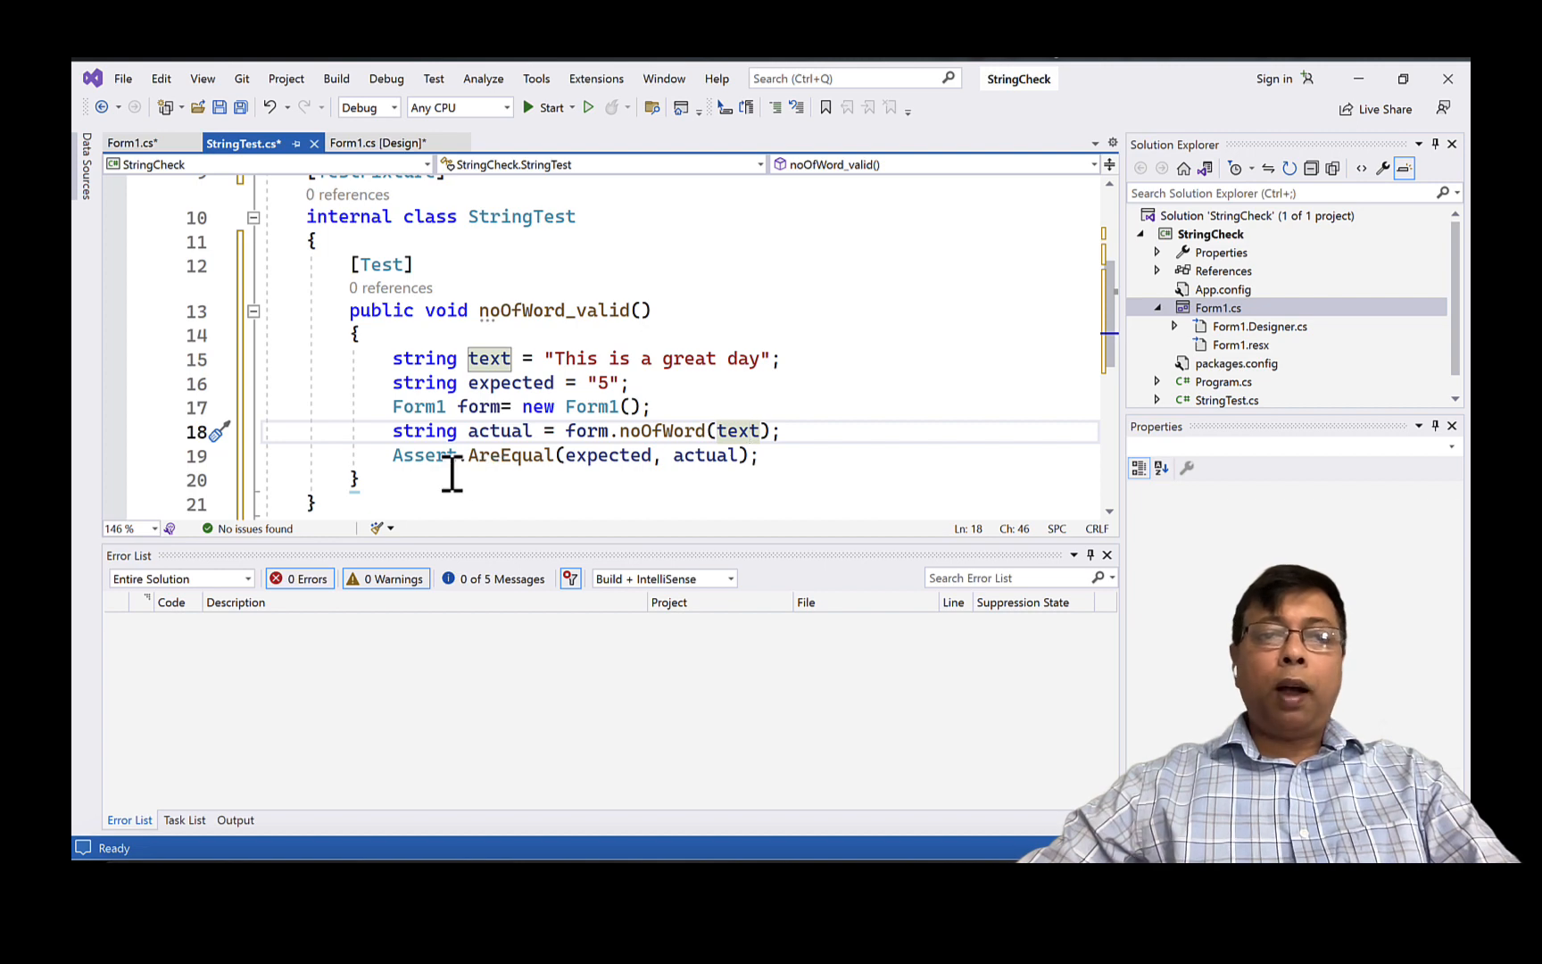
mouse_move(337, 88)
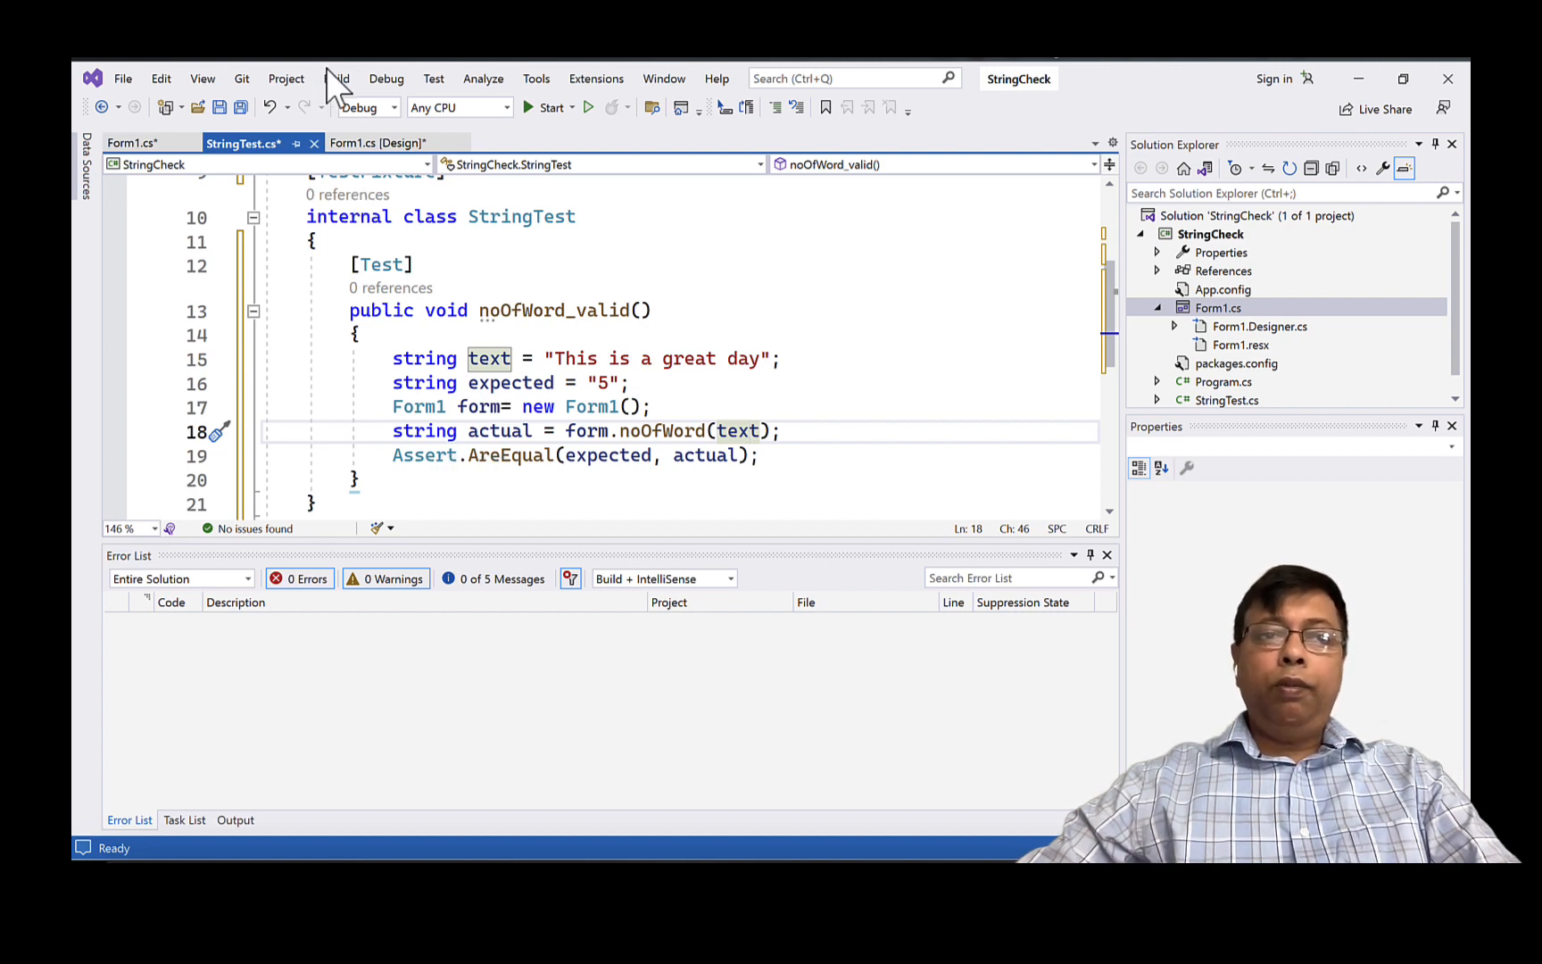
- Build the StringCheck solution and bring up Test Explorer
click(336, 78)
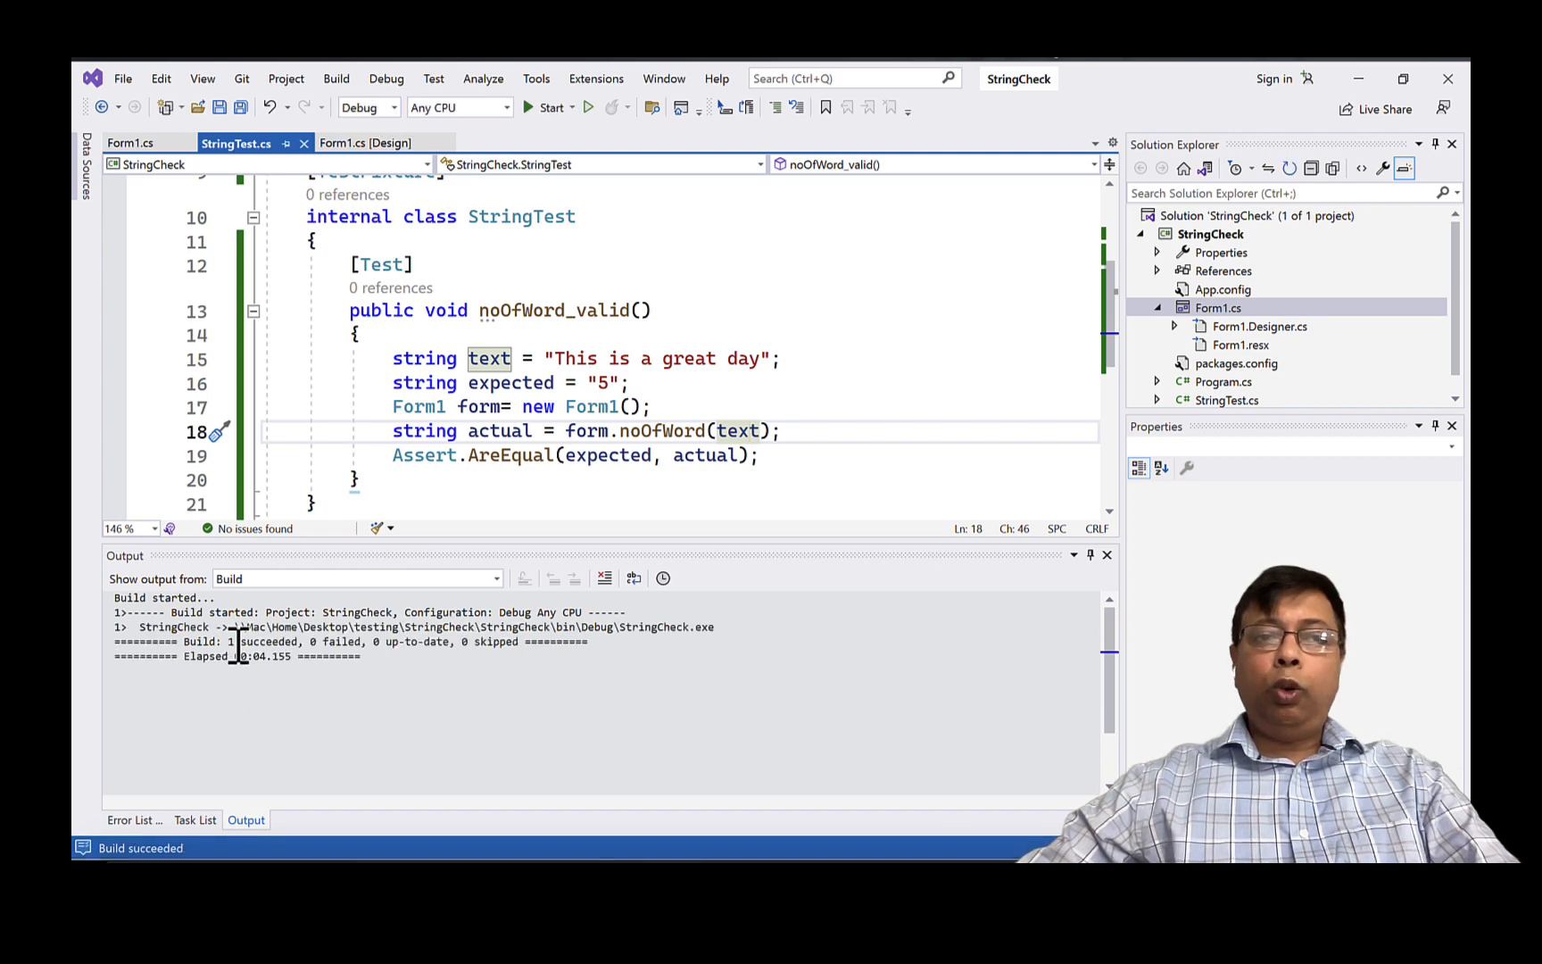
click(433, 79)
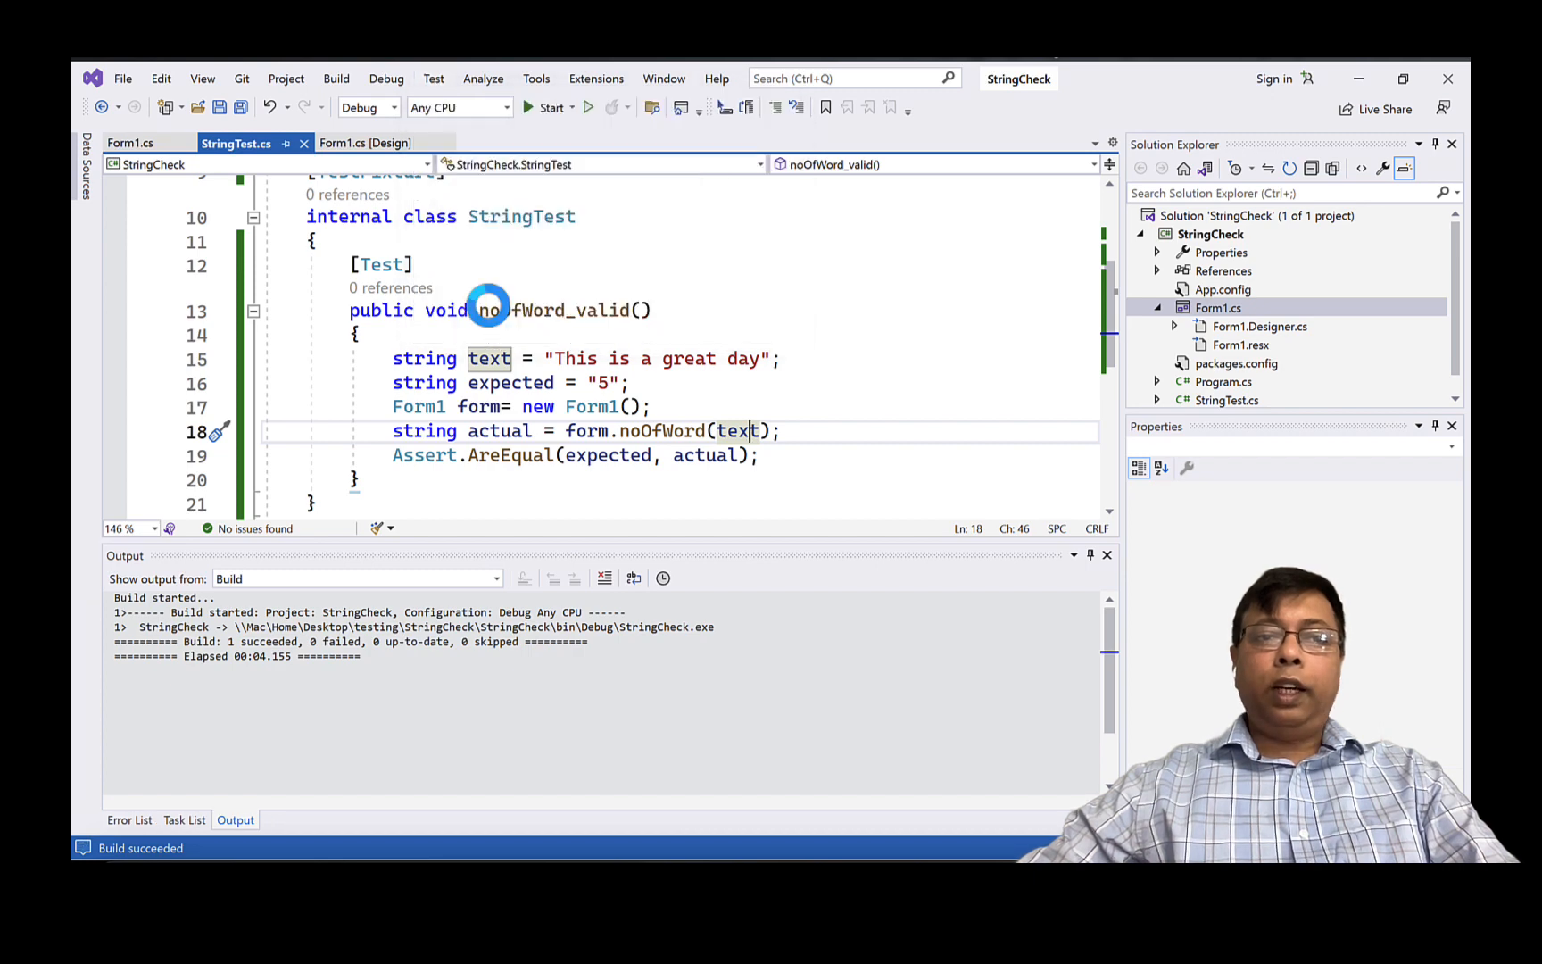
click(433, 78)
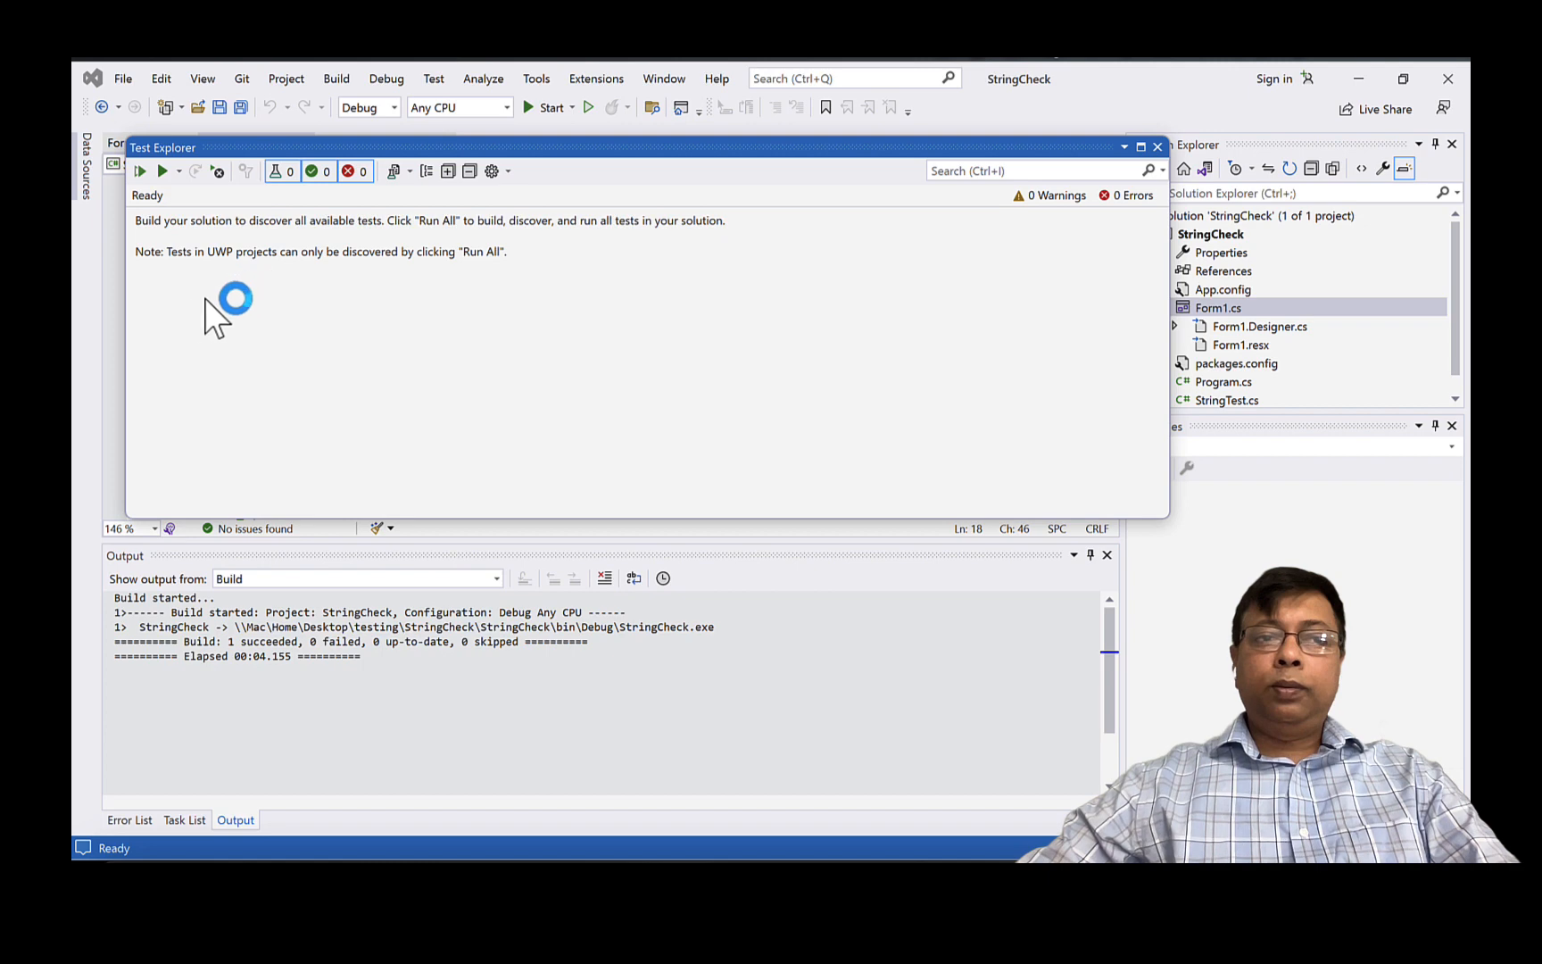
- Run all tests, confirm noOfWord_valid passes, and close the test results
click(139, 171)
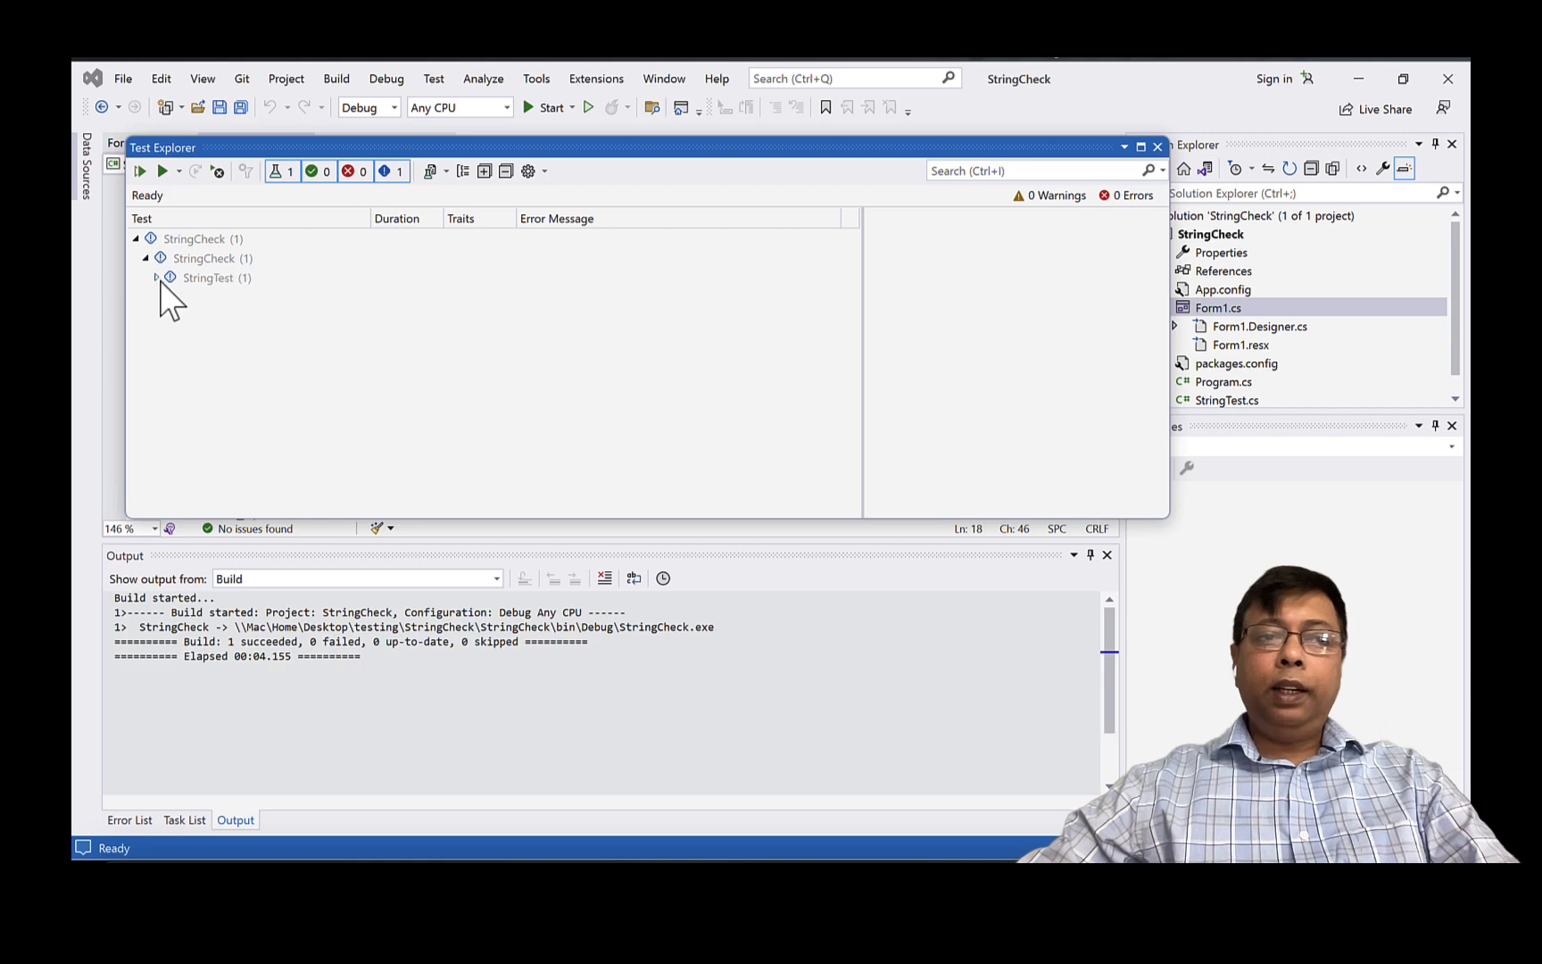
click(157, 278)
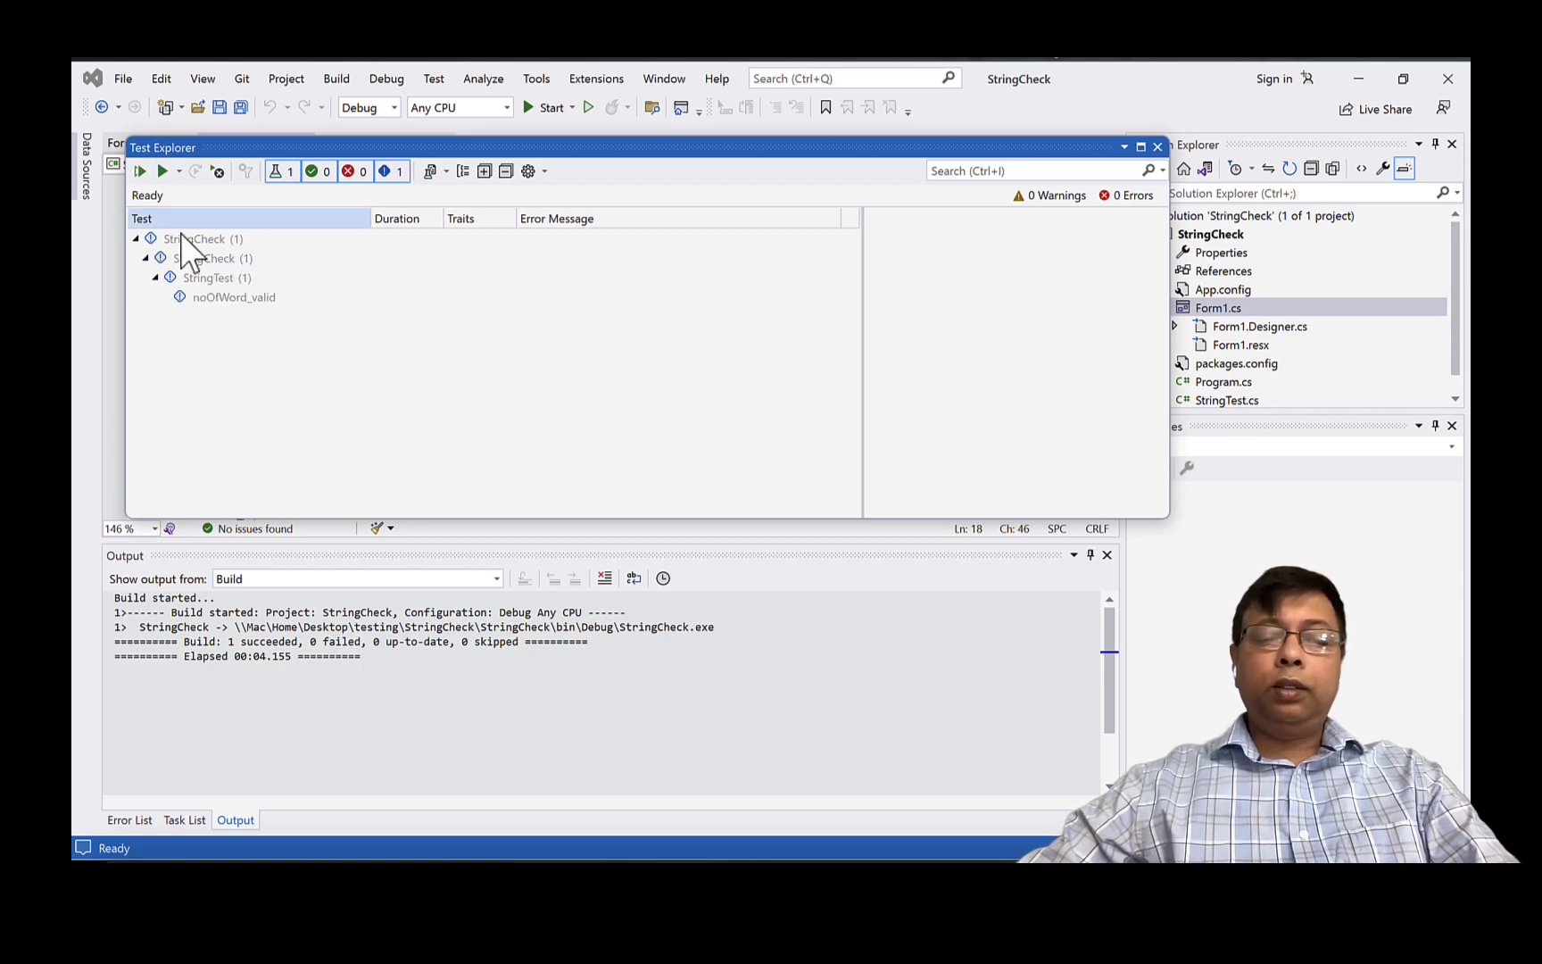
mouse_move(211, 335)
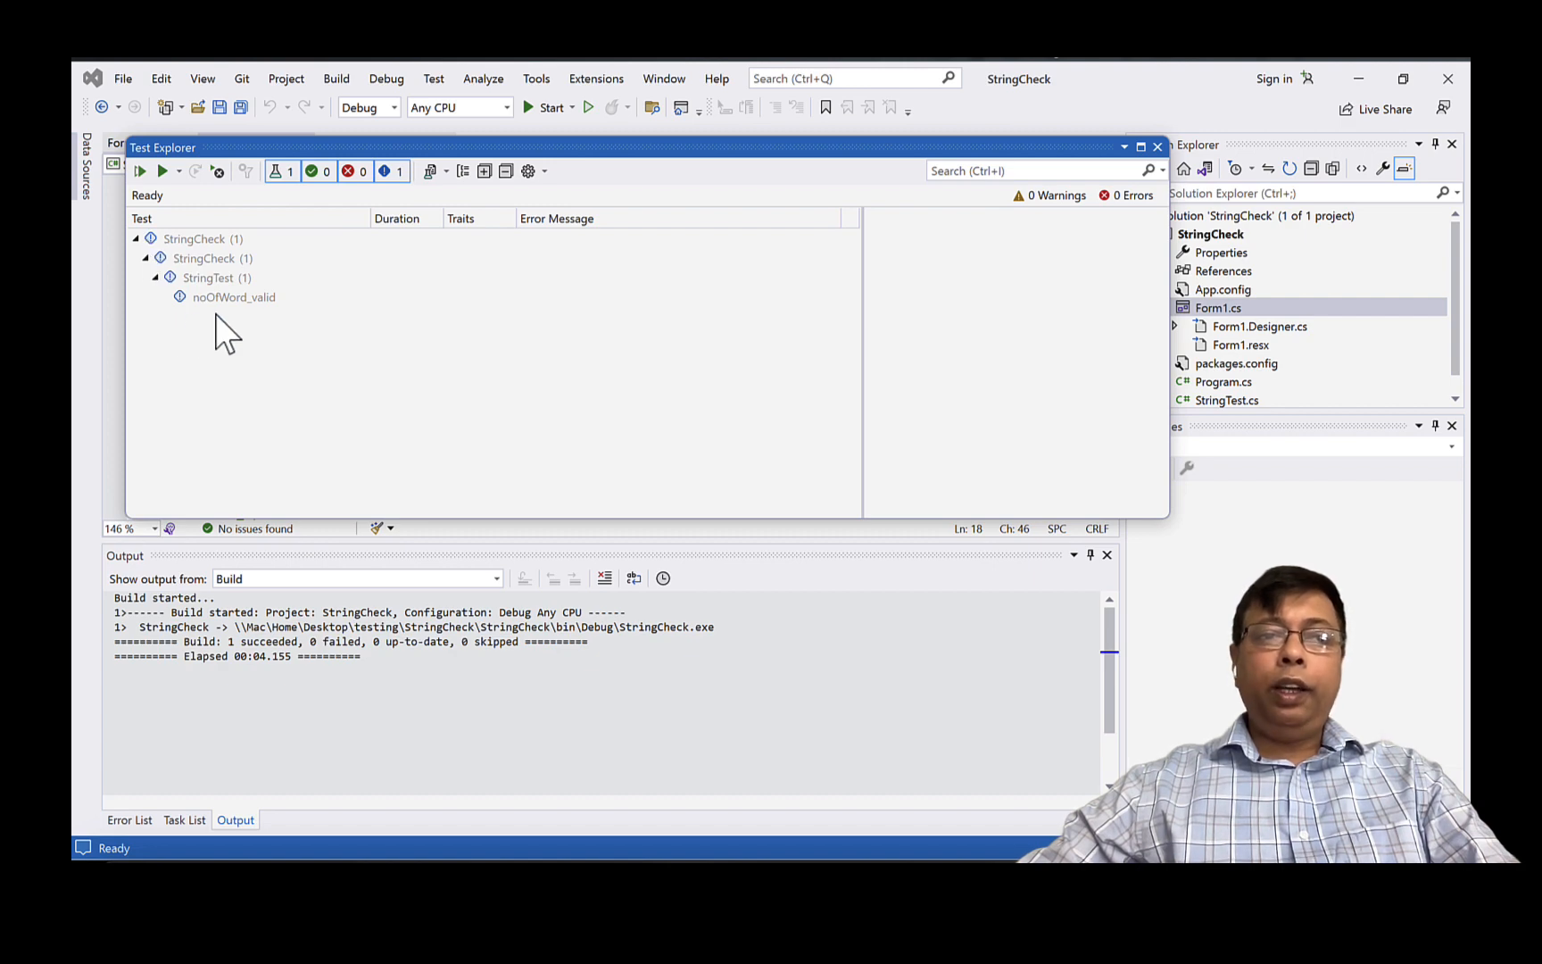
click(203, 239)
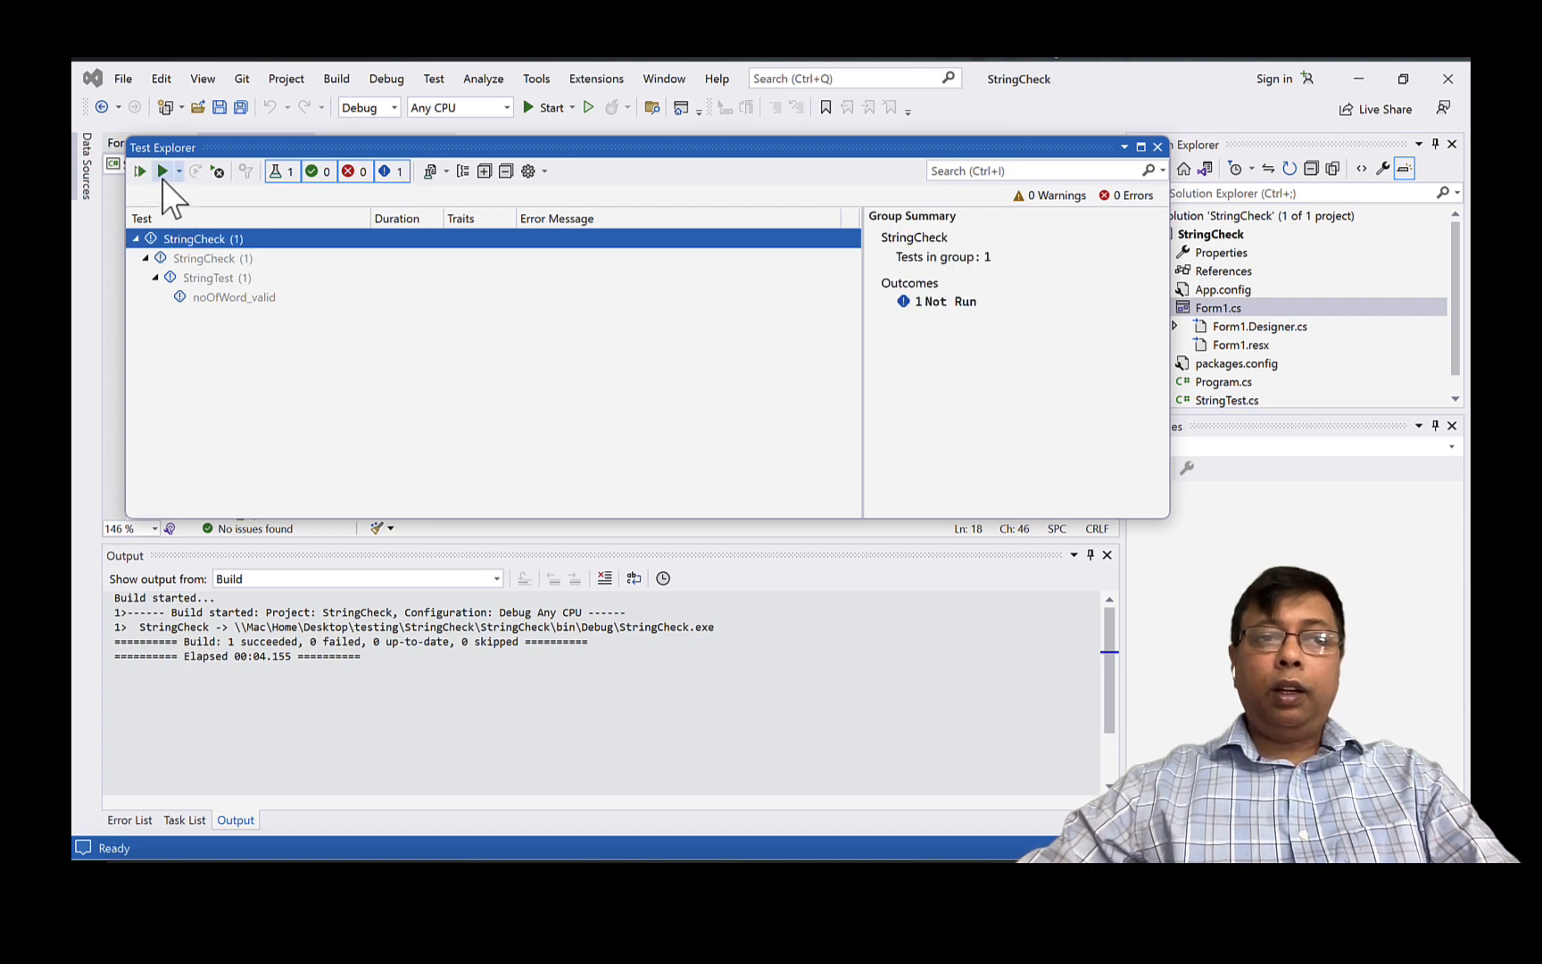
click(140, 170)
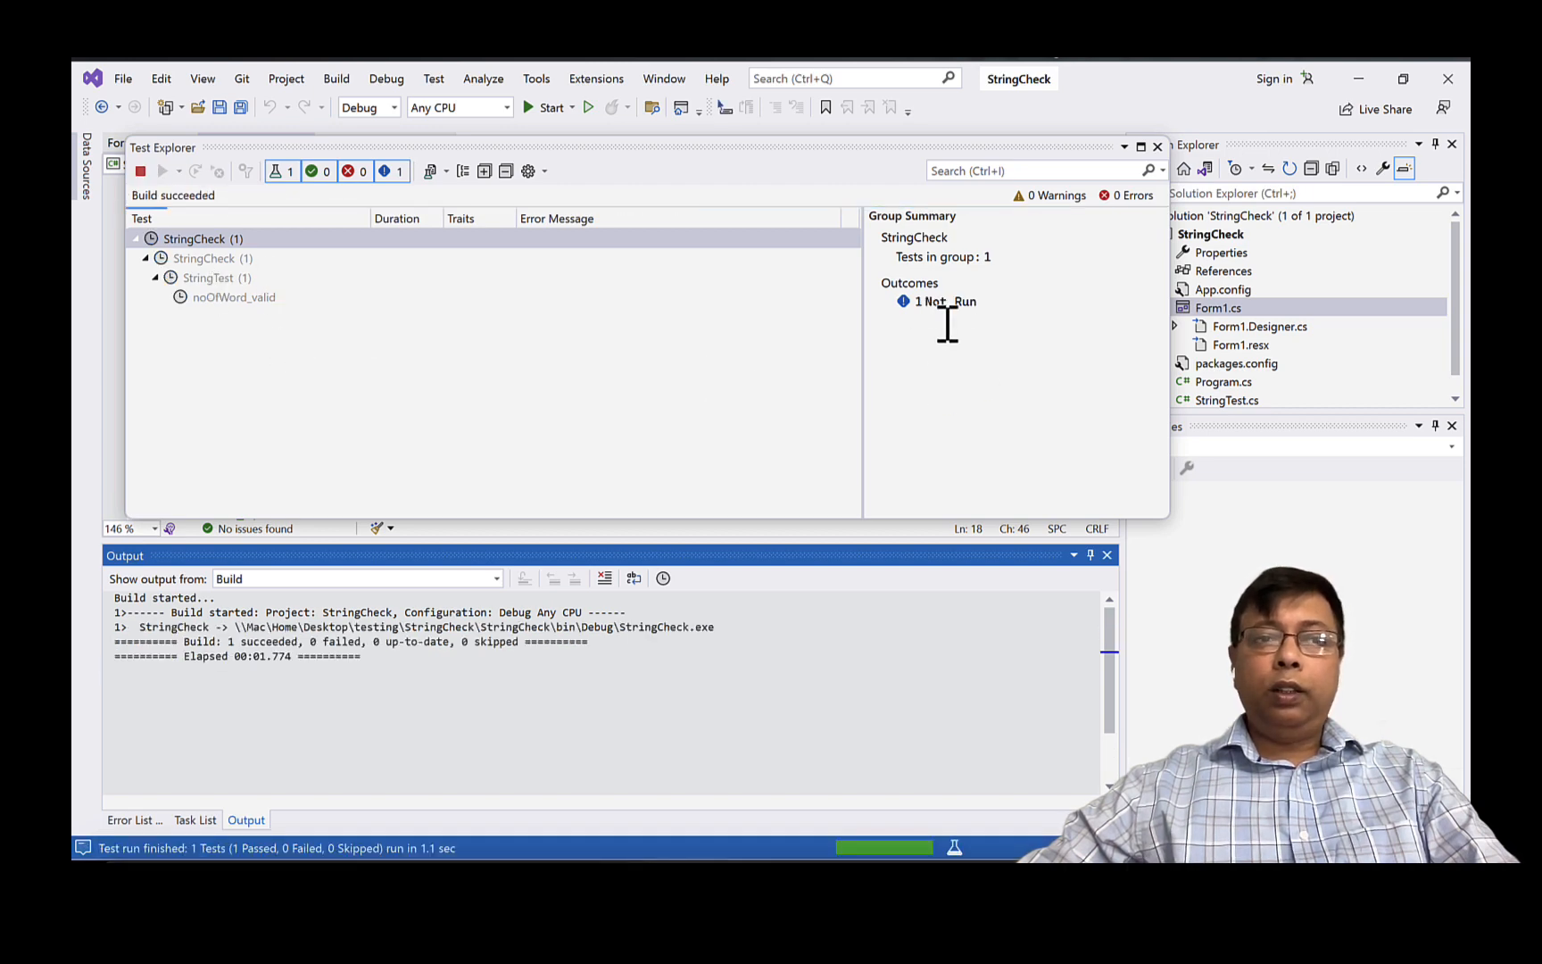
click(139, 170)
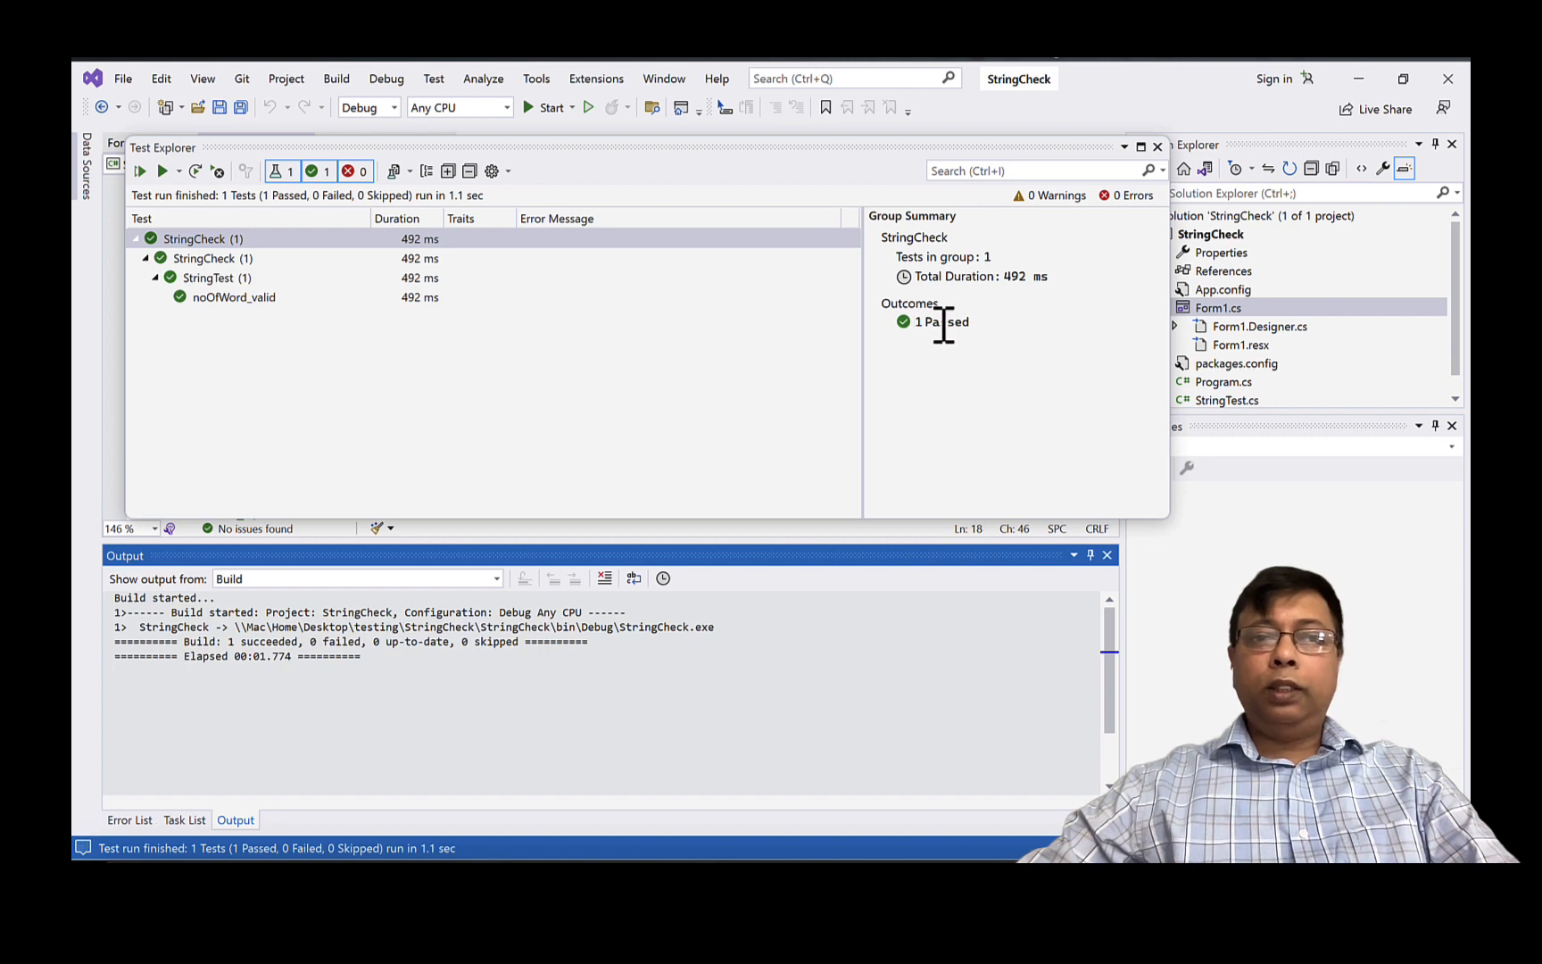
mouse_move(325, 329)
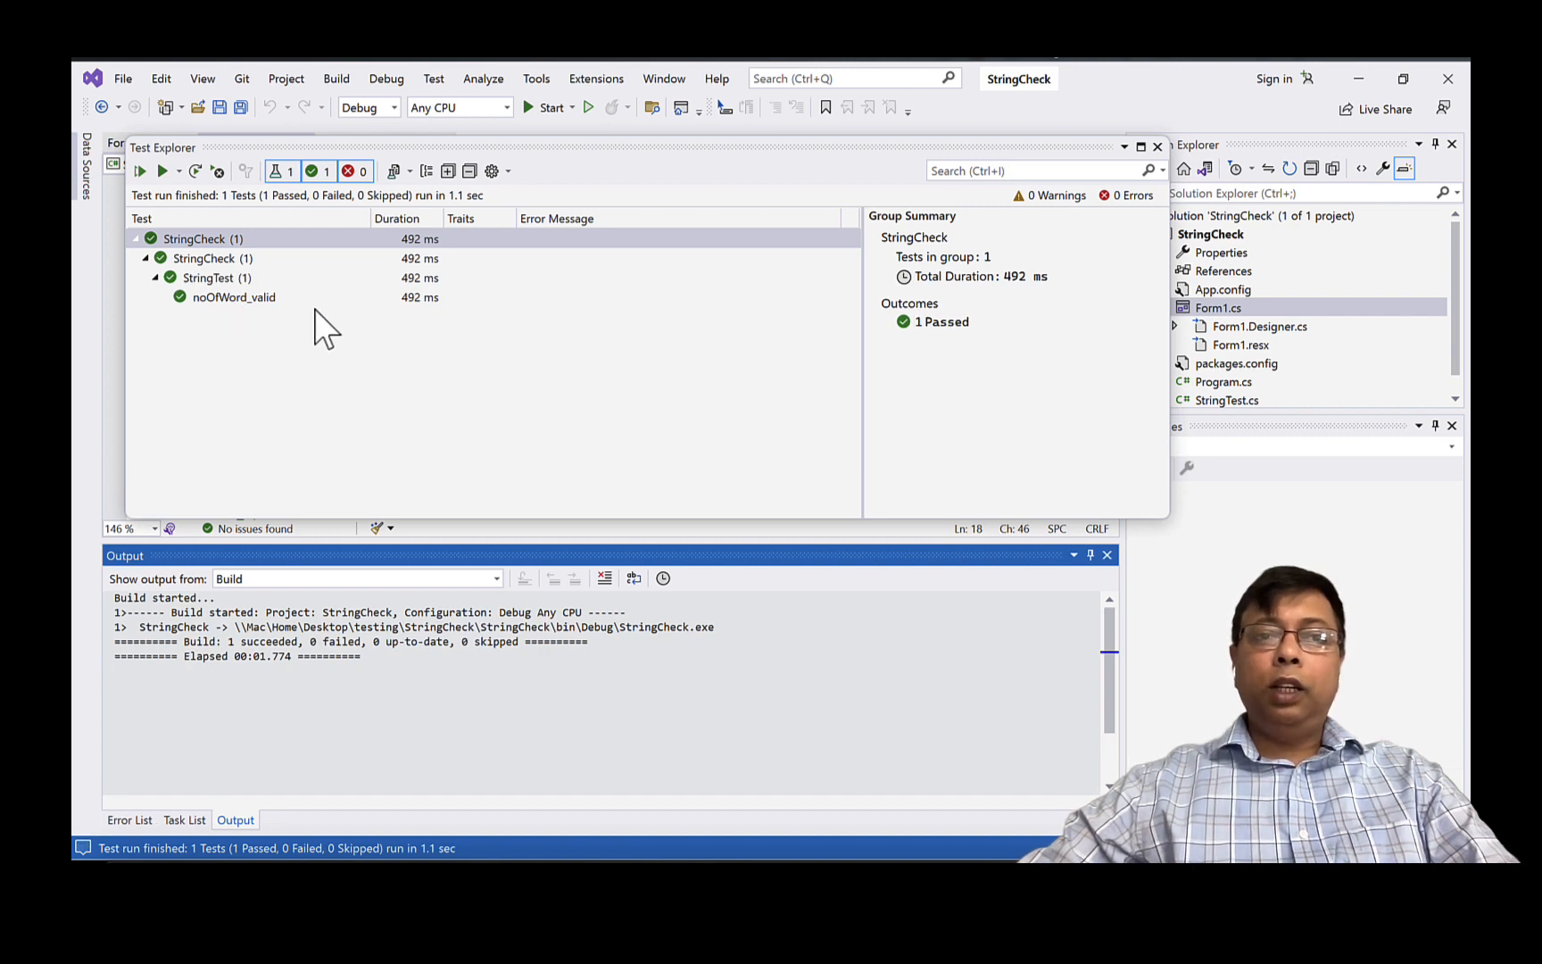
mouse_move(522, 359)
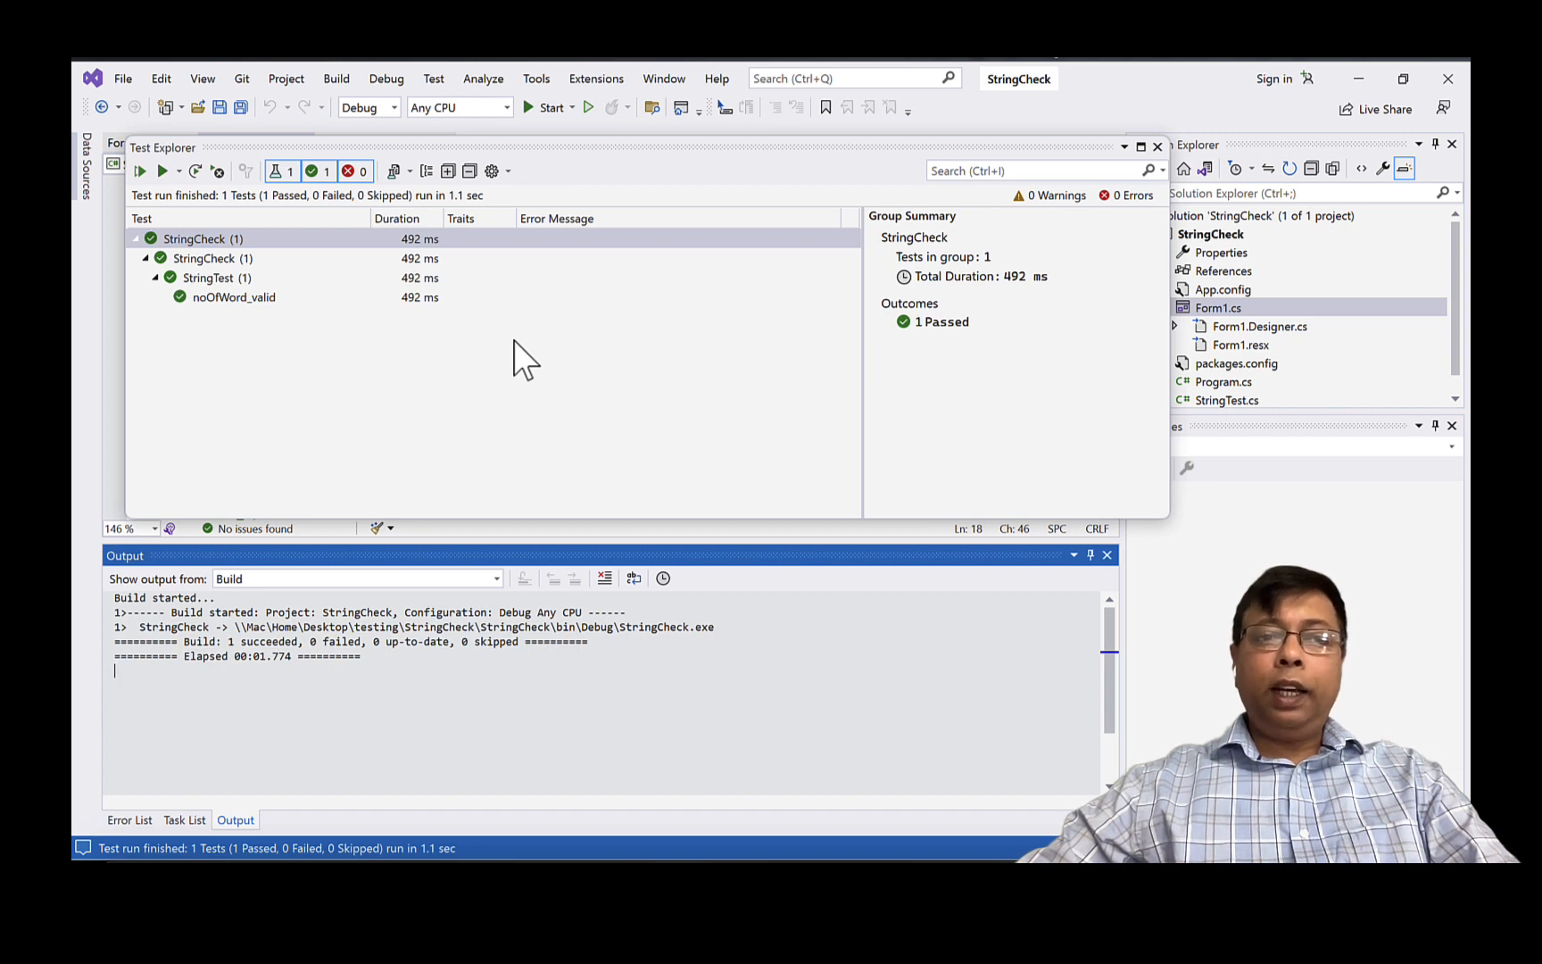
mouse_move(1131, 197)
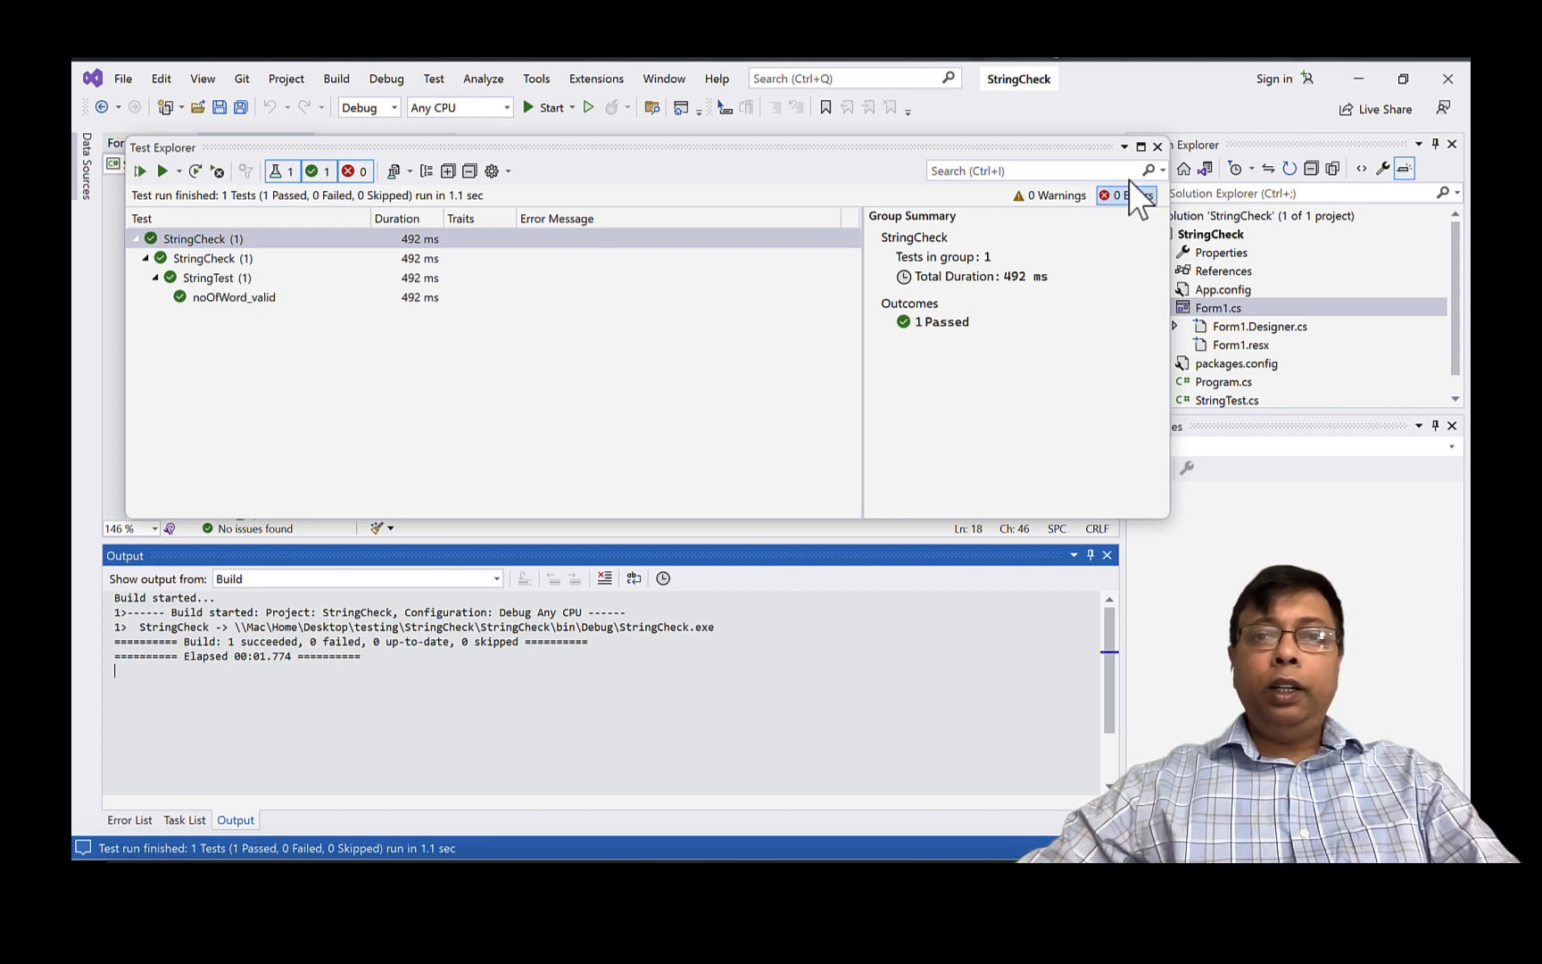
click(1157, 147)
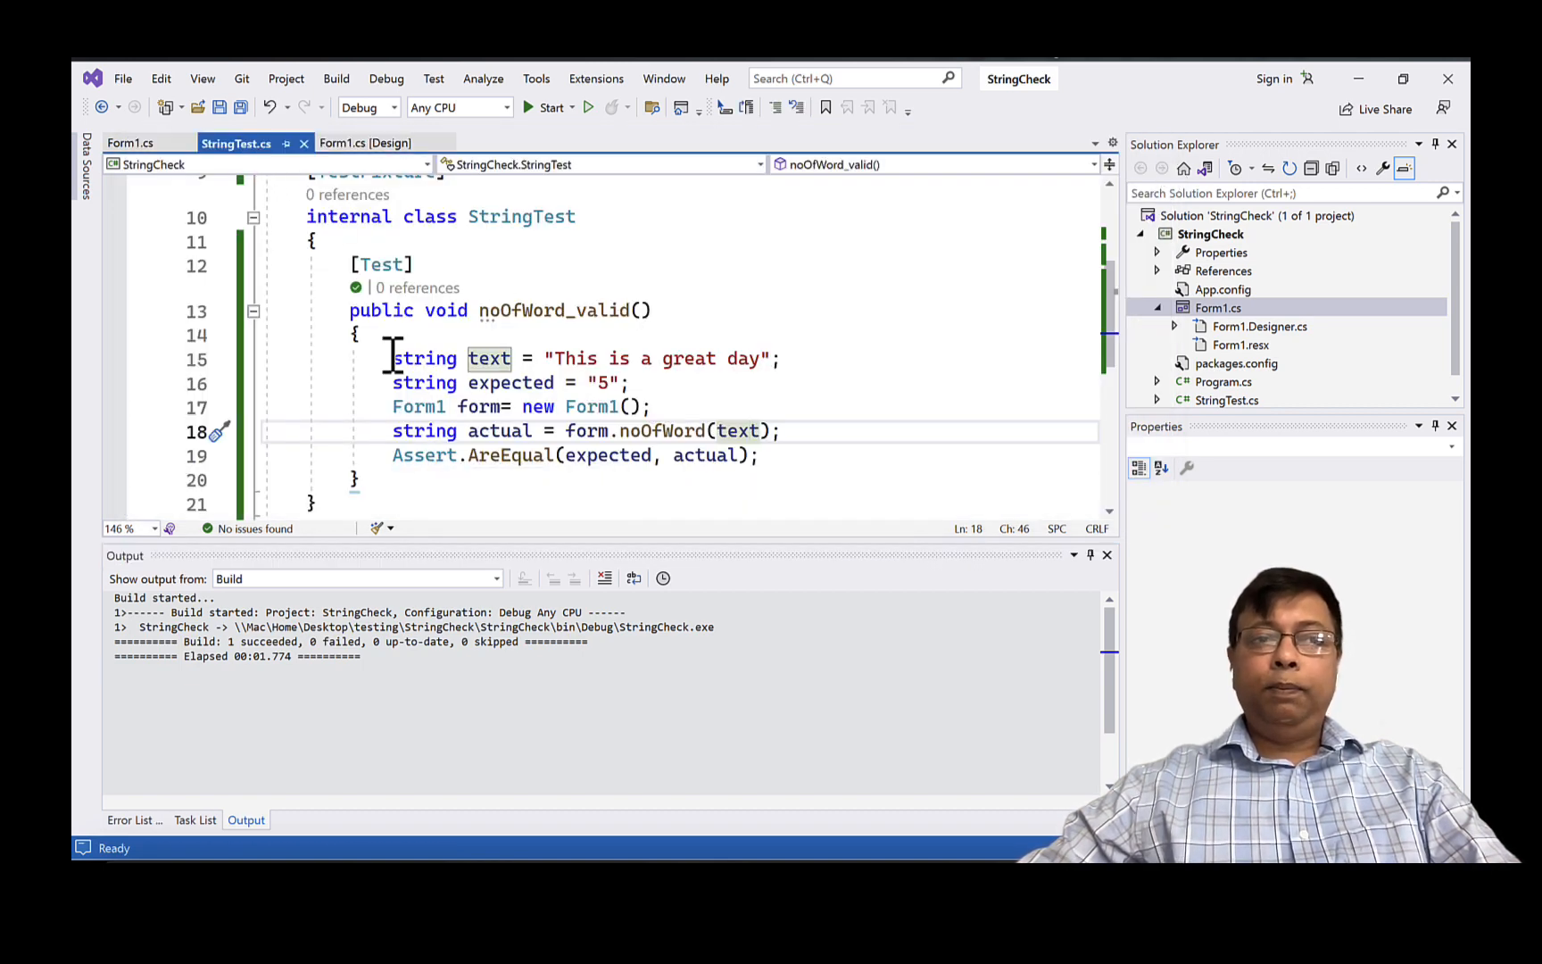
- In button1_Click, set string text = textBox1.Text and label3.Text = noOfWord(text)
click(128, 143)
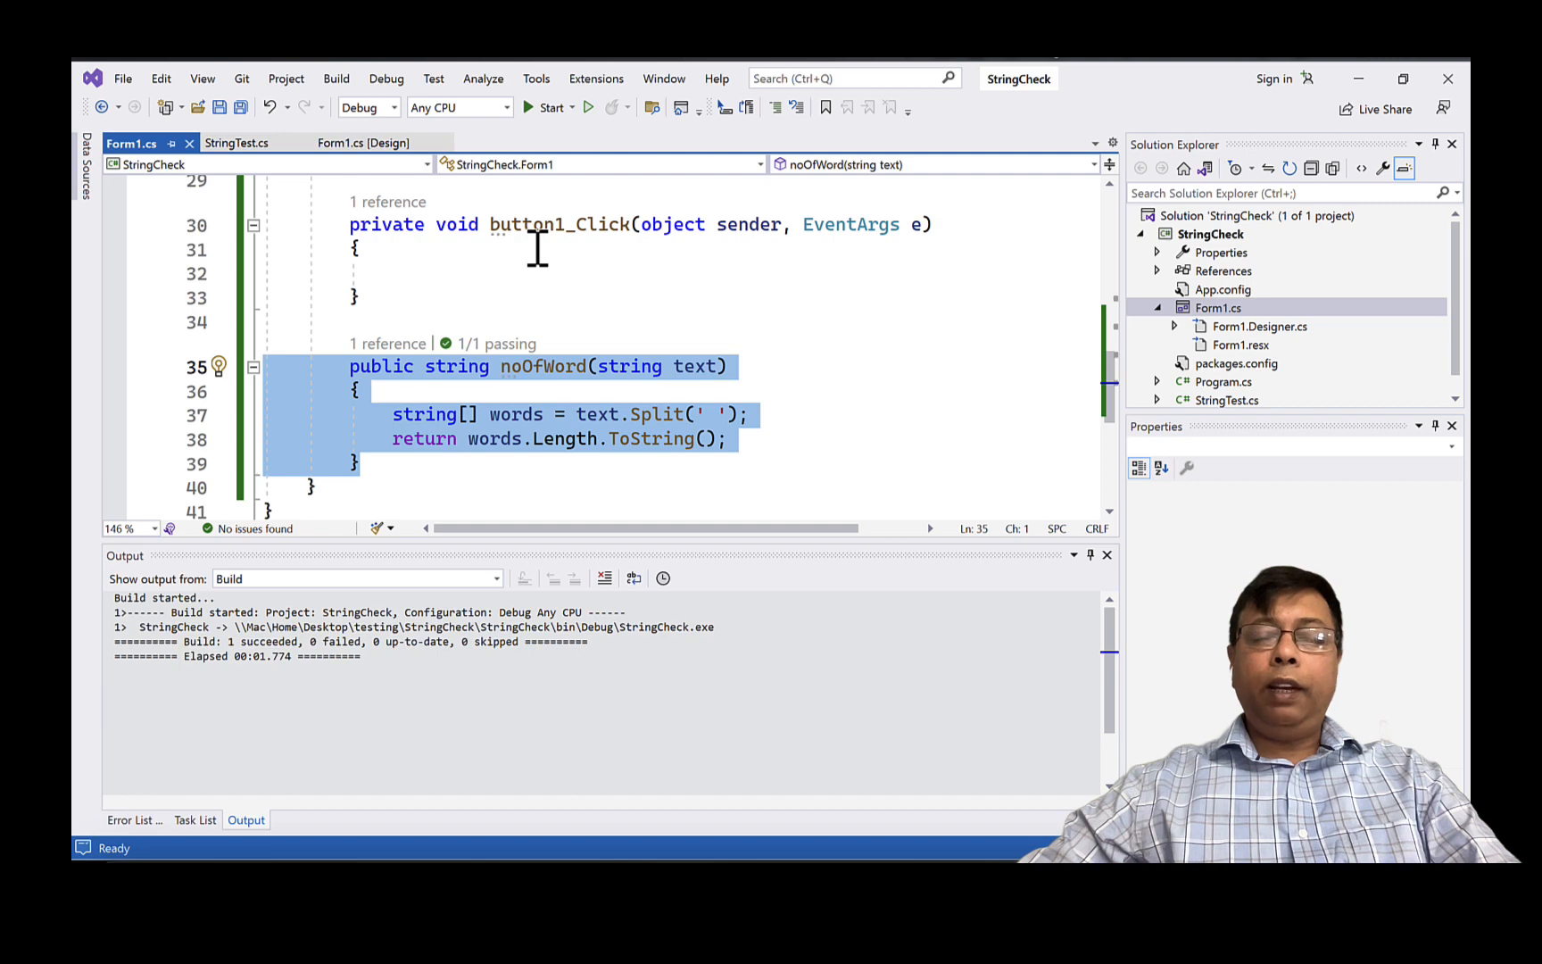
mouse_move(477, 462)
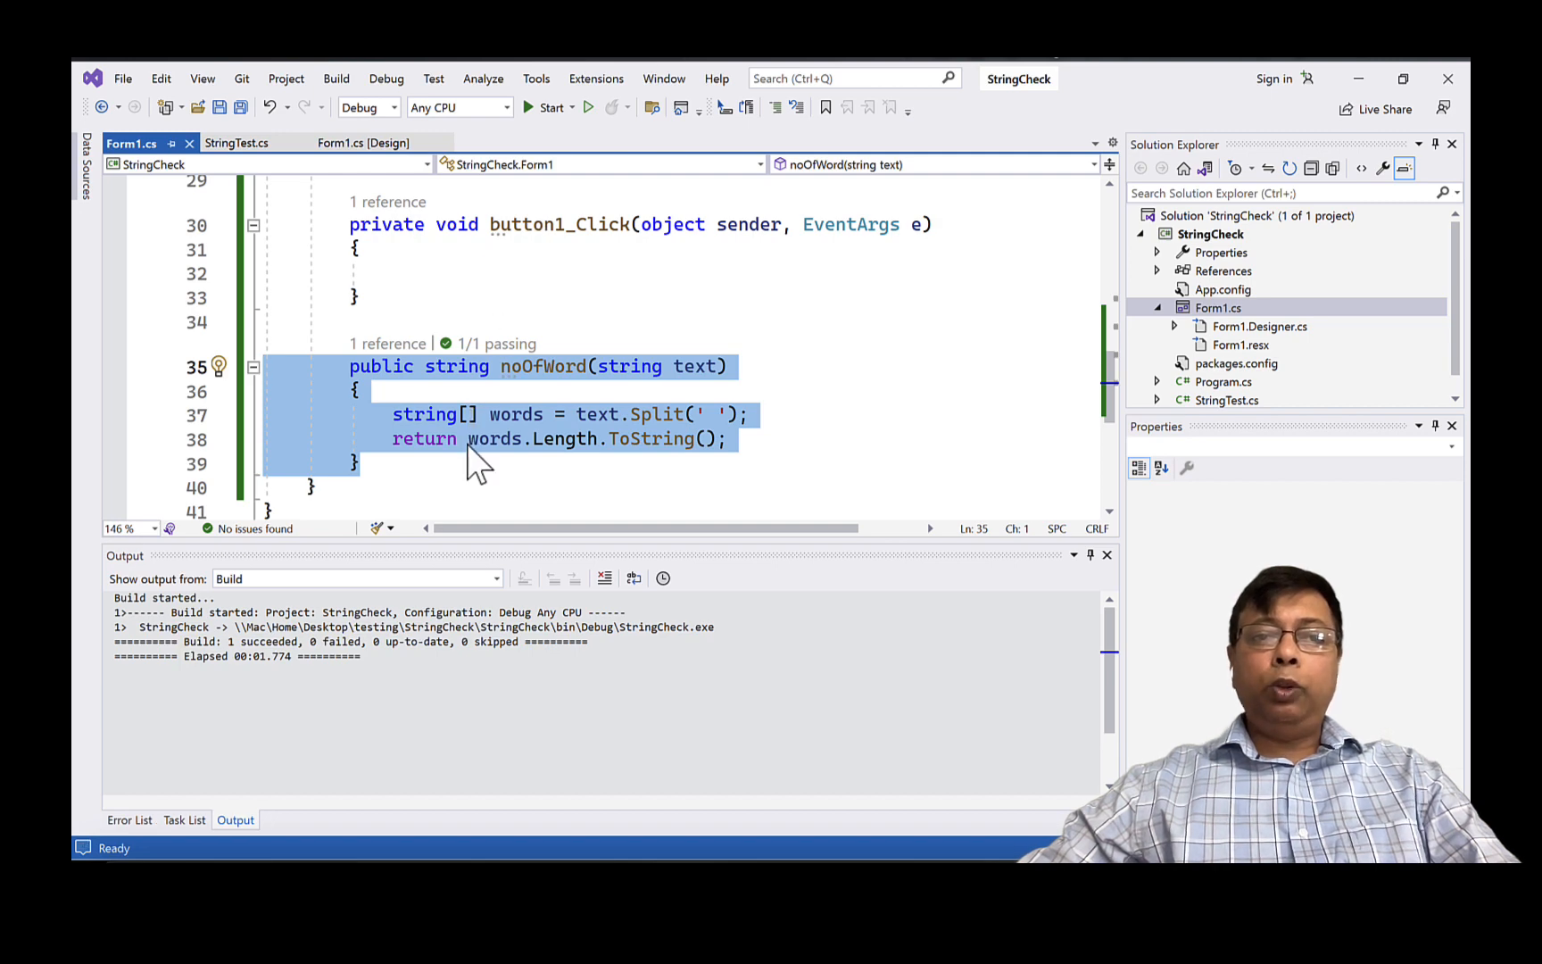
click(393, 273)
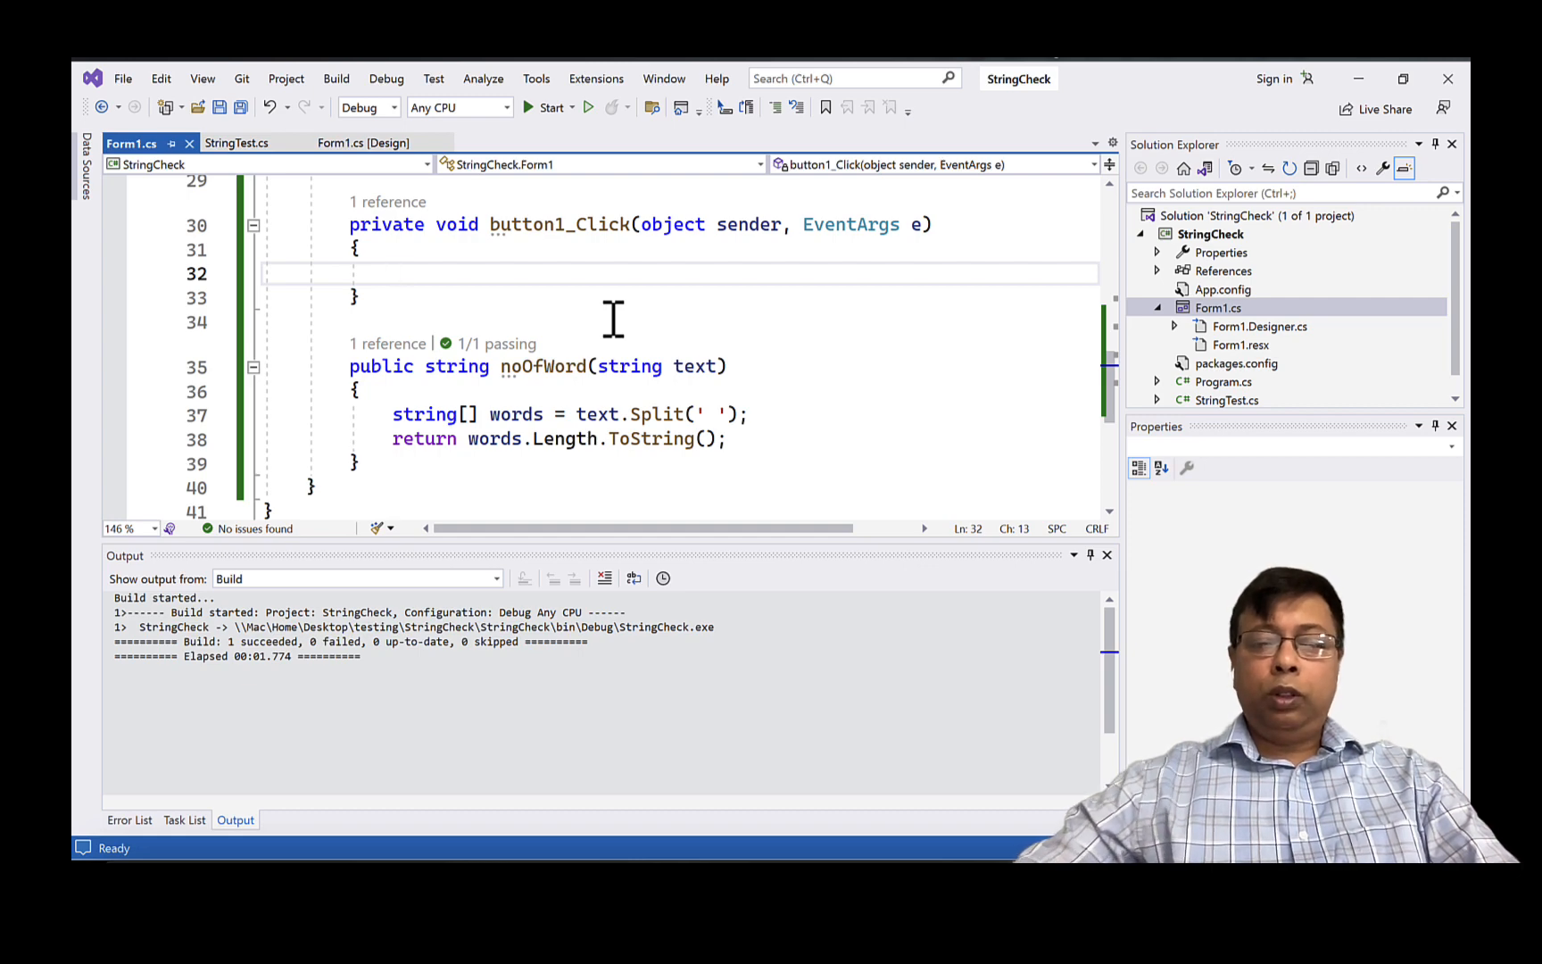
text(string text)
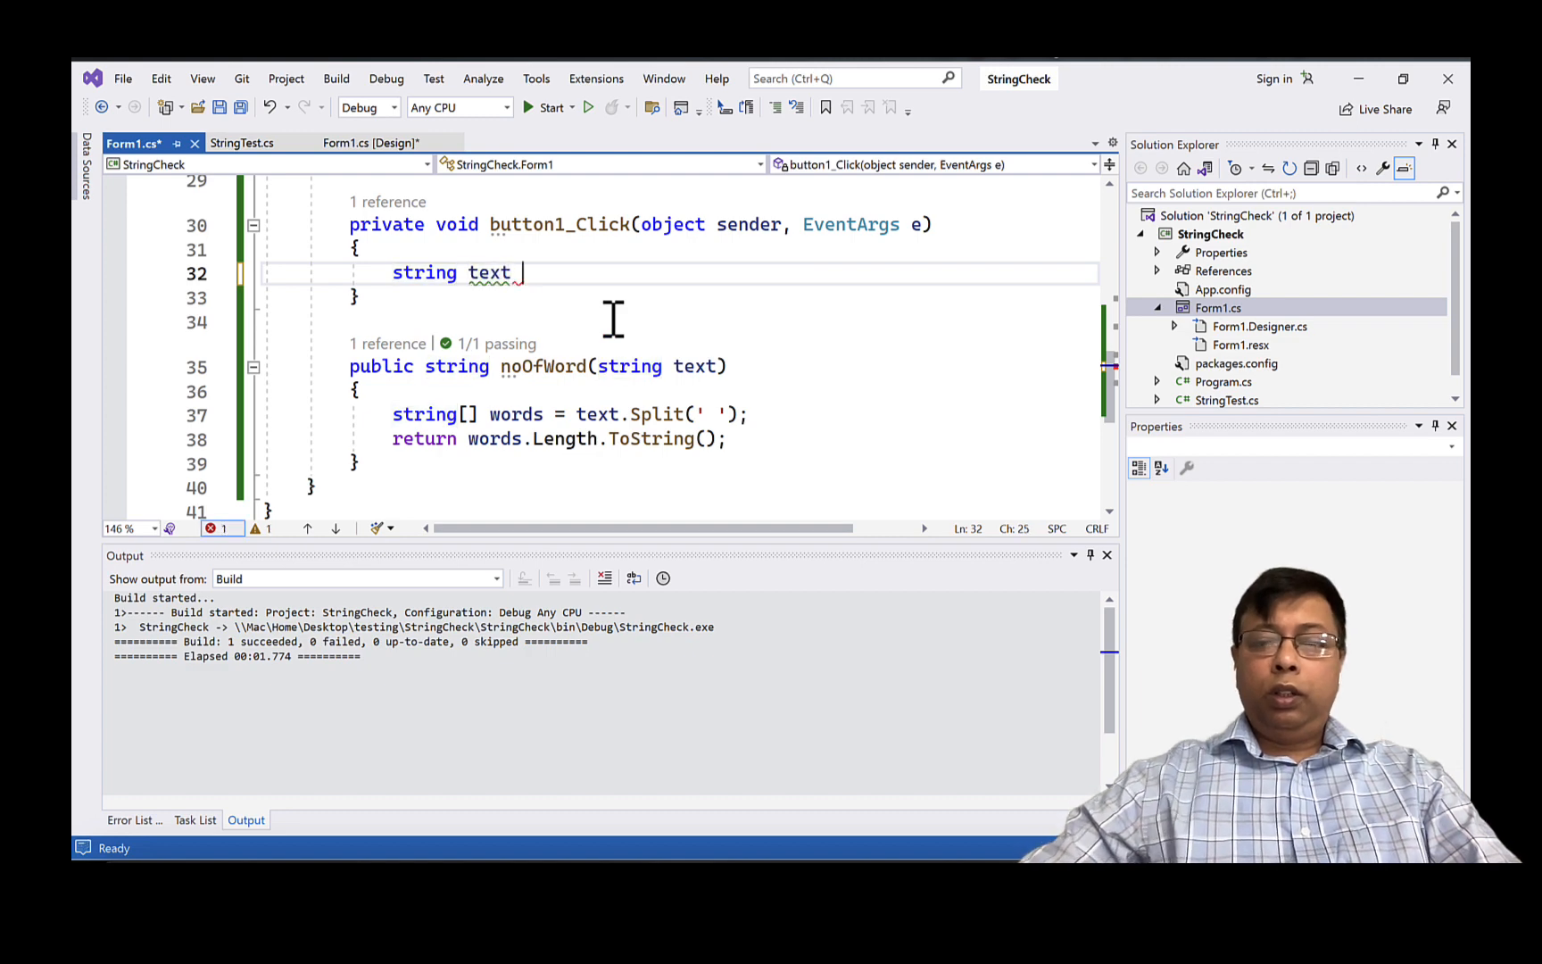
text(= textBox1.Text;)
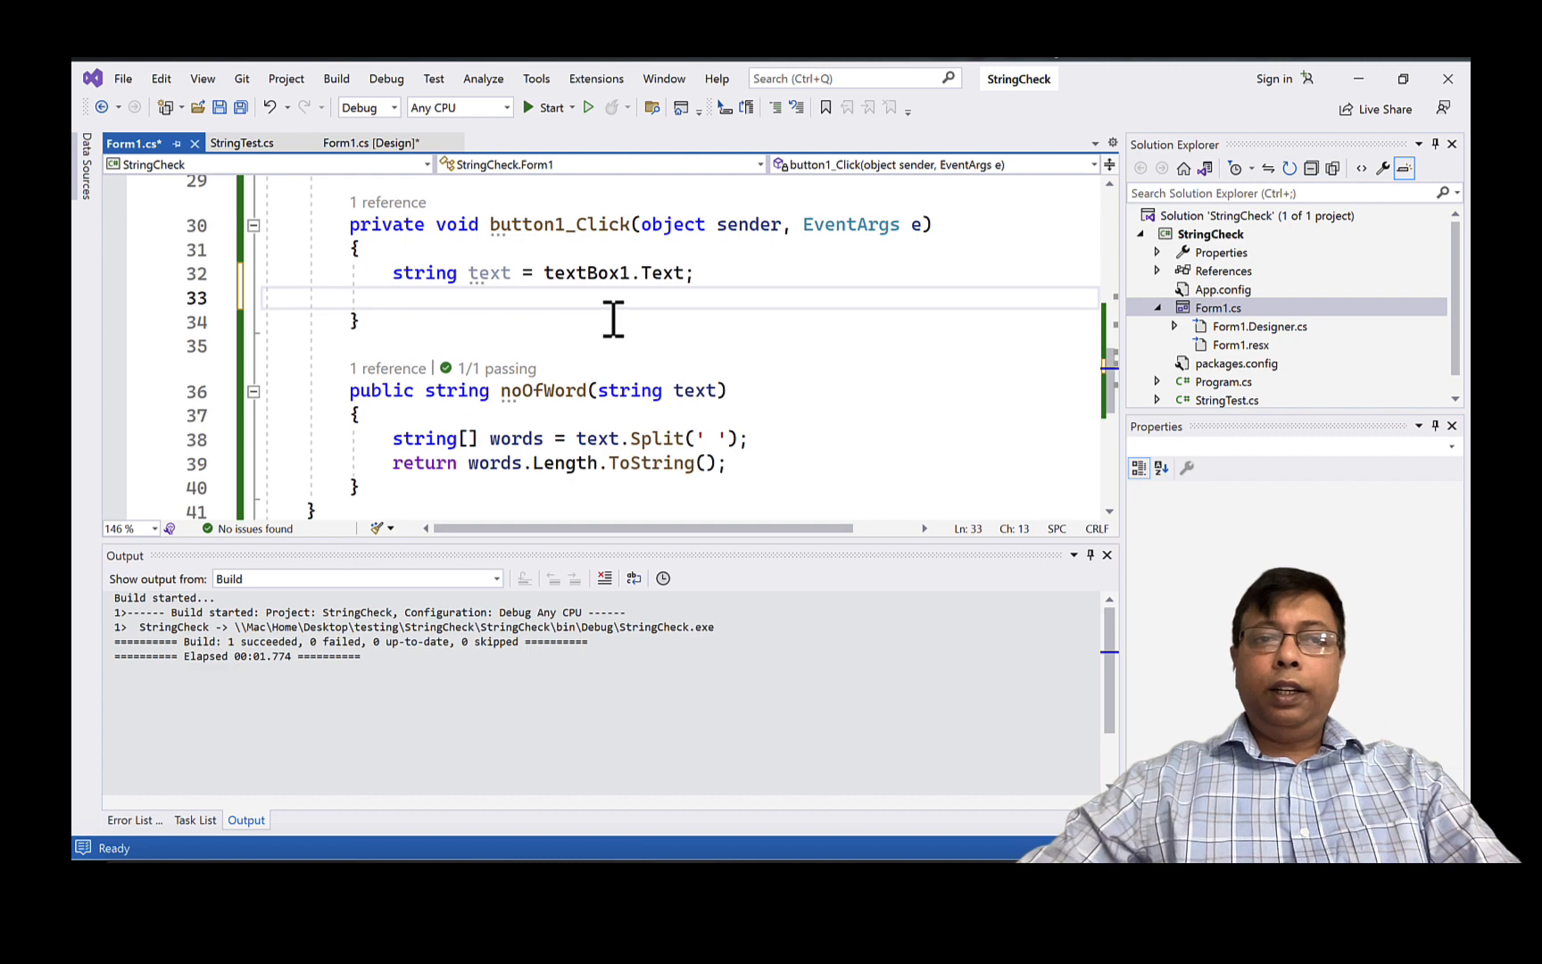
click(393, 298)
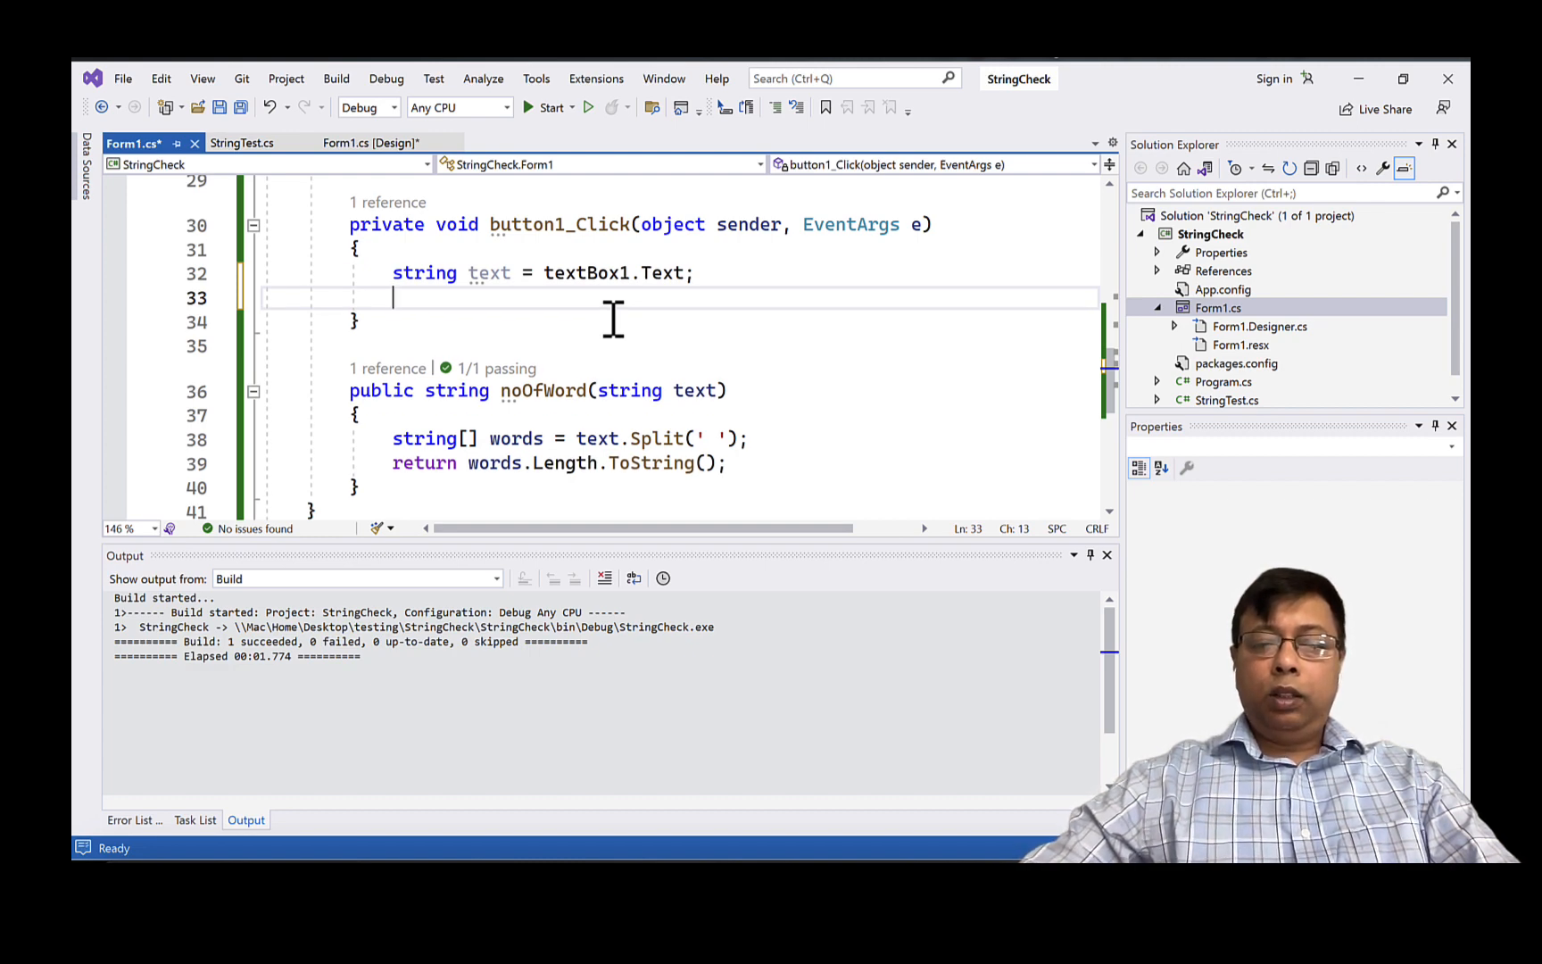
text(label3.)
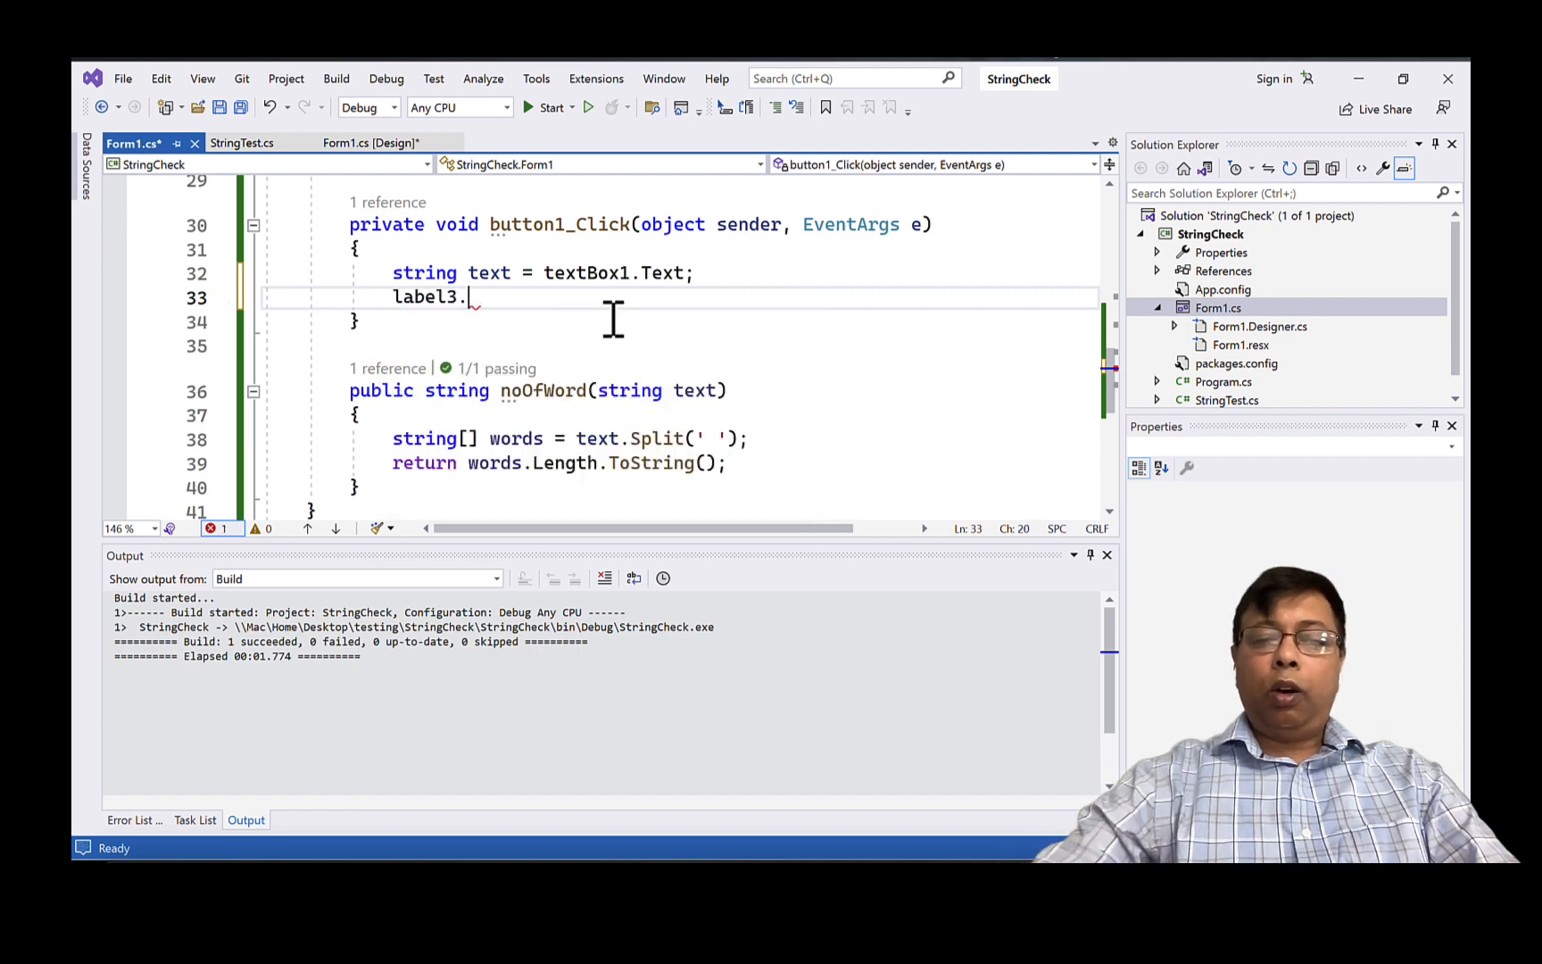
text(Text = text;)
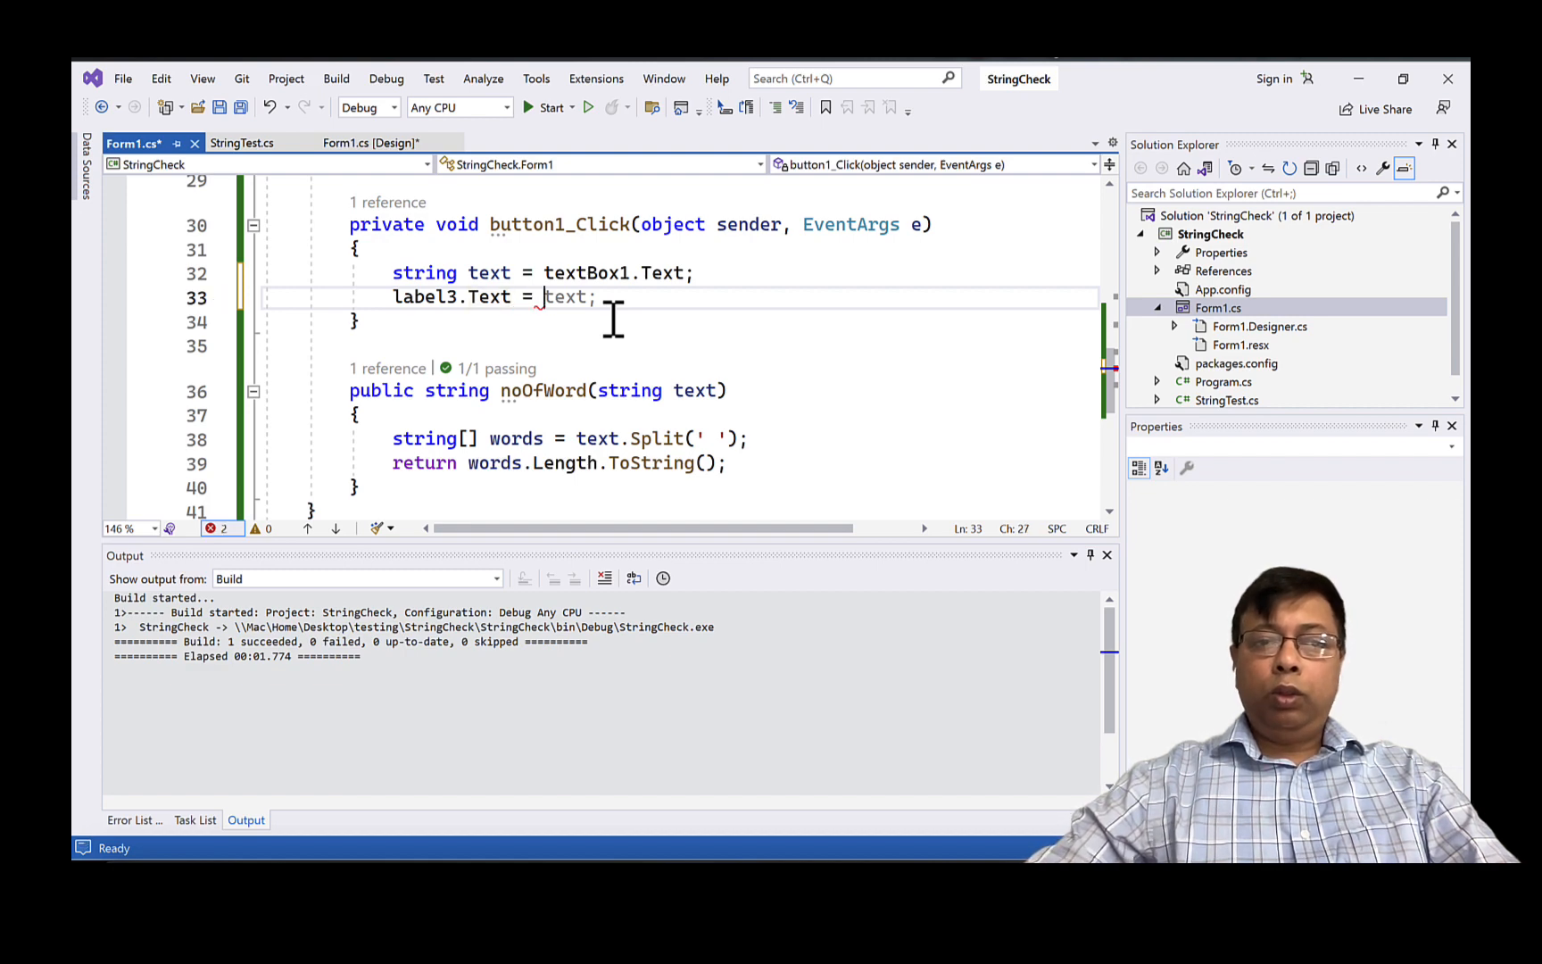
text(no)
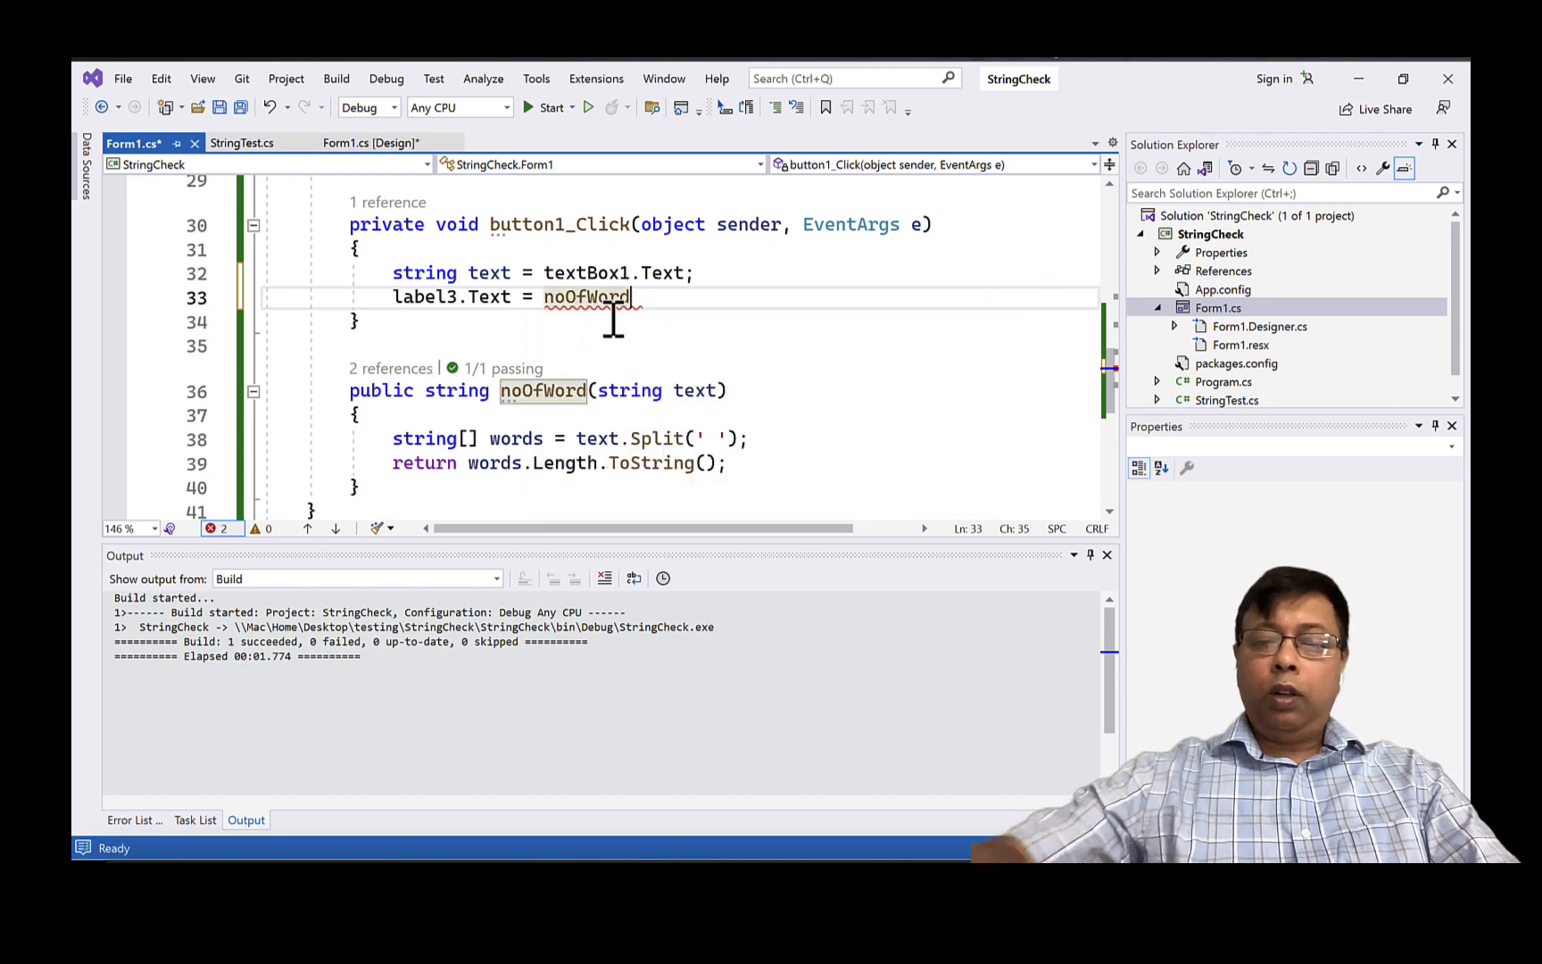
text(()
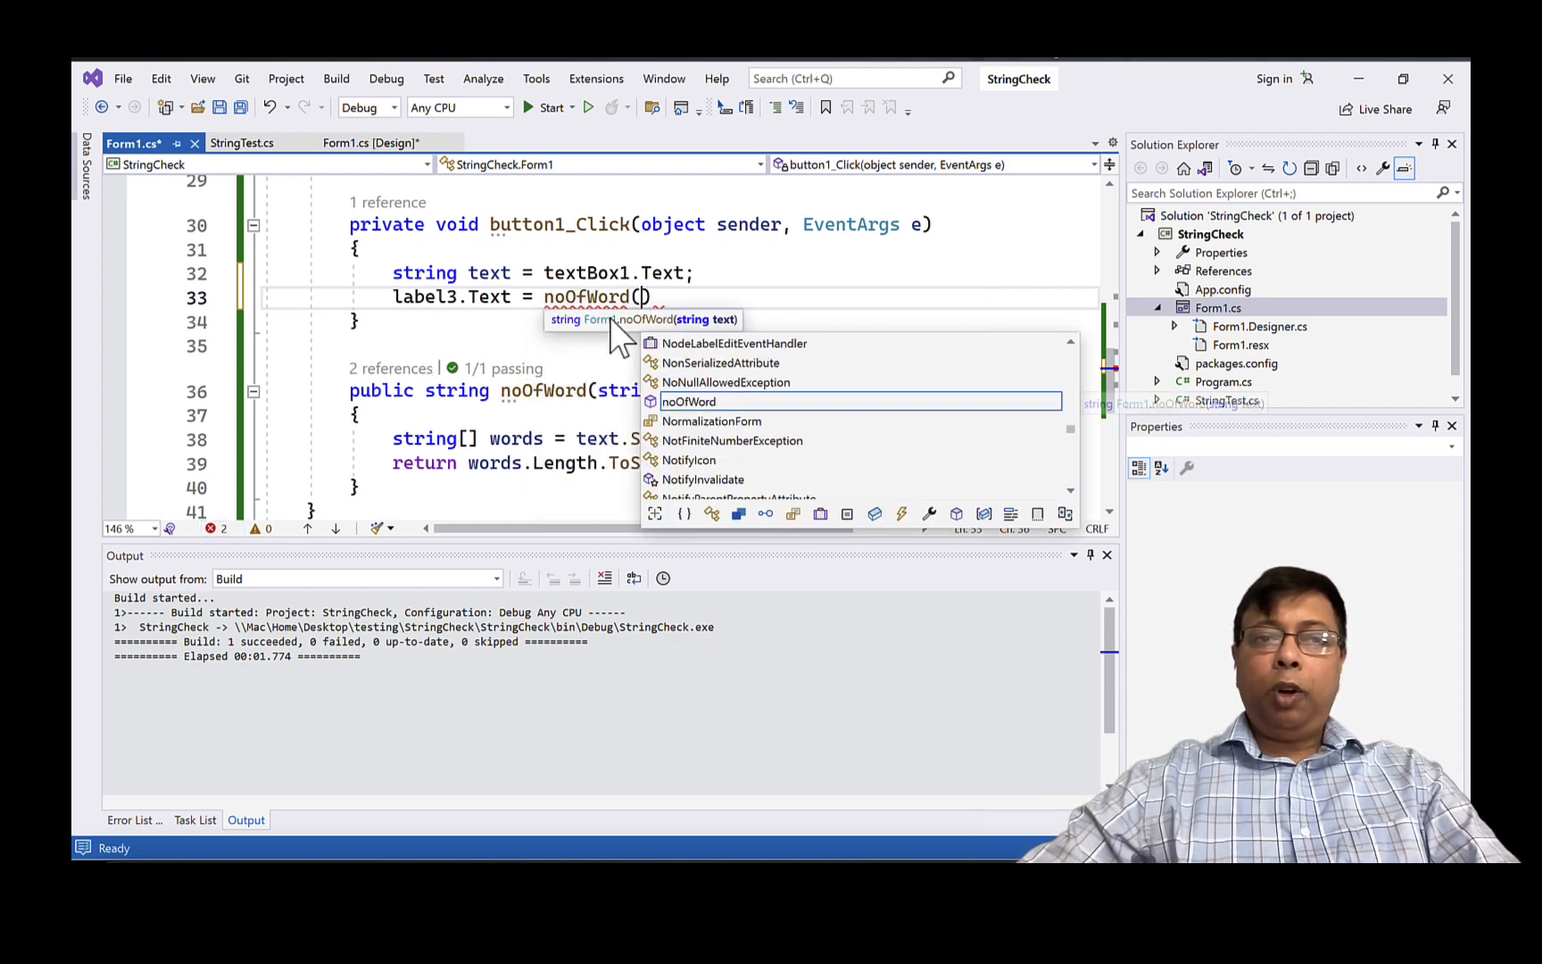
text(text)
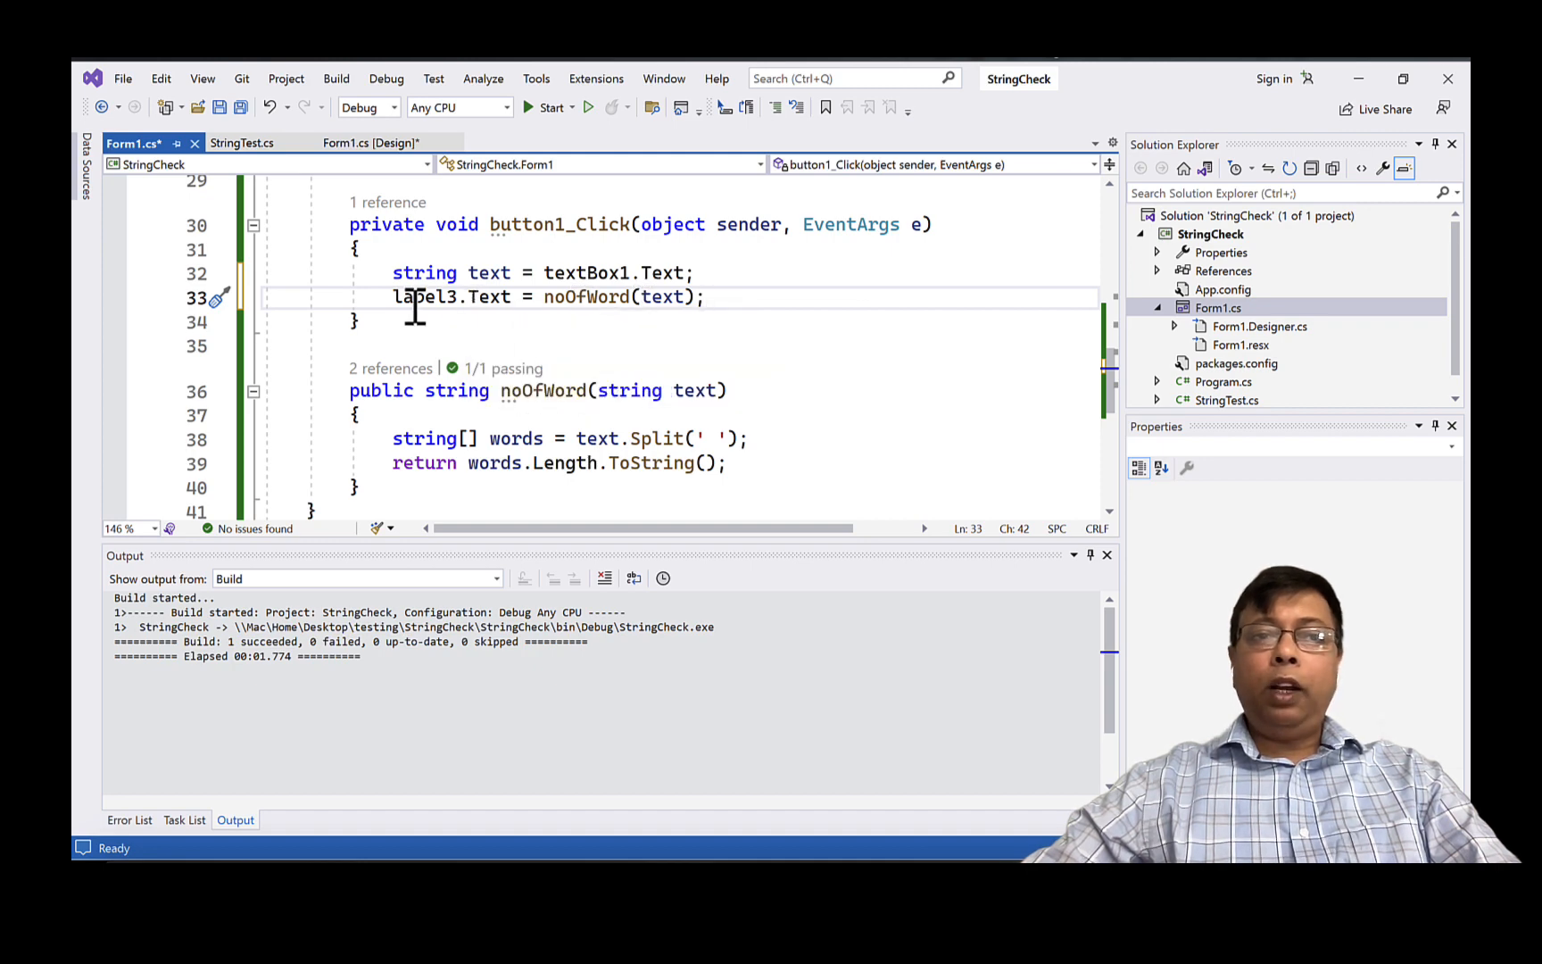
mouse_move(447, 212)
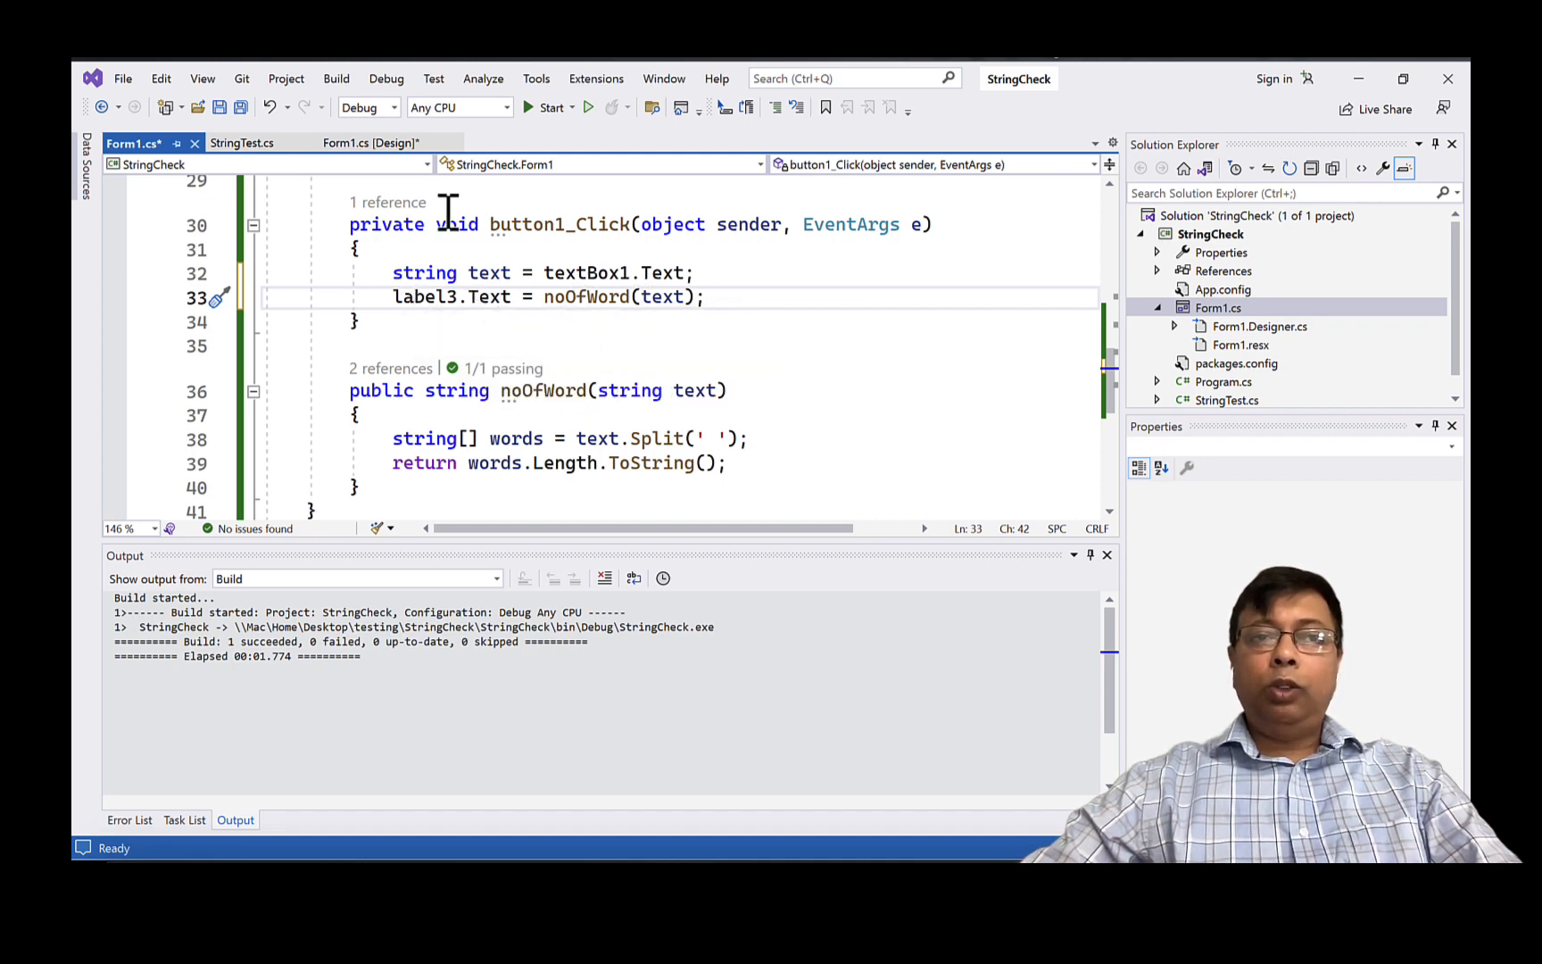
mouse_move(588, 107)
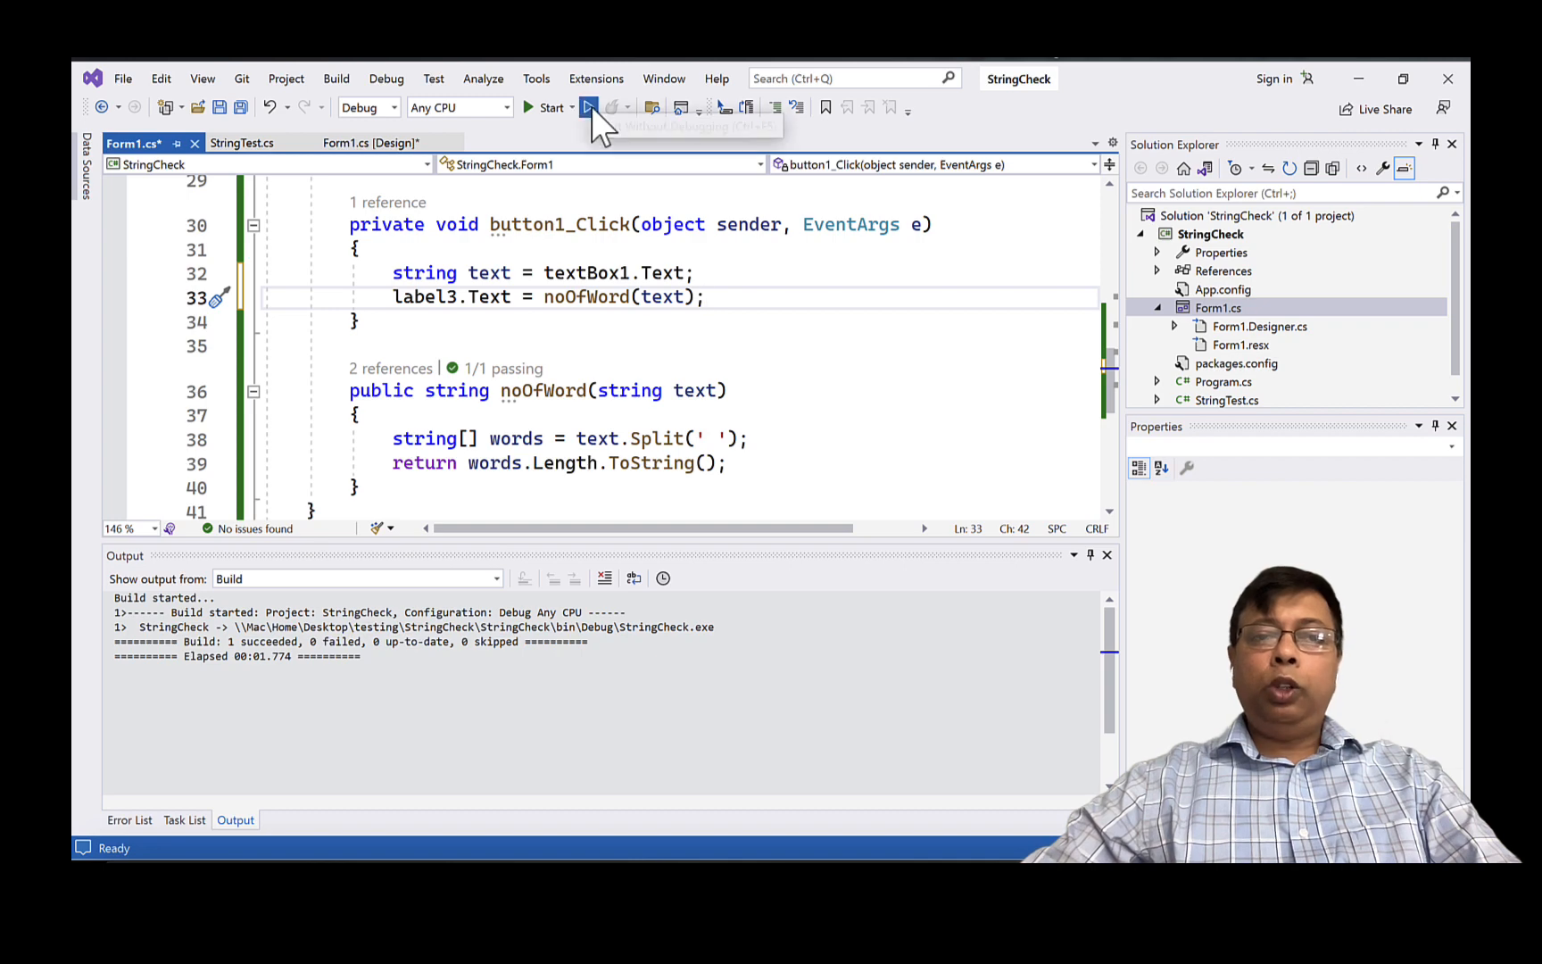
- Run StringCheck without debugging, enter 'This is a day', and summarize it
click(588, 106)
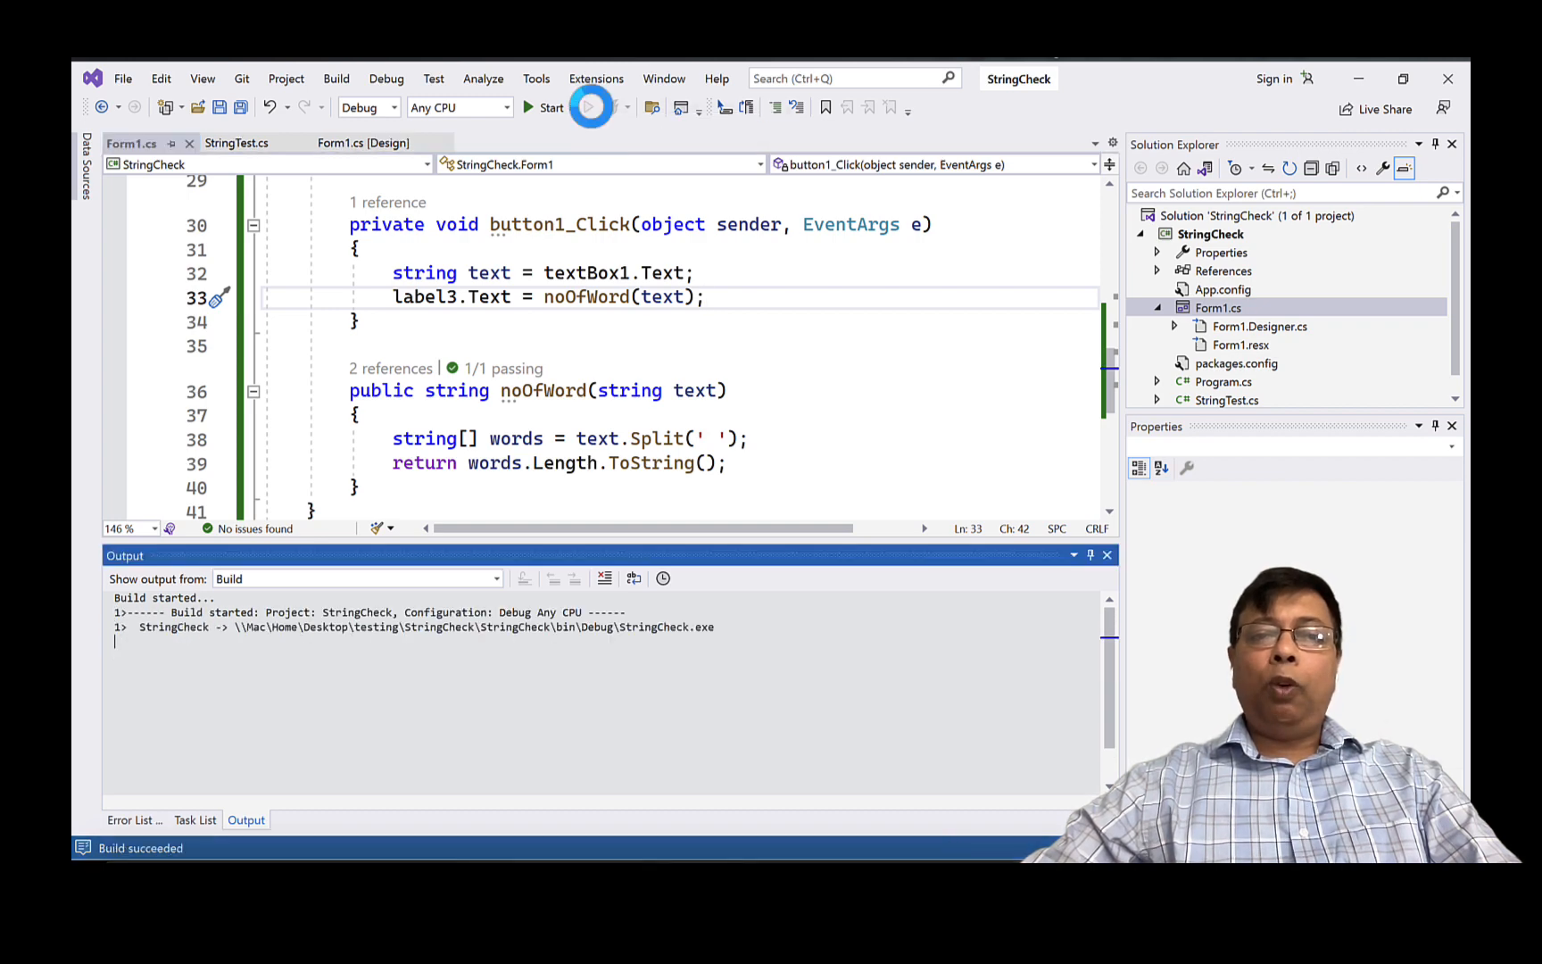
click(589, 108)
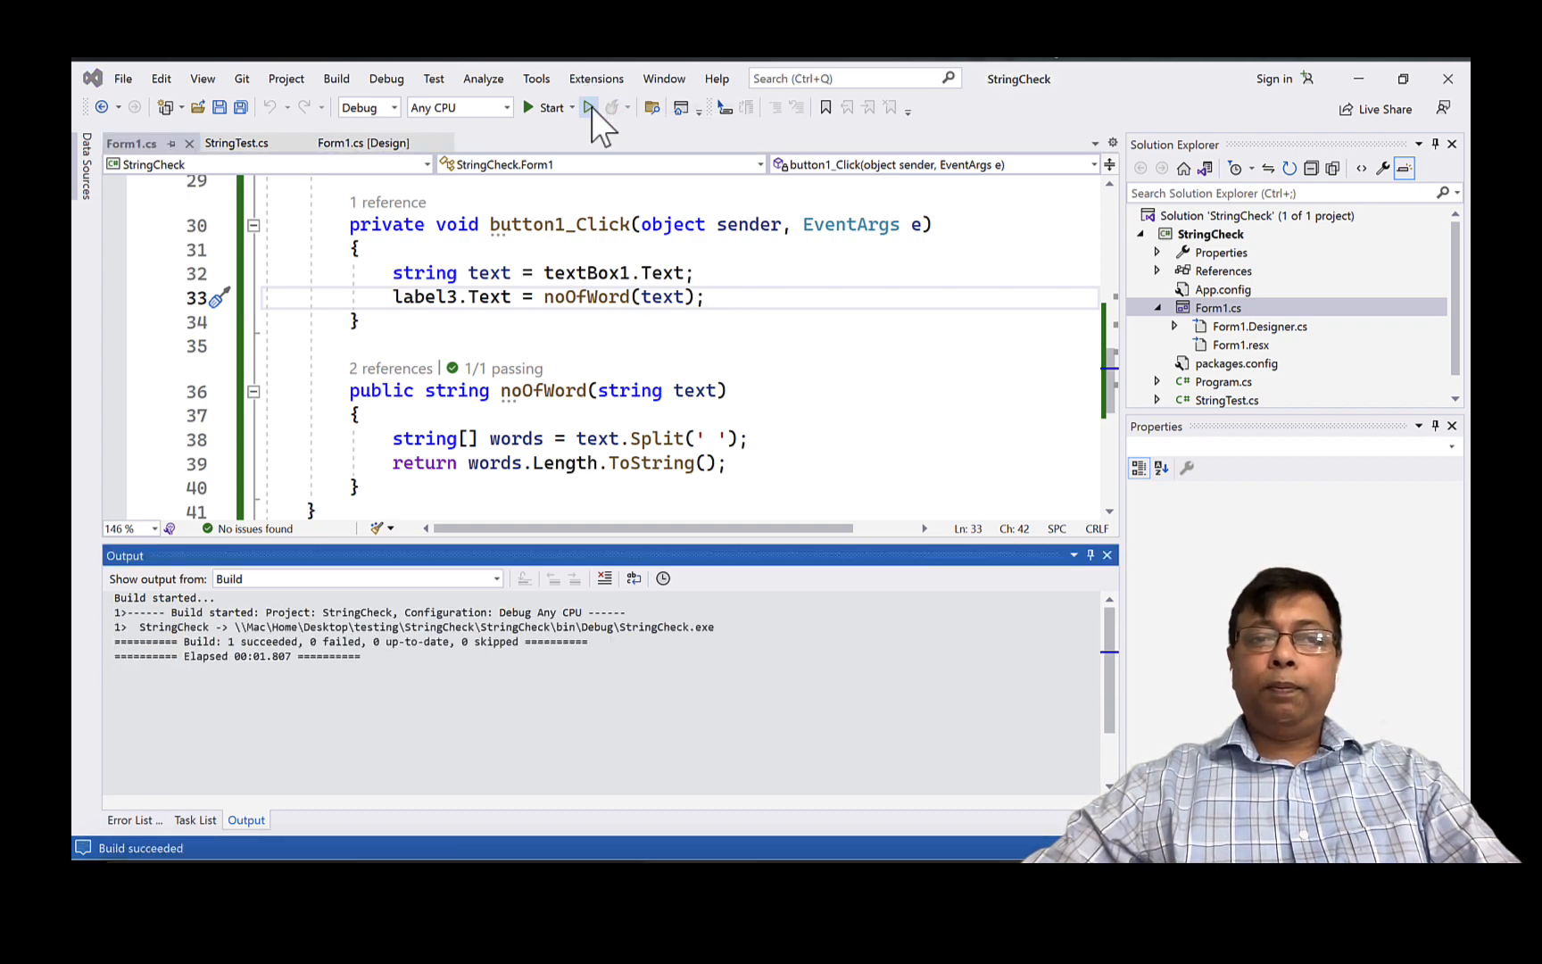
click(549, 107)
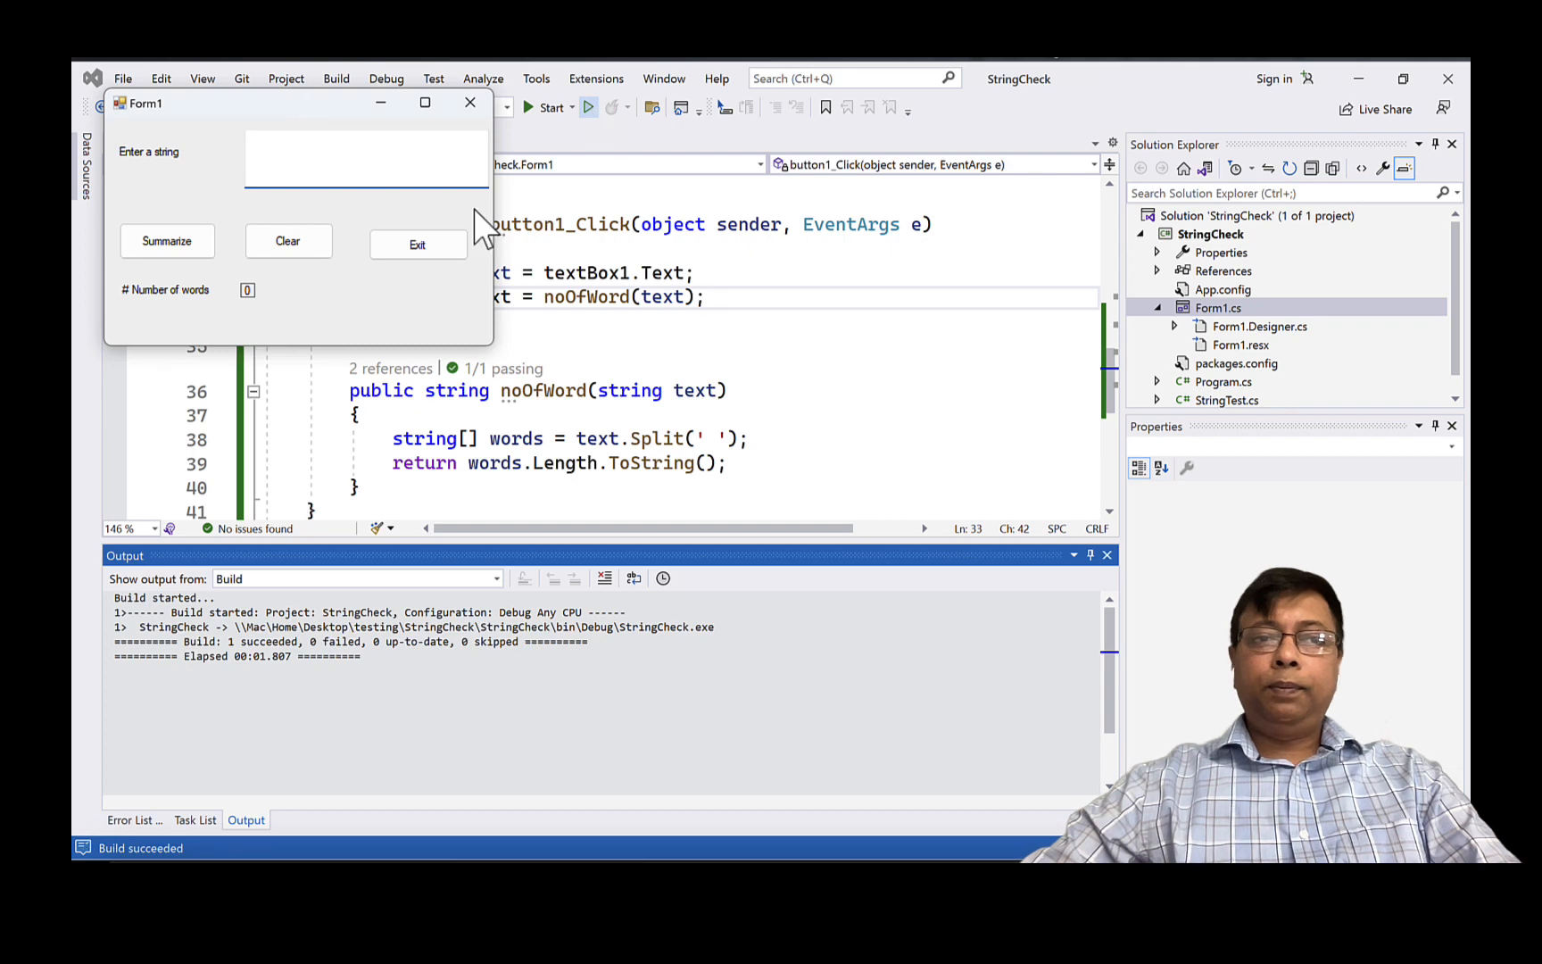
click(364, 157)
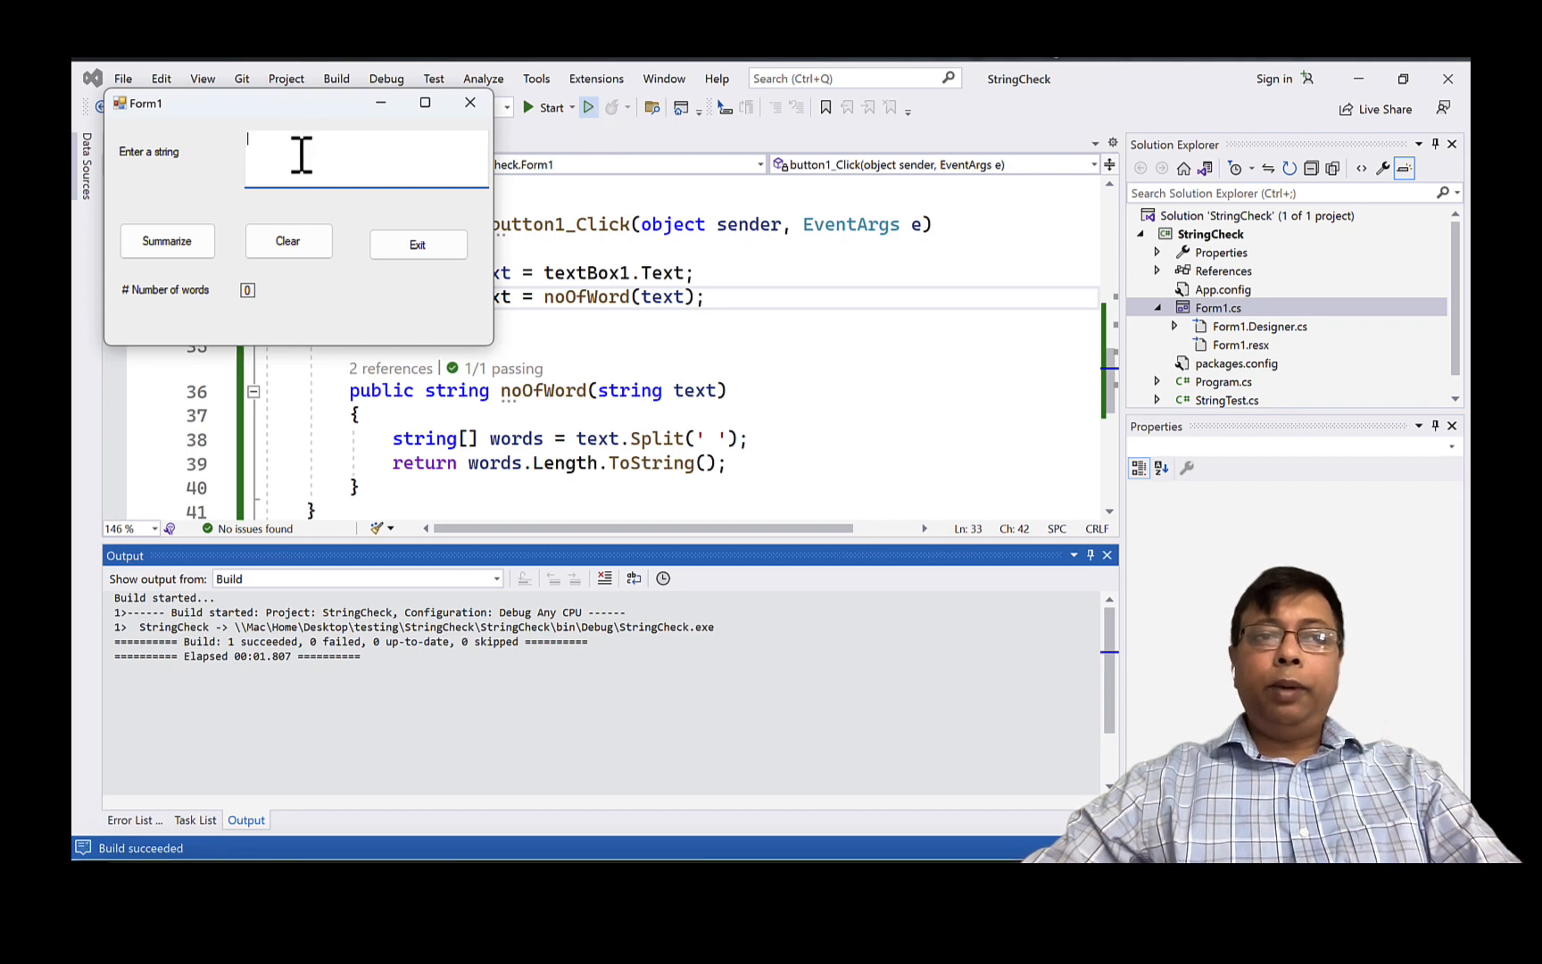
text(This is a)
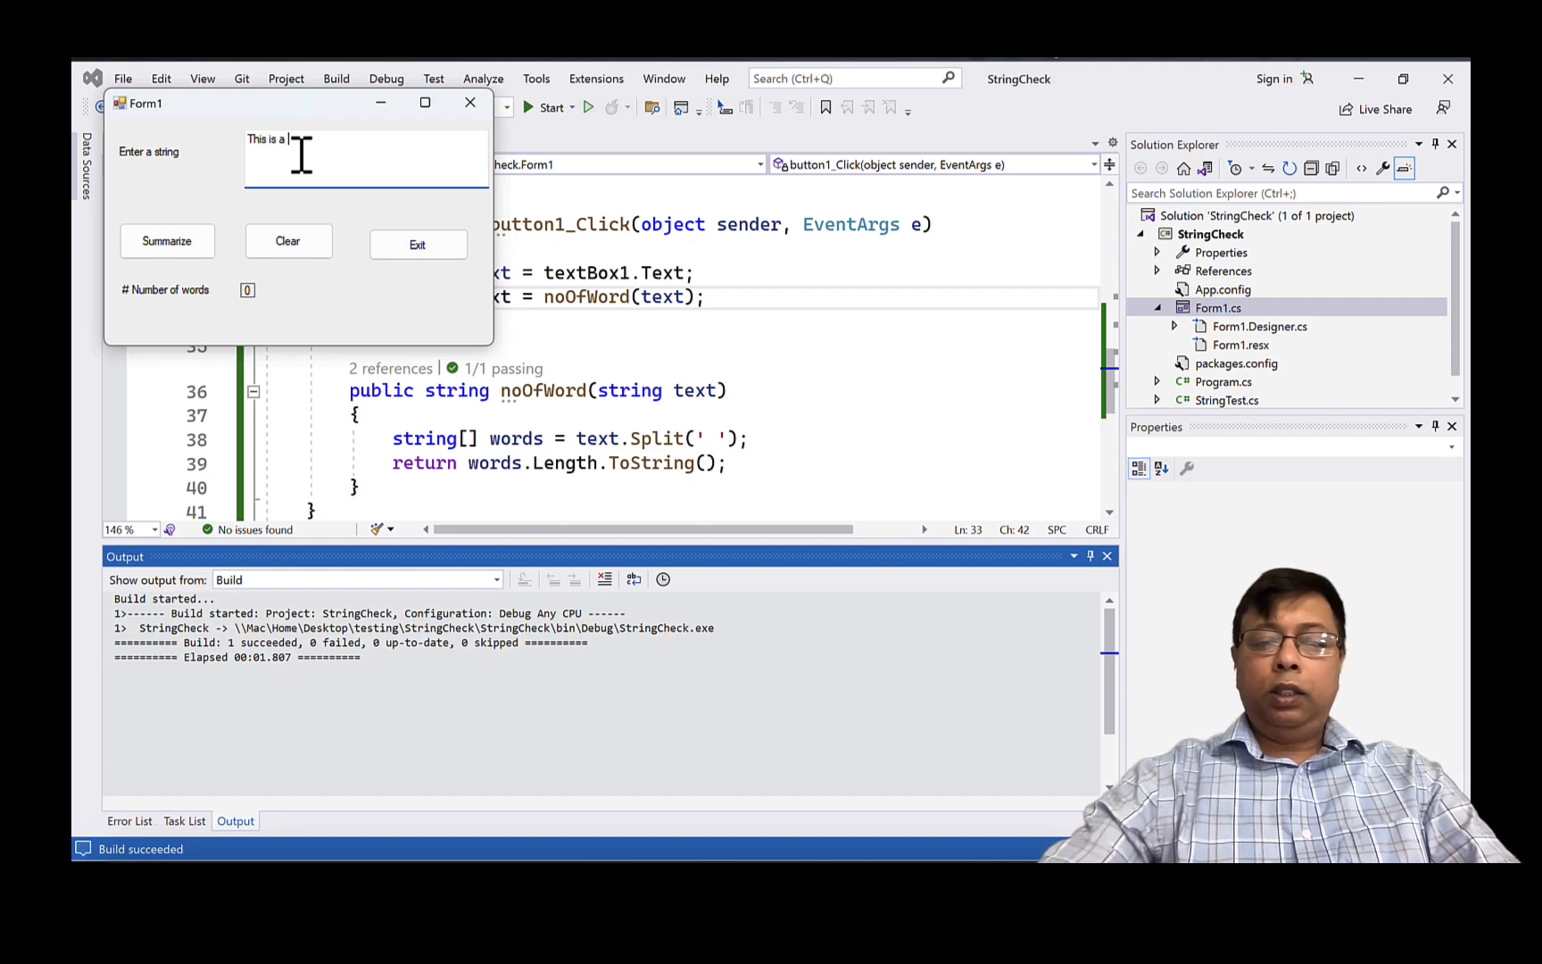
text(day)
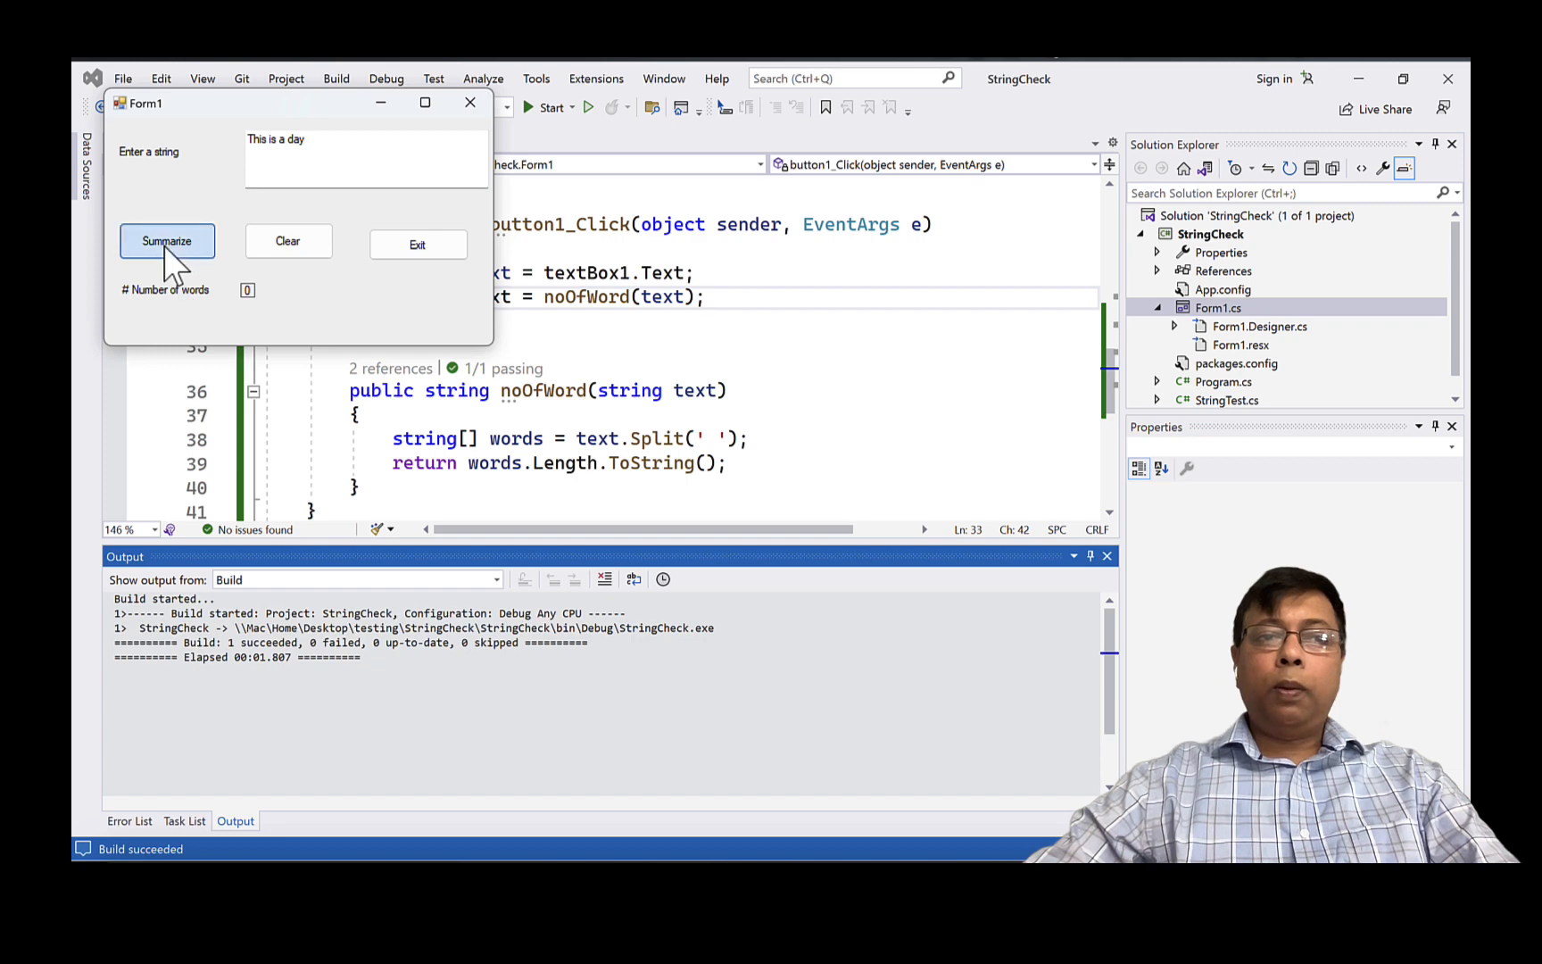
click(167, 240)
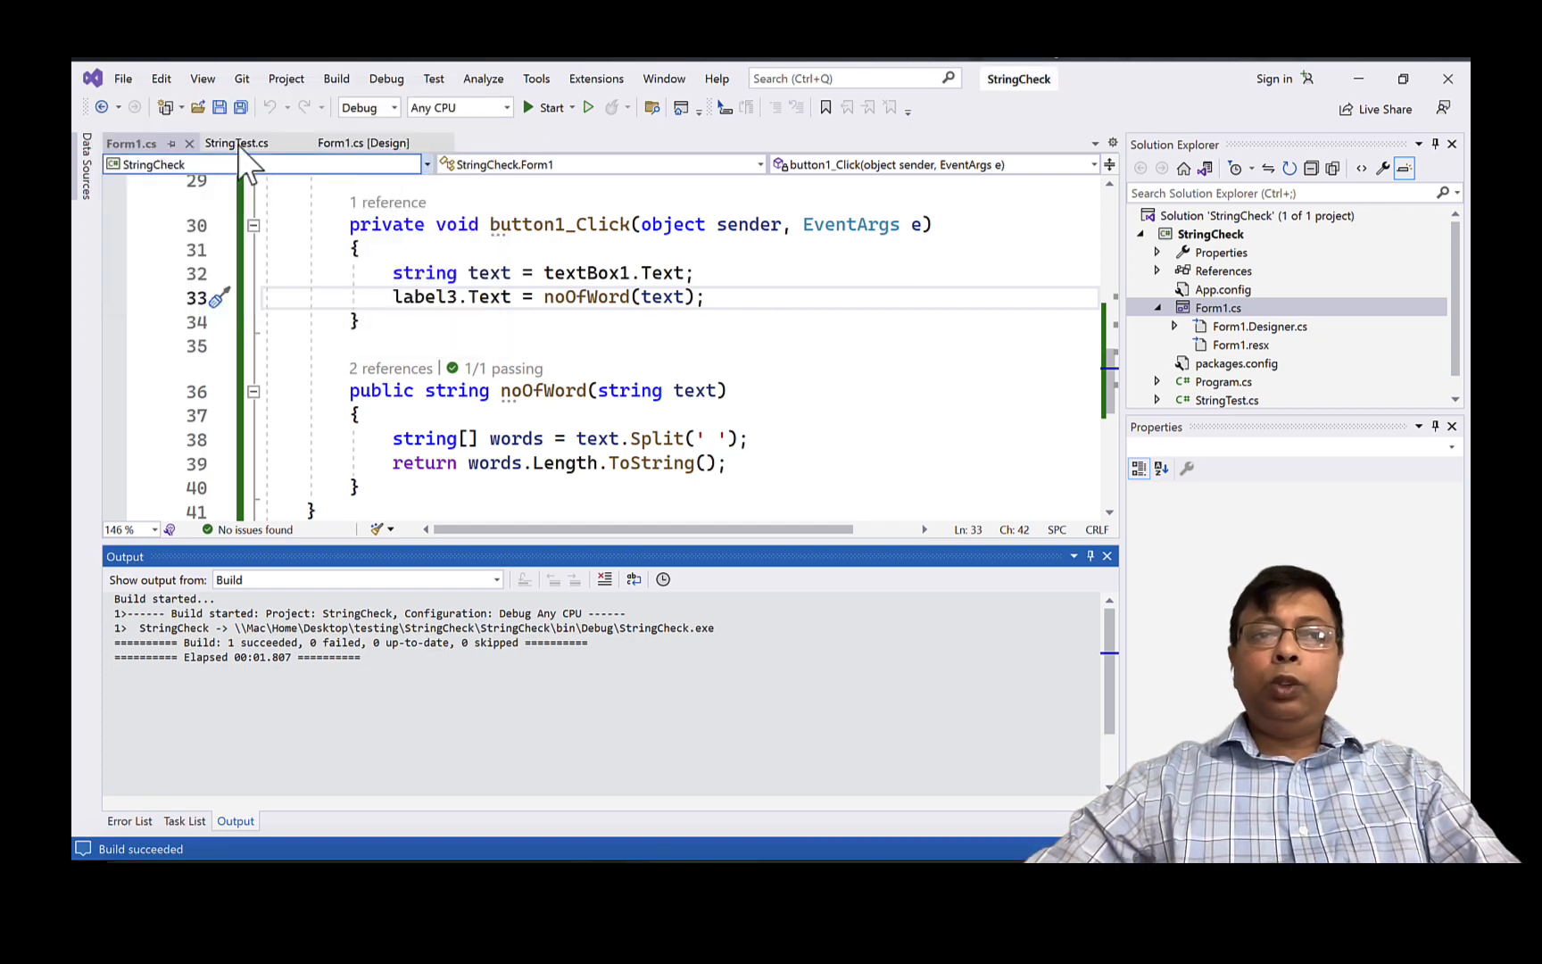
- Switch back to StringTest.cs showing the noOfWord_valid test
click(235, 143)
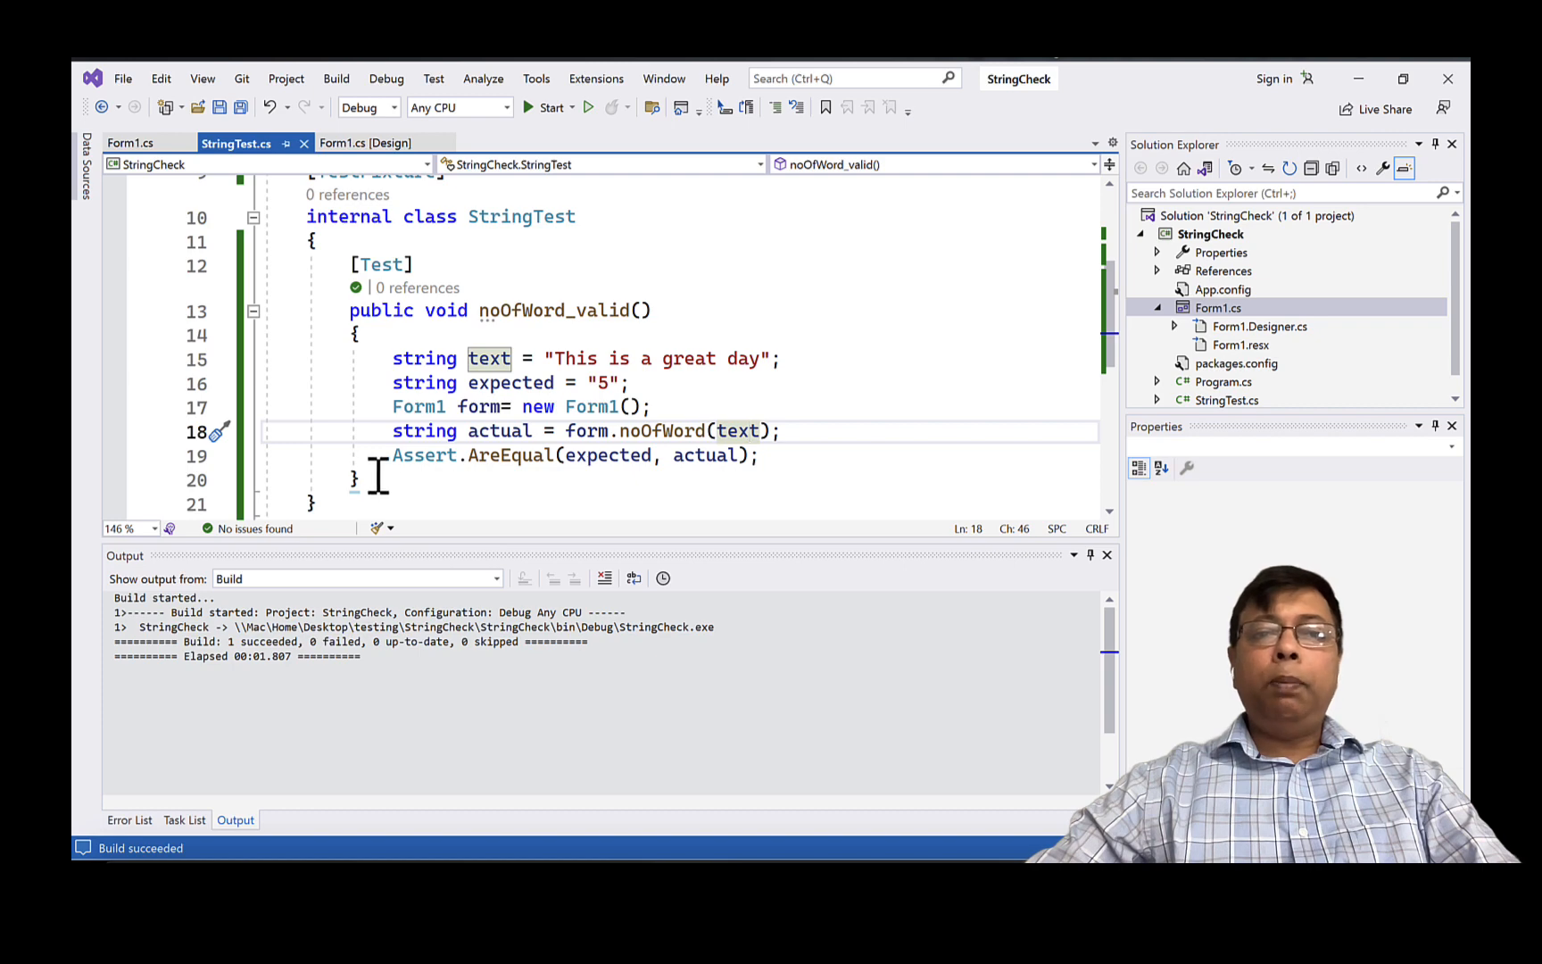
mouse_move(509, 383)
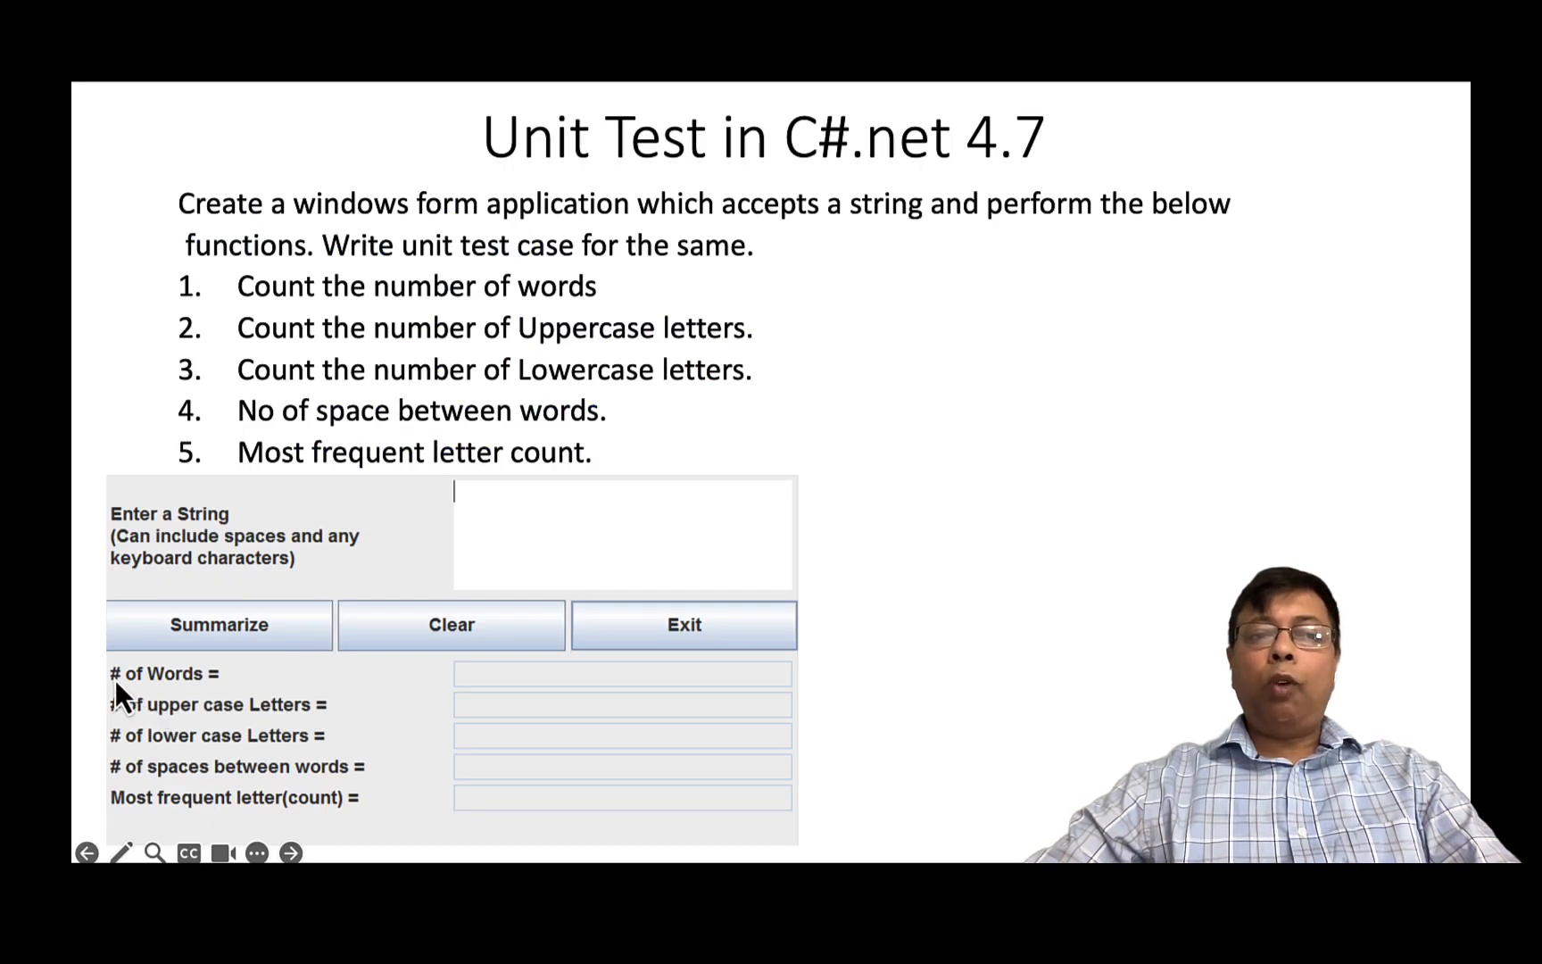
mouse_move(236, 705)
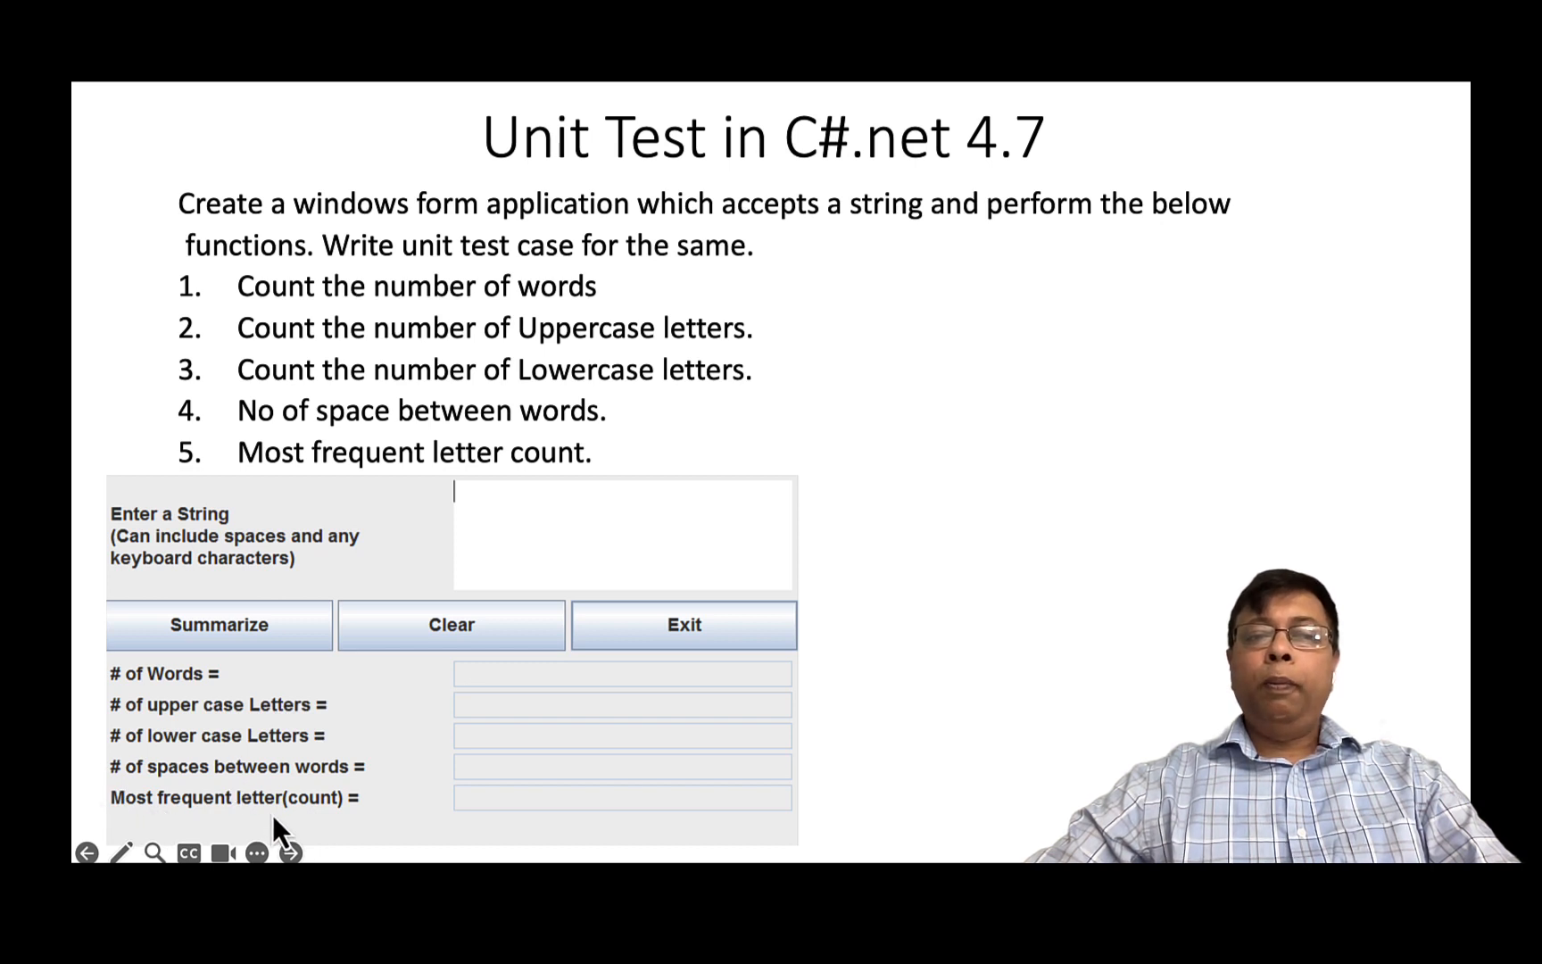
mouse_move(272, 684)
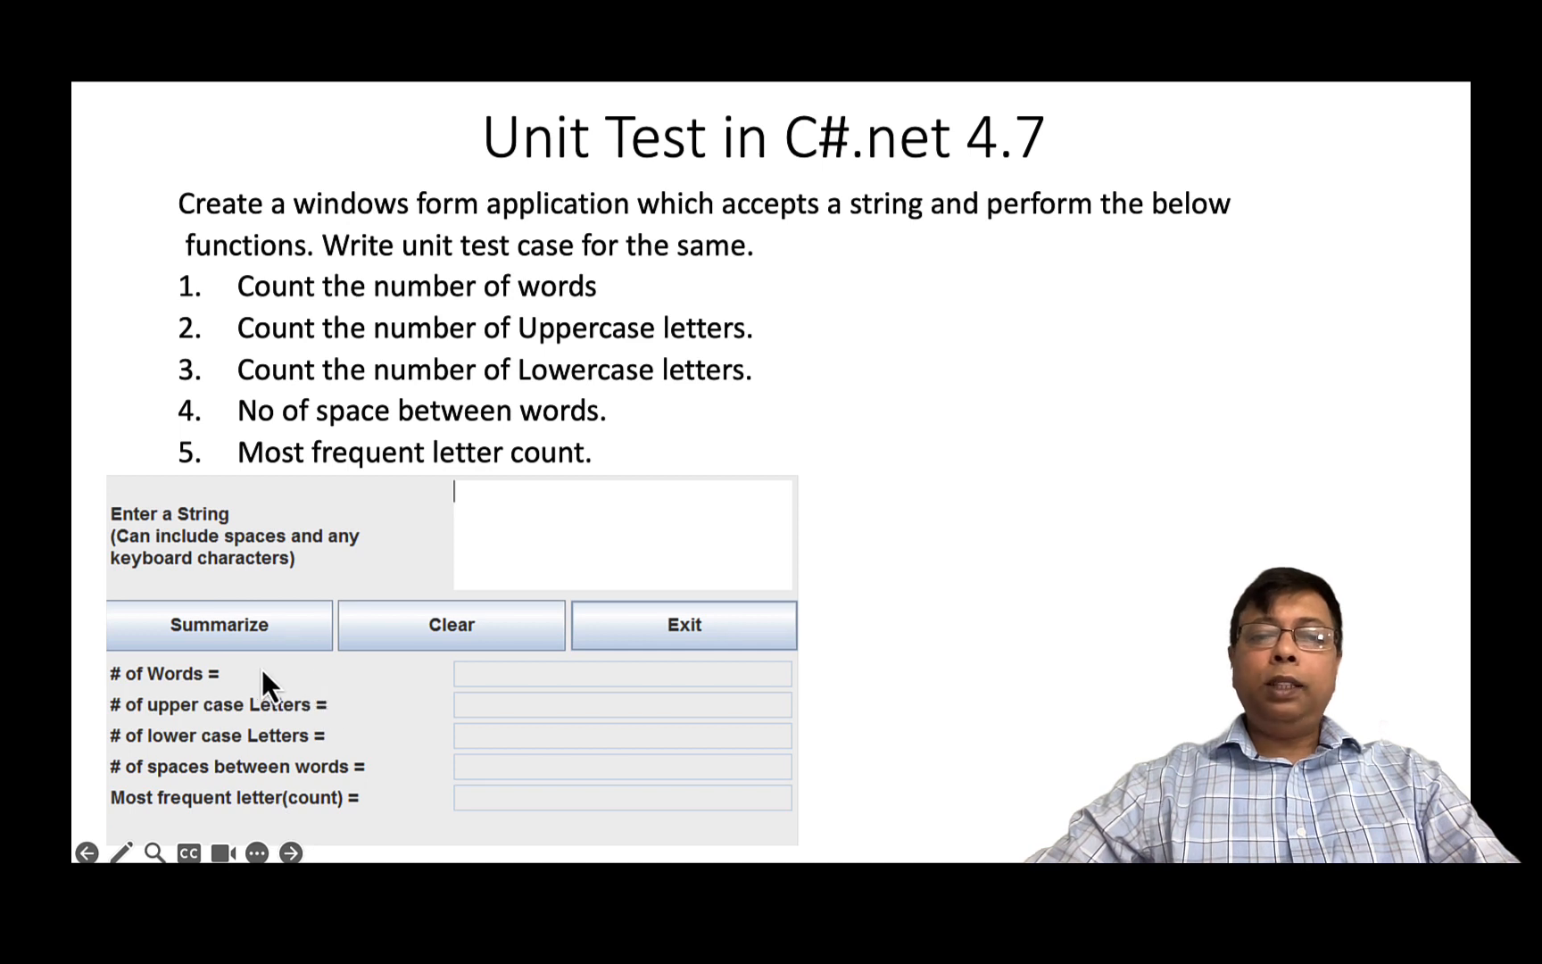
mouse_move(372, 686)
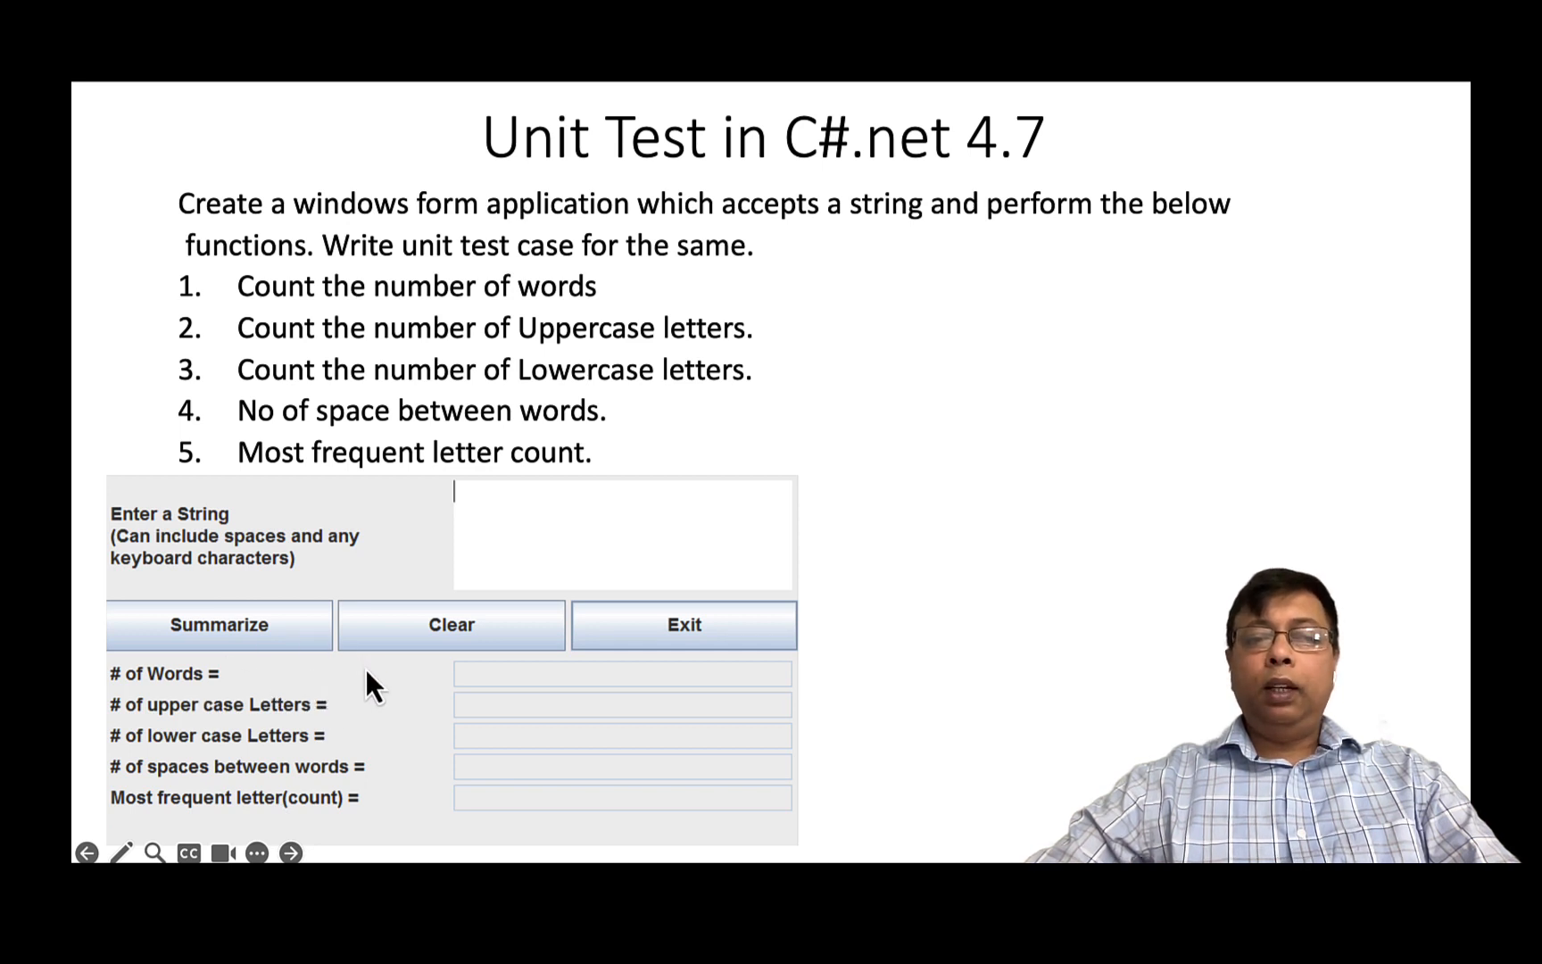
mouse_move(831, 408)
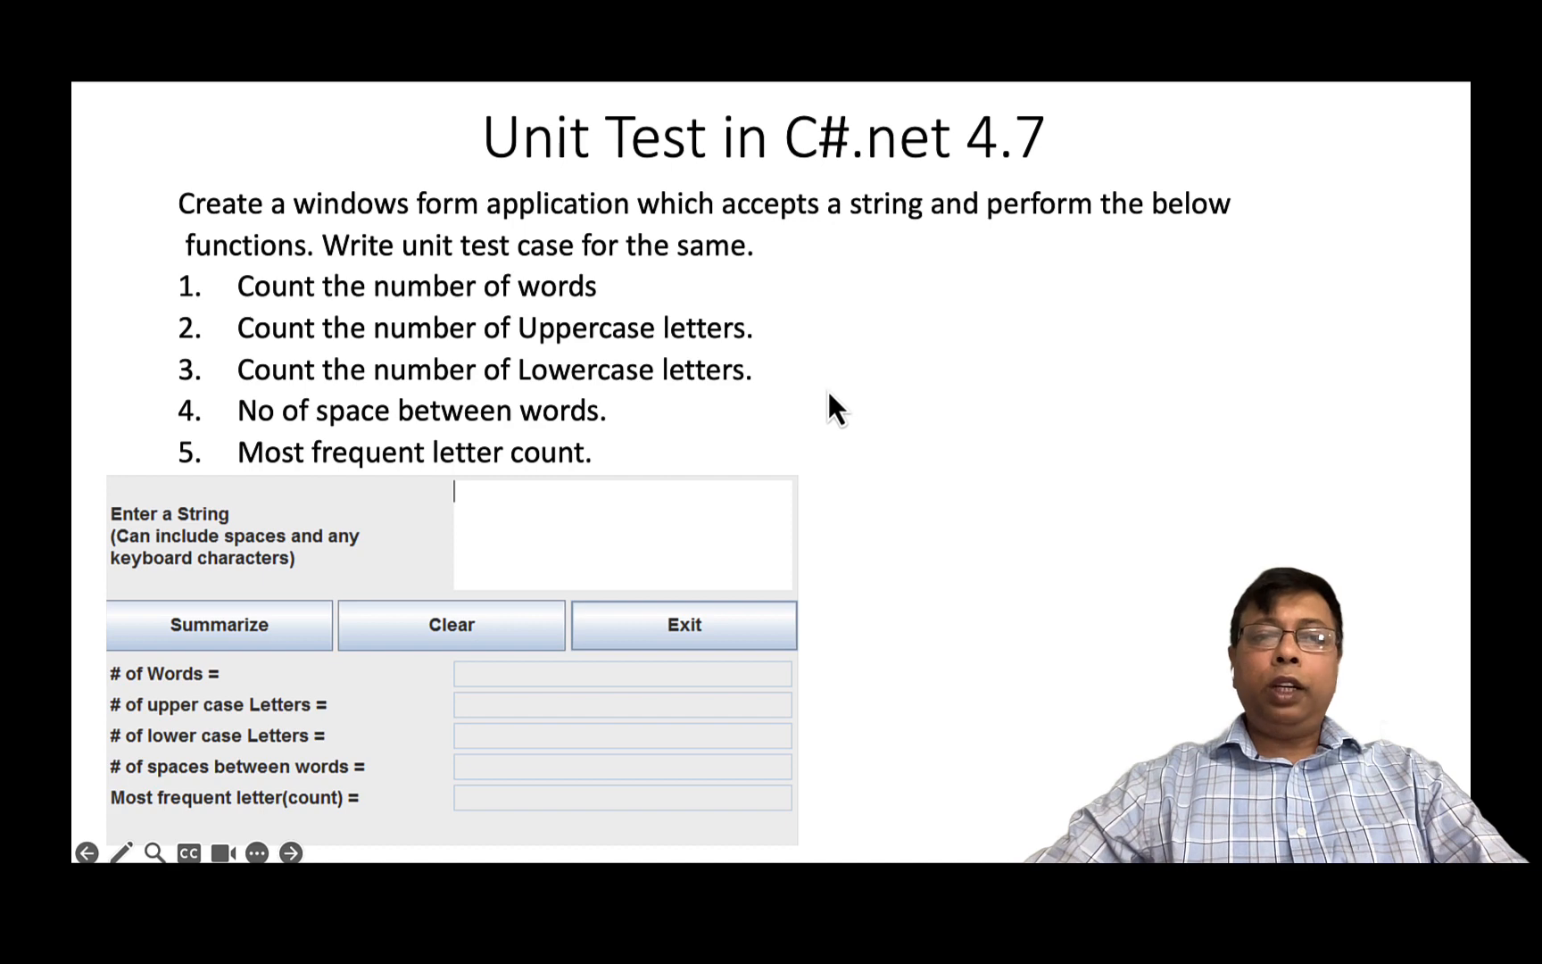
mouse_move(762, 339)
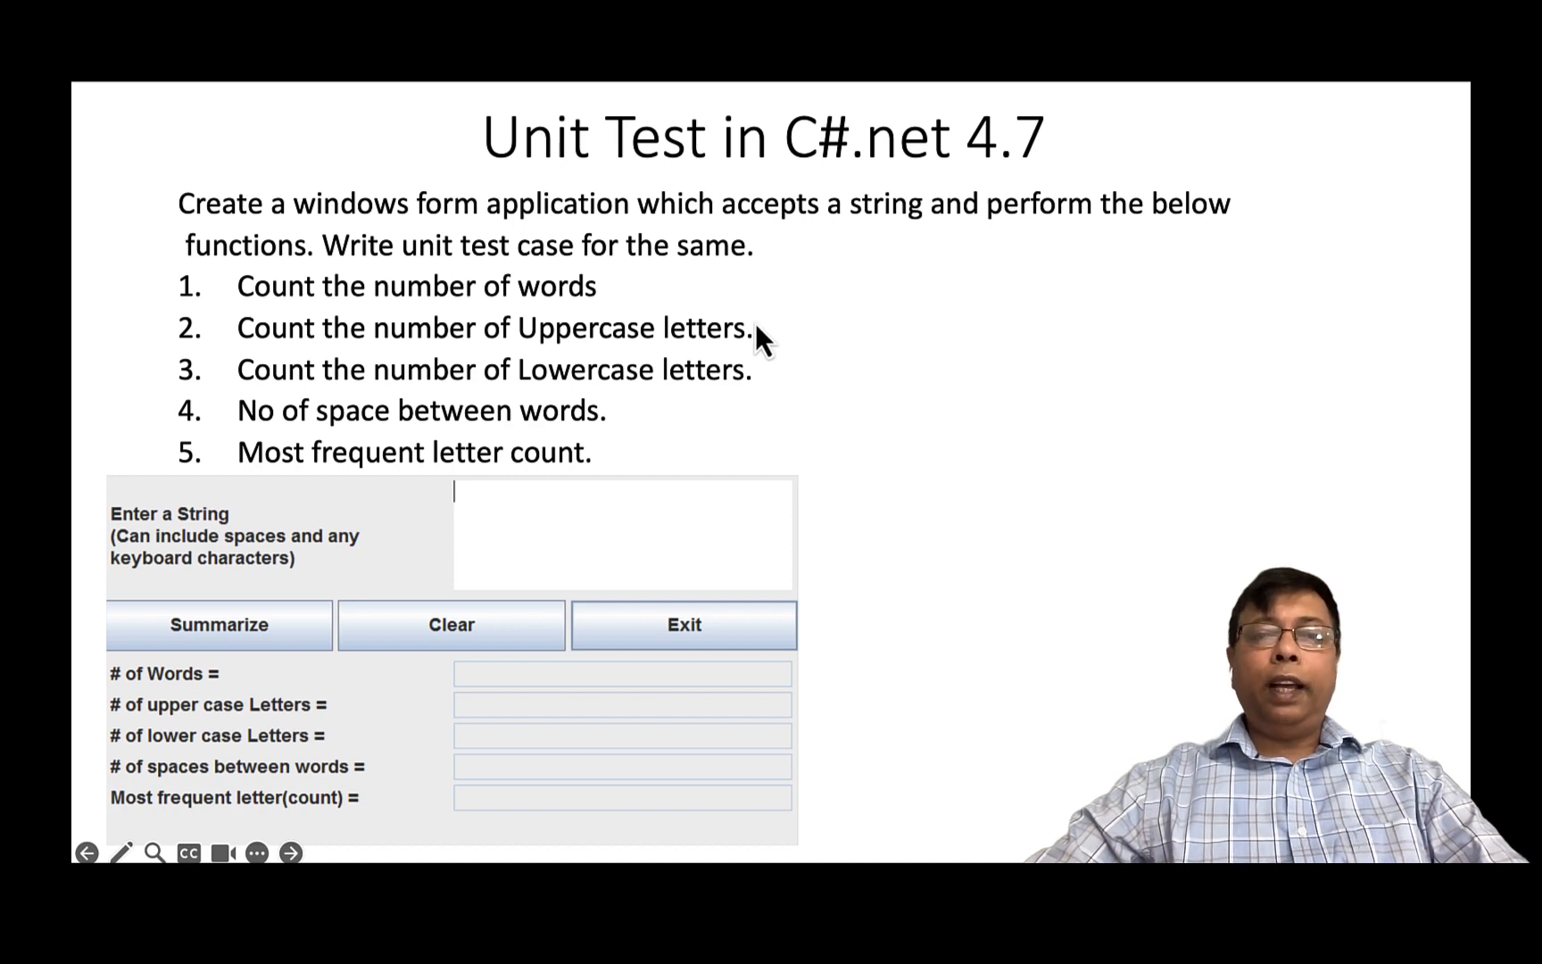